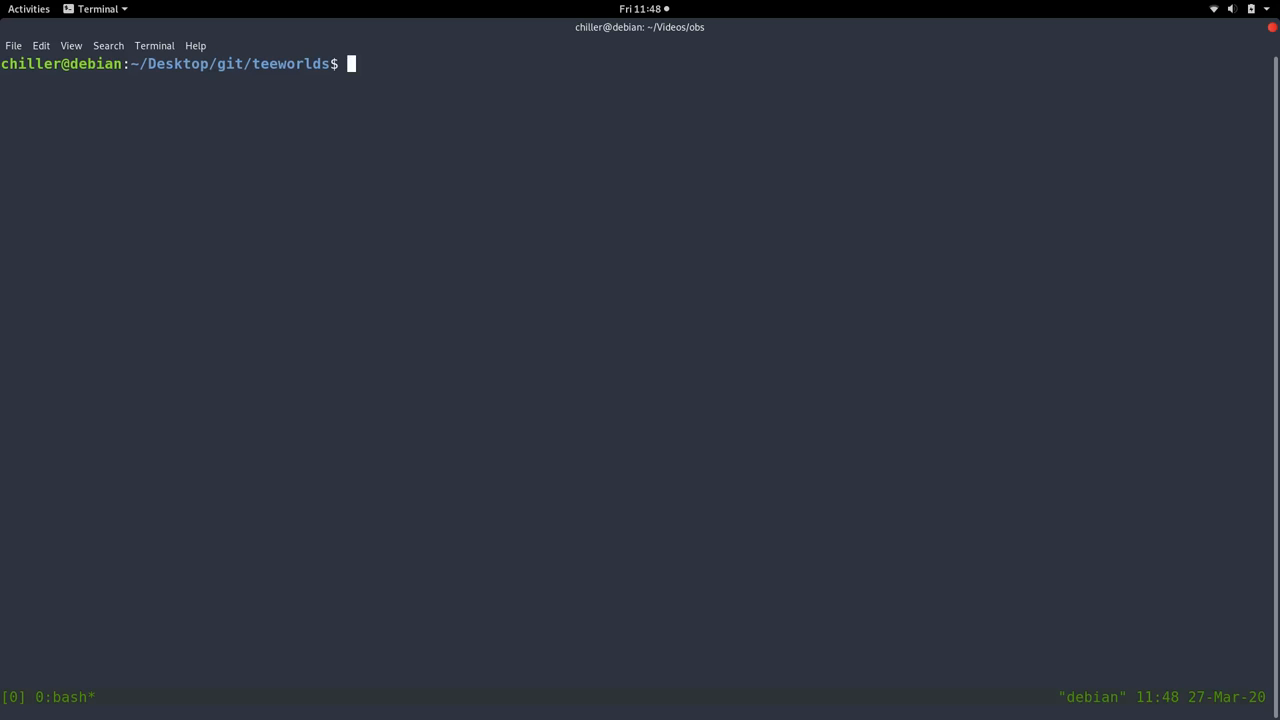
Enter the build folder, configure and compile, then launch ./teeworlds_srv.
text(cd b)
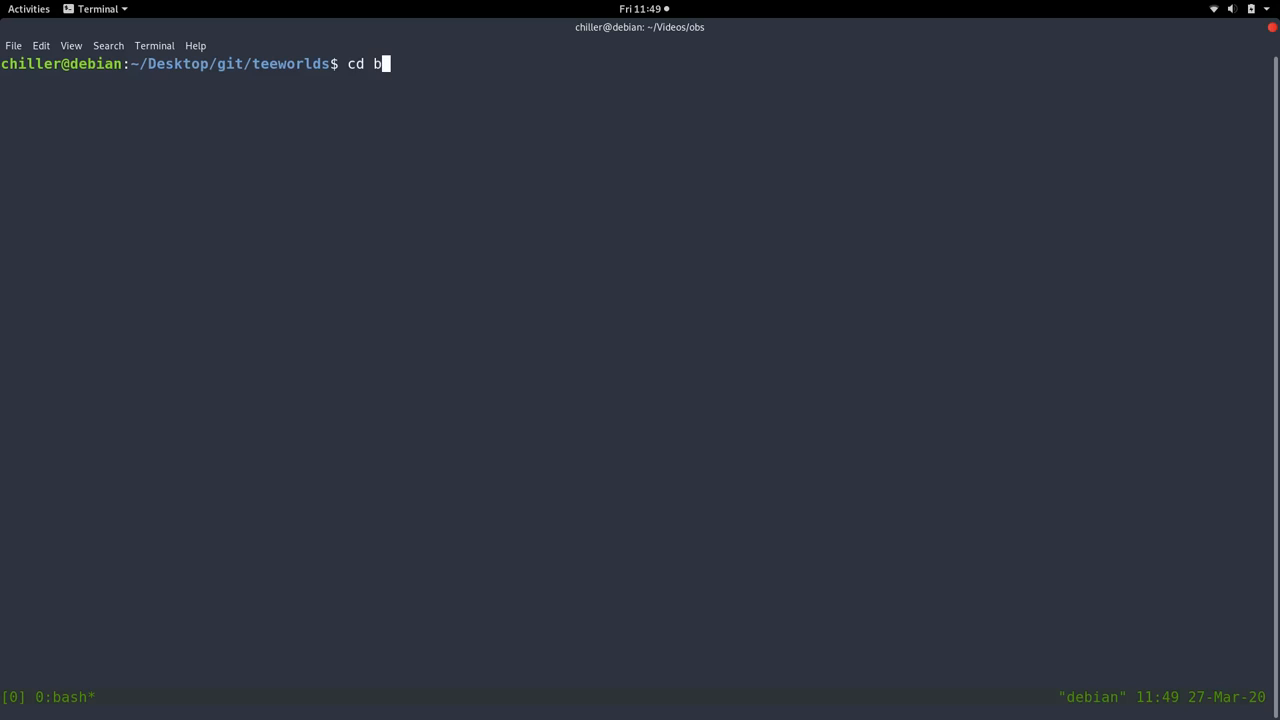
text(uild/)
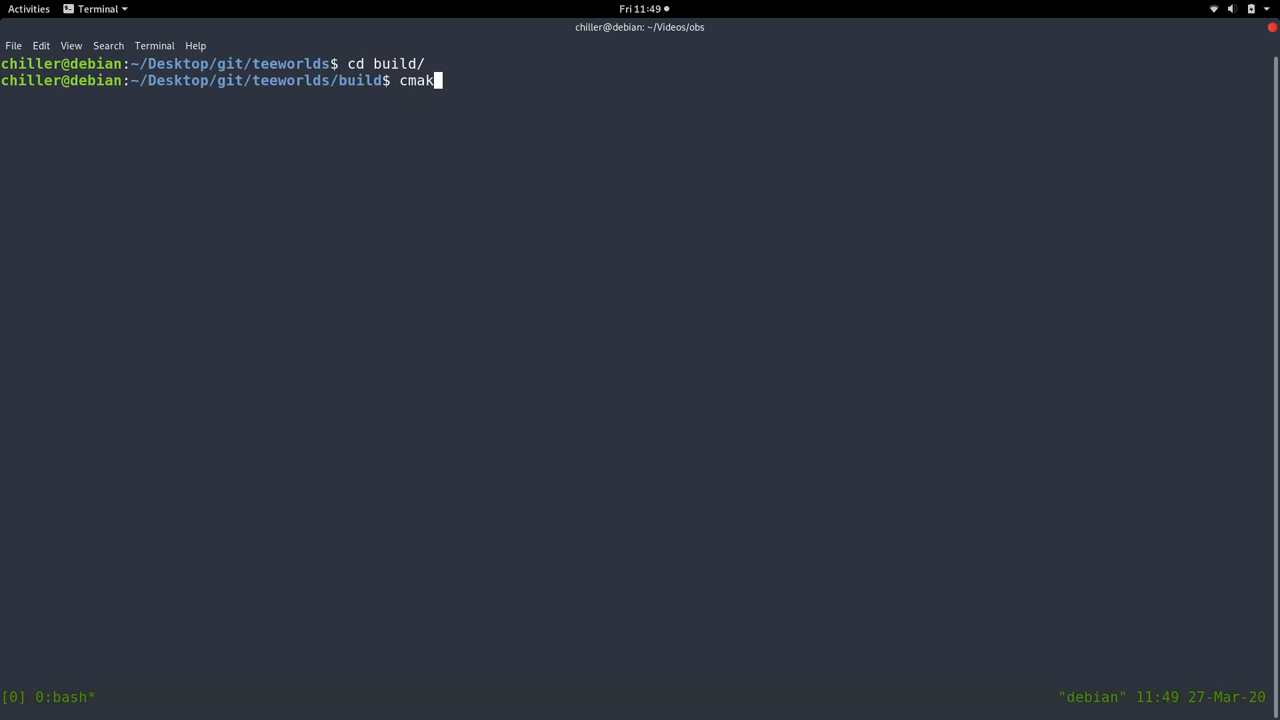
text(e .)
key(Return)
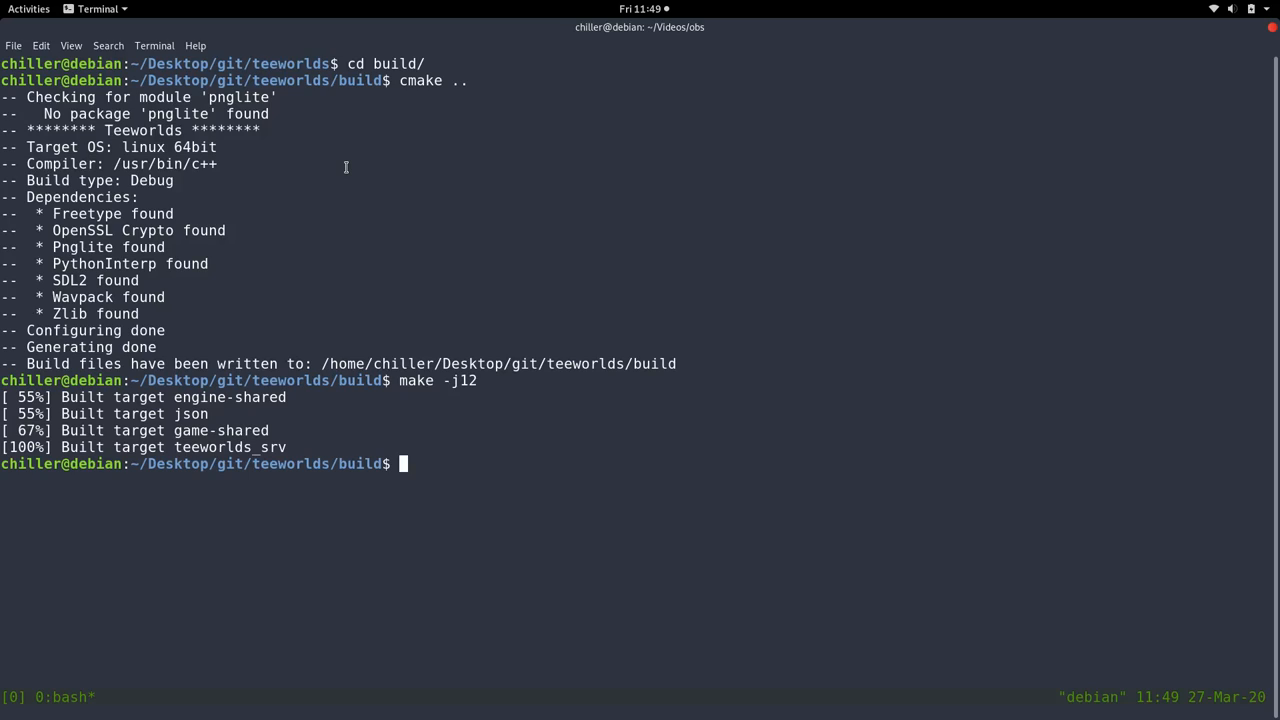
text(./teeworlds)
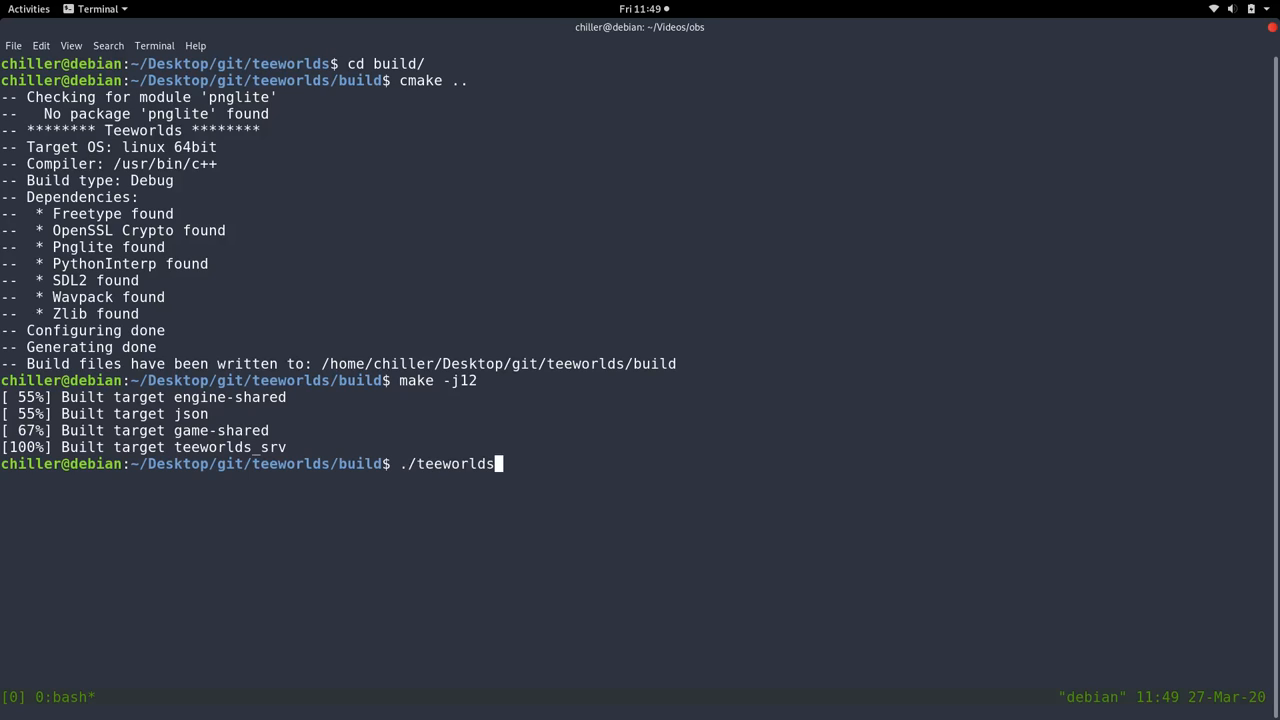
key(Return)
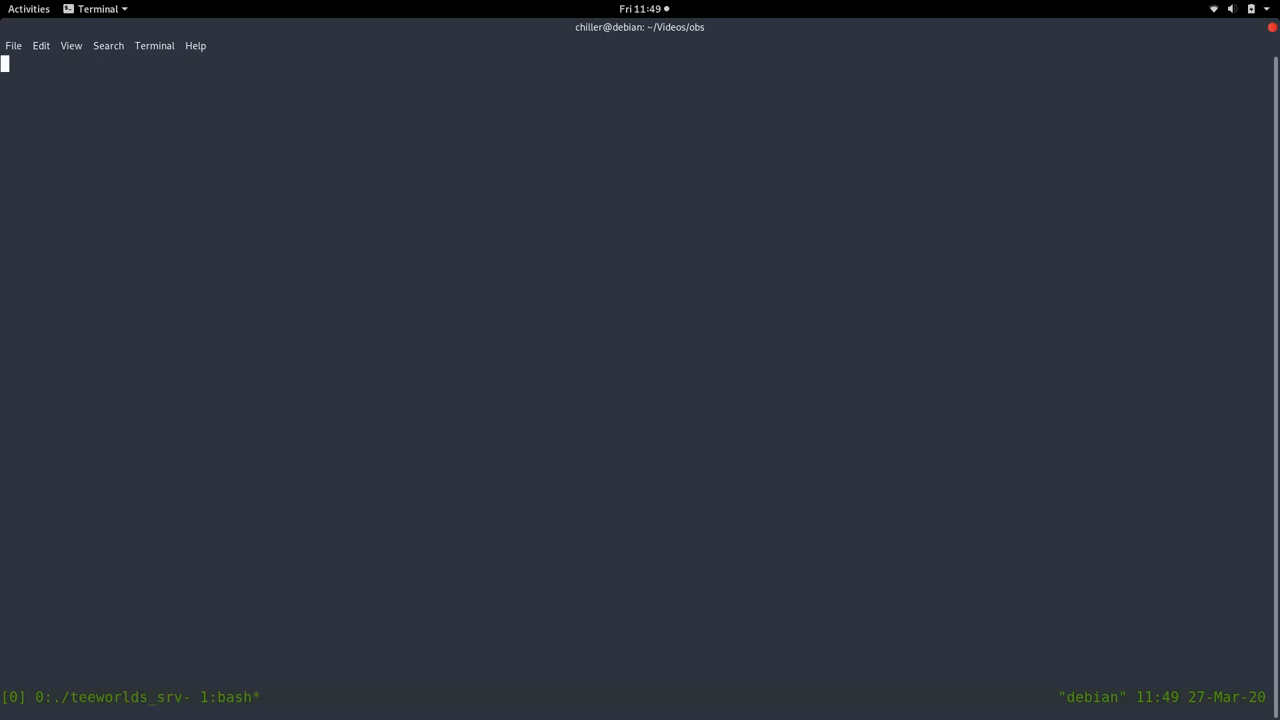
Start the zillywoods client and connect to the unnamed local server.
text(zil)
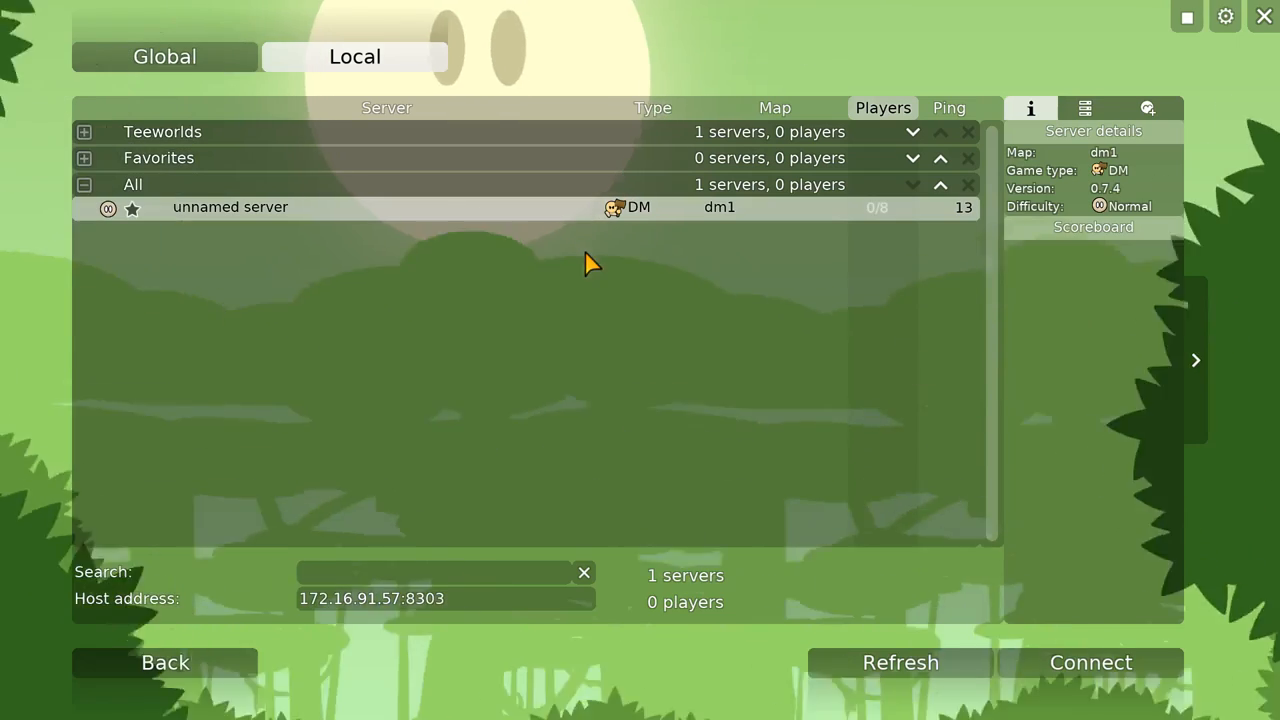
click(1090, 662)
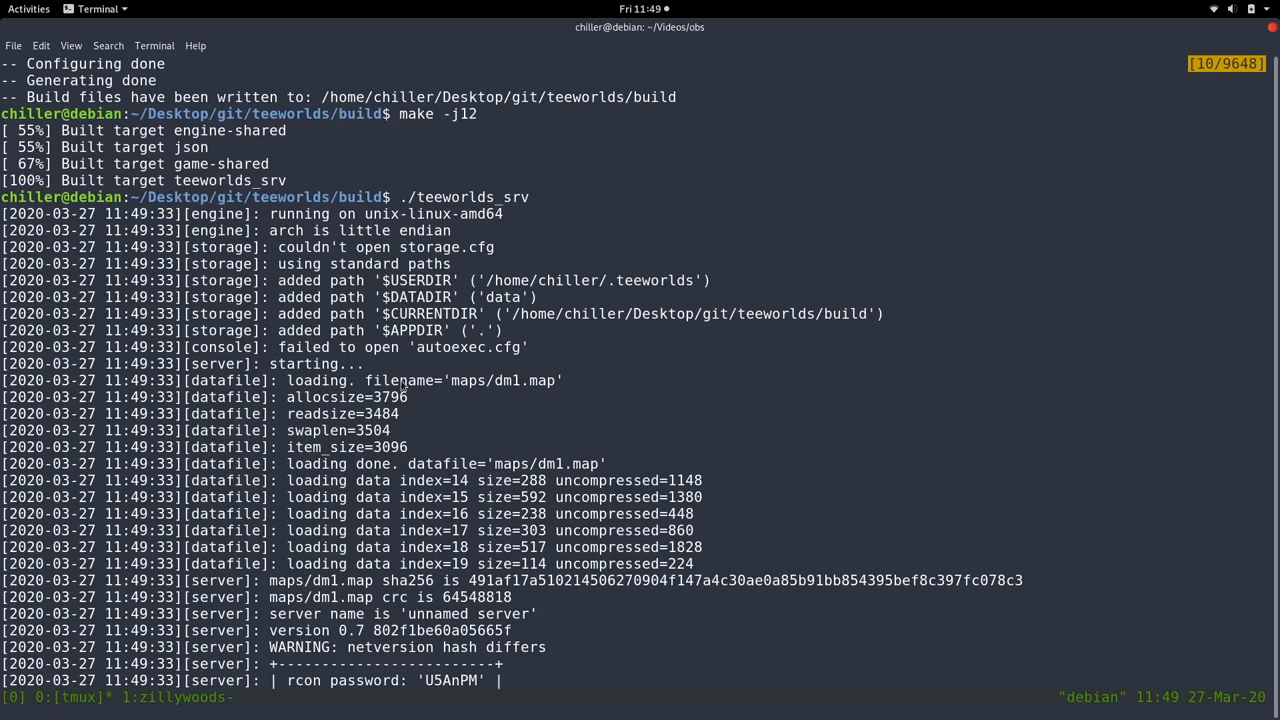
scroll(down, 3)
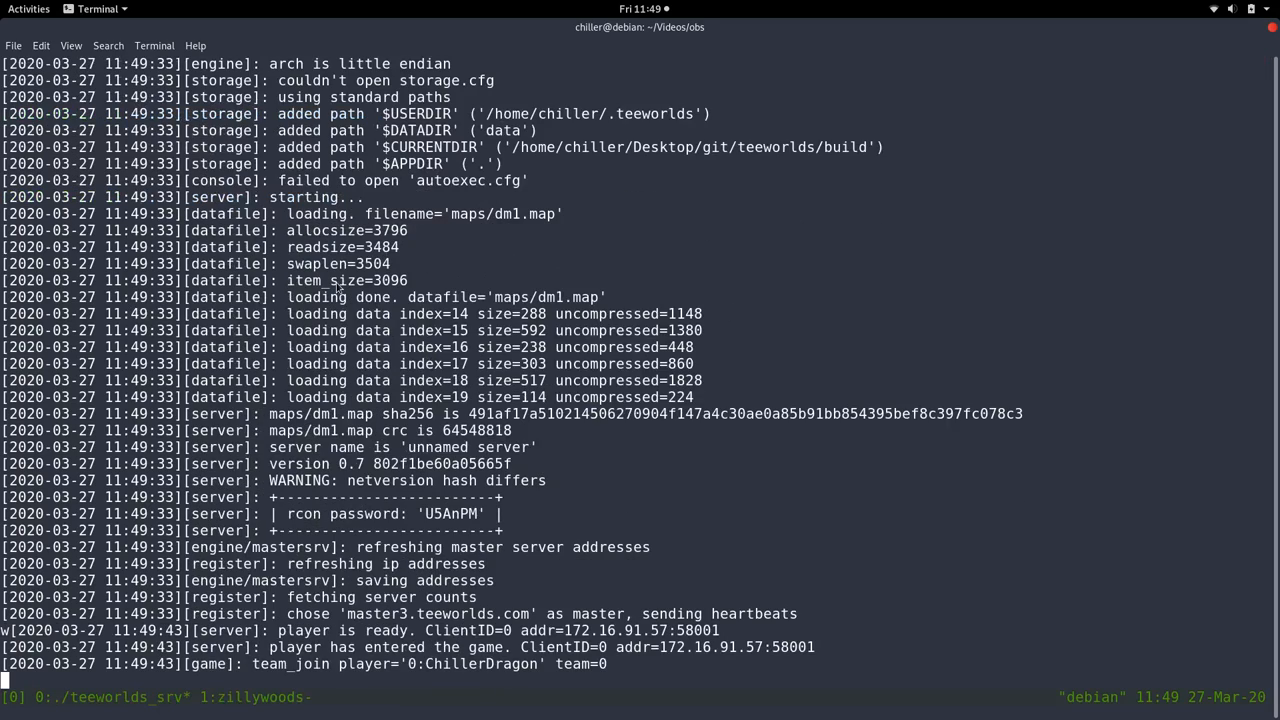
mouse_move(412, 284)
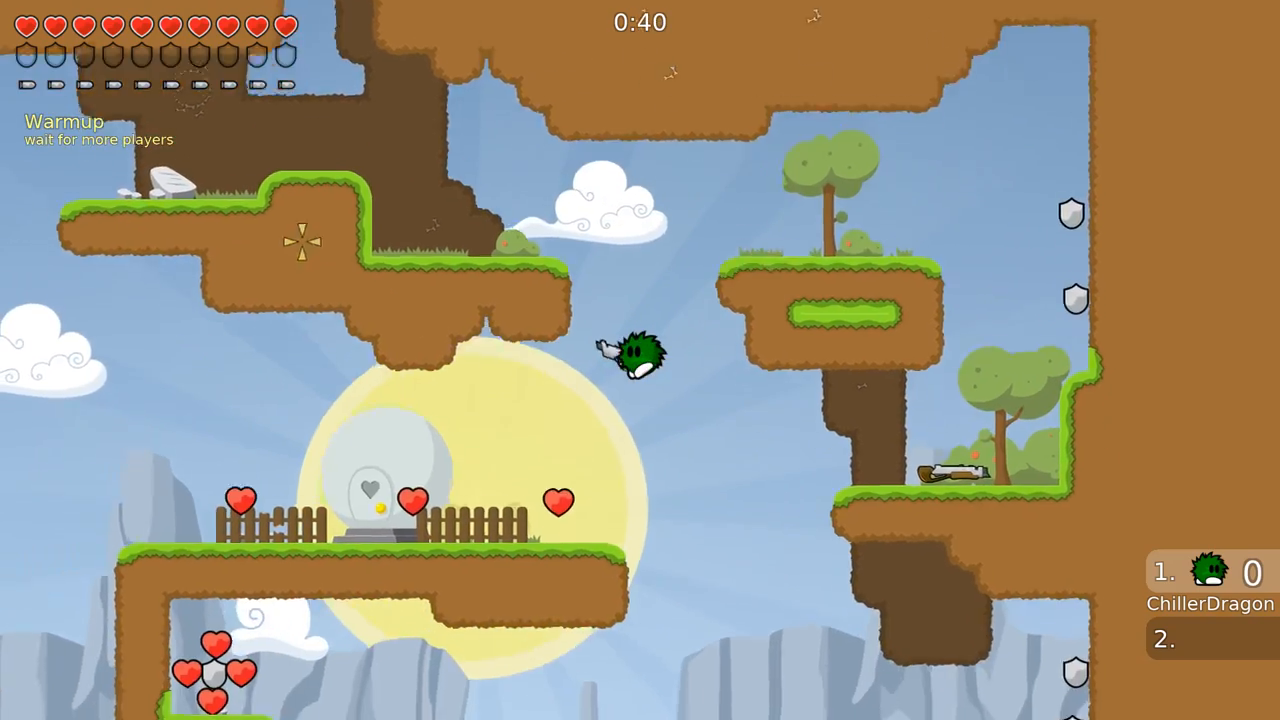
Authenticate in the rcon console and run status to list ChillerDragon as admin.
key(f1)
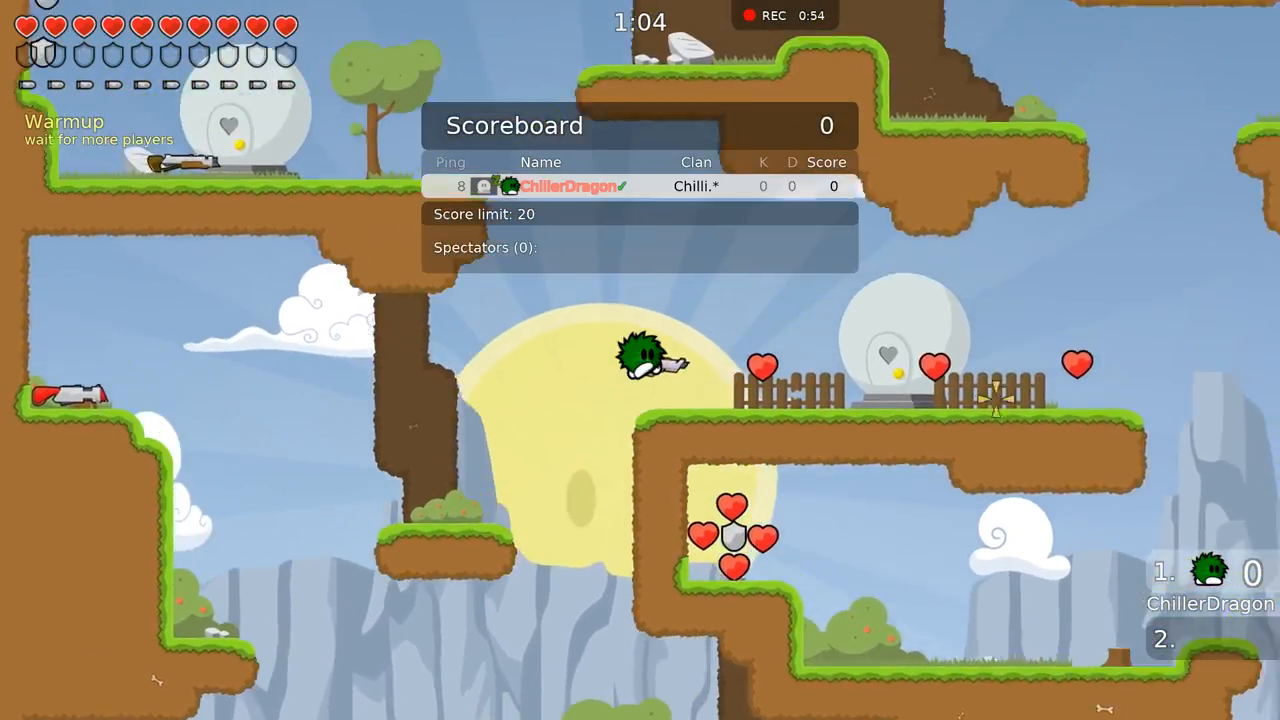
key(f2)
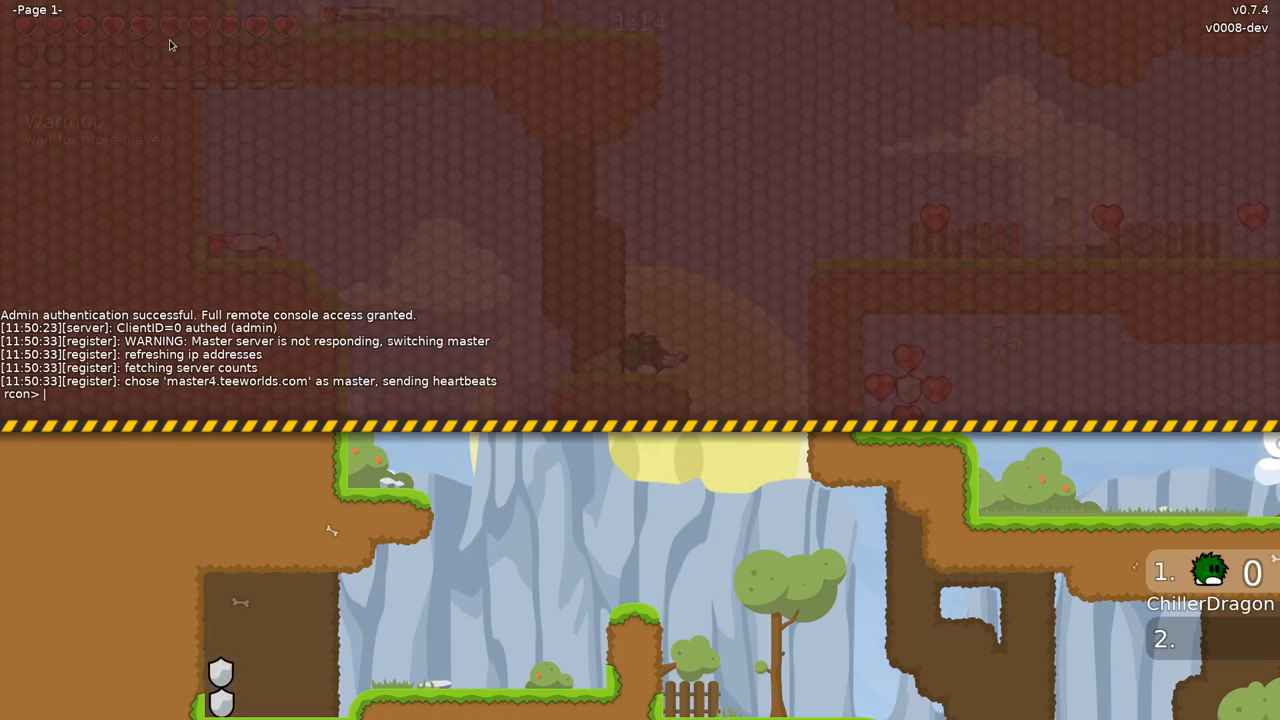
text(sv)
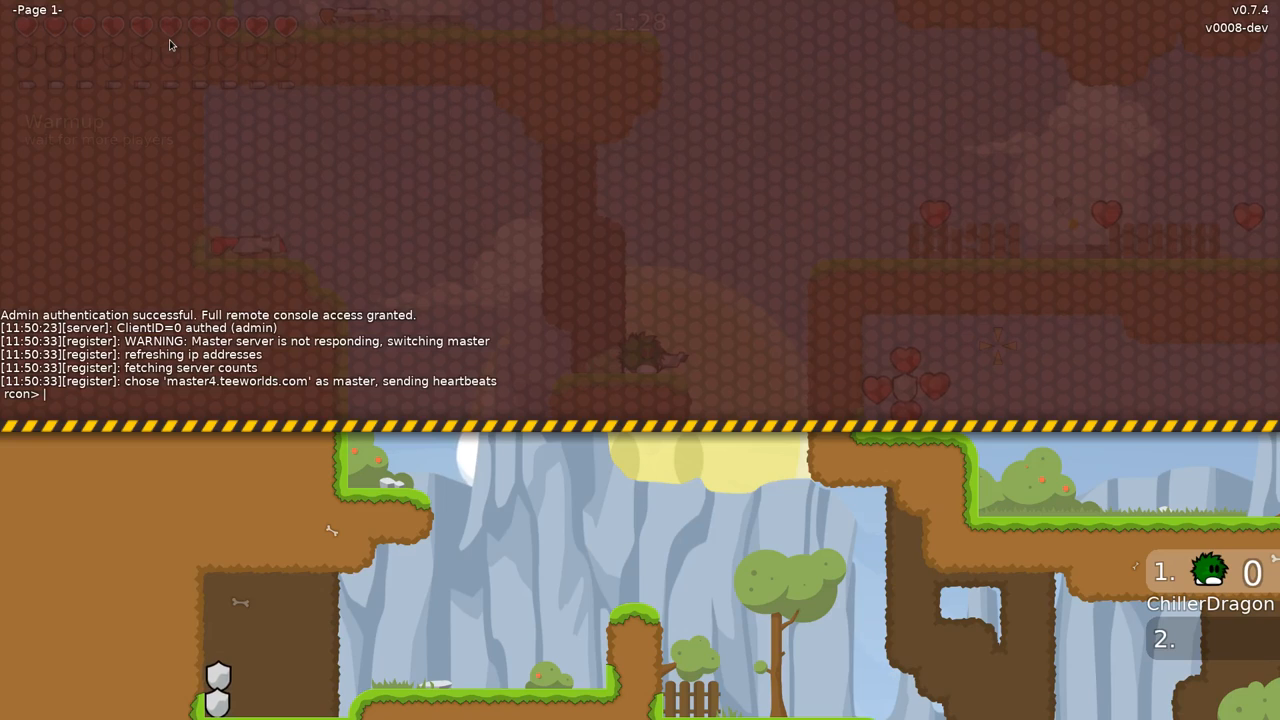
text(st)
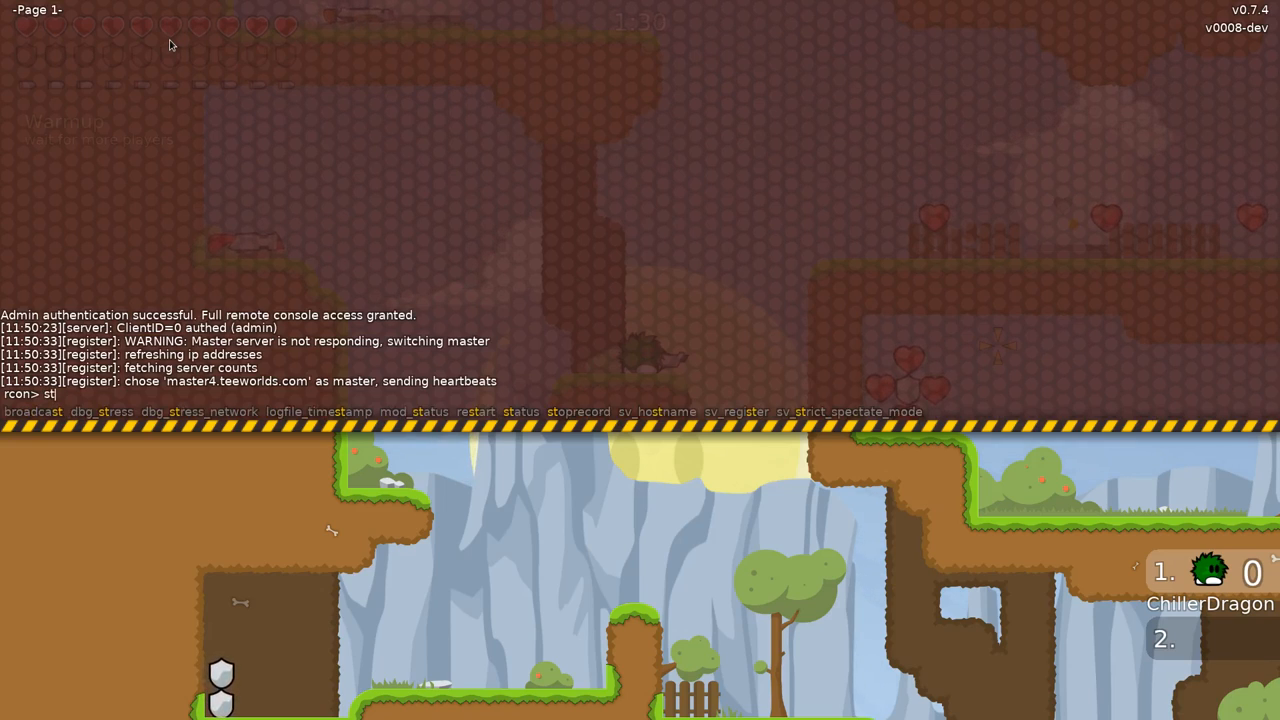
key(Return)
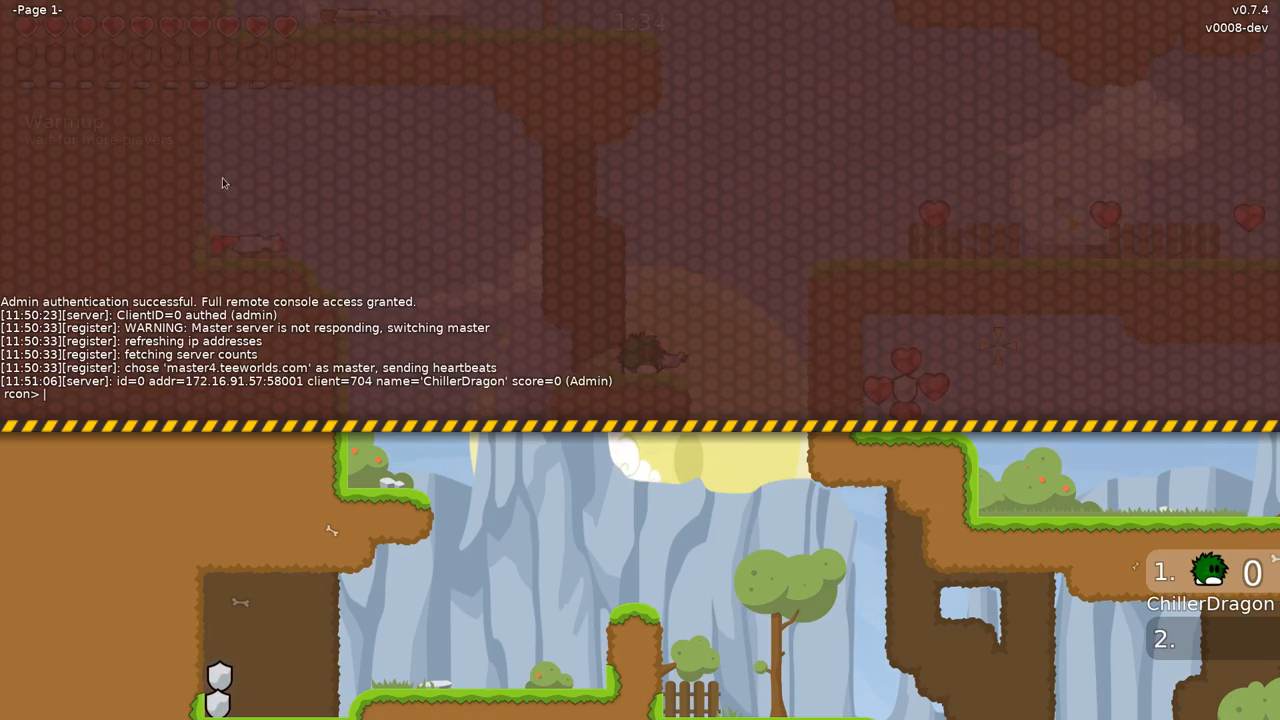
mouse_move(288, 386)
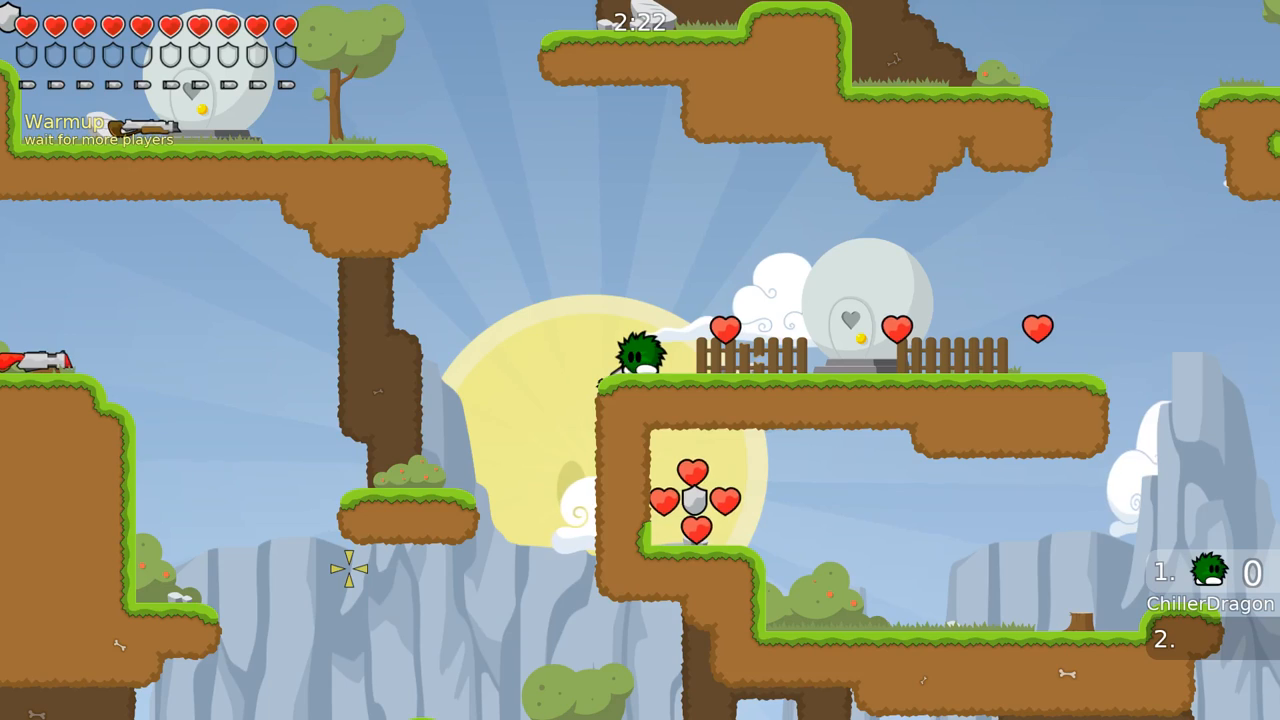
Try ban, add_vote and status in rcon to view the command autocompletion.
key(f1)
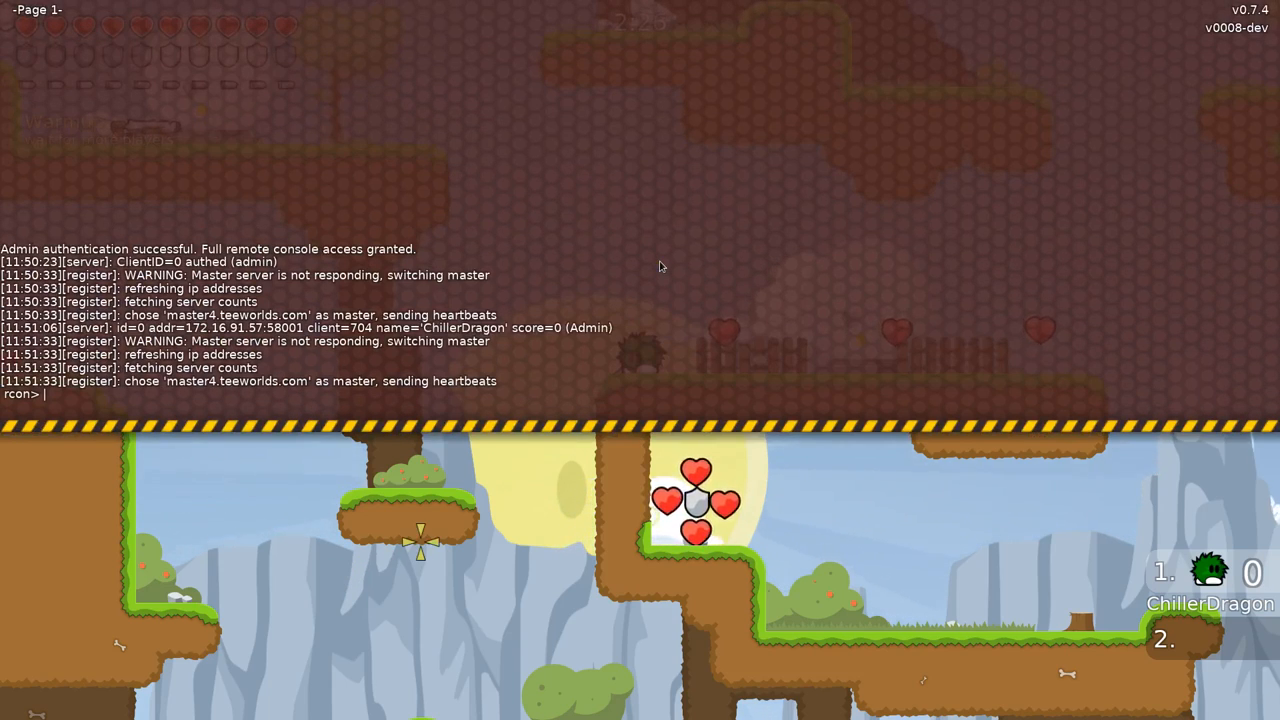
text(ban)
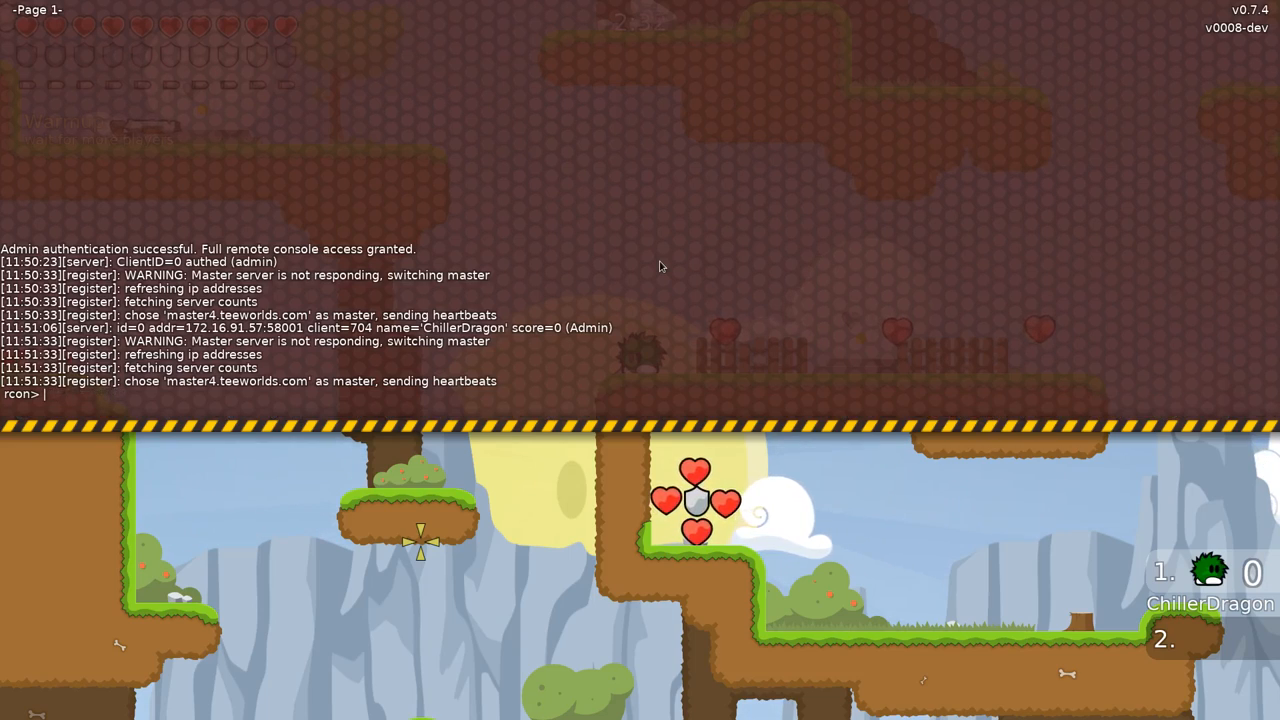
text(add_vote)
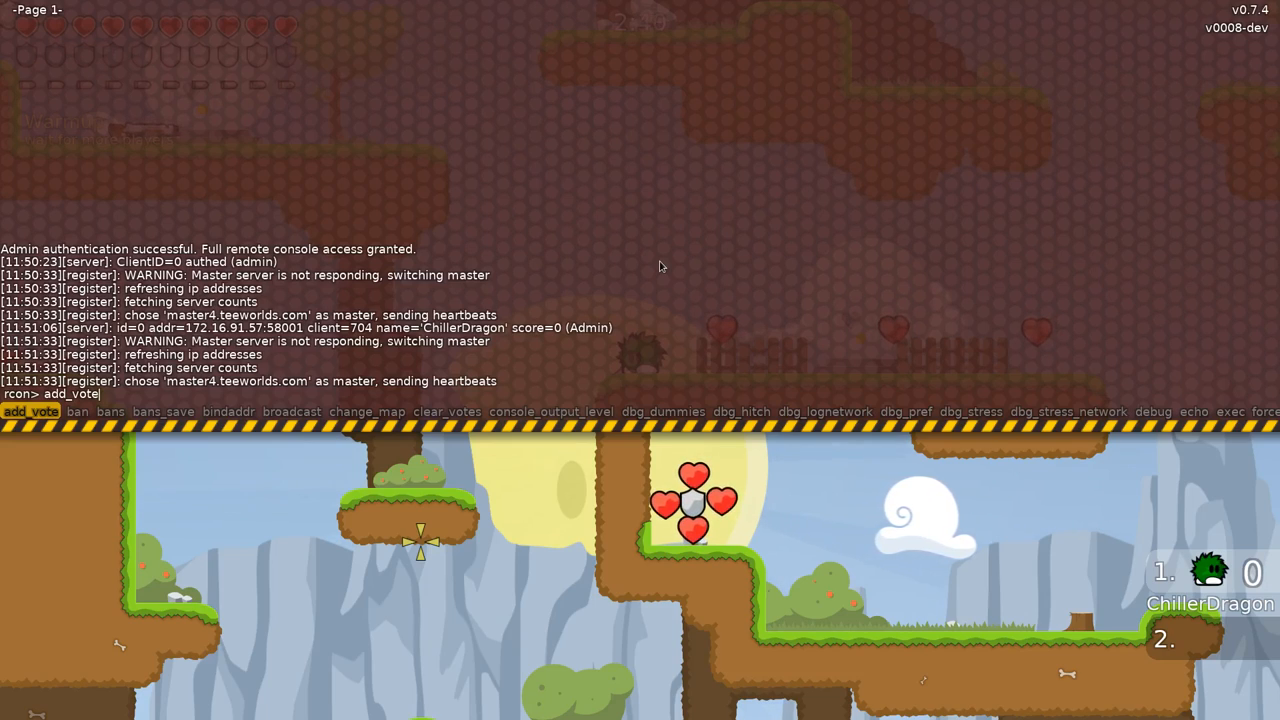
text(stat)
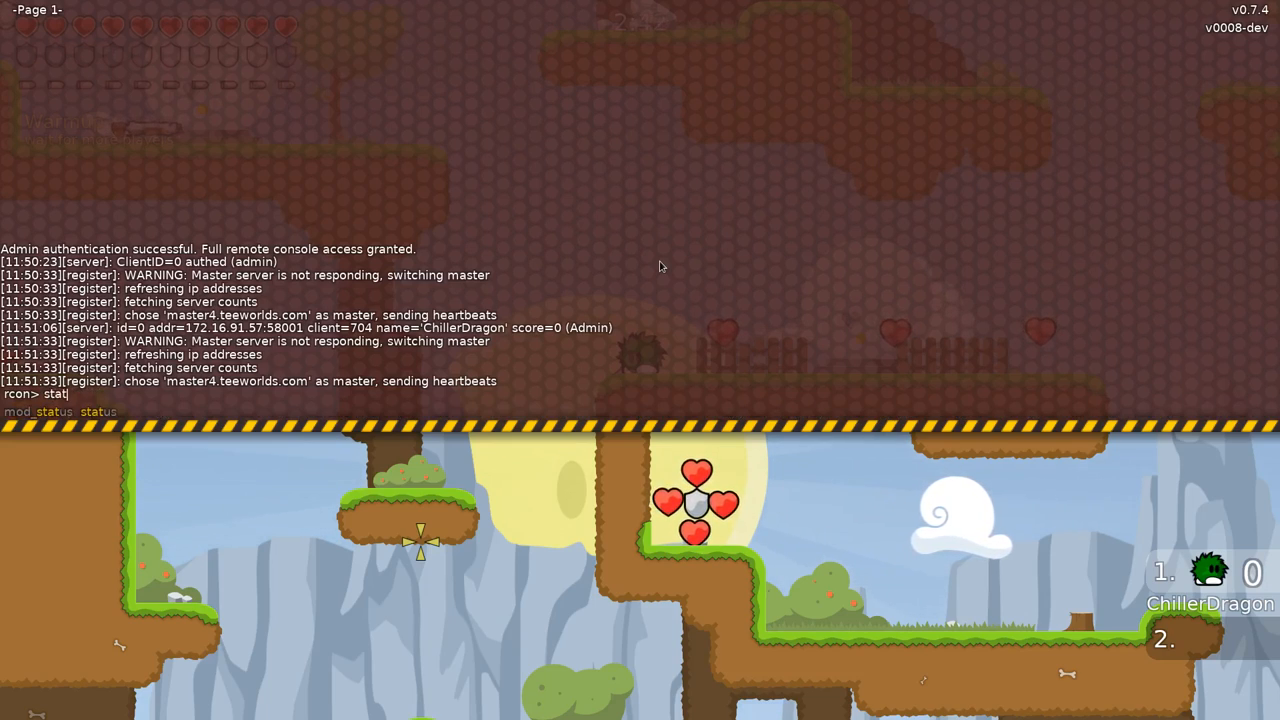
text(us)
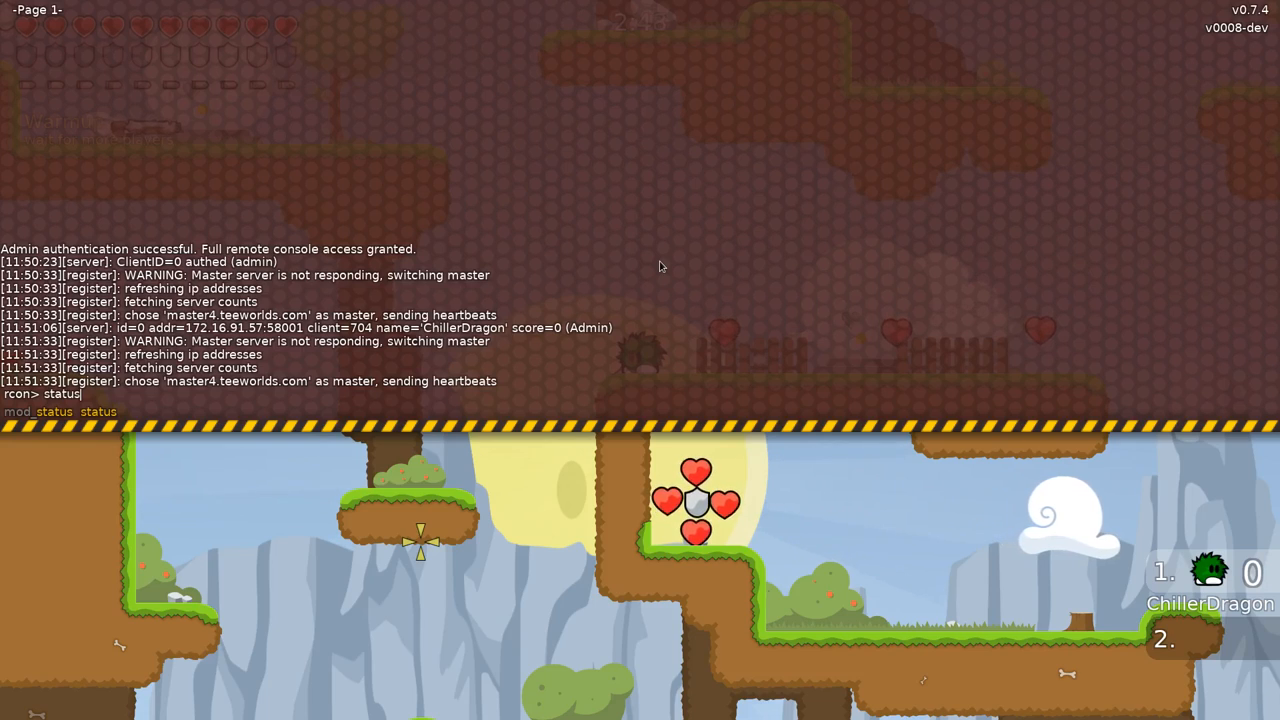
text(add_vote)
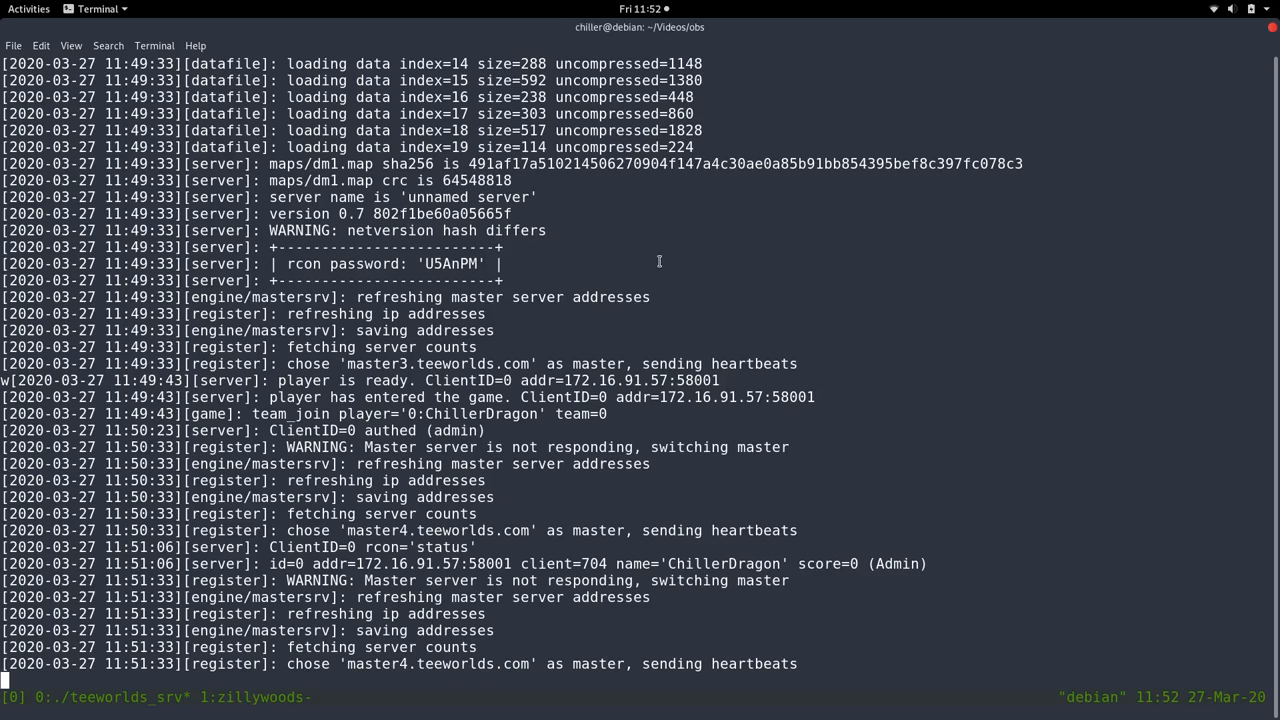
Stop the server with Ctrl+C and open the src folder in Visual Studio Code.
key(ctrl+c)
text(cdo)
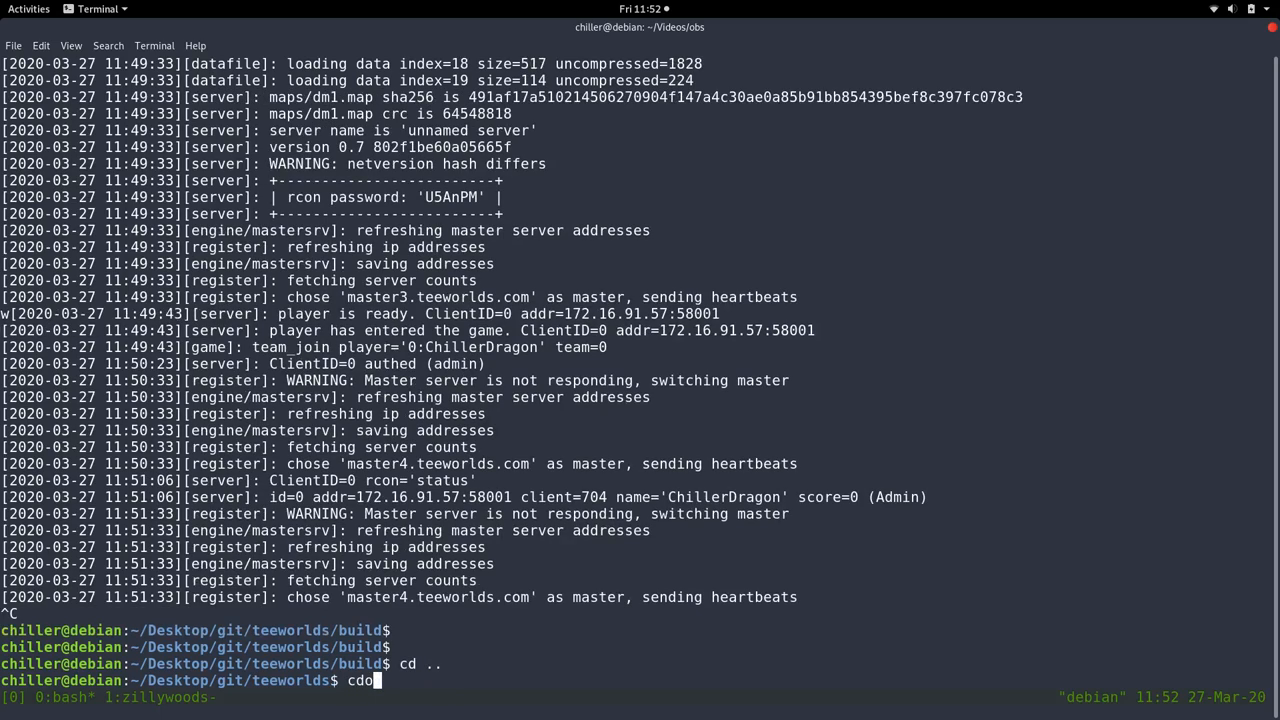
text(code sr)
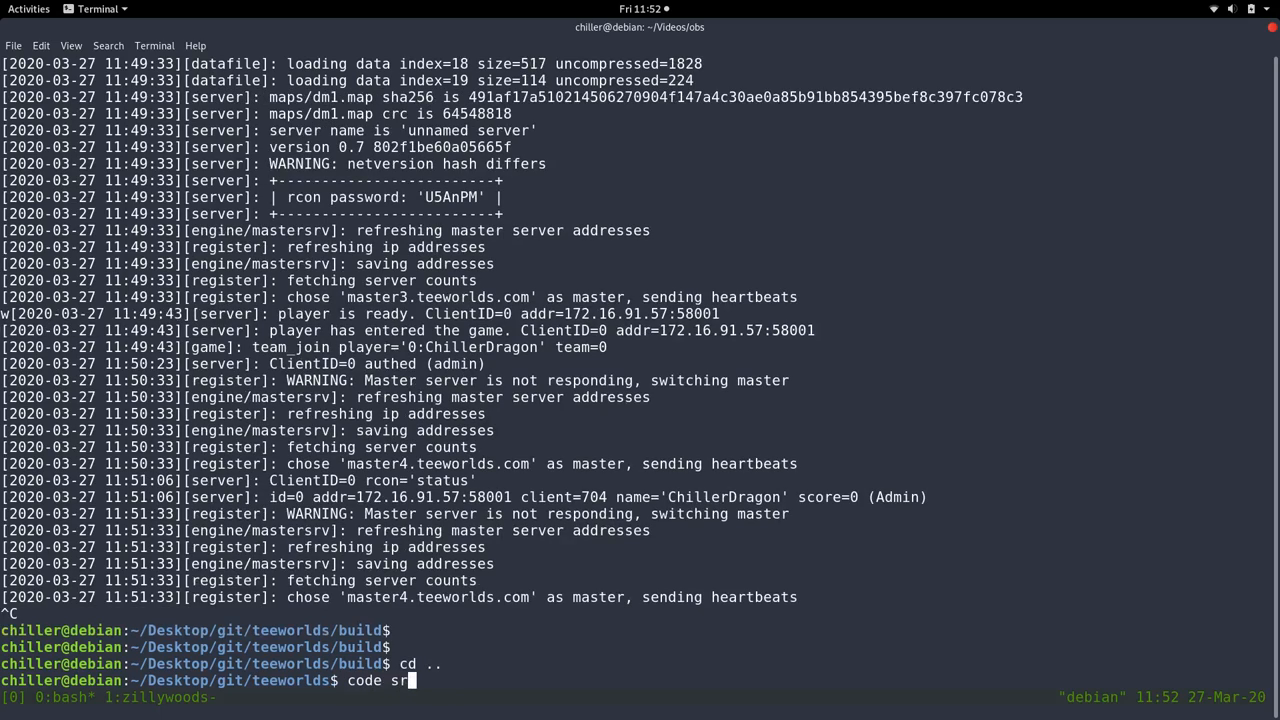
key(Return)
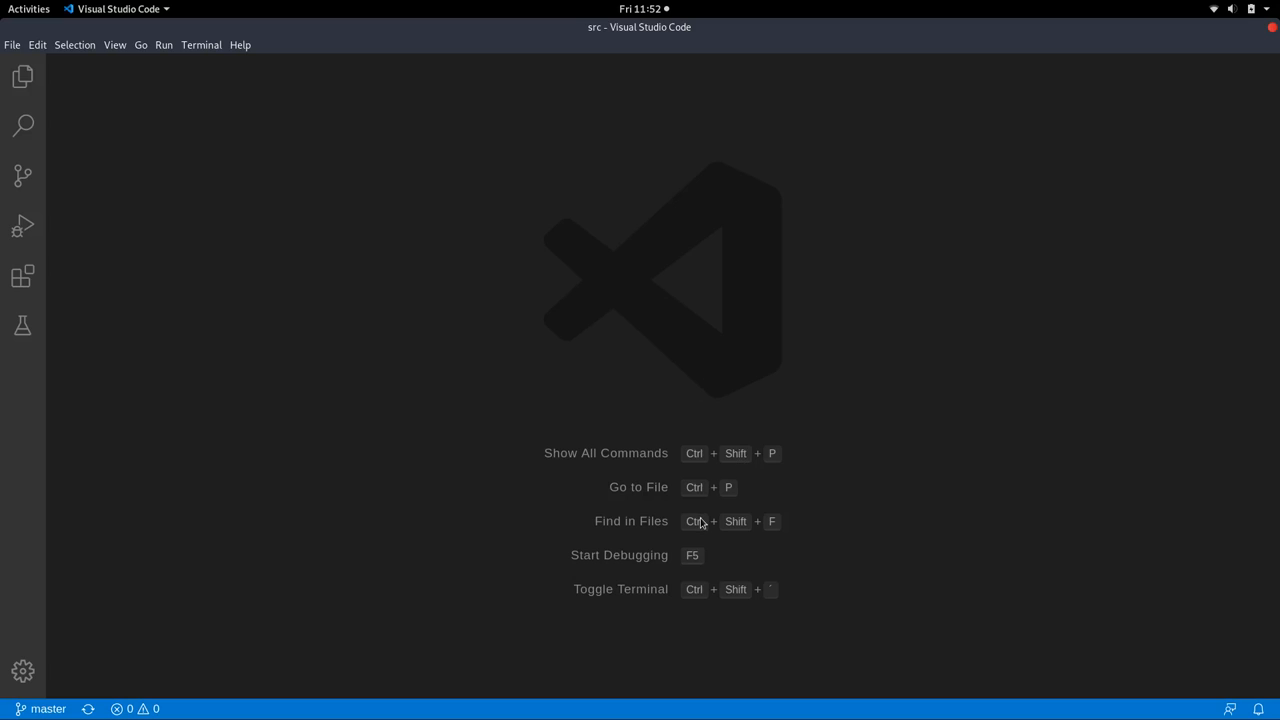
mouse_move(796, 536)
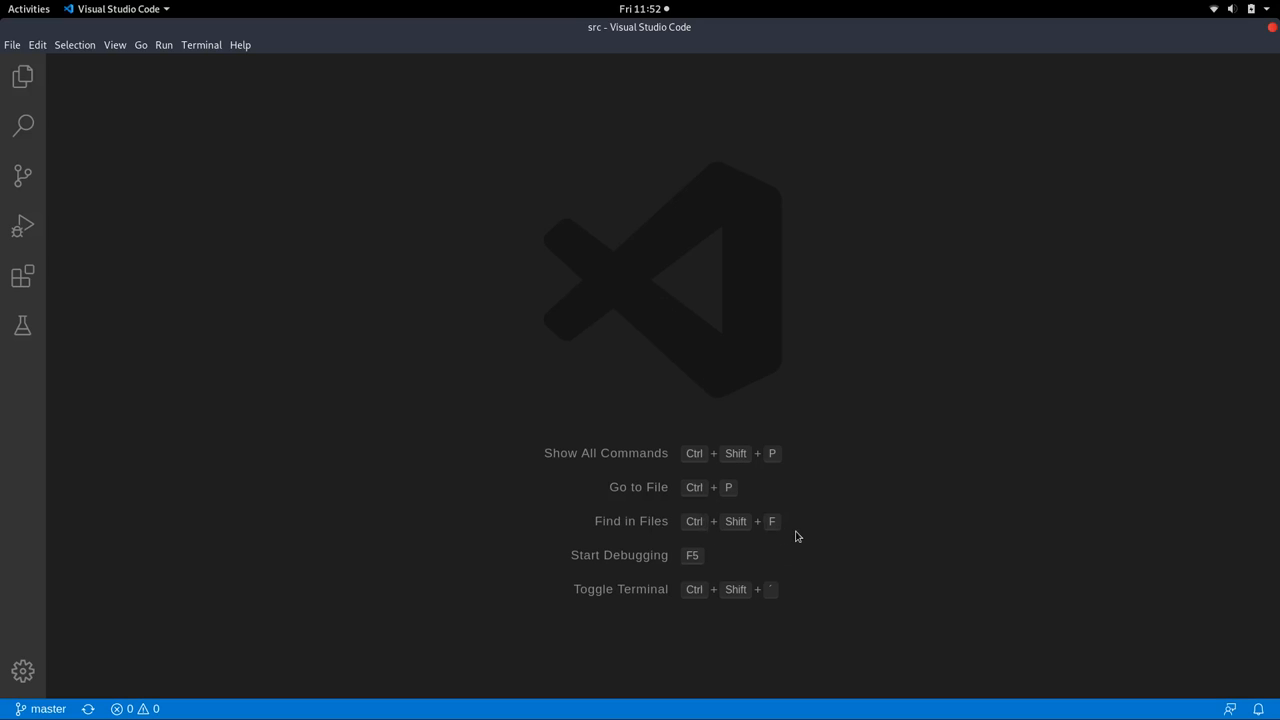
Search the project for add_vote and view its registration in gamecontext.cpp.
click(22, 124)
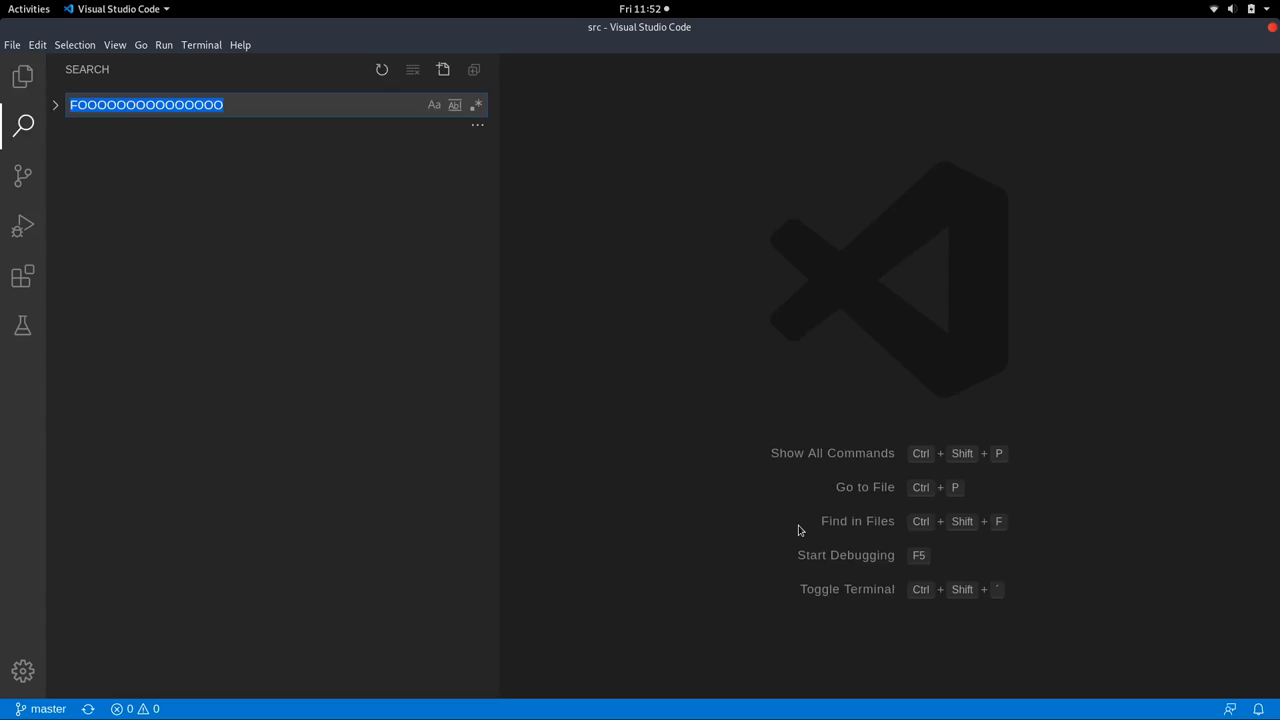
text(ad)
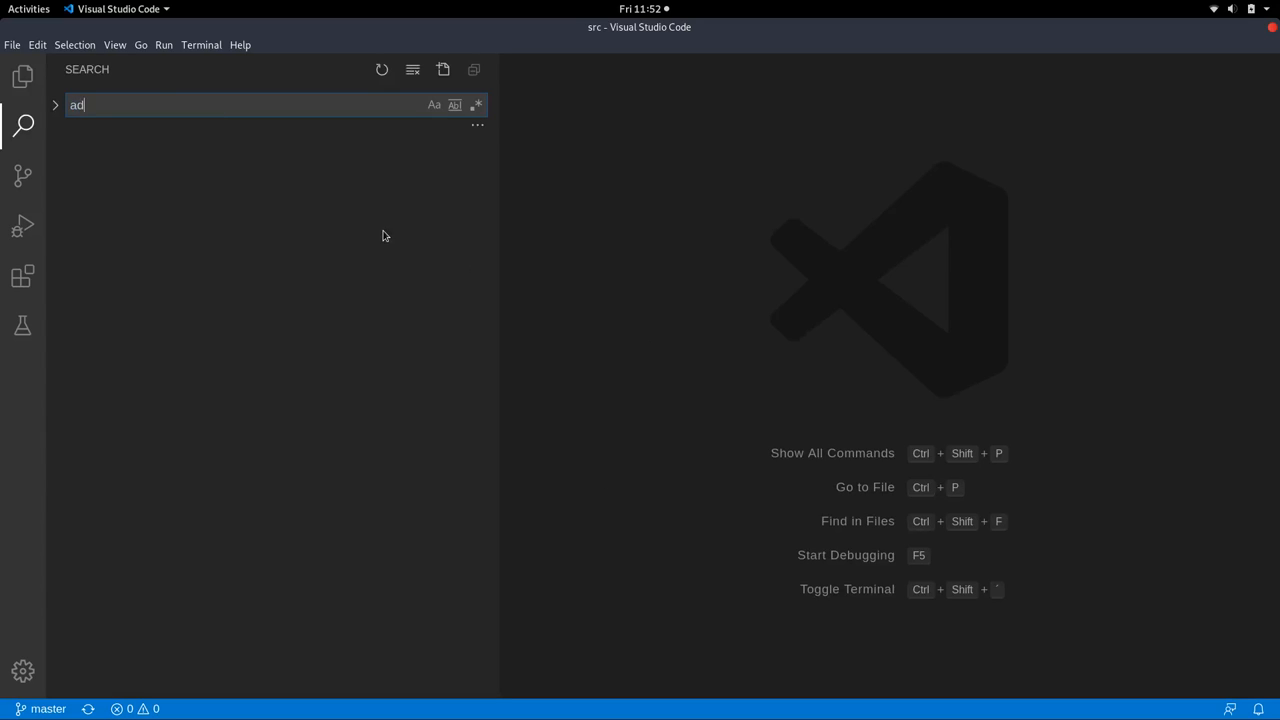
text(d_vote)
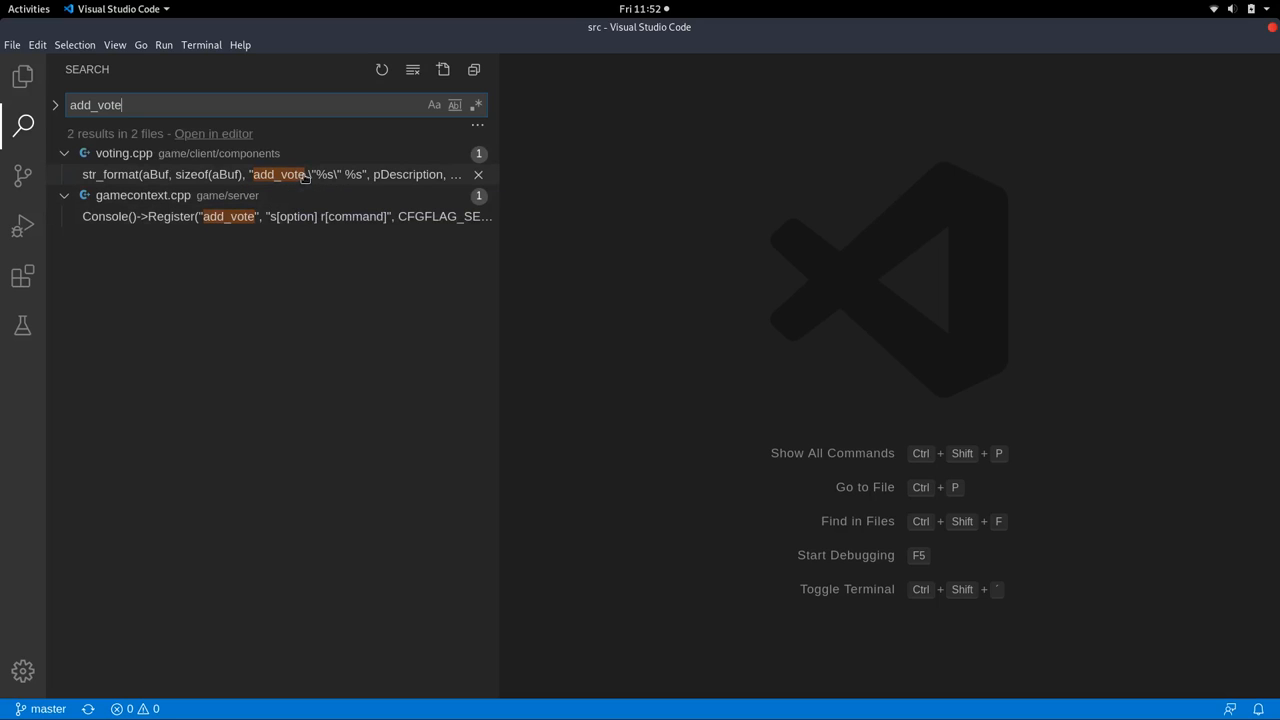
mouse_move(280, 216)
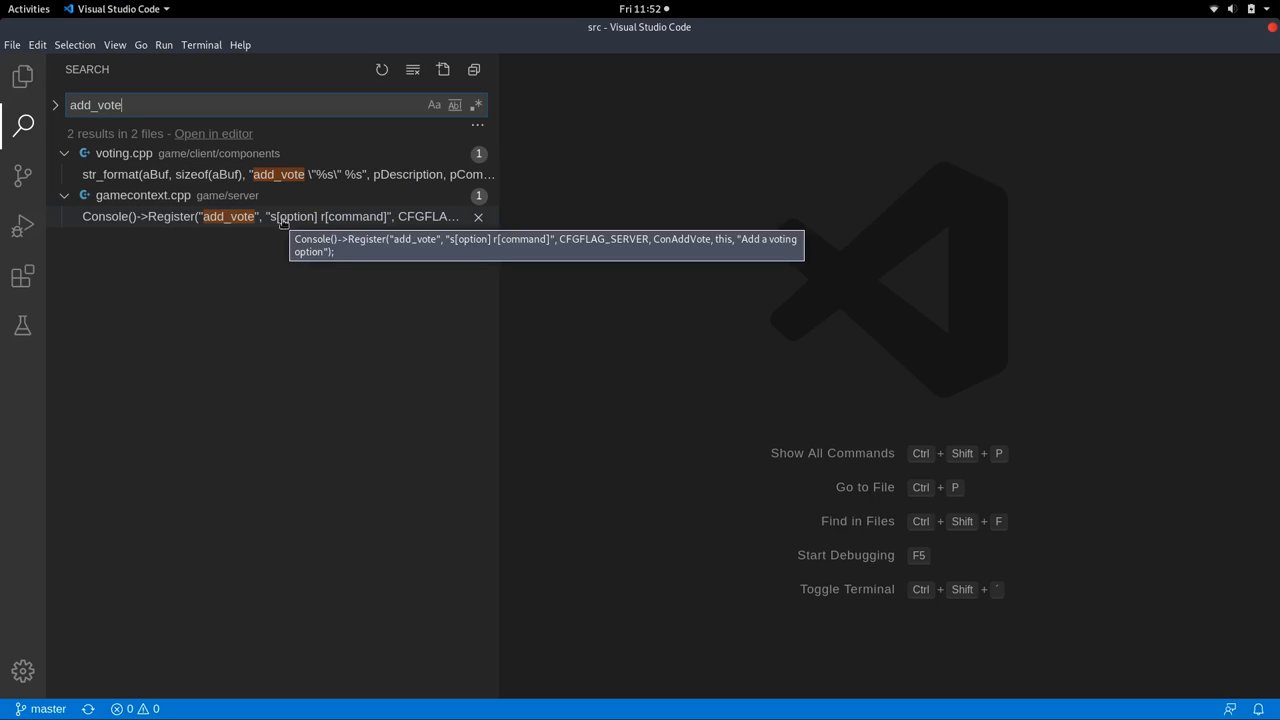
click(270, 216)
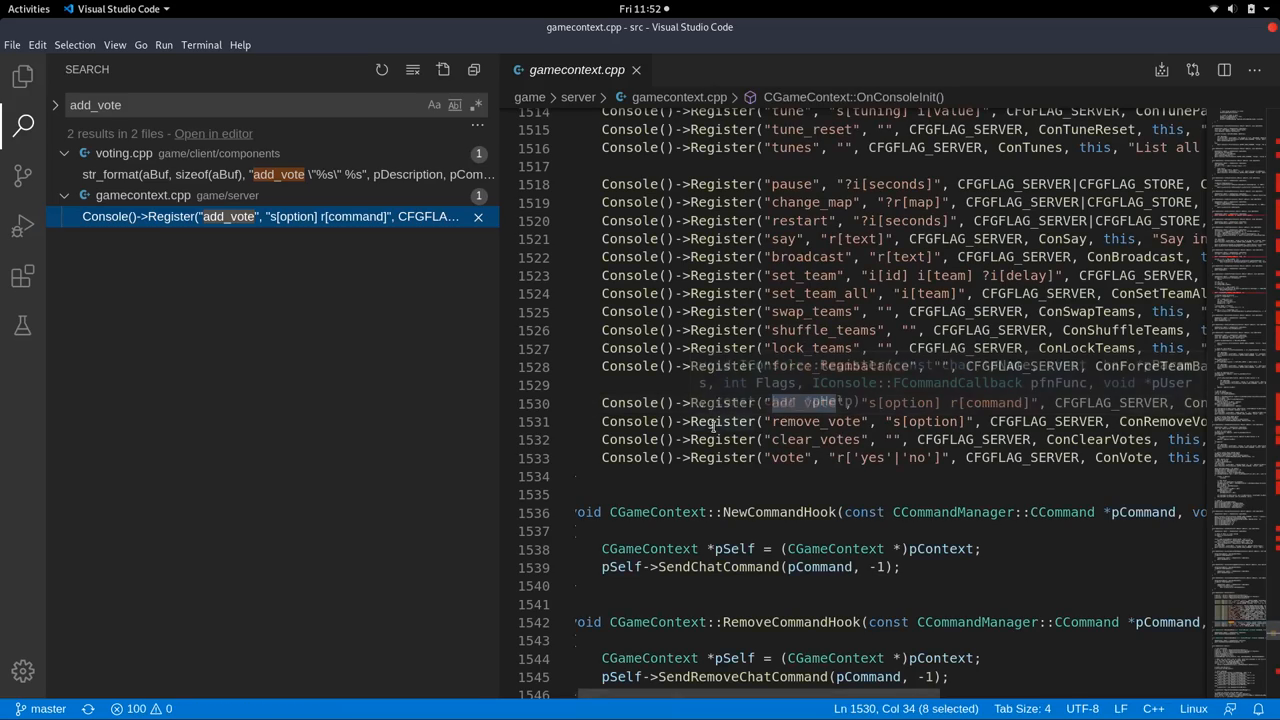
scroll(right, 3)
text(stat)
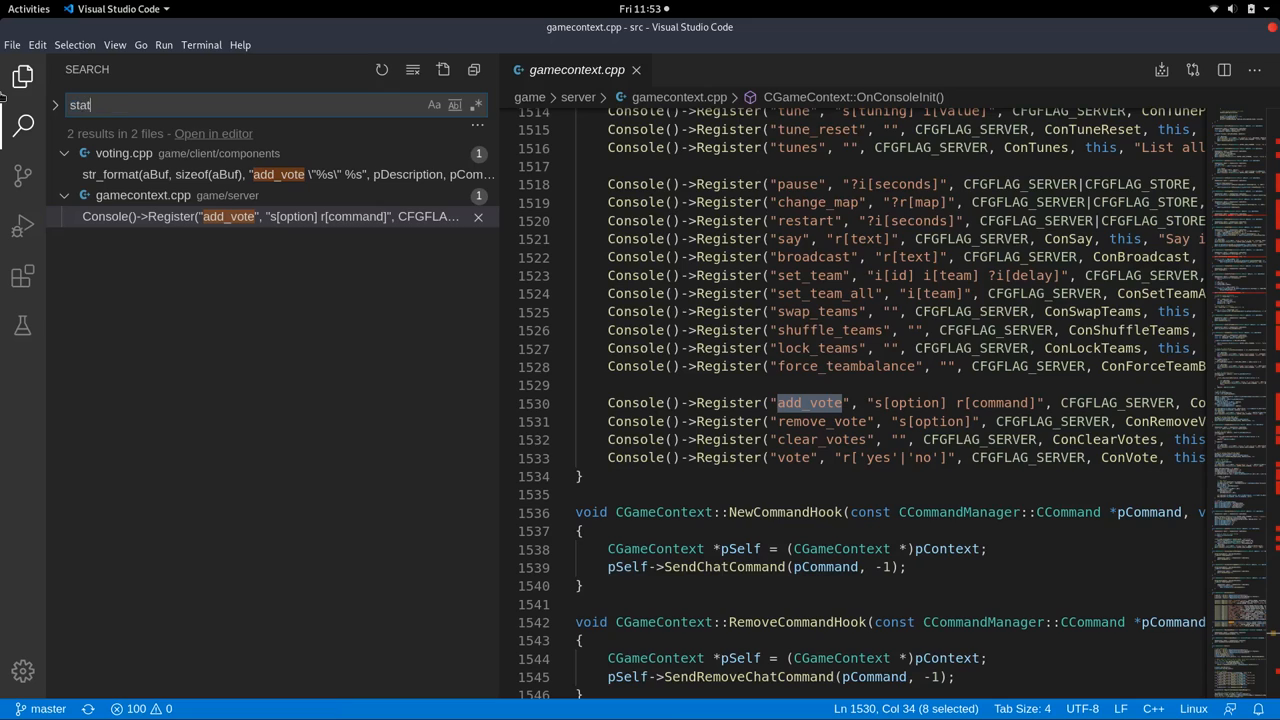
Open the add_vote match in voting.cpp at the AddvoteOption str_format line.
text(us)
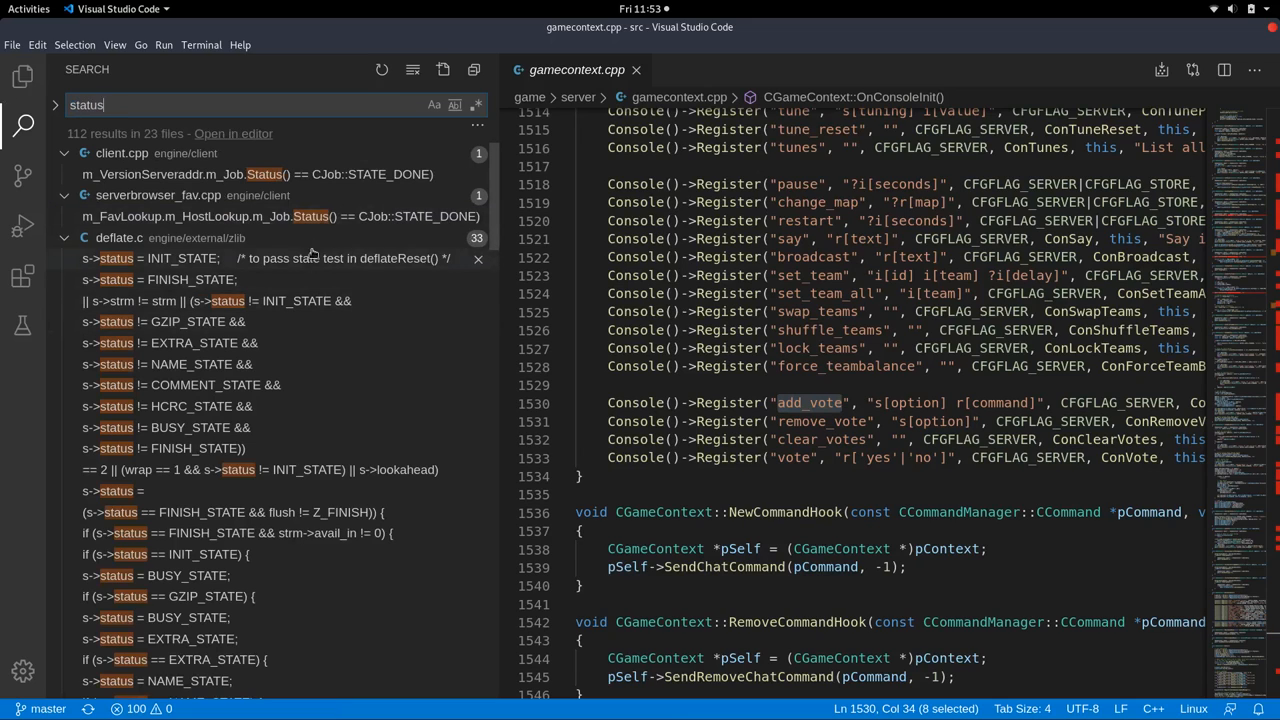
scroll(down, 3)
text(add_vot)
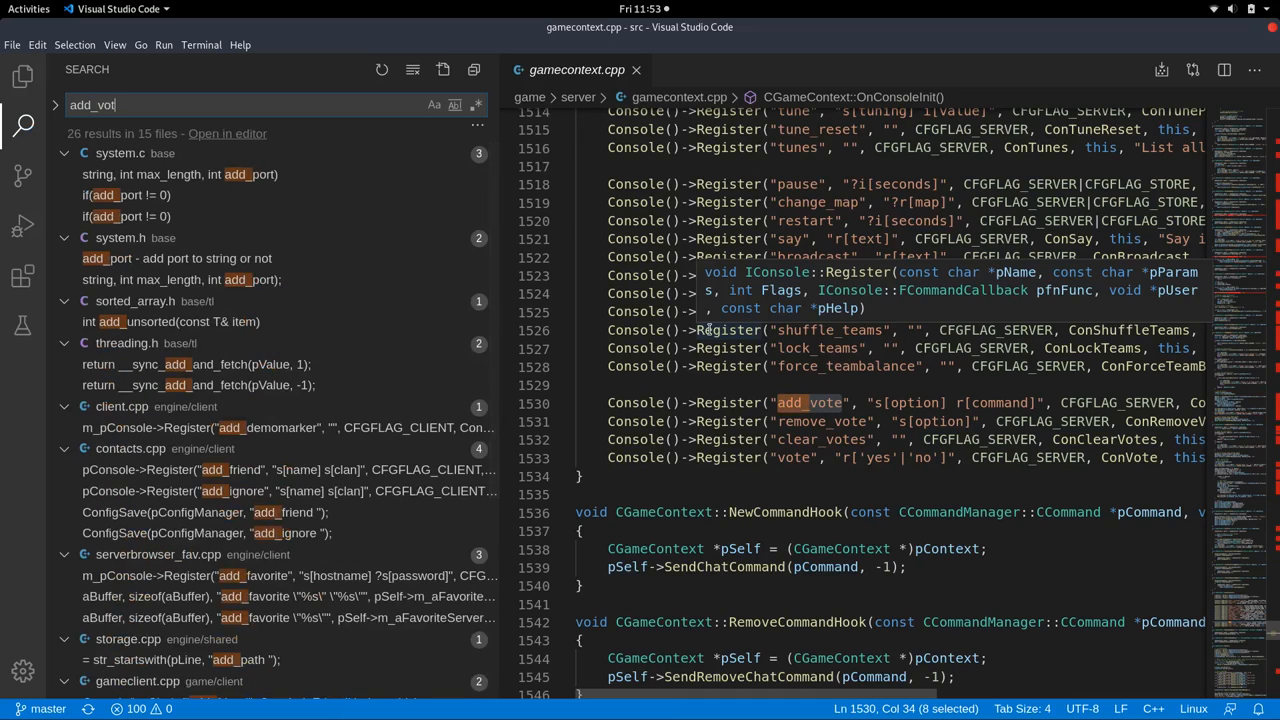
text(e)
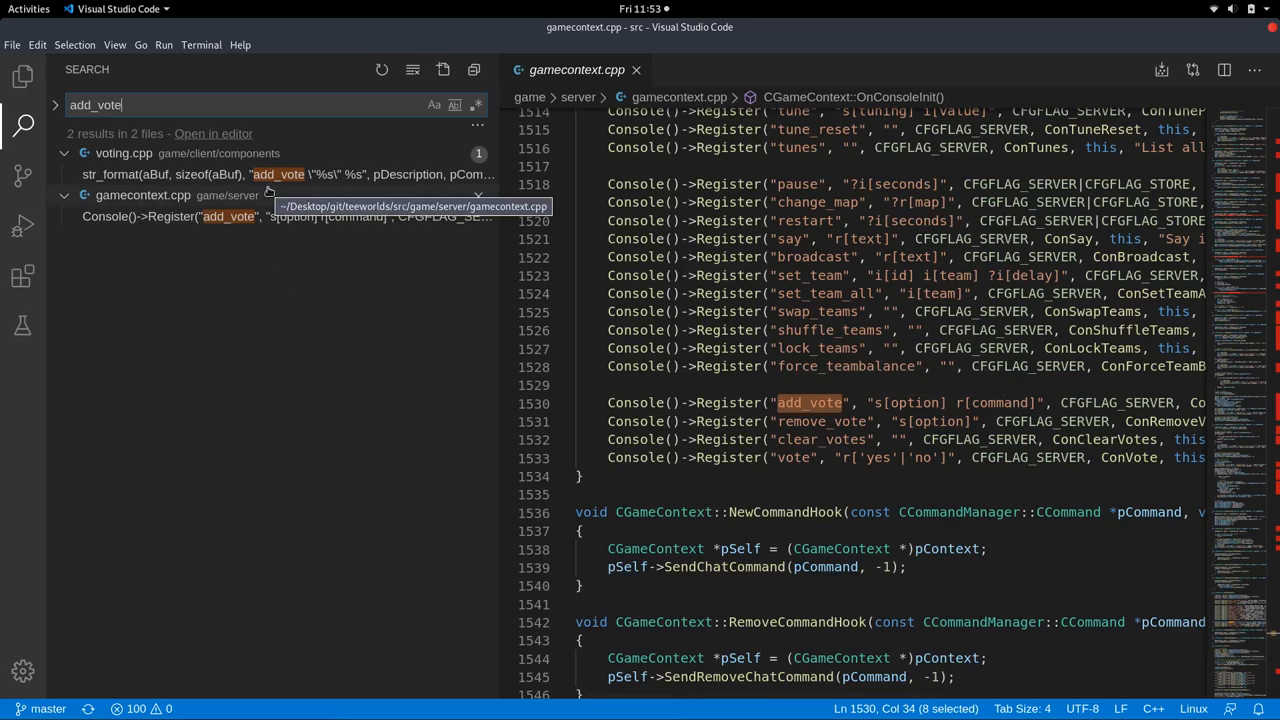
mouse_move(220, 168)
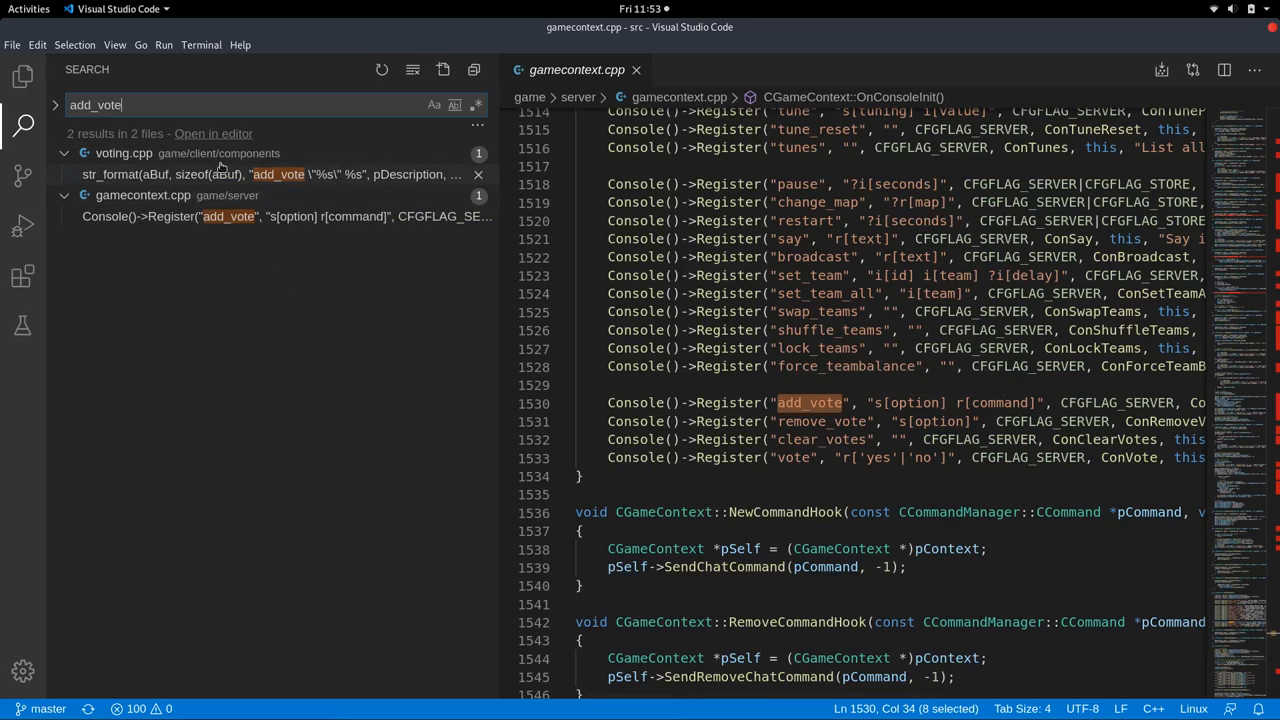
click(270, 174)
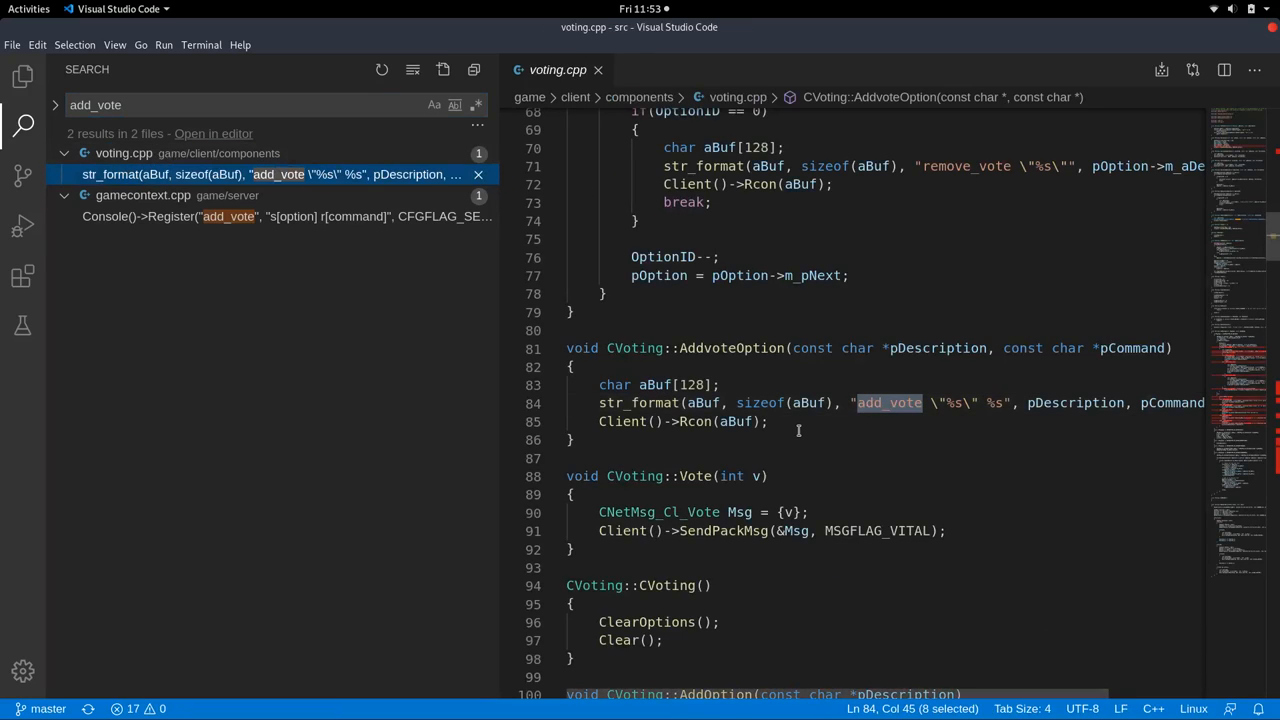
mouse_move(690, 408)
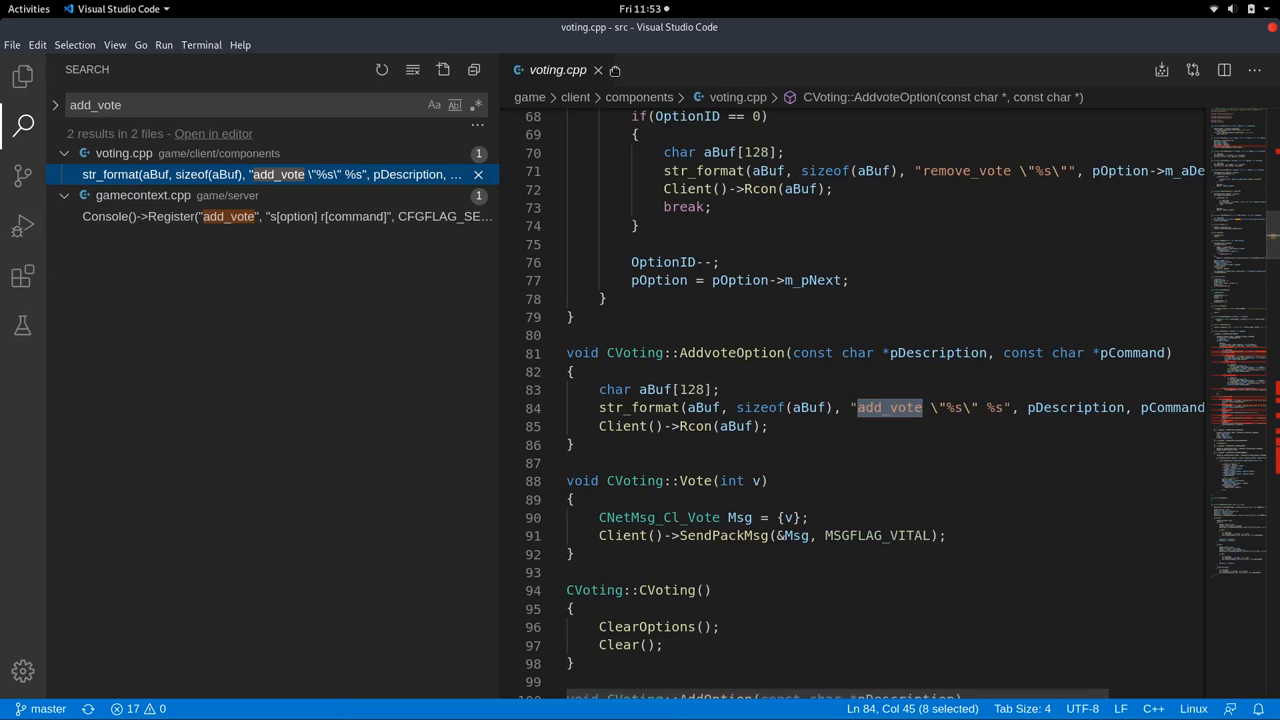
Close voting.cpp and reopen the add_vote registration in gamecontext.cpp near line 1530.
click(596, 70)
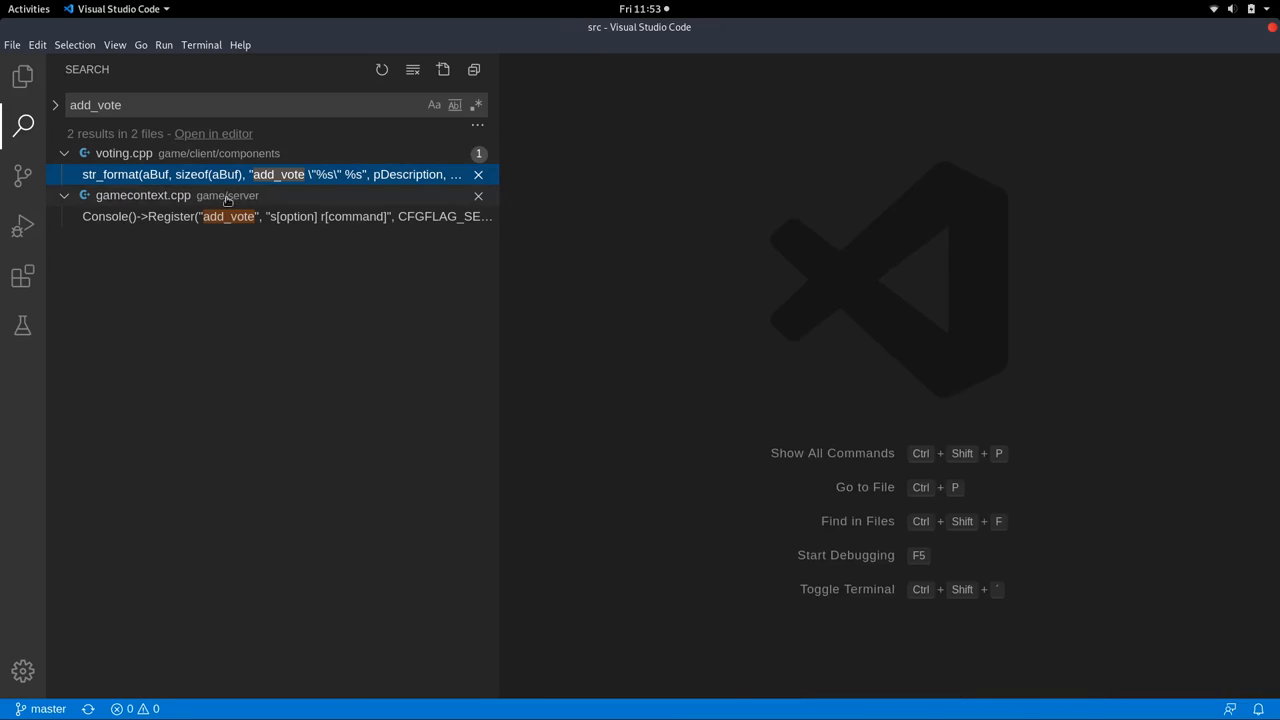
click(270, 216)
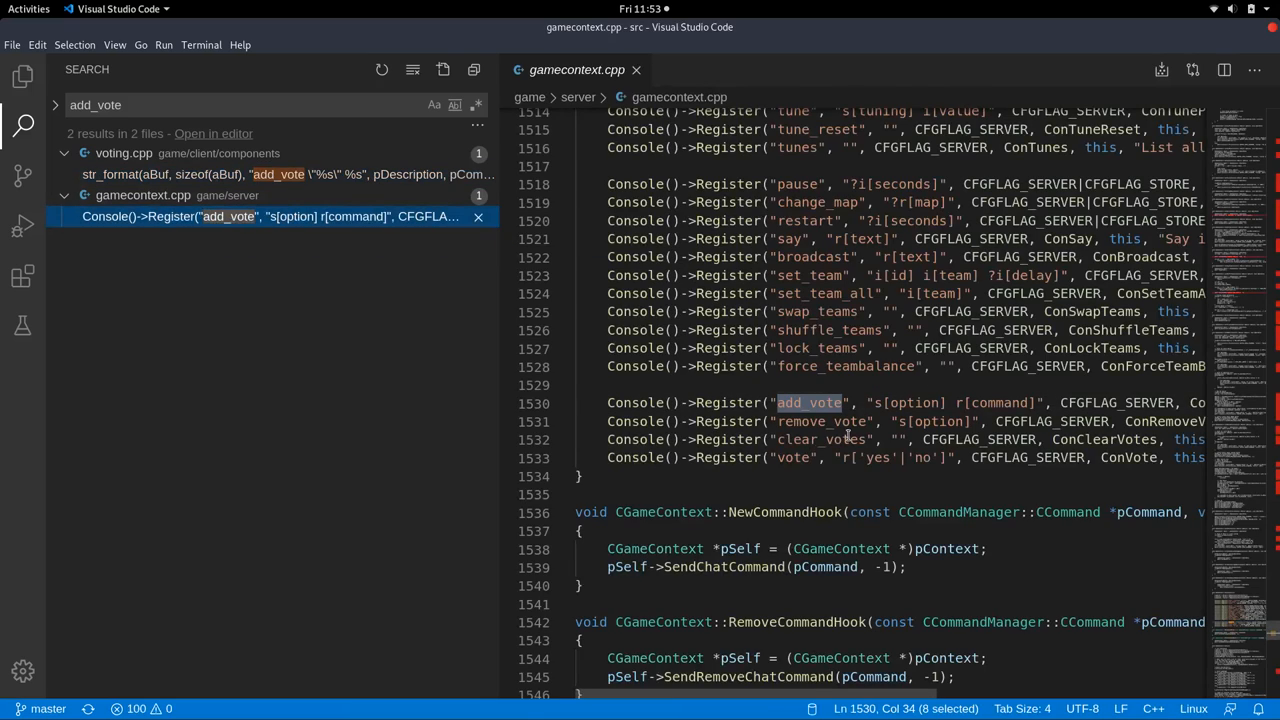
Scroll right to read the full add_vote Register line with its ConAddVote handler.
scroll(right, 3)
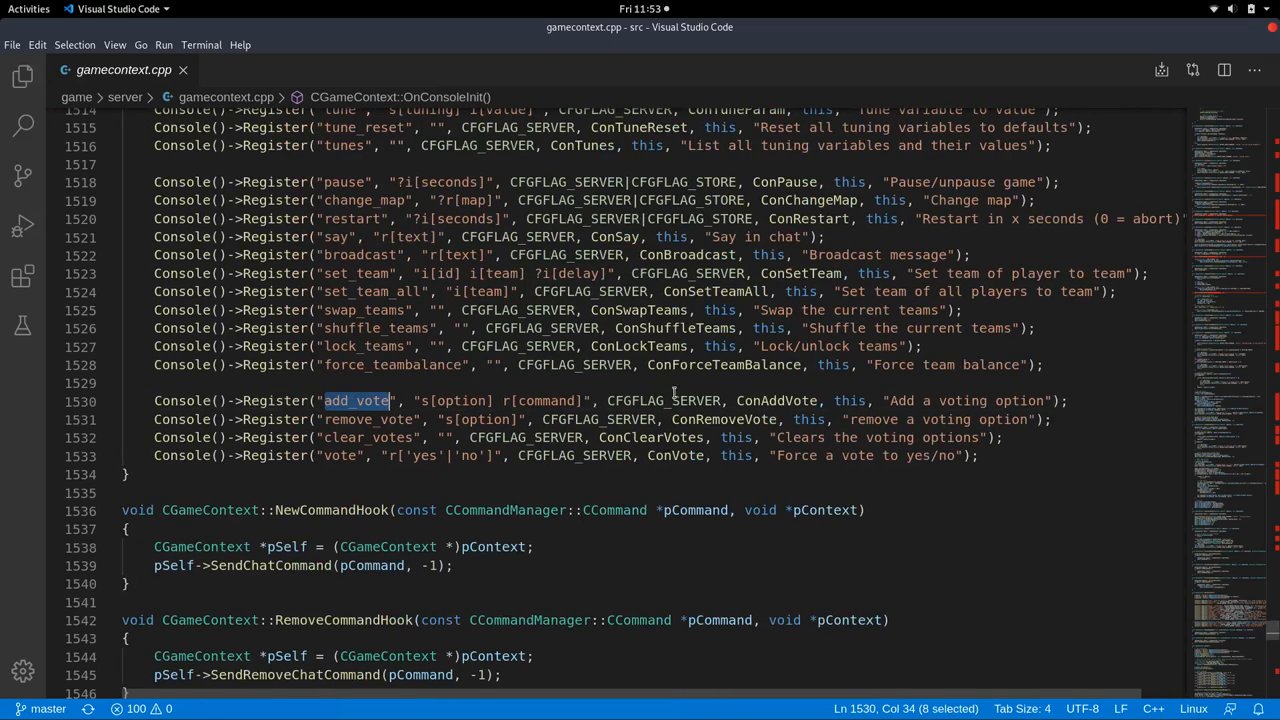
mouse_move(776, 400)
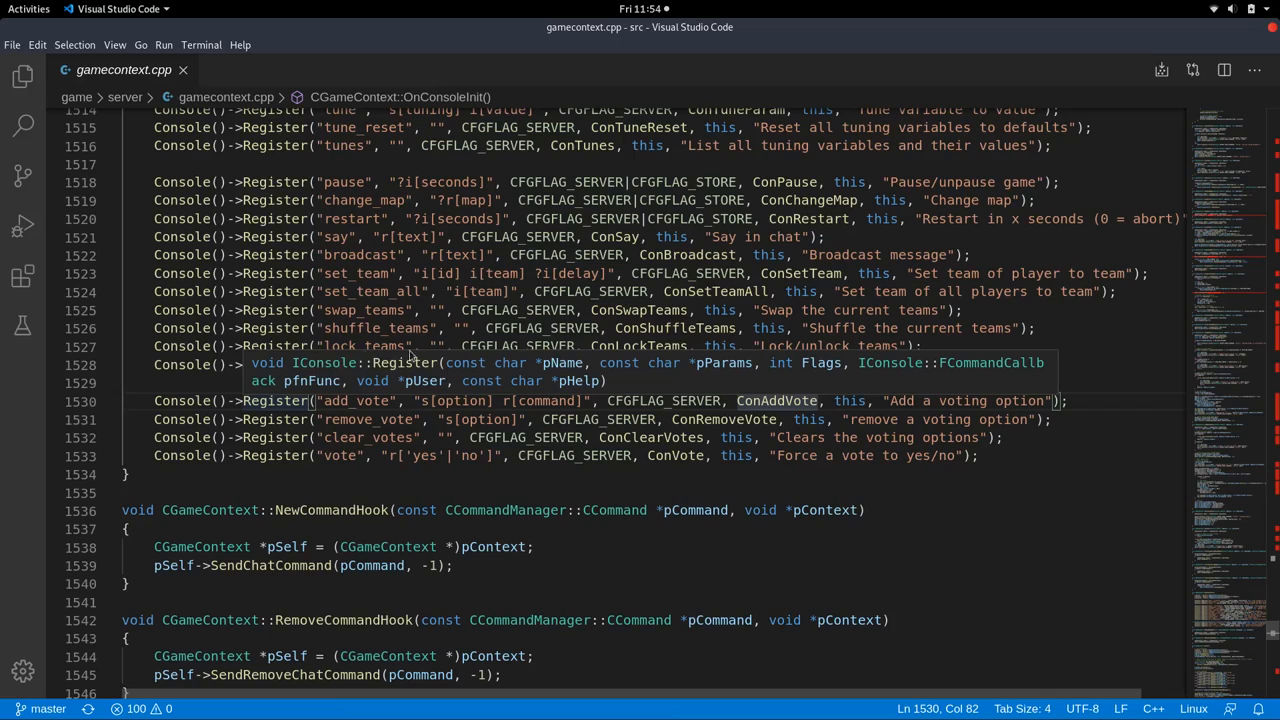
mouse_move(868, 366)
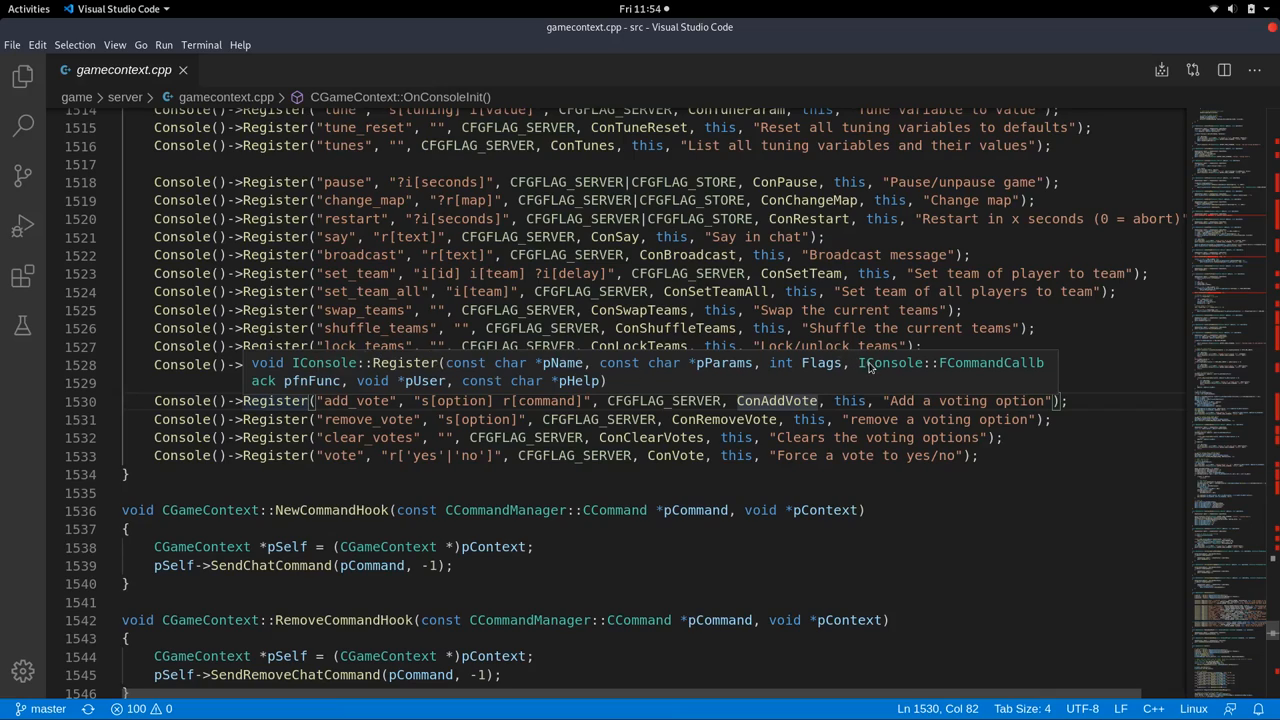
mouse_move(950, 370)
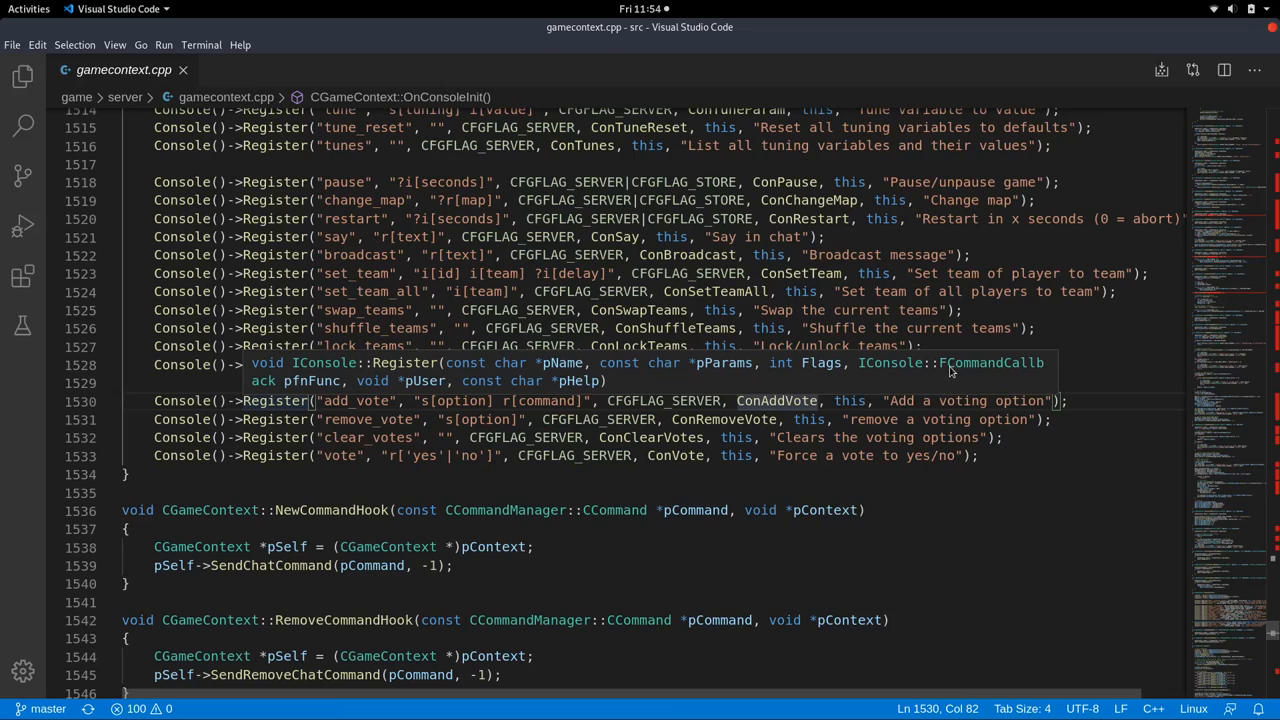
mouse_move(380, 380)
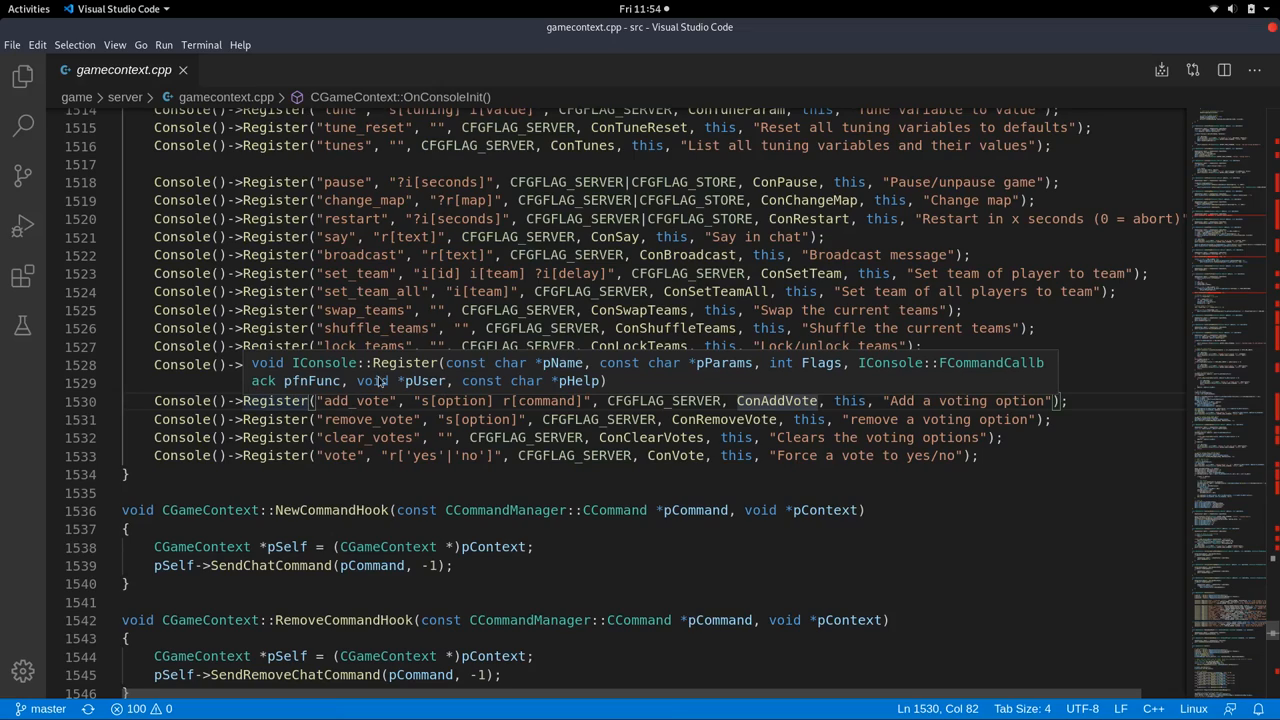
mouse_move(606, 376)
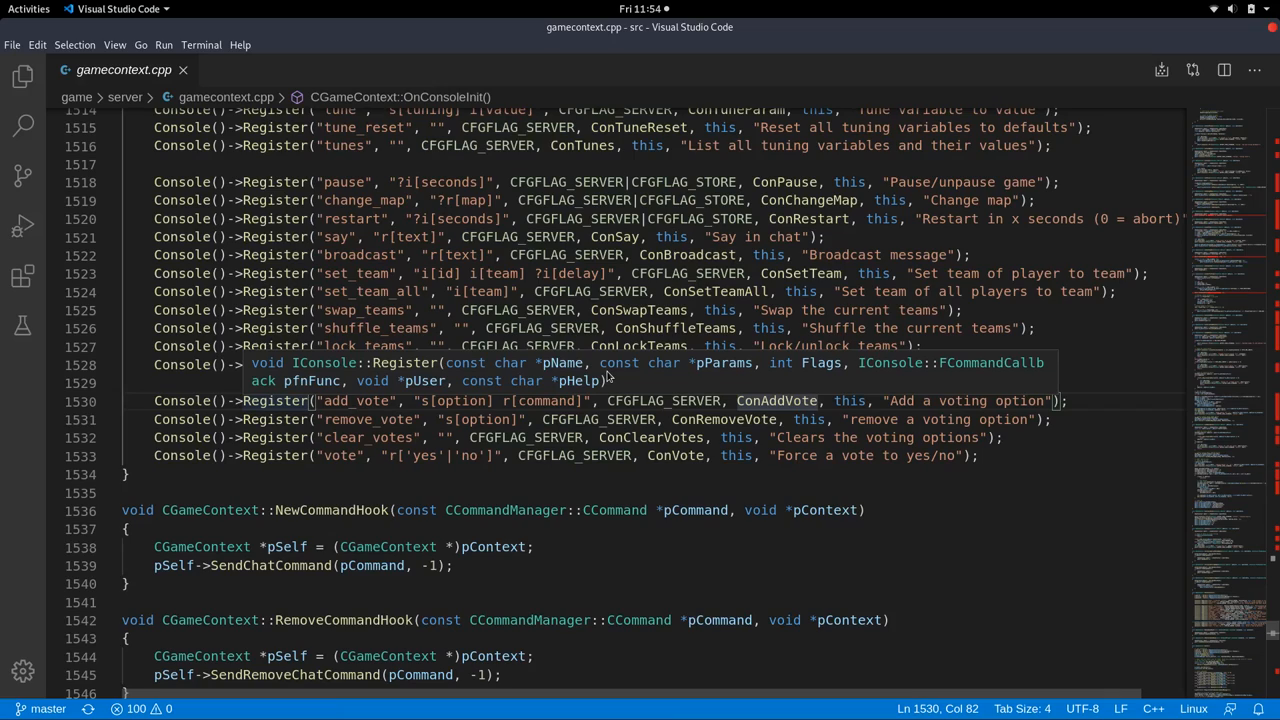
Jump to the ConAddVote definition around line 1313 and scroll through the function.
double_click(776, 400)
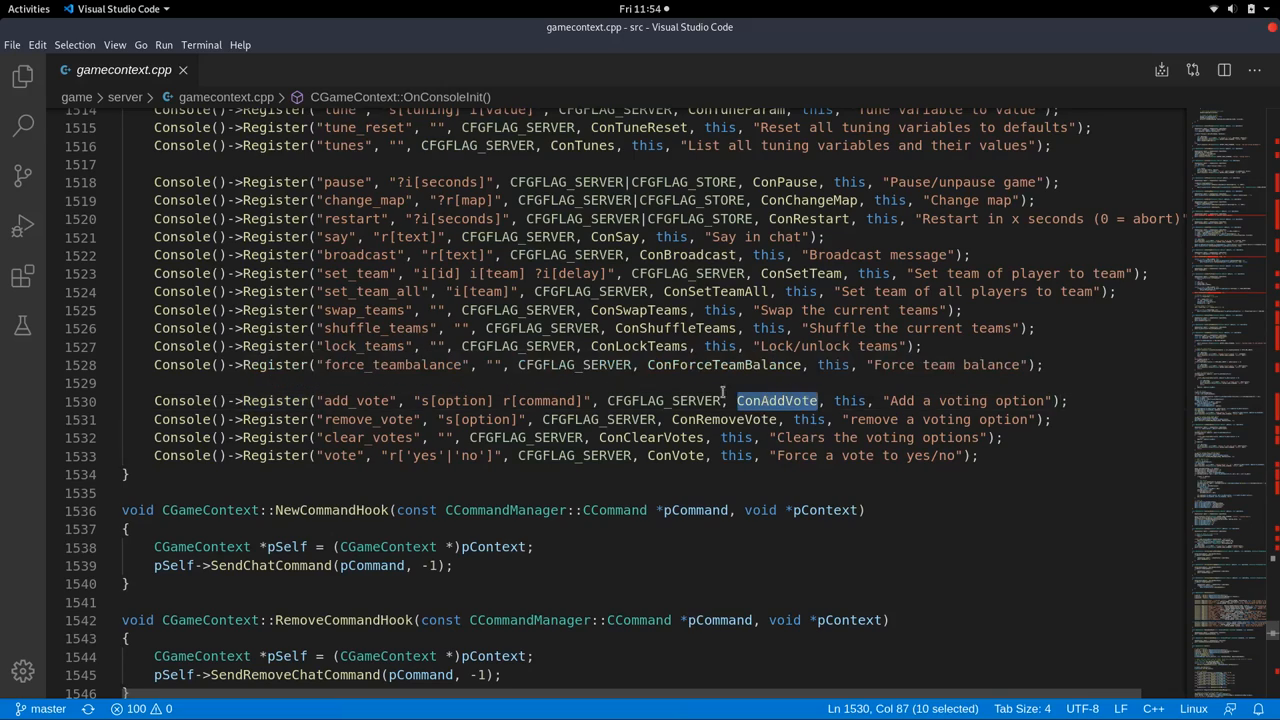
mouse_move(356, 398)
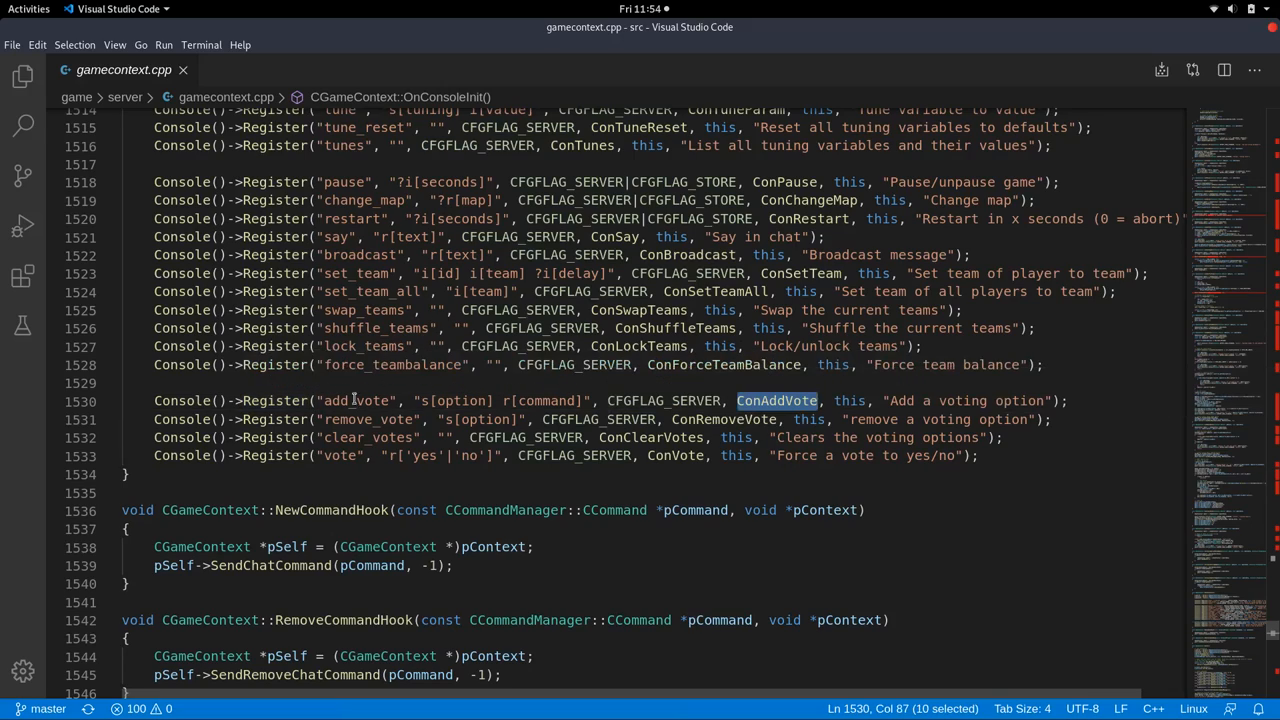
double_click(356, 400)
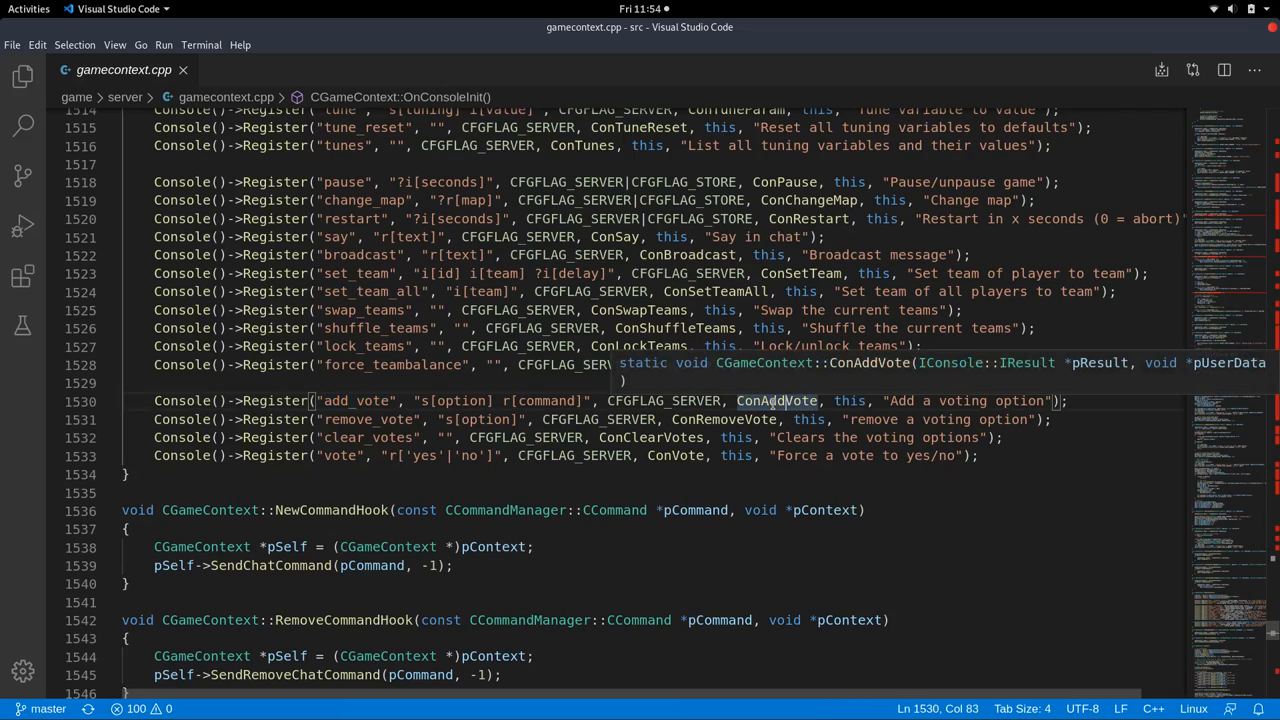
click(776, 400)
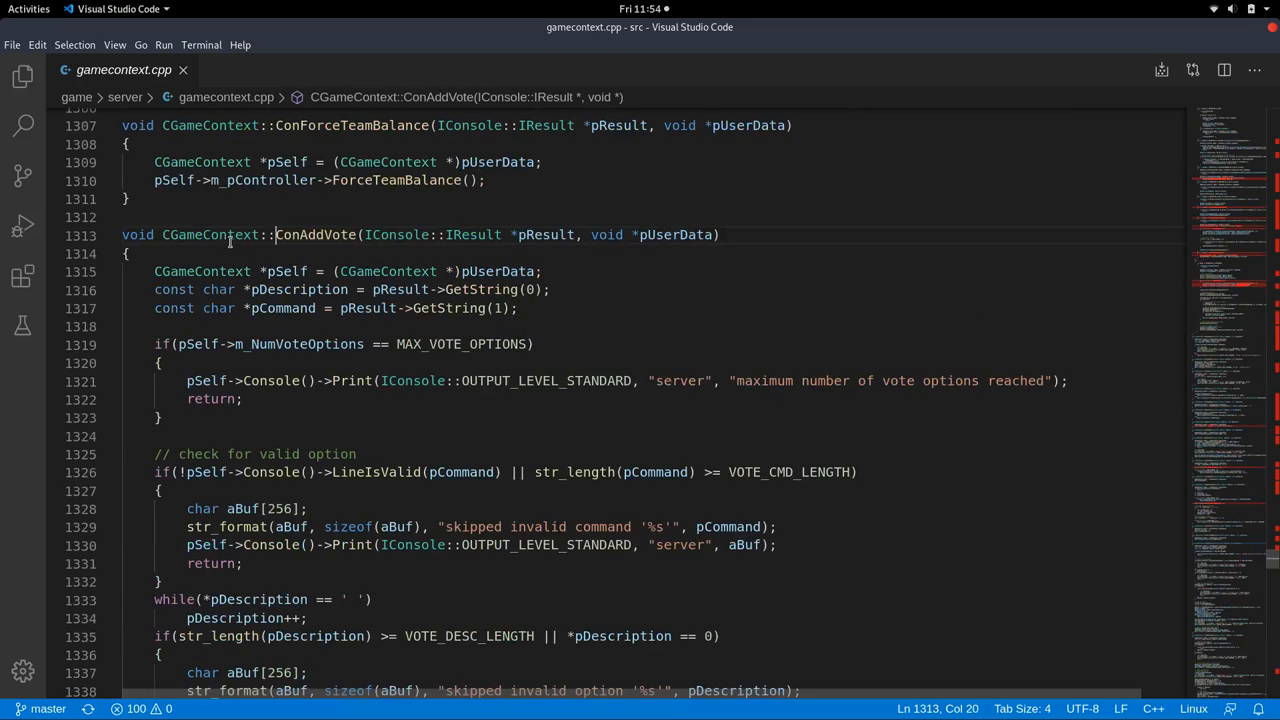
scroll(down, 3)
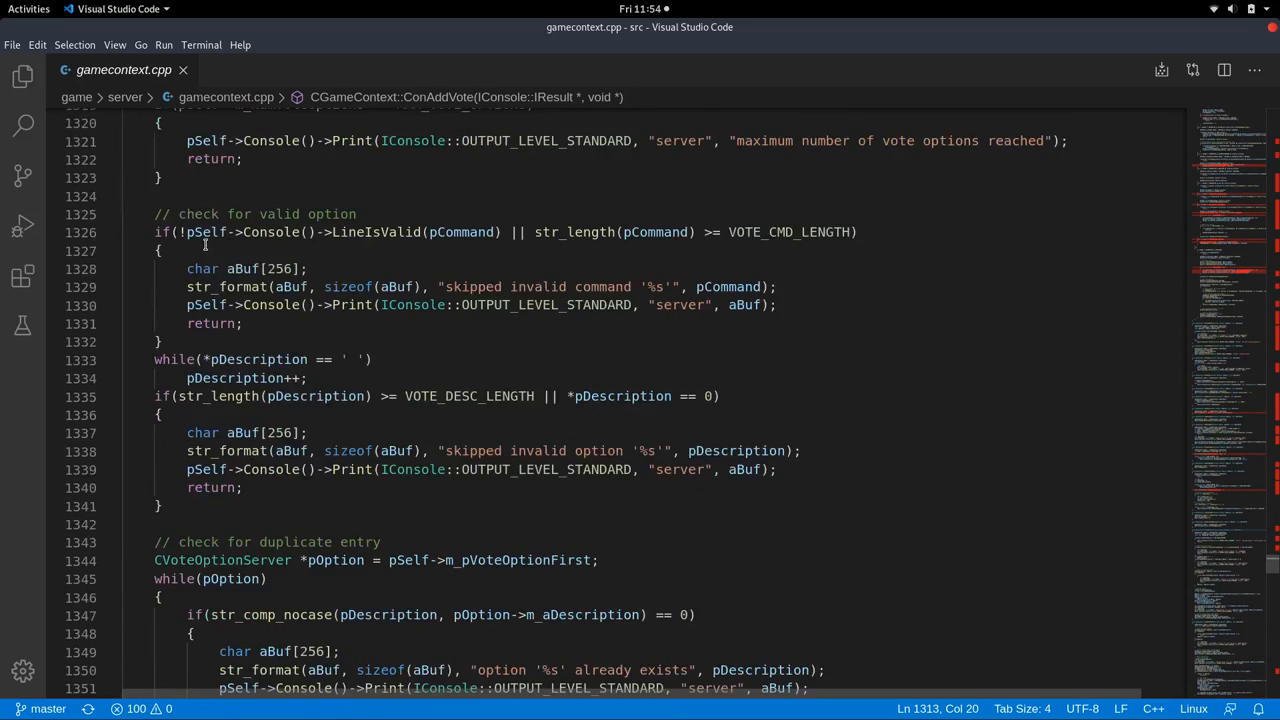
scroll(down, 3)
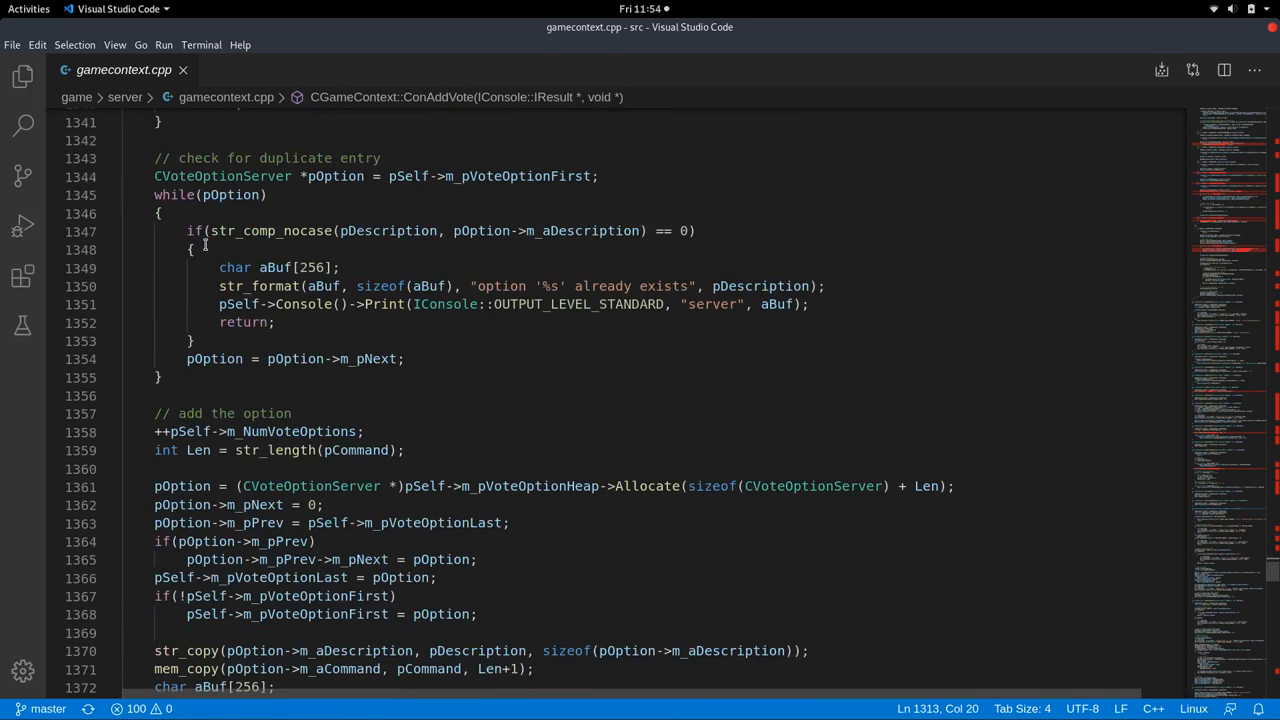
scroll(up, 3)
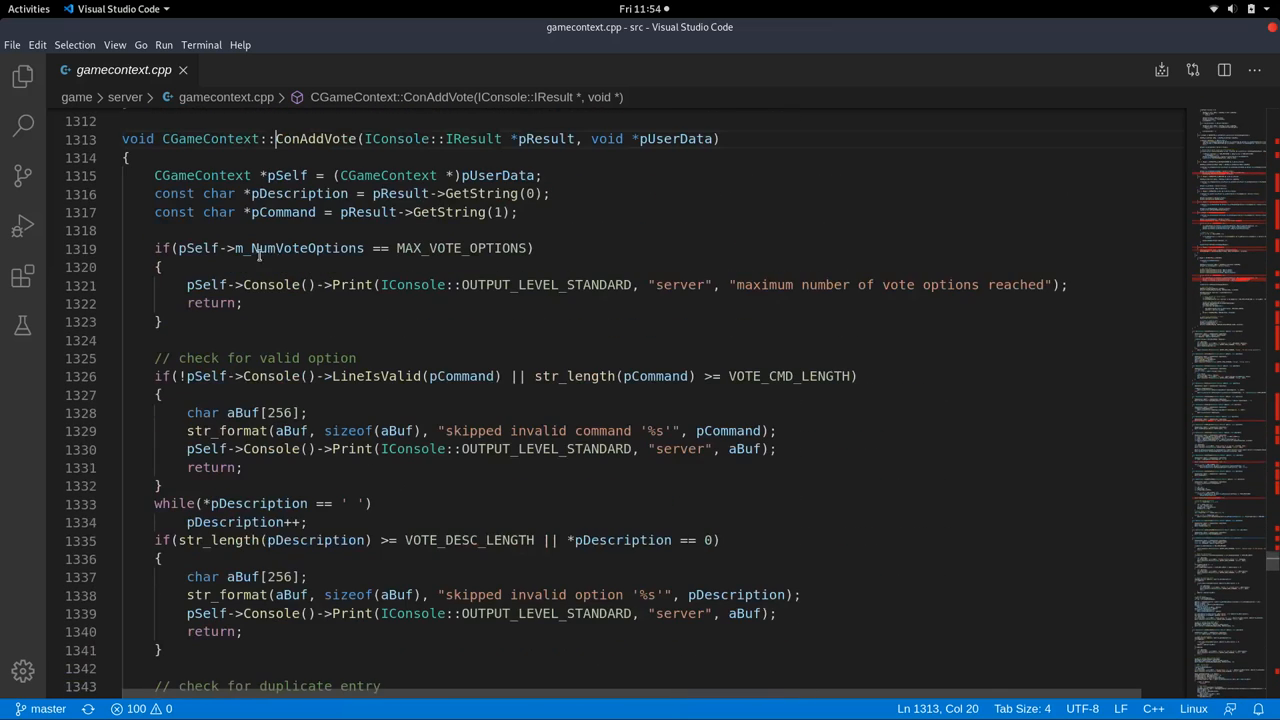
scroll(up, 3)
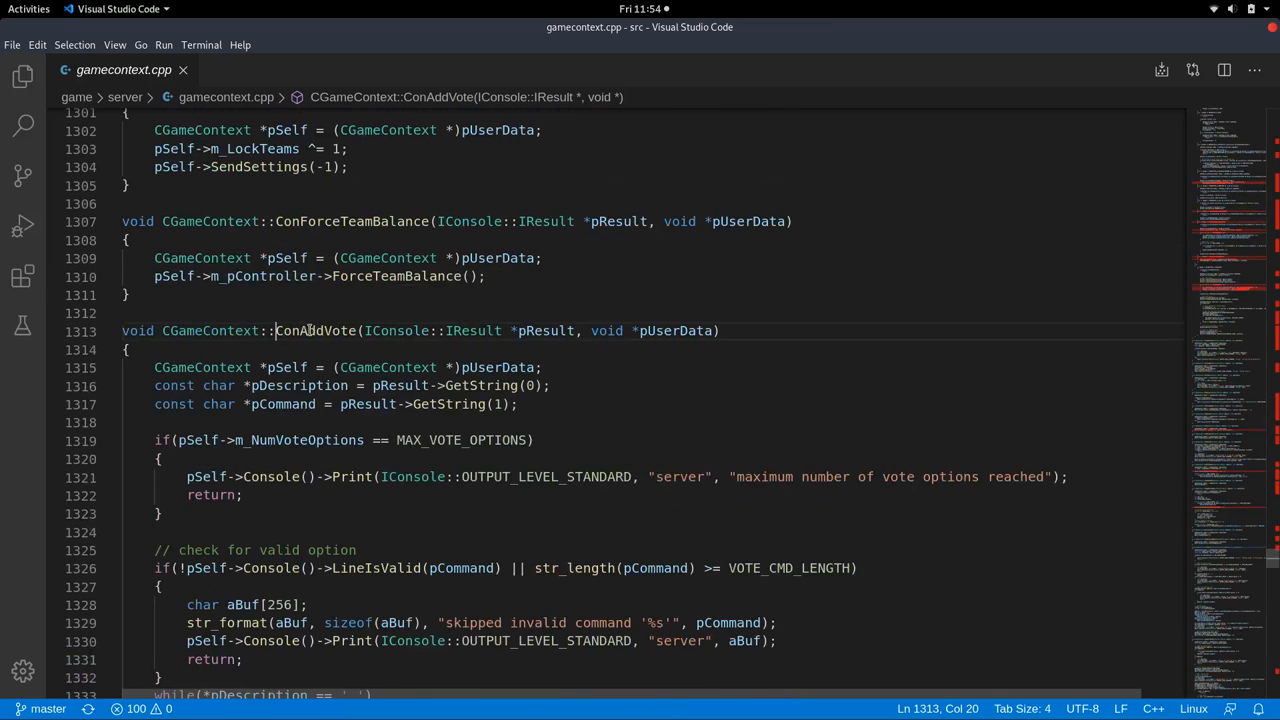
Inspect the ConAddVote definition alongside the neighbouring console handlers.
double_click(290, 330)
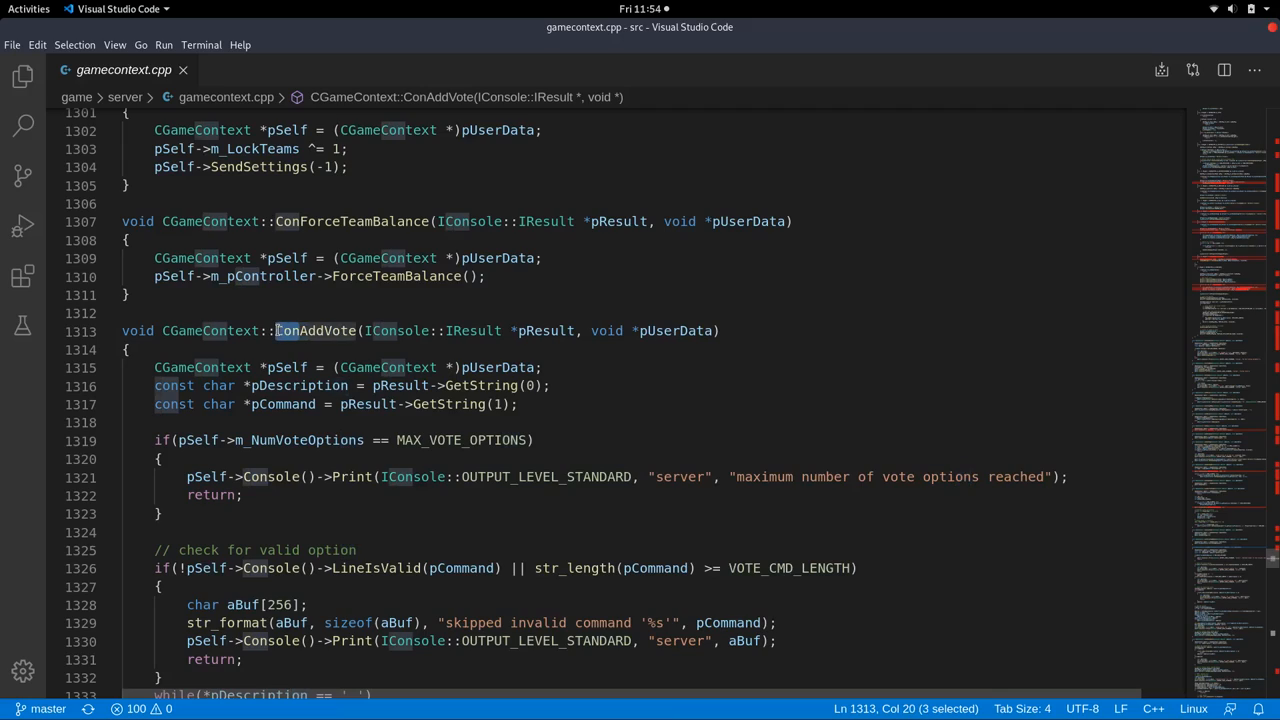
click(308, 330)
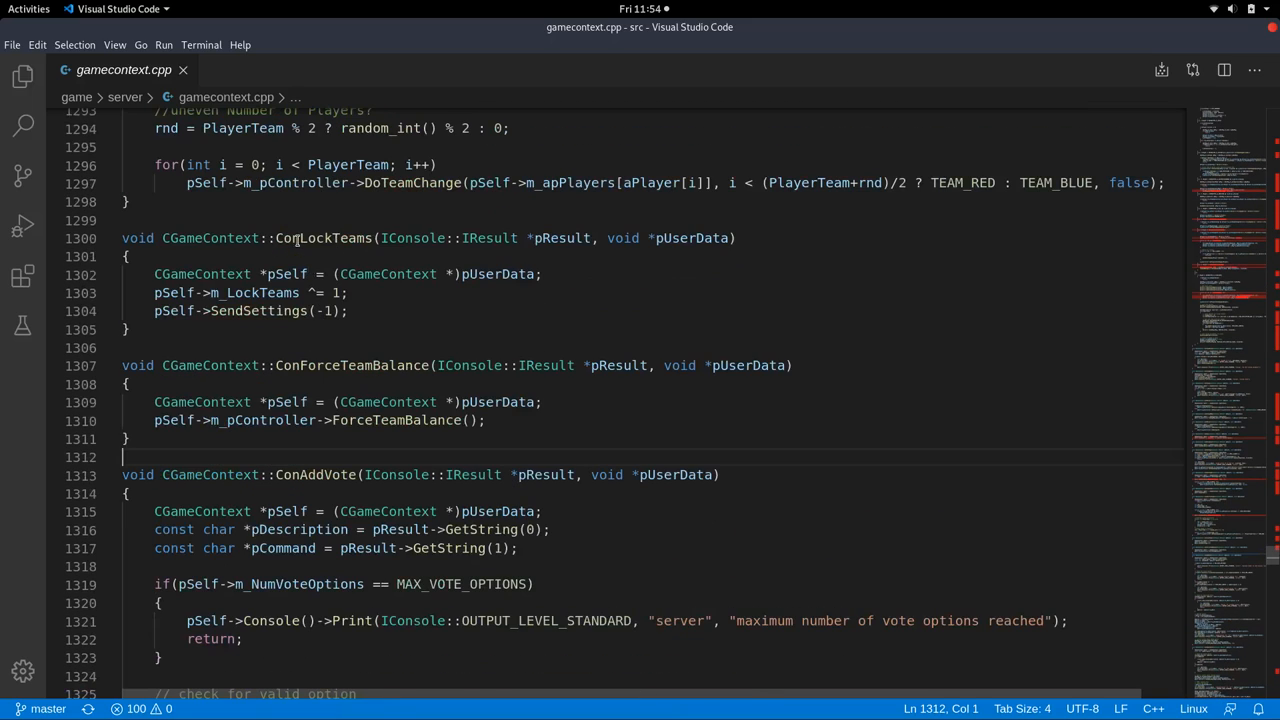
scroll(up, 3)
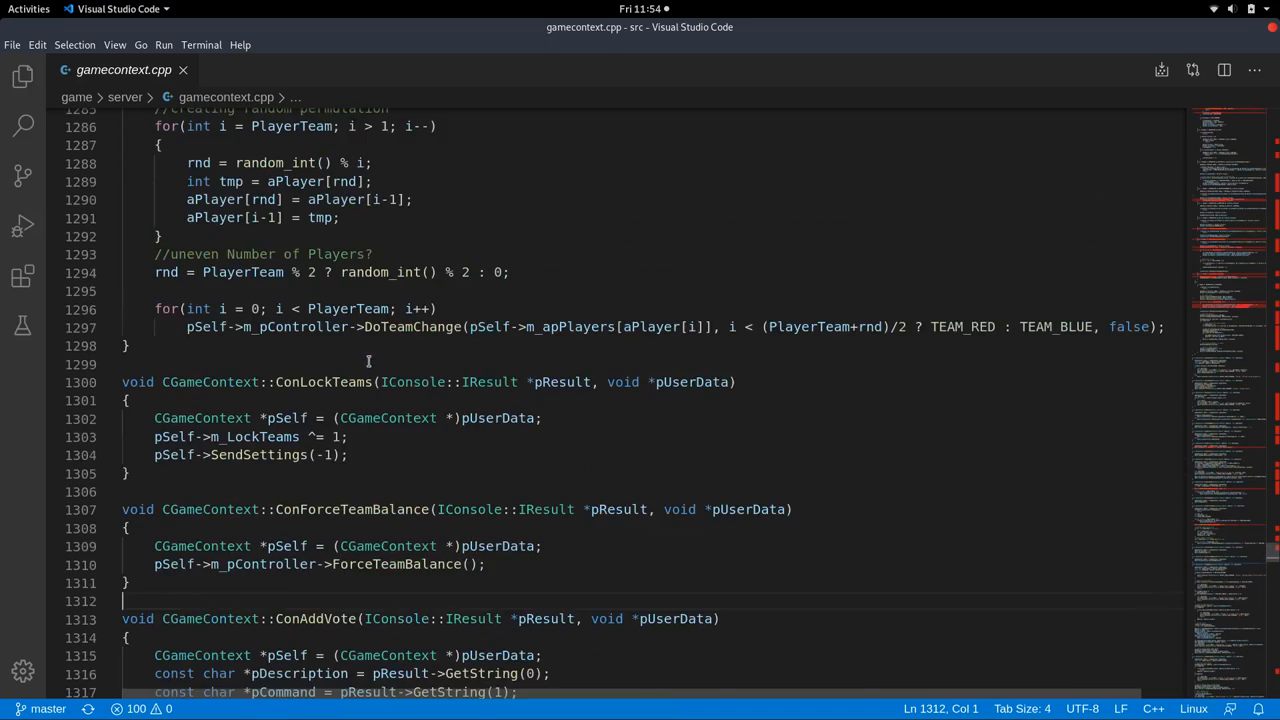
scroll(up, 3)
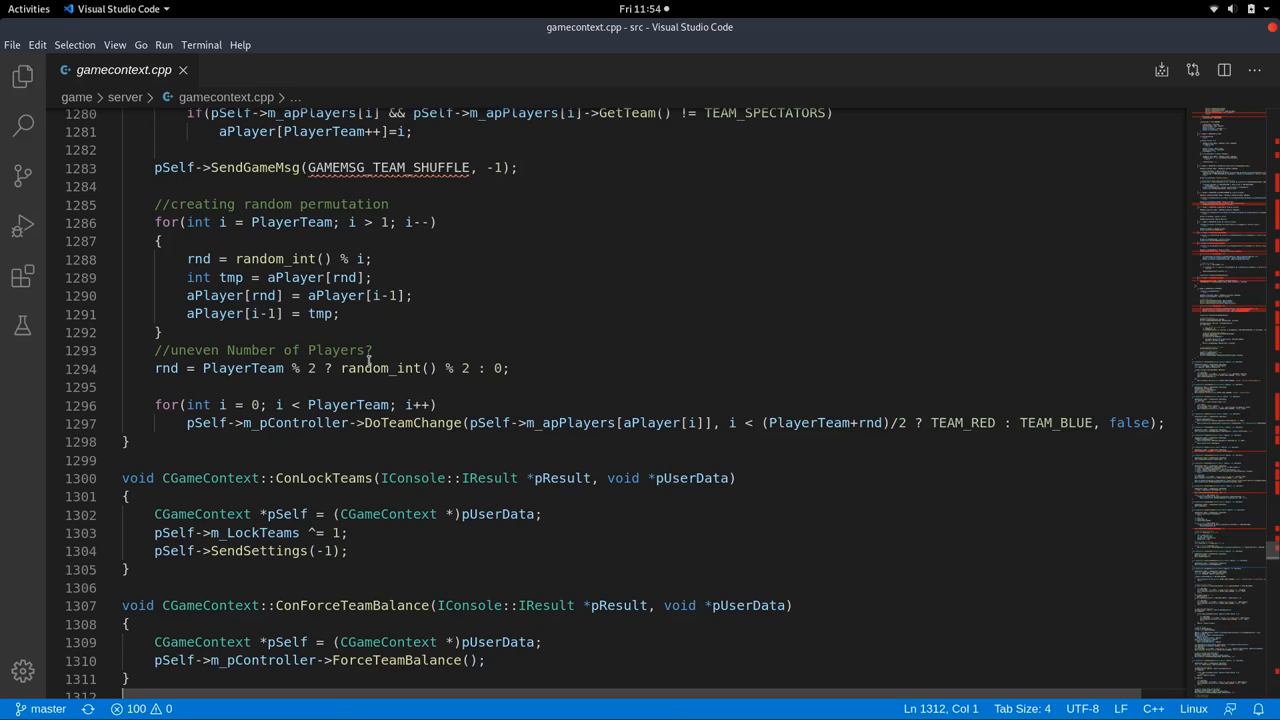
scroll(down, 3)
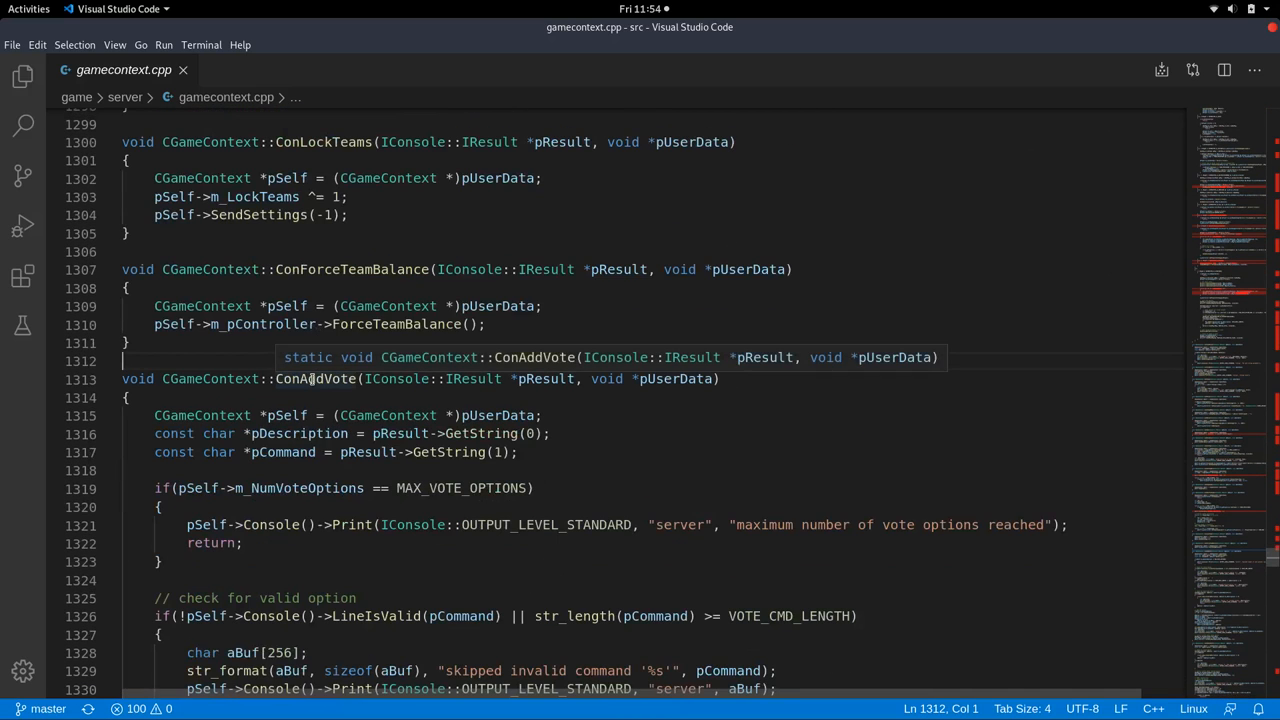
Search for ConAddVote and open its static declaration in gamecontext.h.
double_click(316, 378)
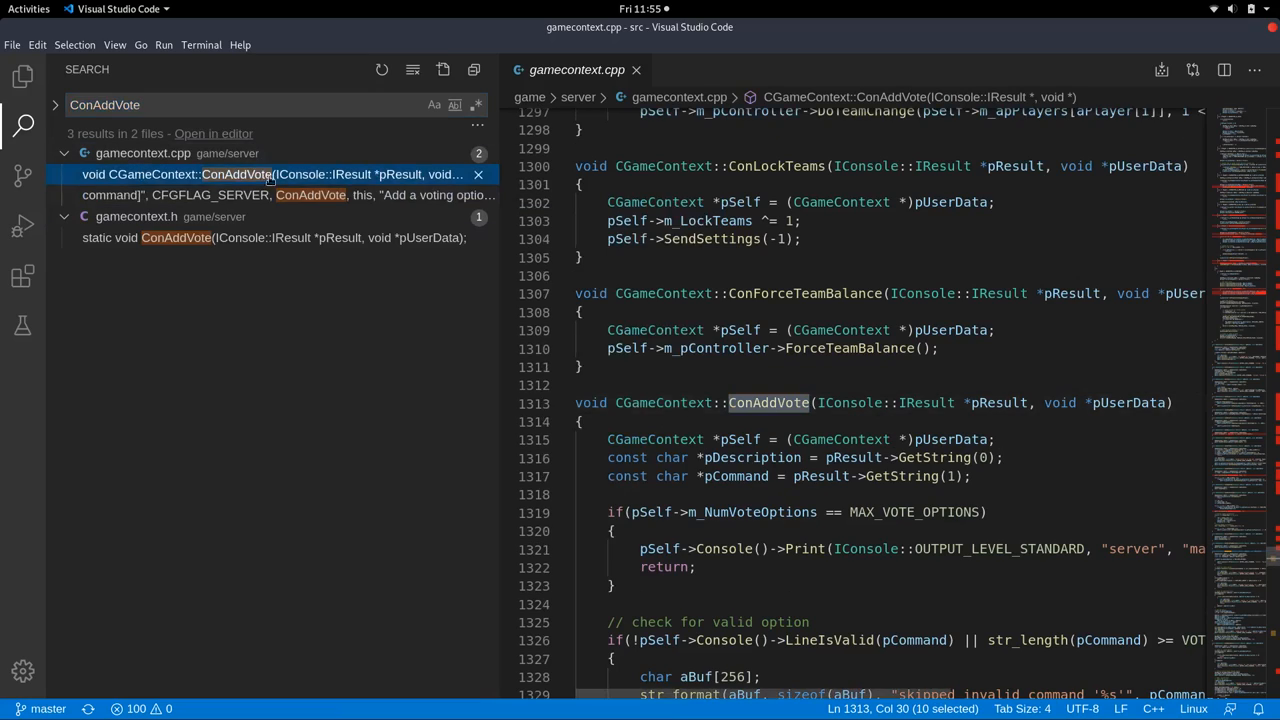
mouse_move(804, 284)
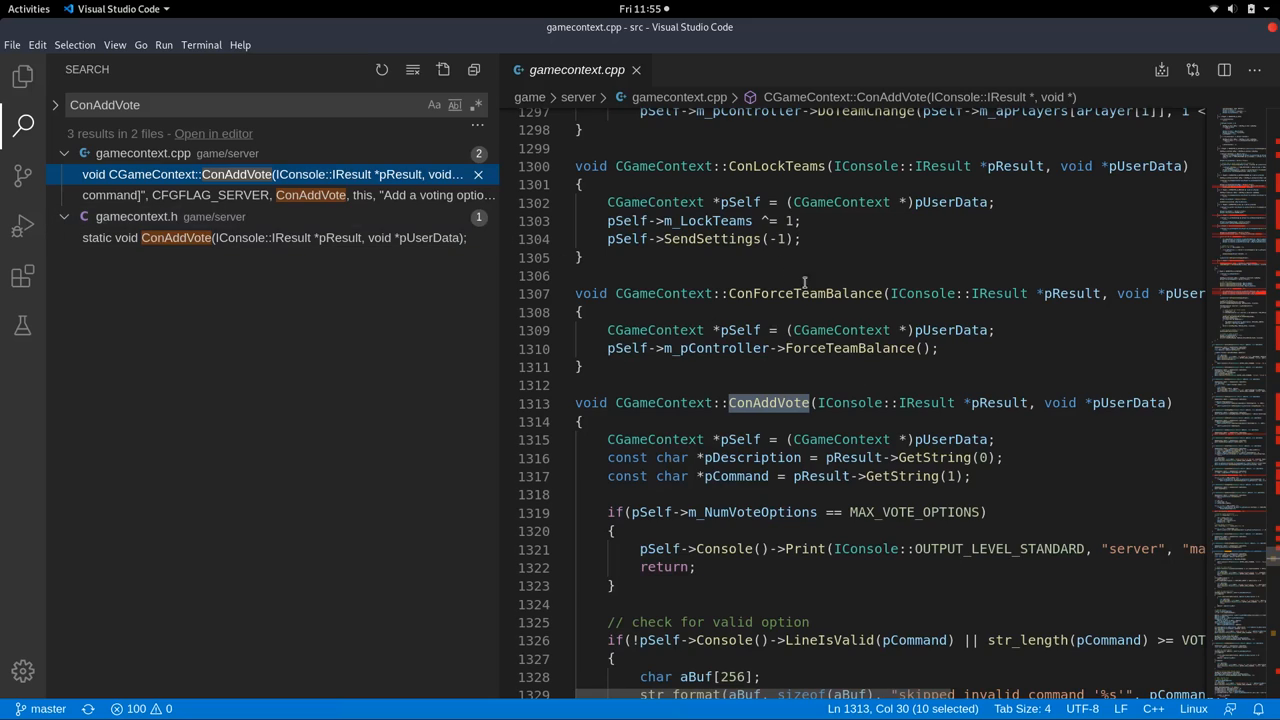
scroll(down, 3)
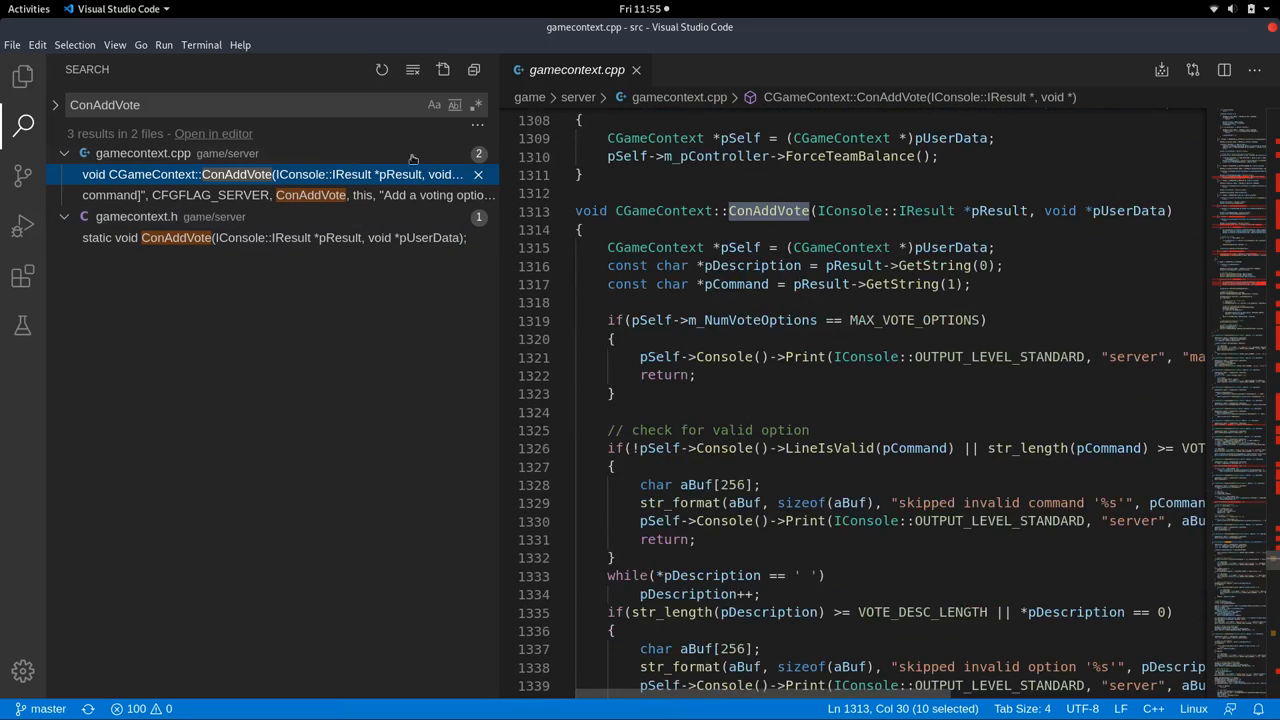
click(280, 196)
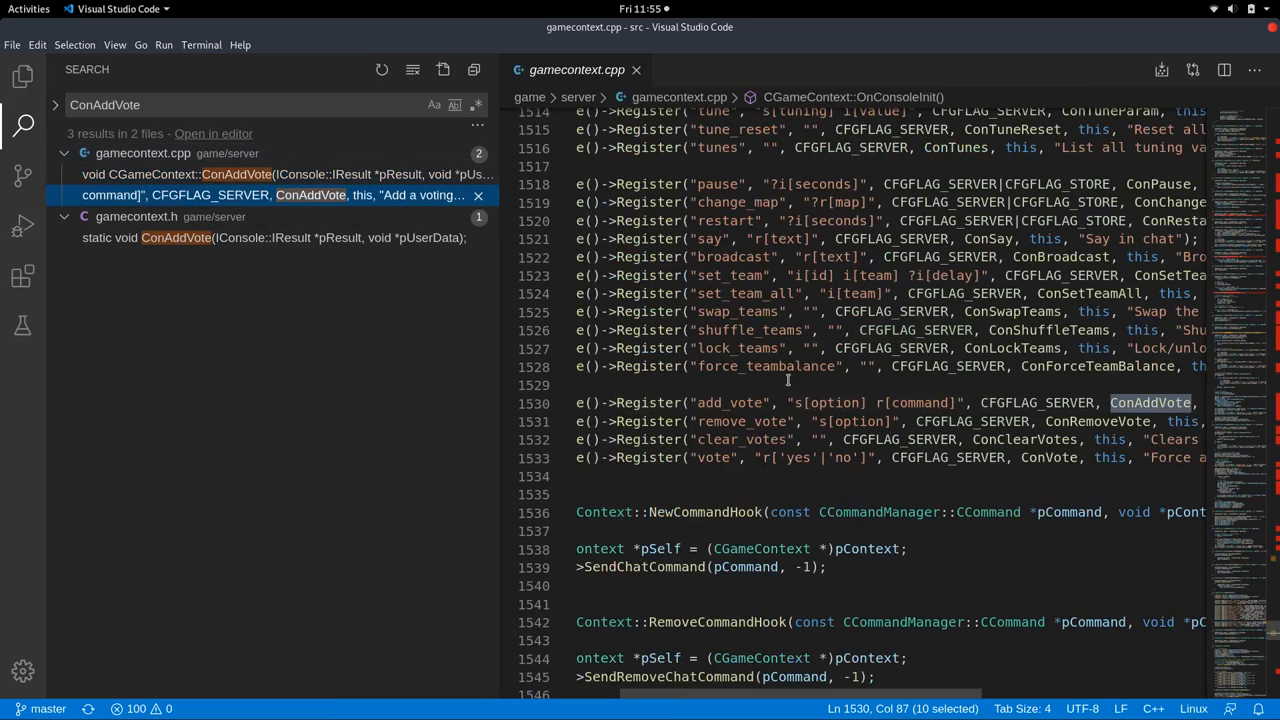
mouse_move(728, 402)
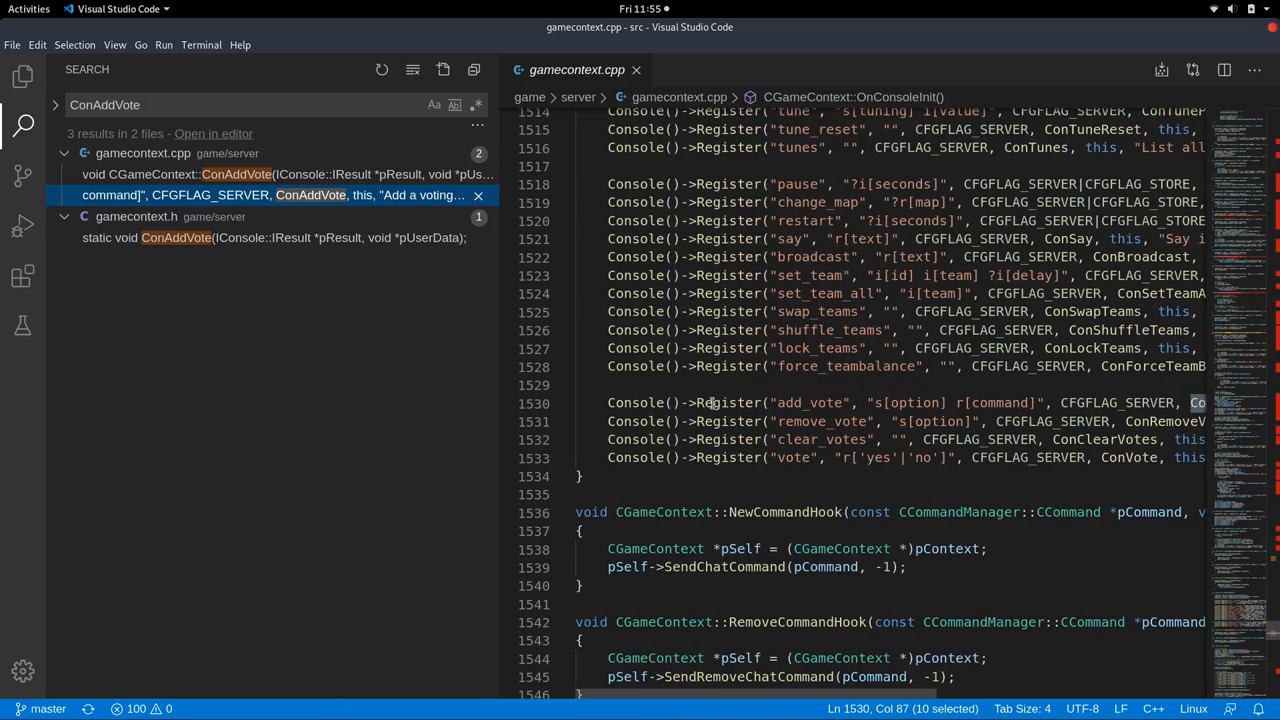
scroll(right, 3)
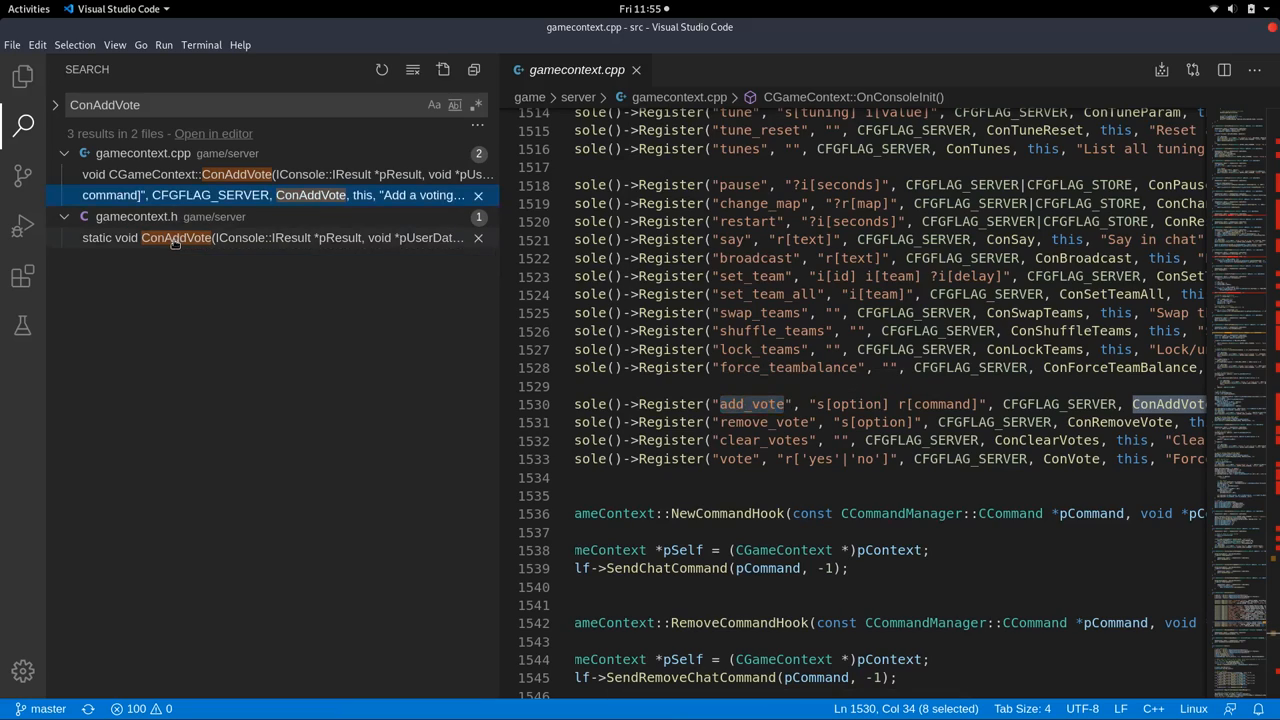
click(270, 236)
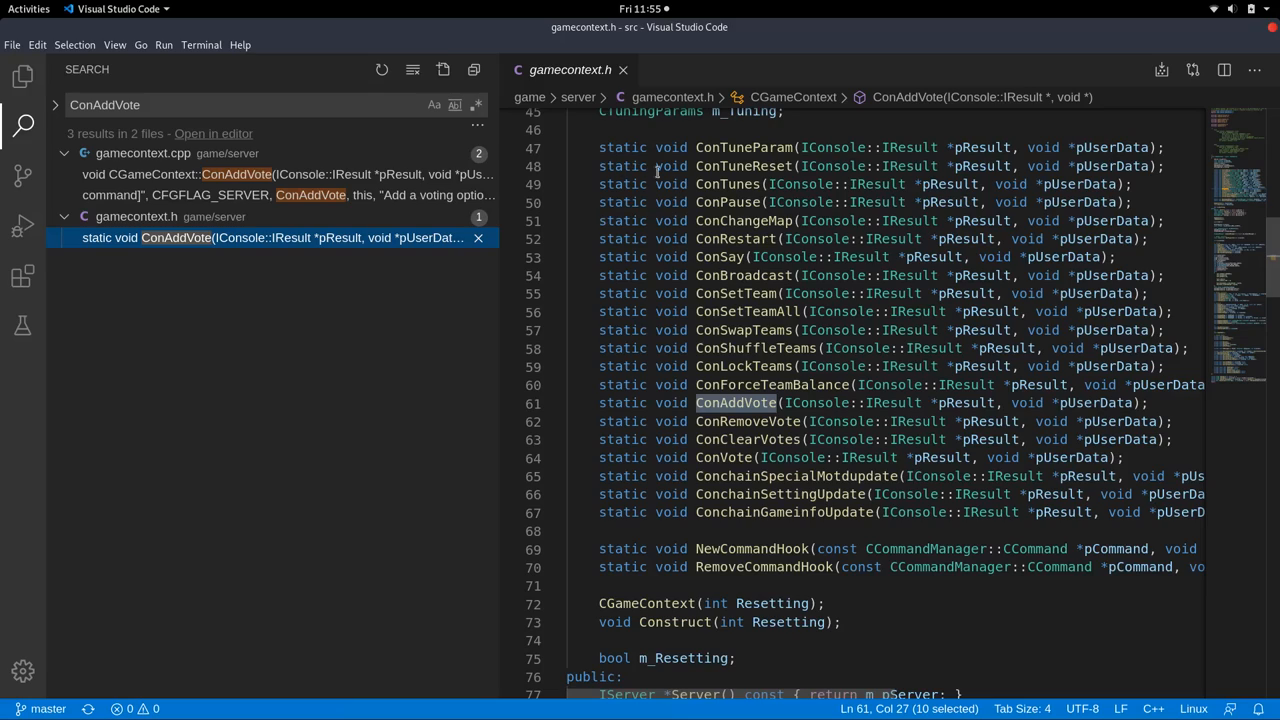
Compare the ConAddVote definition in gamecontext.cpp with its declaration in the header.
scroll(up, 3)
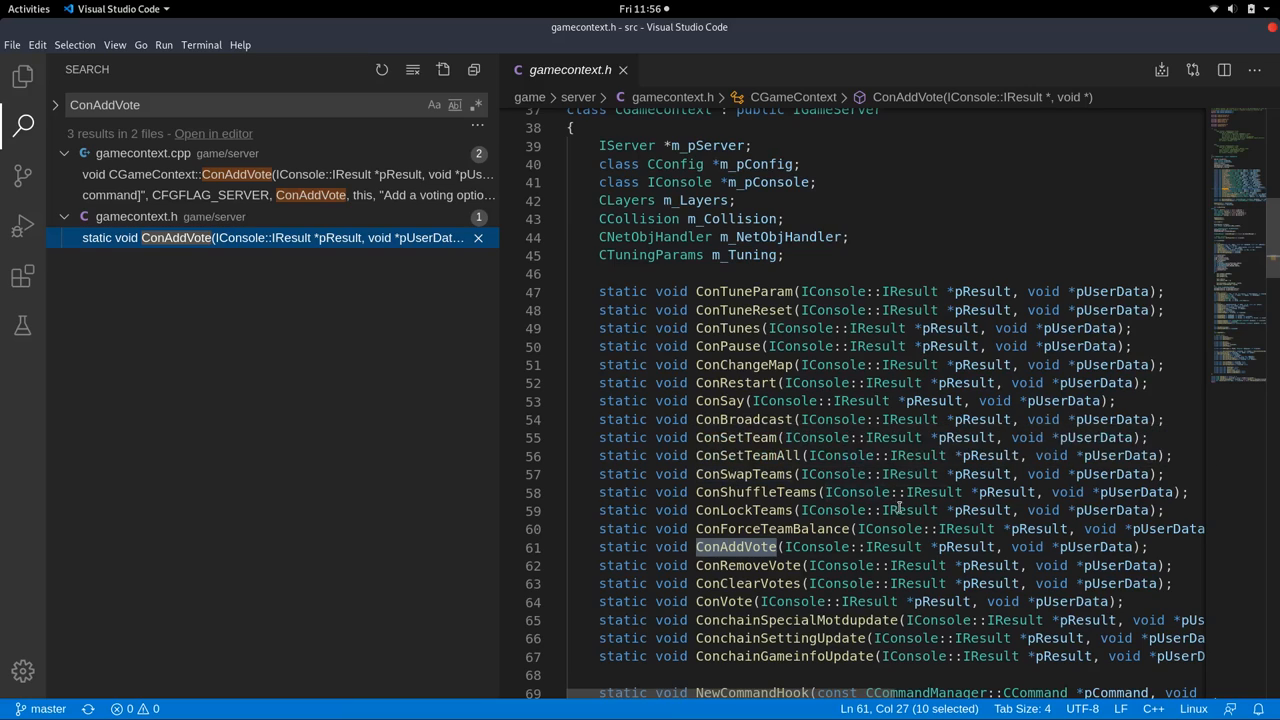
scroll(down, 3)
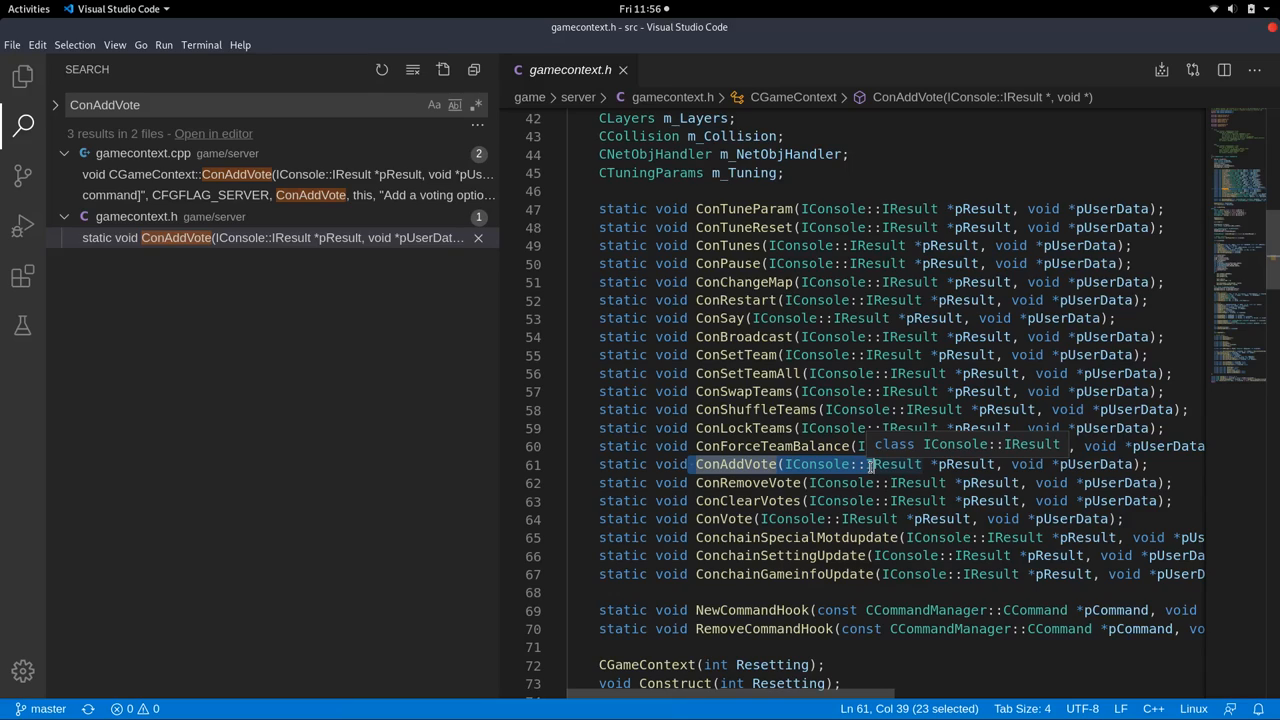
click(280, 174)
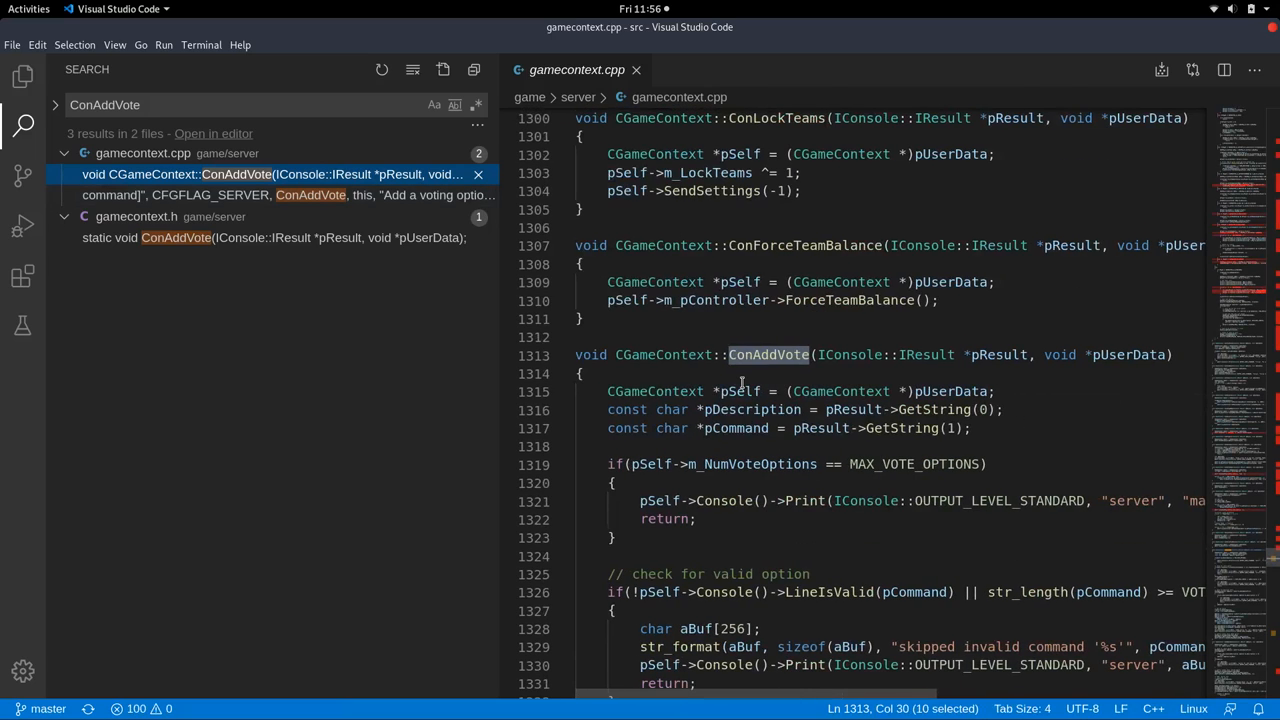
scroll(down, 3)
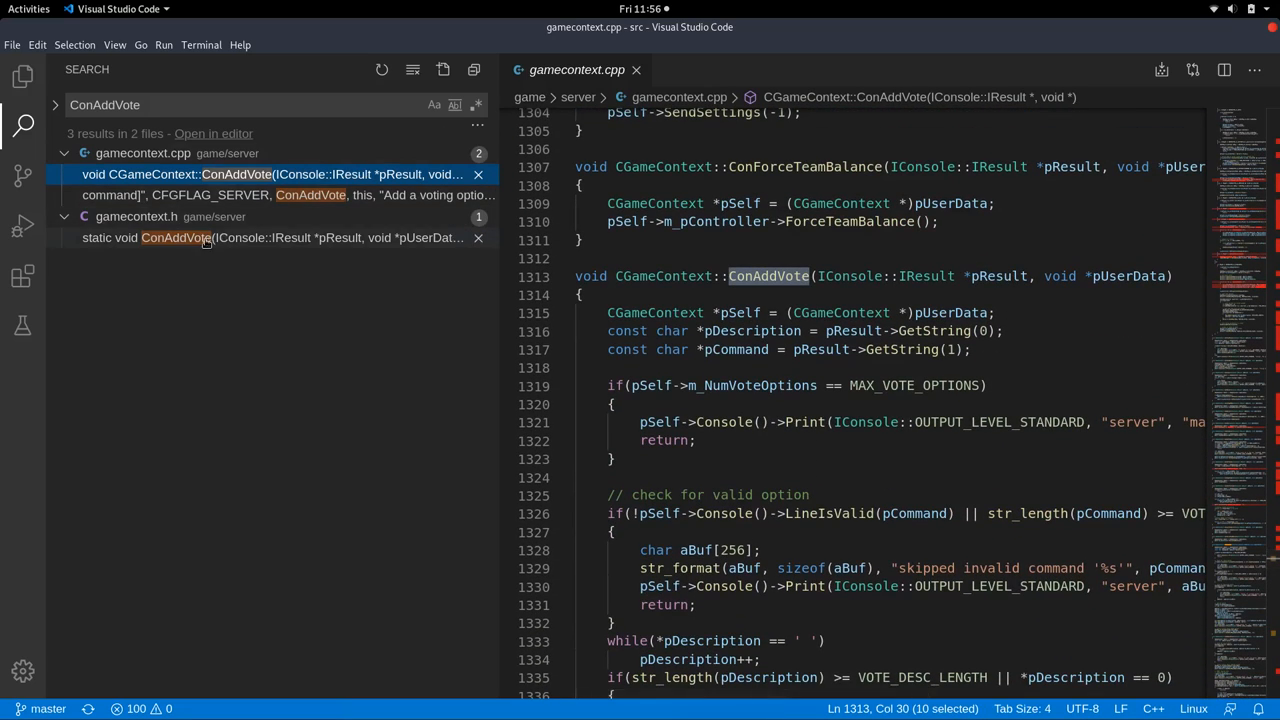
click(270, 236)
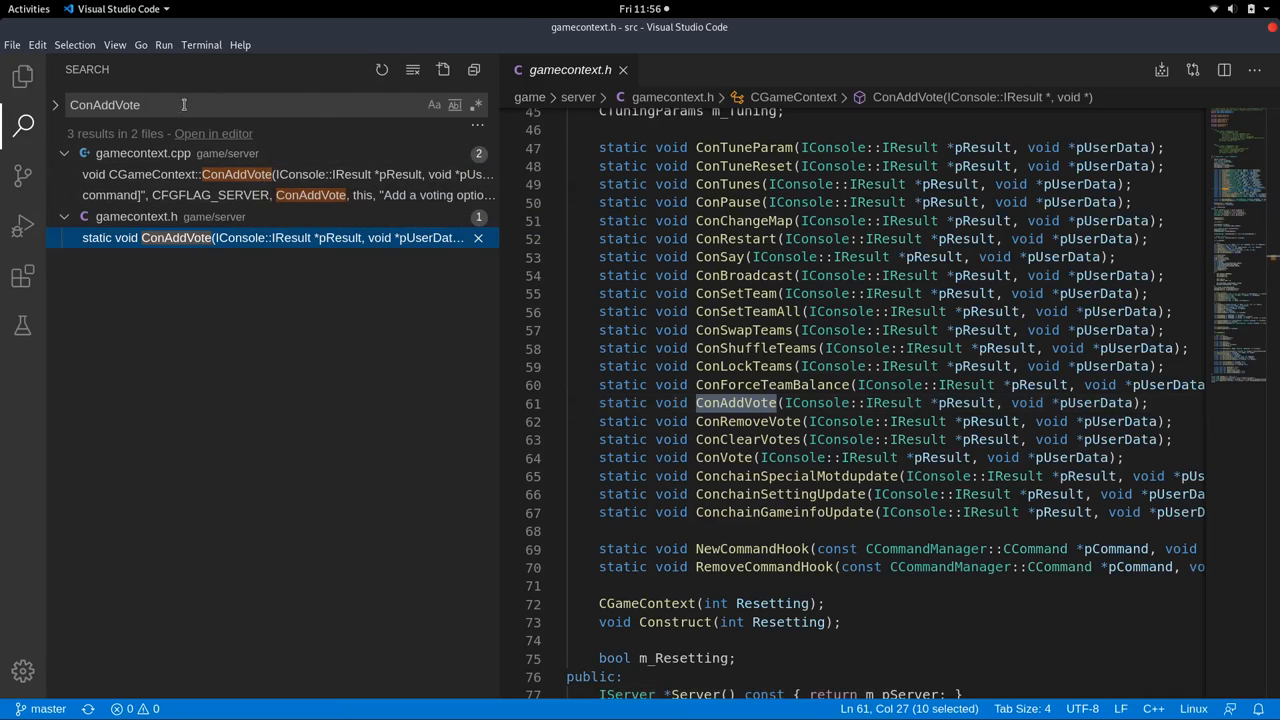
mouse_move(176, 216)
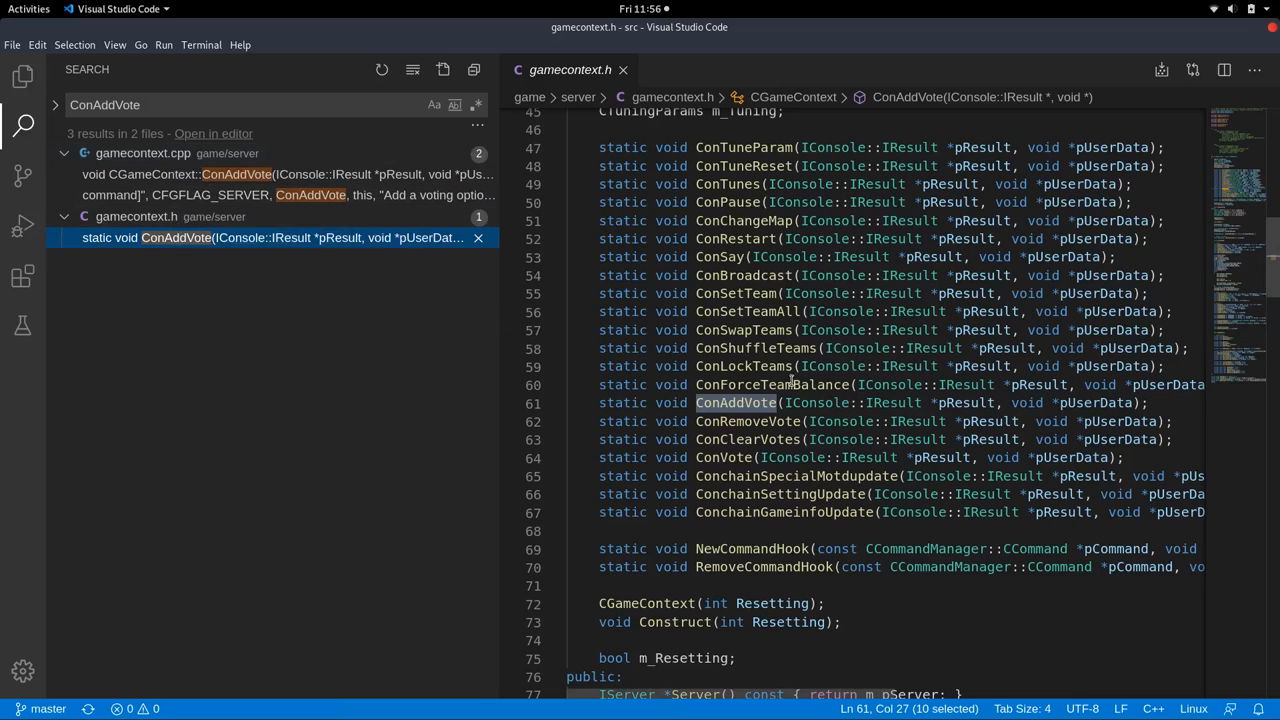
Jump from the ConAddVote definition to the add_vote Register line in OnConsoleInit.
click(280, 174)
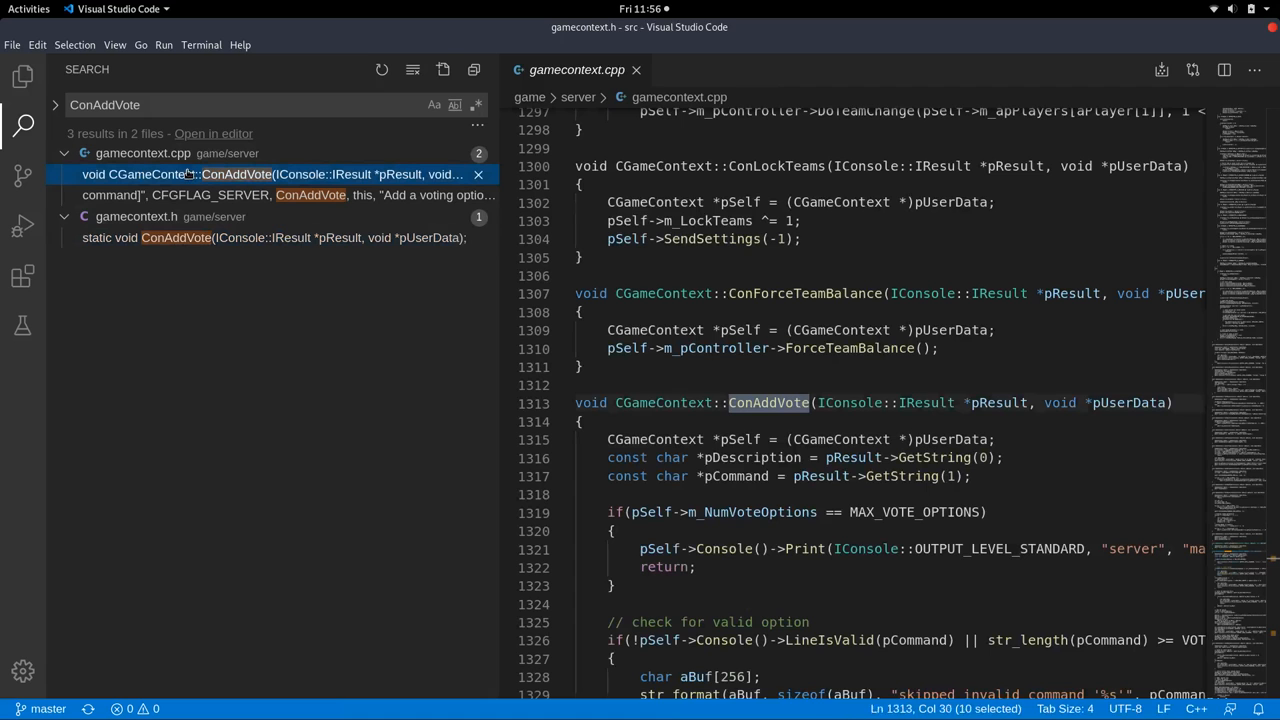
click(284, 196)
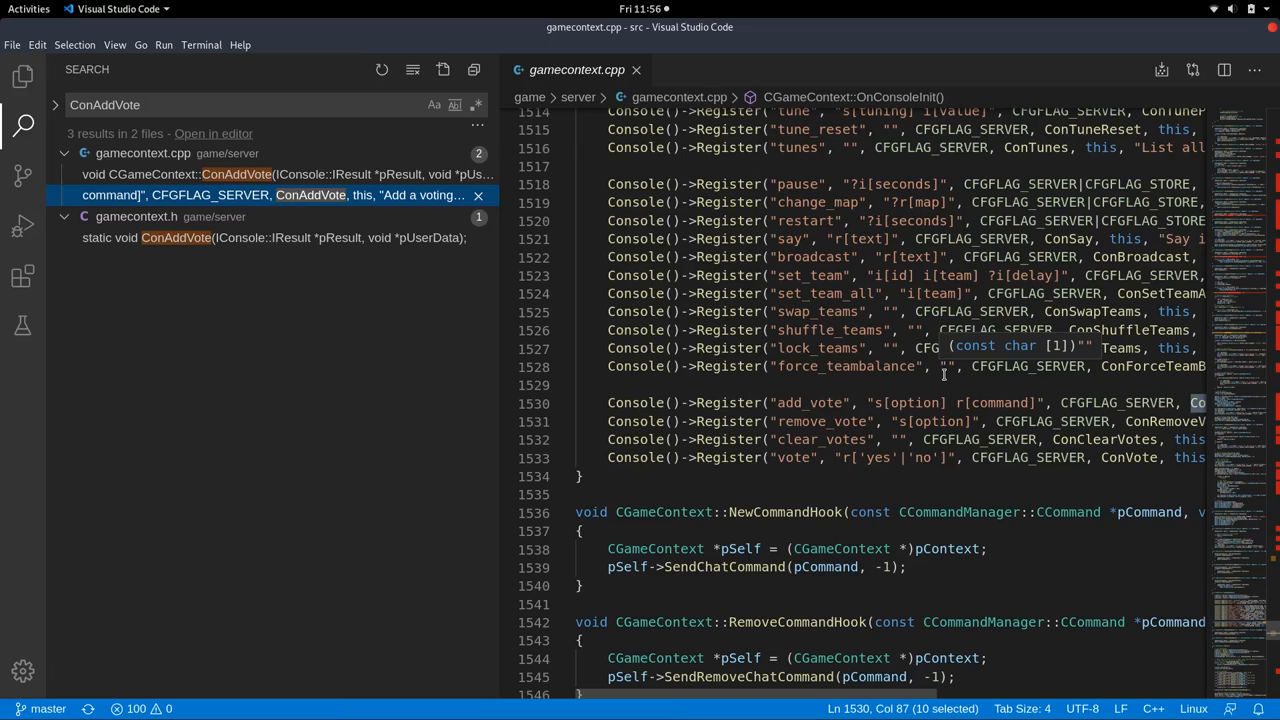
scroll(up, 3)
text(constatus)
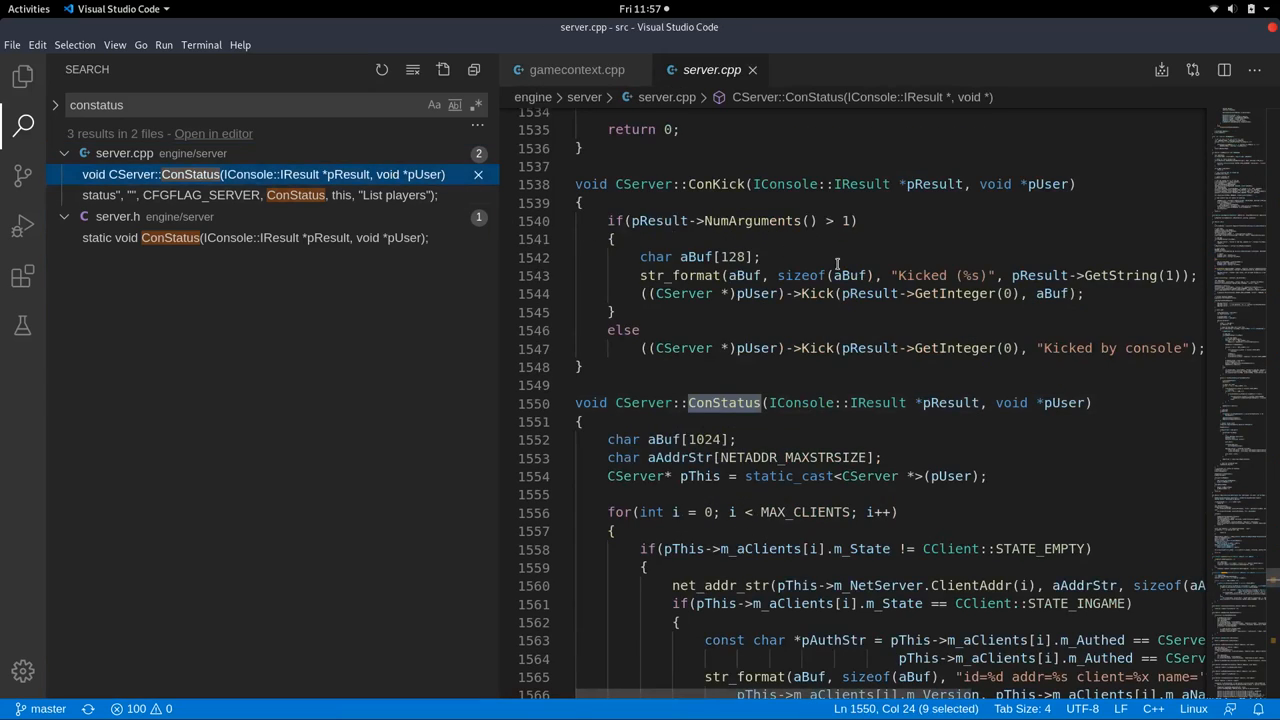
Read through CServer::ConStatus and jump to where the status command is registered.
scroll(down, 3)
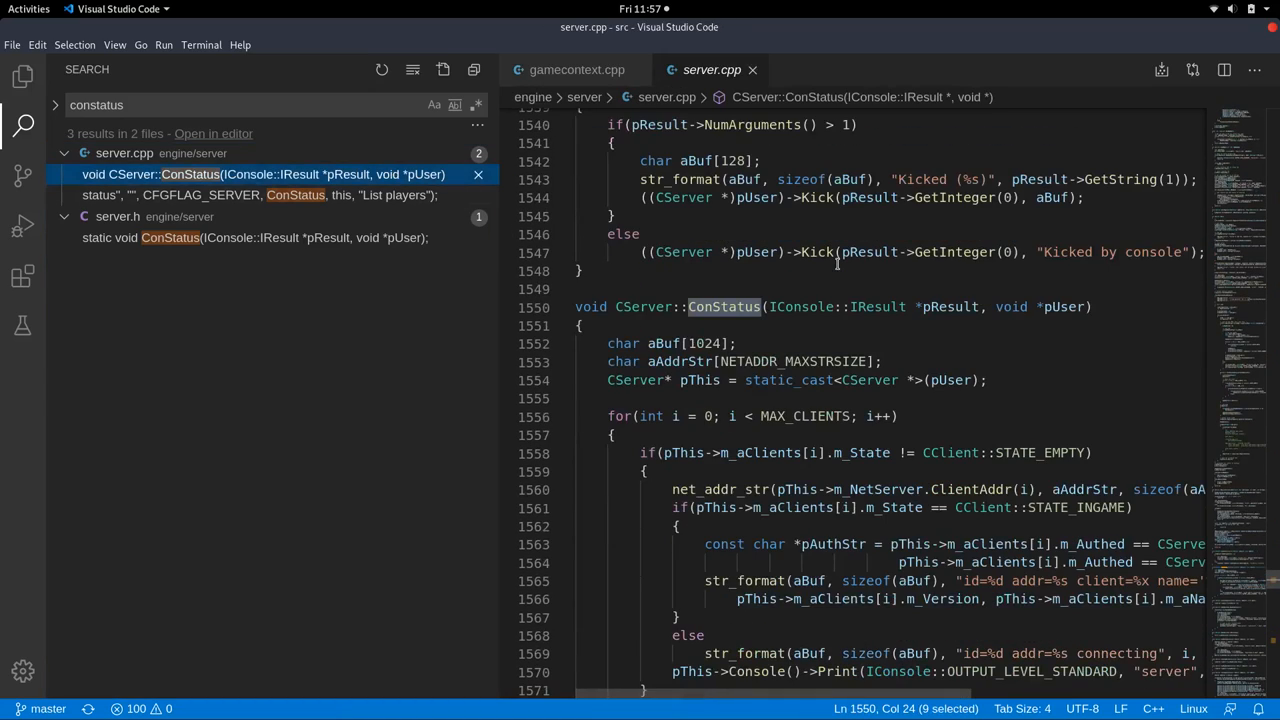
scroll(down, 3)
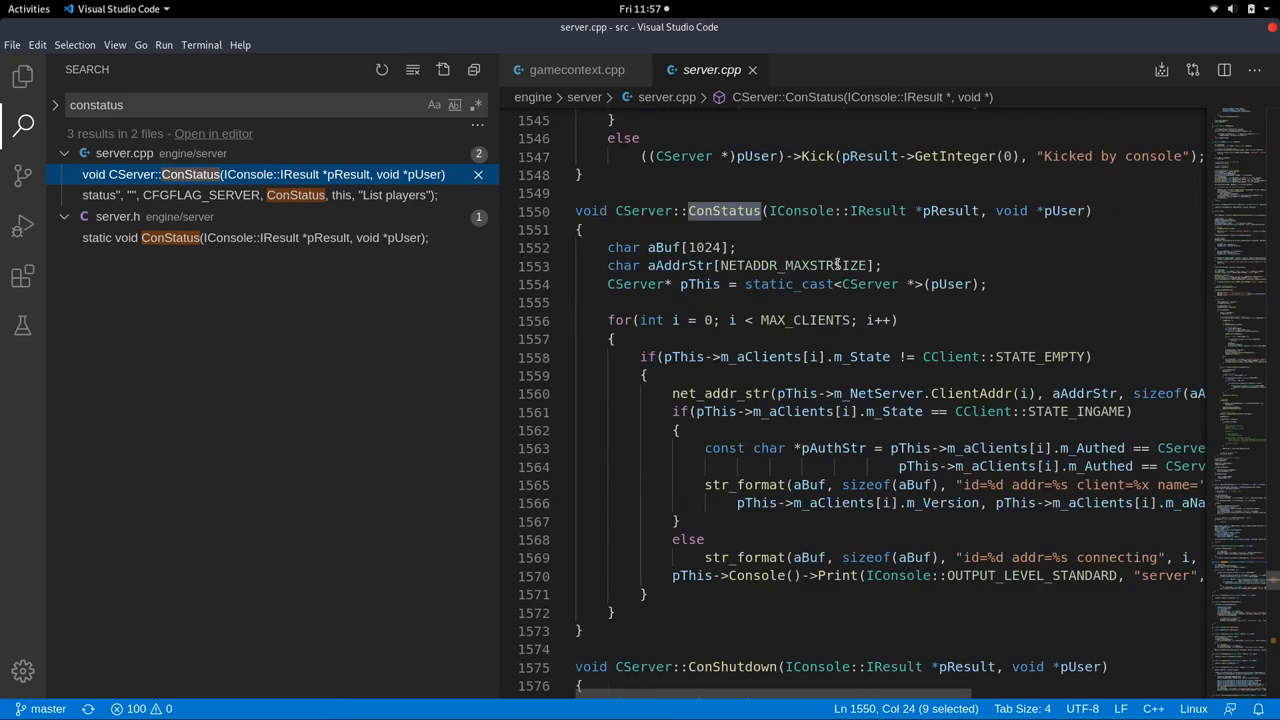
mouse_move(940, 448)
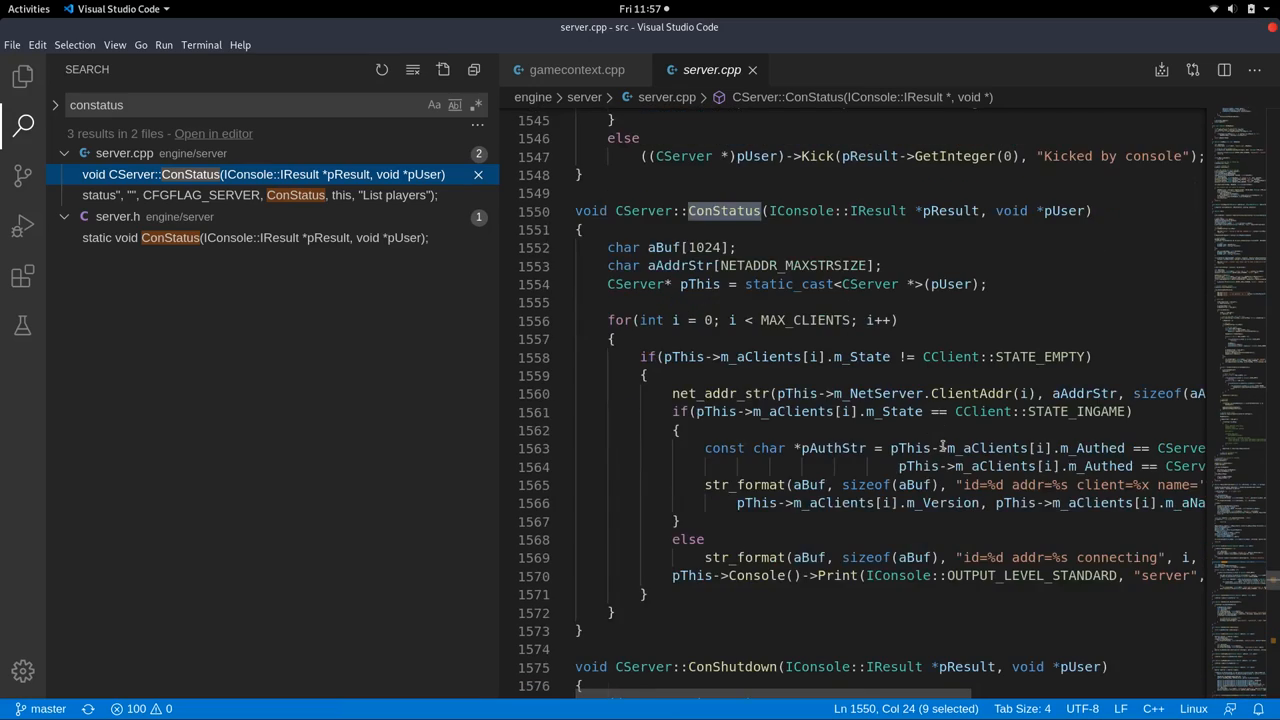
scroll(down, 3)
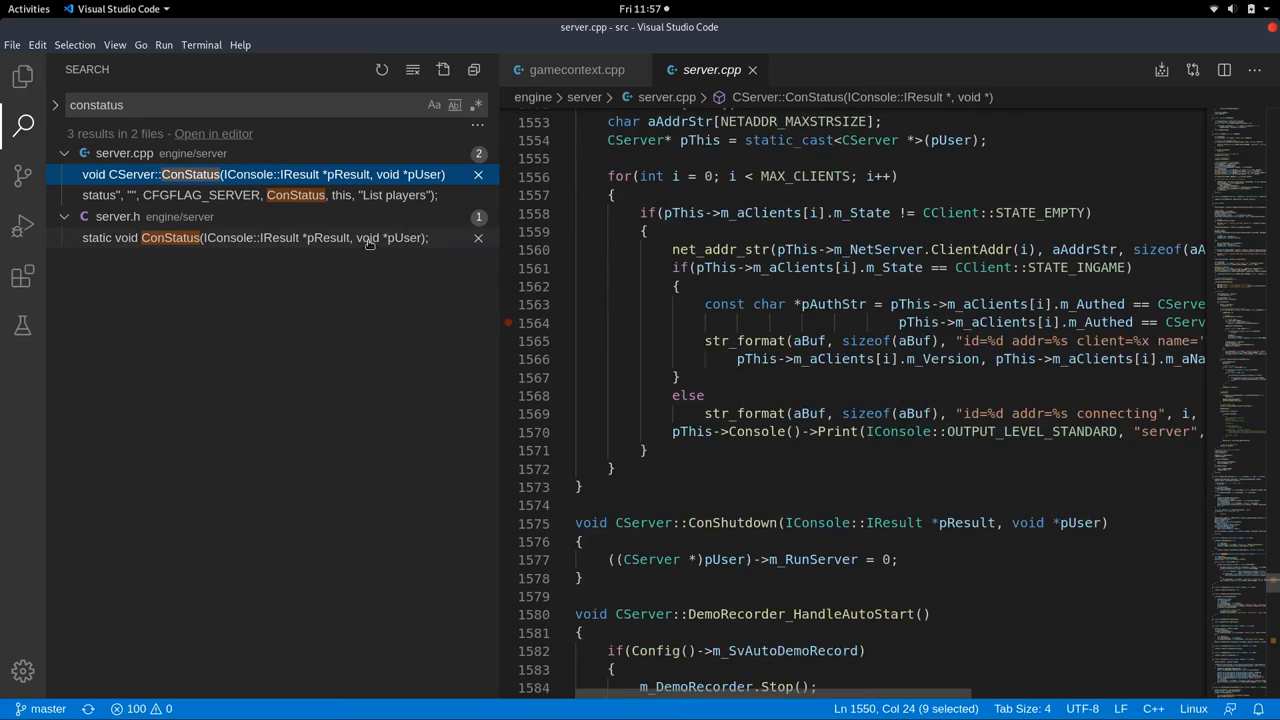
click(258, 196)
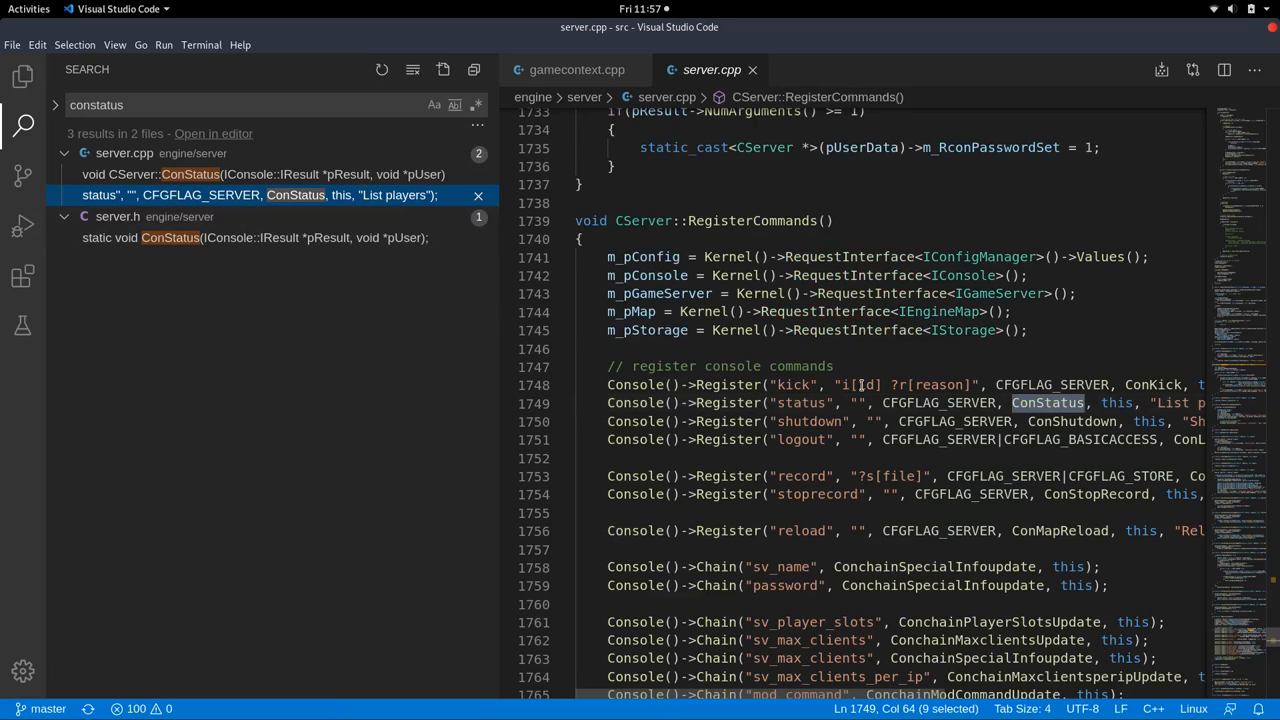
Close server.cpp, leaving gamecontext.cpp's command registrations visible.
scroll(down, 3)
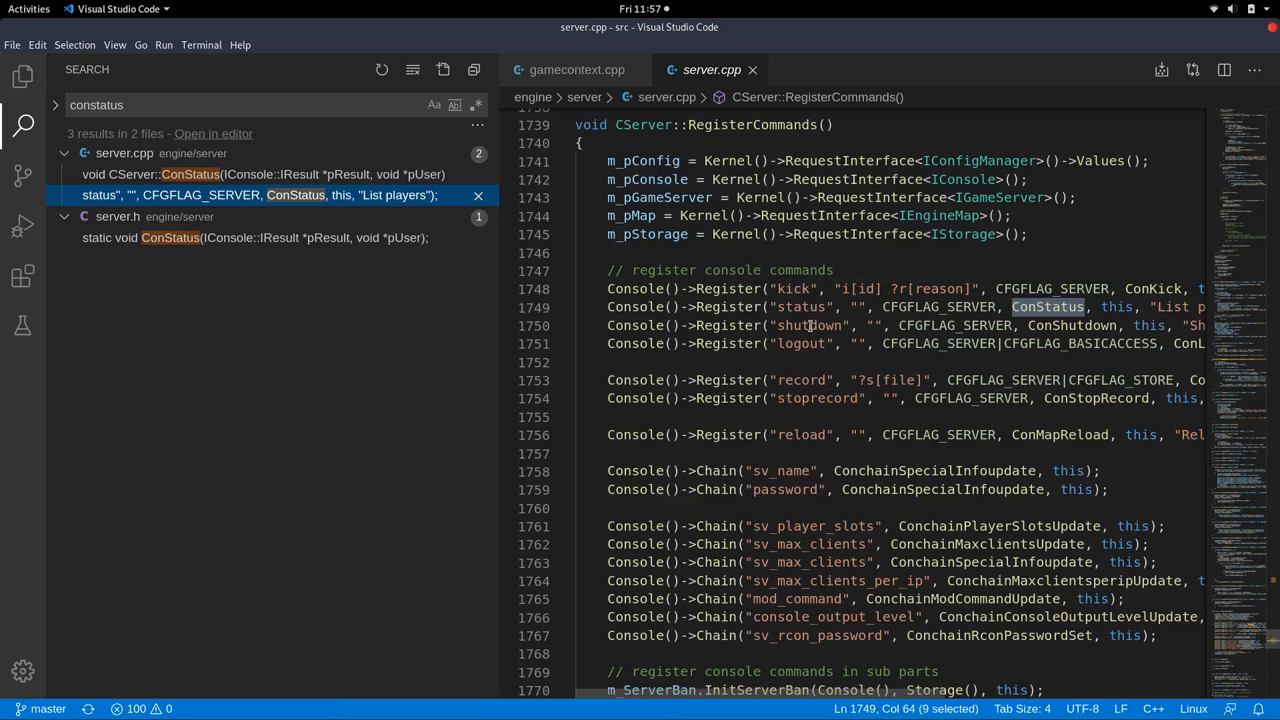
scroll(down, 3)
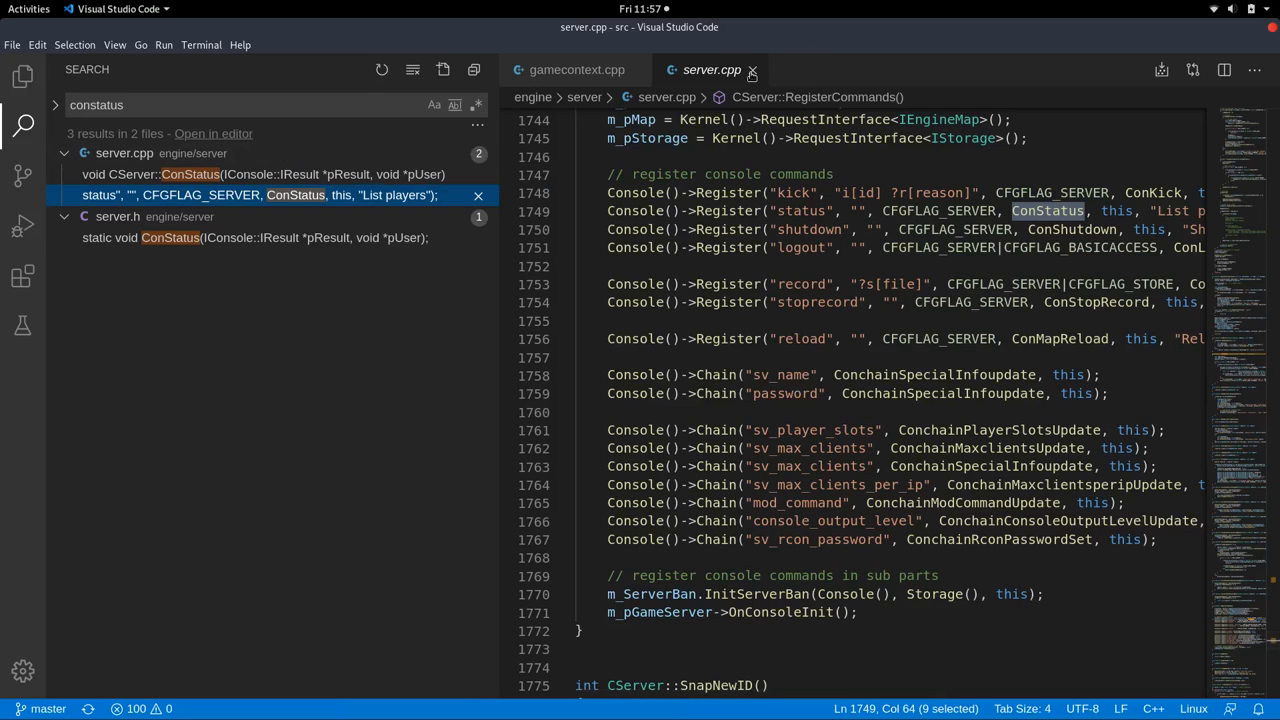
click(752, 68)
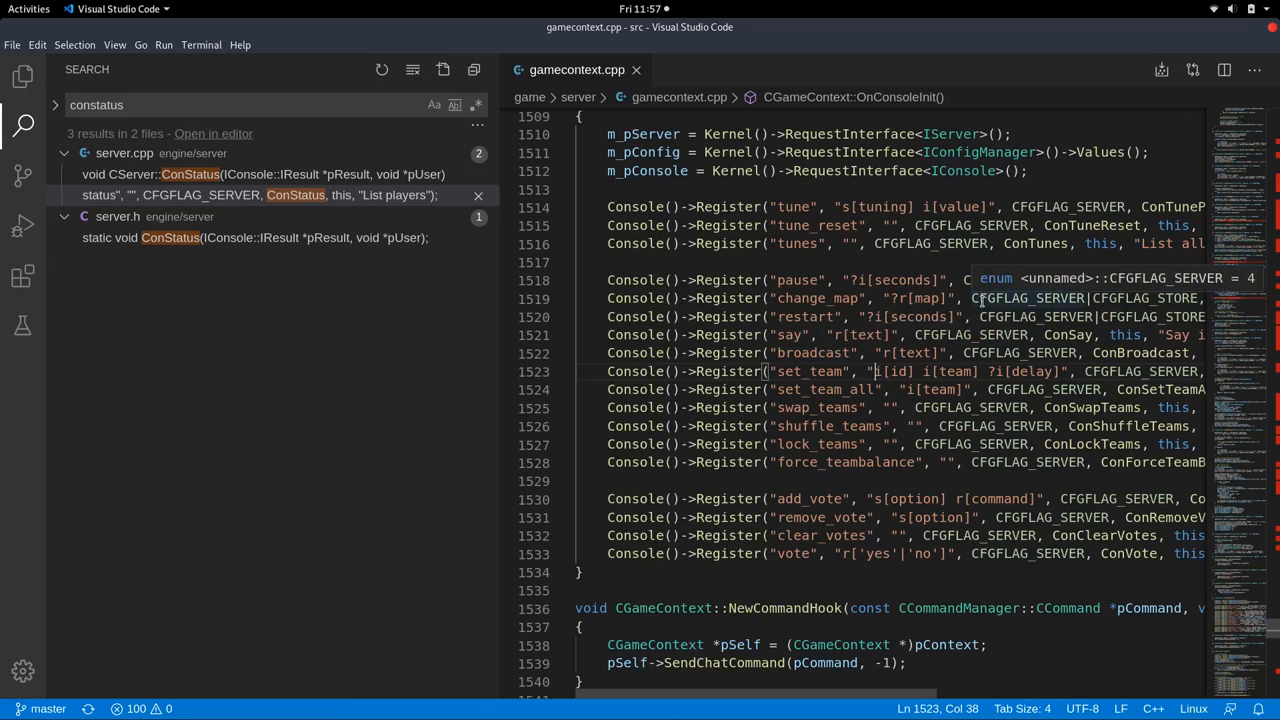
scroll(down, 3)
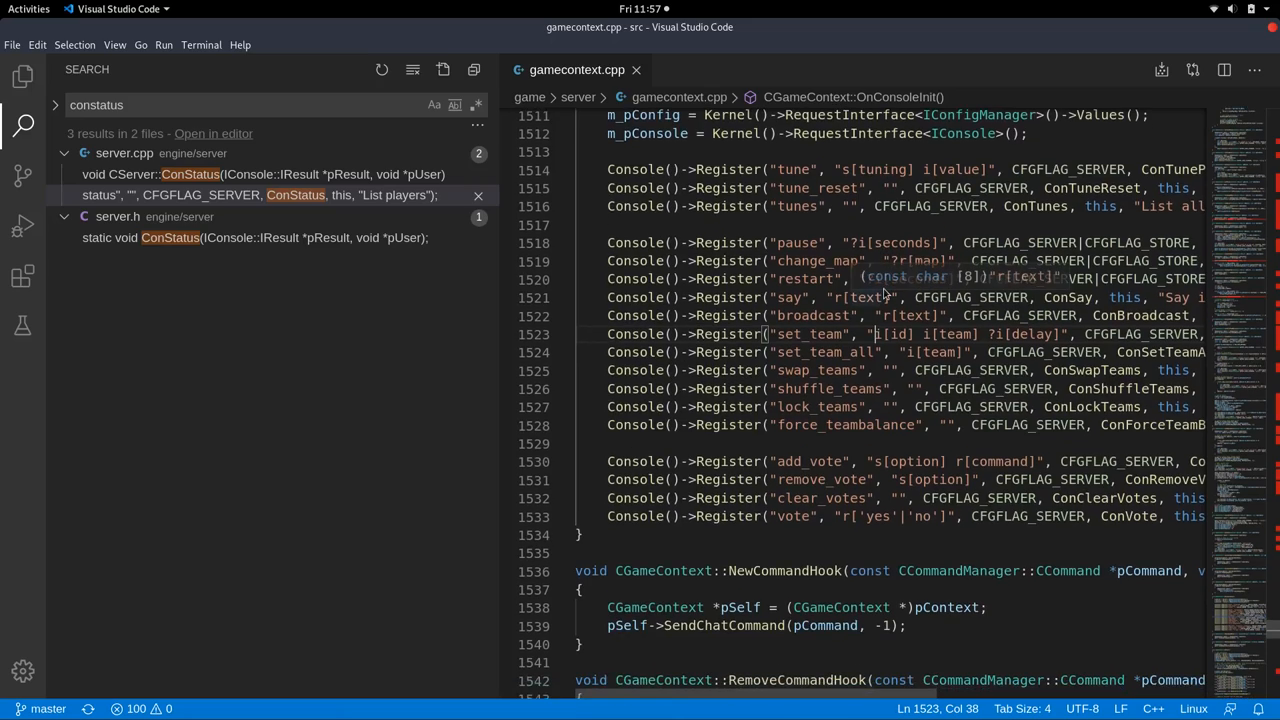
scroll(up, 3)
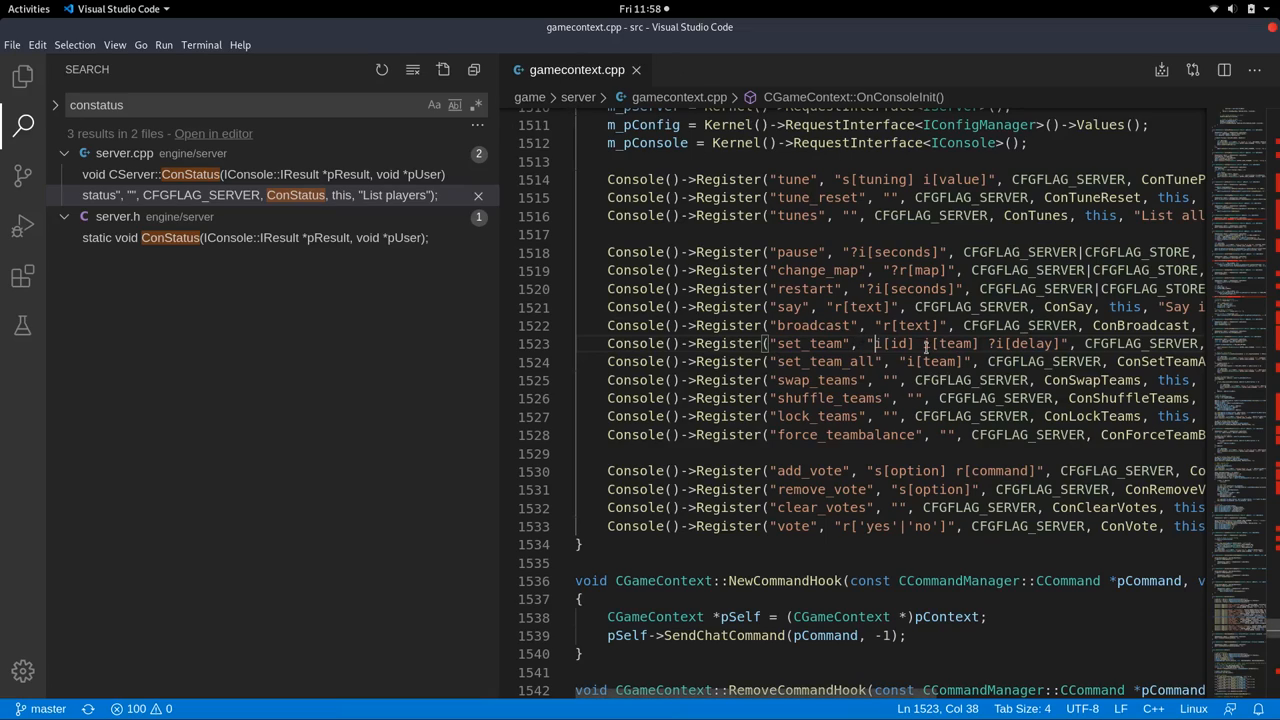
mouse_move(964, 452)
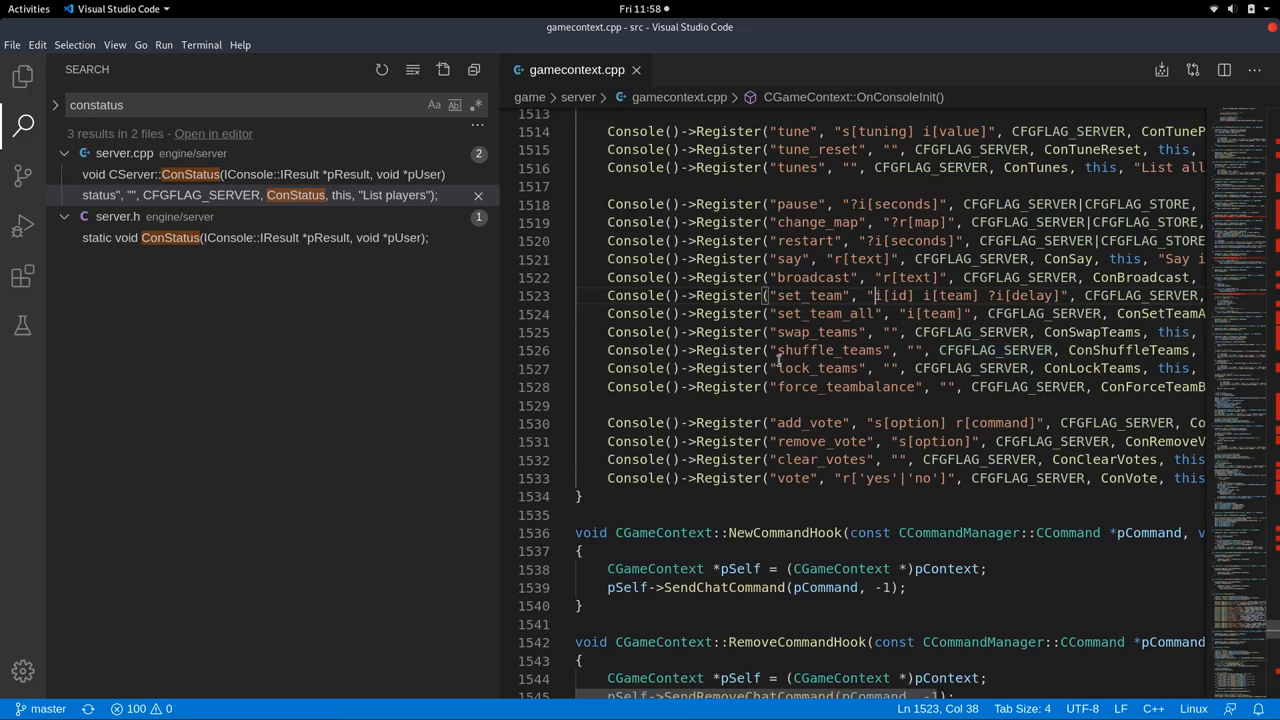
mouse_move(22, 76)
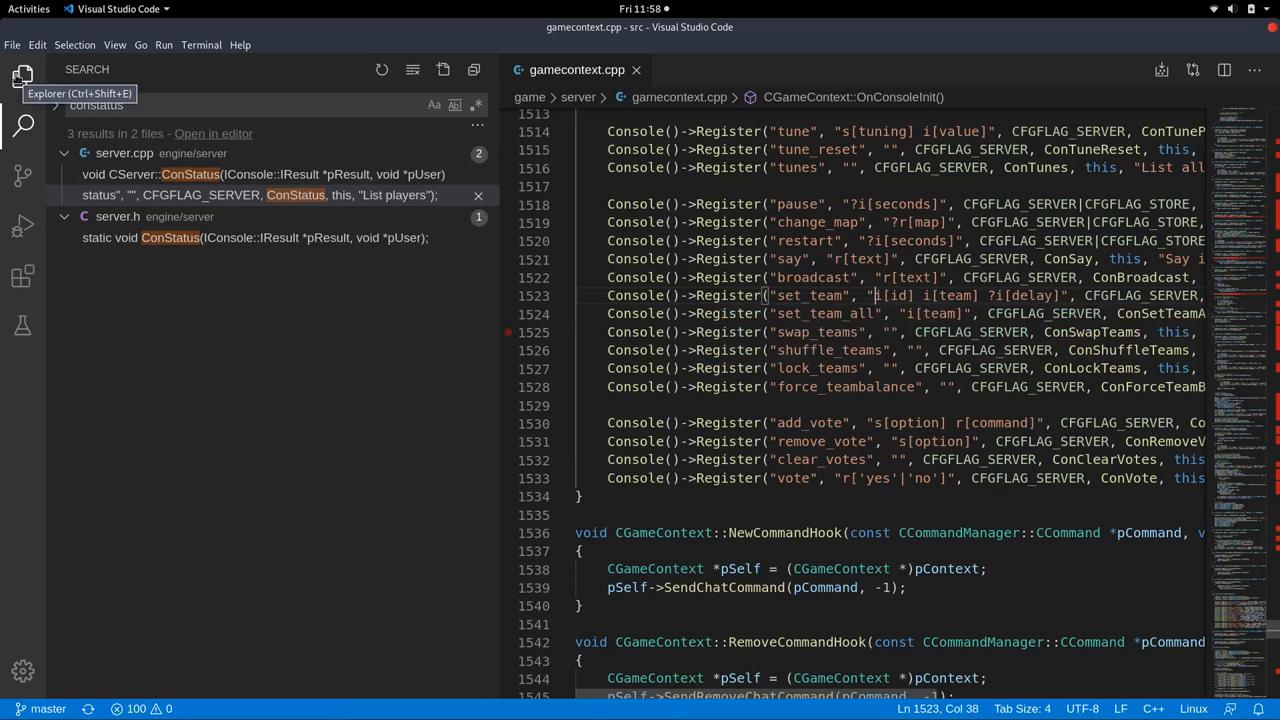
Rename the copied Register line's command from add_vote to "stats" and select its option argument.
click(24, 76)
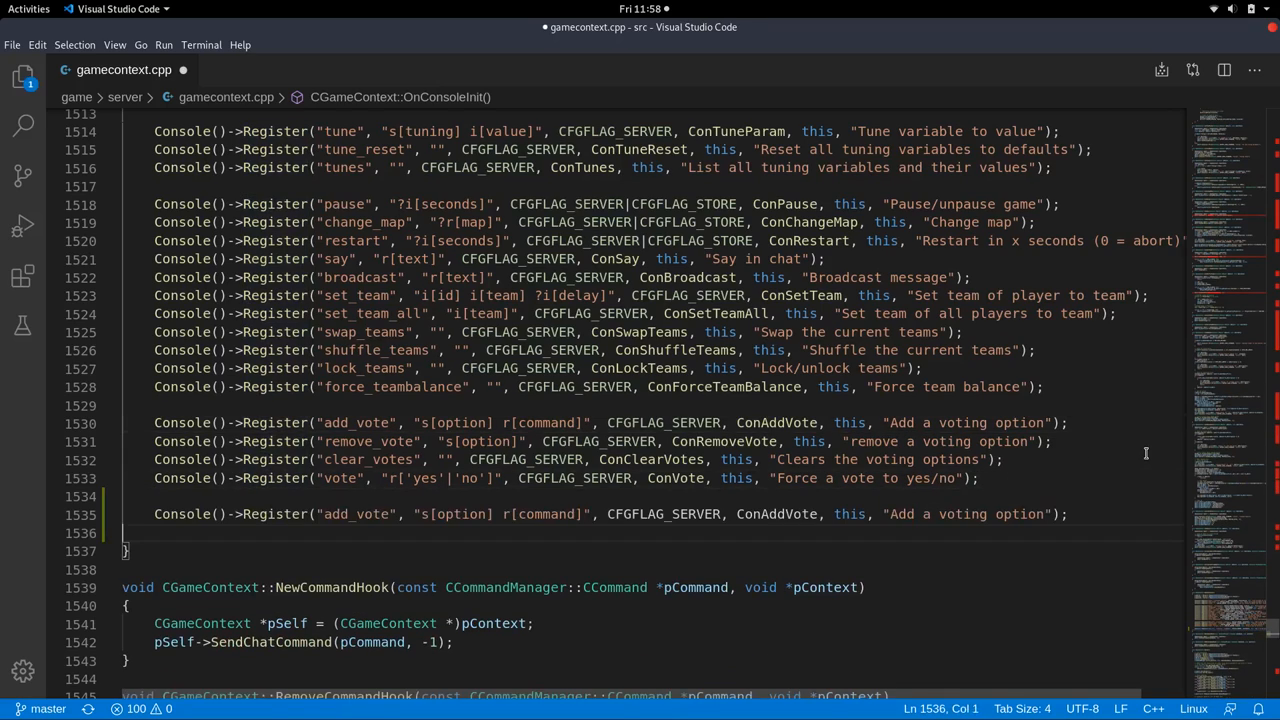
key(ctrl+s)
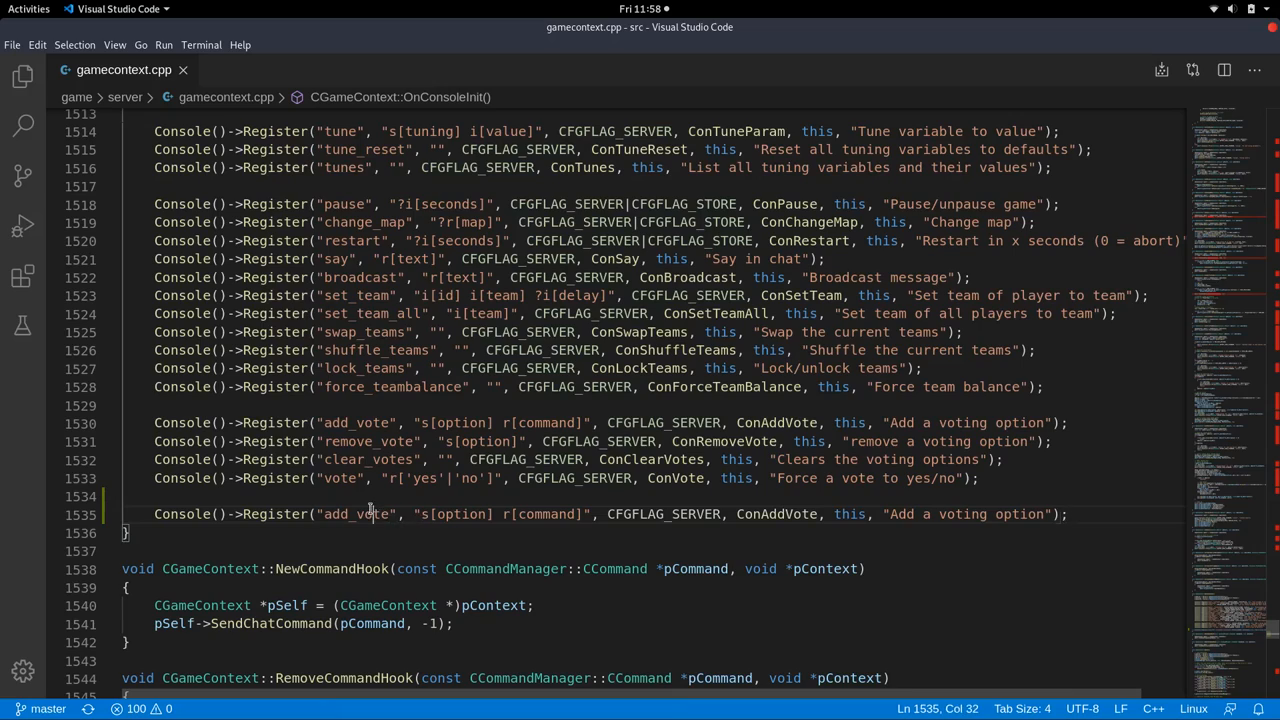
double_click(356, 514)
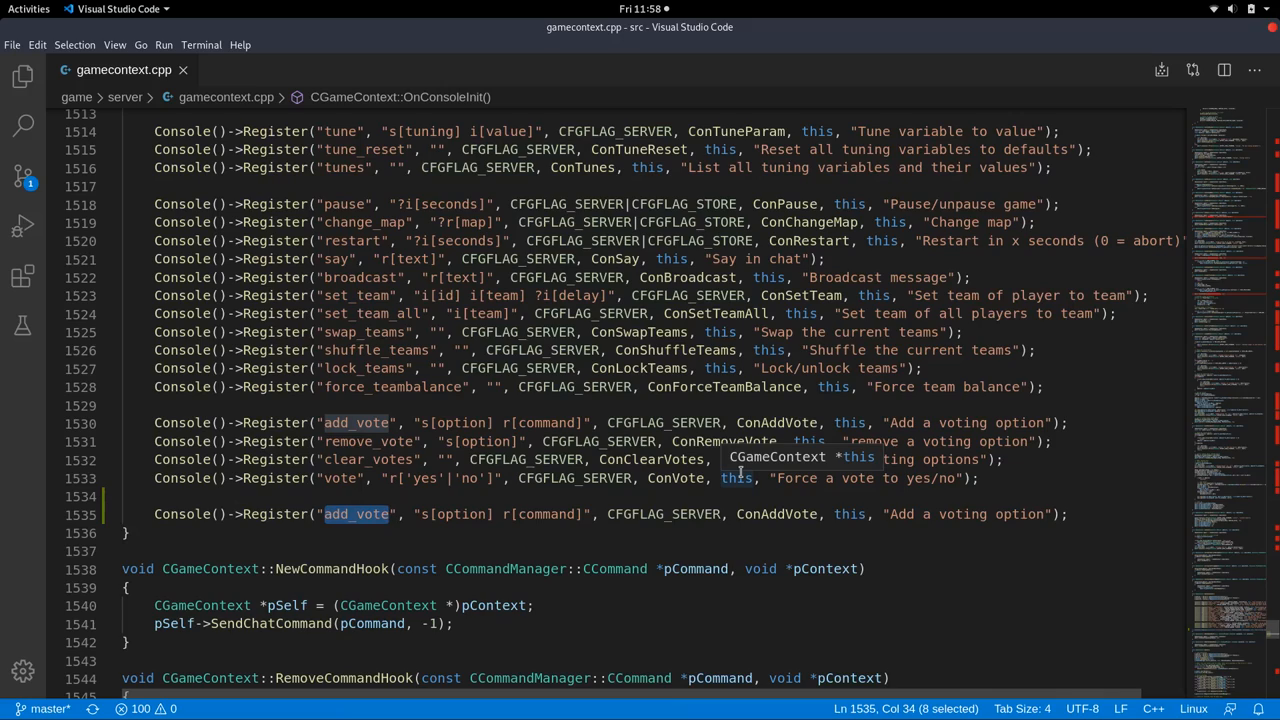
text(stats)
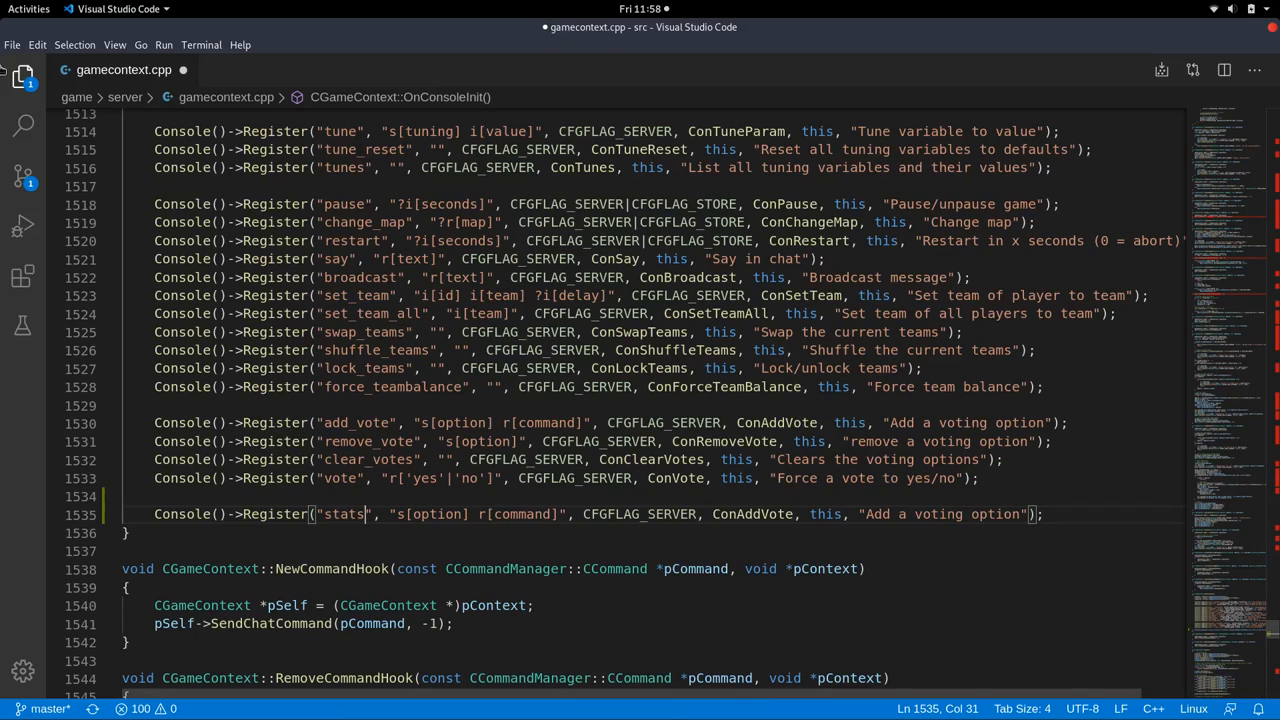
mouse_move(420, 512)
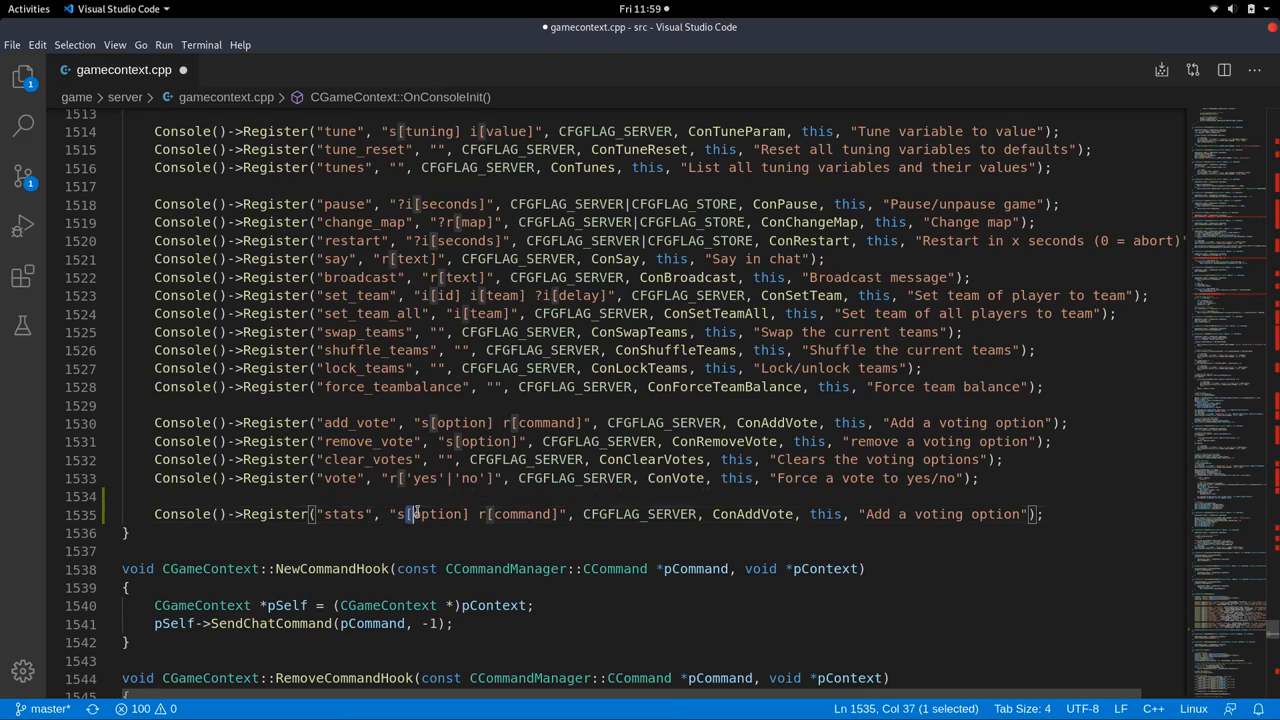
double_click(436, 514)
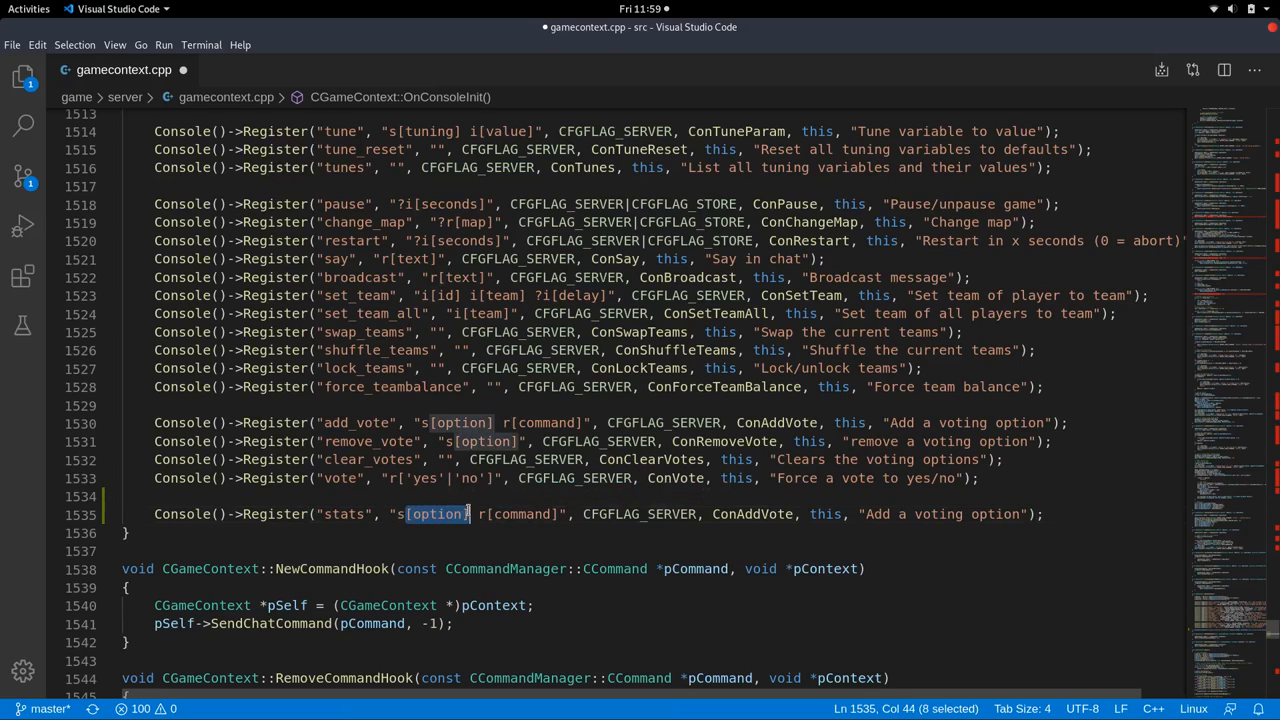
mouse_move(864, 412)
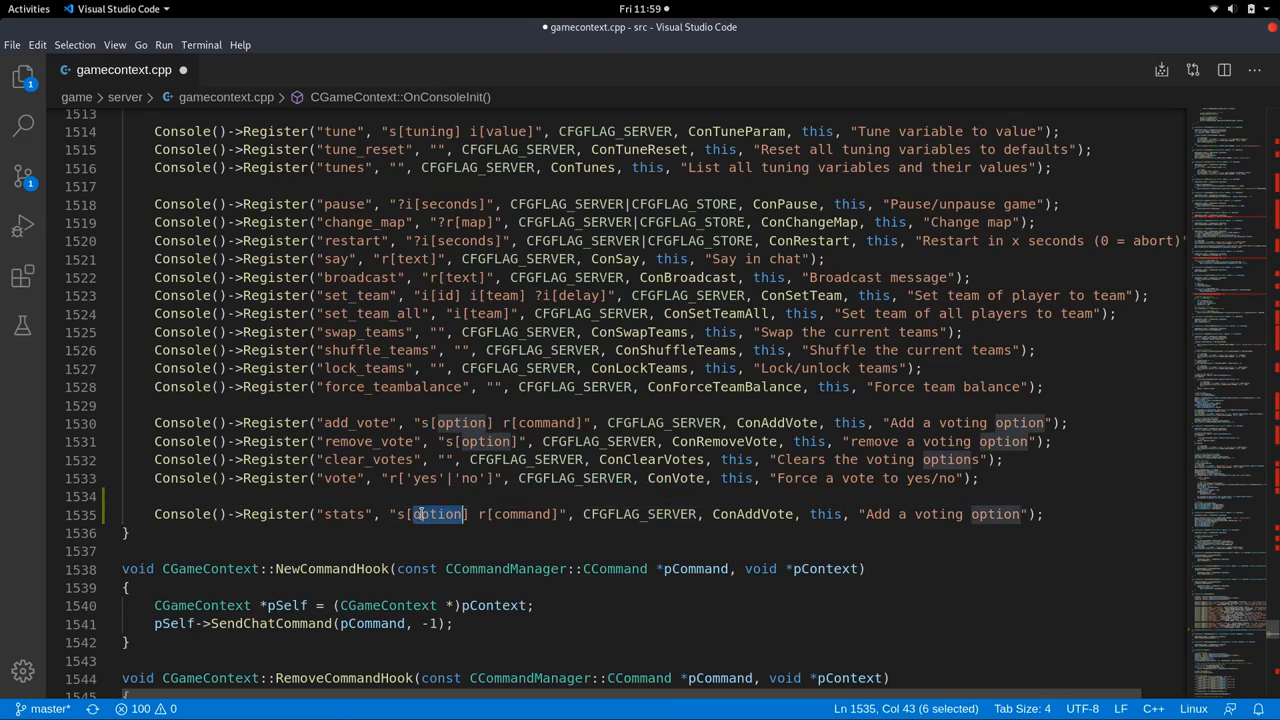
mouse_move(436, 514)
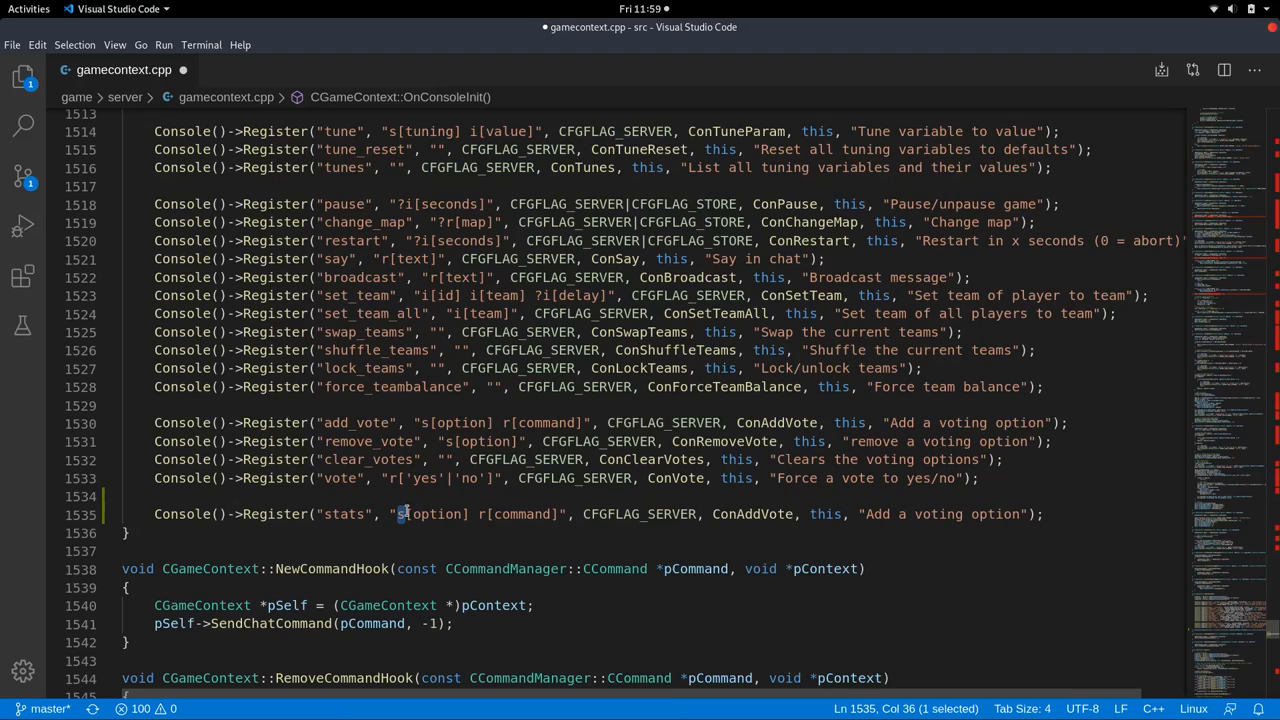
mouse_move(478, 500)
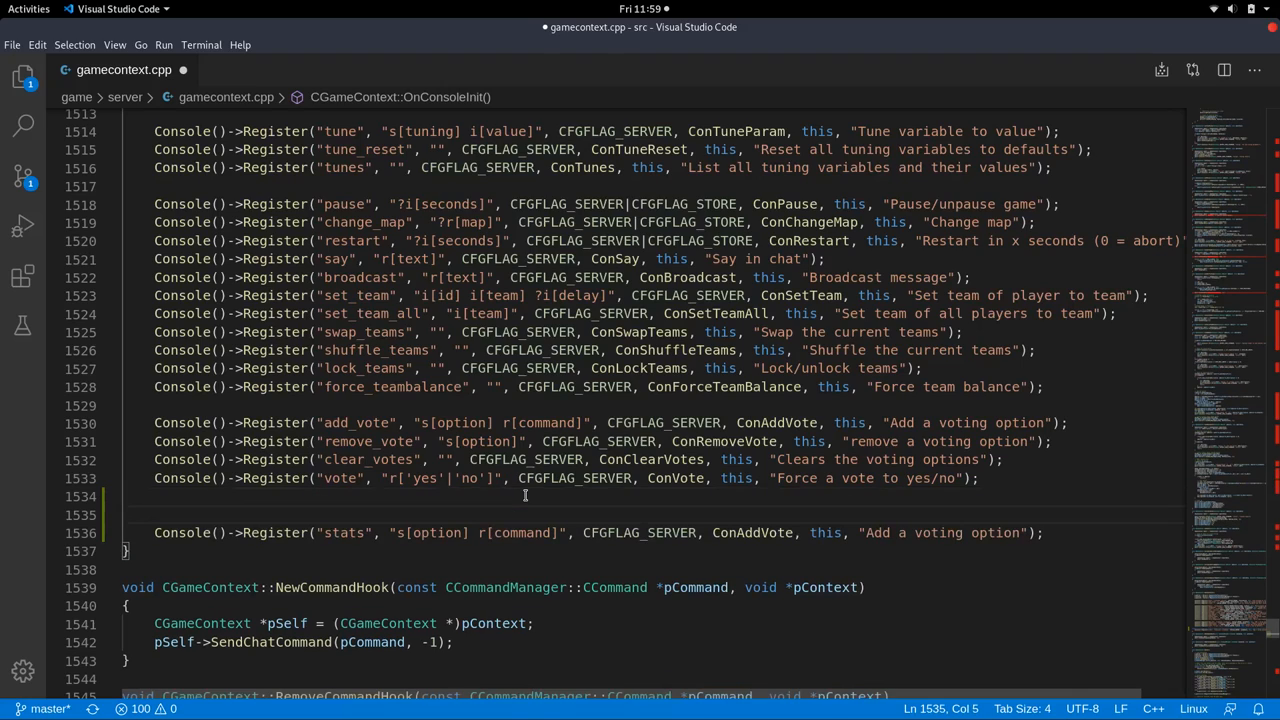
Write the example usage line "stats foo bar baz" above the stats registration.
text(stats)
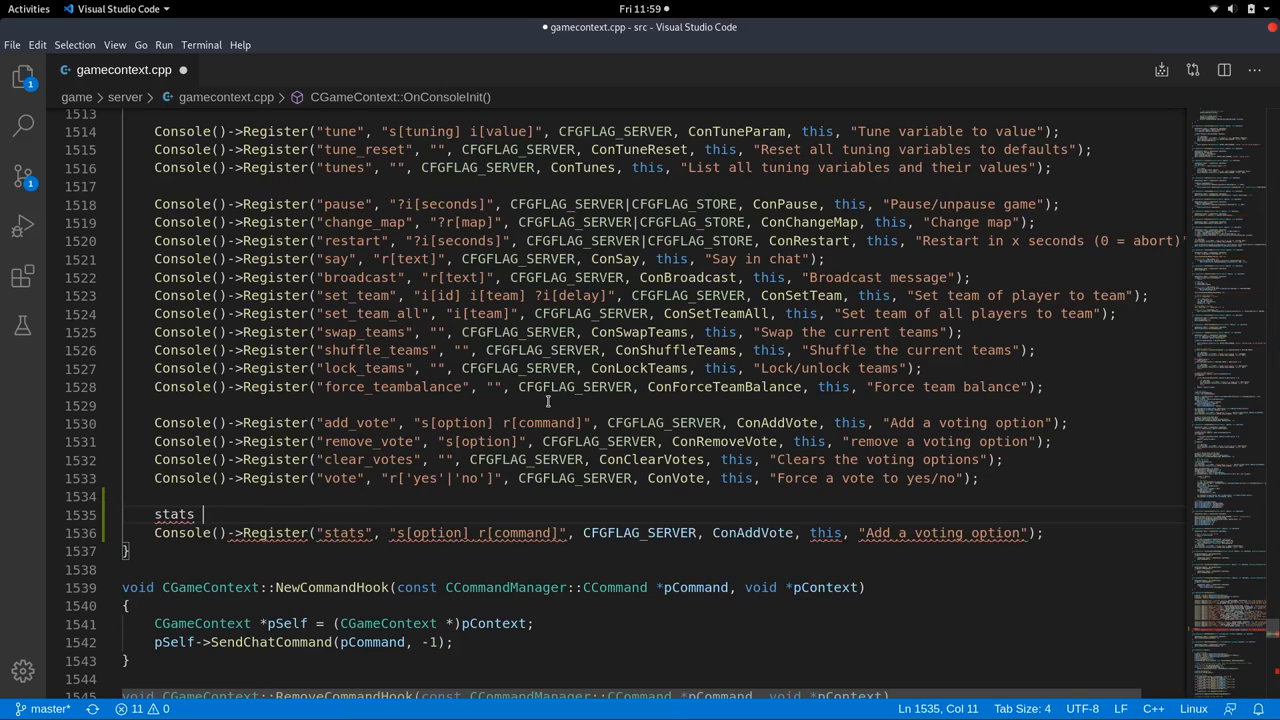
text(foo bar)
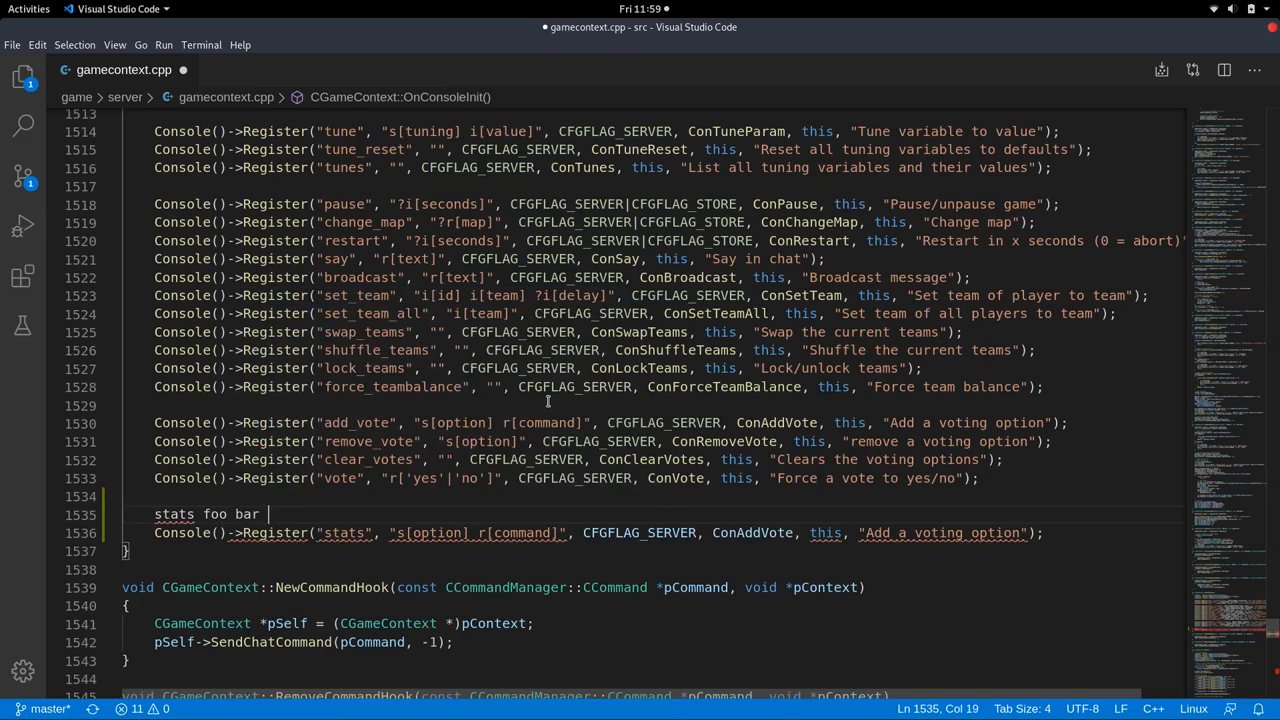
text(baz)
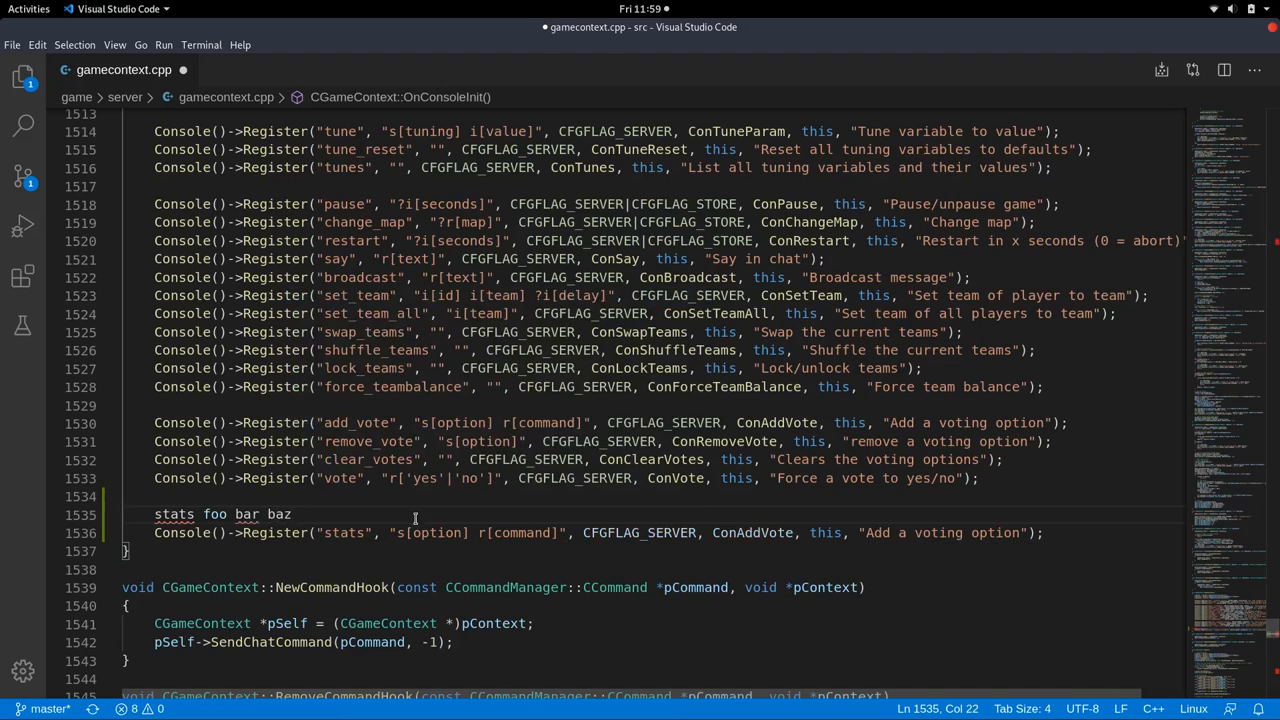
double_click(436, 532)
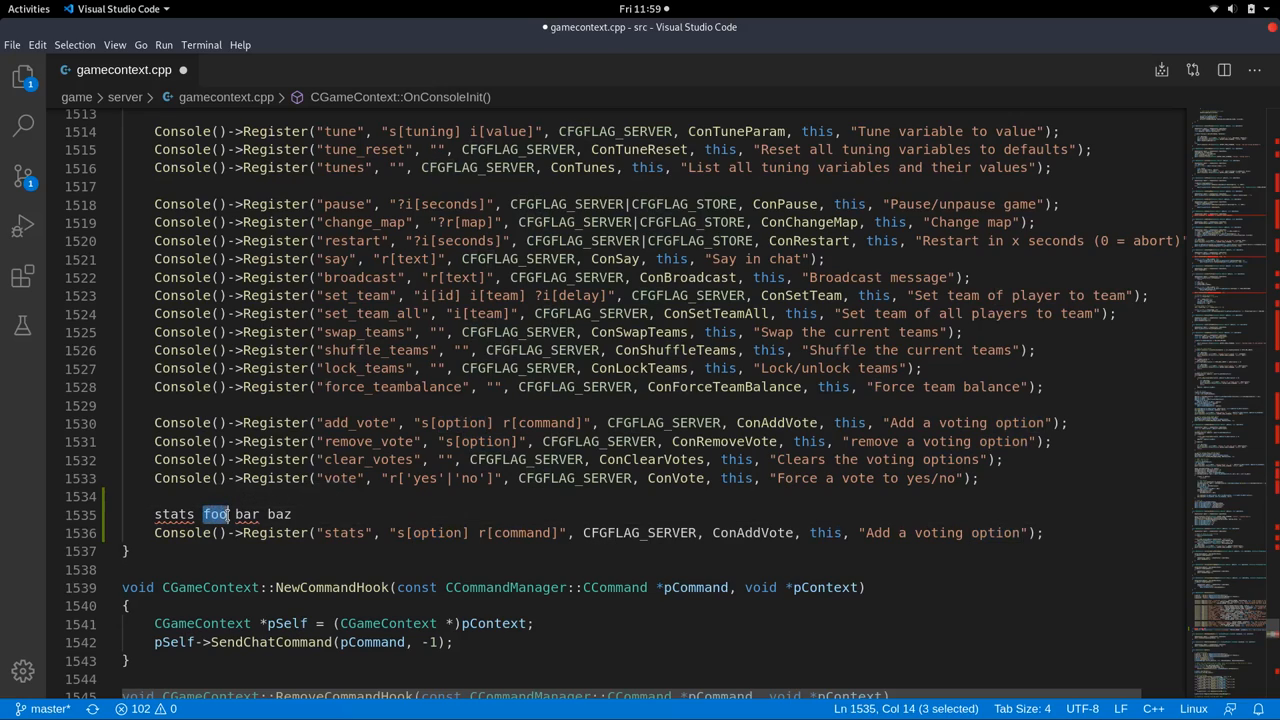
click(484, 532)
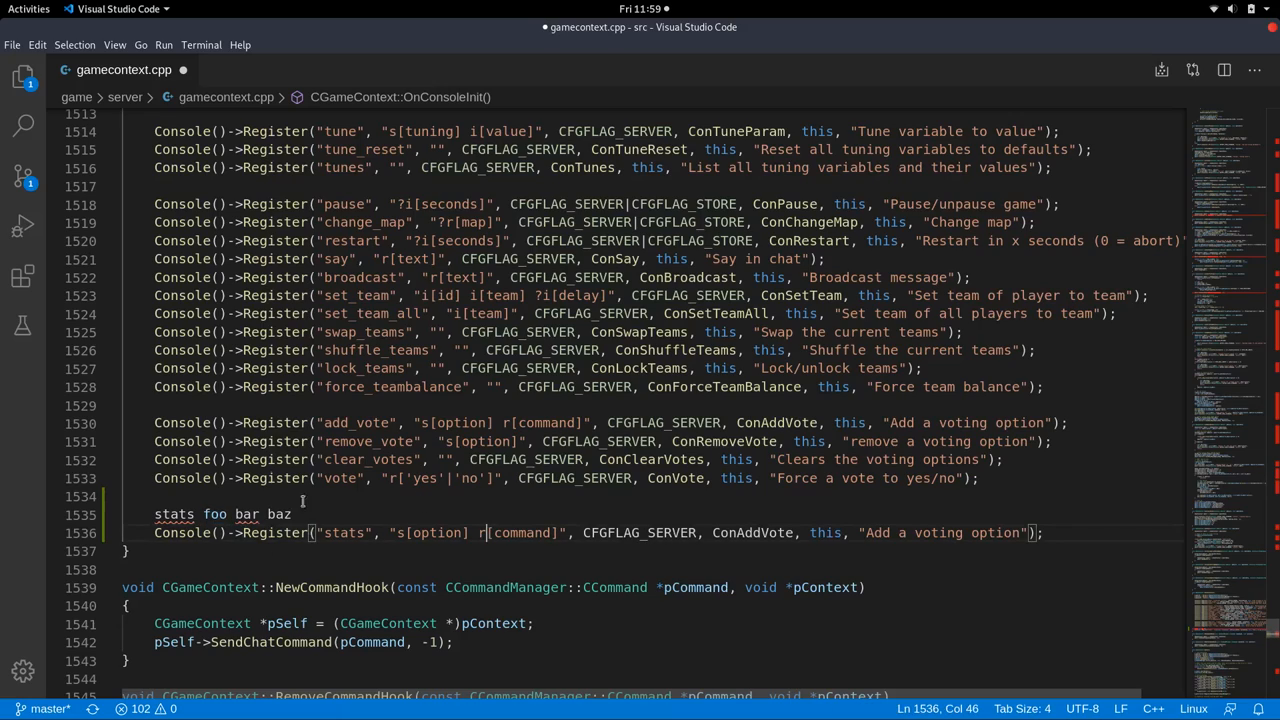
double_click(214, 512)
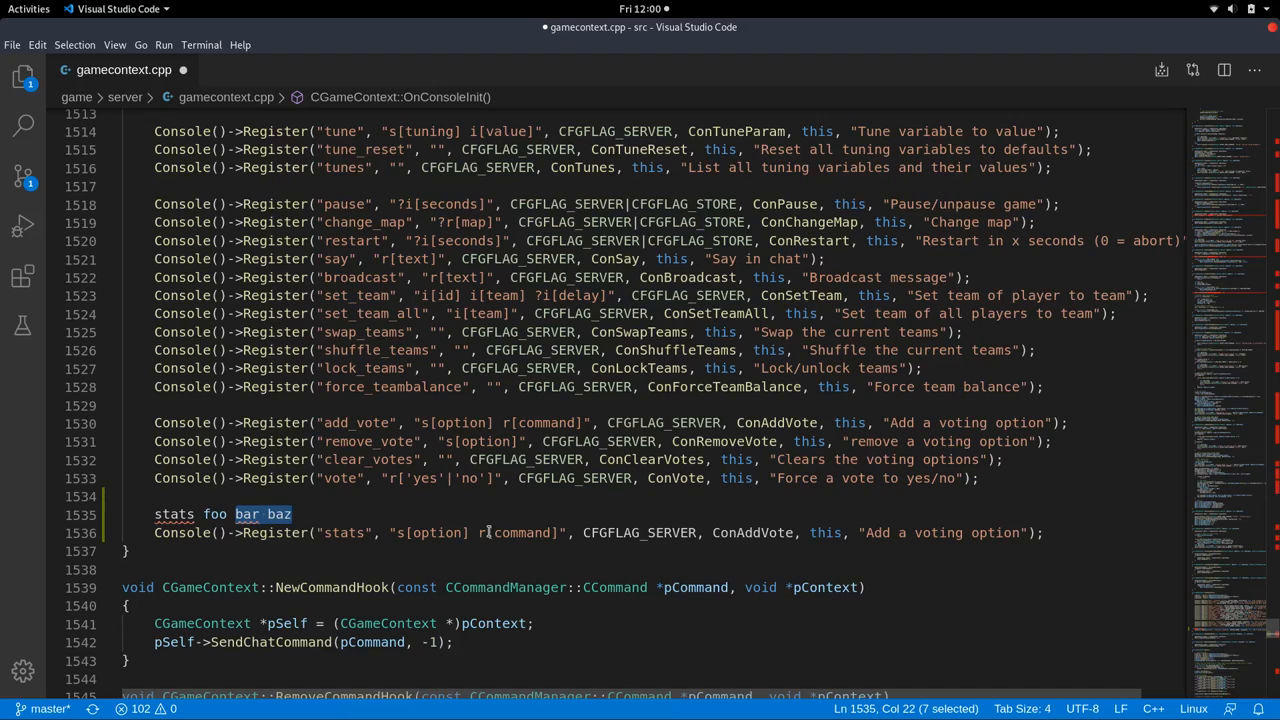
mouse_move(252, 500)
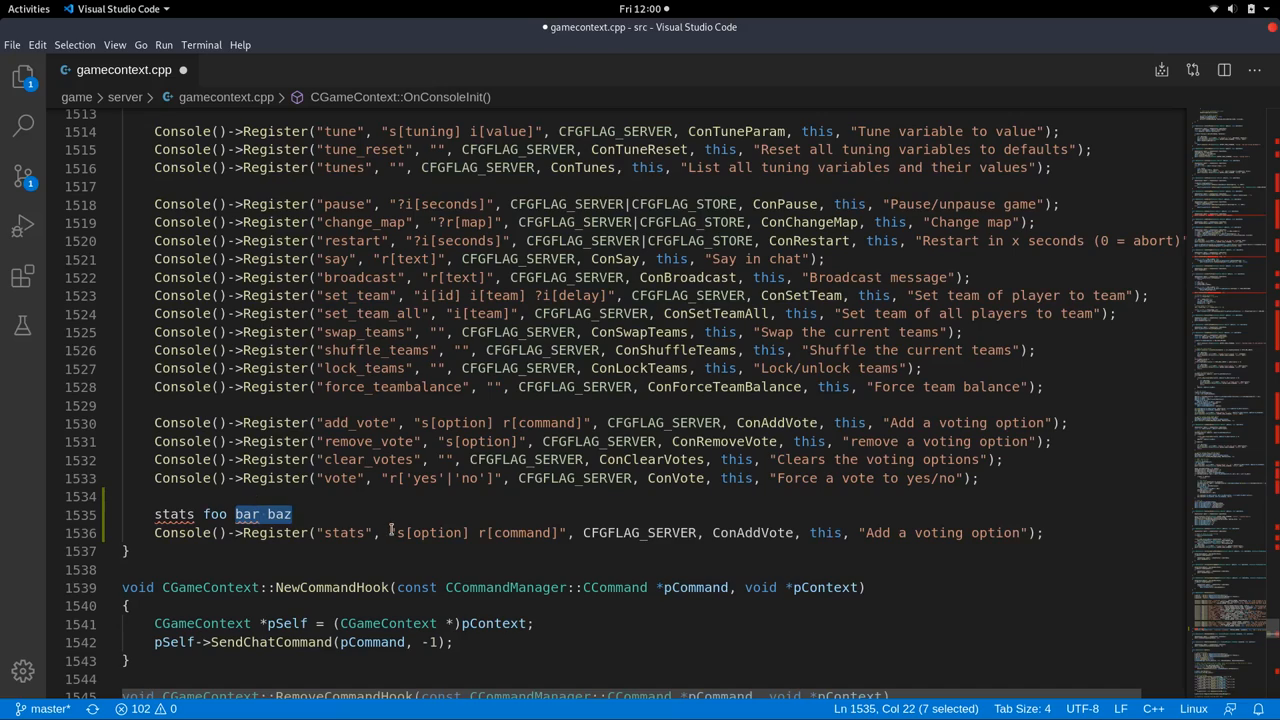
Trim the stats argument spec to s, checking vote's and restart's argument formats for reference.
click(402, 532)
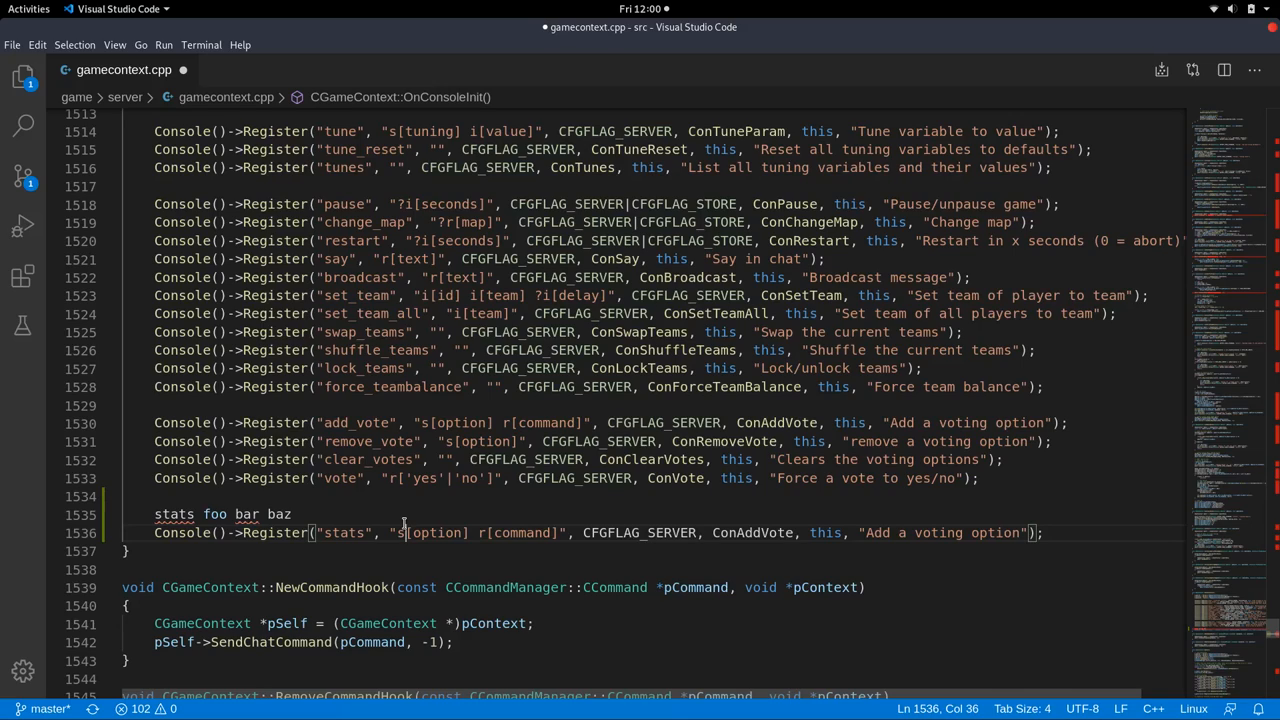
click(396, 478)
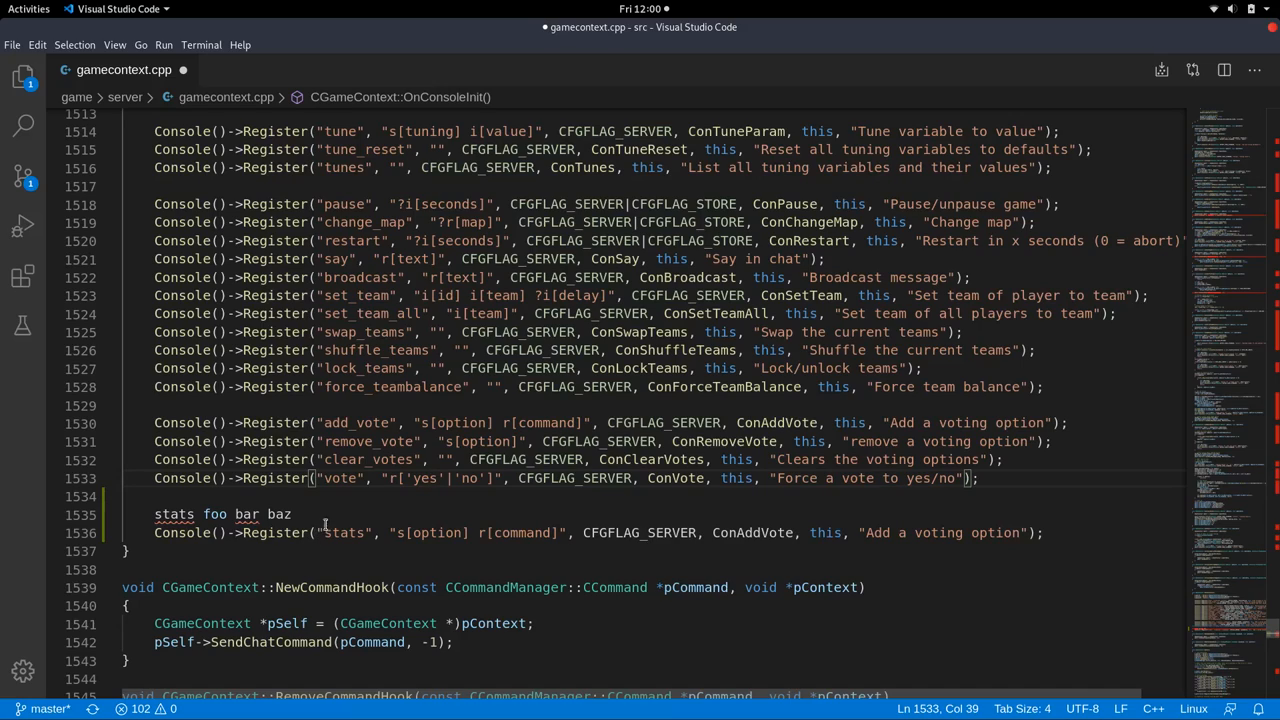
click(420, 240)
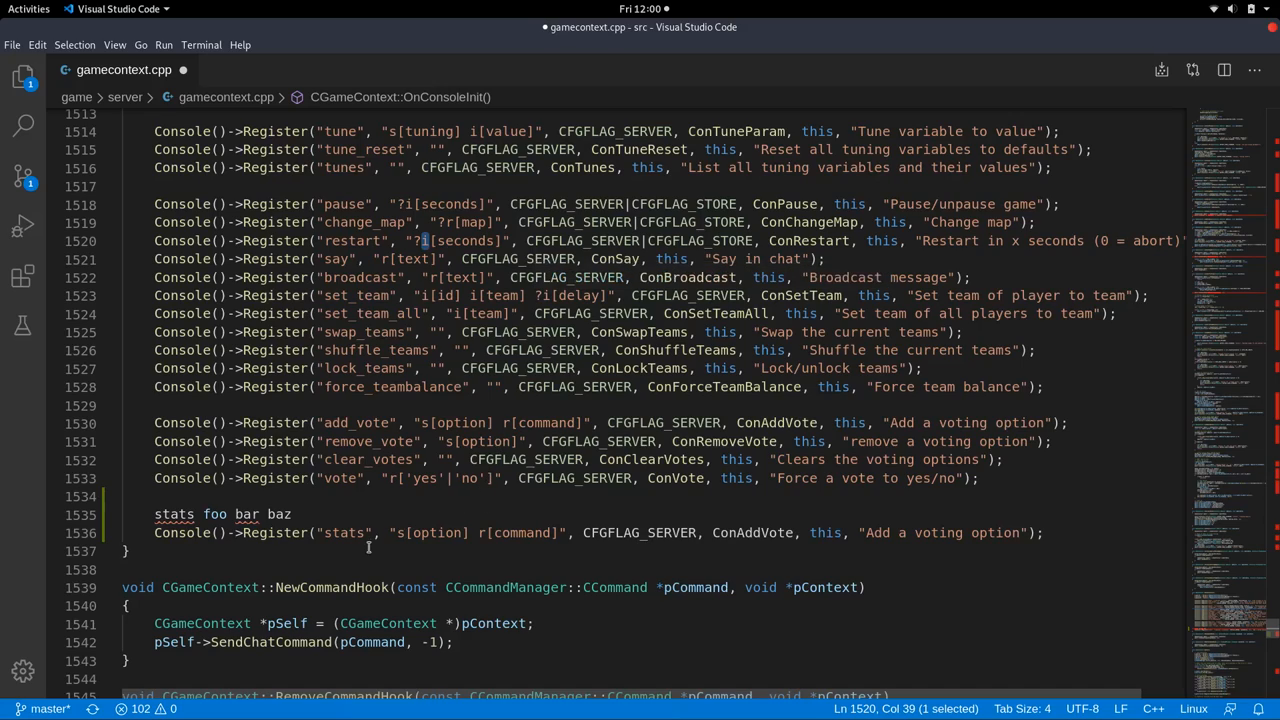
mouse_move(416, 532)
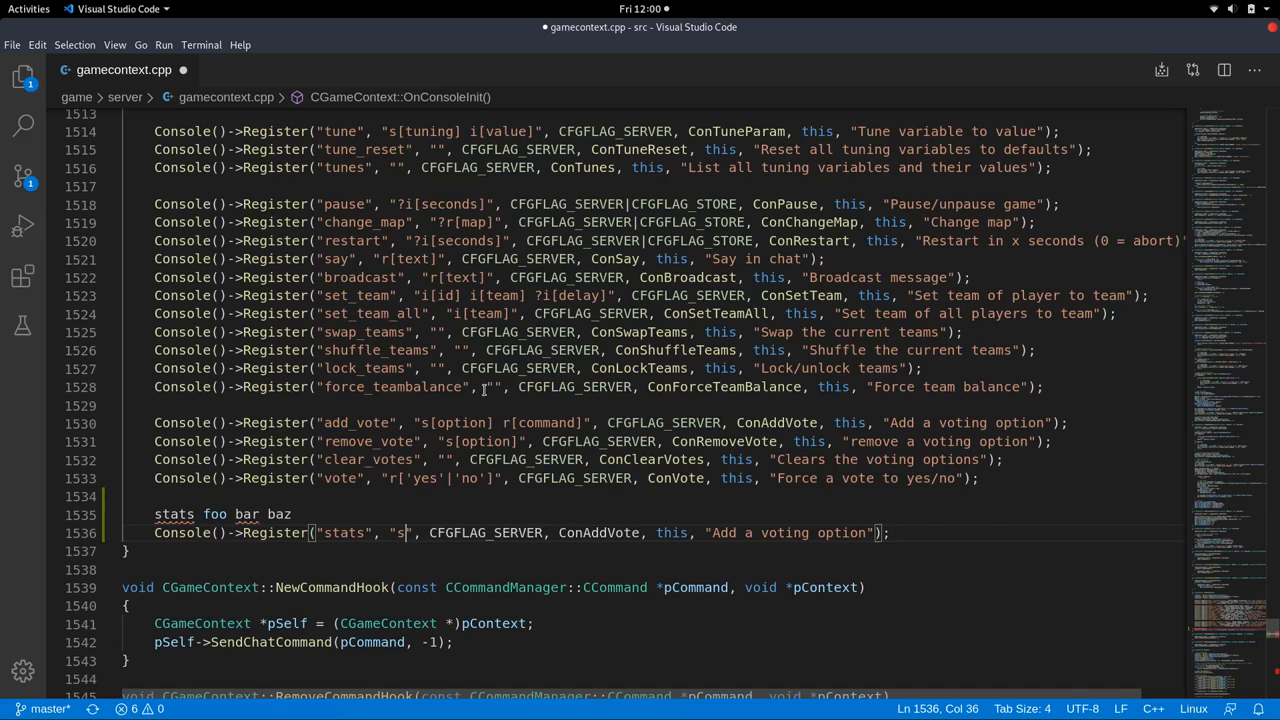
Try "?s[sample]" as the stats argument string, then leave it empty and drop the example line.
scroll(up, 3)
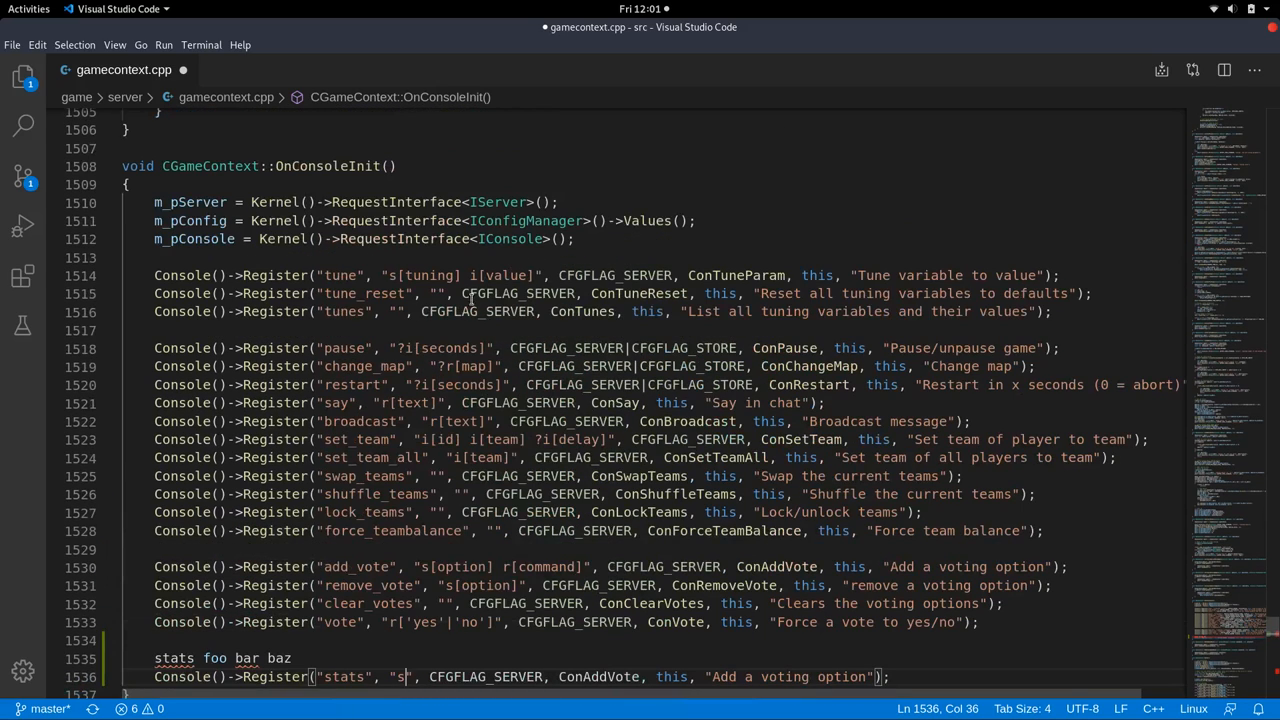
scroll(down, 3)
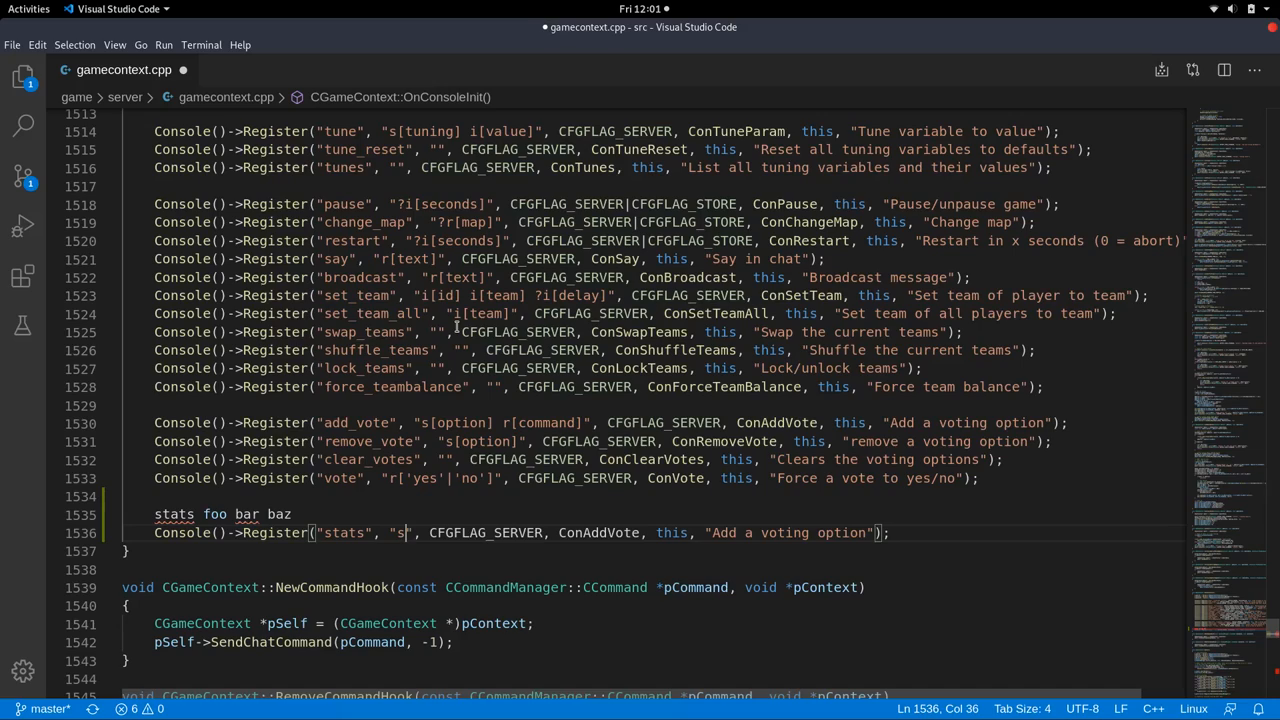
text([)
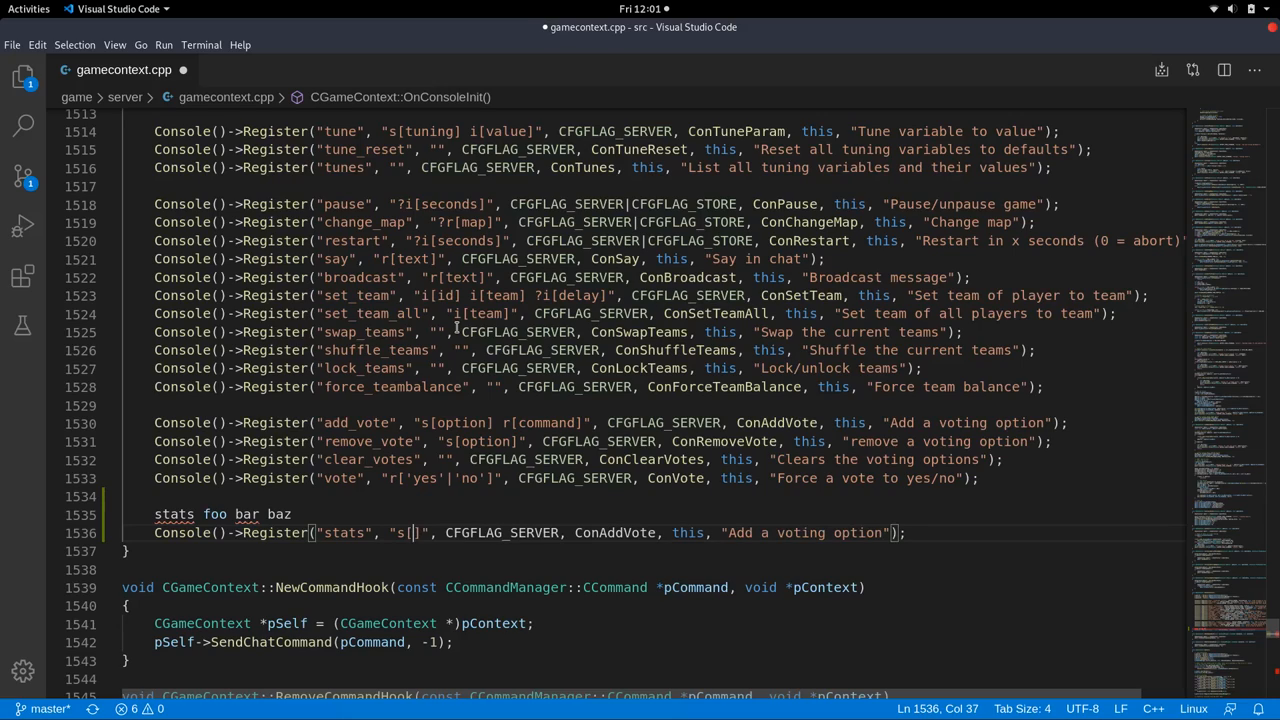
text(sample)
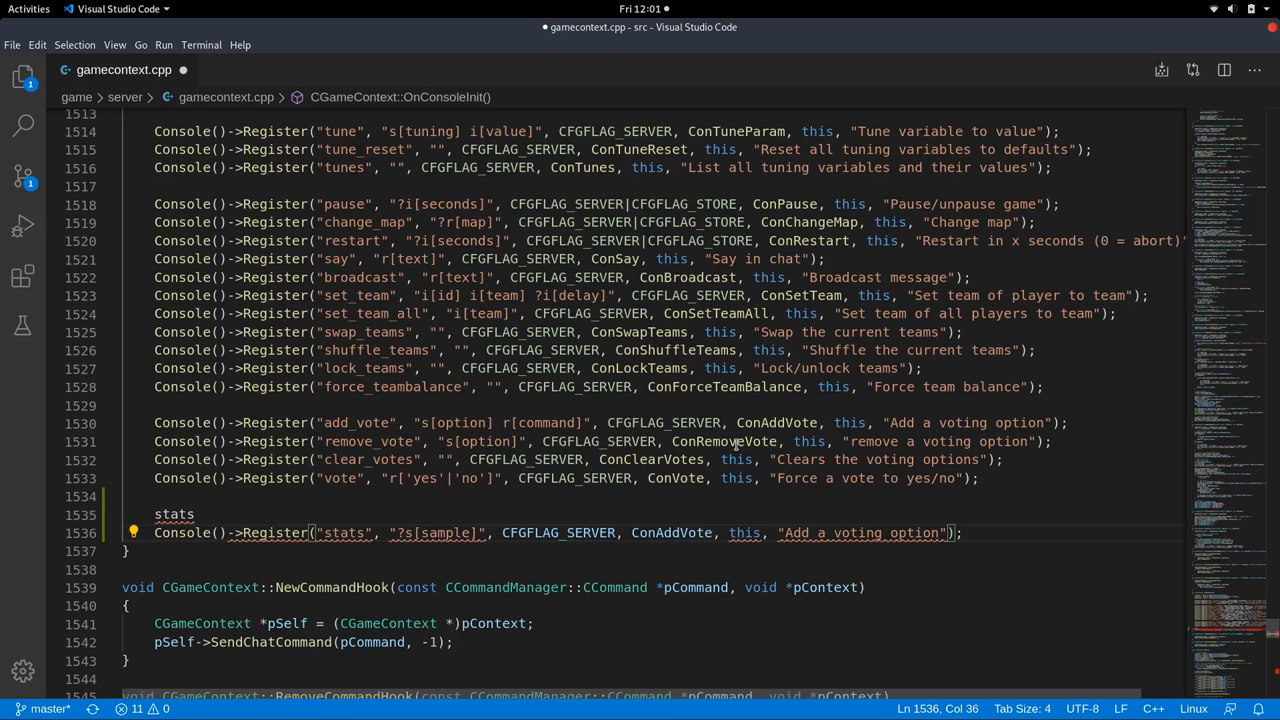
mouse_move(348, 298)
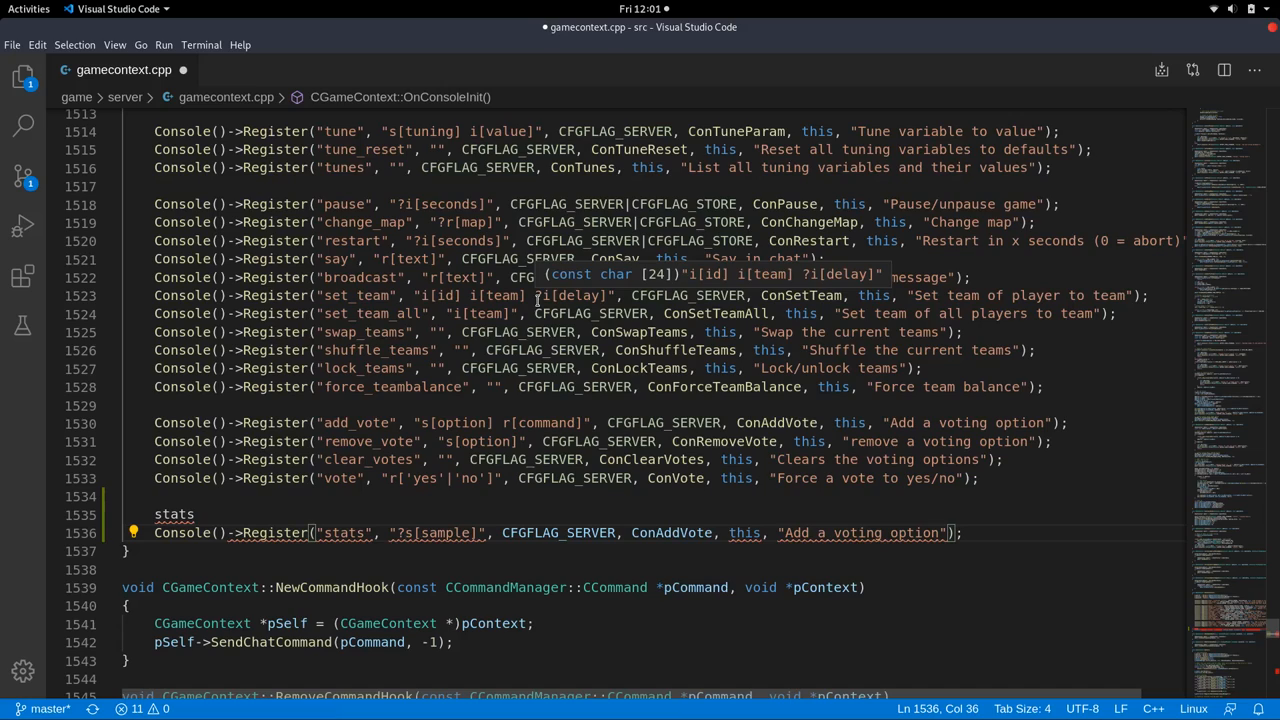
scroll(down, 3)
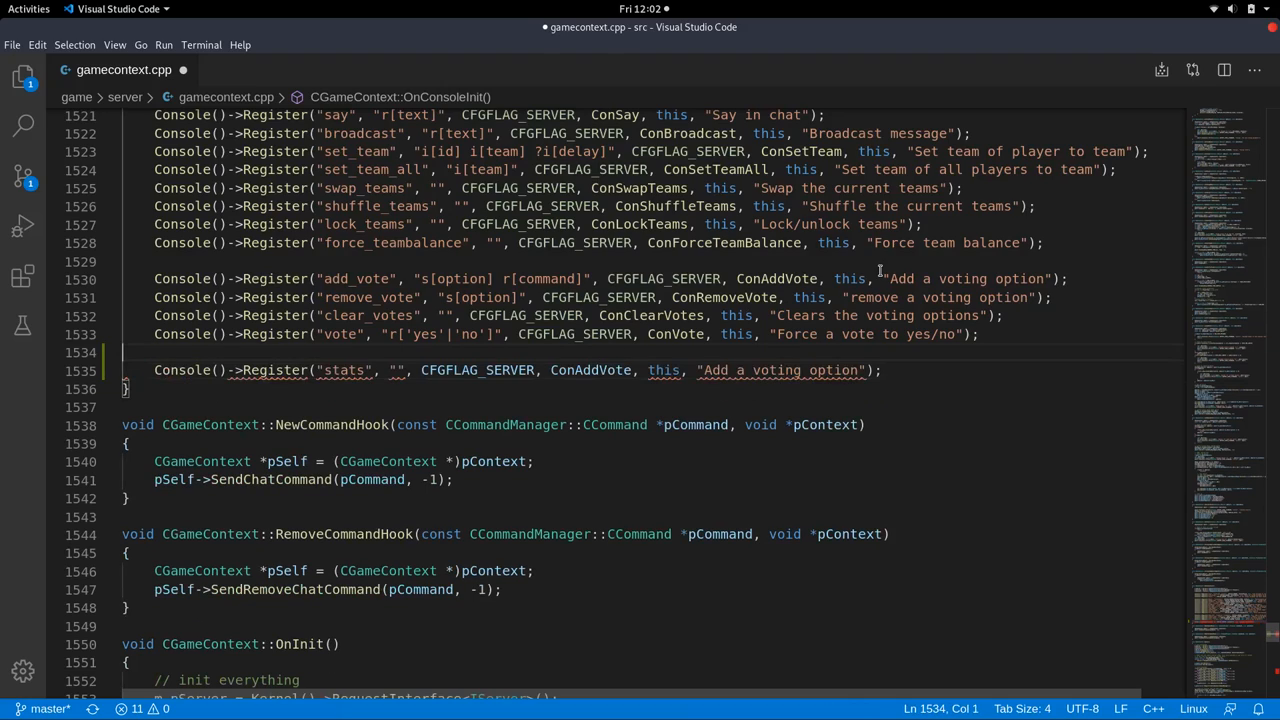
Point the stats command at ConStats with the help text "some cool stats commands".
key(ctrl+s)
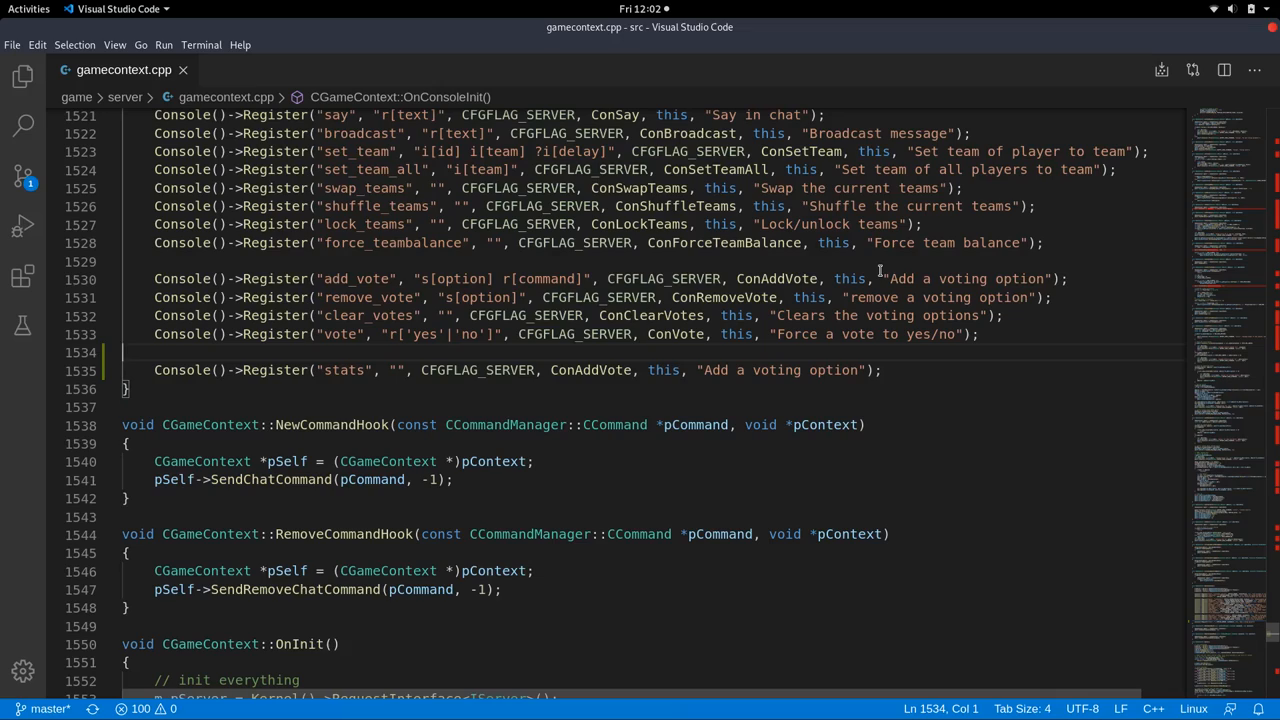
mouse_move(570, 332)
text(Stats)
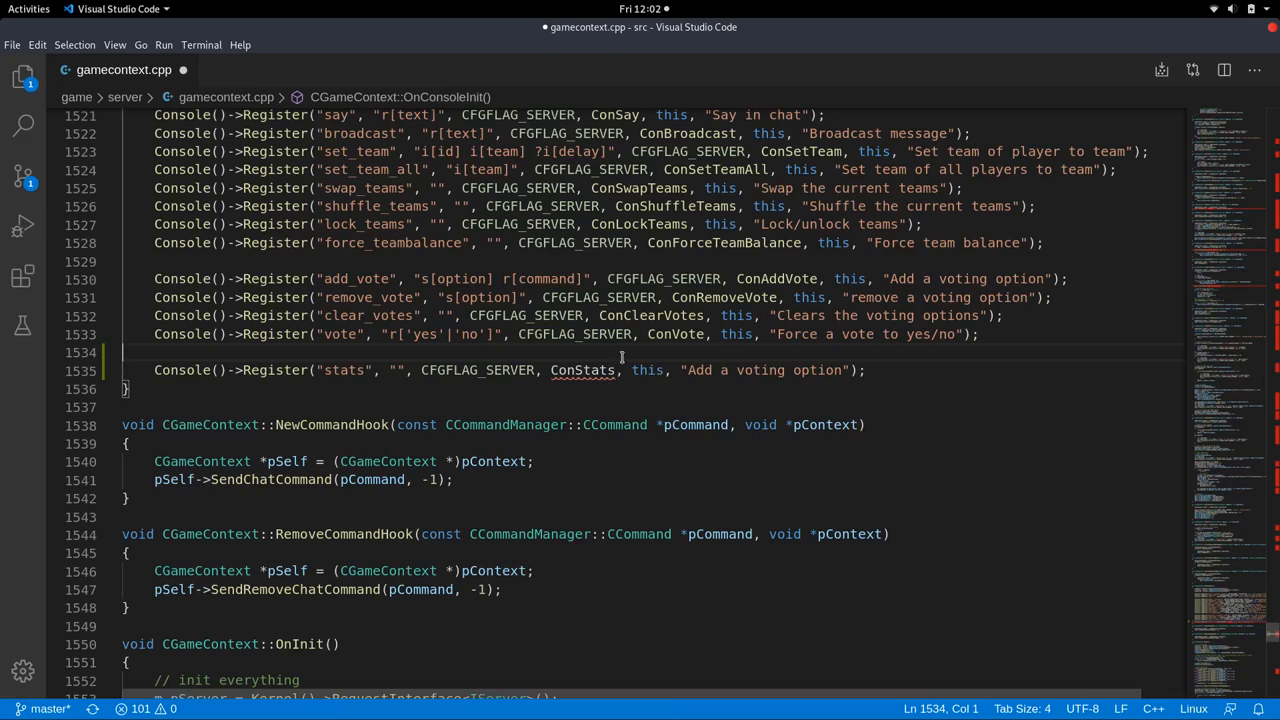
mouse_move(582, 370)
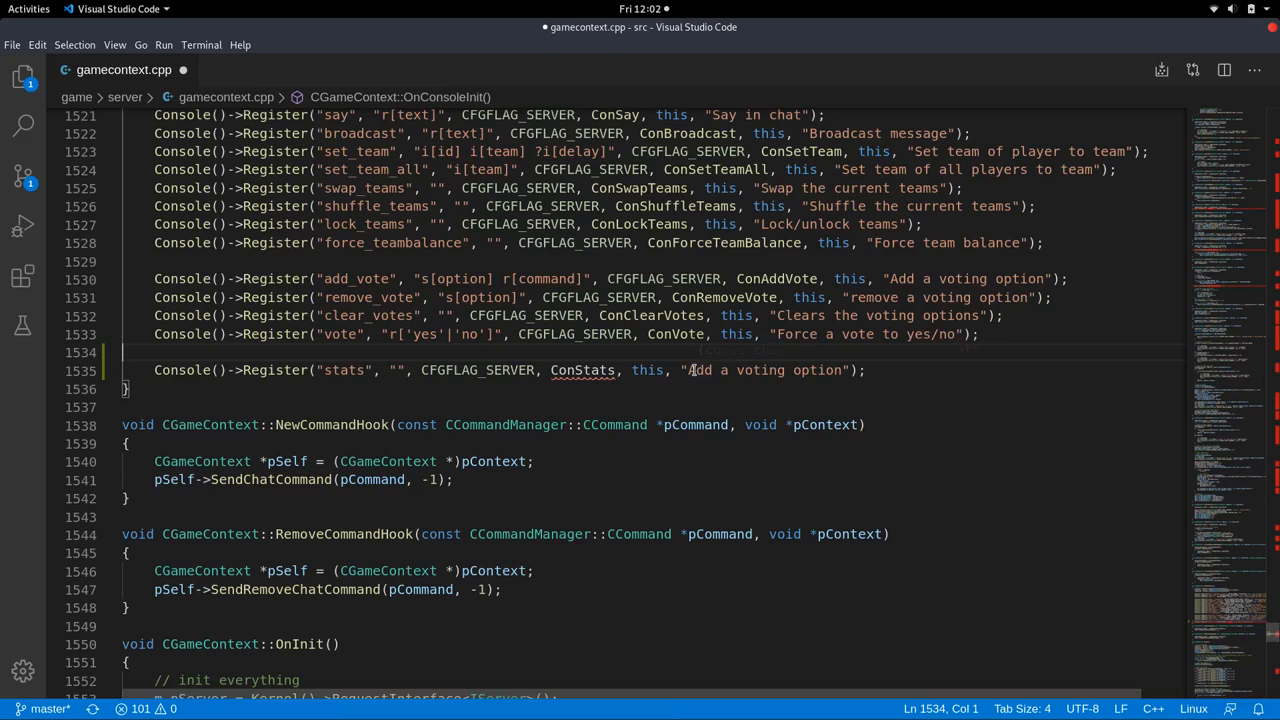
double_click(764, 370)
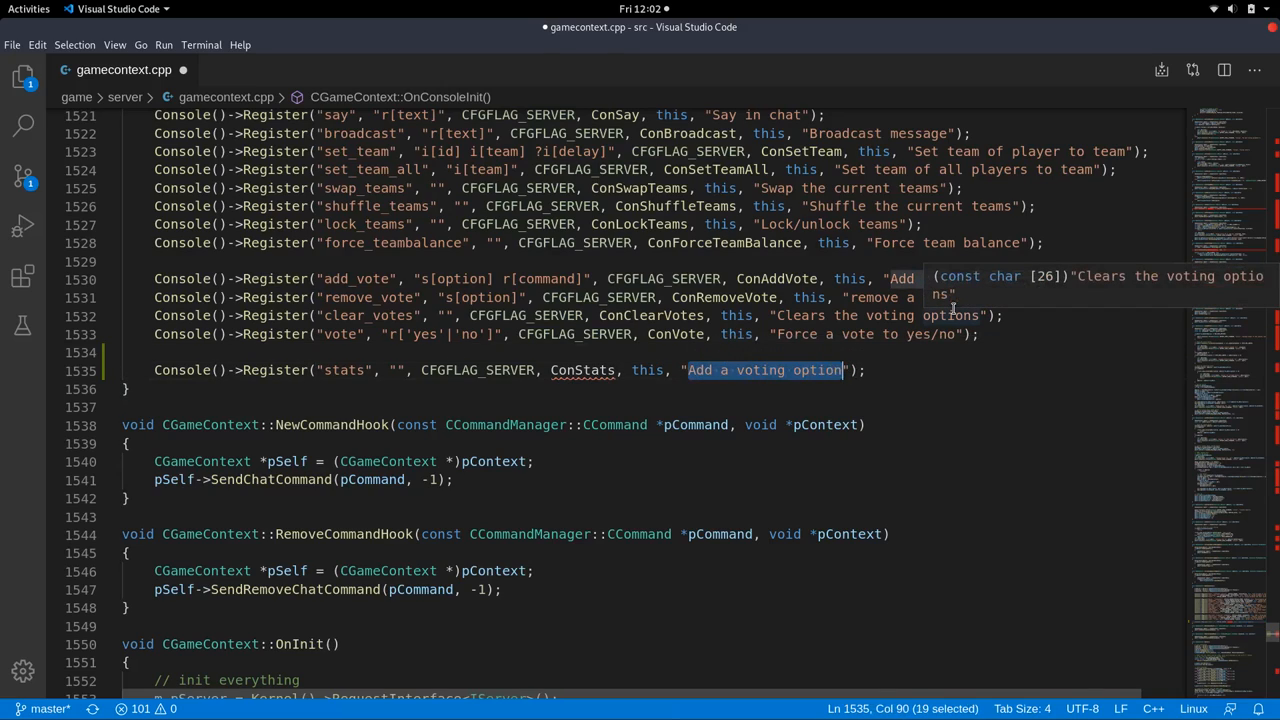
text(some cool stats f)
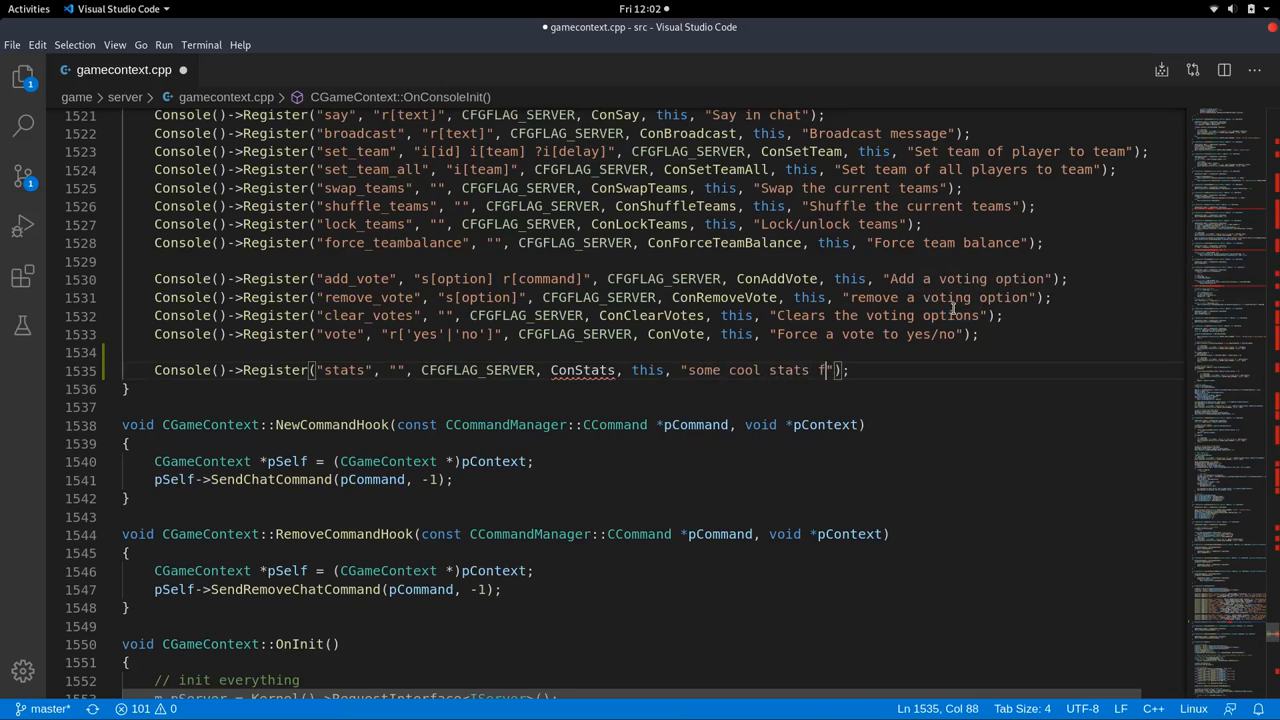
text(co)
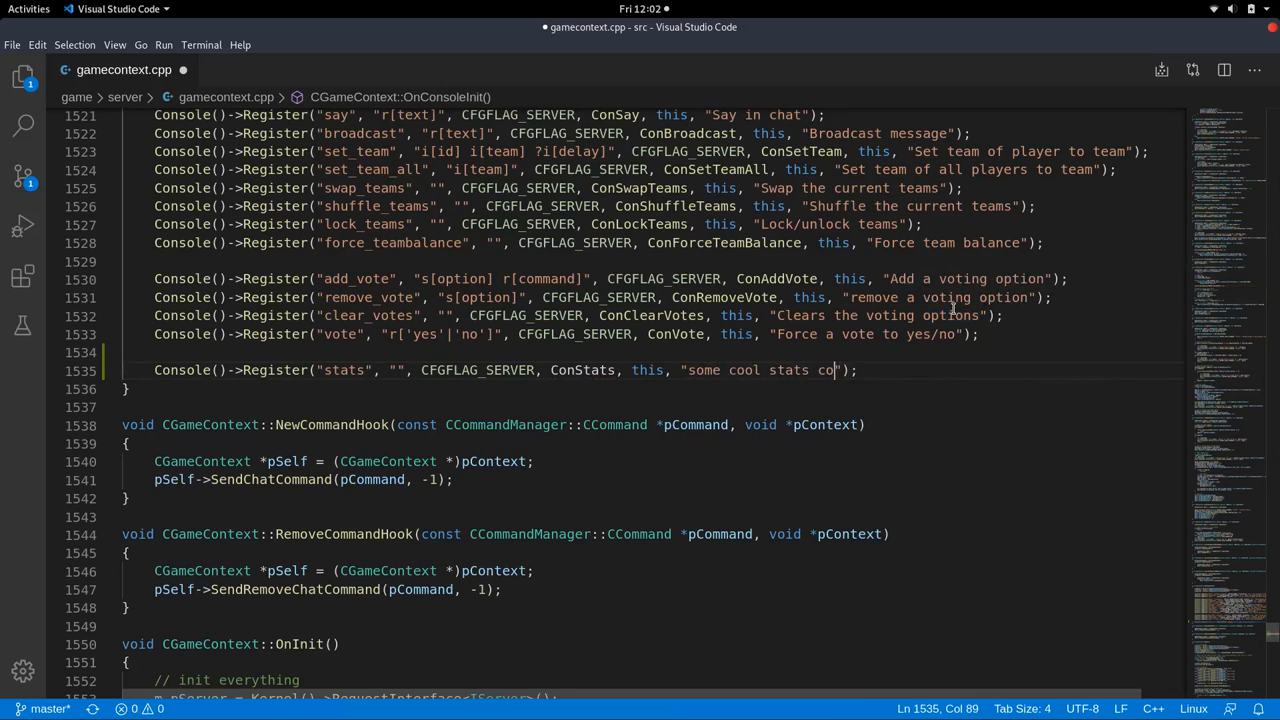
text(mmands)
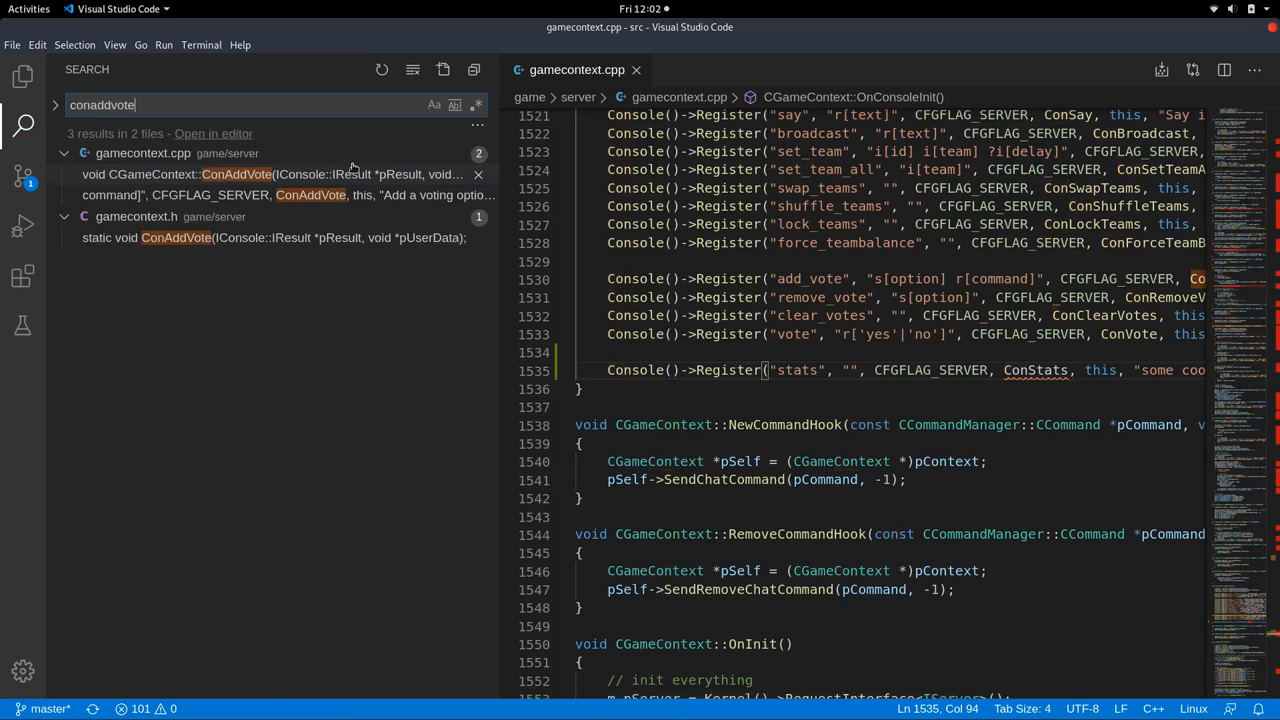
mouse_move(270, 236)
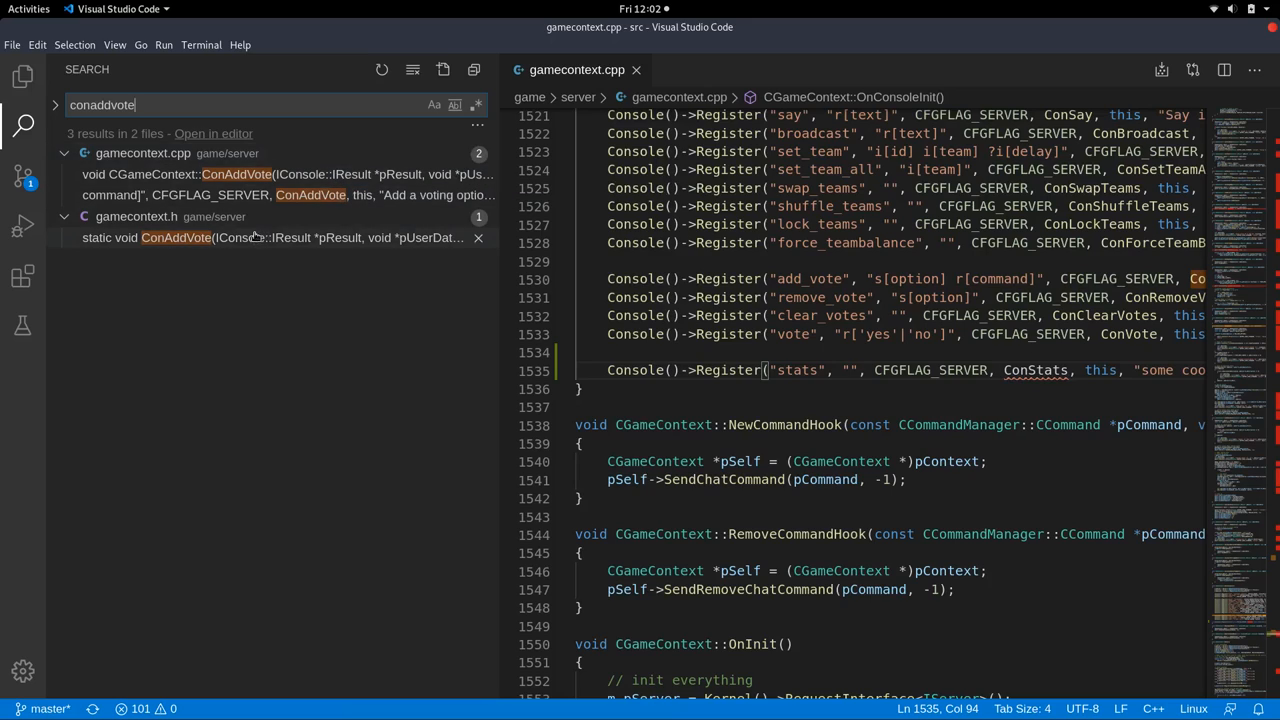
Add a "// my Changes" comment and a static ConStats declaration below ConAddVote in gamecontext.h.
click(270, 236)
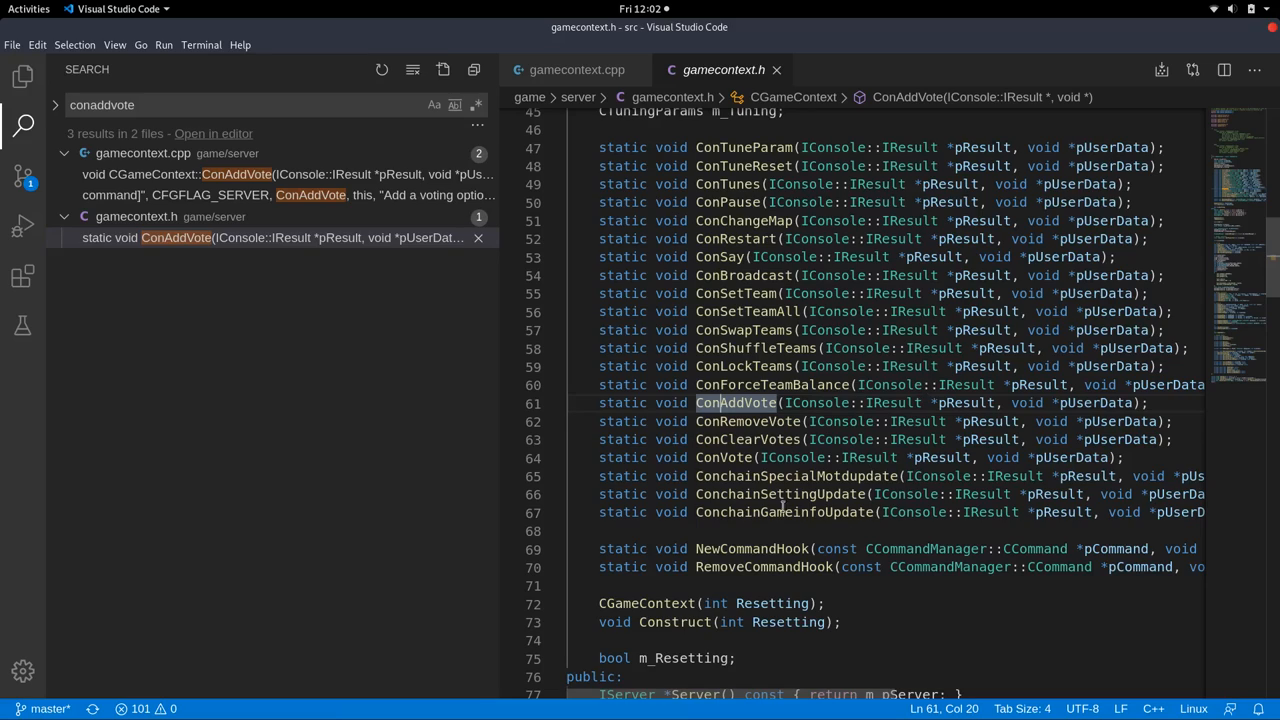
mouse_move(1016, 476)
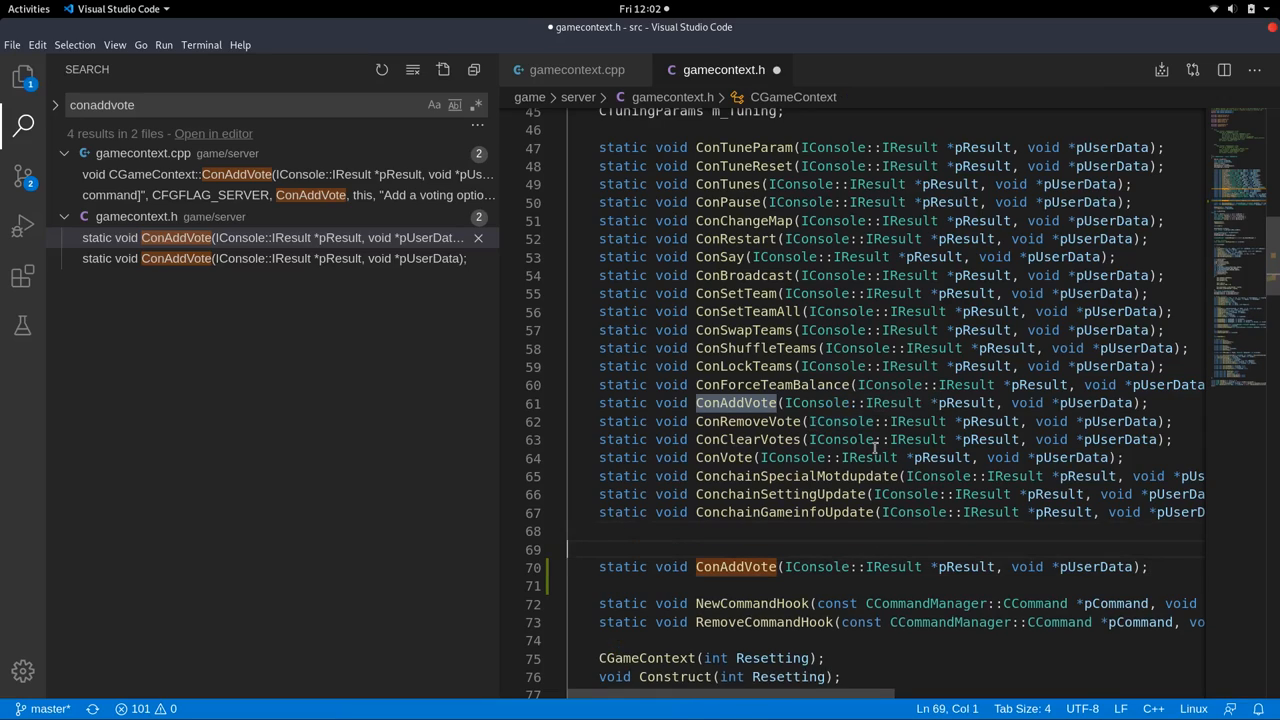
text(// my Ch)
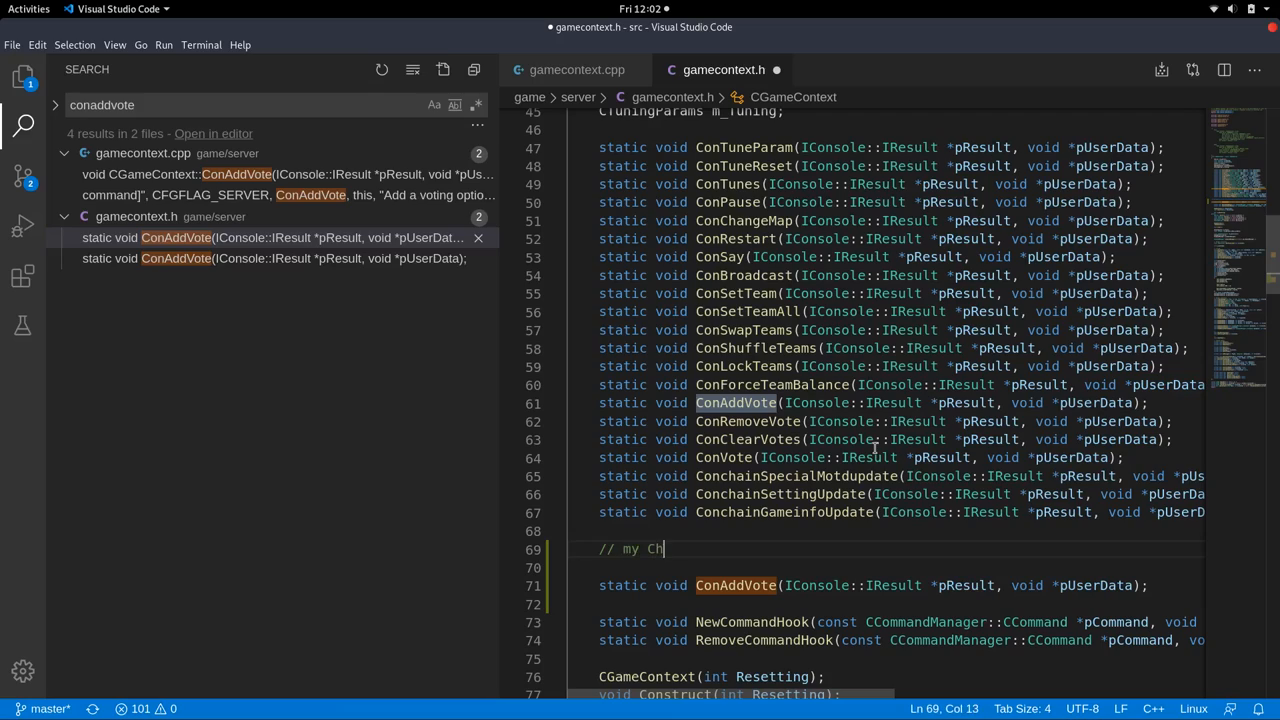
text(anges)
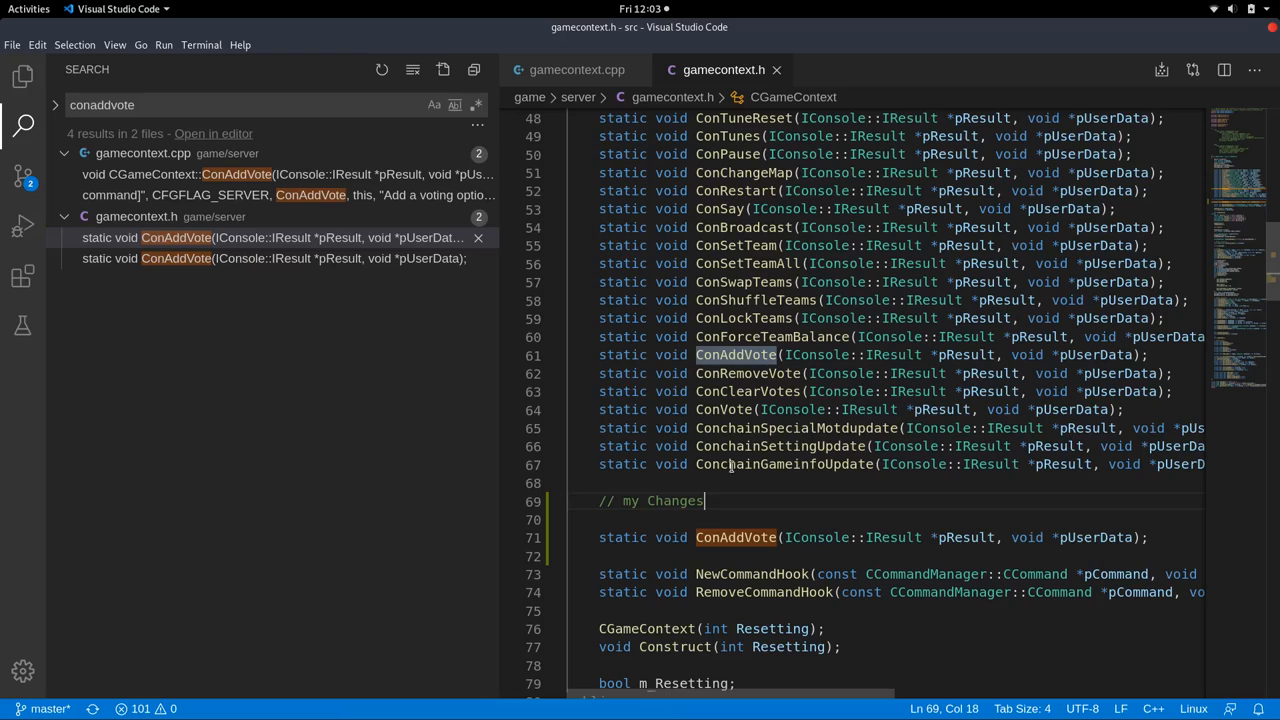
mouse_move(1040, 478)
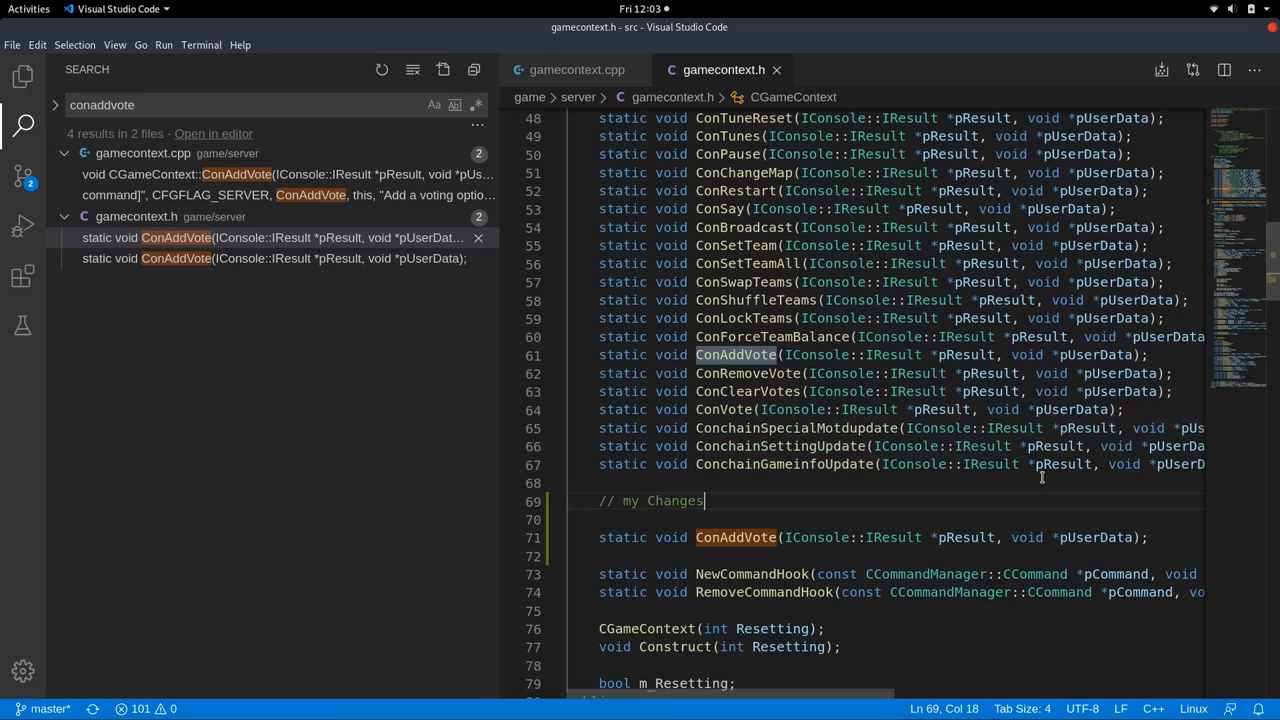
mouse_move(776, 510)
text(Stats)
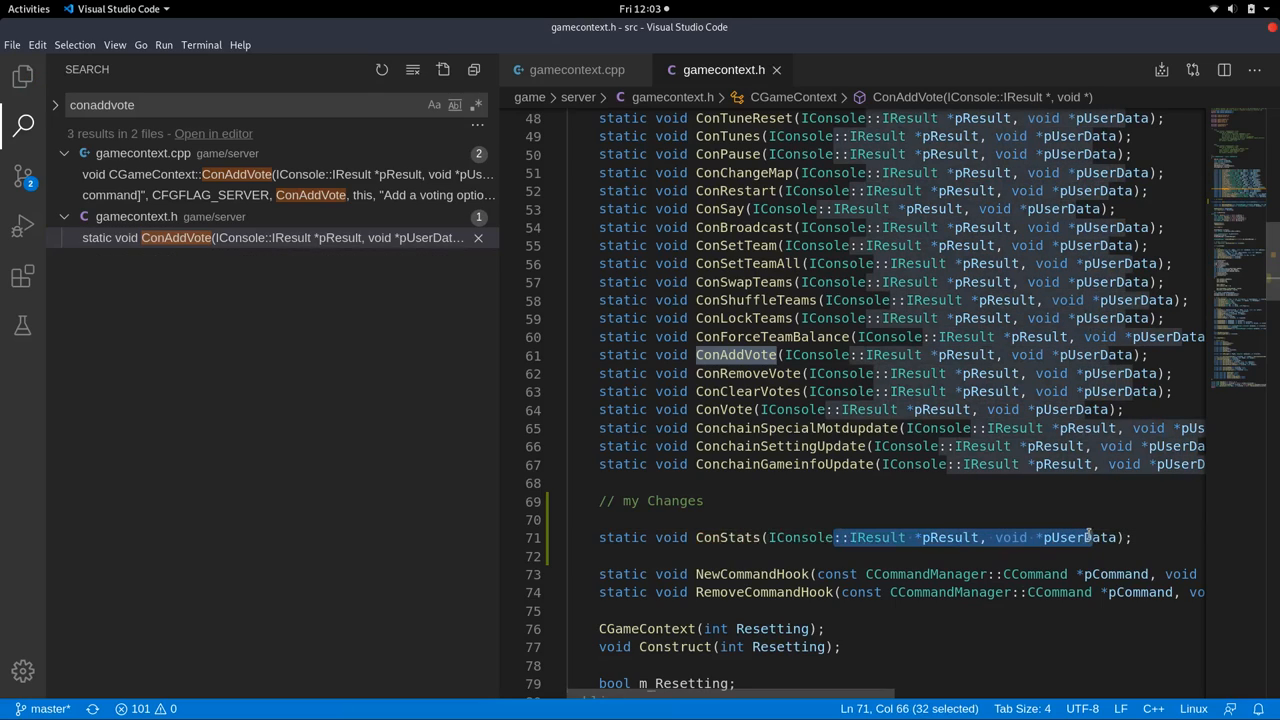
scroll(up, 3)
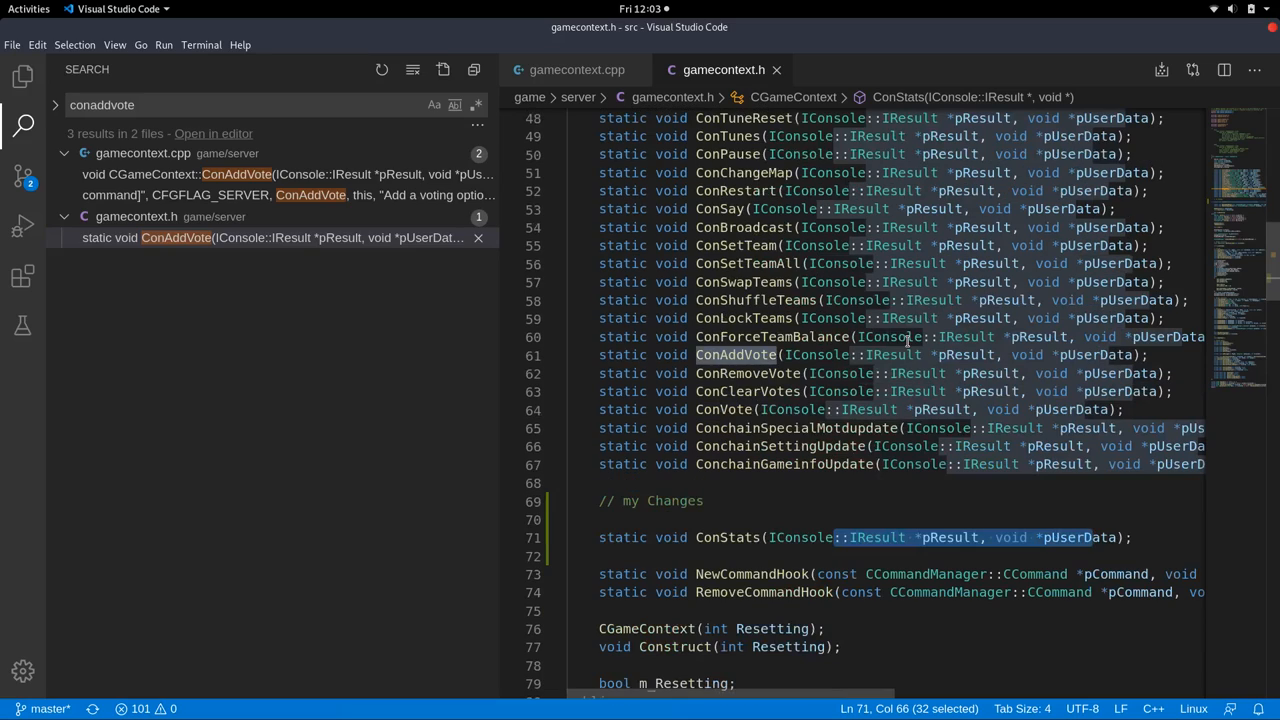
scroll(down, 3)
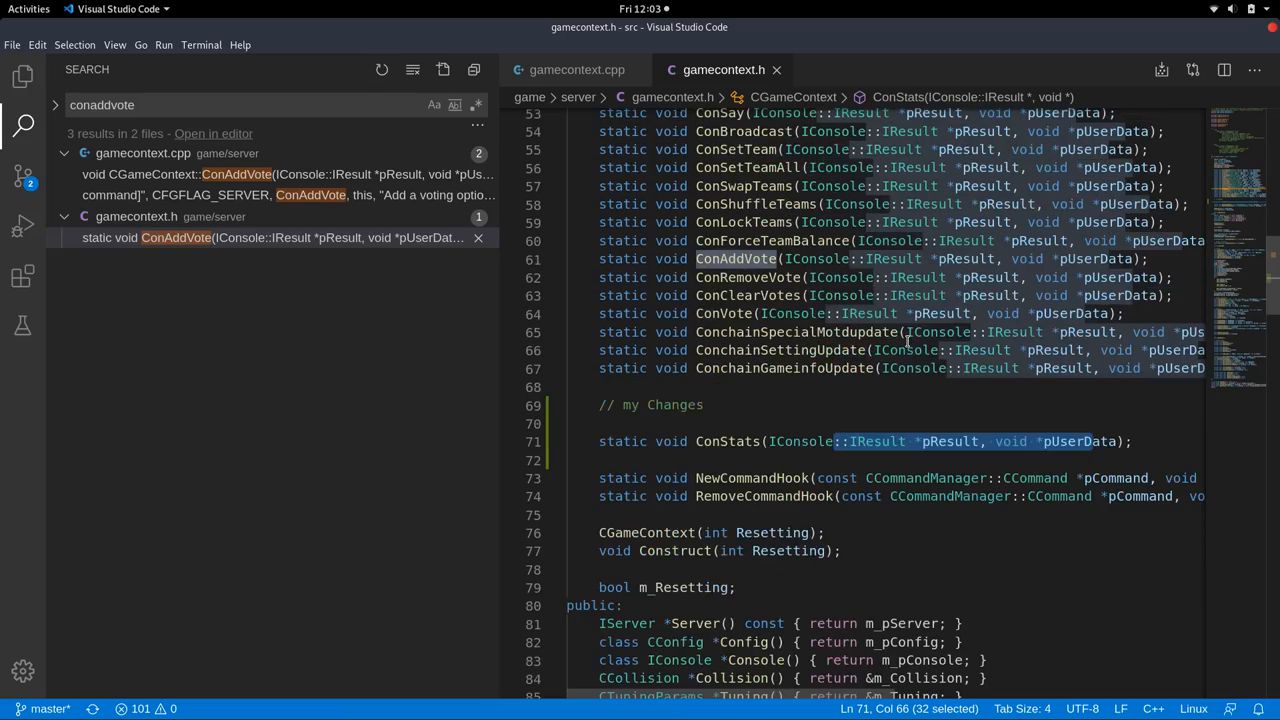
mouse_move(788, 364)
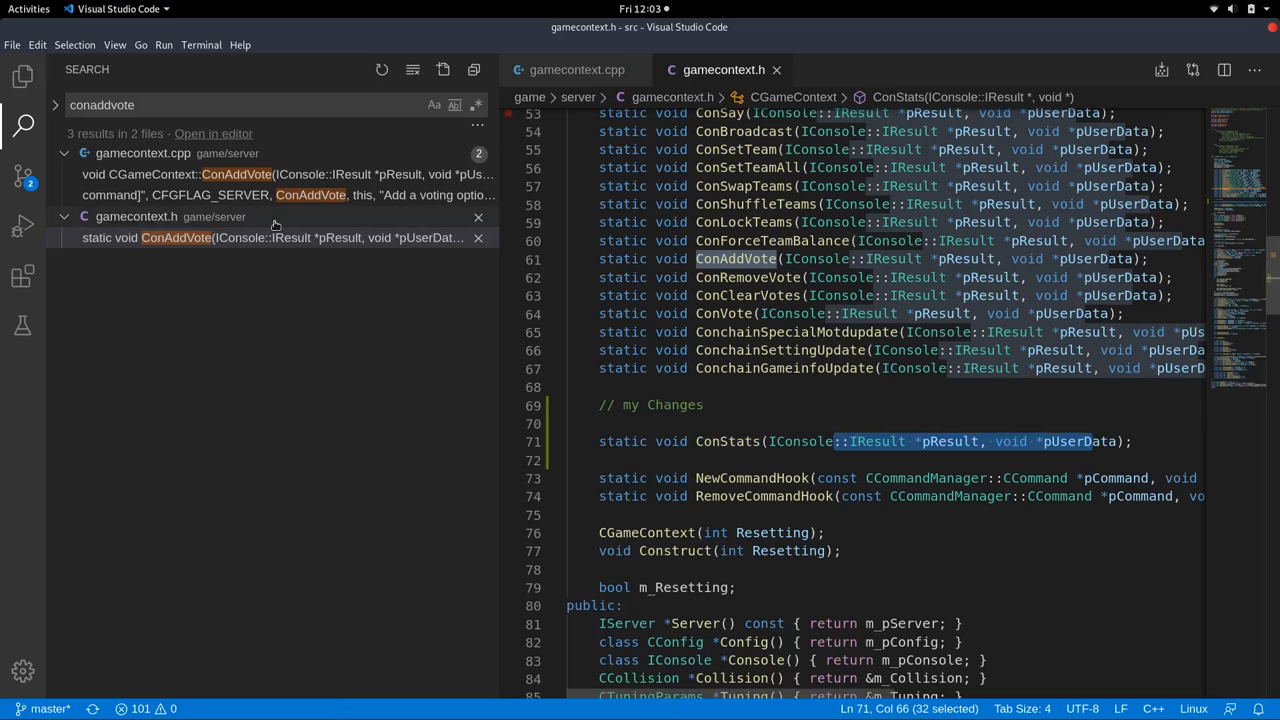
Copy the whole ConAddVote function in gamecontext.cpp and paste it before OnConsoleInit.
click(284, 174)
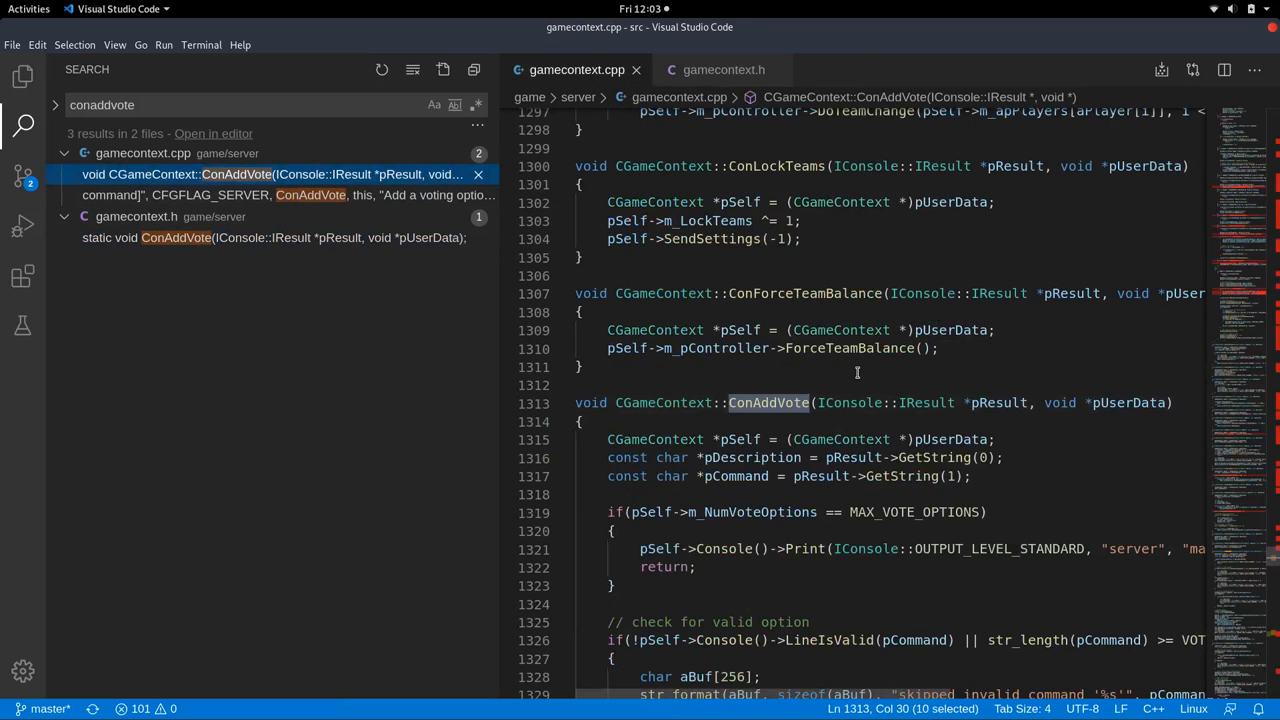
scroll(down, 3)
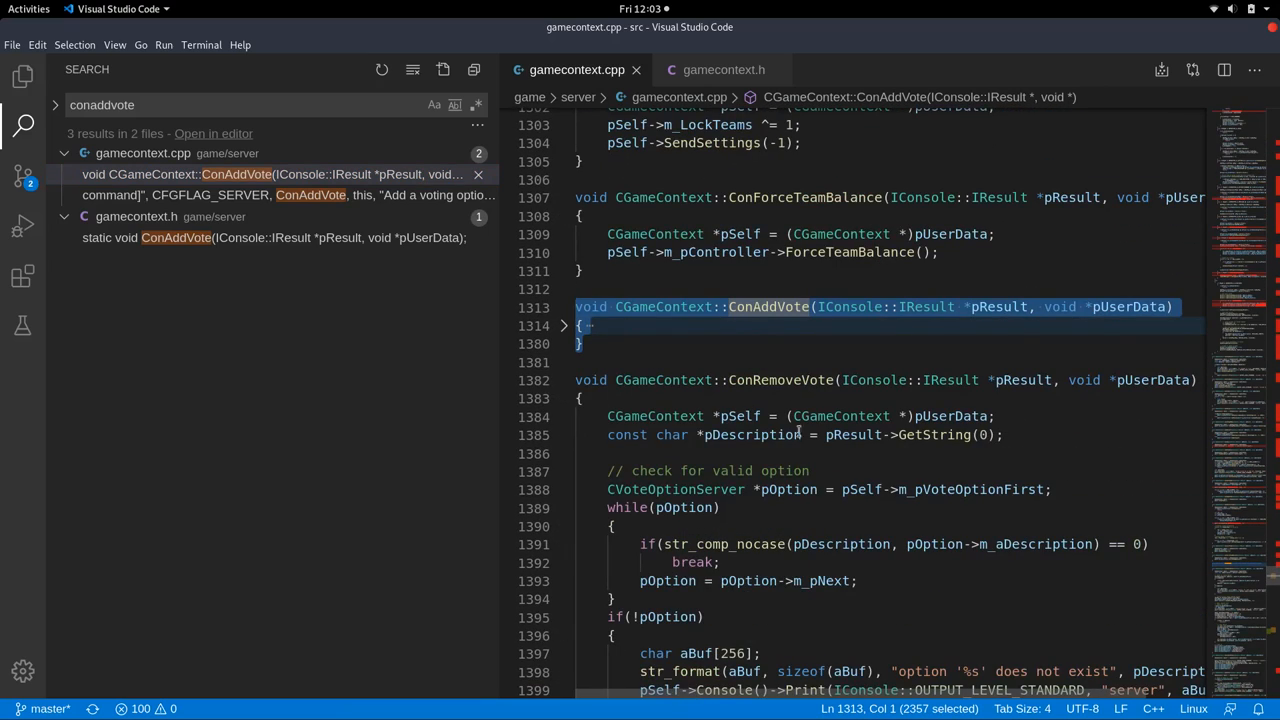
scroll(down, 3)
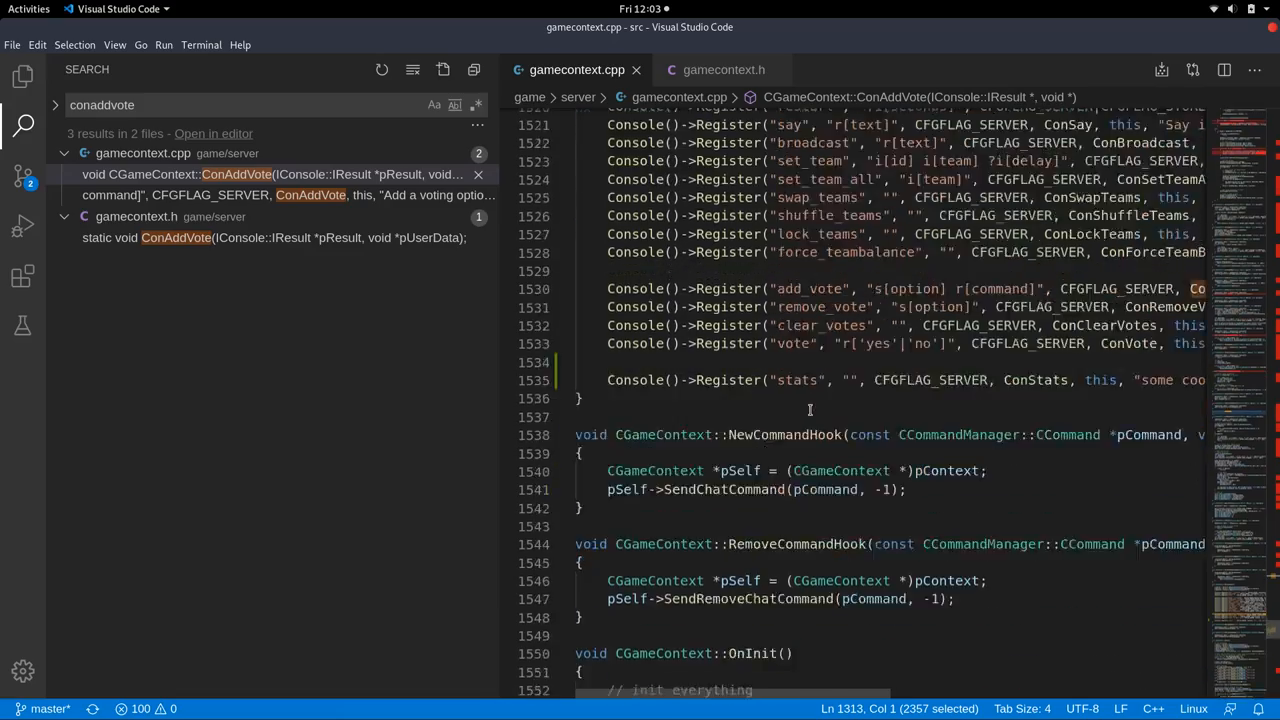
scroll(down, 3)
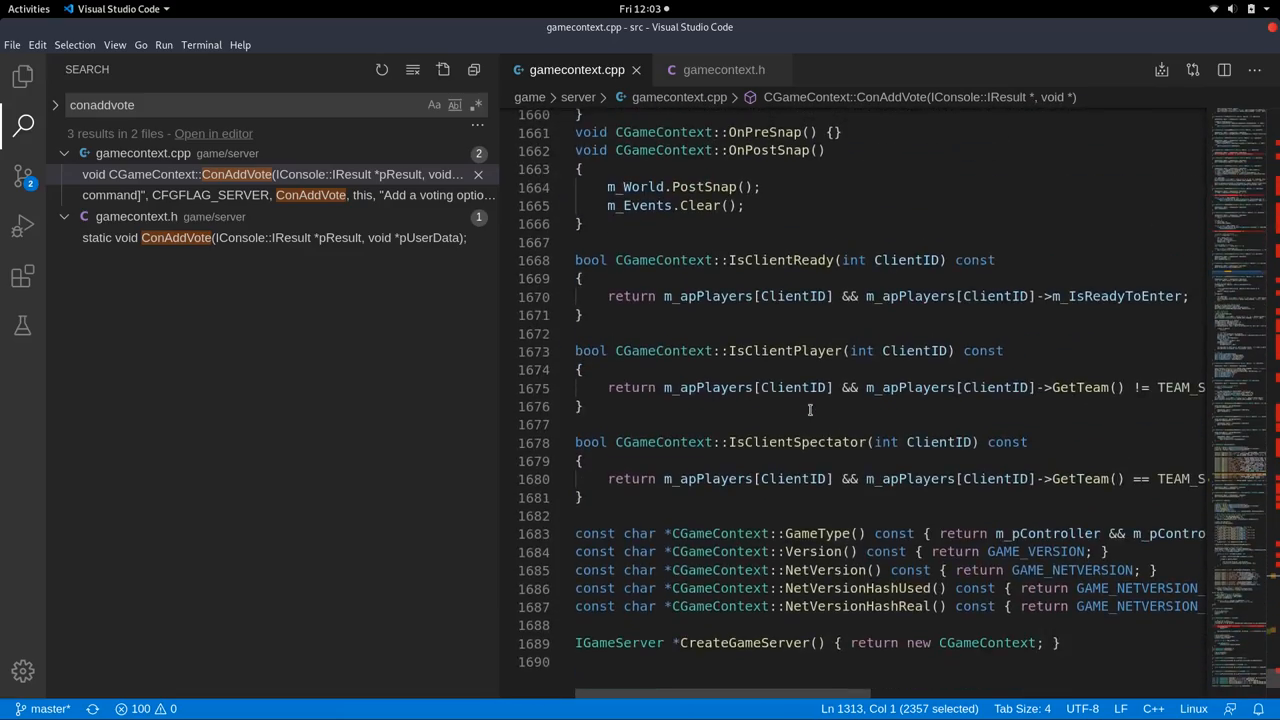
scroll(up, 3)
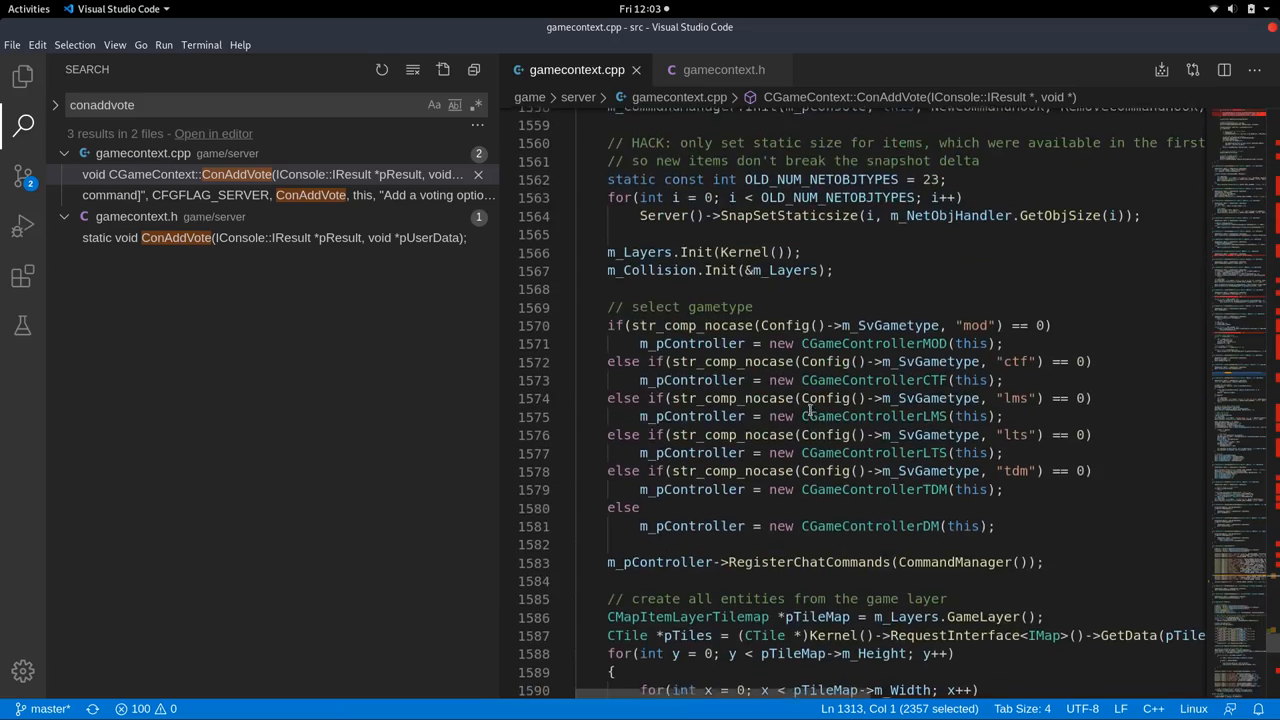
scroll(up, 3)
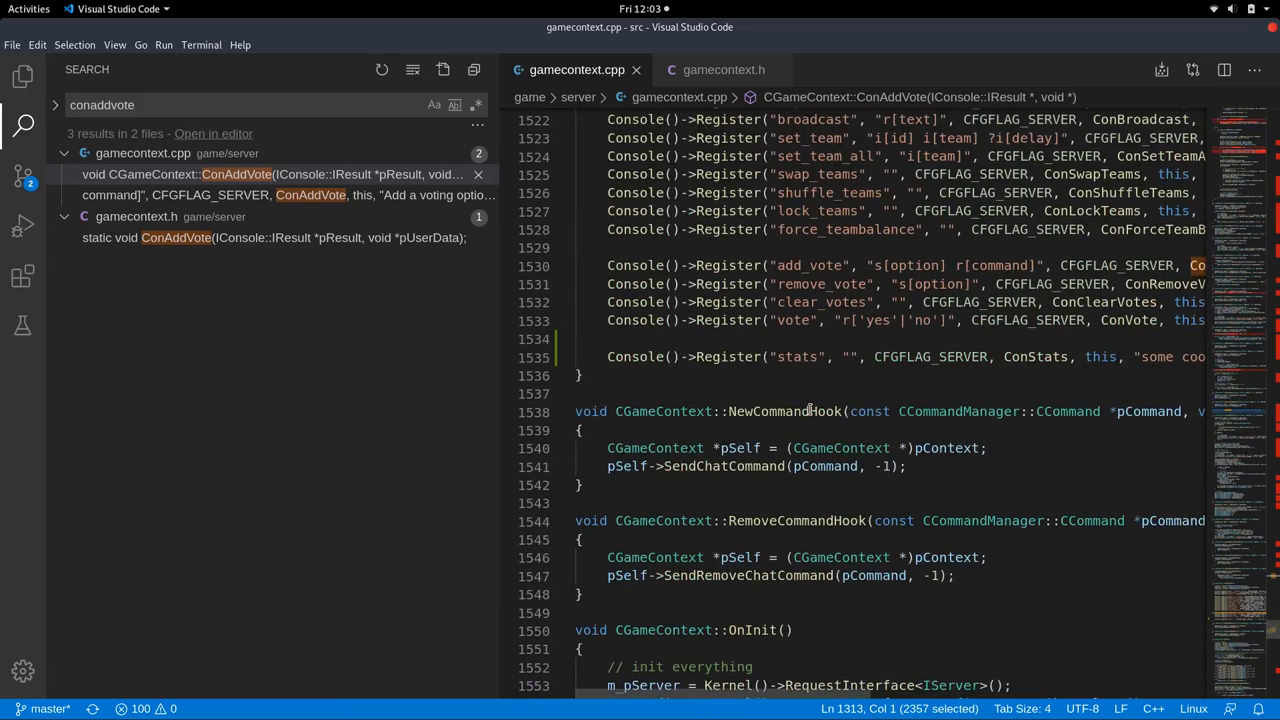
scroll(up, 3)
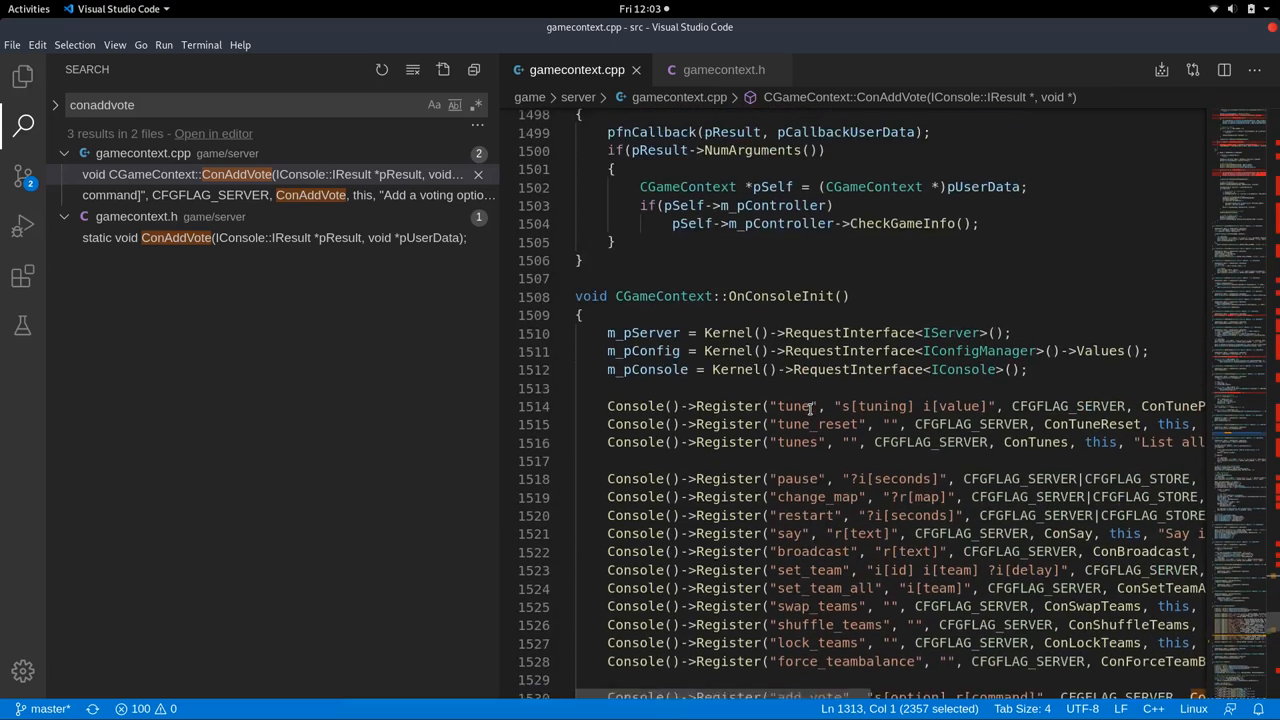
scroll(up, 3)
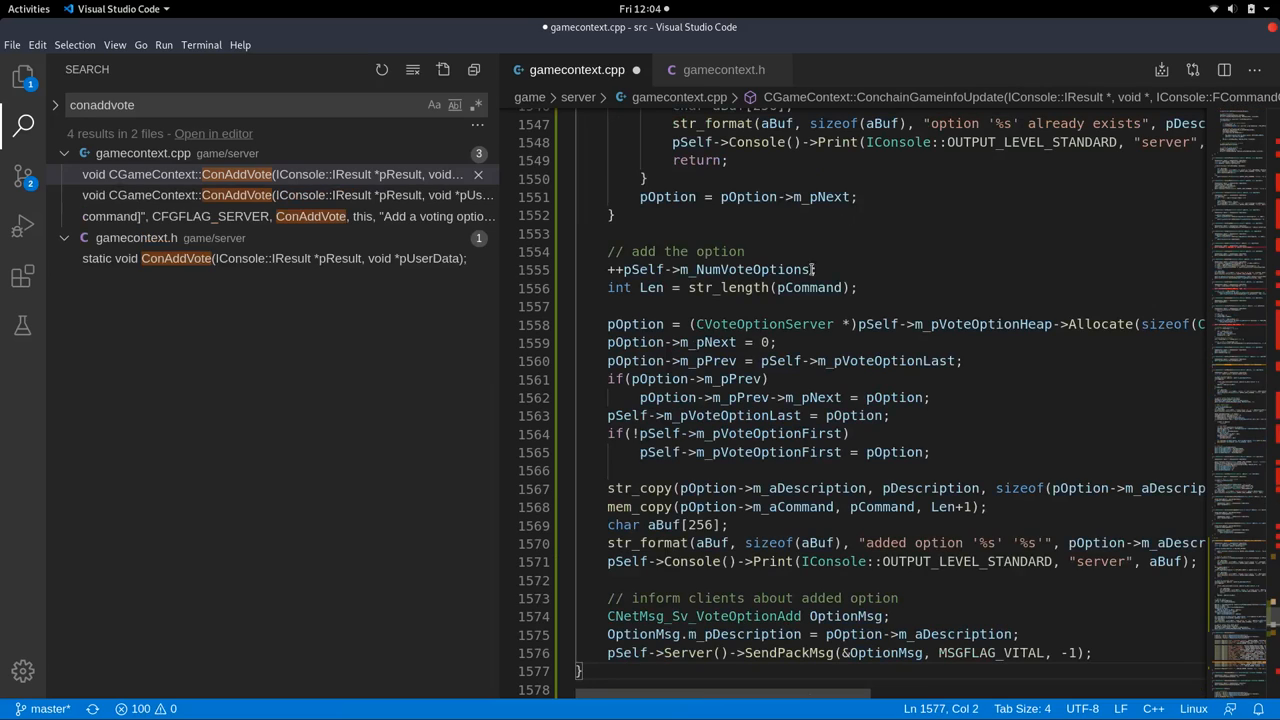
scroll(down, 3)
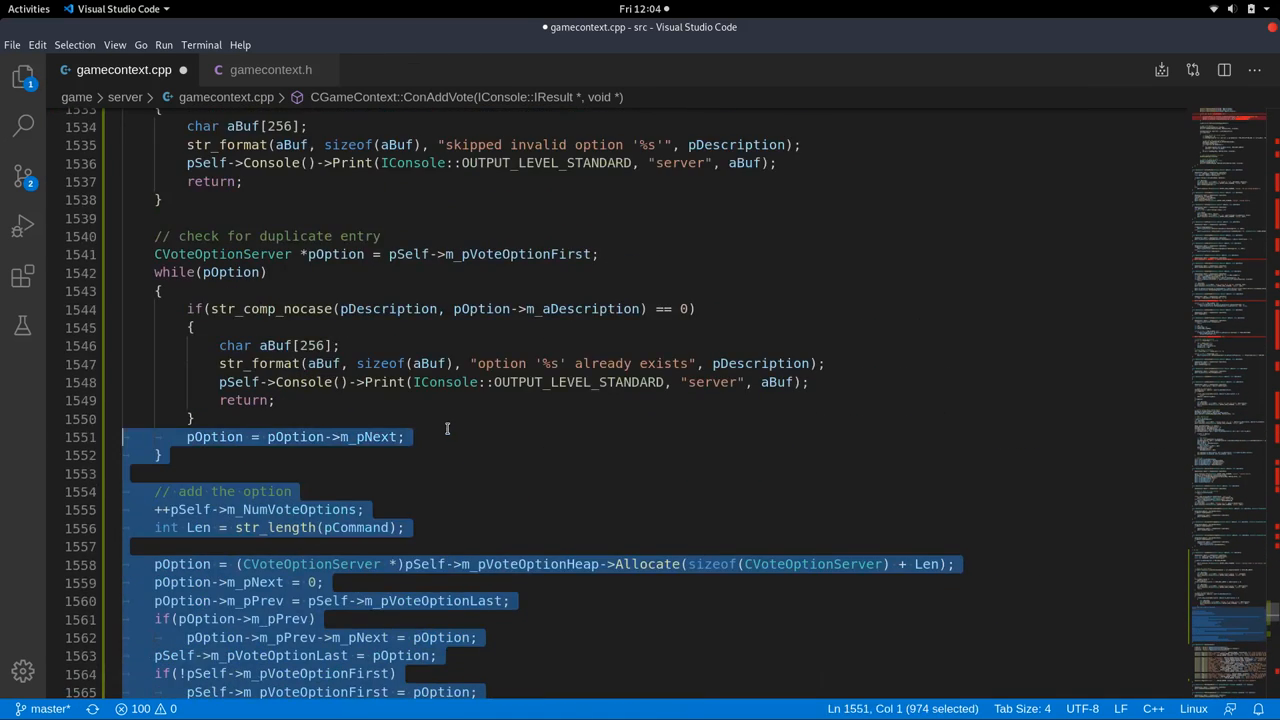
Rename the copy to ConStats with a body that only prints "this is a stats command".
scroll(up, 3)
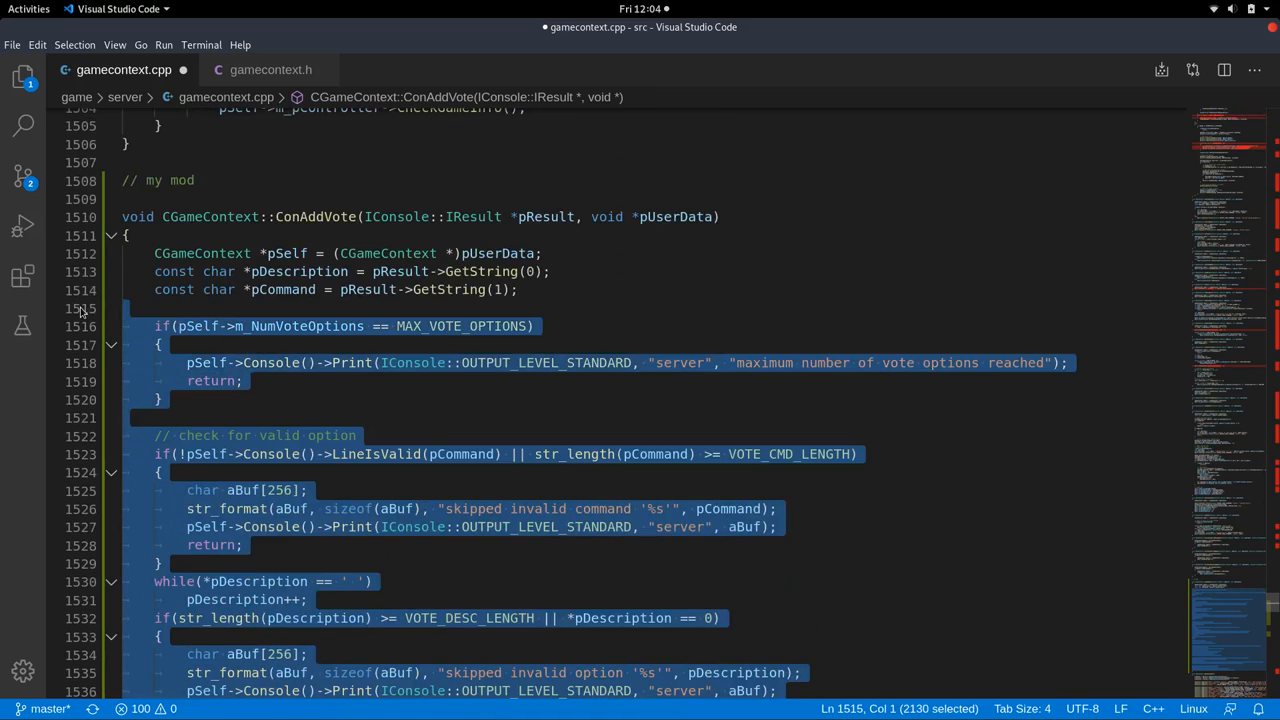
mouse_move(666, 292)
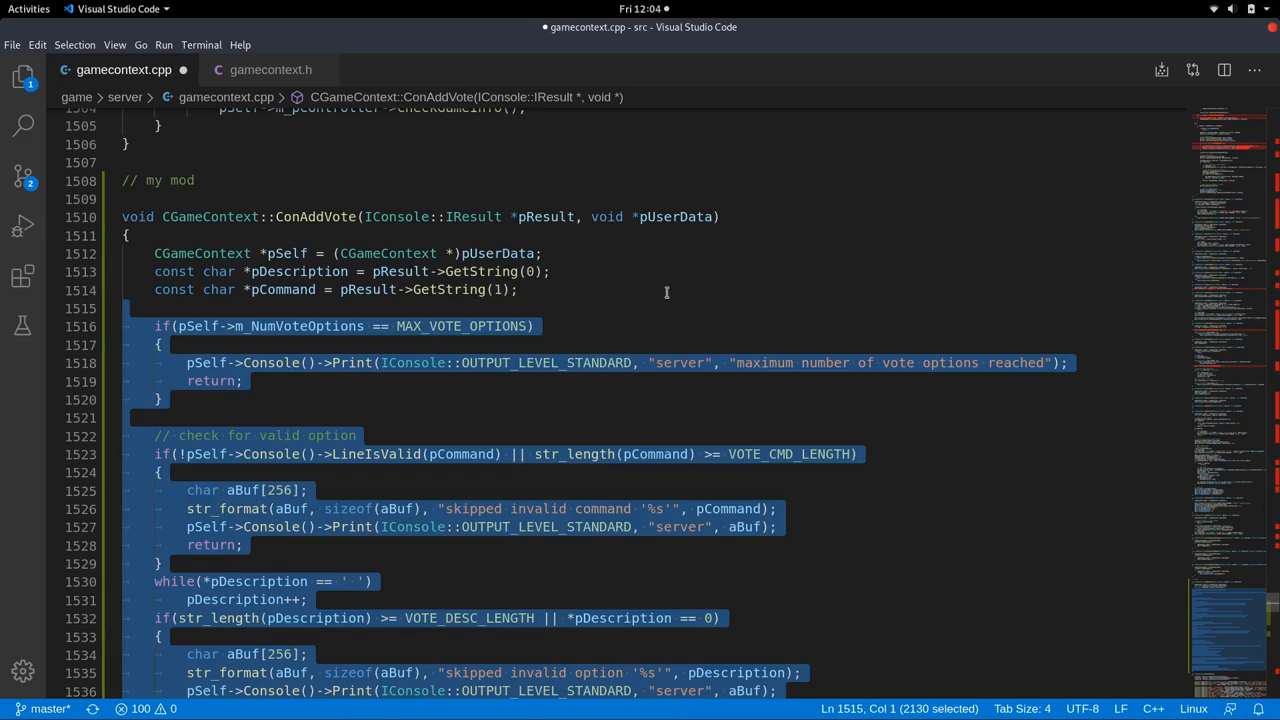
mouse_move(830, 288)
text(pSelf->Console()->Print(IConsole::OUTPUT_LEVEL_STANDARD, "server", "this is a ");)
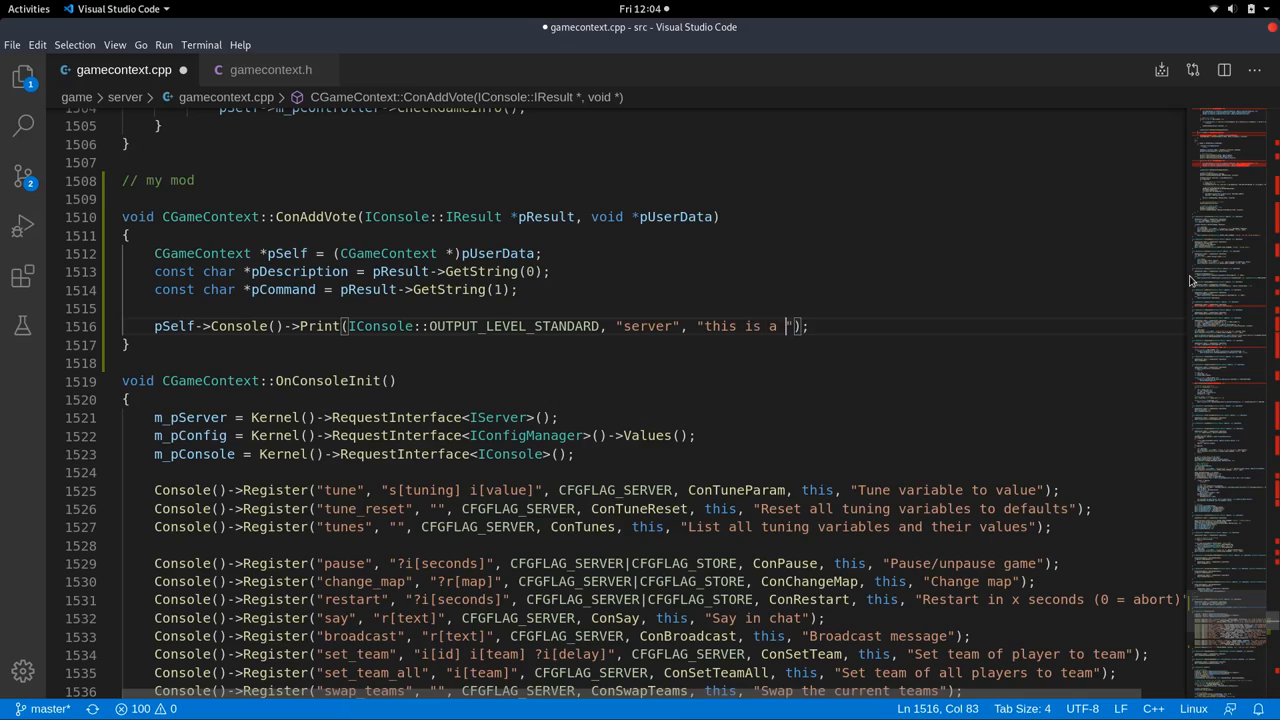
text(stats vommand)
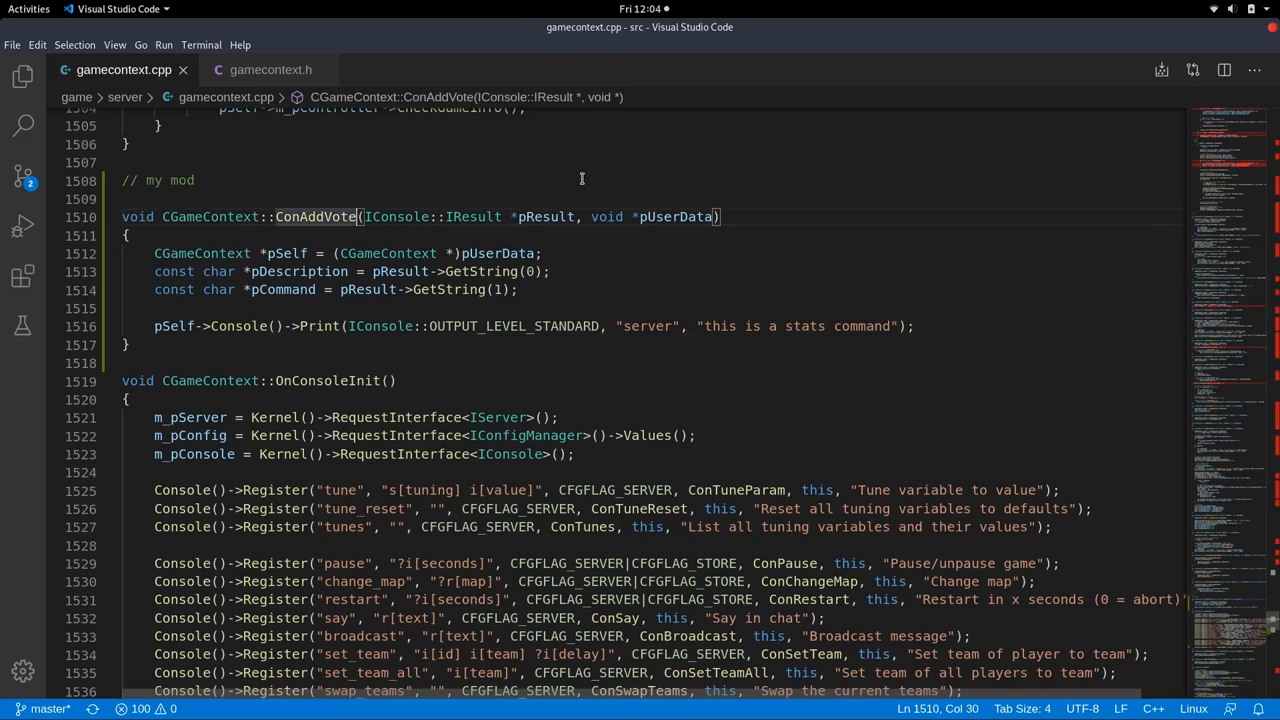
text(ConStats)
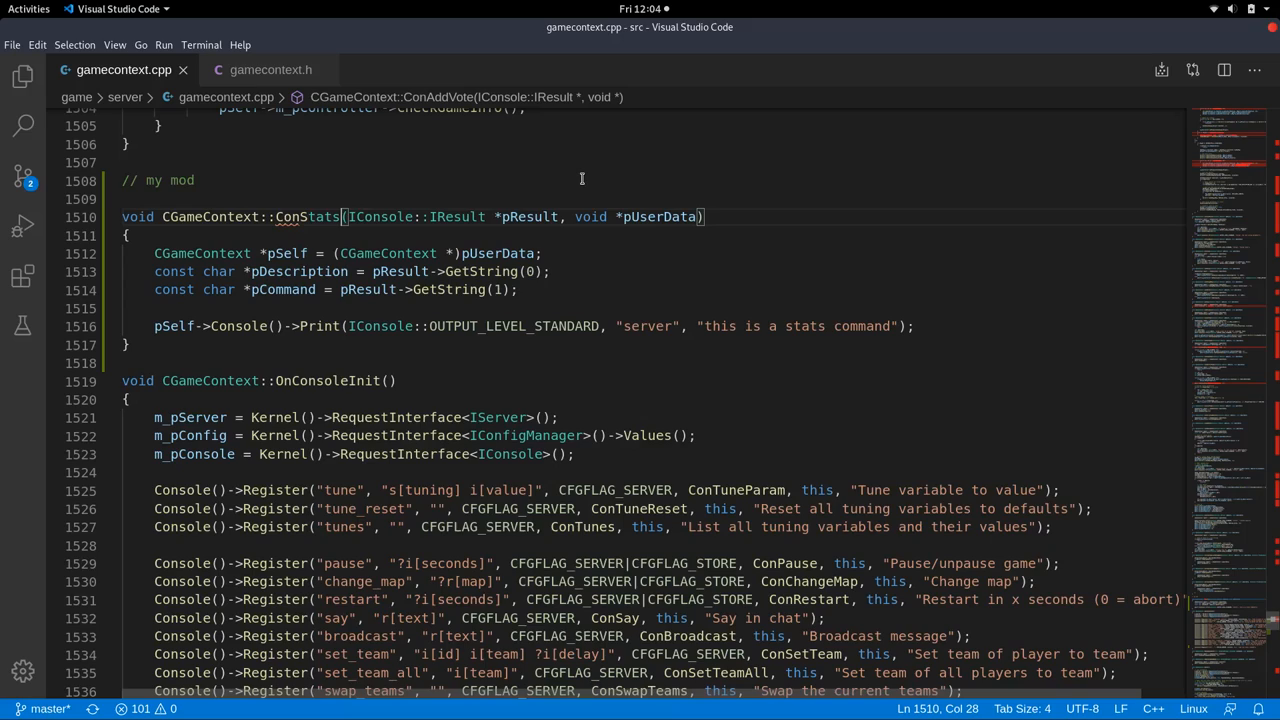
click(416, 216)
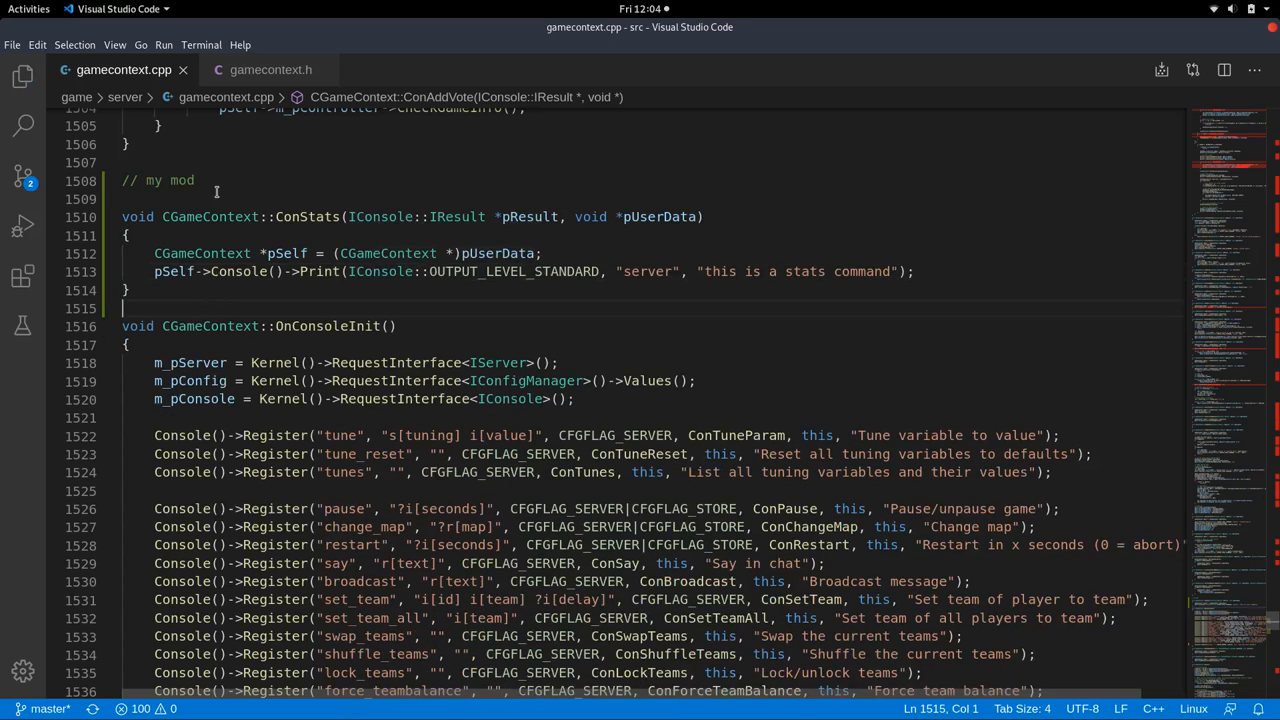
scroll(up, 3)
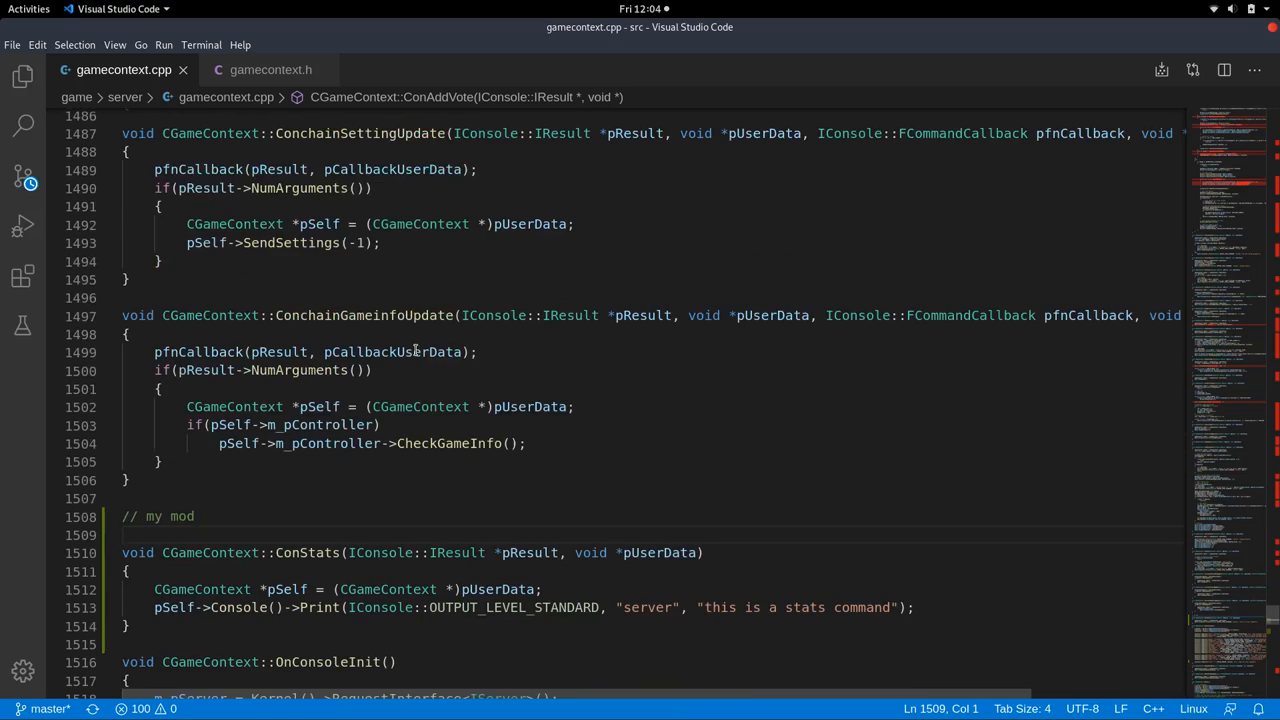
scroll(up, 3)
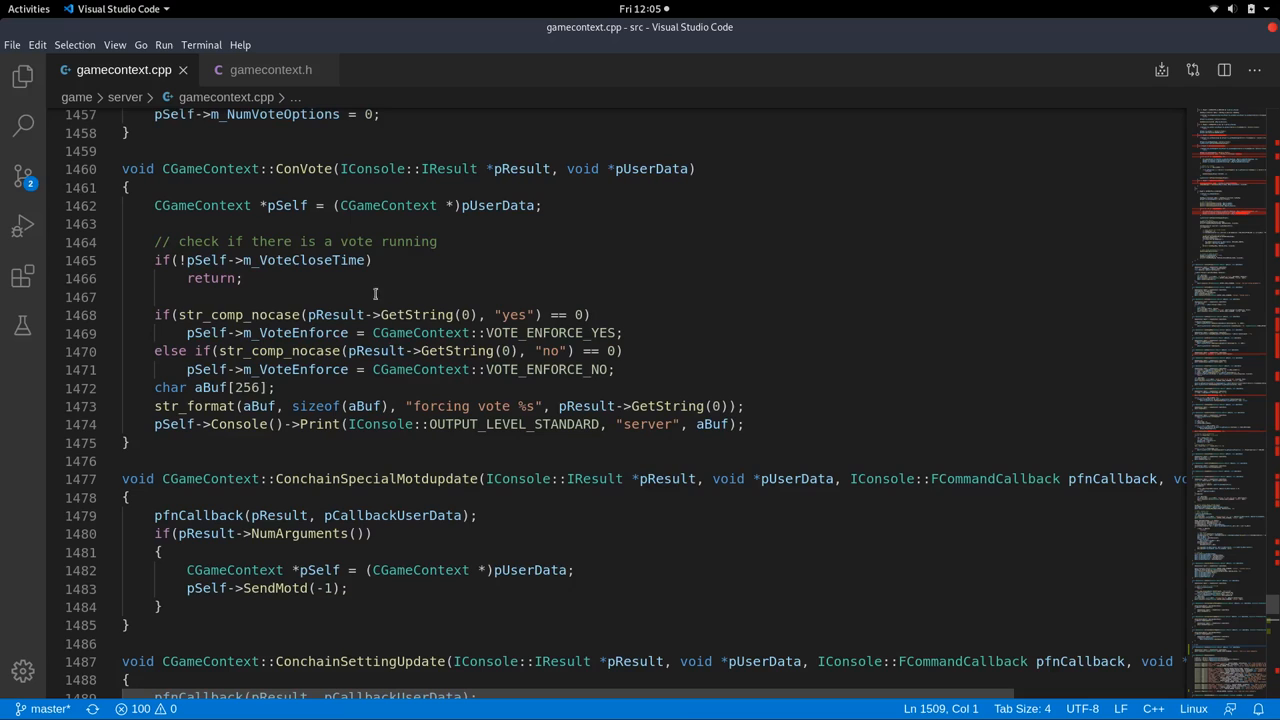
scroll(down, 3)
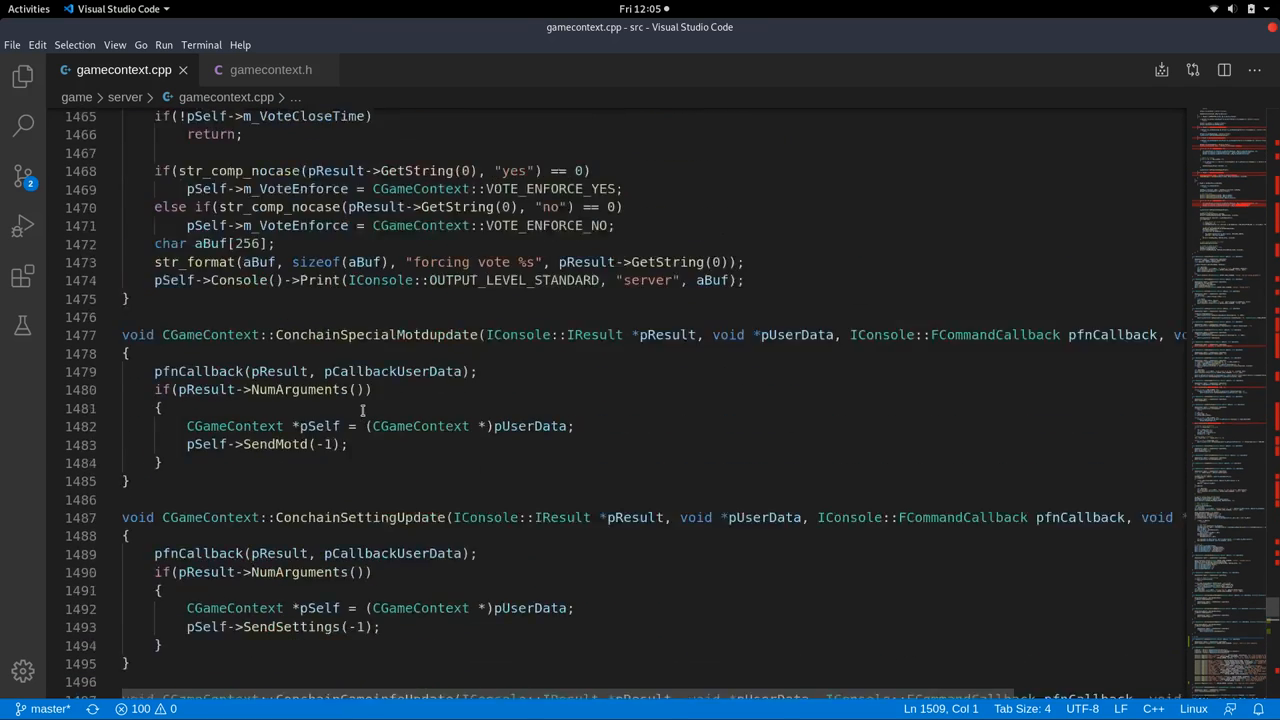
scroll(up, 3)
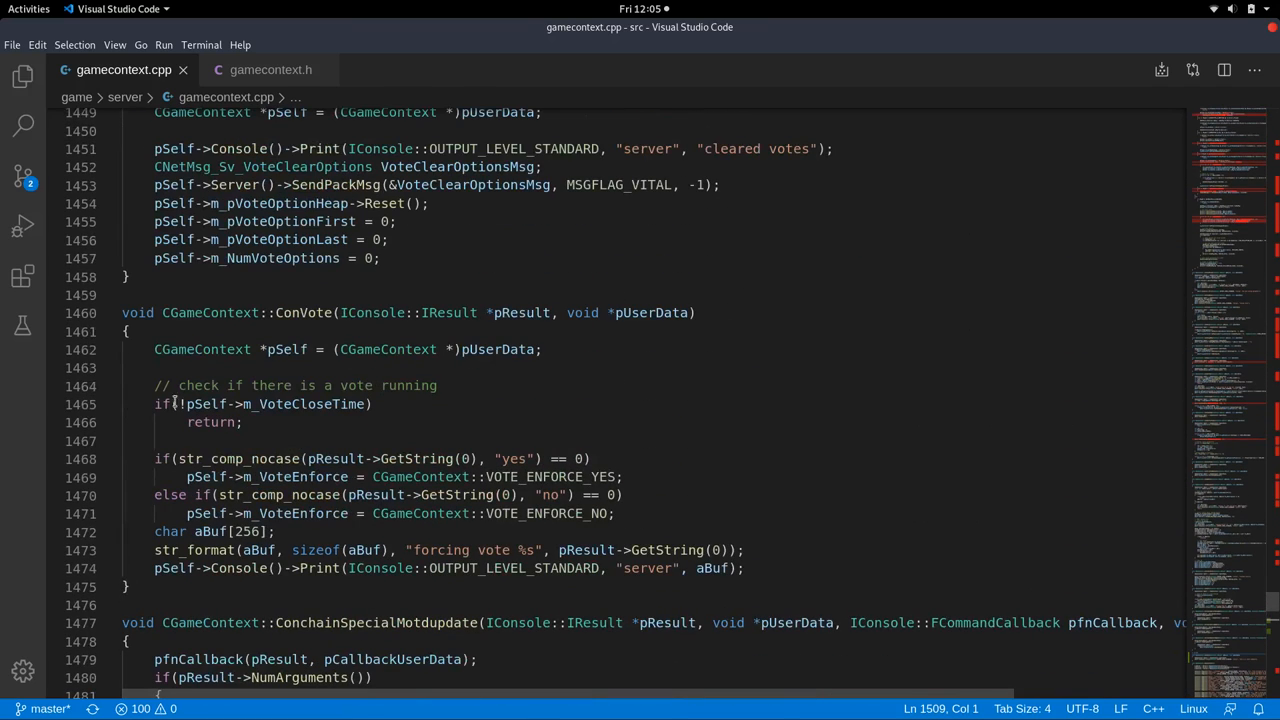
scroll(down, 3)
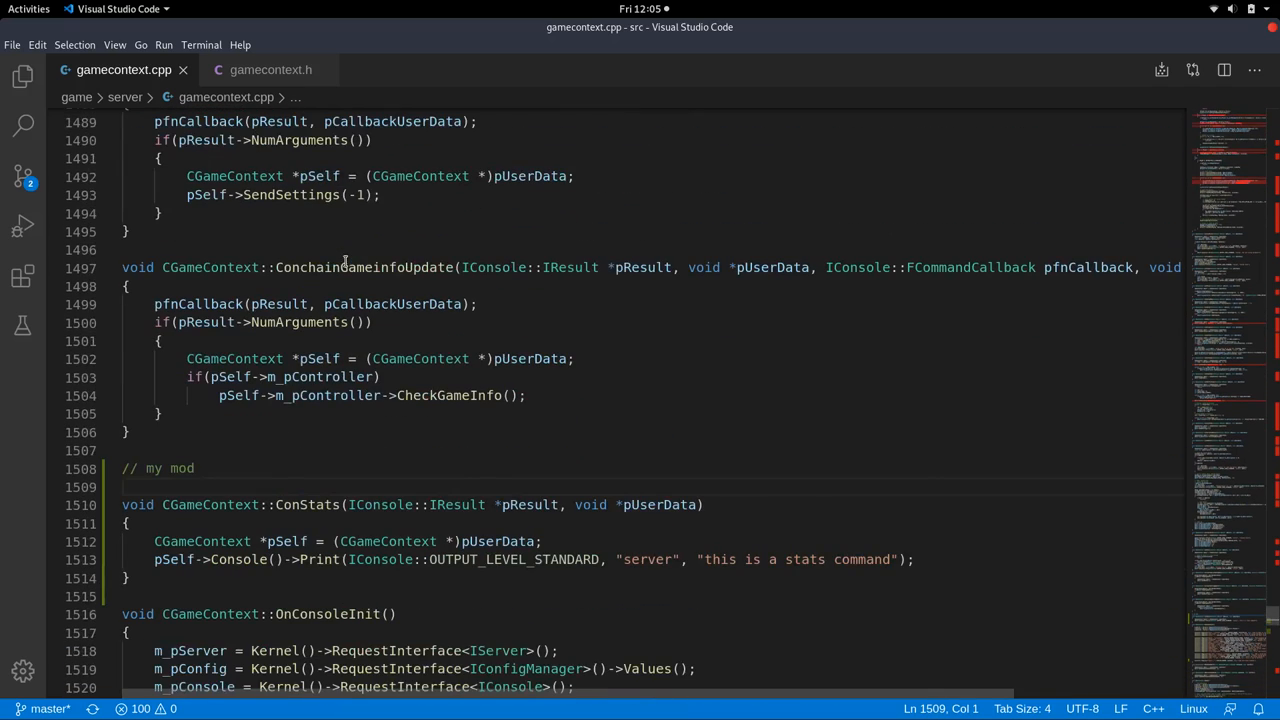
scroll(down, 3)
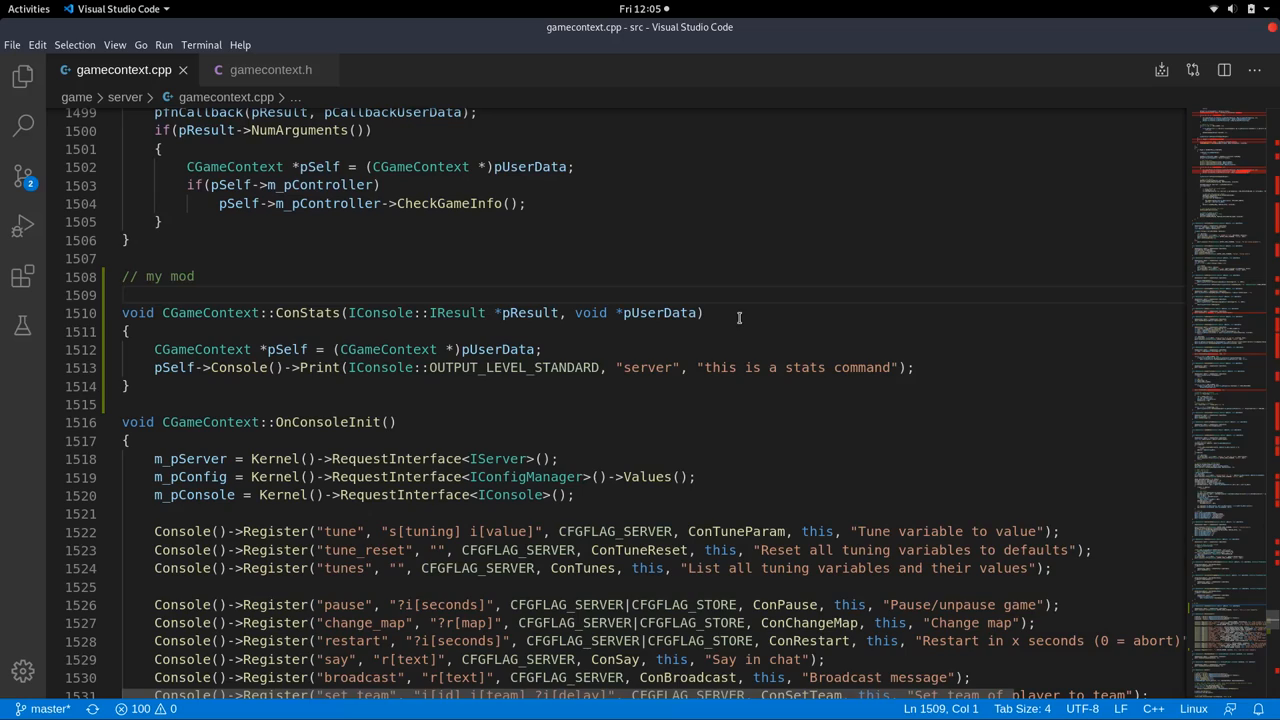
click(916, 368)
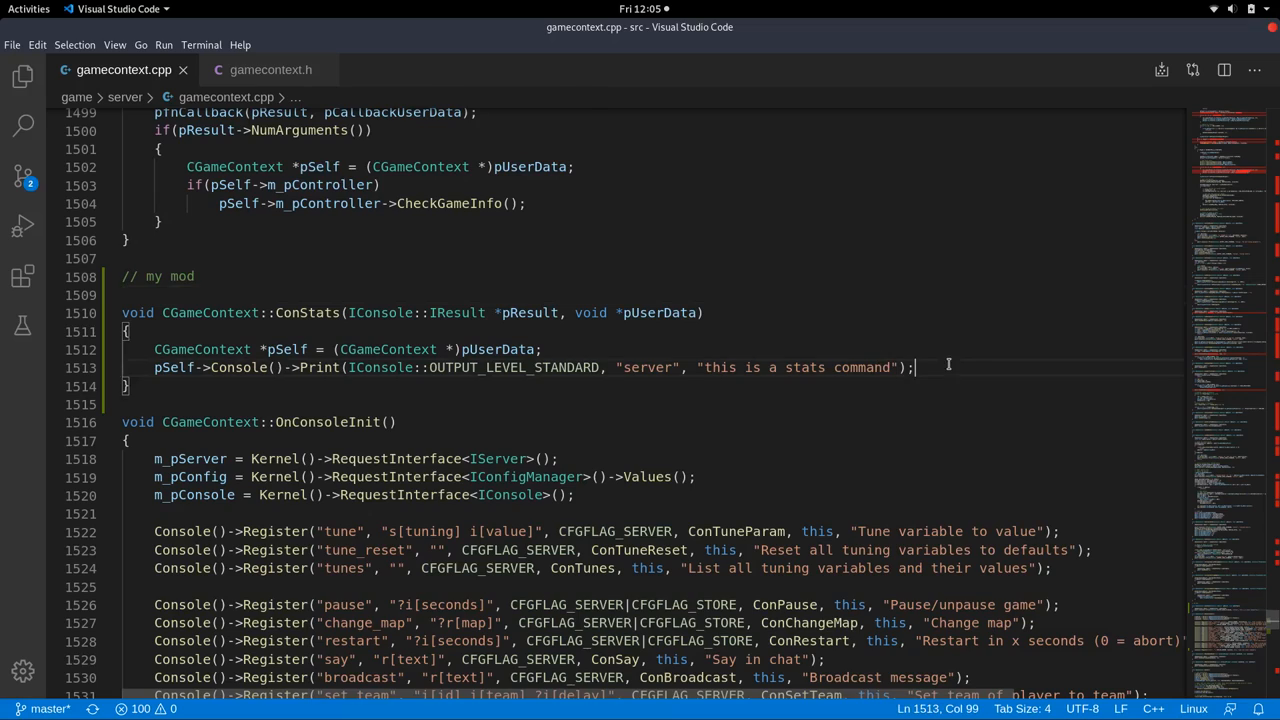
text(+)
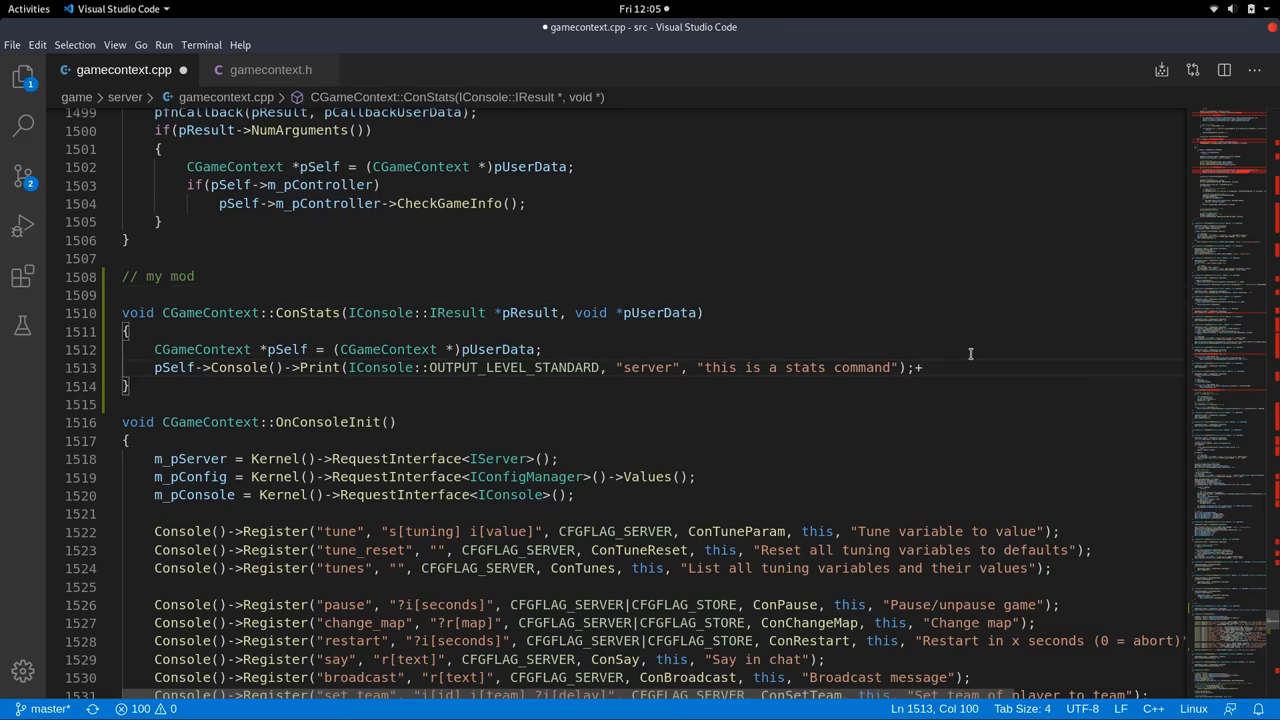
text(dbg_msg()
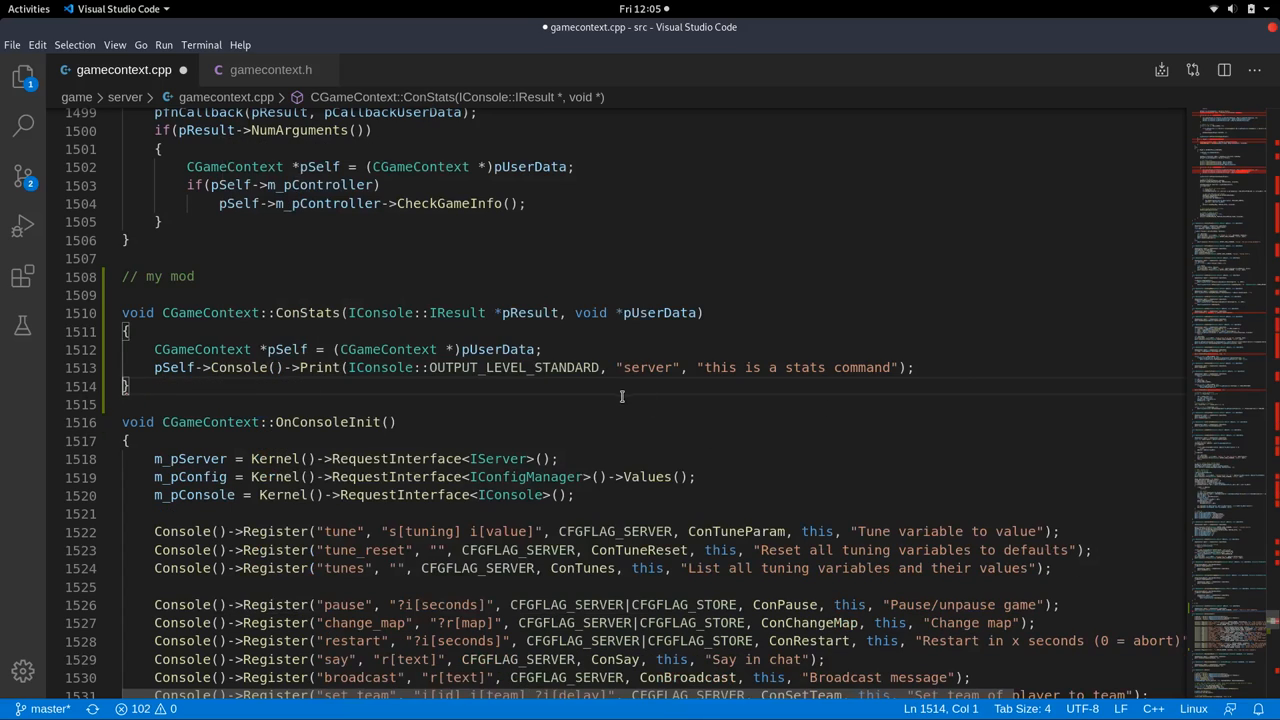
key(ctrl+s)
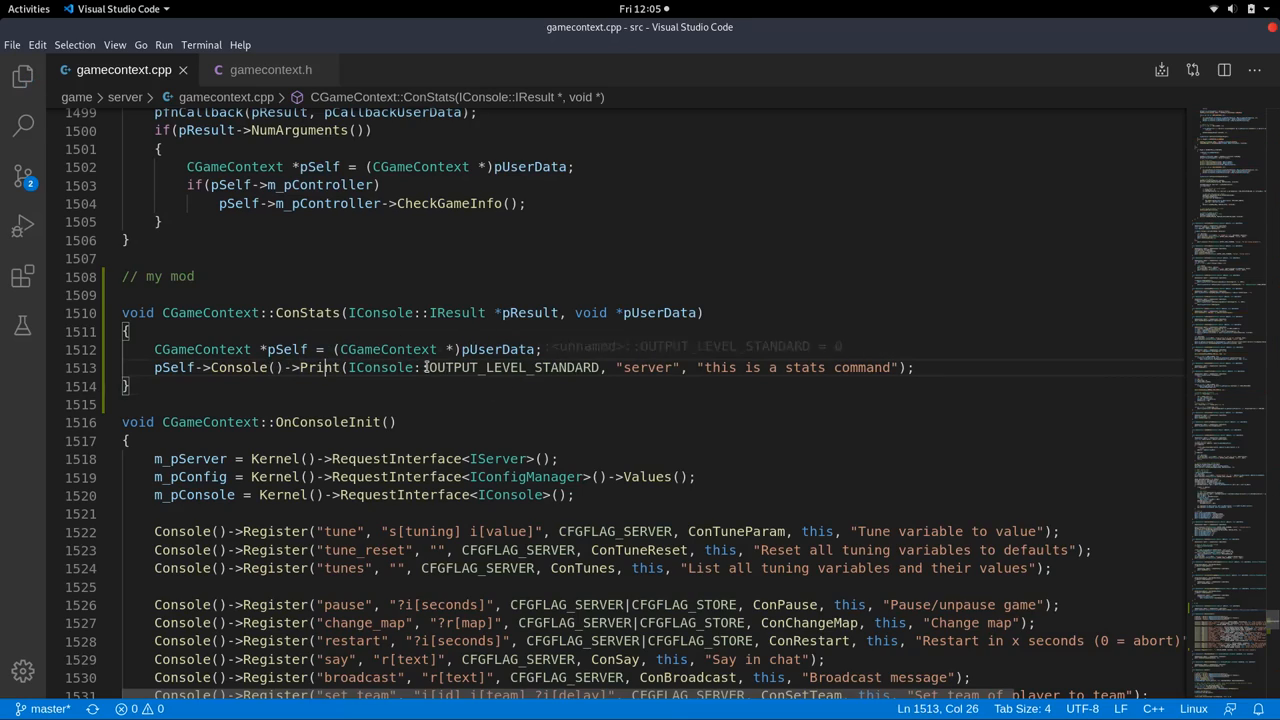
click(256, 70)
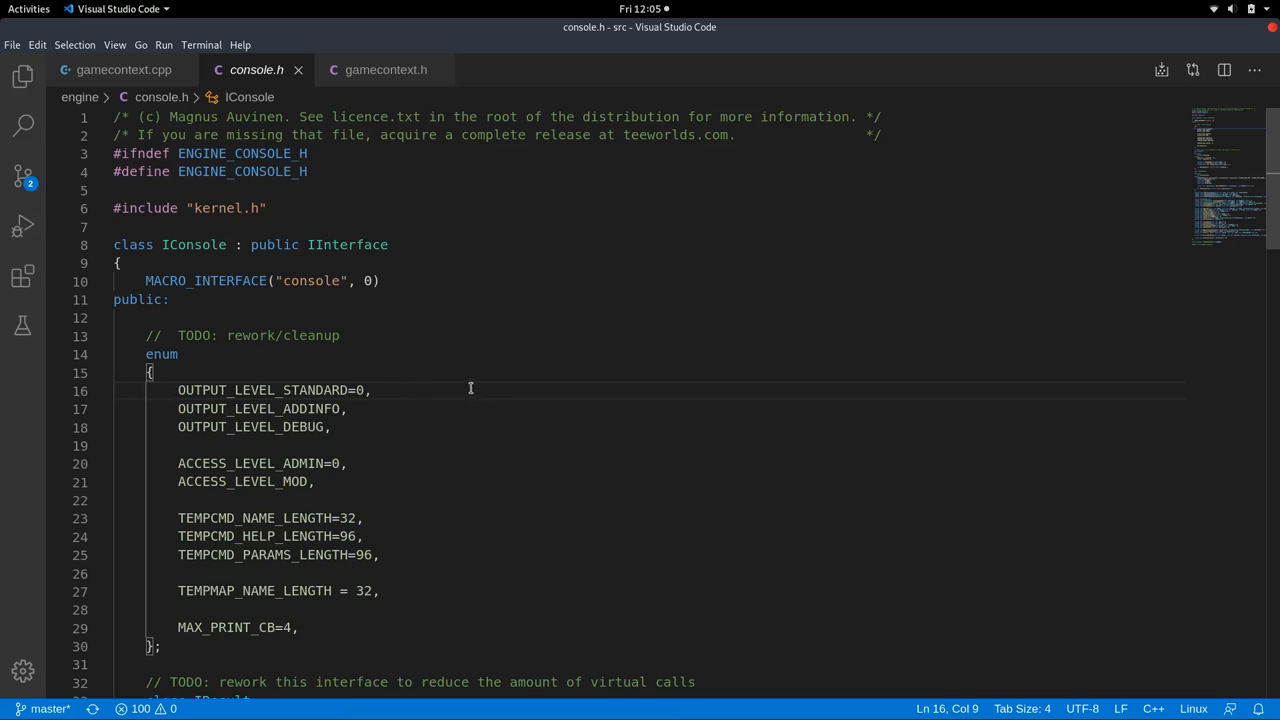
double_click(260, 408)
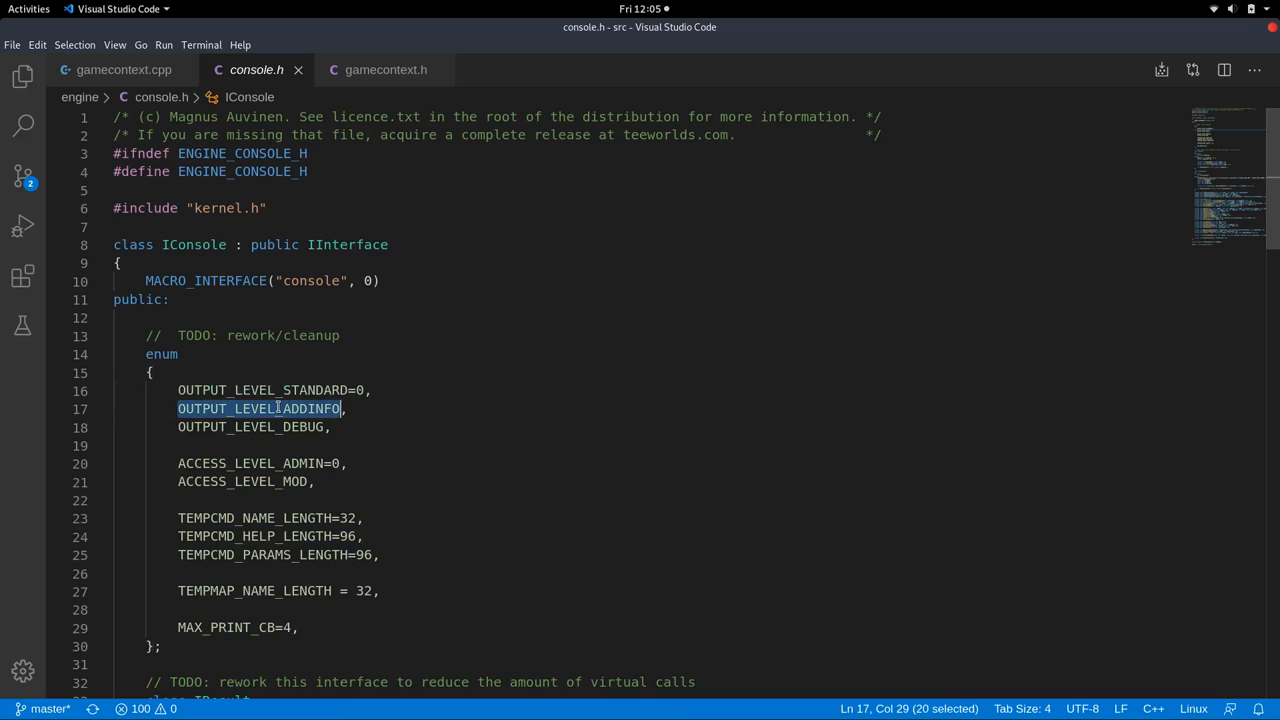
mouse_move(260, 408)
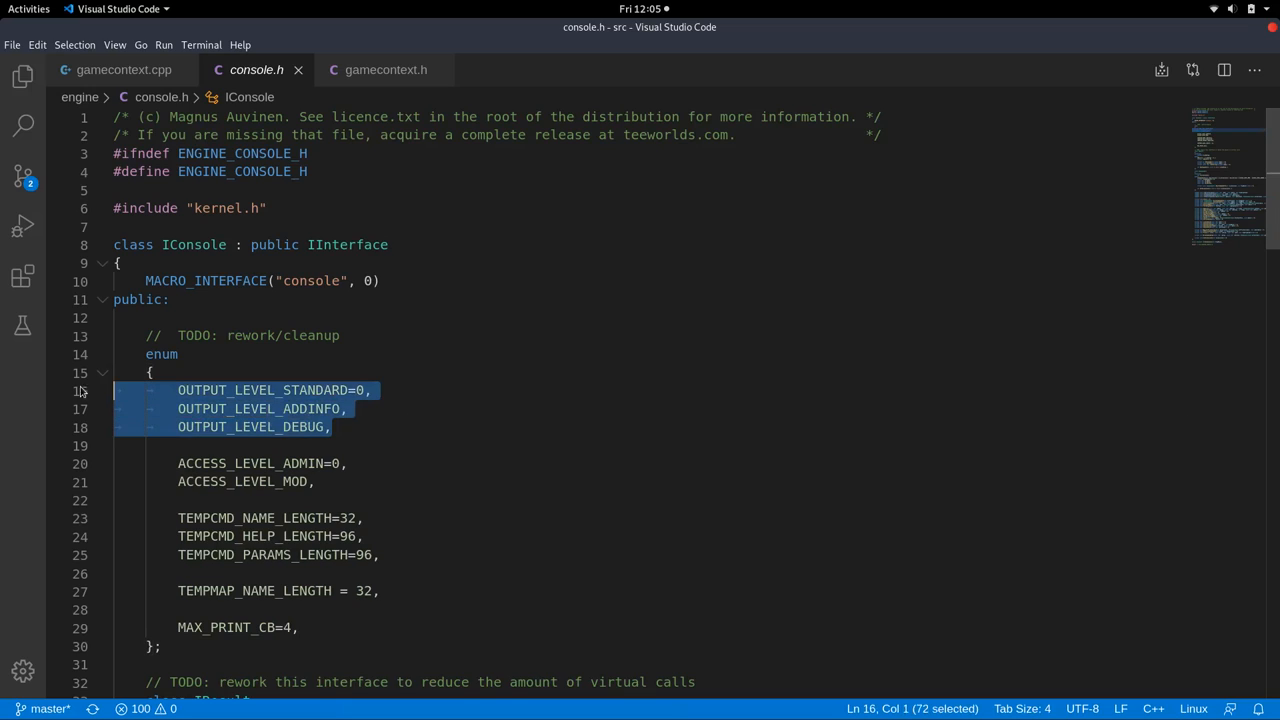
click(124, 68)
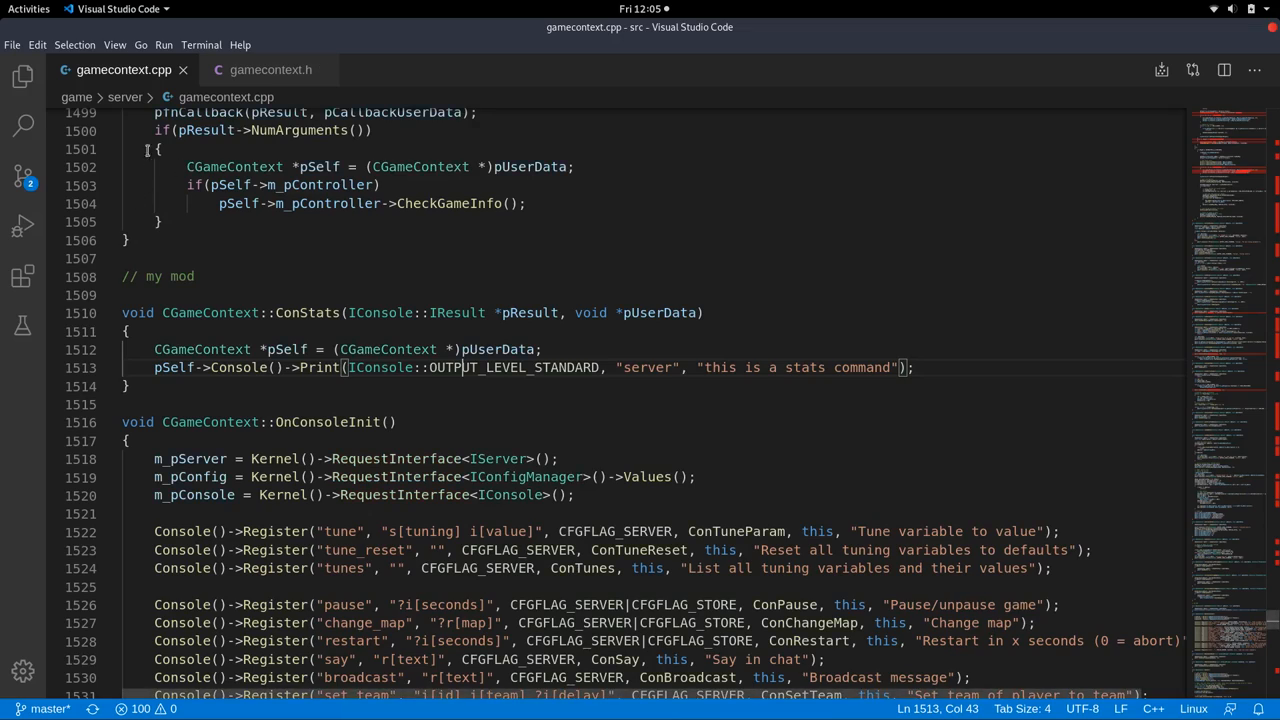
click(464, 348)
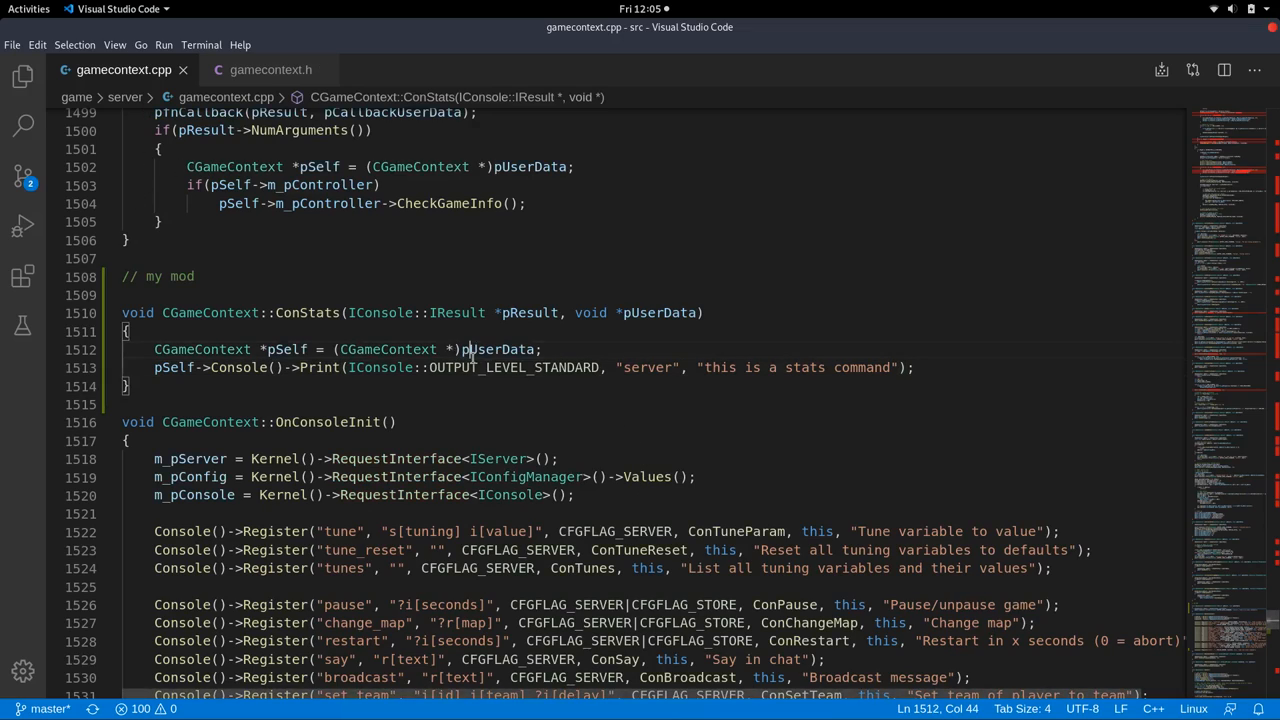
double_click(512, 368)
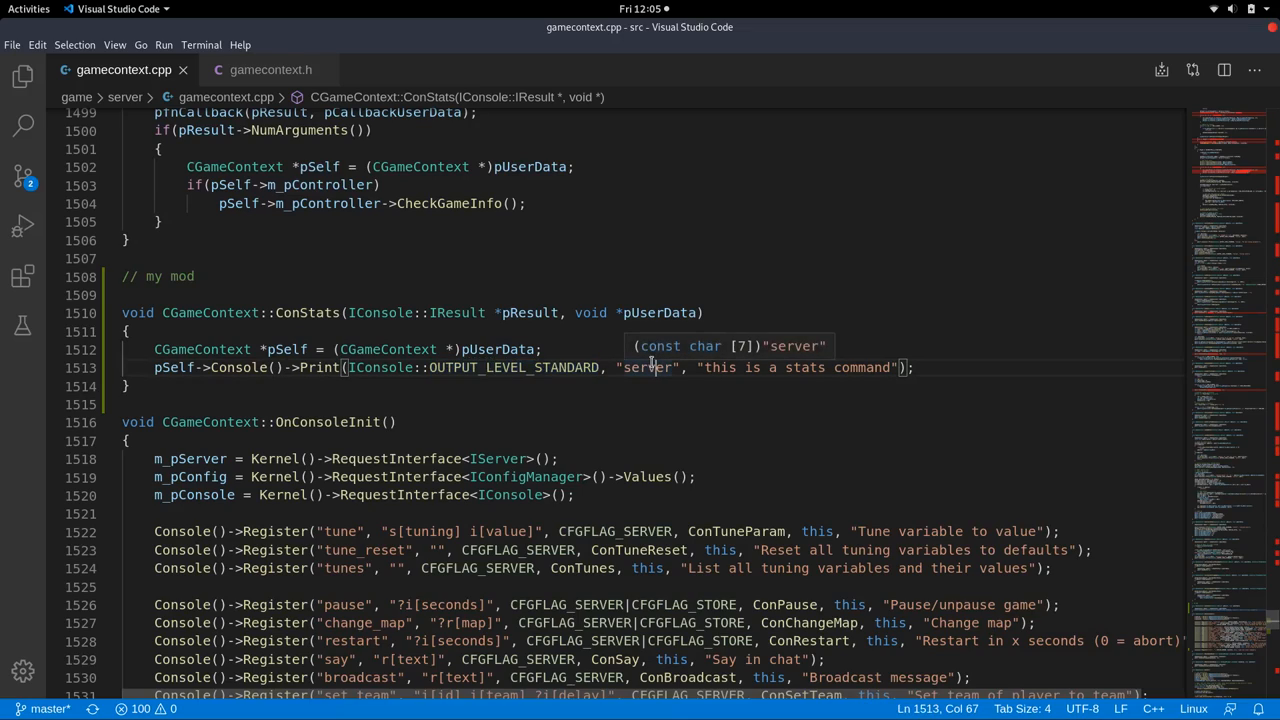
mouse_move(650, 368)
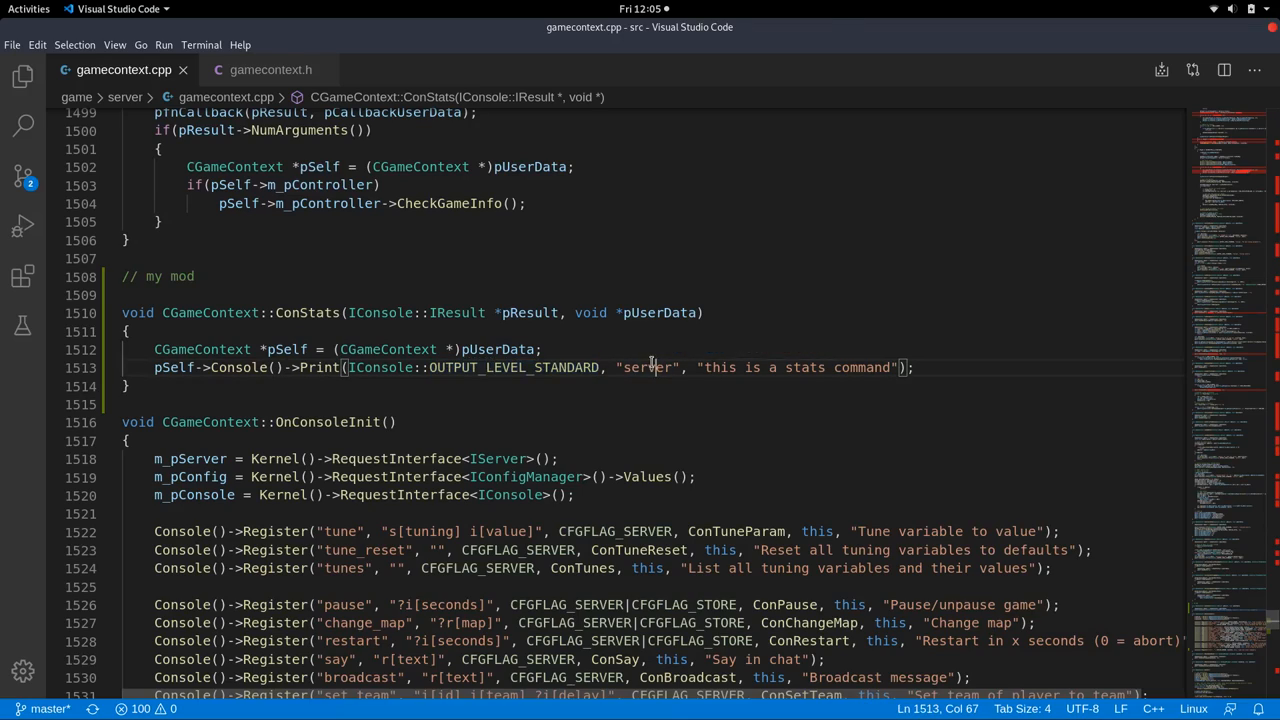
double_click(648, 368)
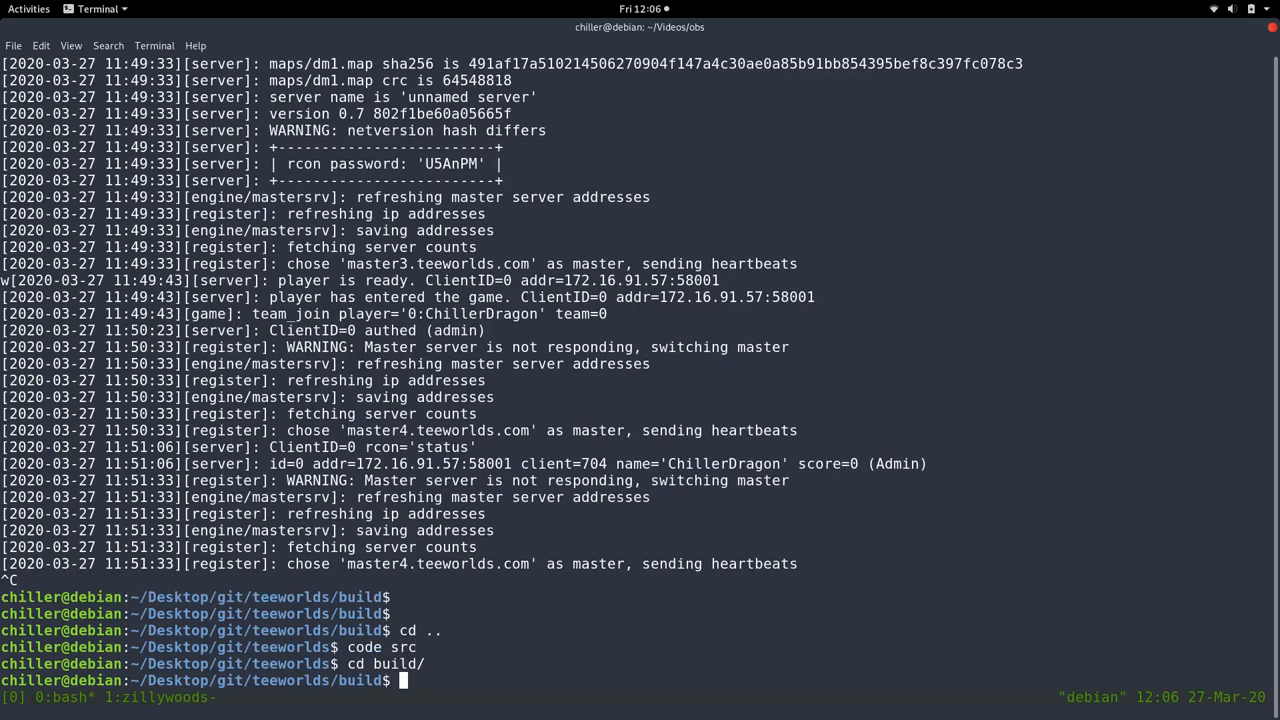
Run make, launch ./teeworlds_srv and switch over to the running game.
text(make)
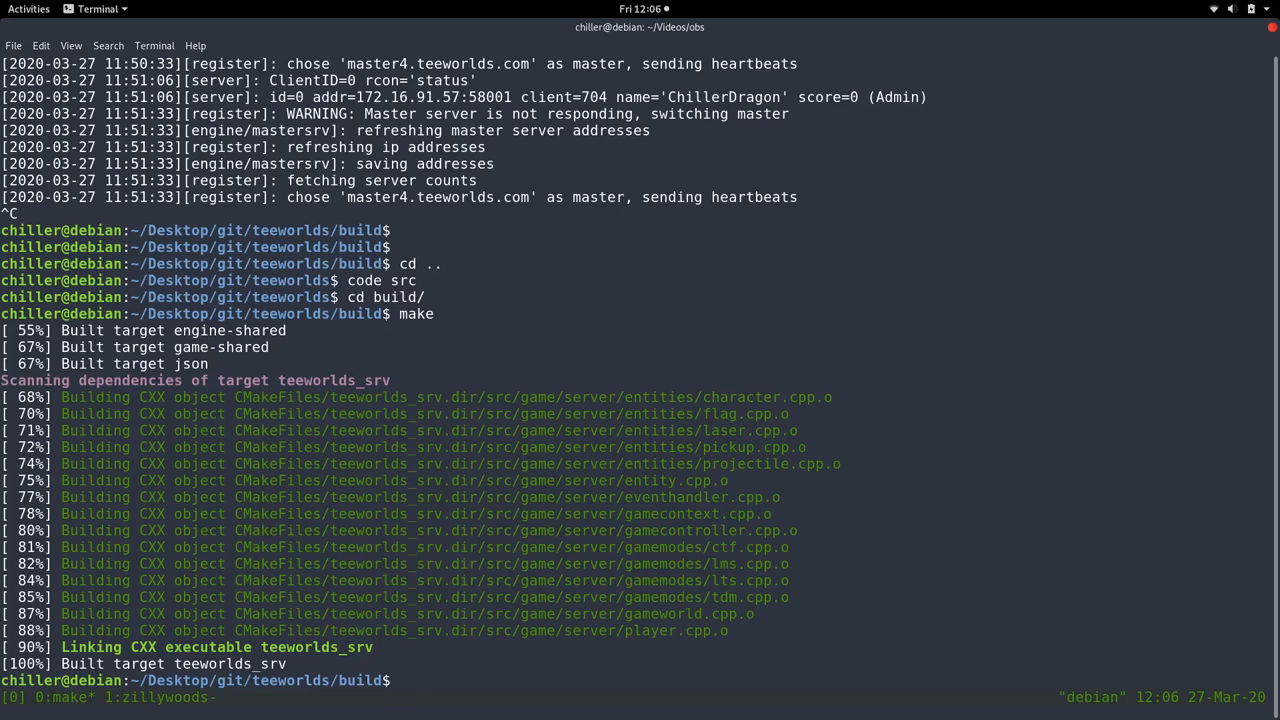
text(./teeworlds)
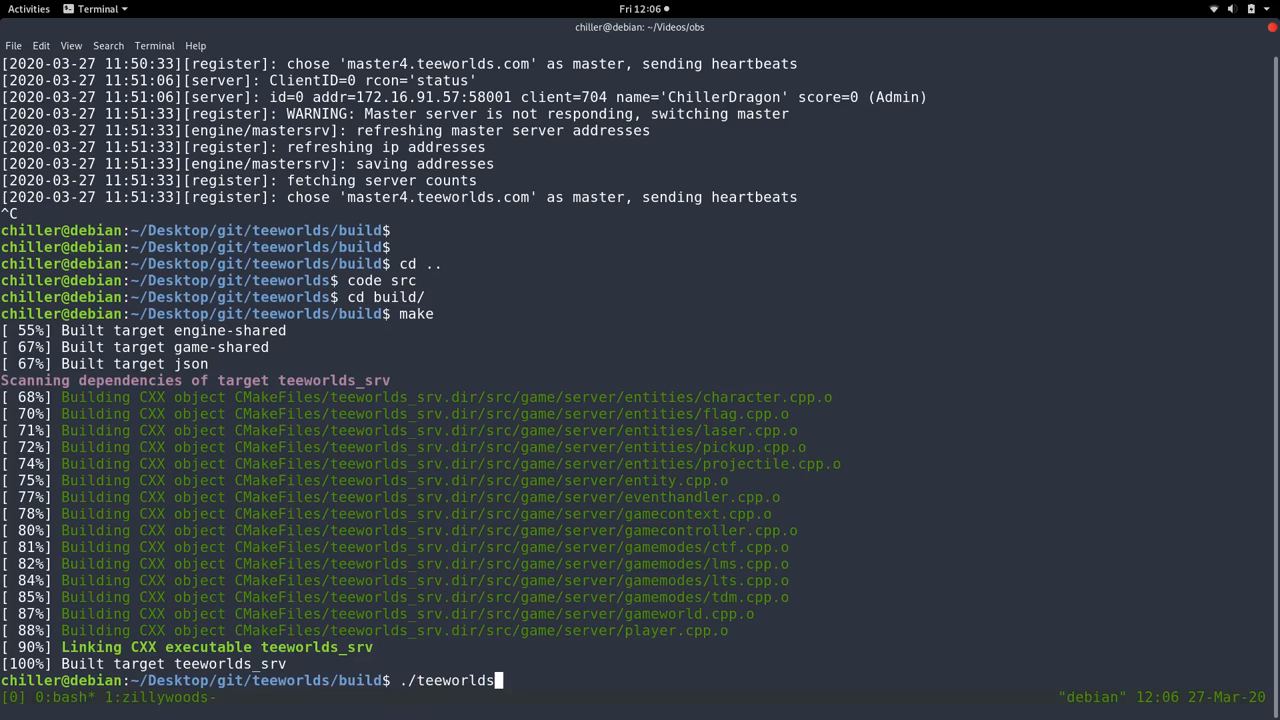
key(Return)
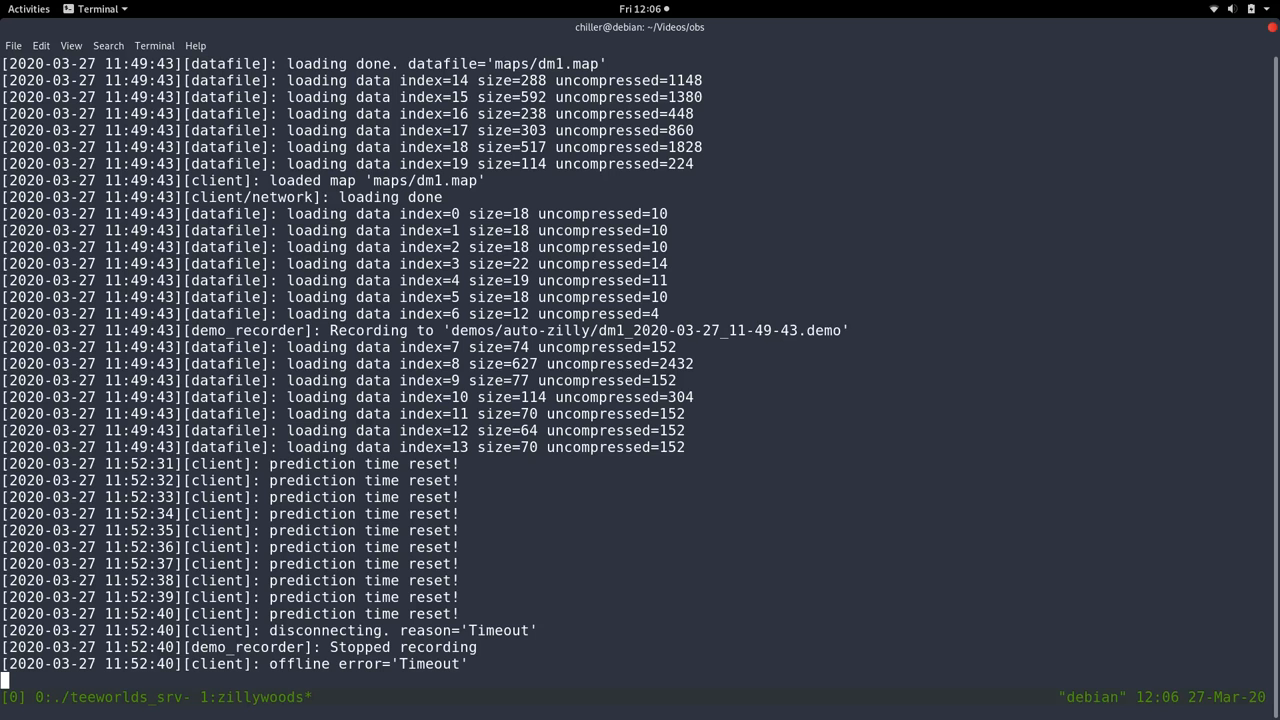
key(Super)
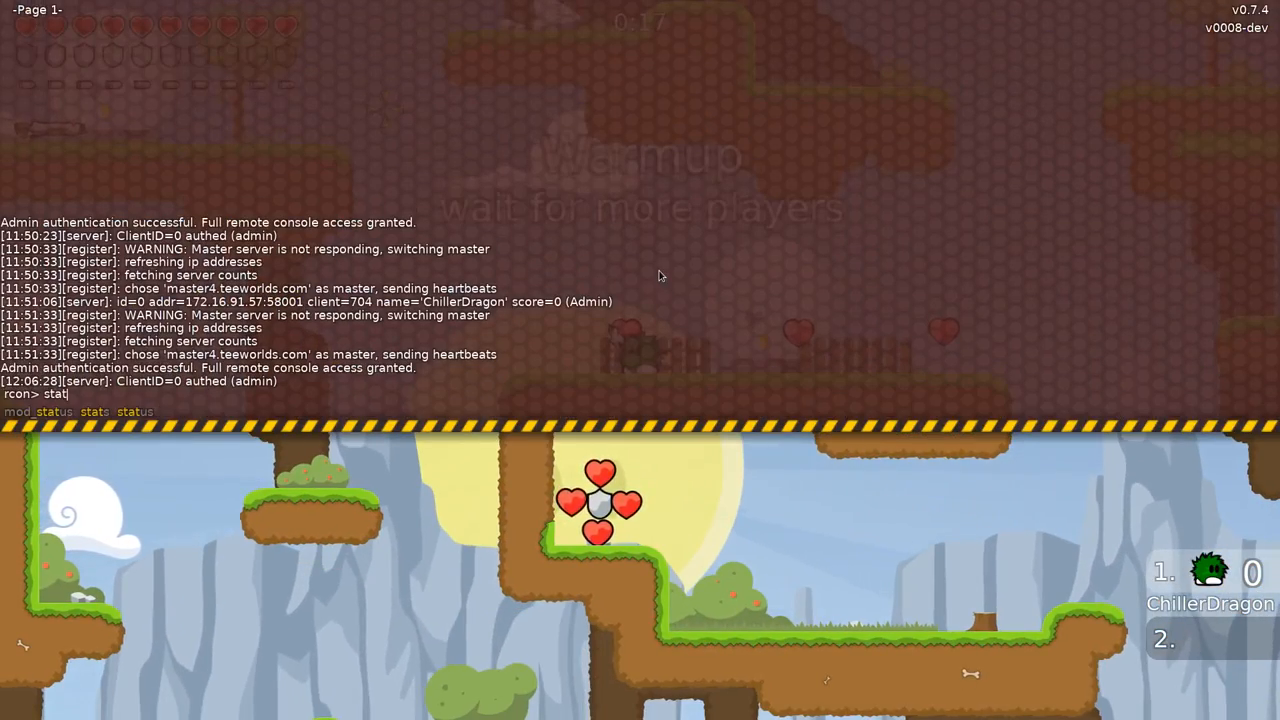
Run the stats command twice in the rcon console, getting 'this is a stats command' back.
key(Return)
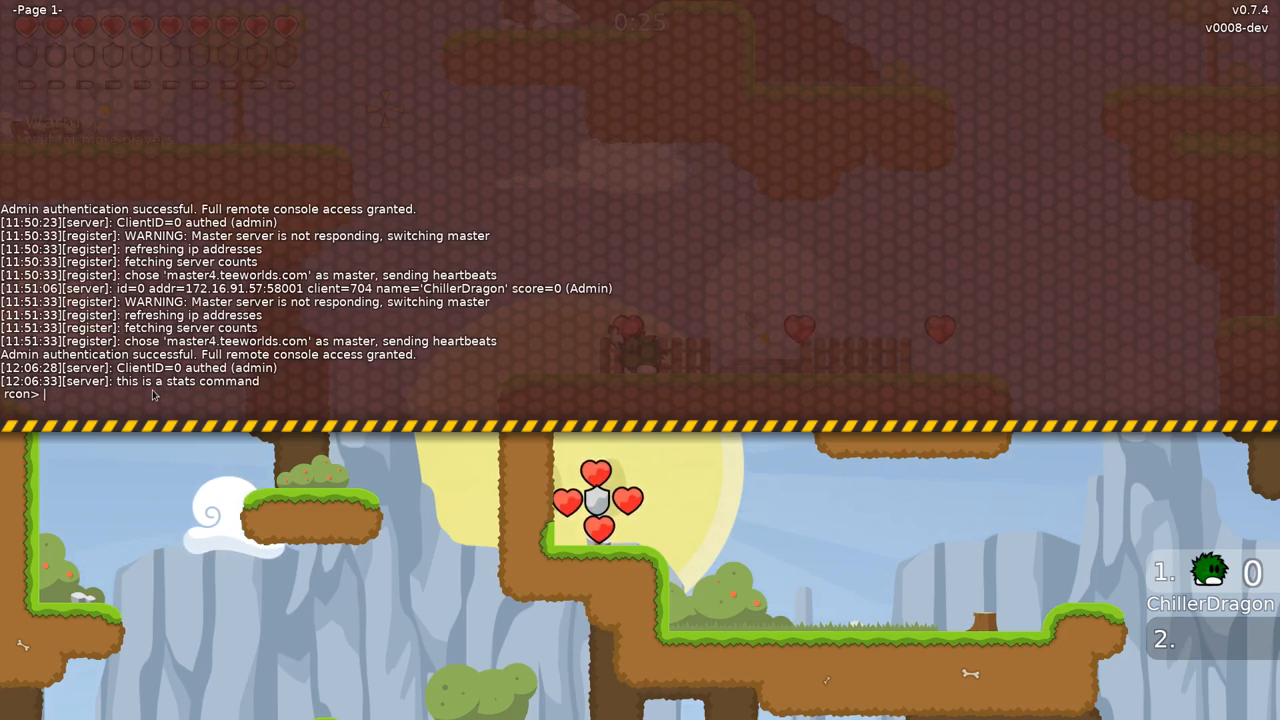
text(sta)
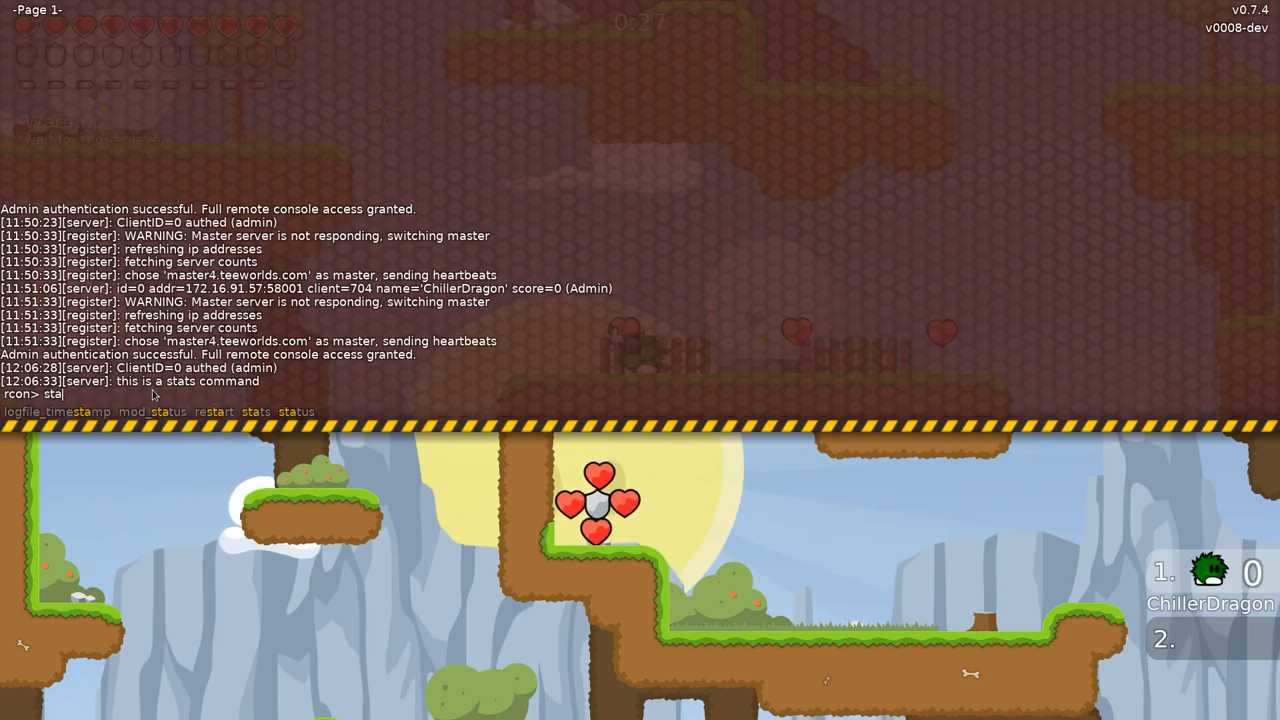
key(Return)
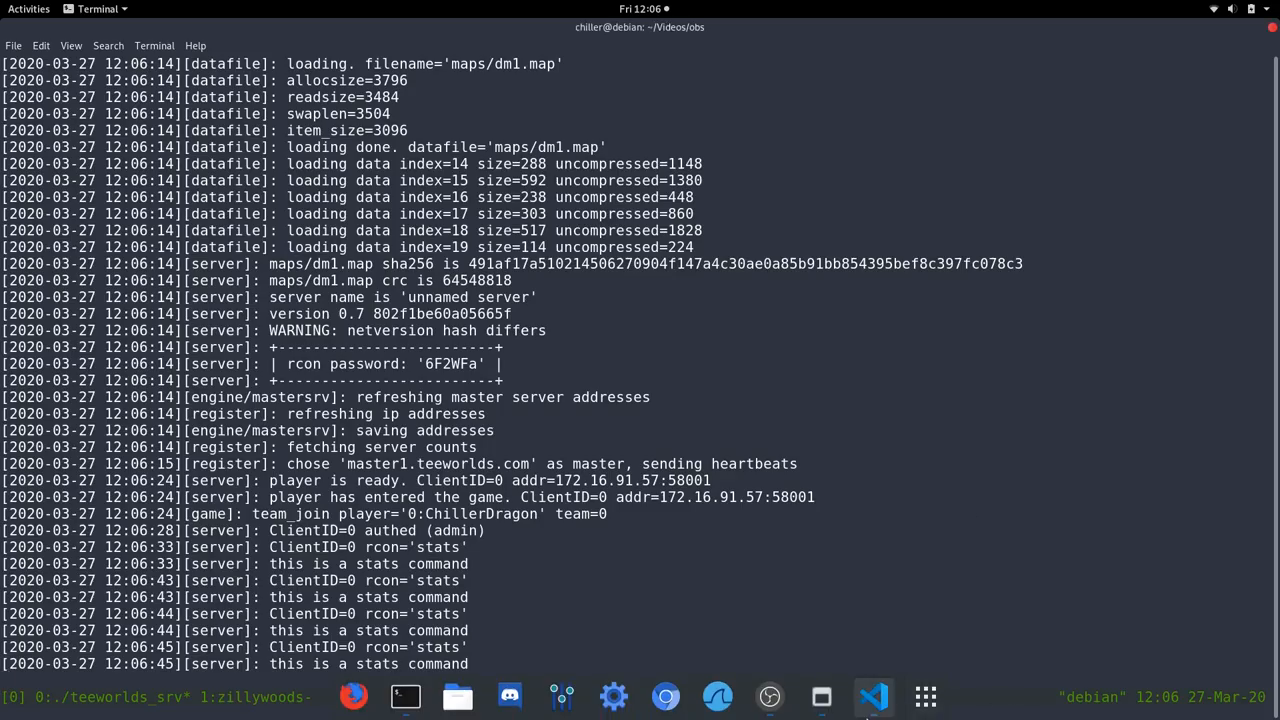
In gamecontext.cpp, change the stats Register argument spec to "r[name]".
click(872, 696)
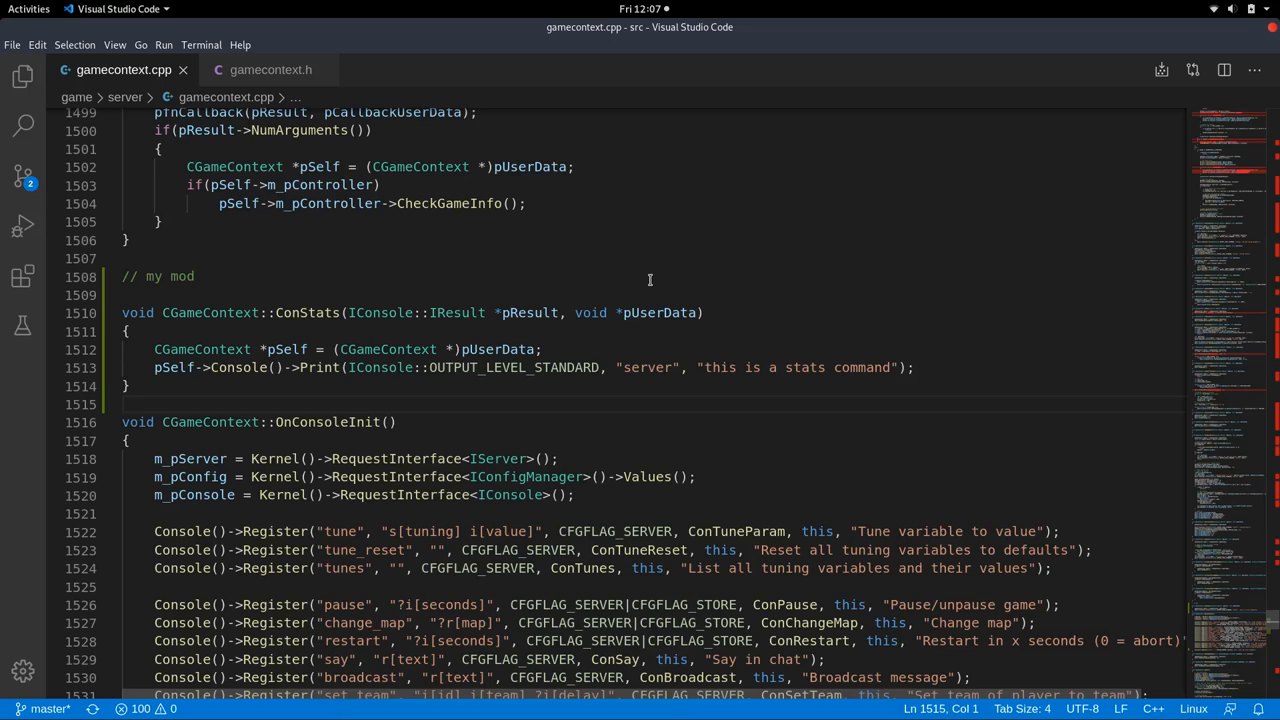
mouse_move(296, 104)
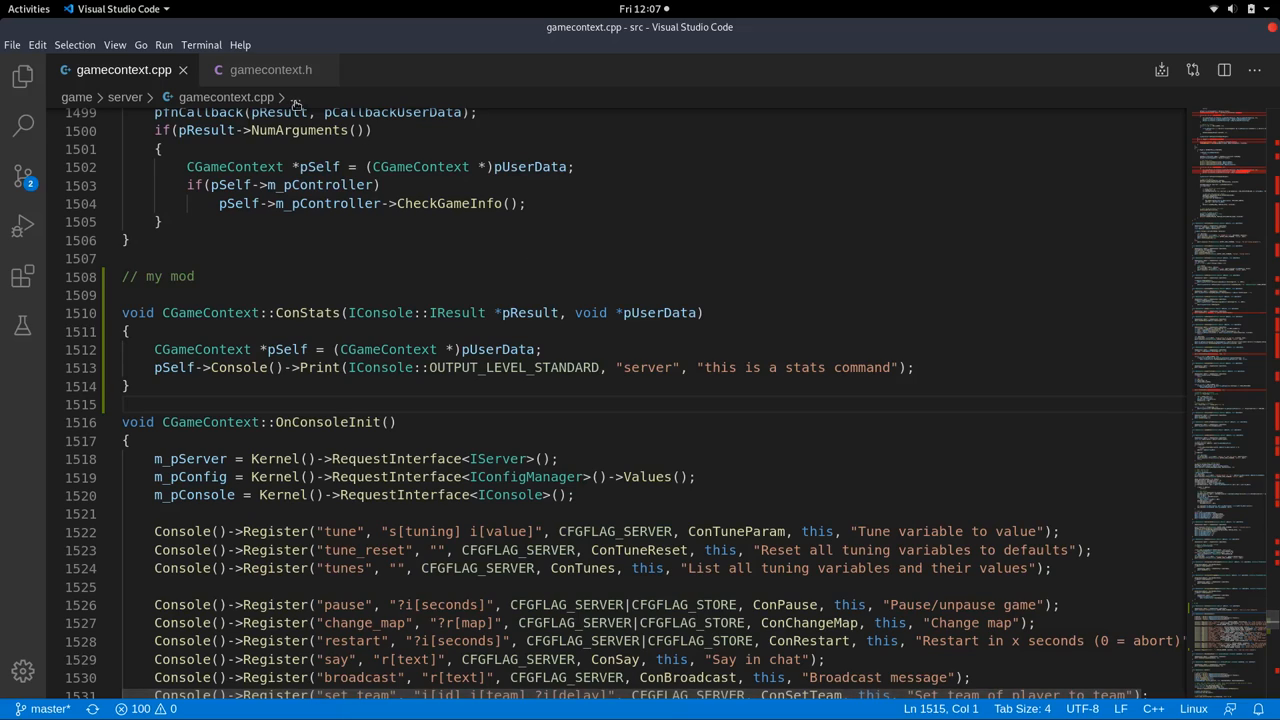
click(270, 68)
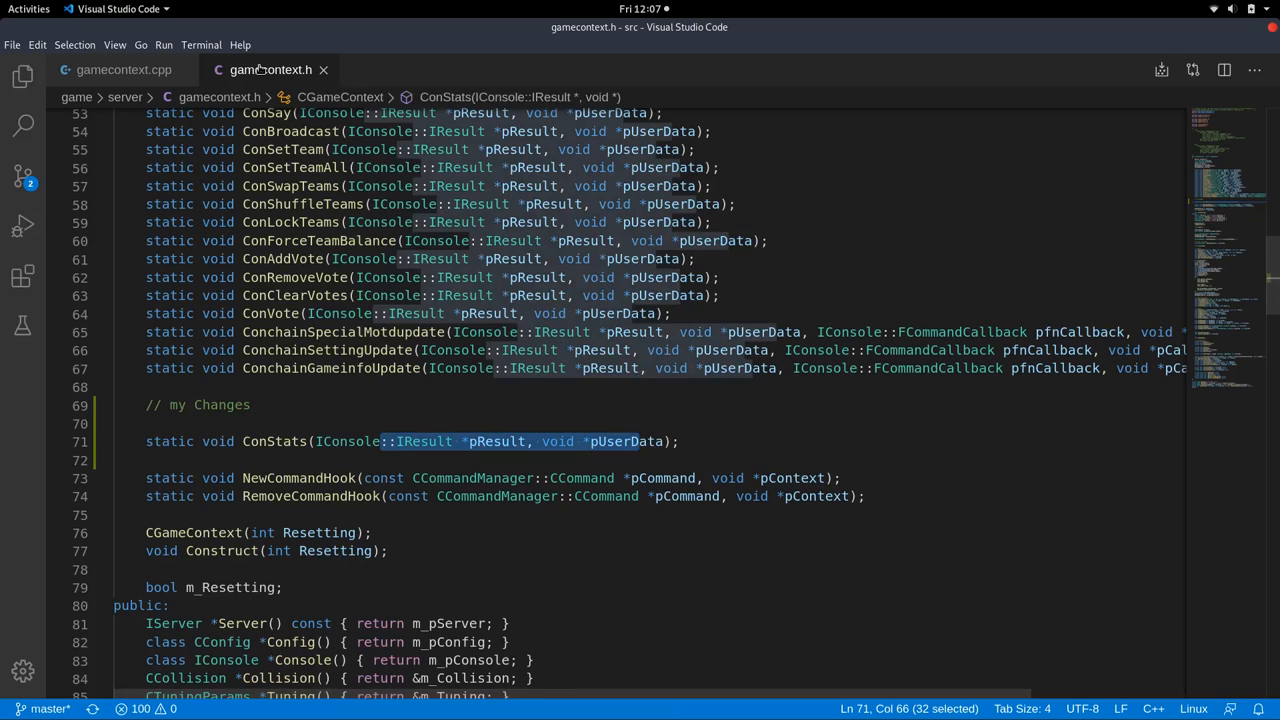
click(124, 68)
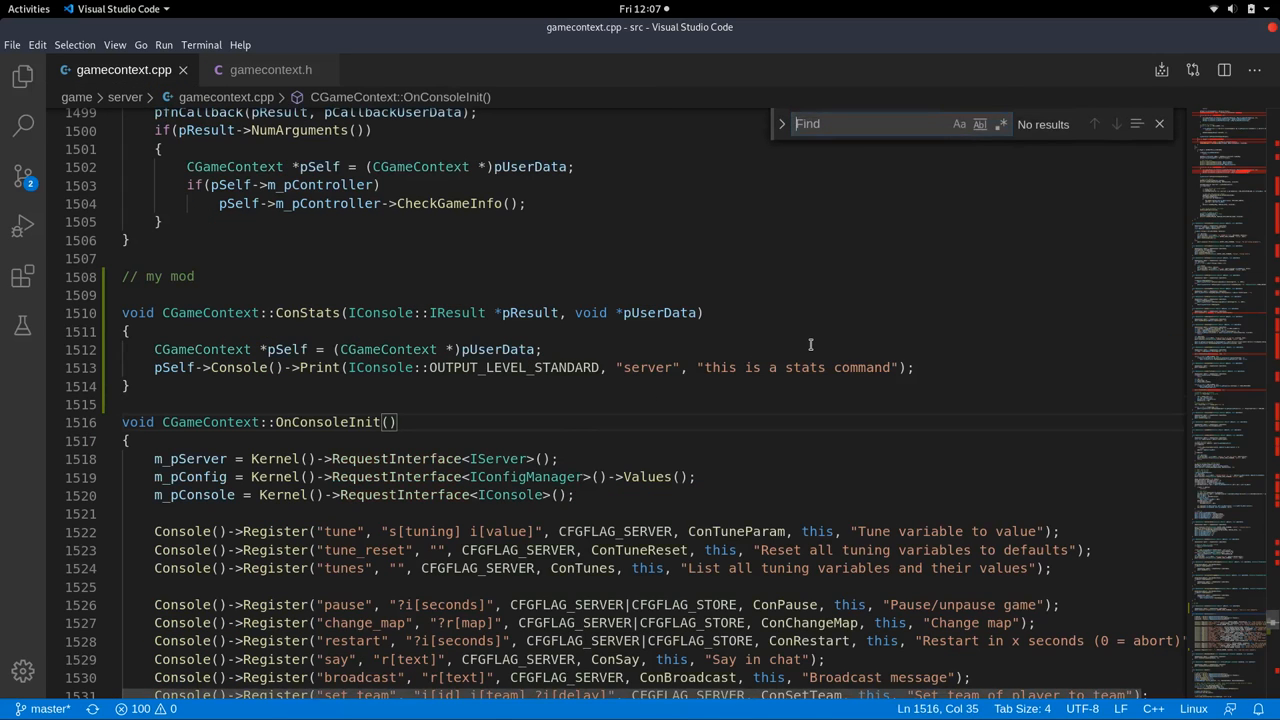
text(constats)
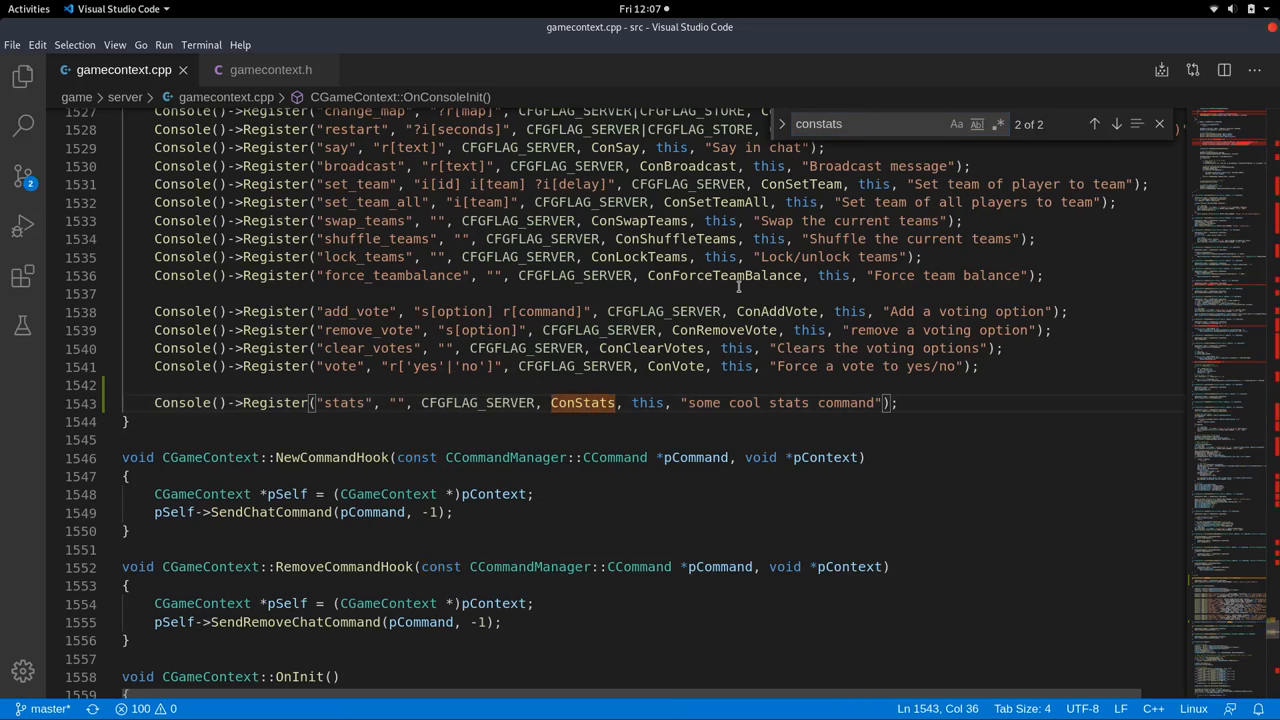
text(r[)
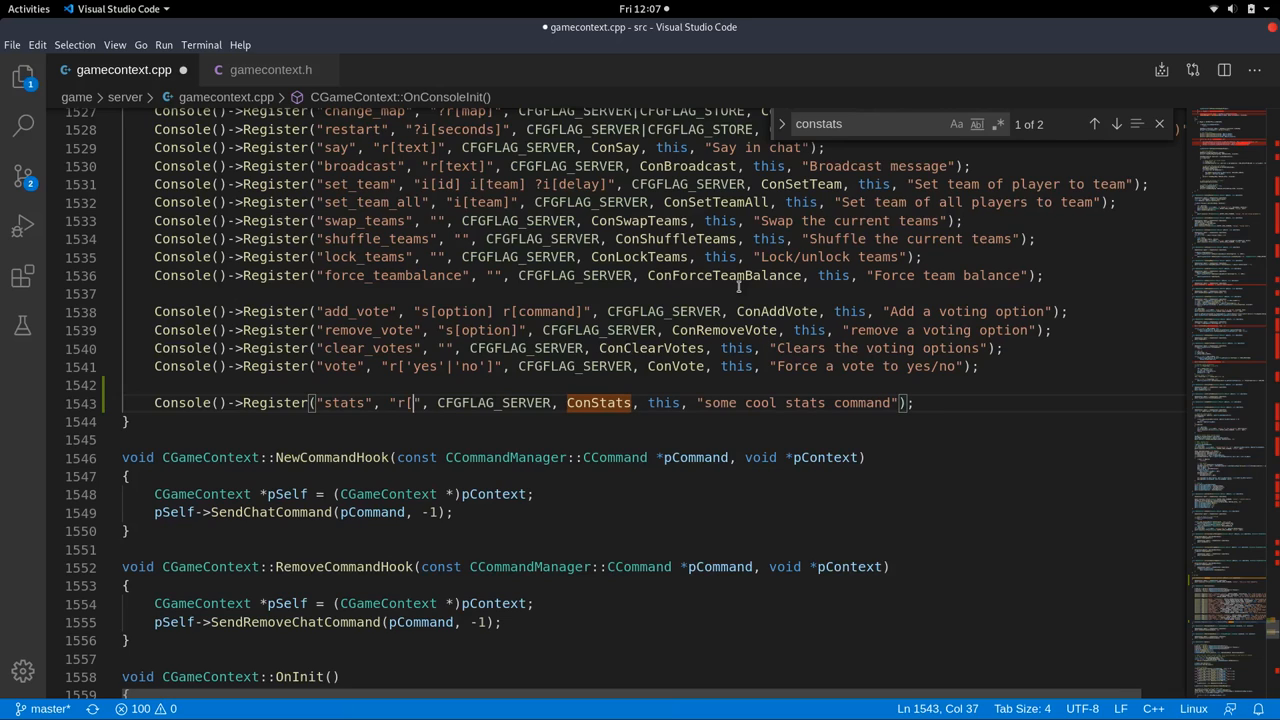
text(name)
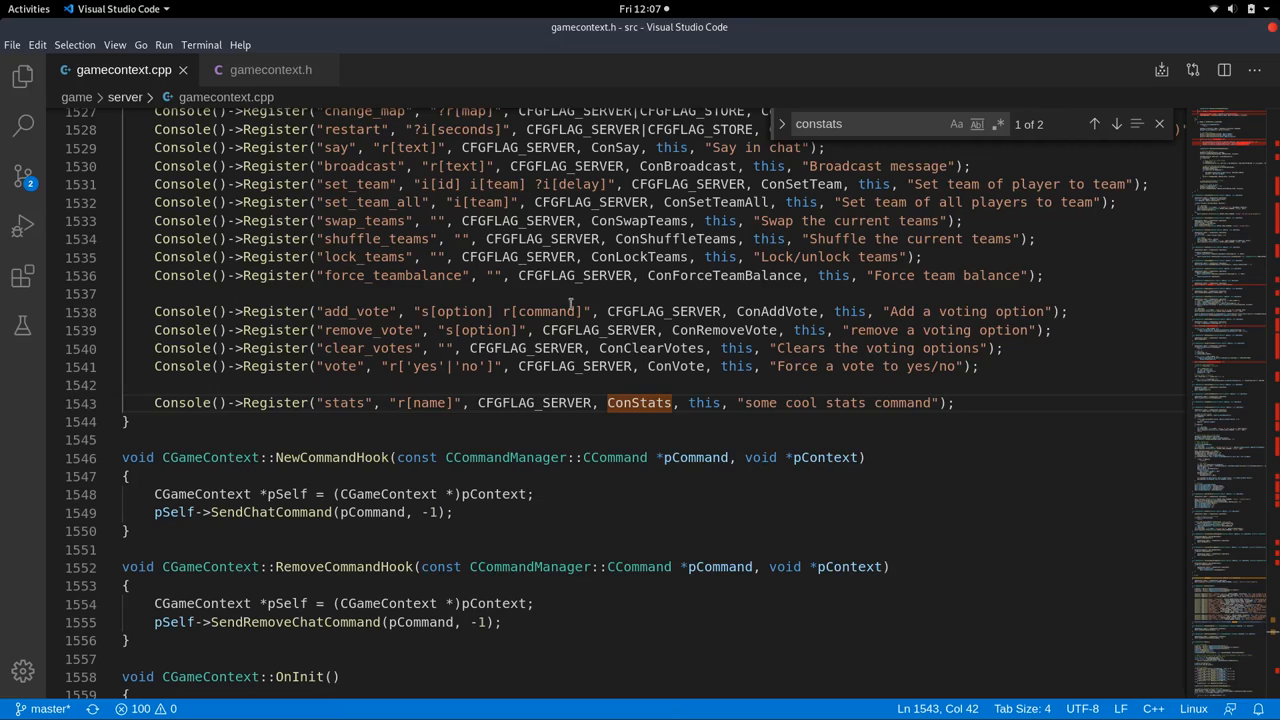
Follow the constats search matches to the ConStats function definition.
click(1116, 124)
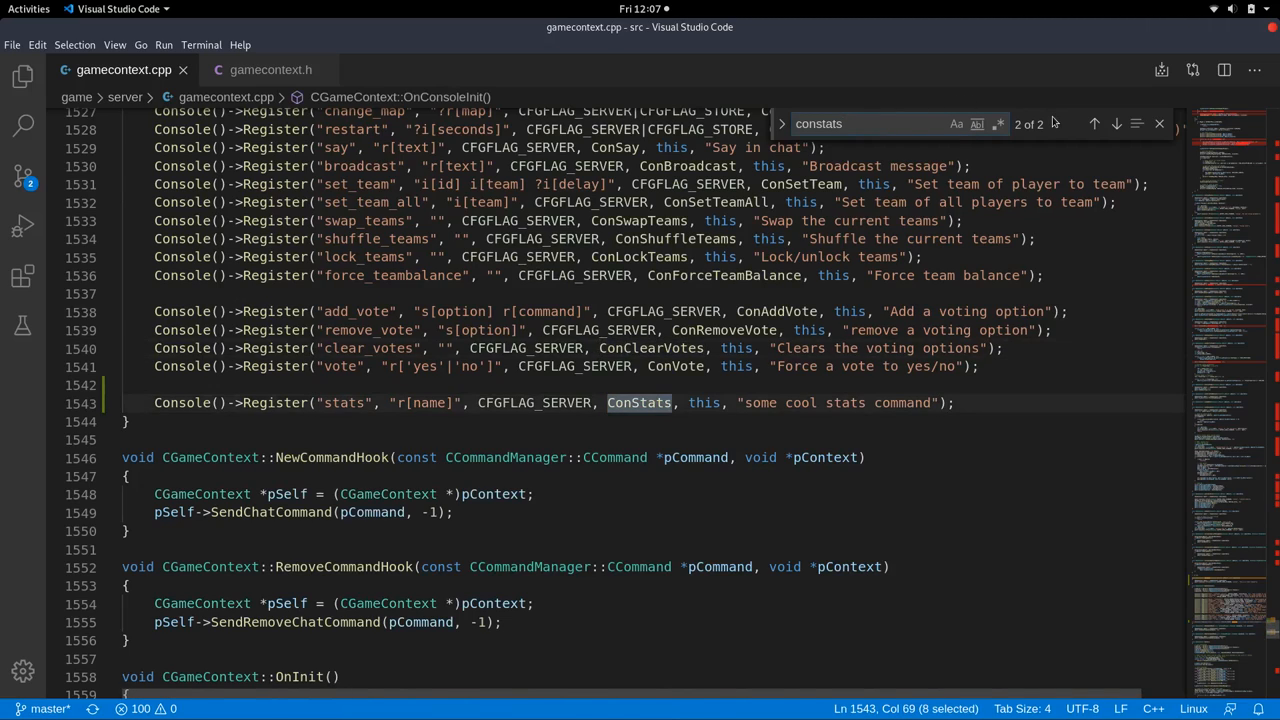
click(1094, 124)
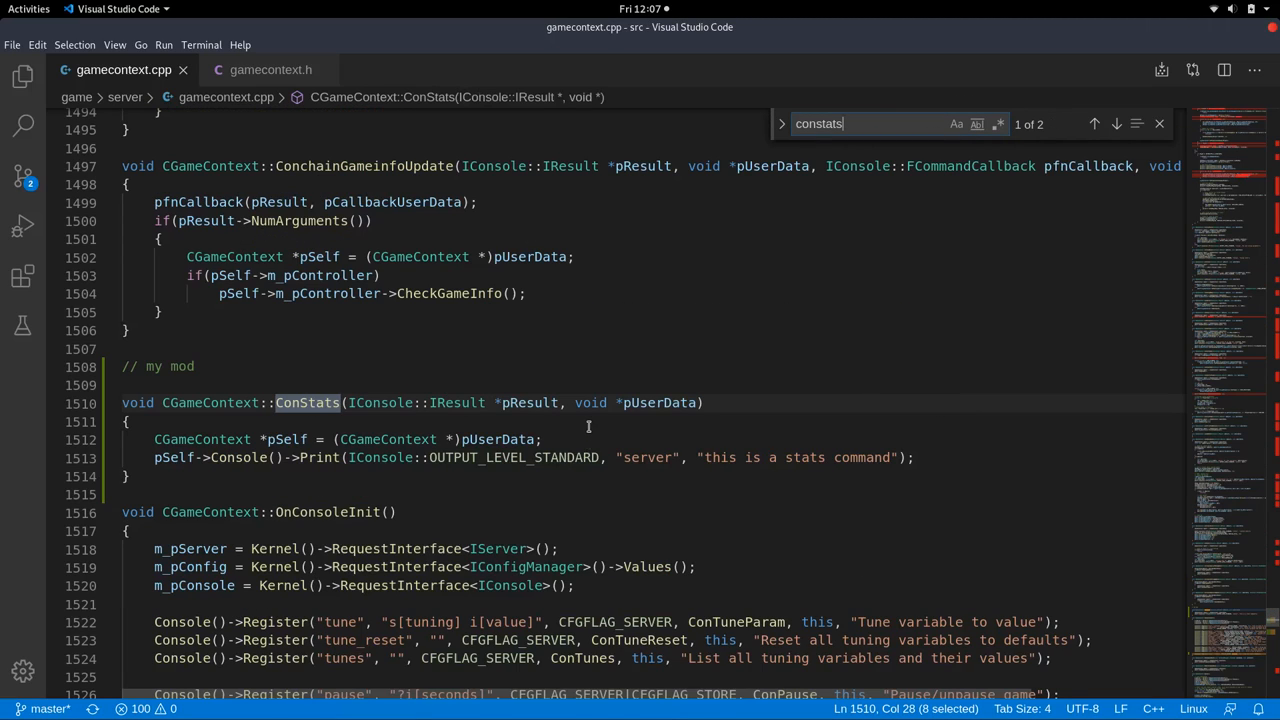
mouse_move(372, 370)
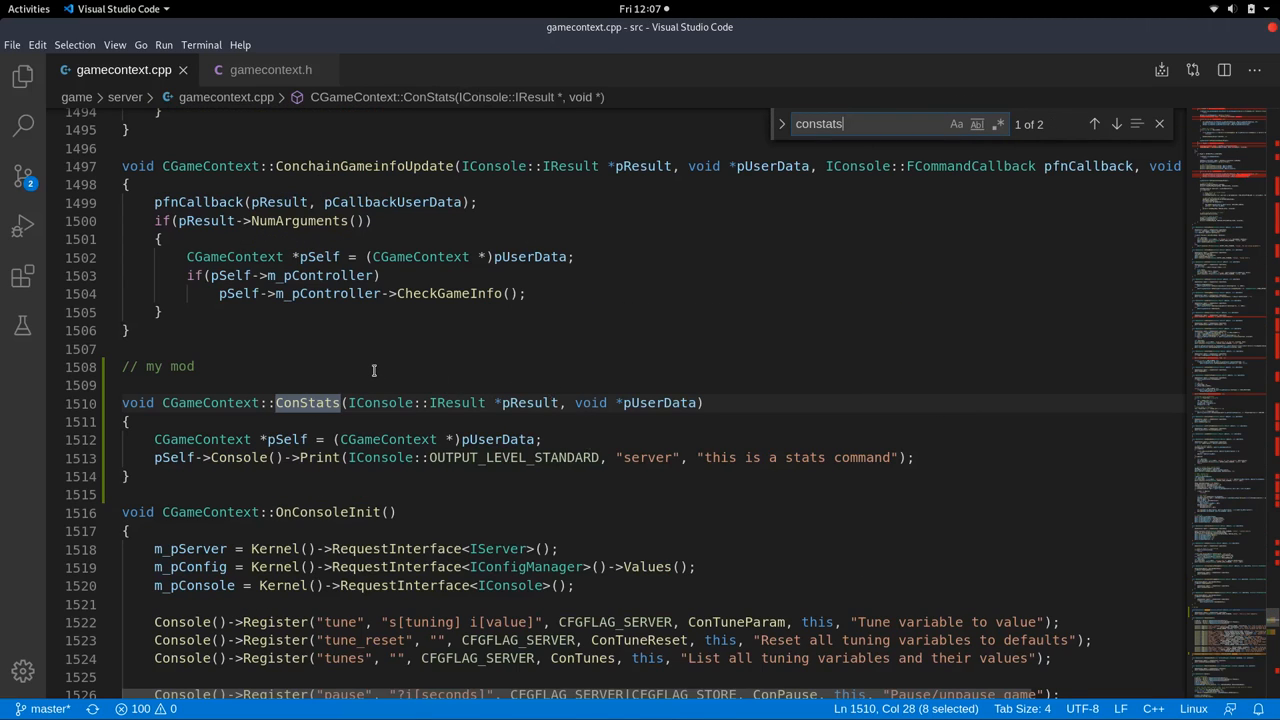
scroll(up, 3)
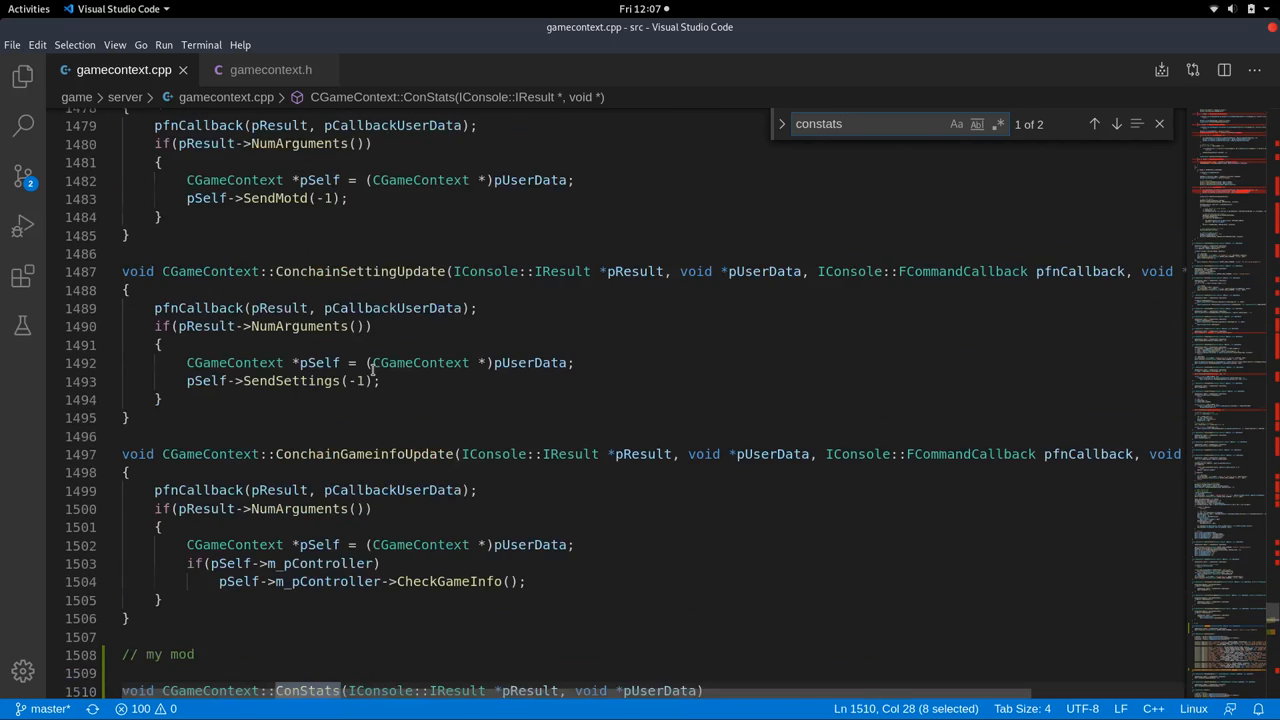
Start a 'pResult->' line inside ConStats above the print call.
scroll(up, 3)
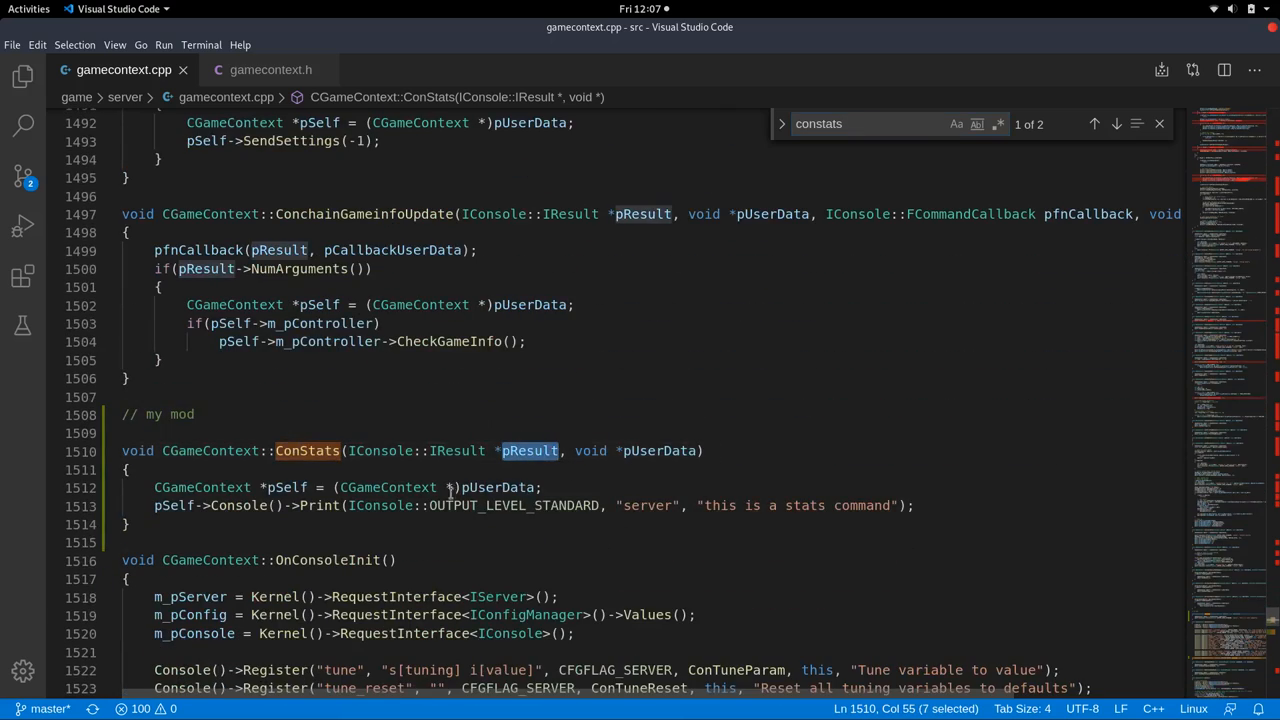
mouse_move(680, 564)
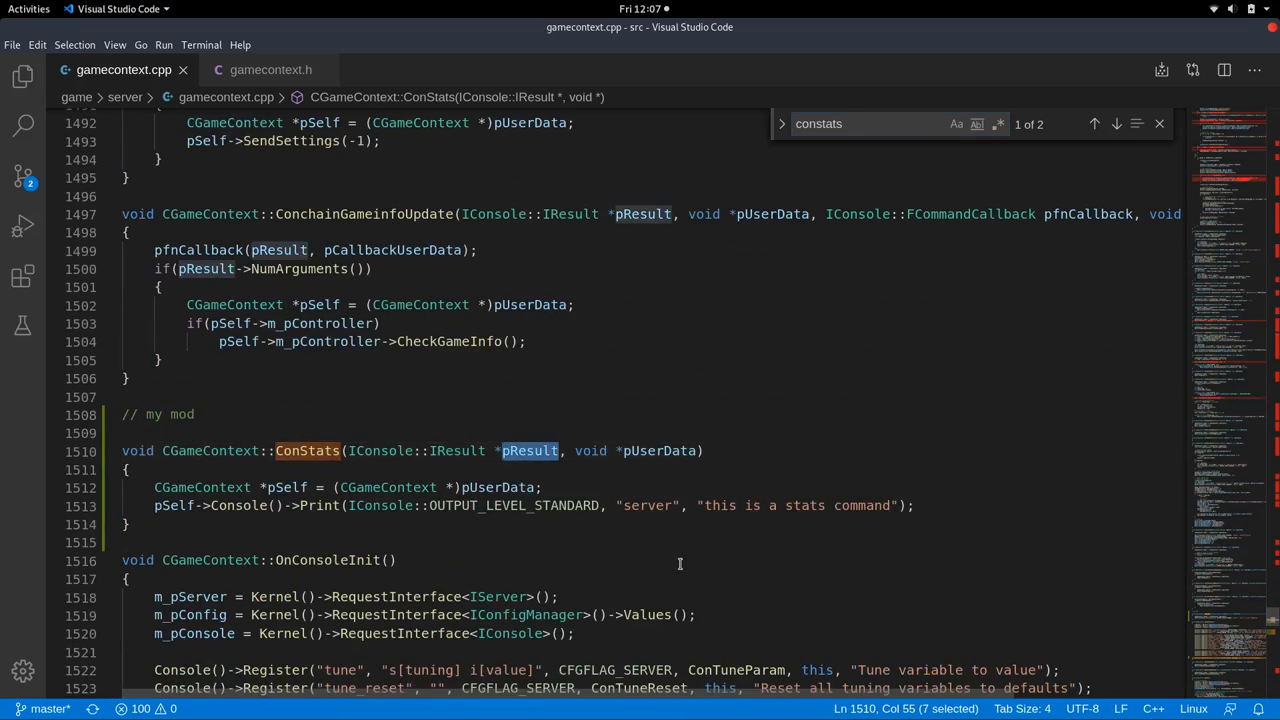
mouse_move(644, 472)
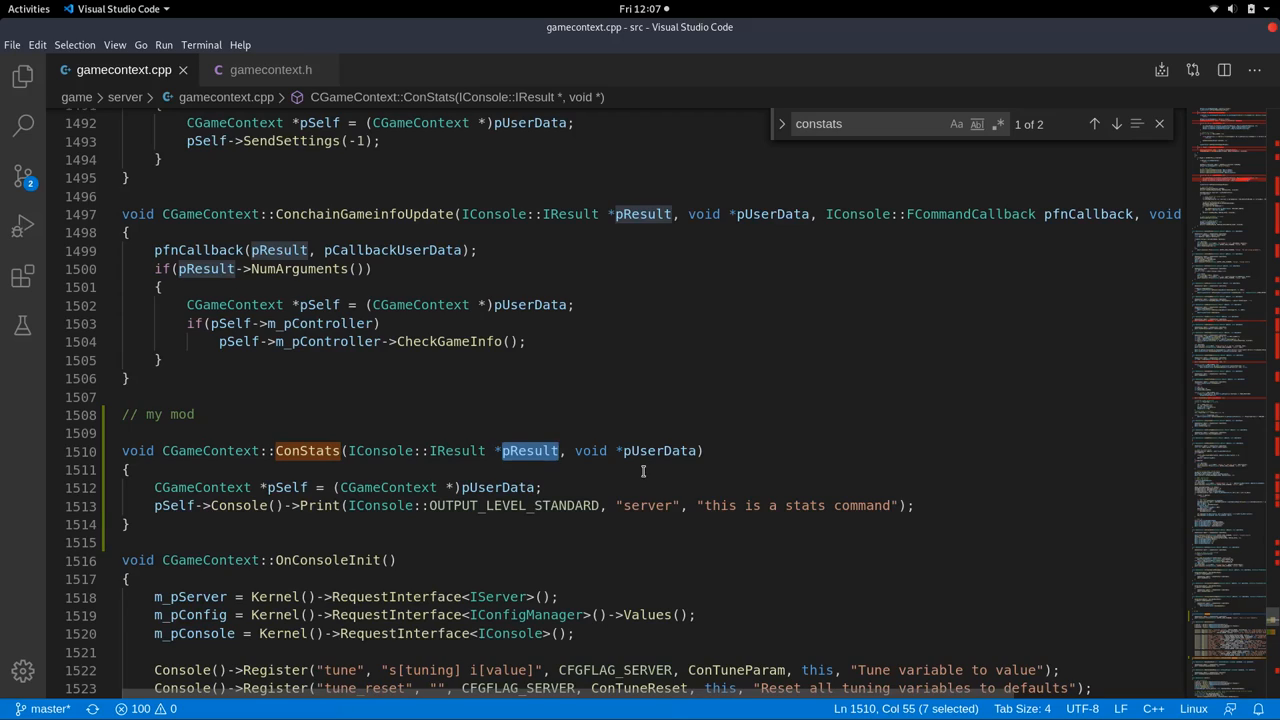
mouse_move(658, 496)
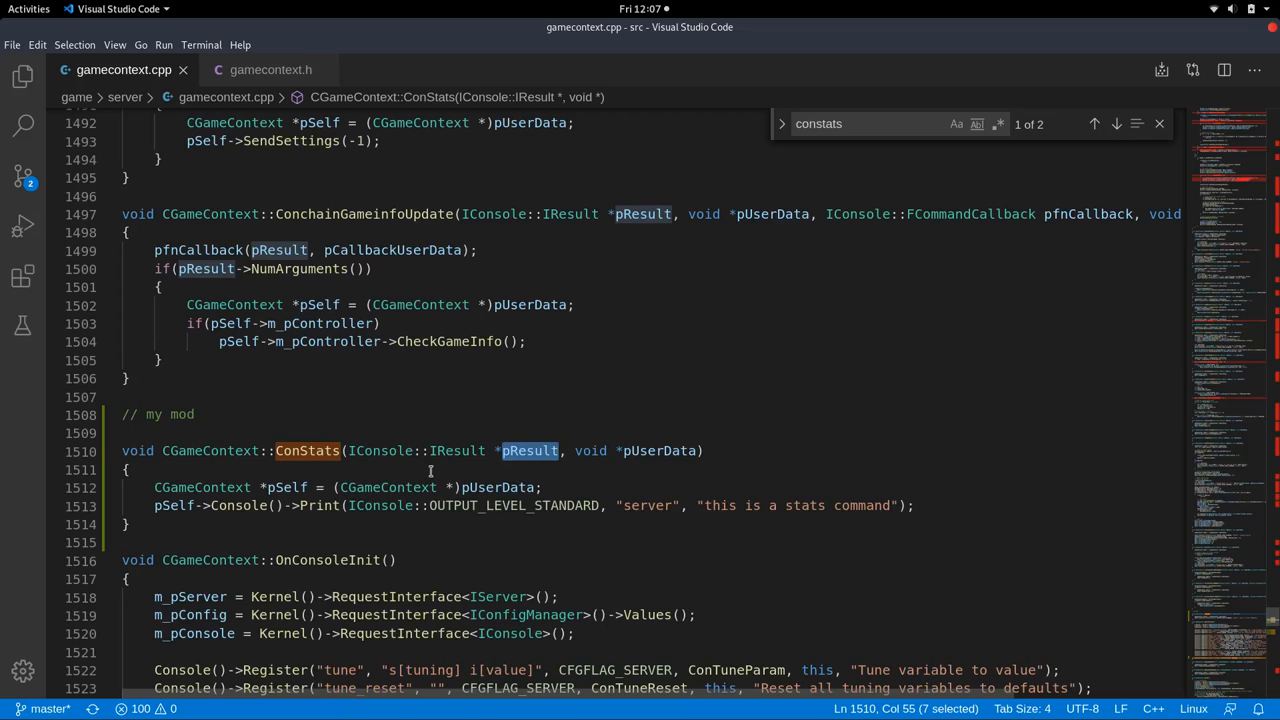
mouse_move(700, 424)
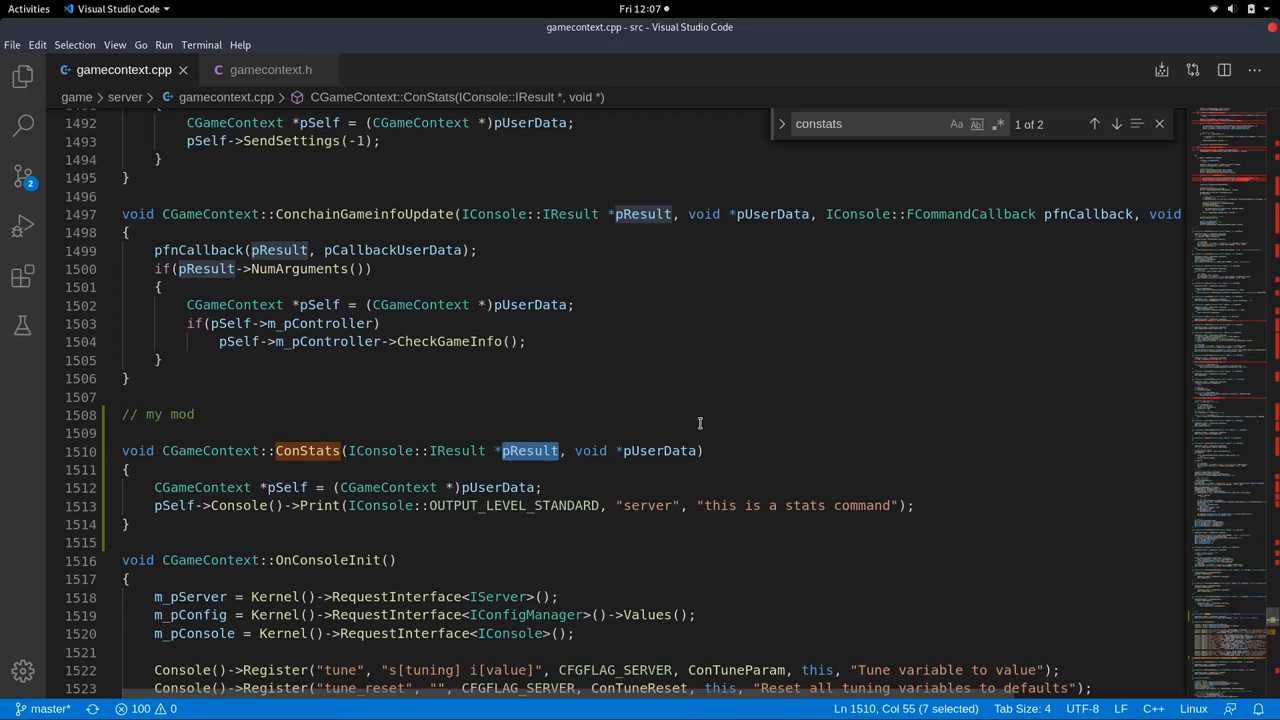
mouse_move(784, 364)
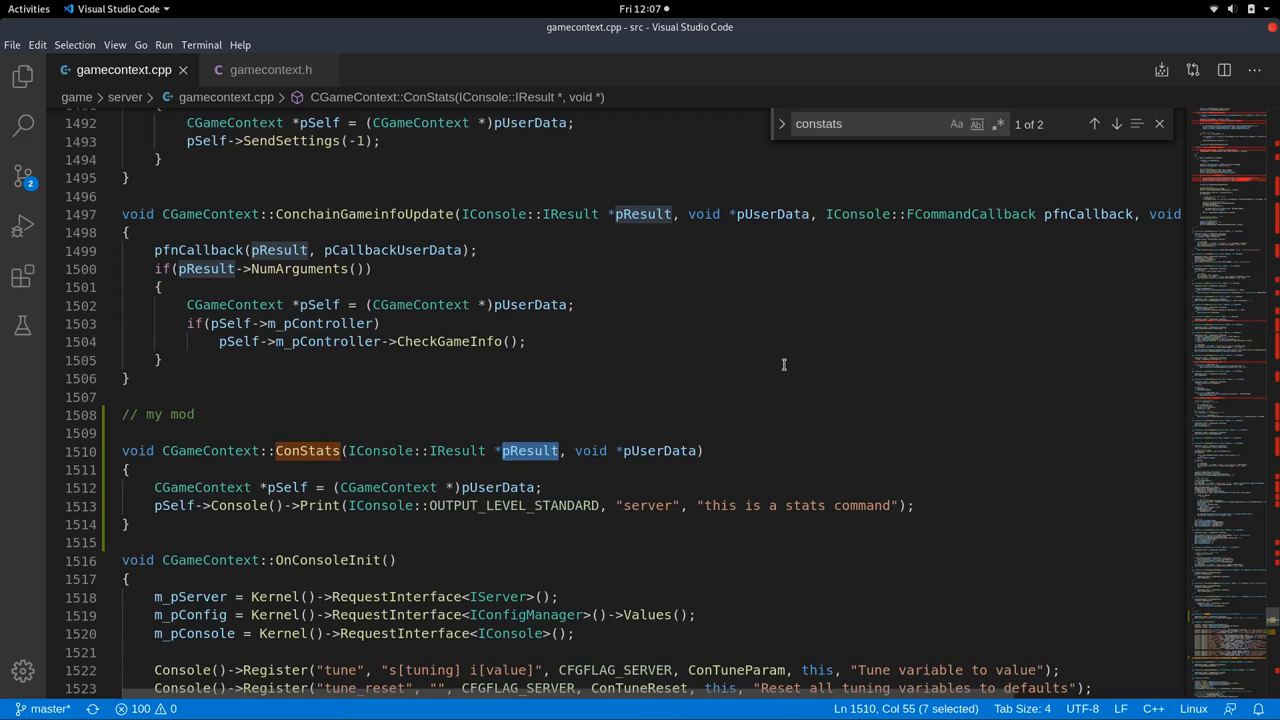
scroll(down, 3)
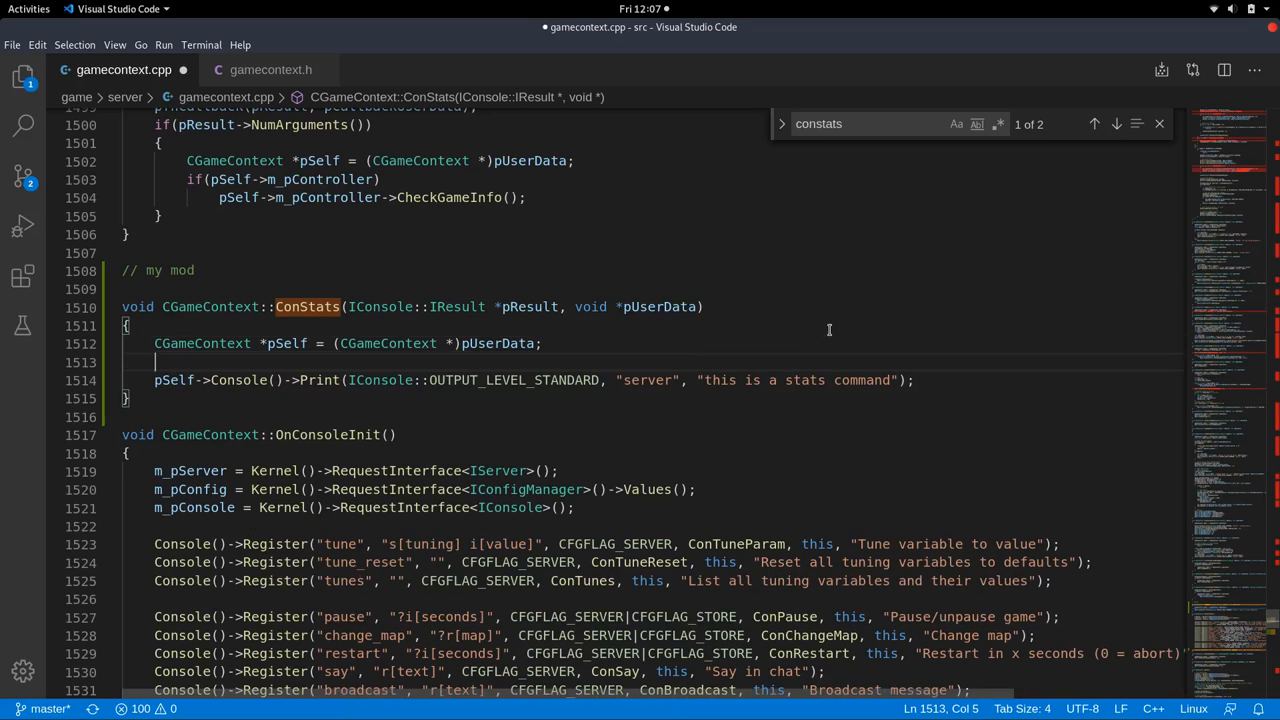
text(pResult)
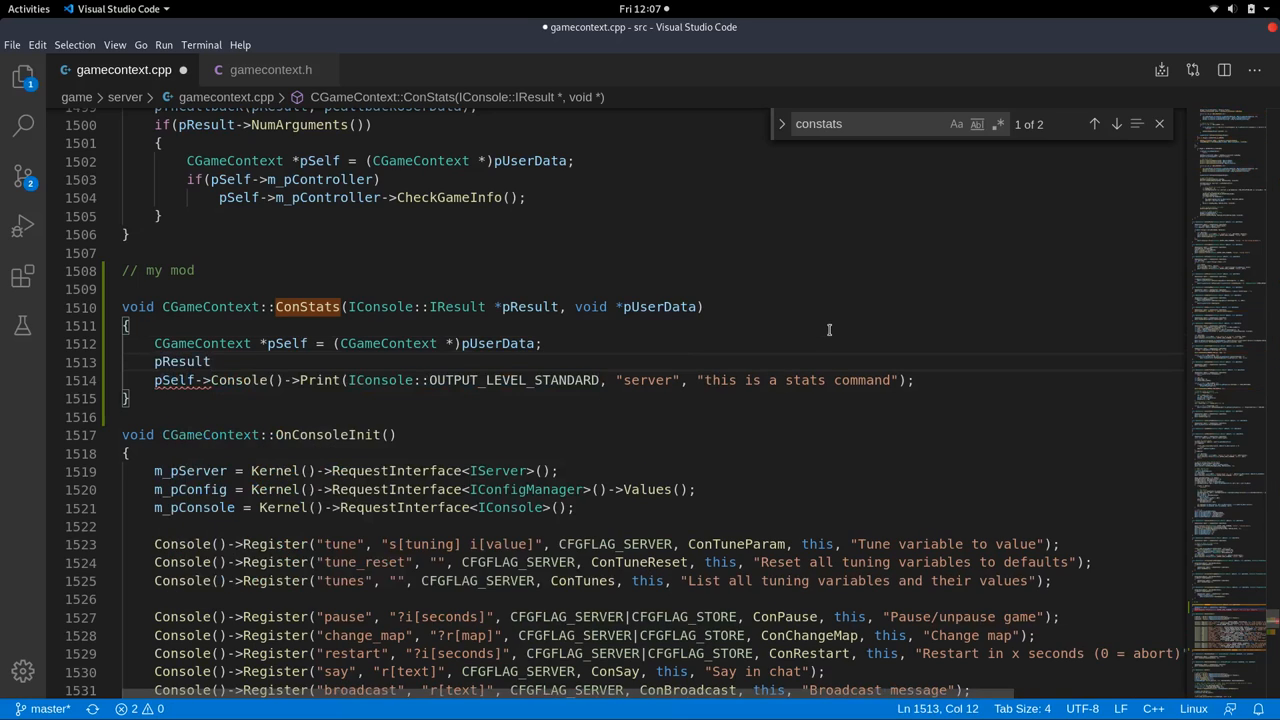
text(->)
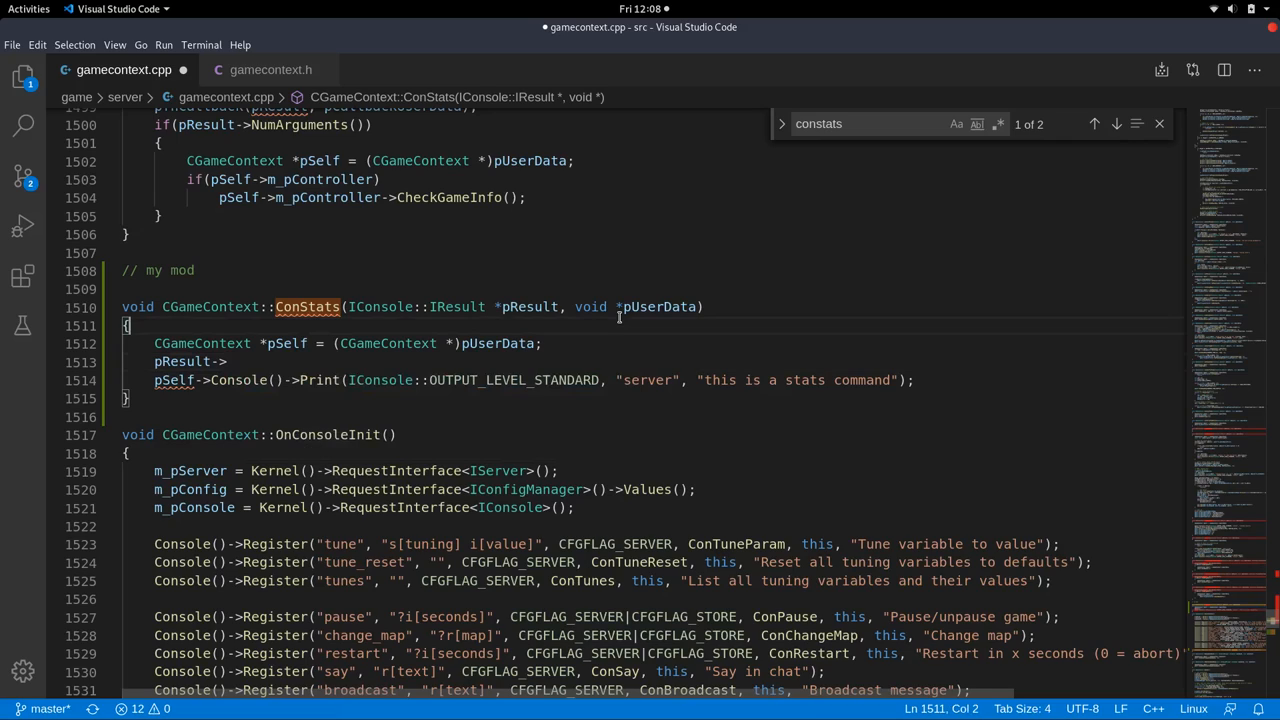
Experiment with an 'int foo' / 'float foo = 3.' test declaration before discarding it.
text(int foo)
text(float)
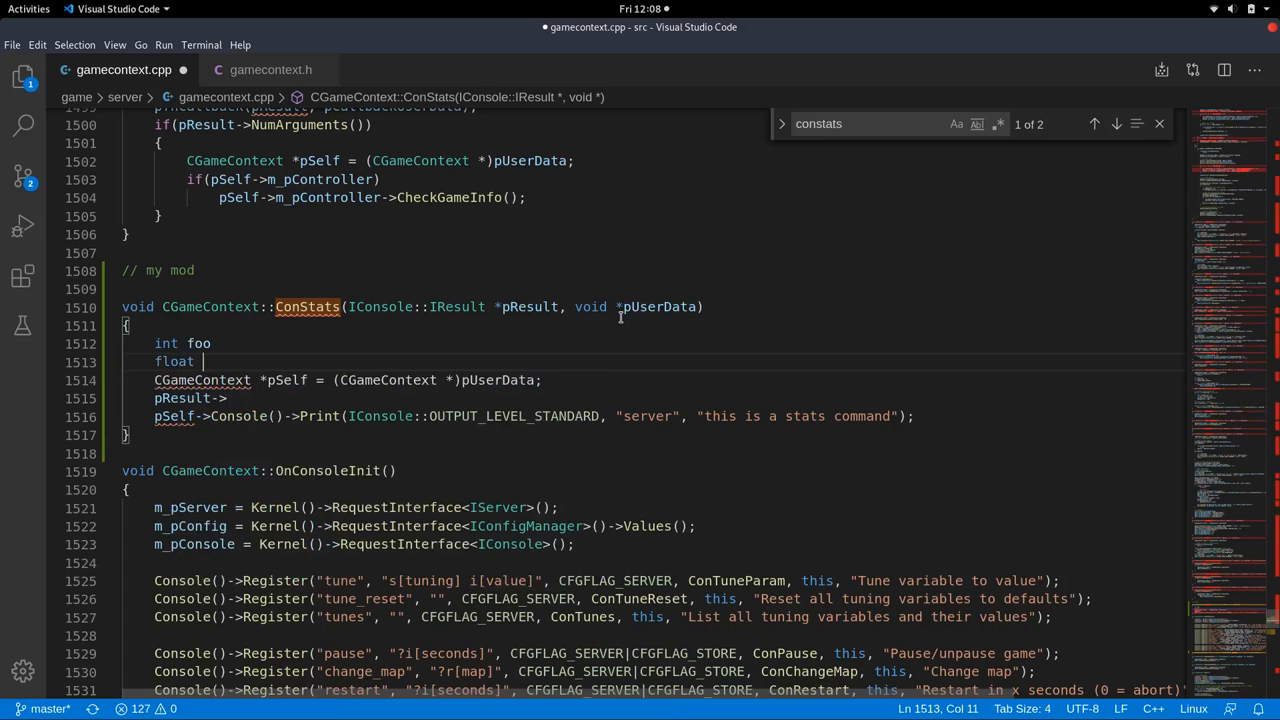
double_click(164, 344)
text( foo)
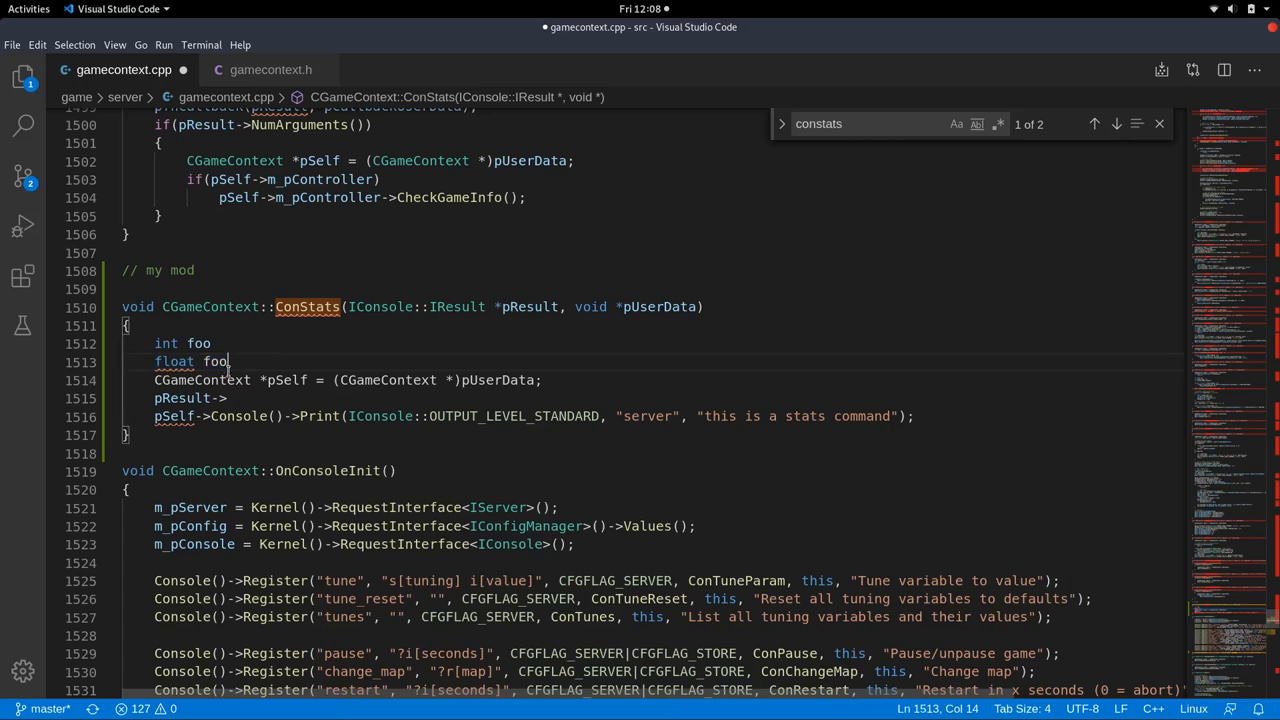
text(3.)
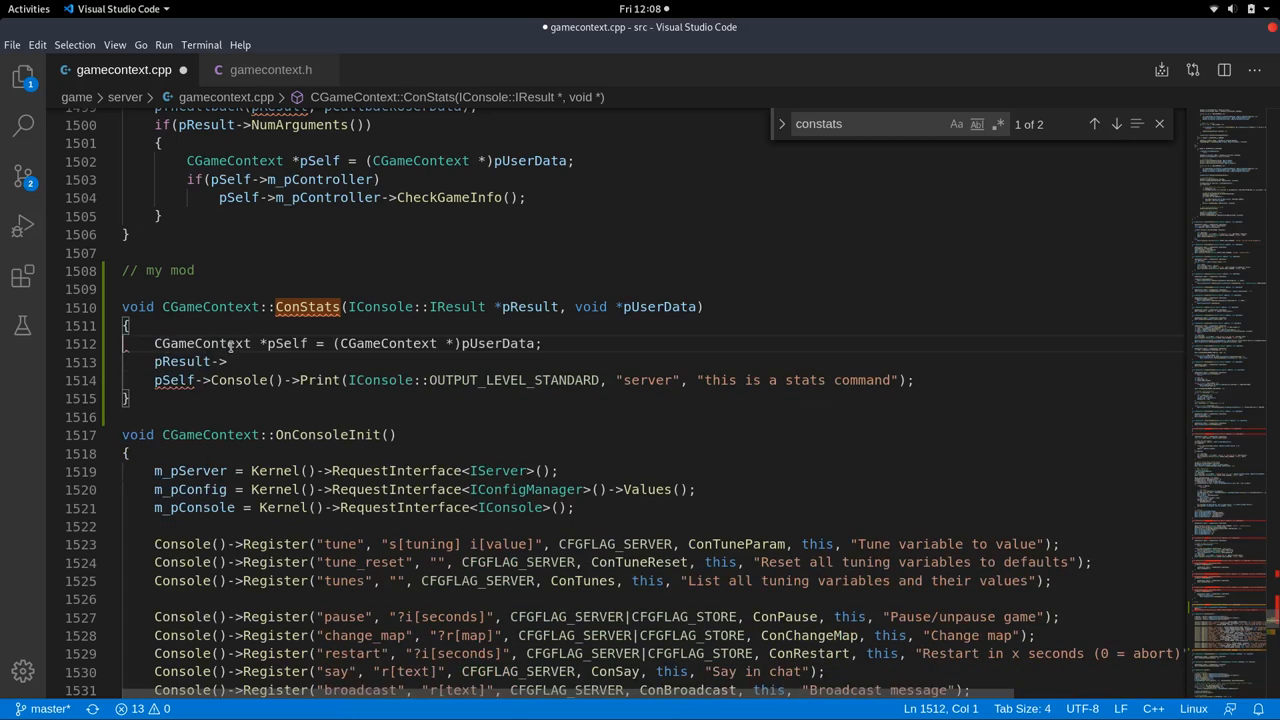
Complete the line as pResult->GetString(0) after checking the stats Register call.
key(ctrl+s)
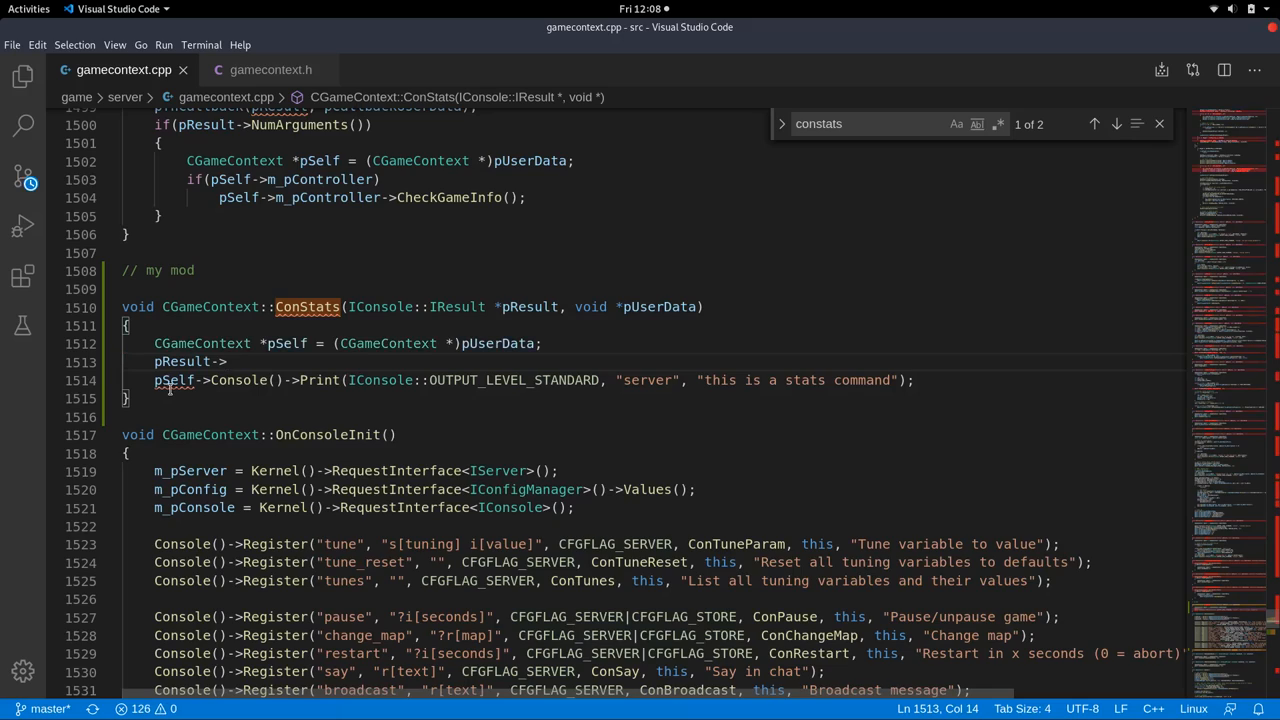
mouse_move(236, 284)
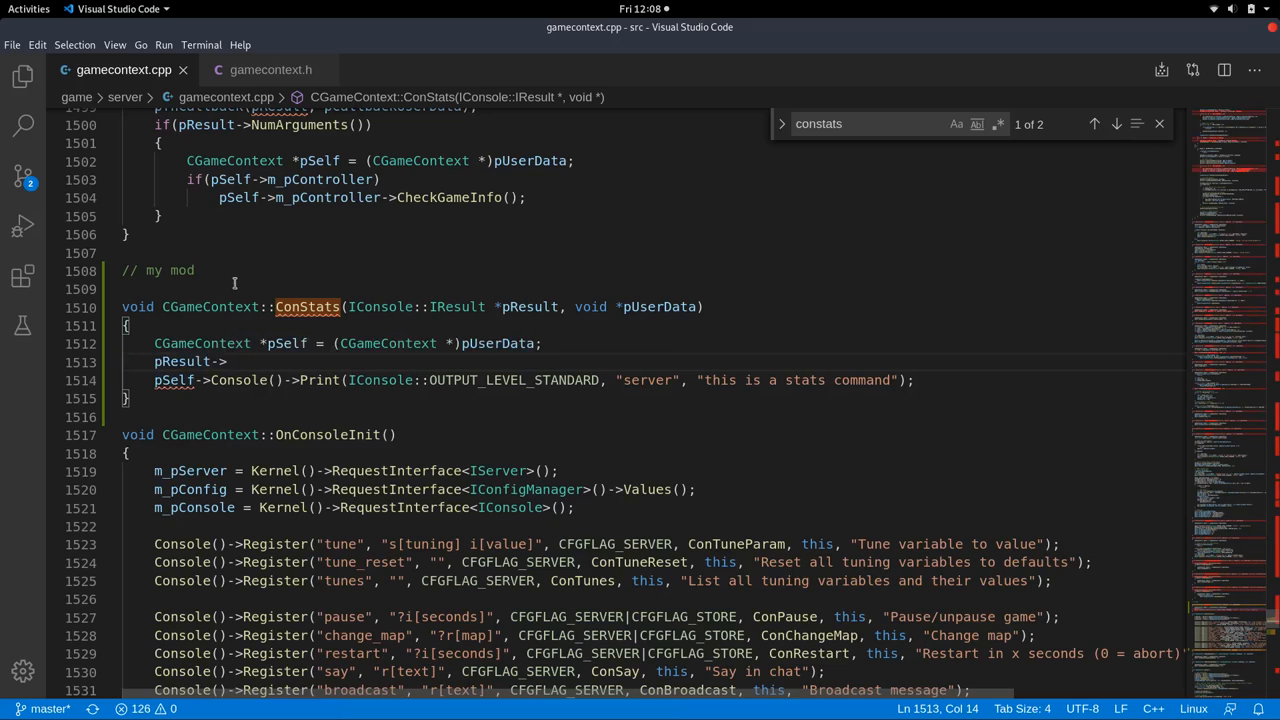
mouse_move(510, 268)
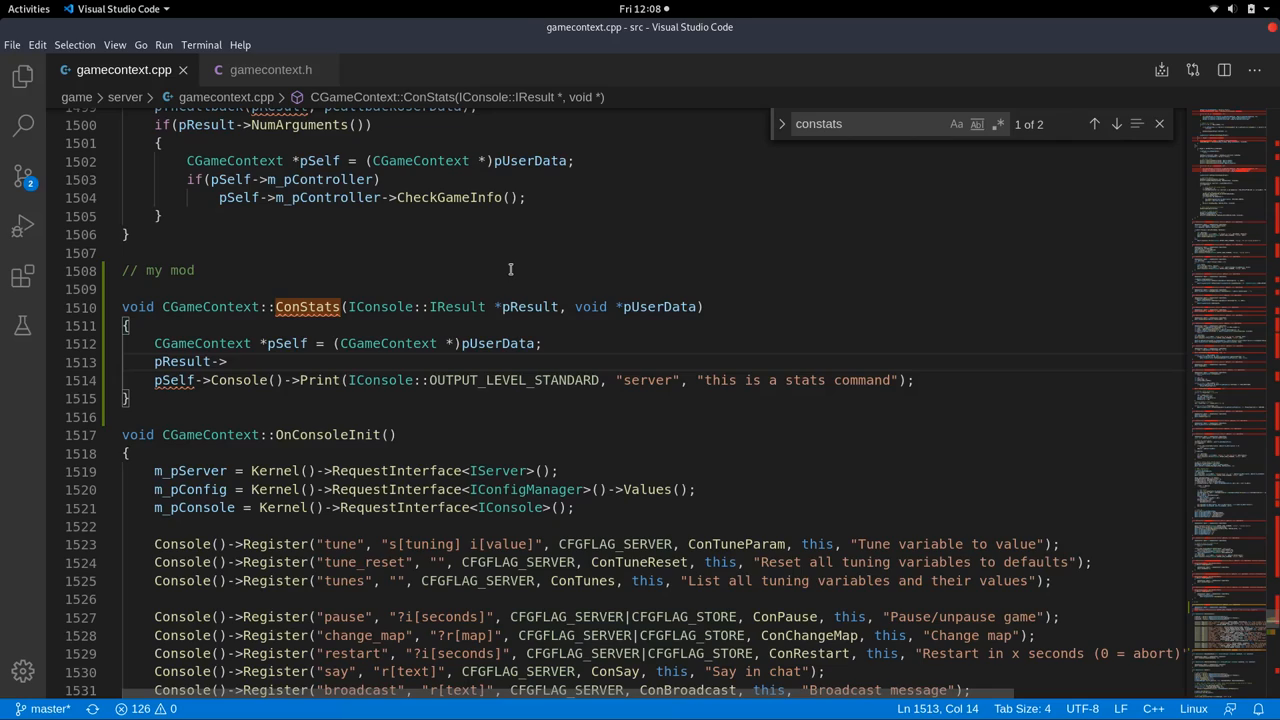
text(Co)
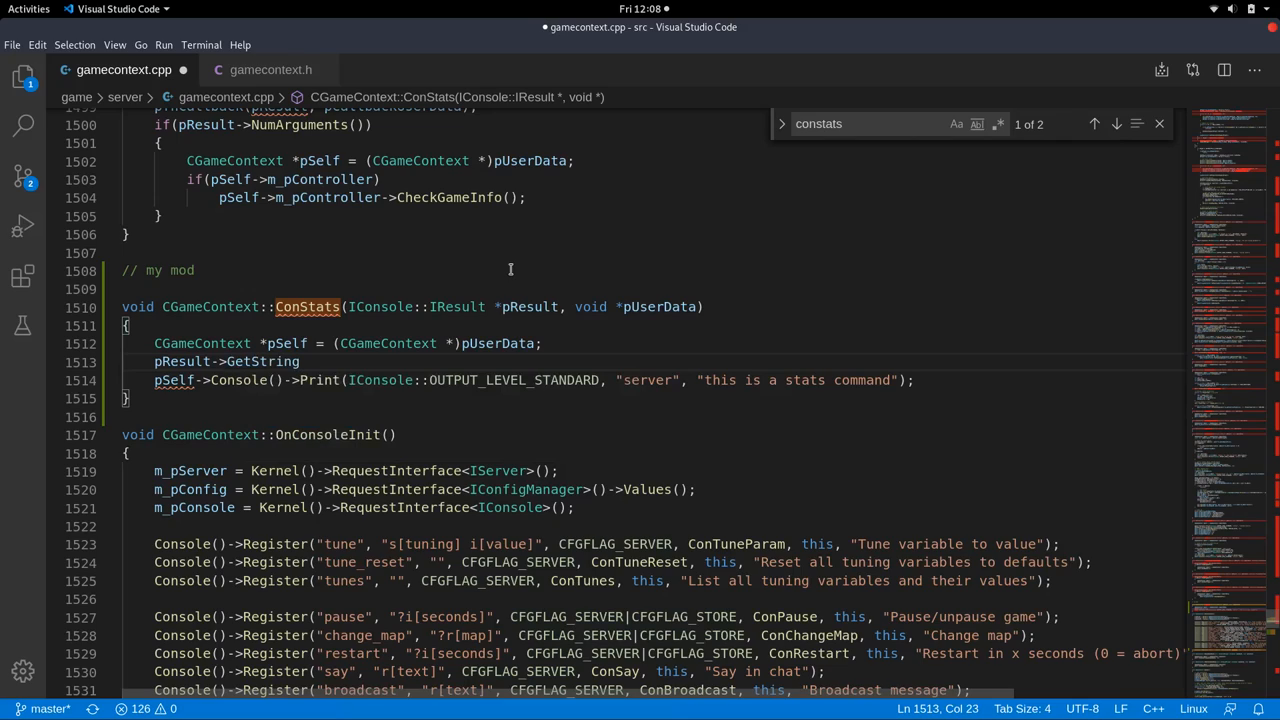
click(396, 544)
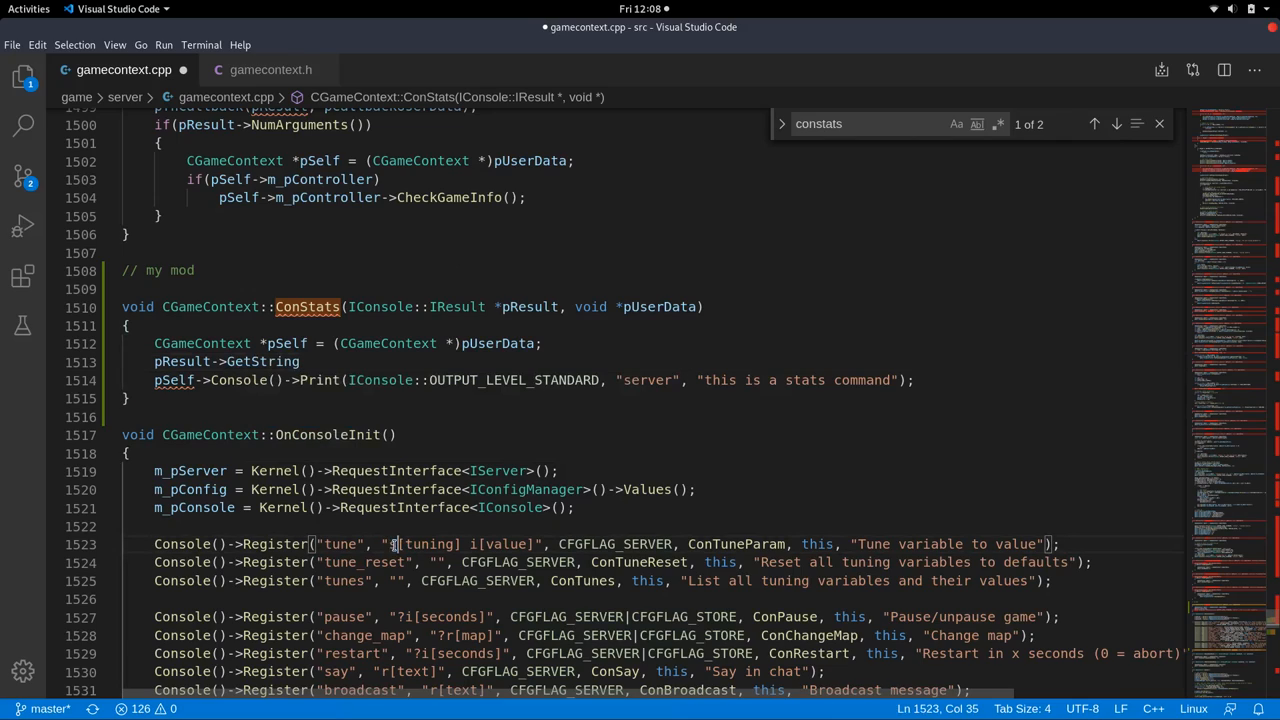
scroll(down, 3)
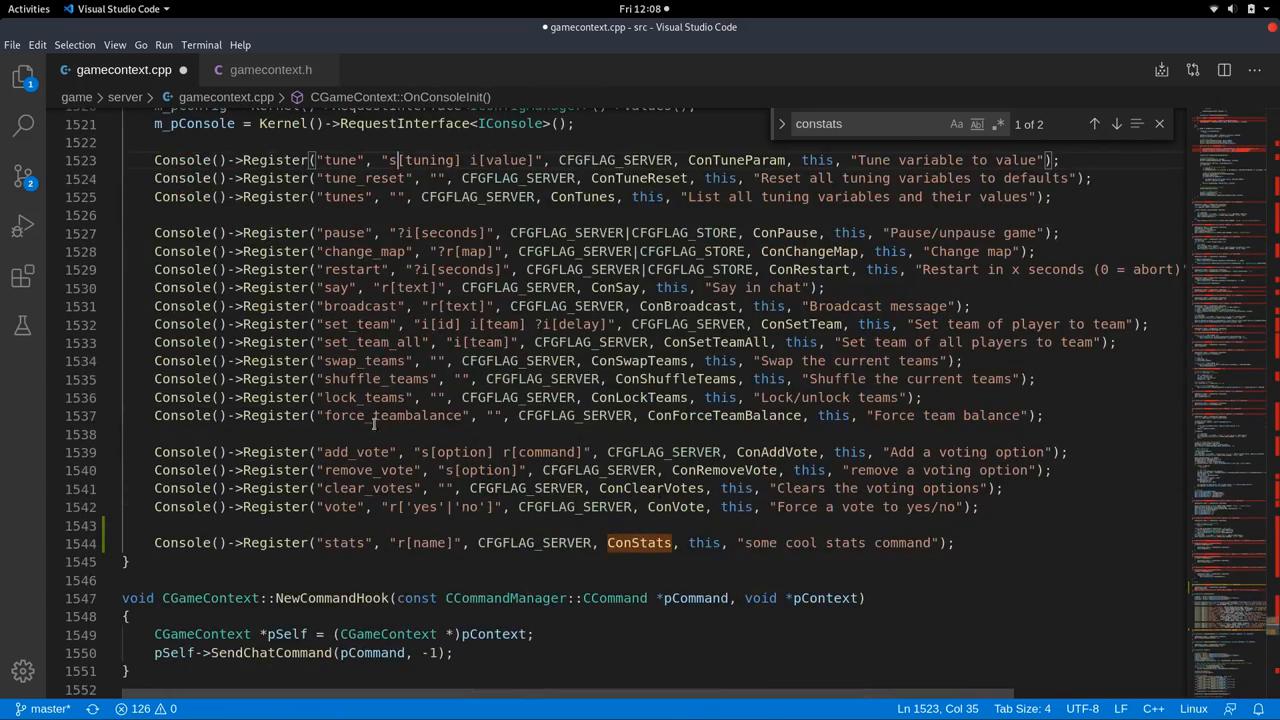
scroll(up, 3)
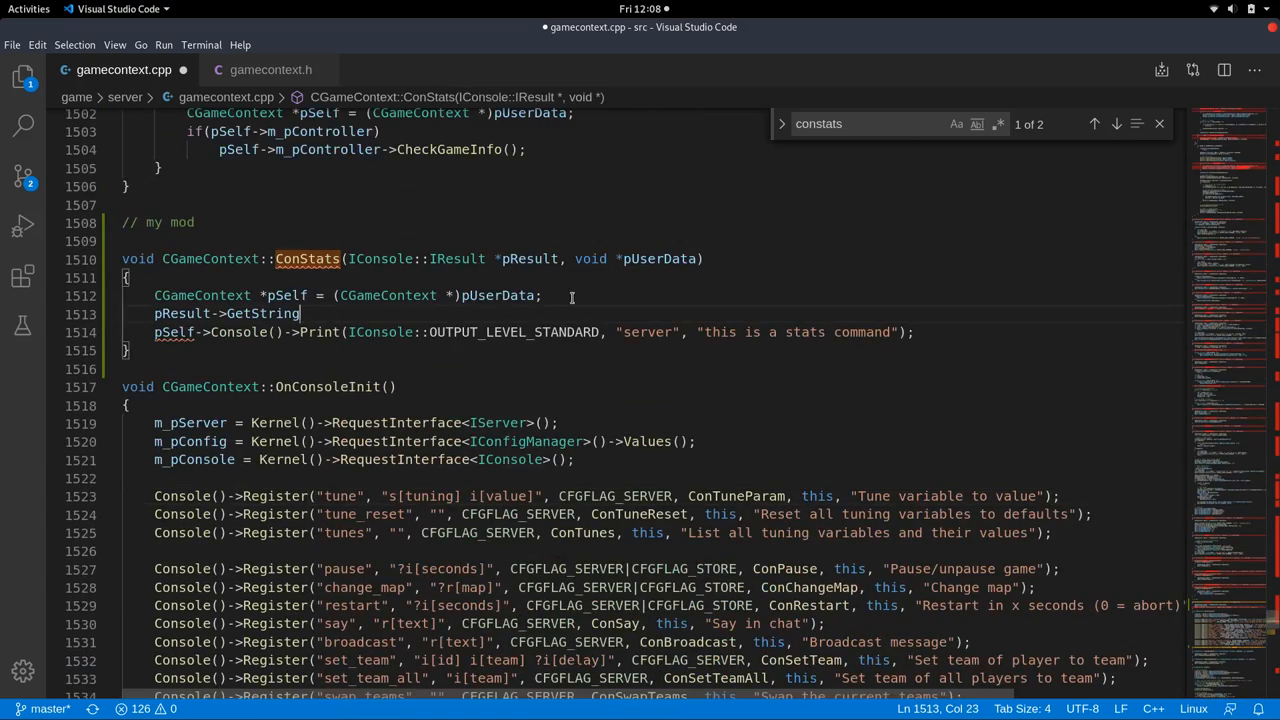
text(())
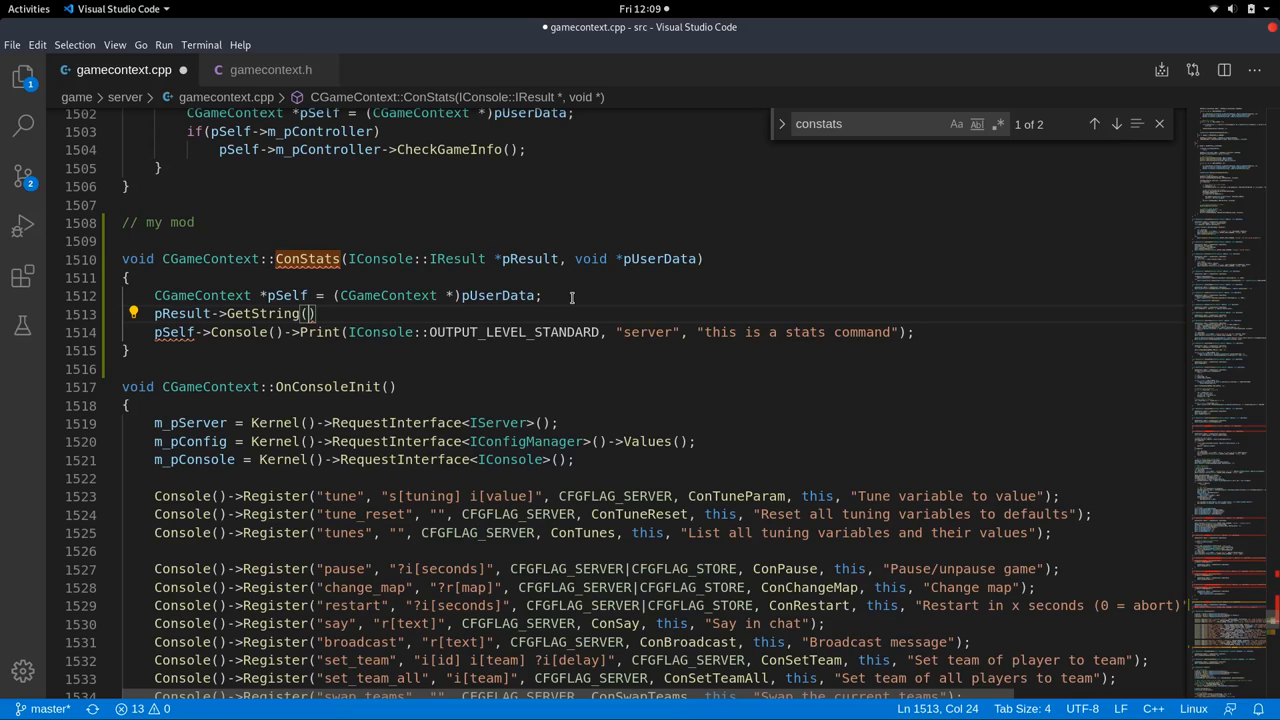
mouse_move(404, 302)
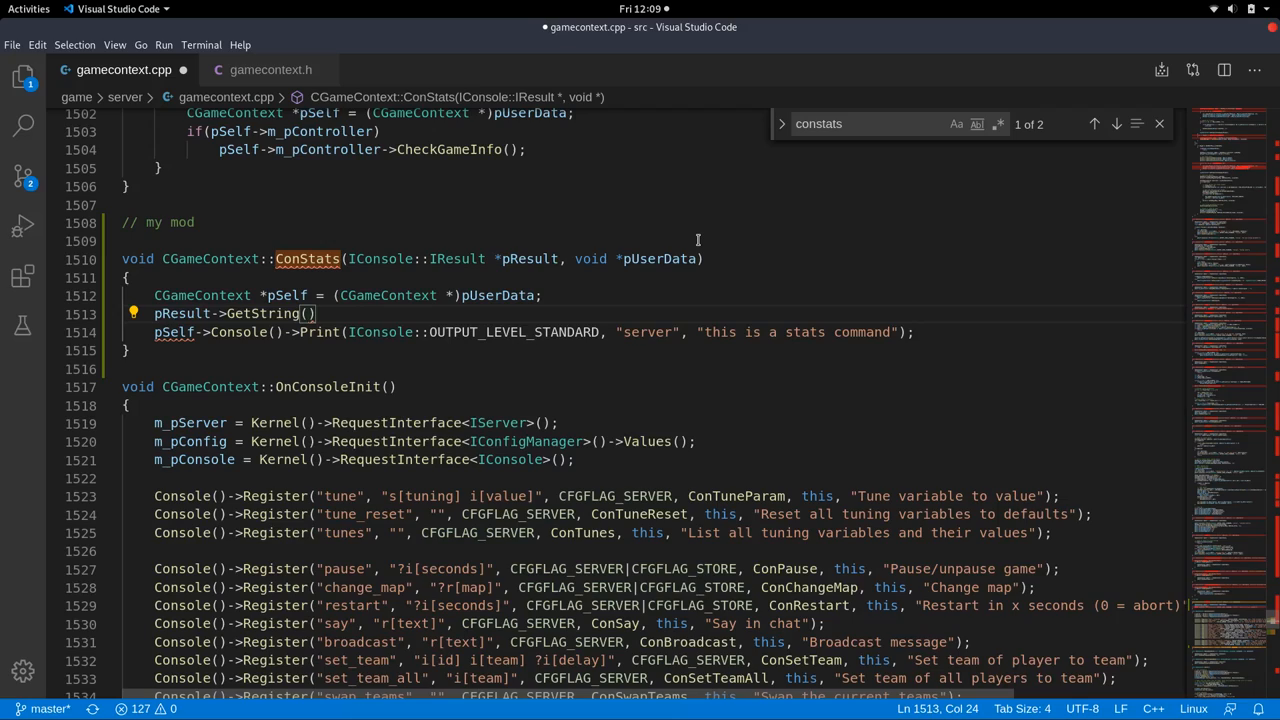
text(0)
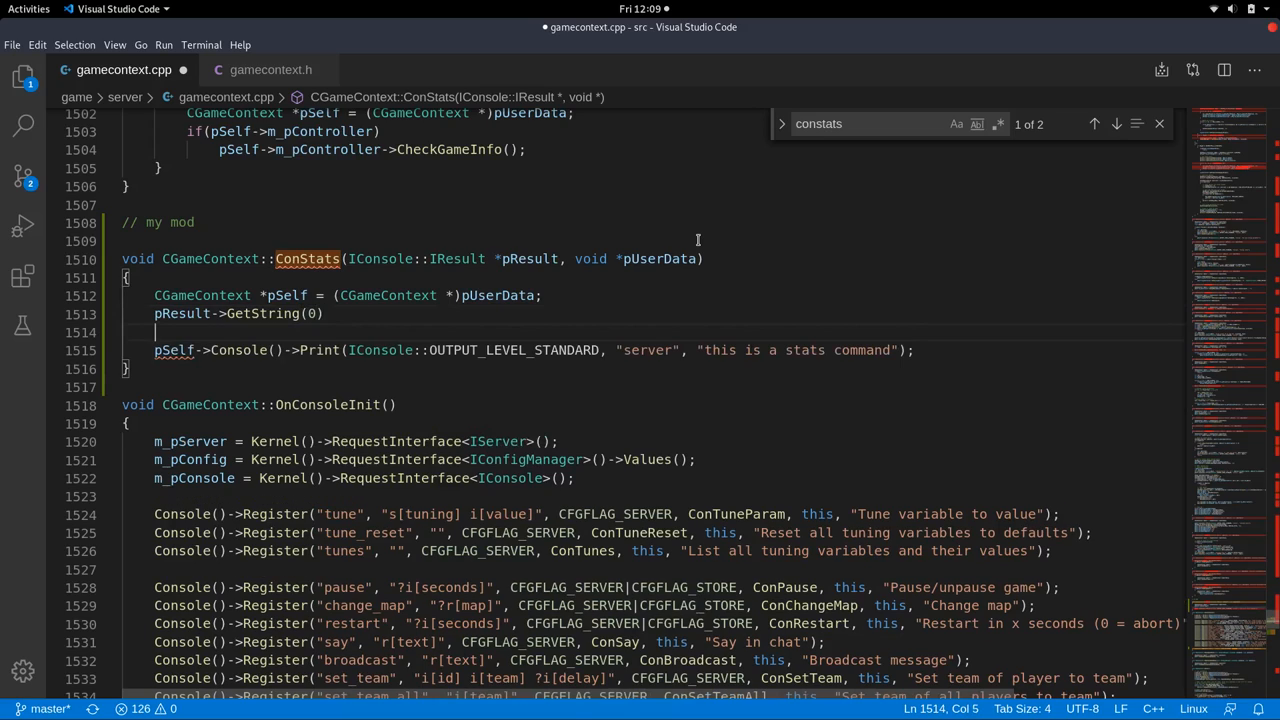
Declare char aBuf[128] and begin str_format(aBuf, sizeof(aBuf), ...).
text(char a)
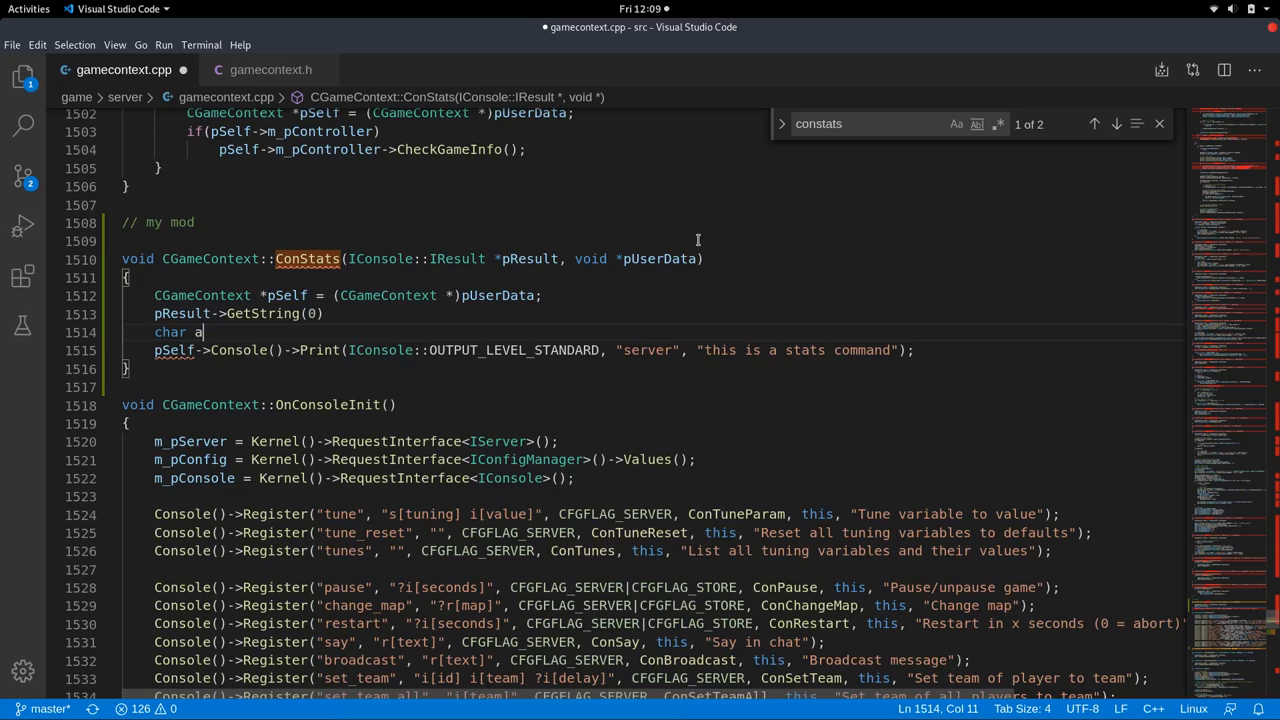
text(Buf[128];)
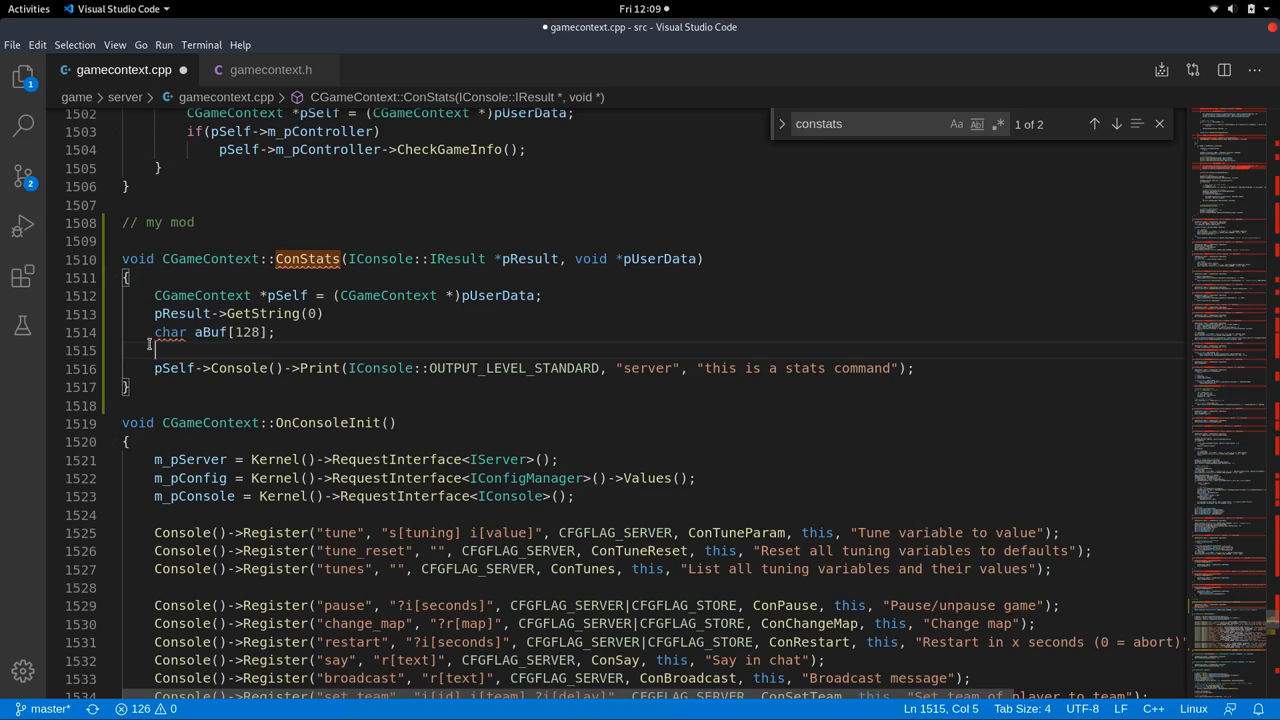
text(s)
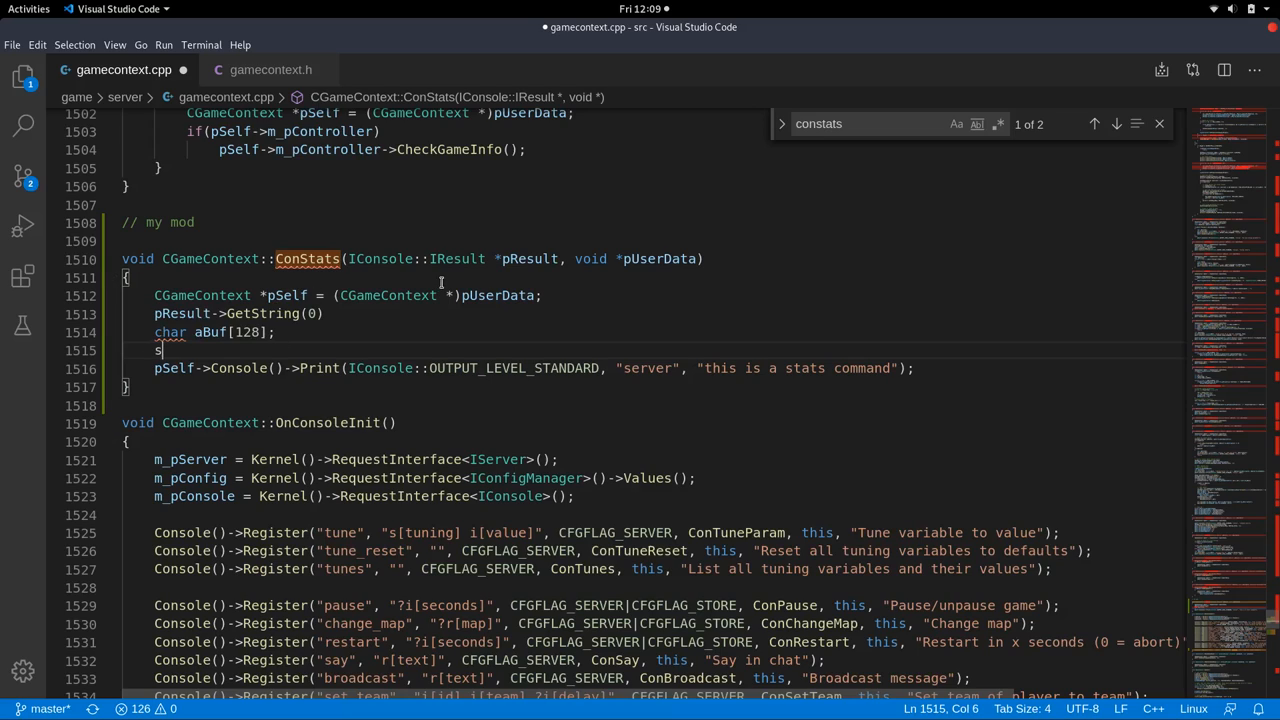
text(tr_format(aB)
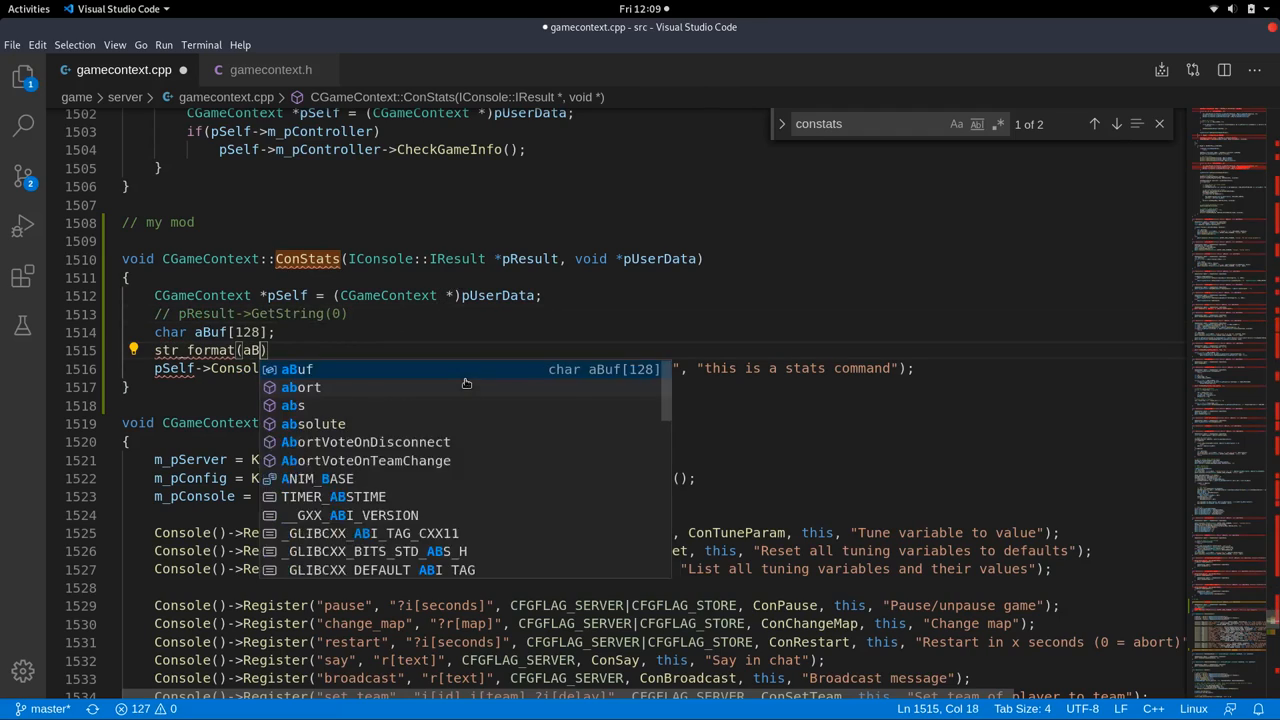
text(, sizeof(aBuf)
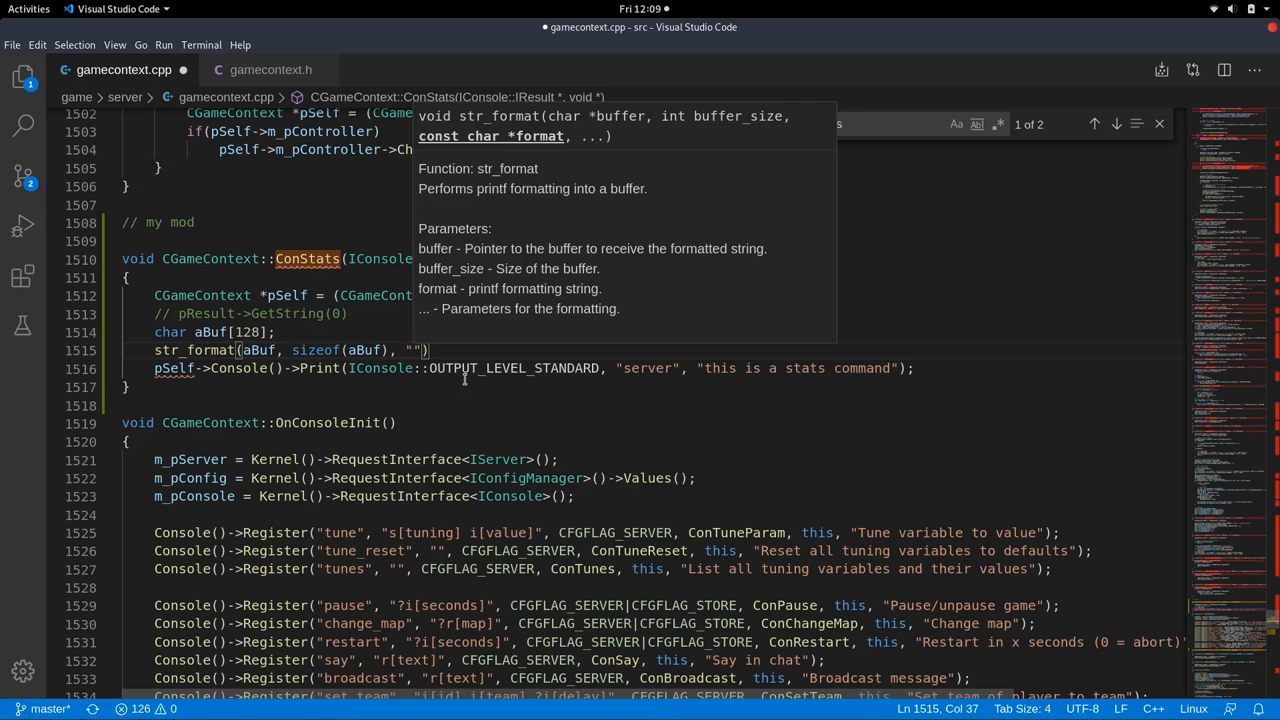
Format "stats of player '%s'" with pResult->GetString(0), print aBuf, and save.
text(stats of pl)
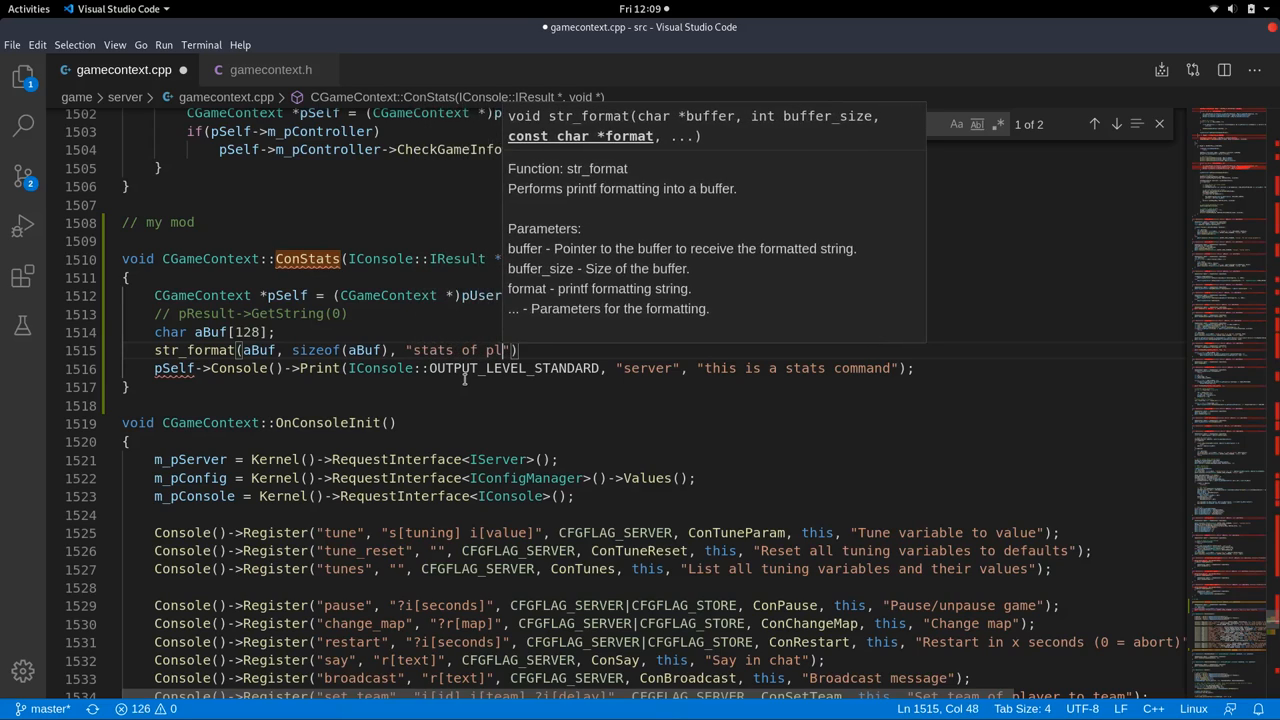
text(ayer ')
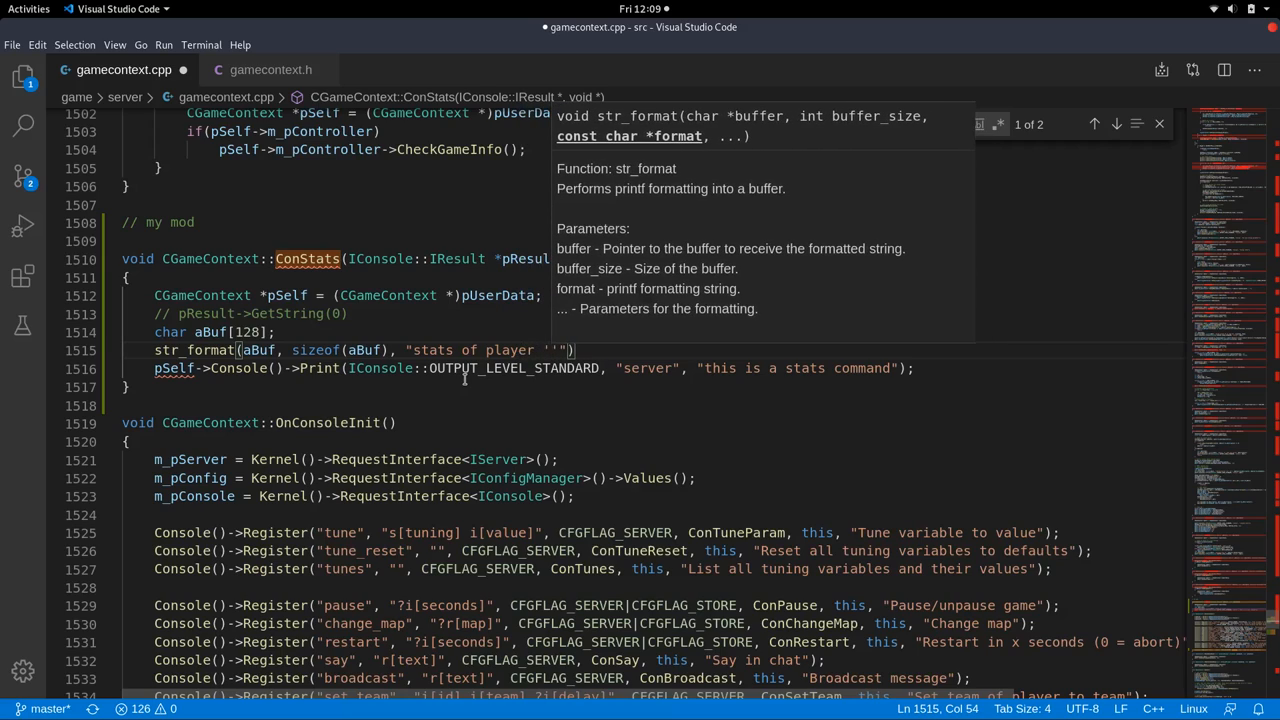
text(%s',)
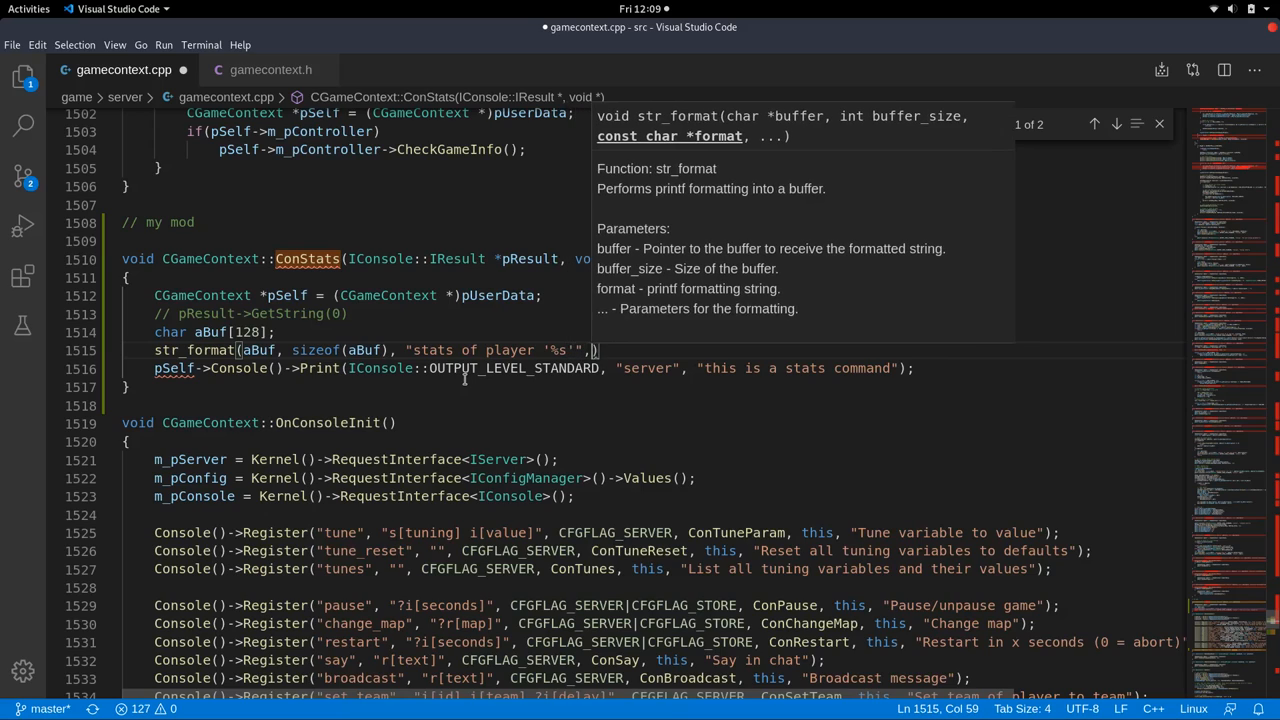
text(pResult->GetString(0)
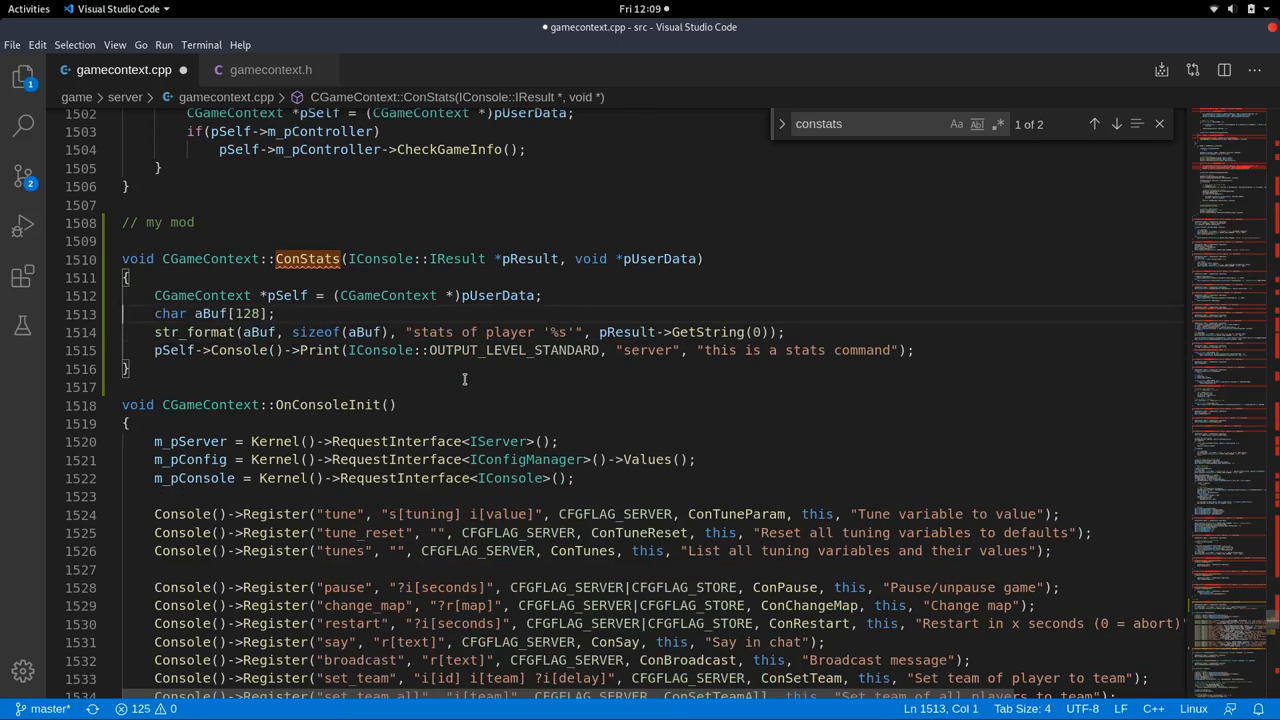
key(ctrl+s)
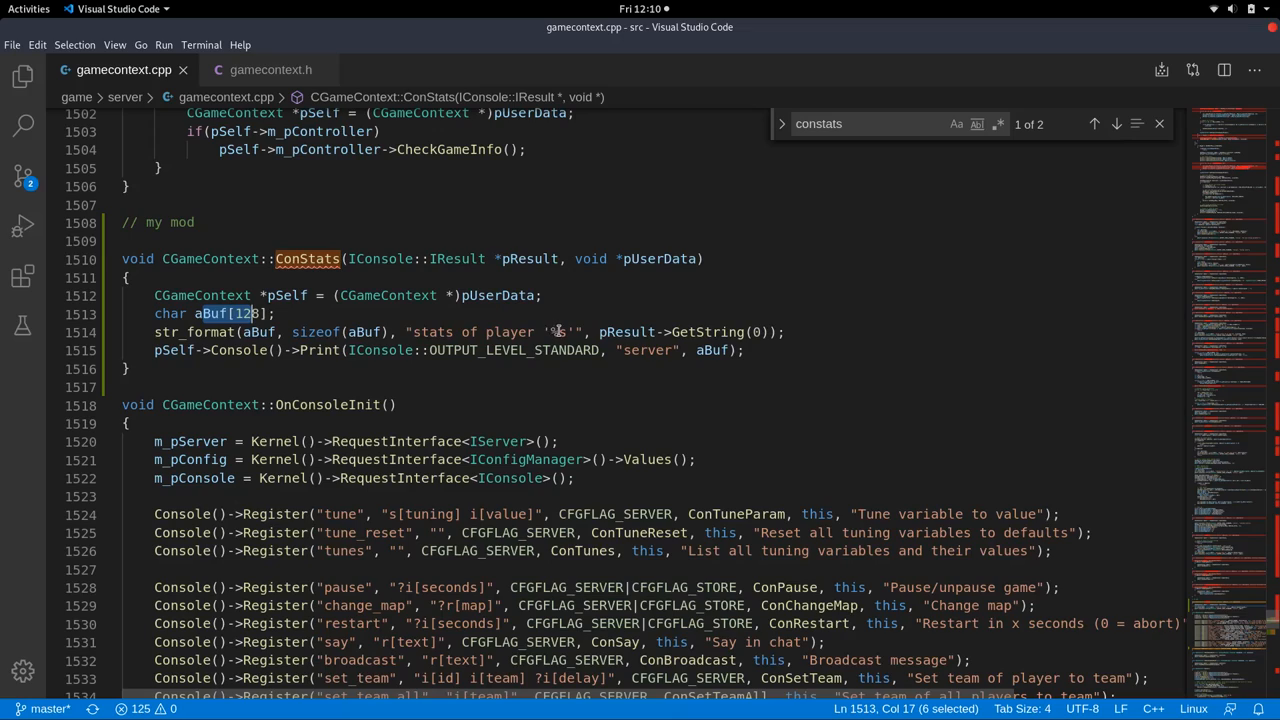
click(558, 332)
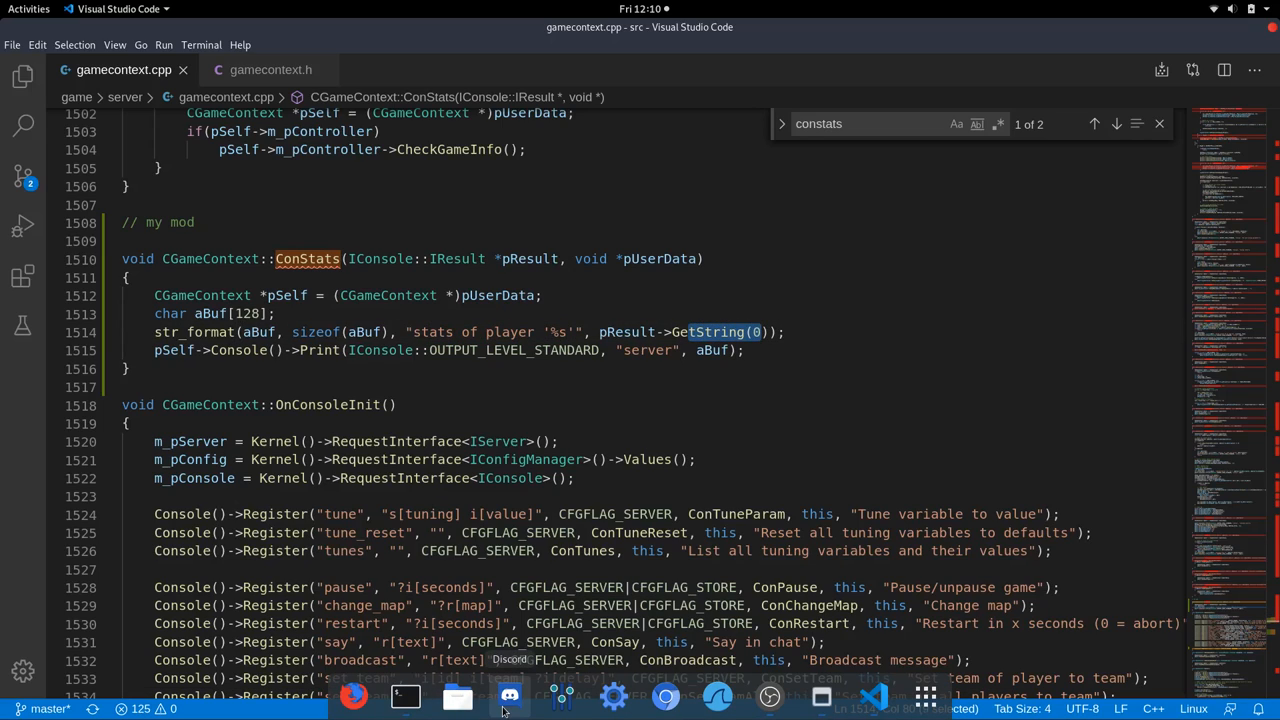
click(404, 696)
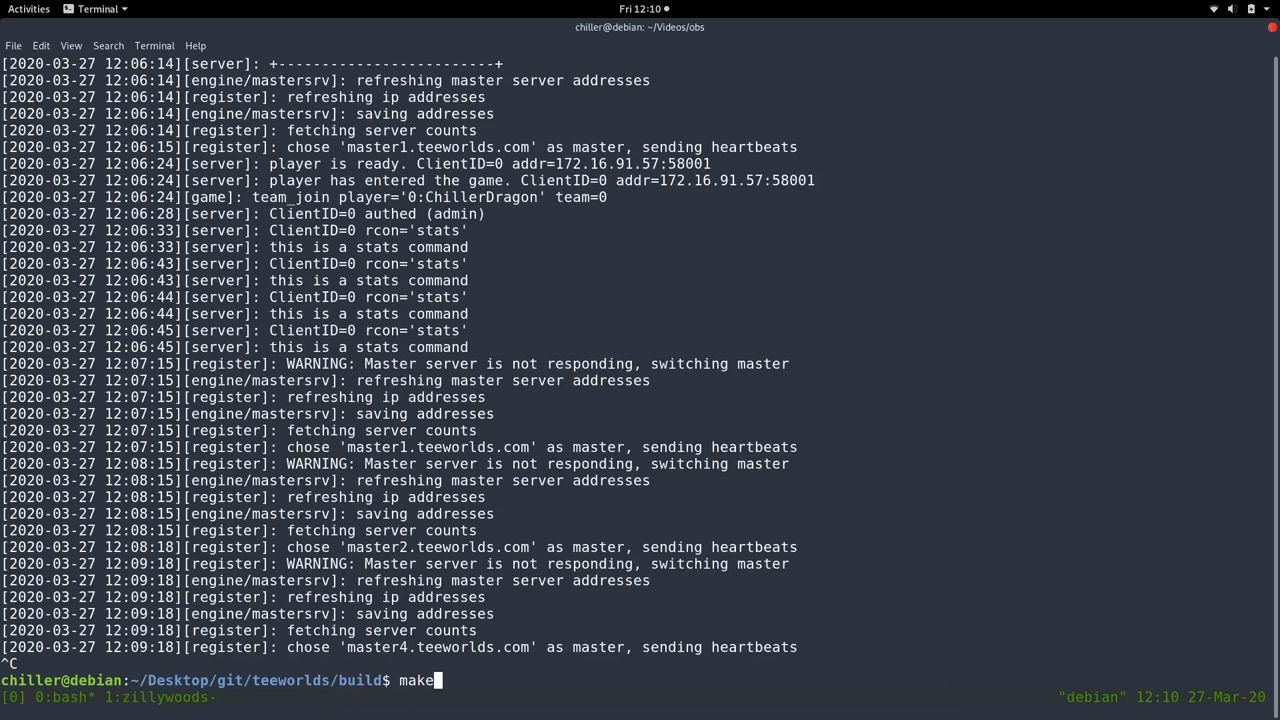
Rebuild with make, start ./teeworlds_srv again and bring the game client back up.
key(Return)
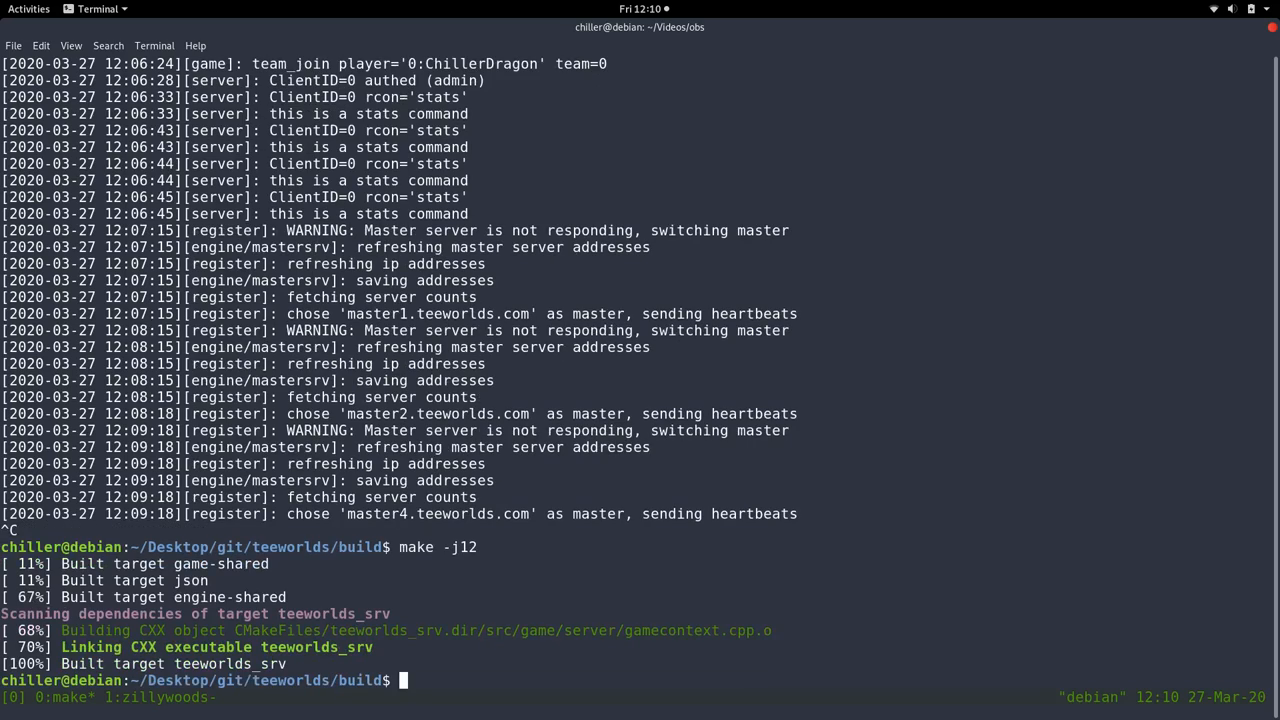
text(./teeworlds_srv)
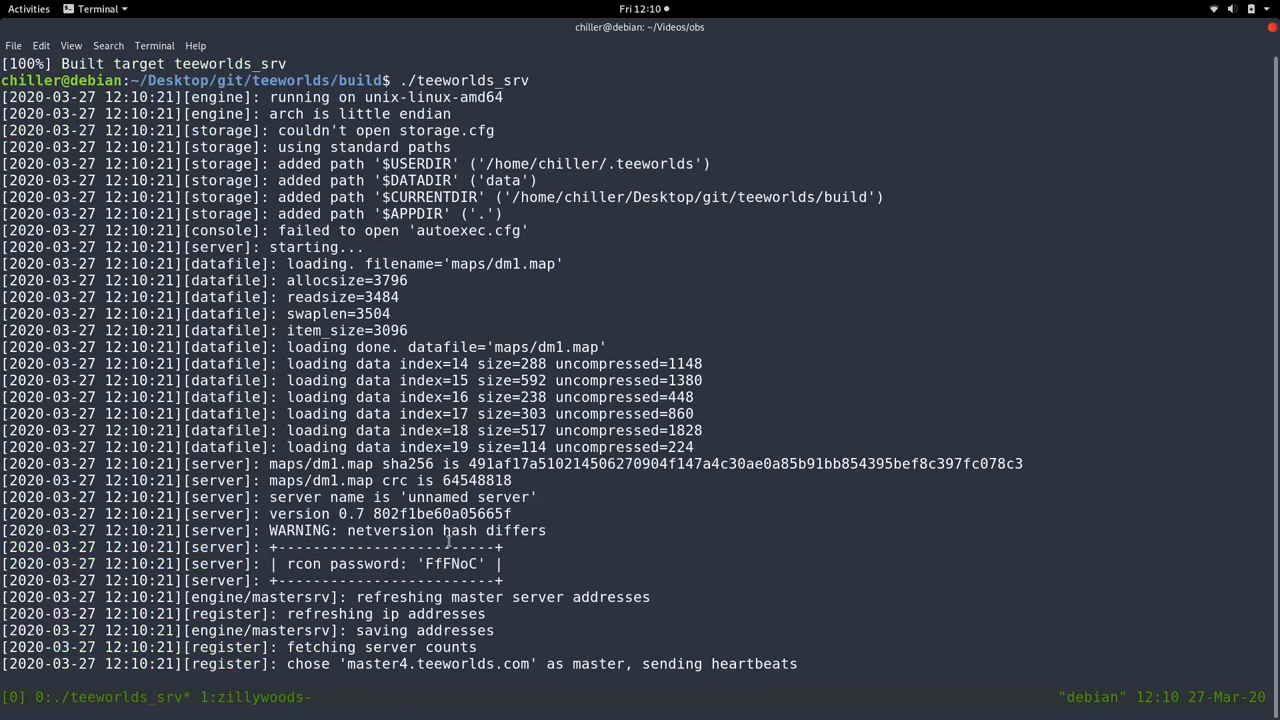
double_click(452, 564)
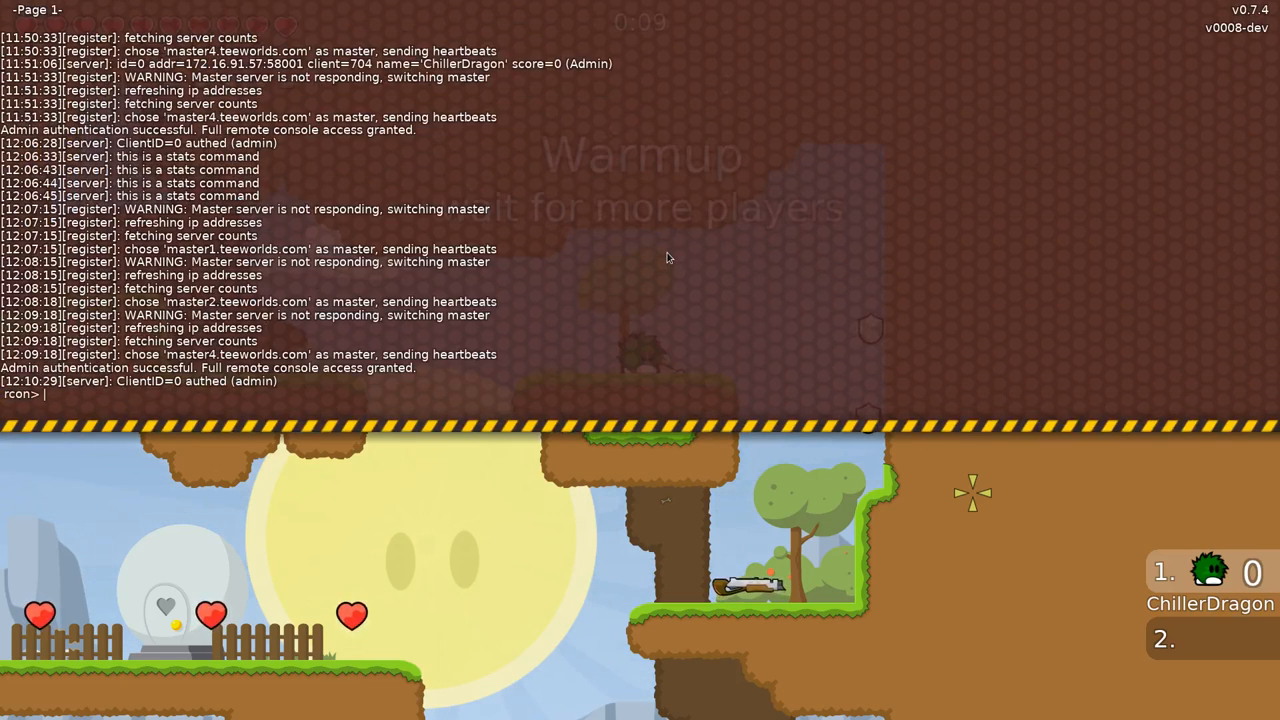
Run stats with no name, then 'stats foo' and 'stats foobar adawd' in the rcon console.
key(Return)
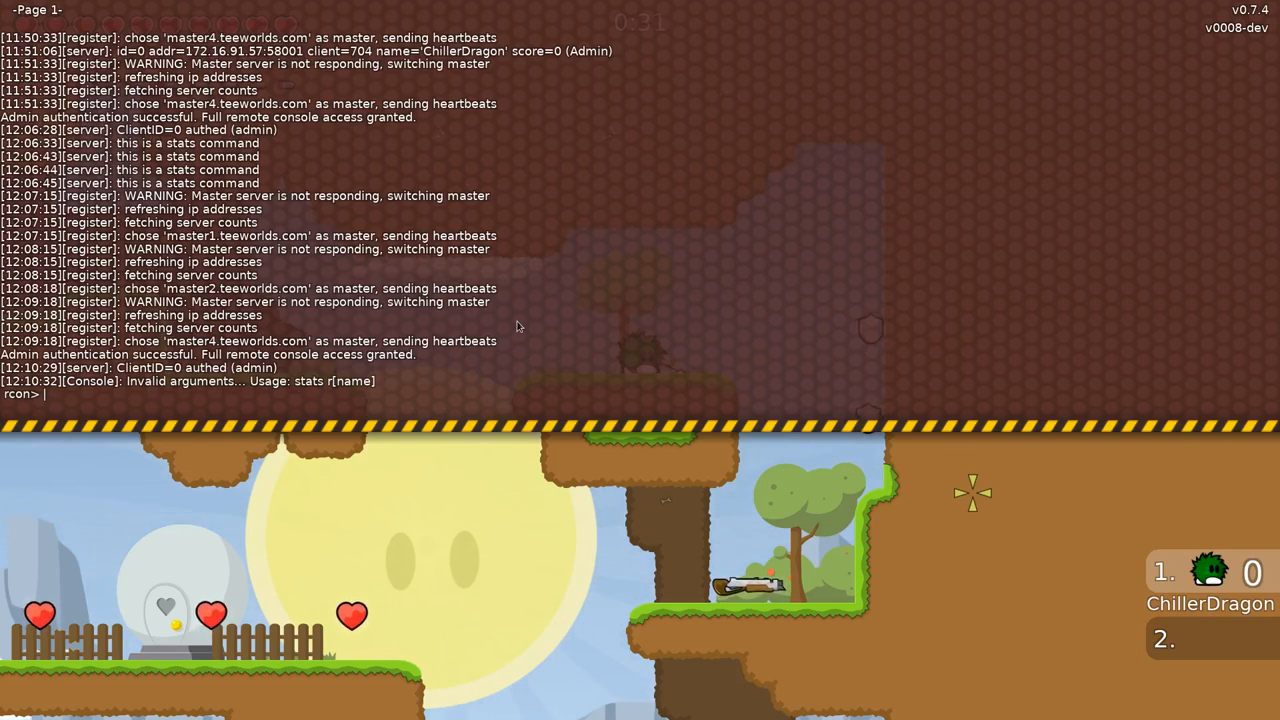
text(stats fo)
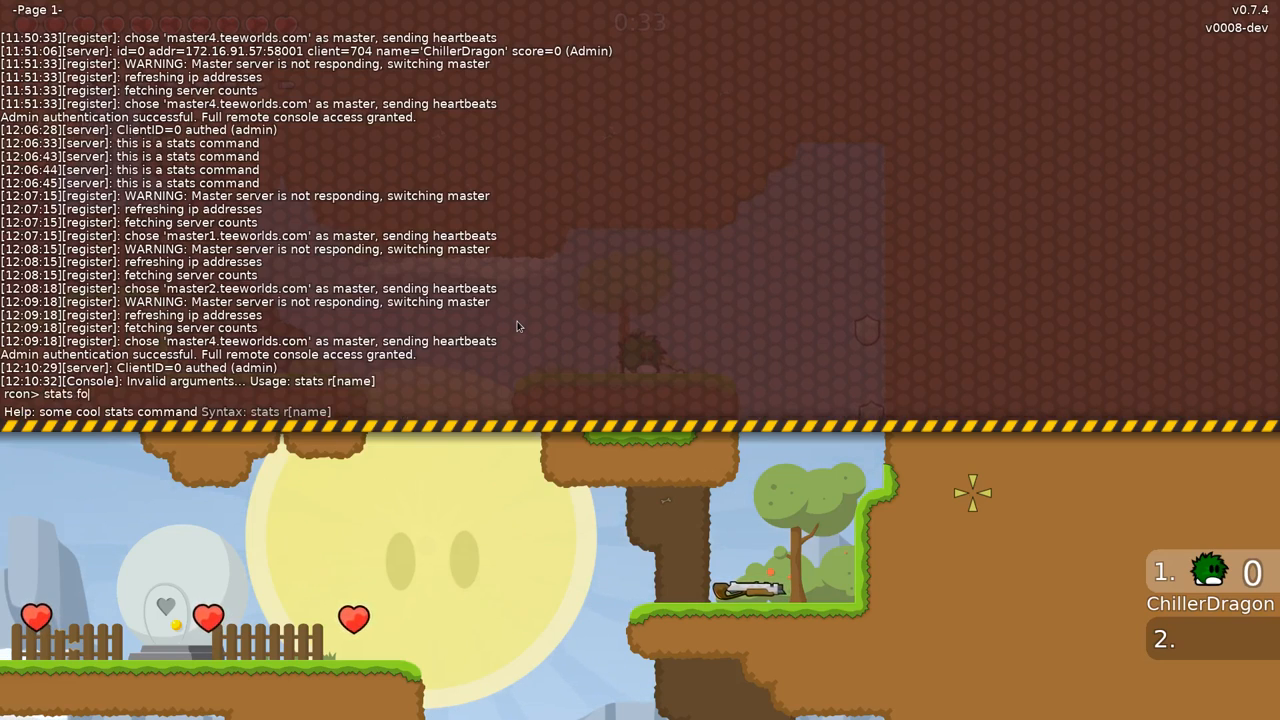
key(Return)
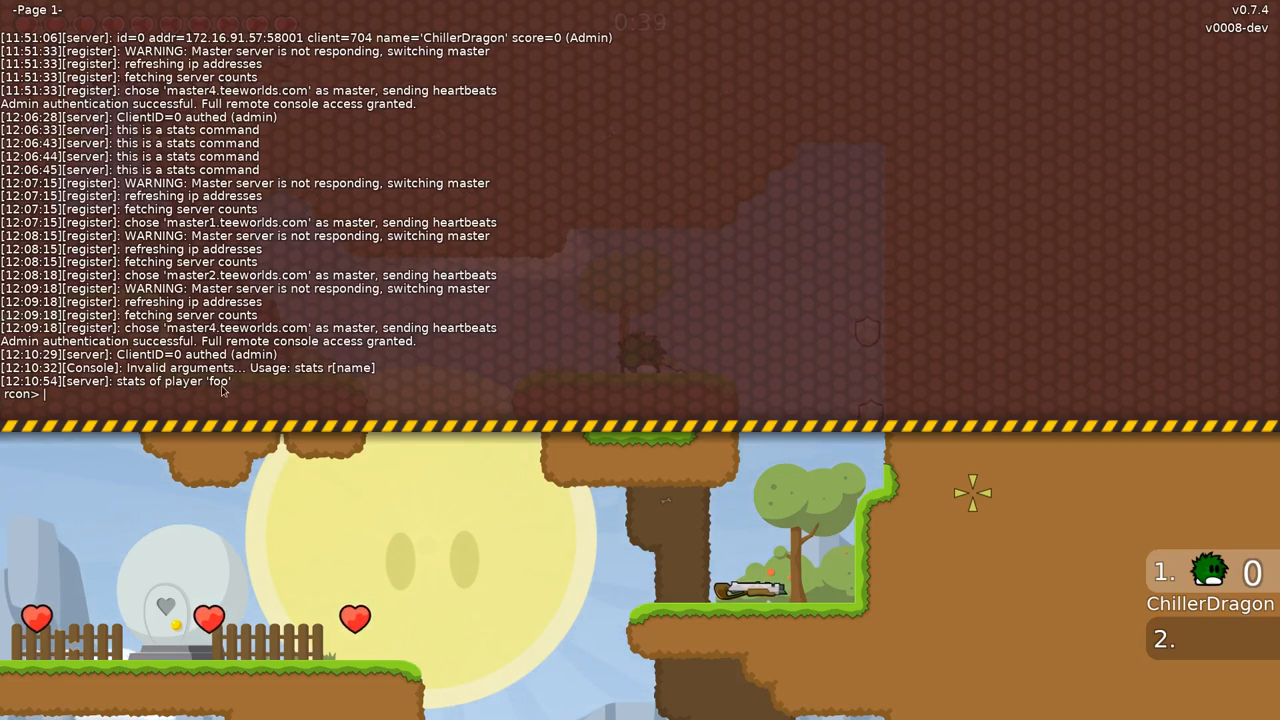
text(stats foobar)
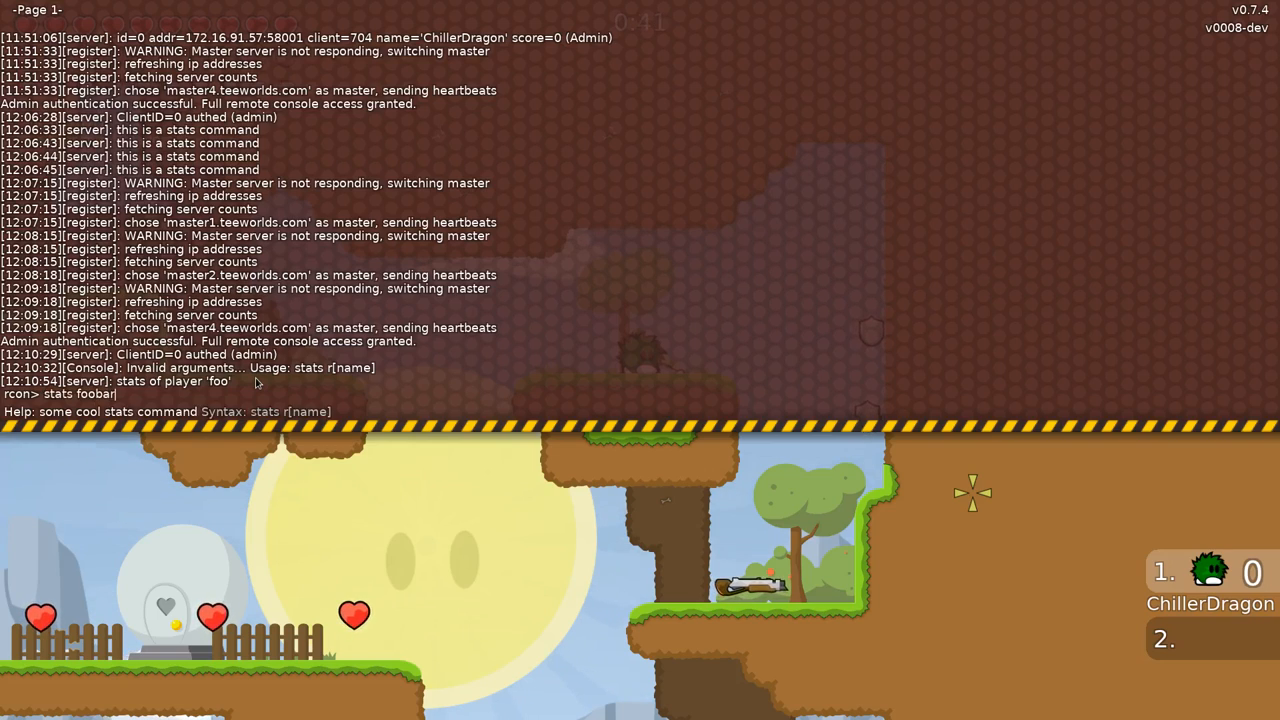
text(adawd)
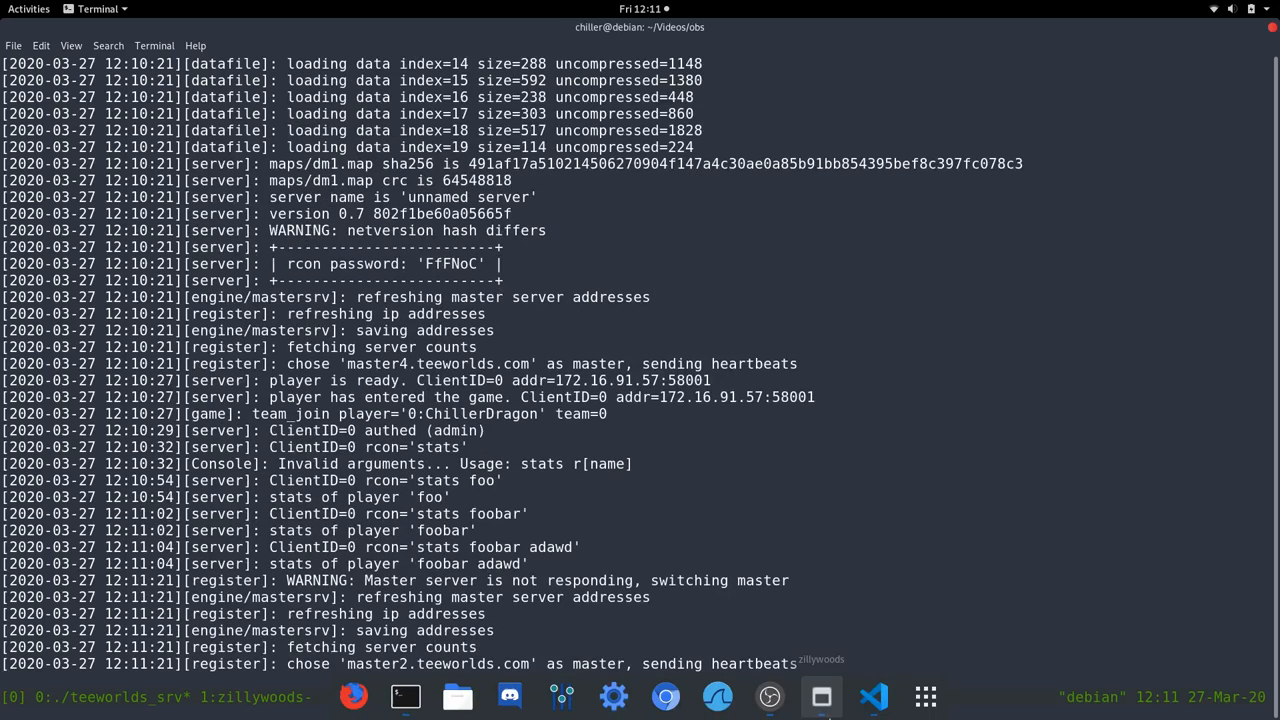
Switch from the server log back to gamecontext.cpp in the editor.
click(872, 696)
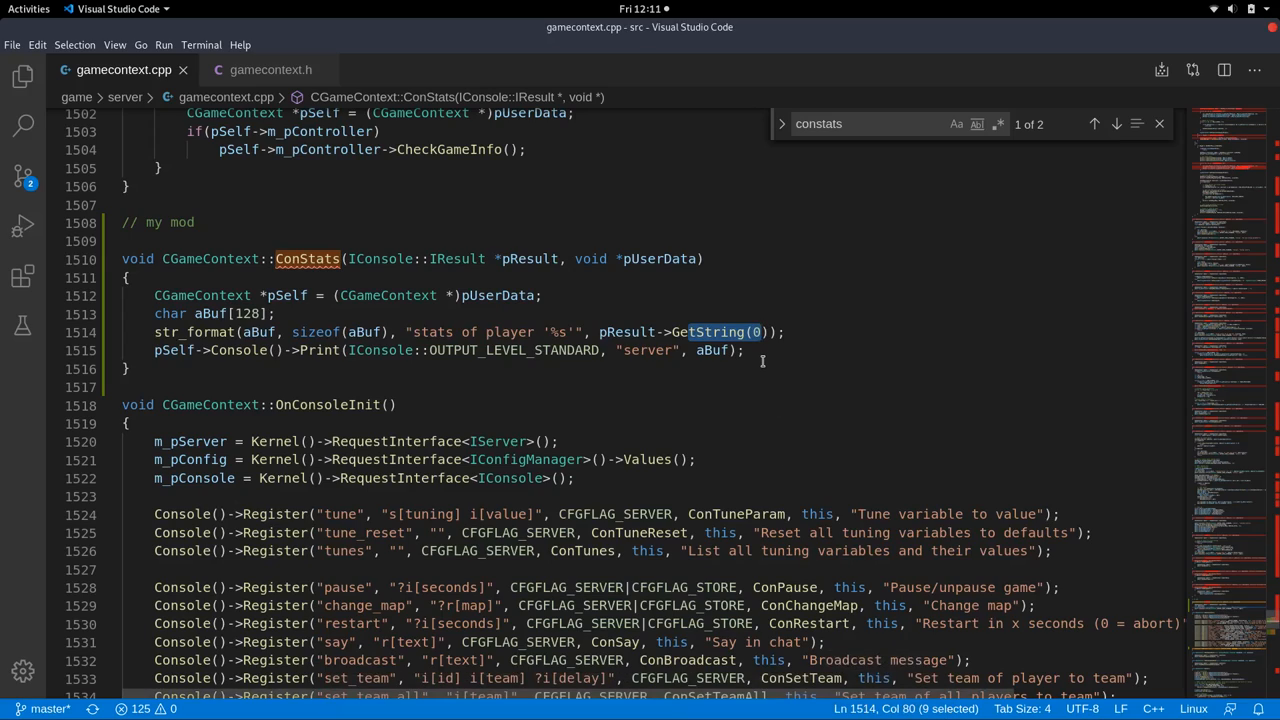
mouse_move(624, 312)
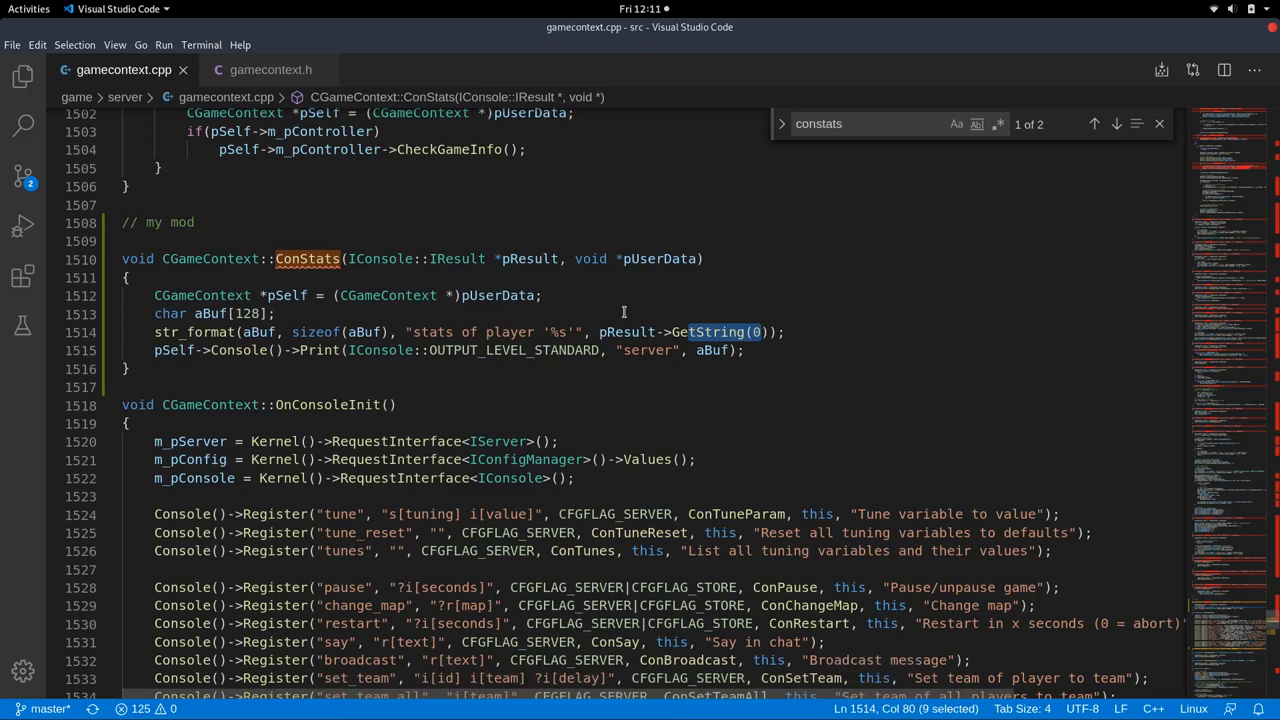
mouse_move(614, 284)
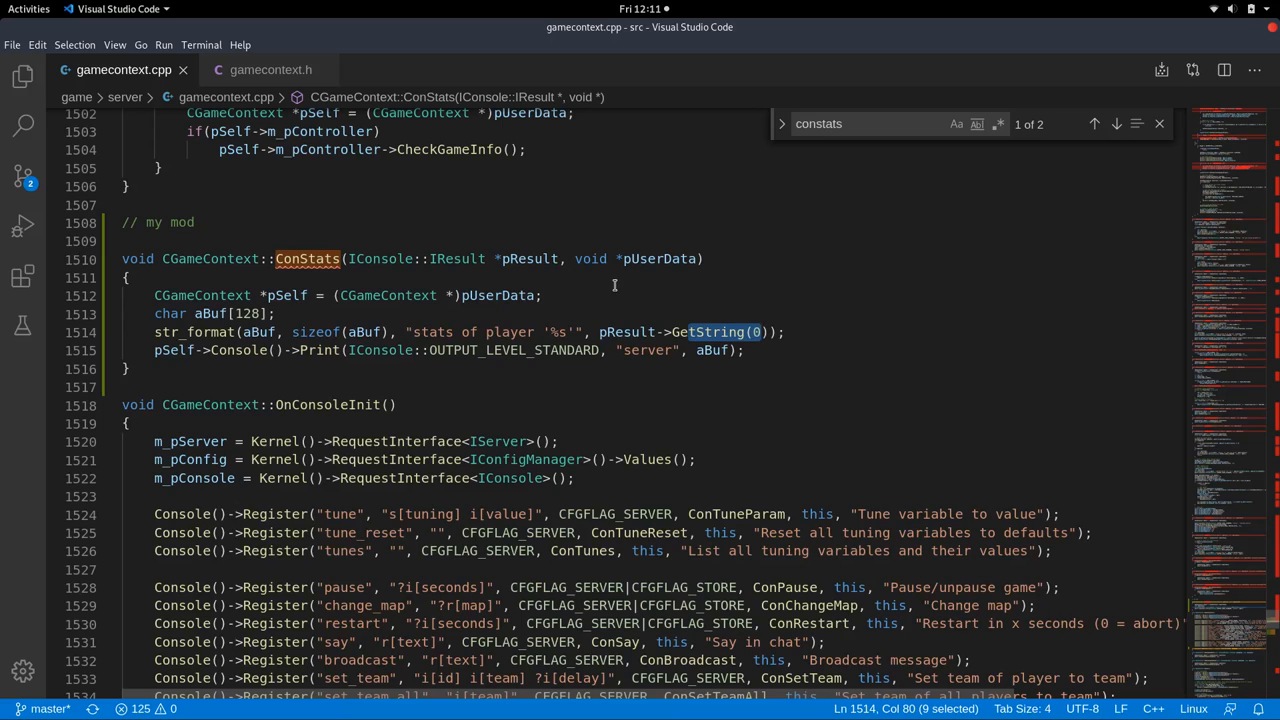
Make the name argument optional by changing the spec to "?r[name]".
scroll(down, 3)
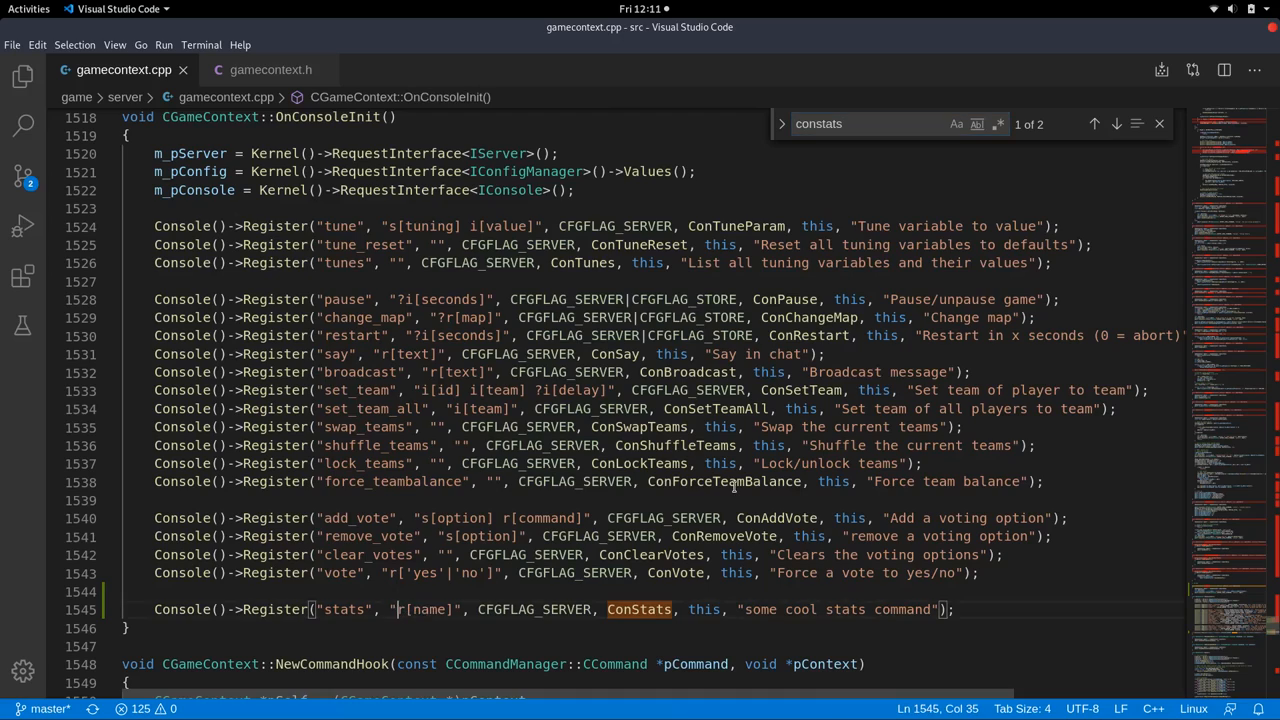
text(?)
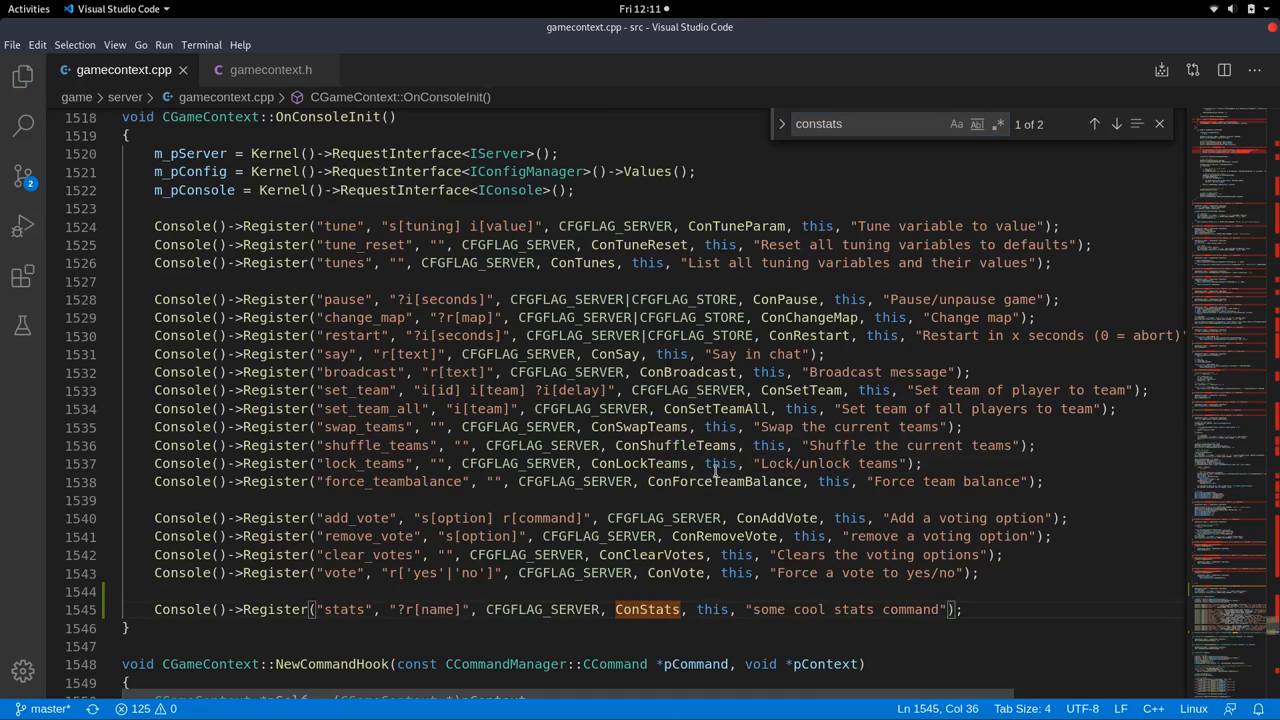
scroll(up, 3)
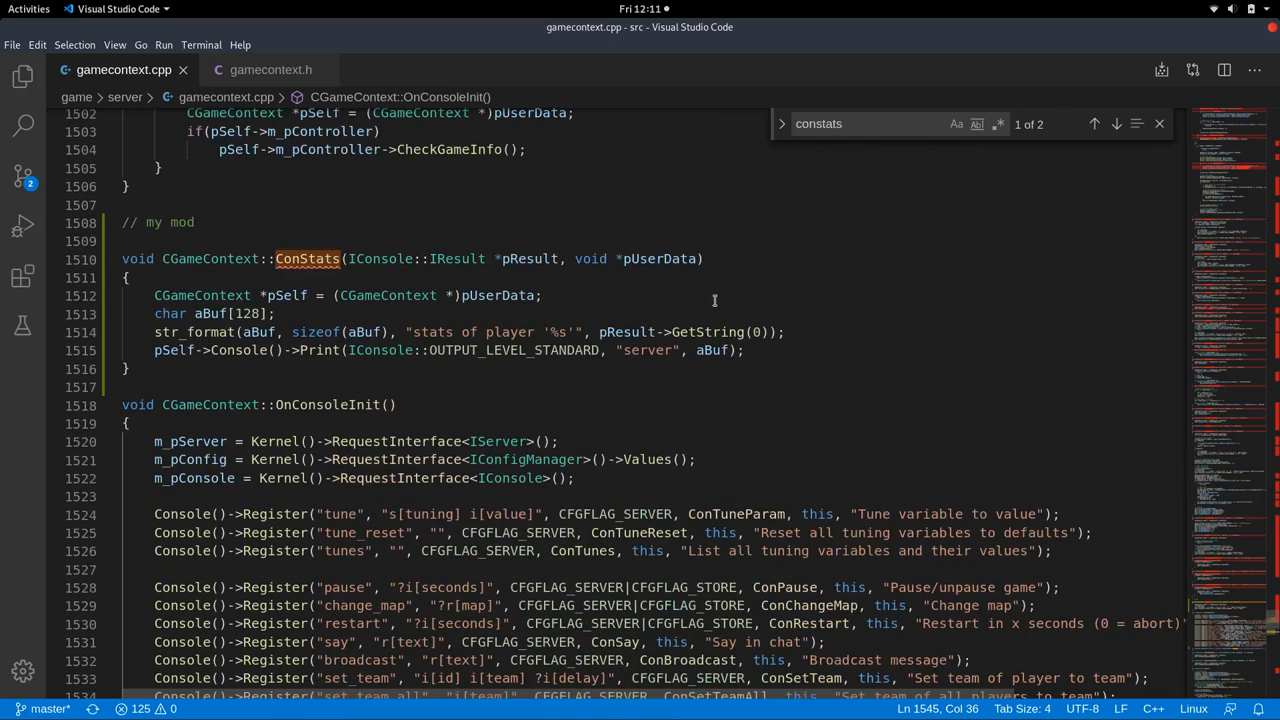
Begin an 'if(pResult->' argument-count check below the pSelf line in ConStats.
click(544, 296)
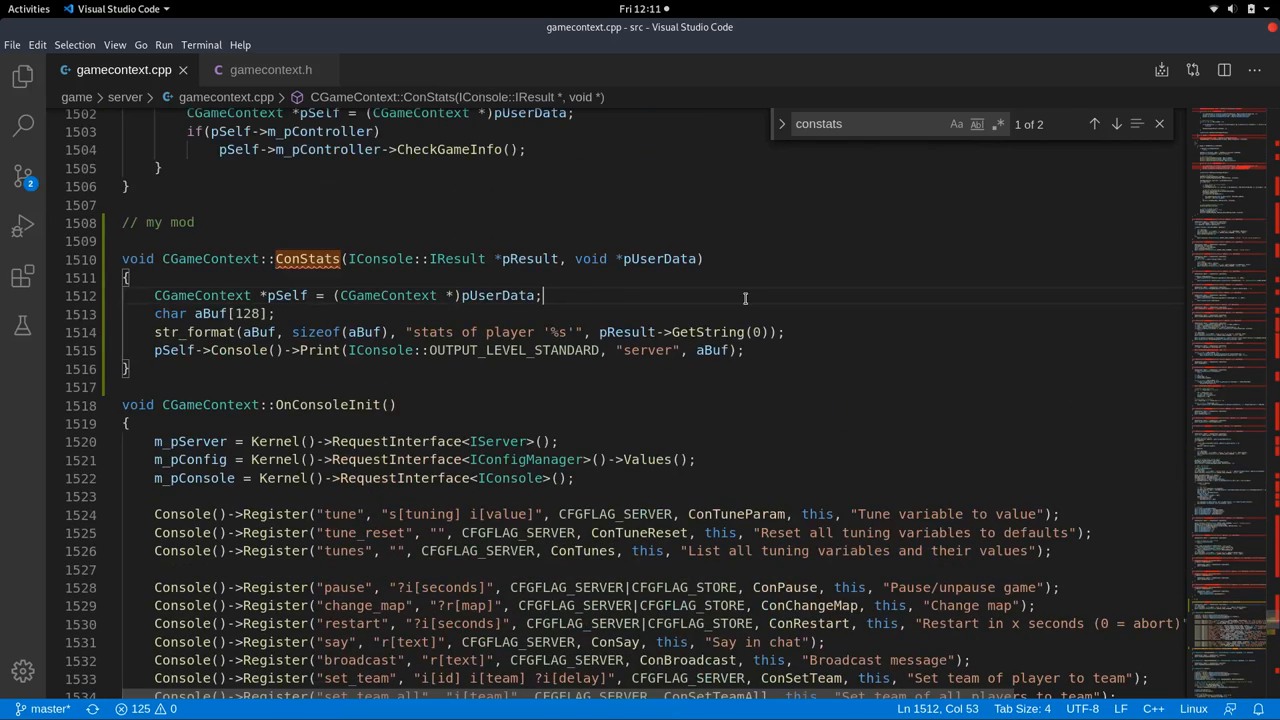
text(if)
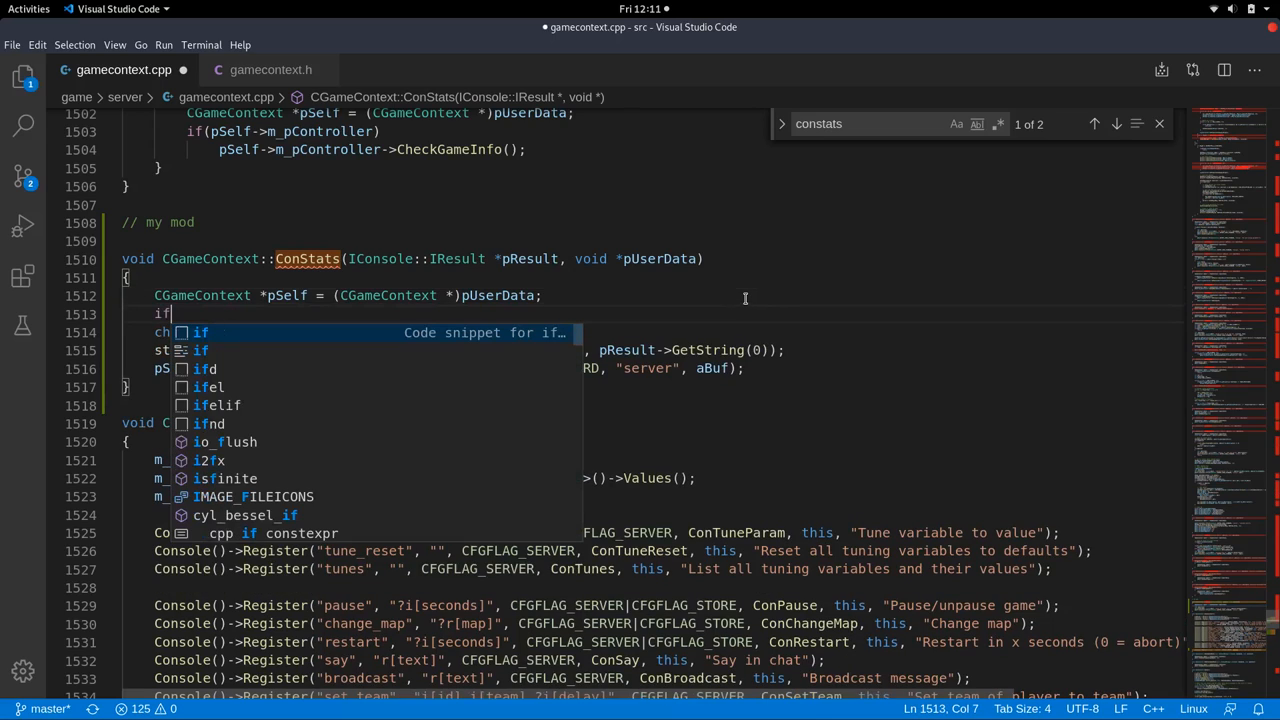
text((pRes)
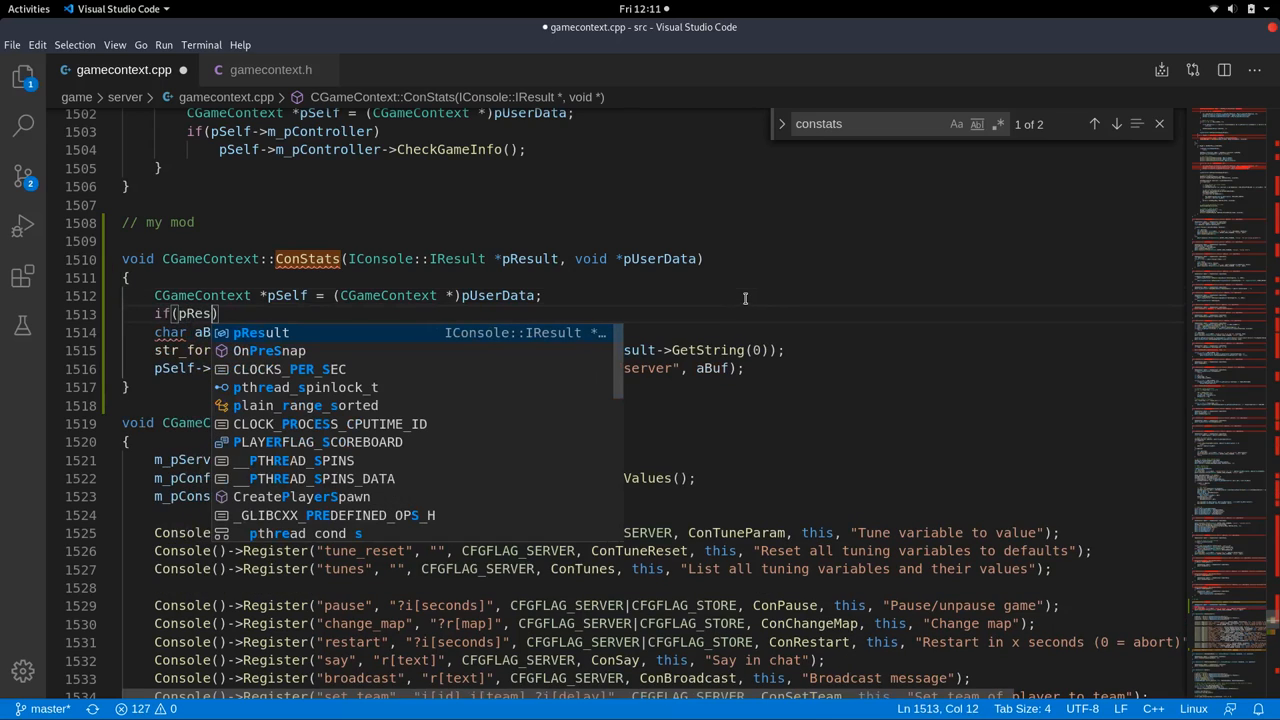
text(->NumArguments()
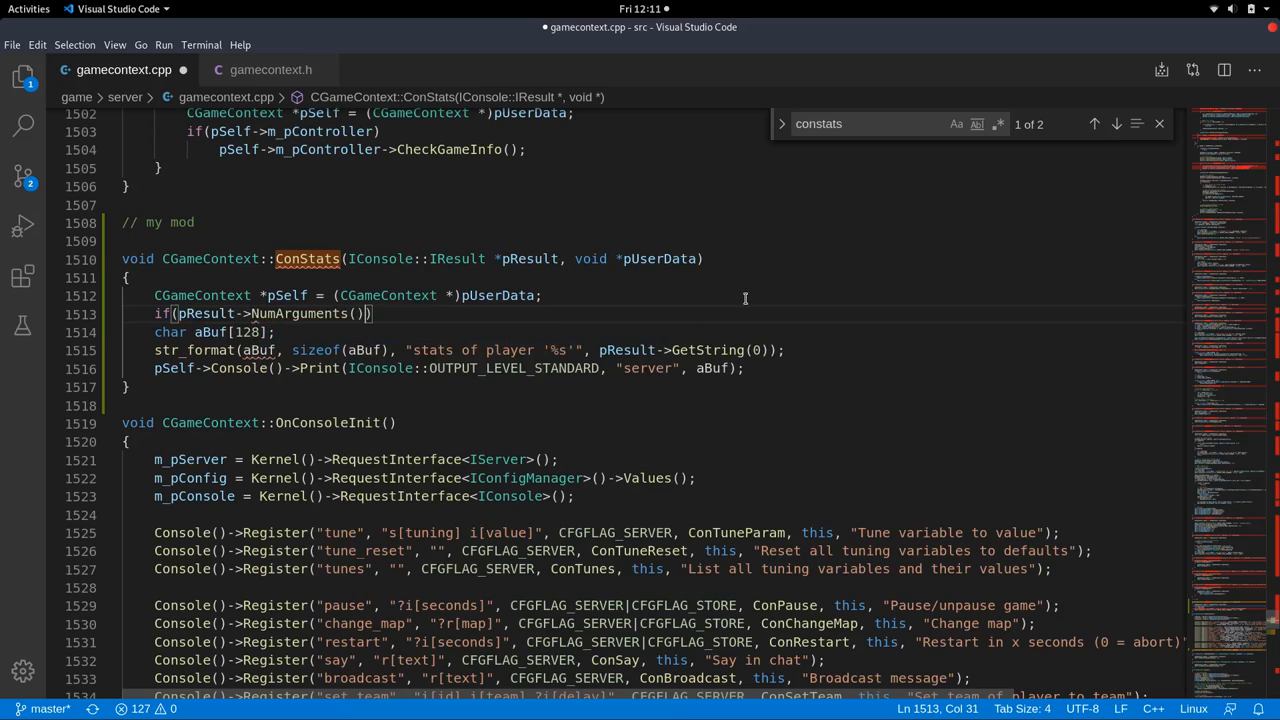
mouse_move(288, 312)
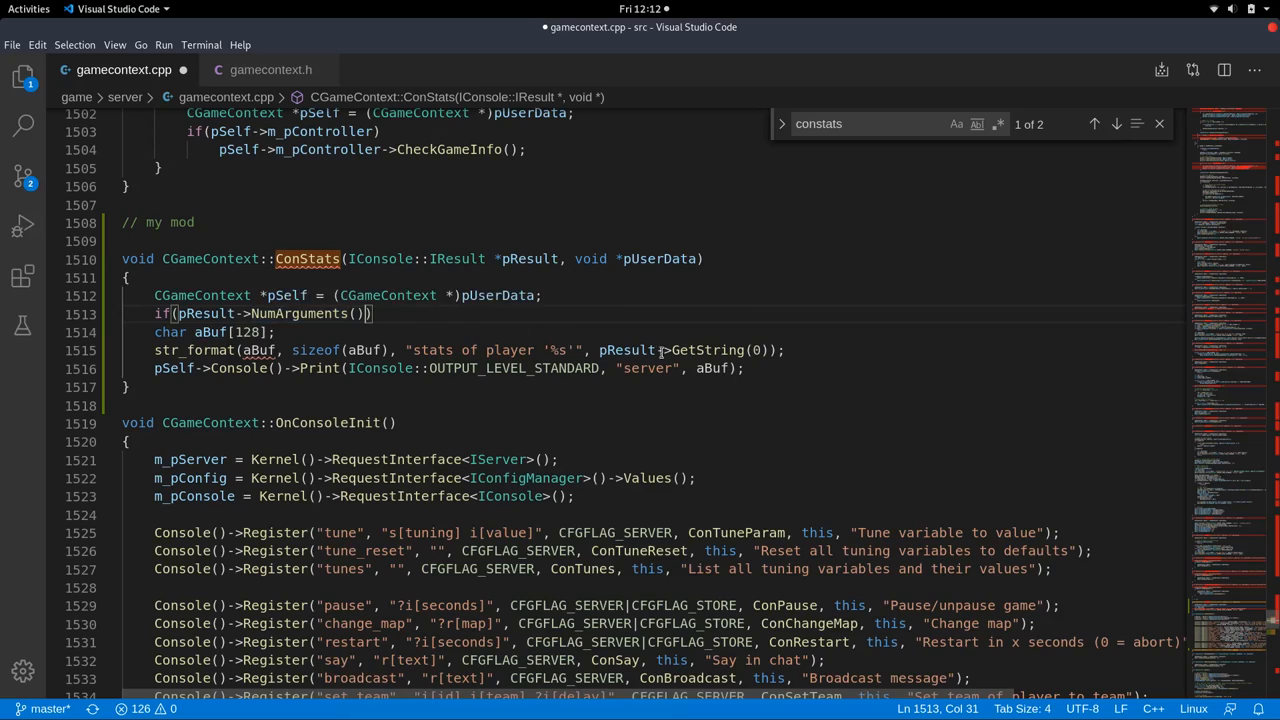
mouse_move(700, 350)
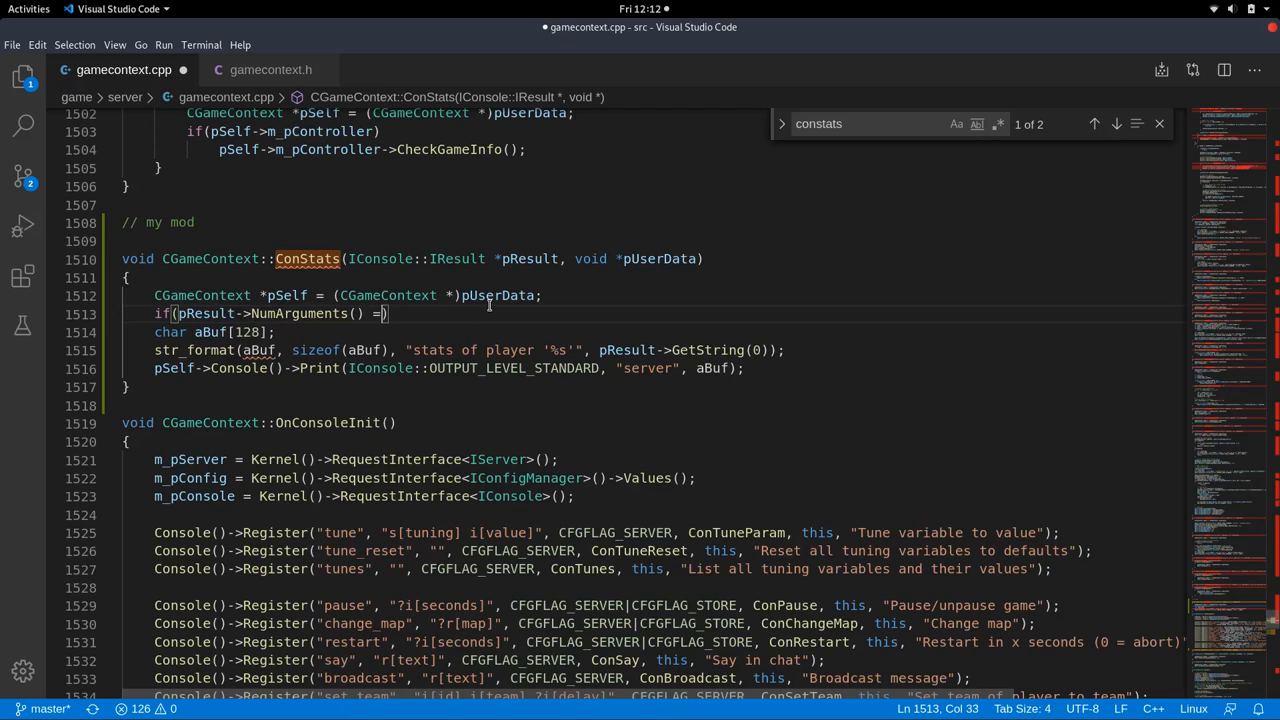
Finish the NumArguments() == 0 check and print 'please provide a name or whatever'.
text(= 0)
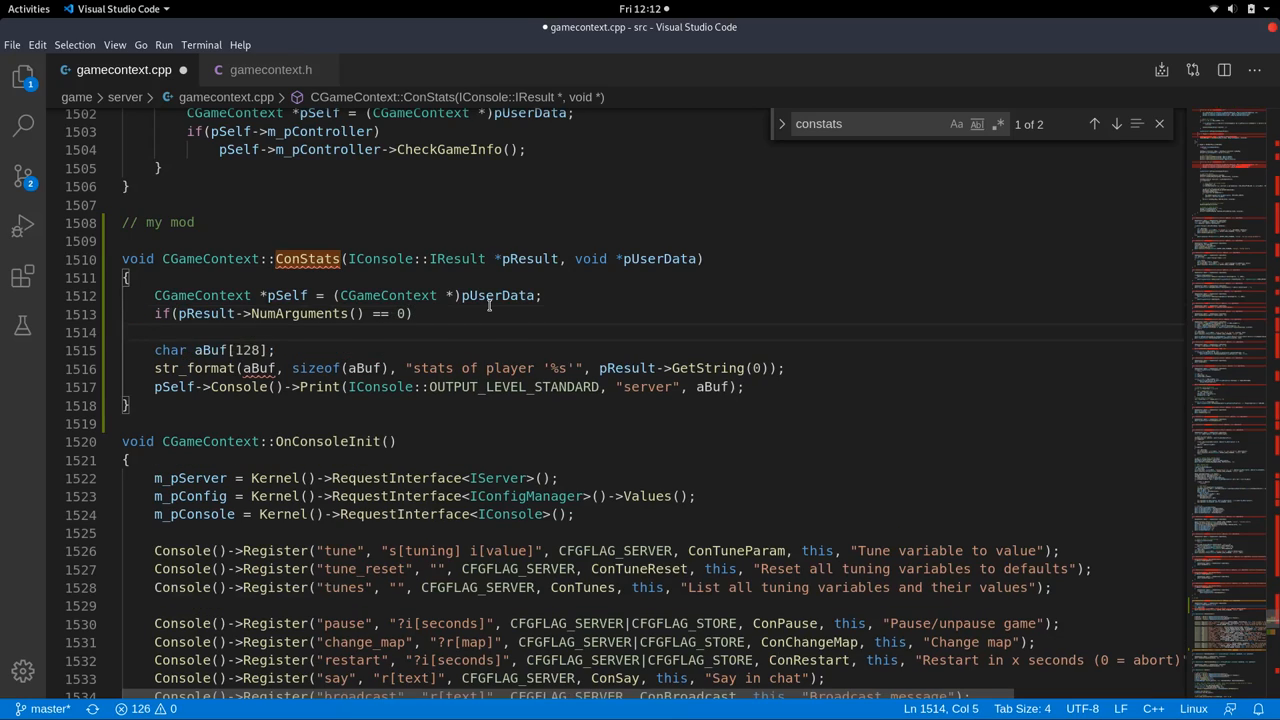
scroll(down, 3)
text(pSelf->Console()->Print(IConsole::OUTPUT_LEVEL_STANDARD, "server", aBuf);)
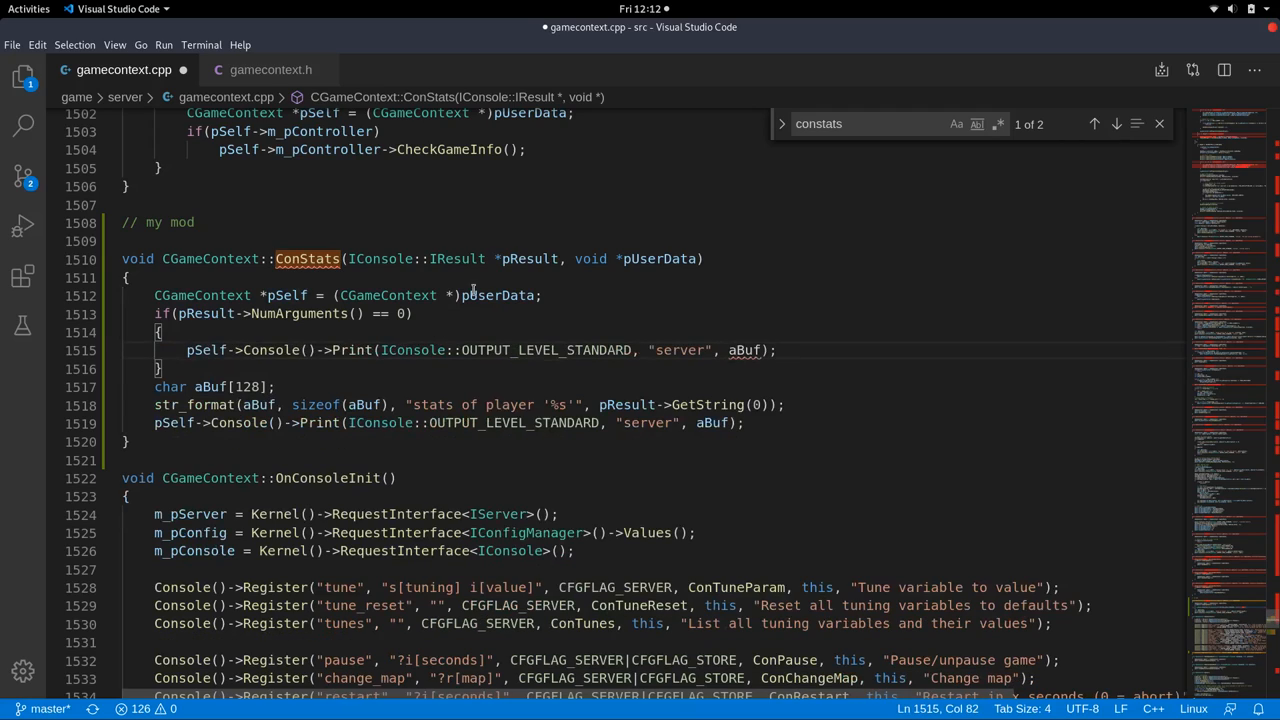
double_click(744, 350)
text(")
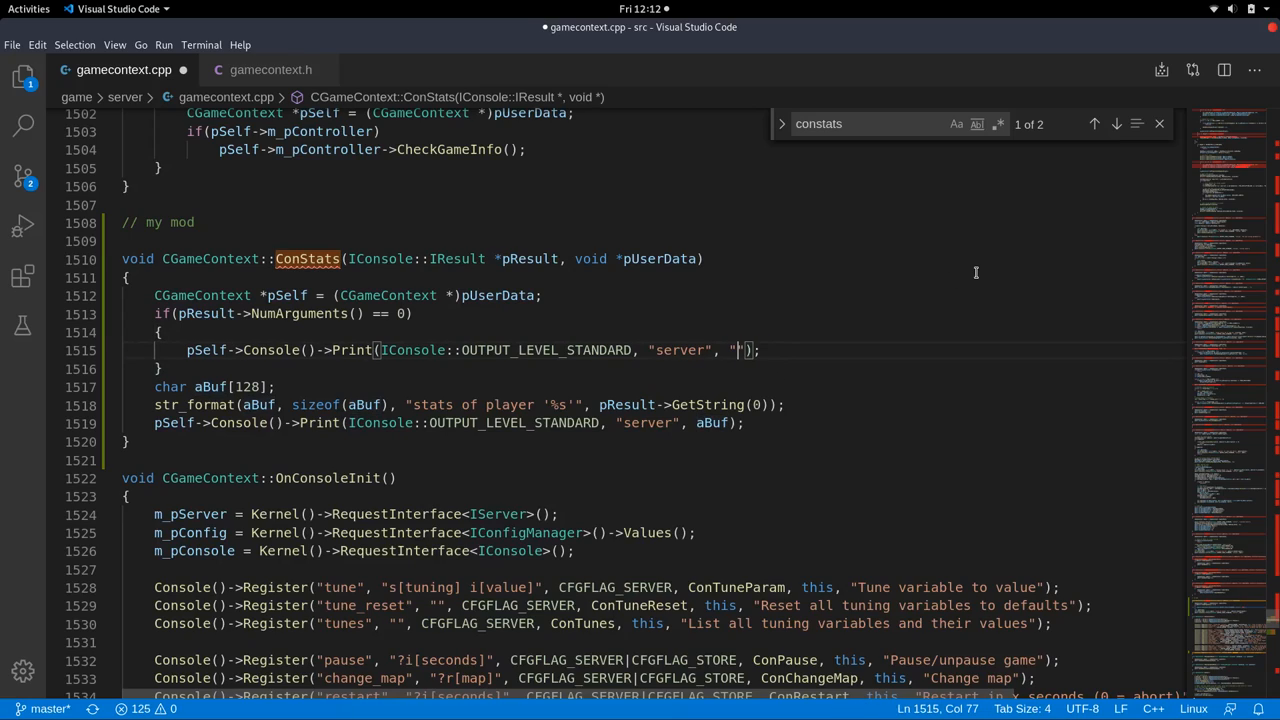
text(p)
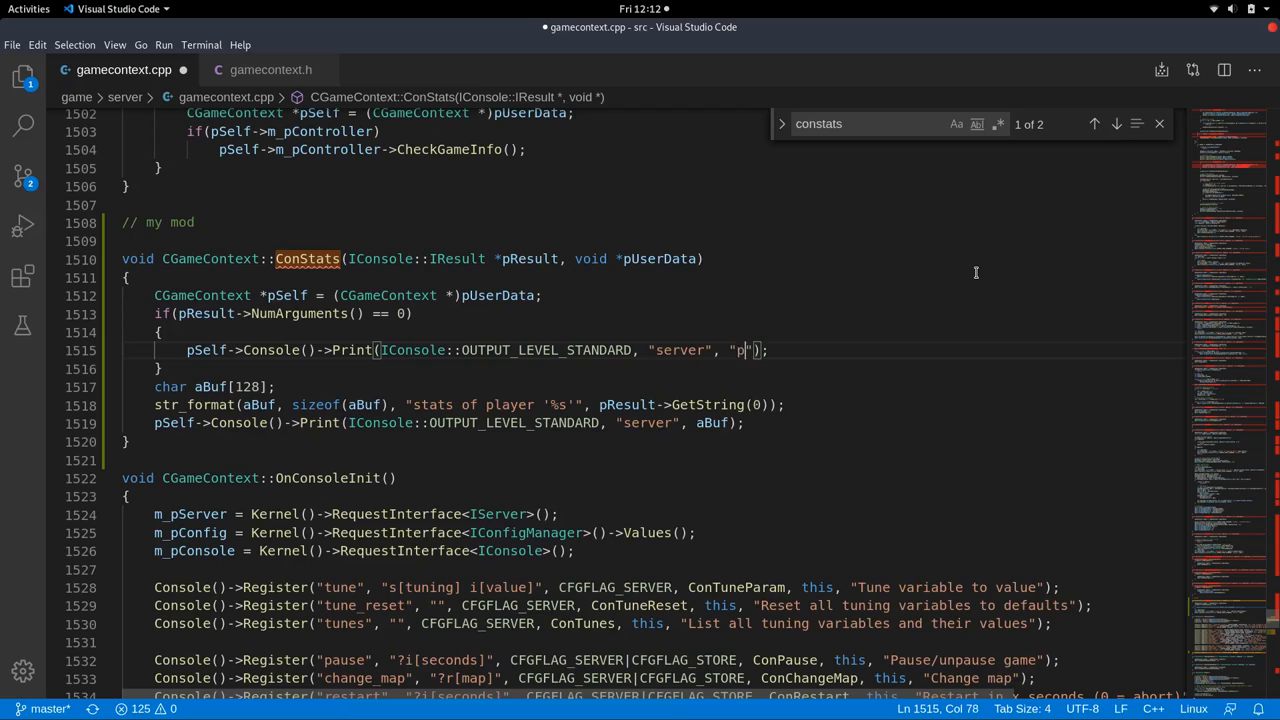
text(lease provide a)
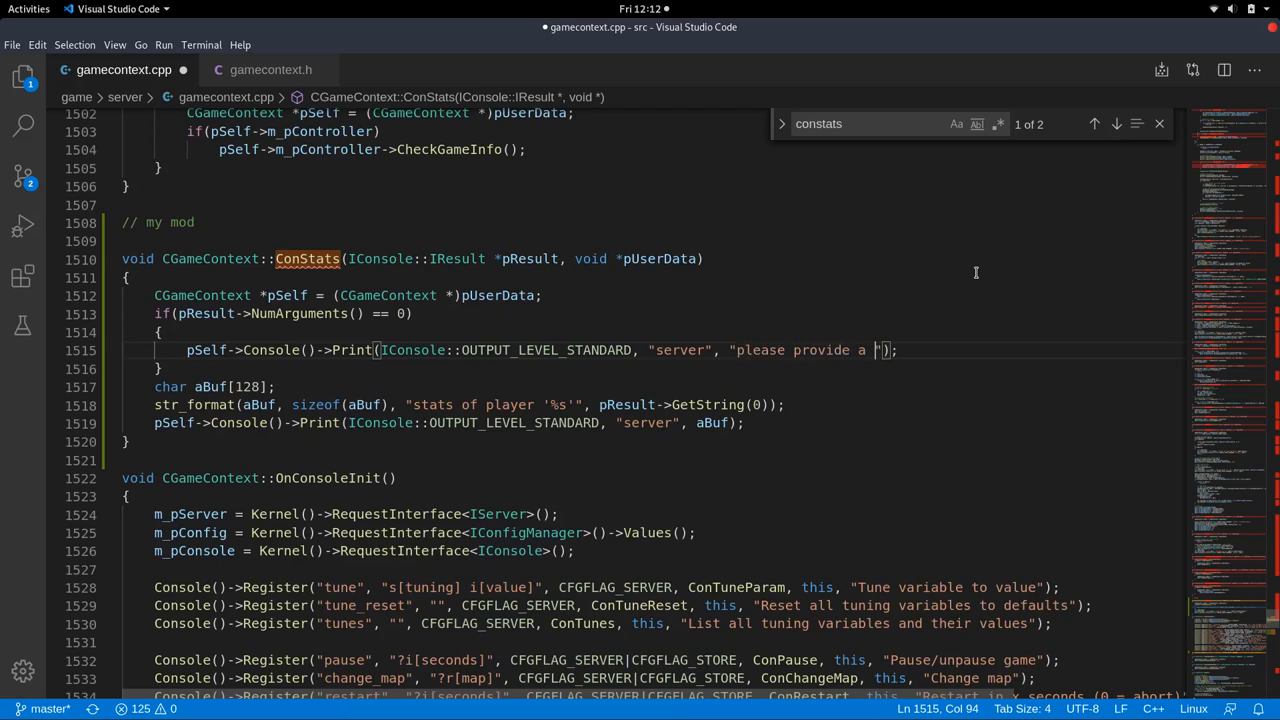
text(name or whateve)
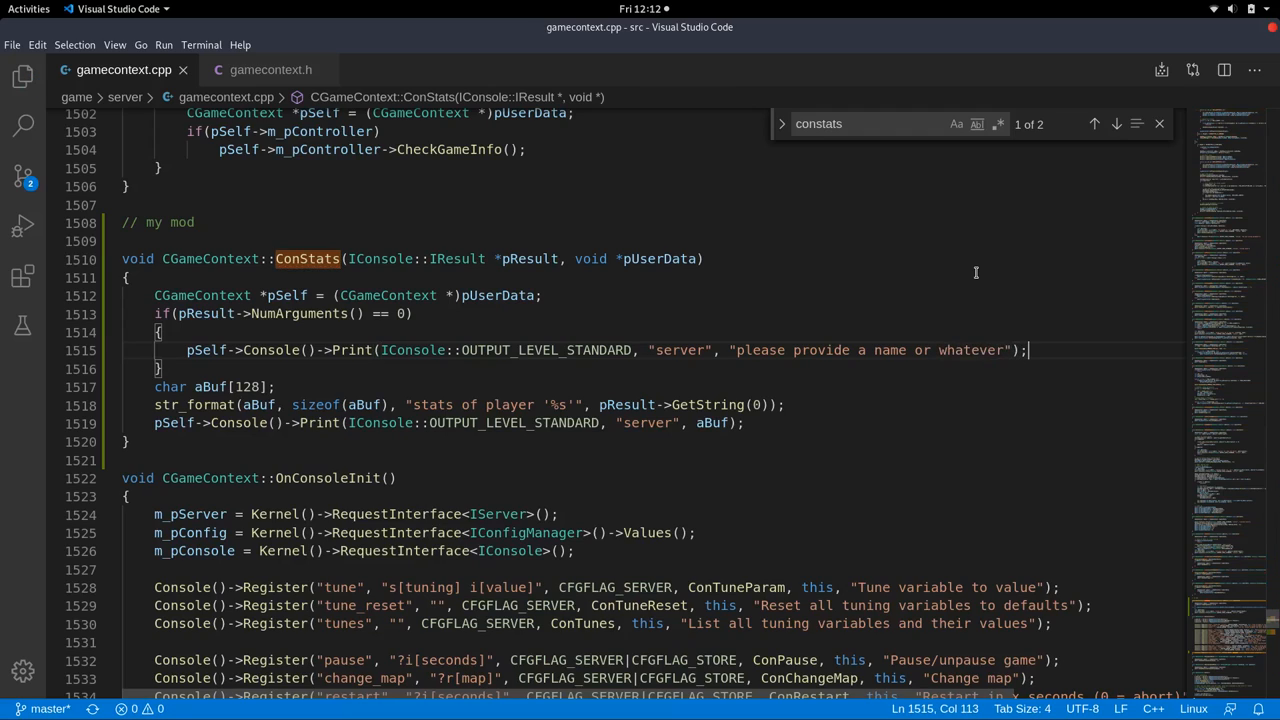
Add 'return;' so ConStats exits early when no name is given.
text(ret)
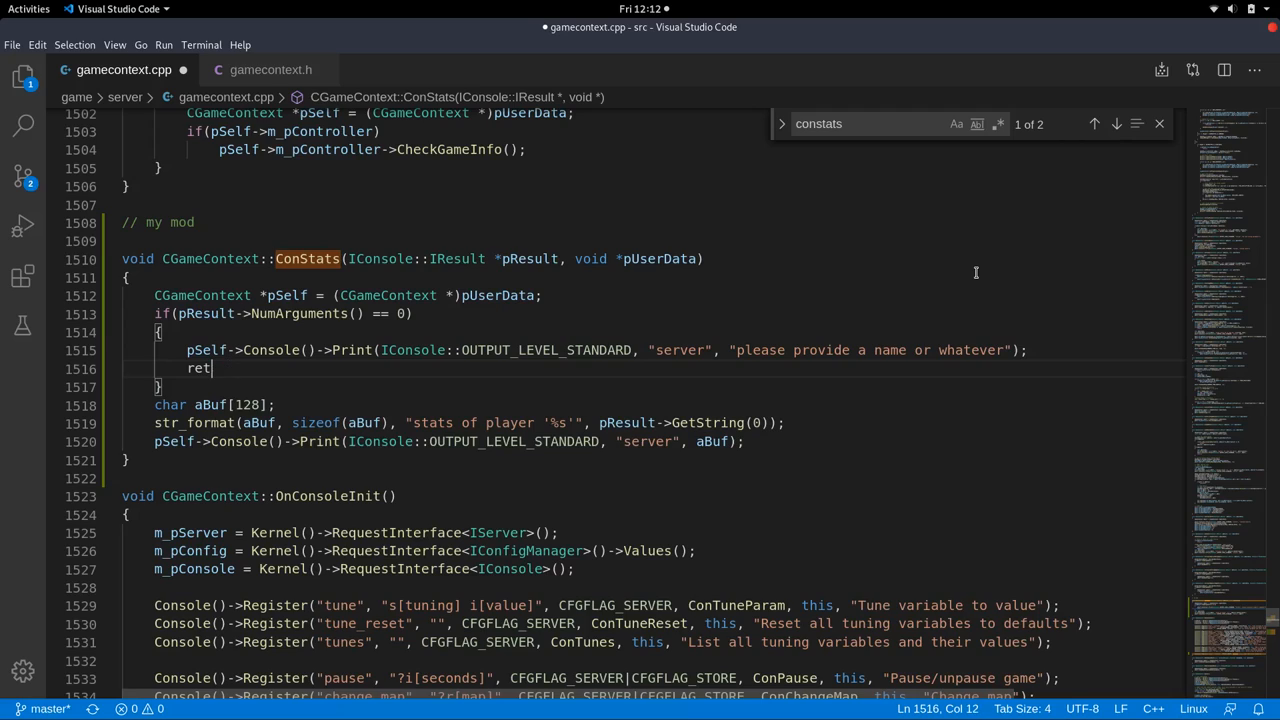
text(urn;)
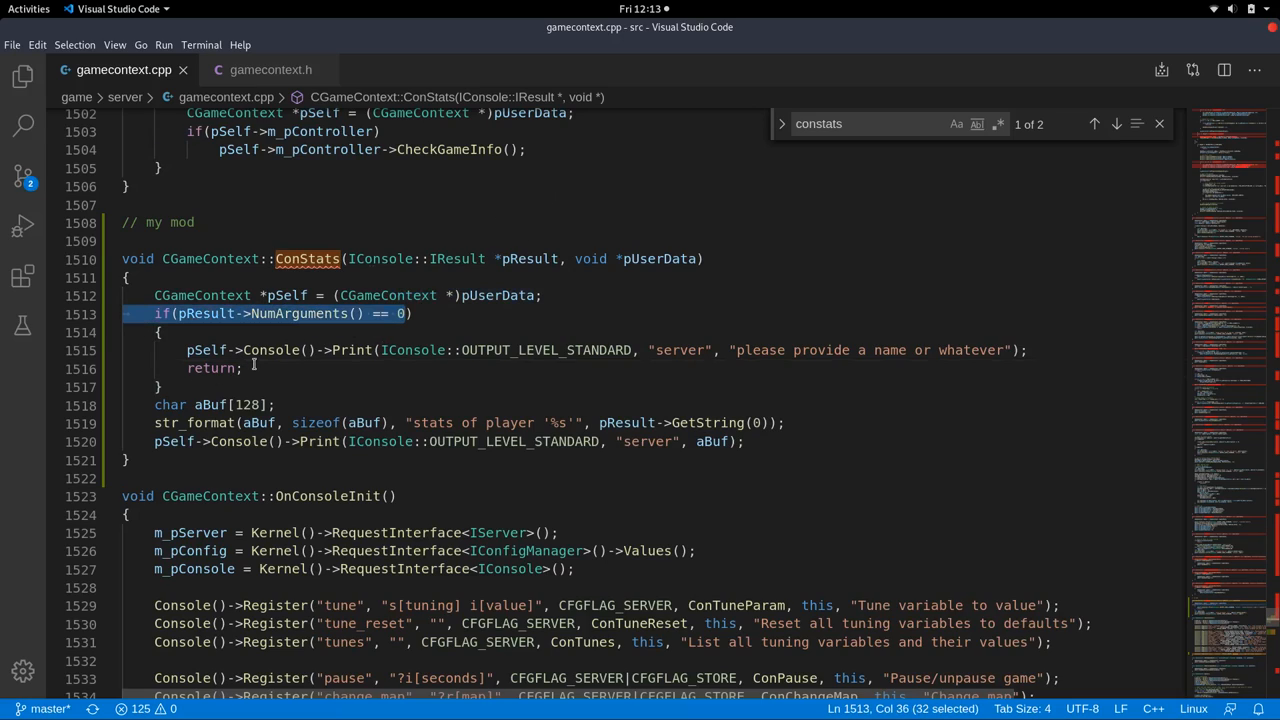
Replace the ConStats if condition pResult->NumArguments() == 0 with the placeholder word condition.
double_click(210, 368)
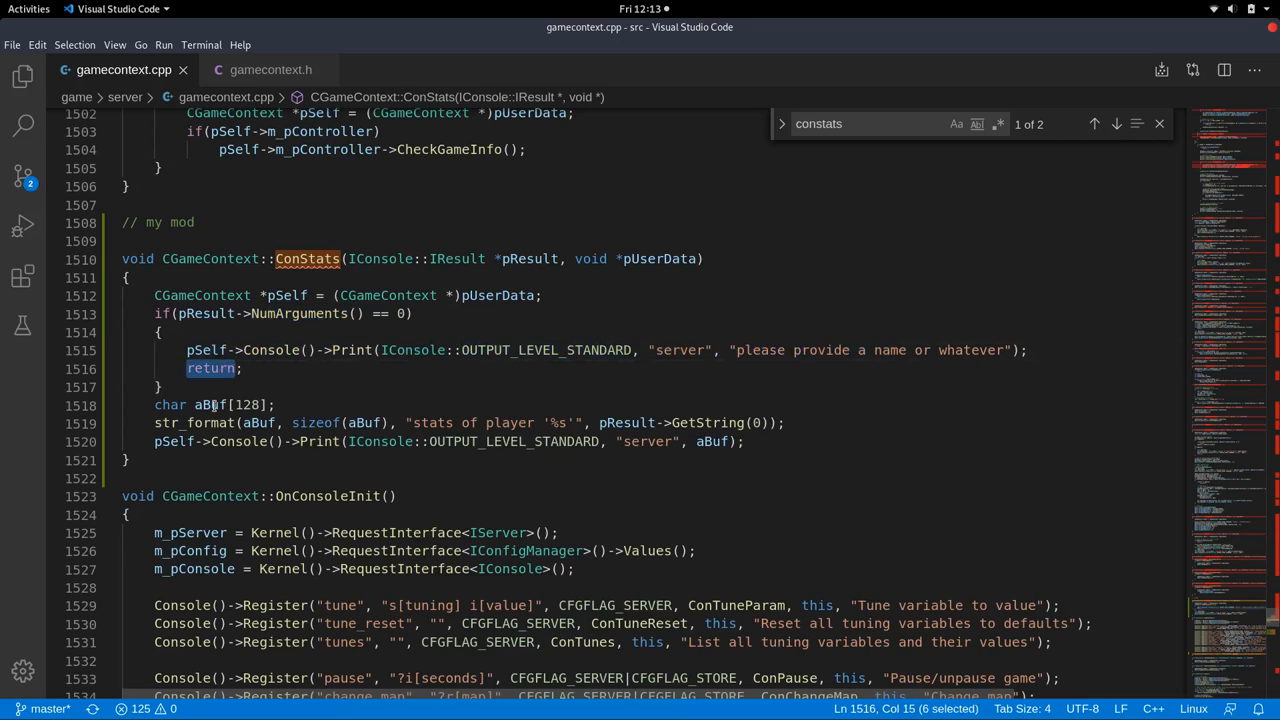
drag(210, 368, 236, 442)
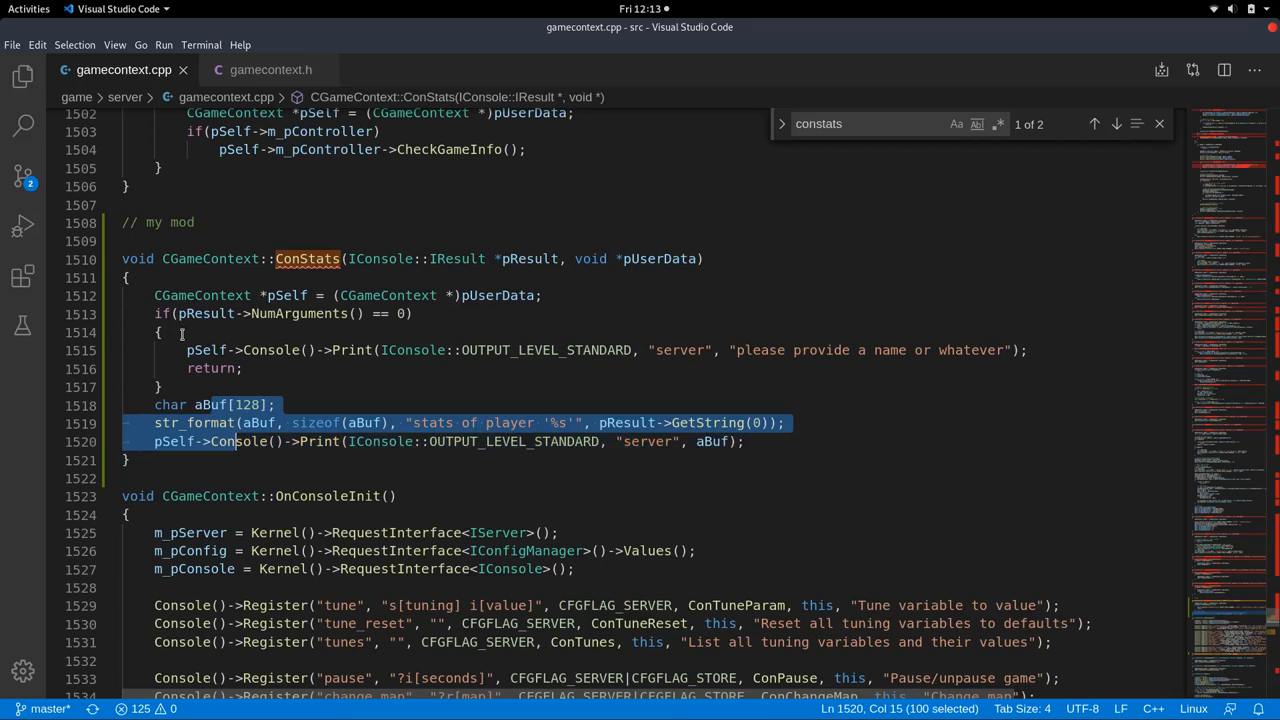
mouse_move(318, 330)
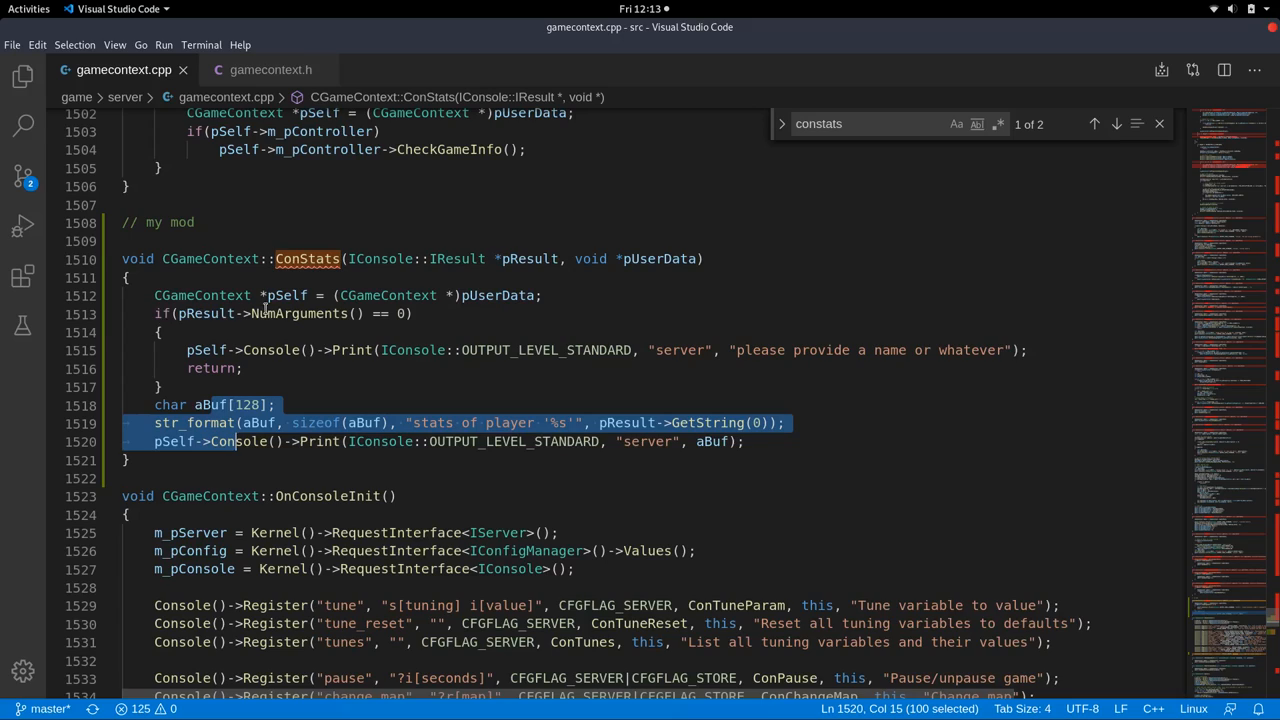
mouse_move(212, 316)
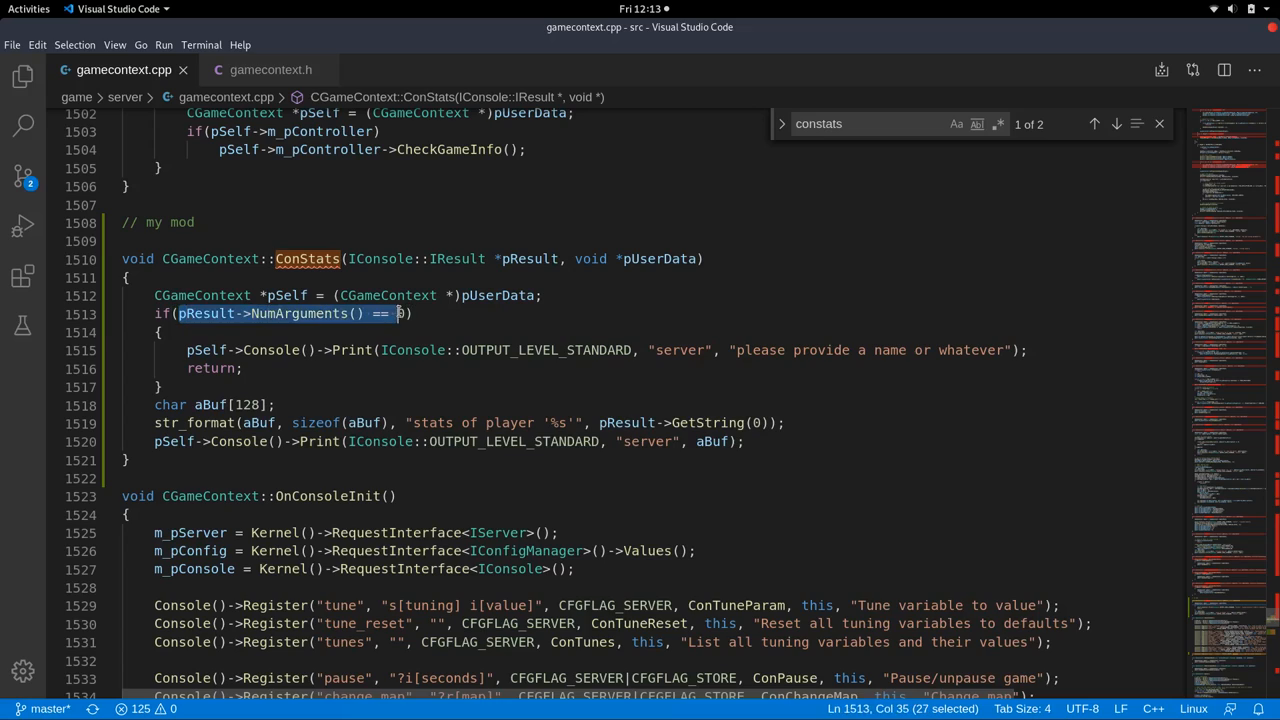
text(condition))
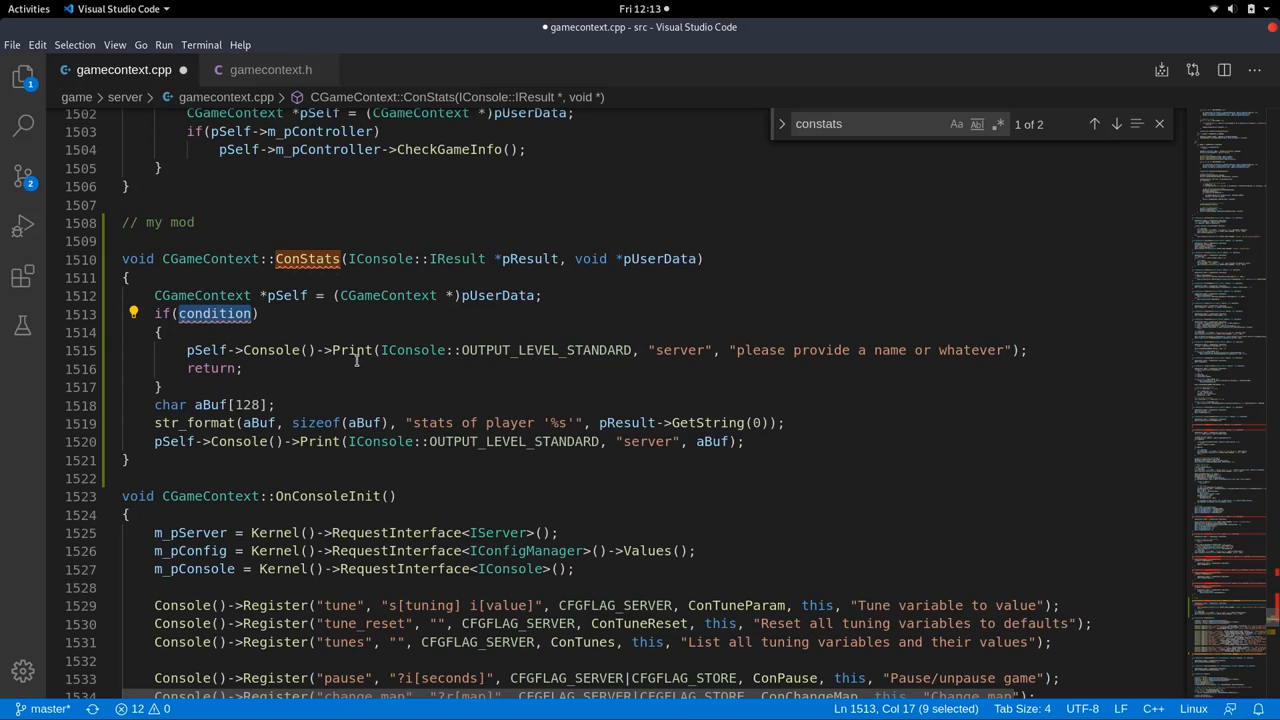
Try the literal conditions true and then false in the ConStats if statement.
text(tr))
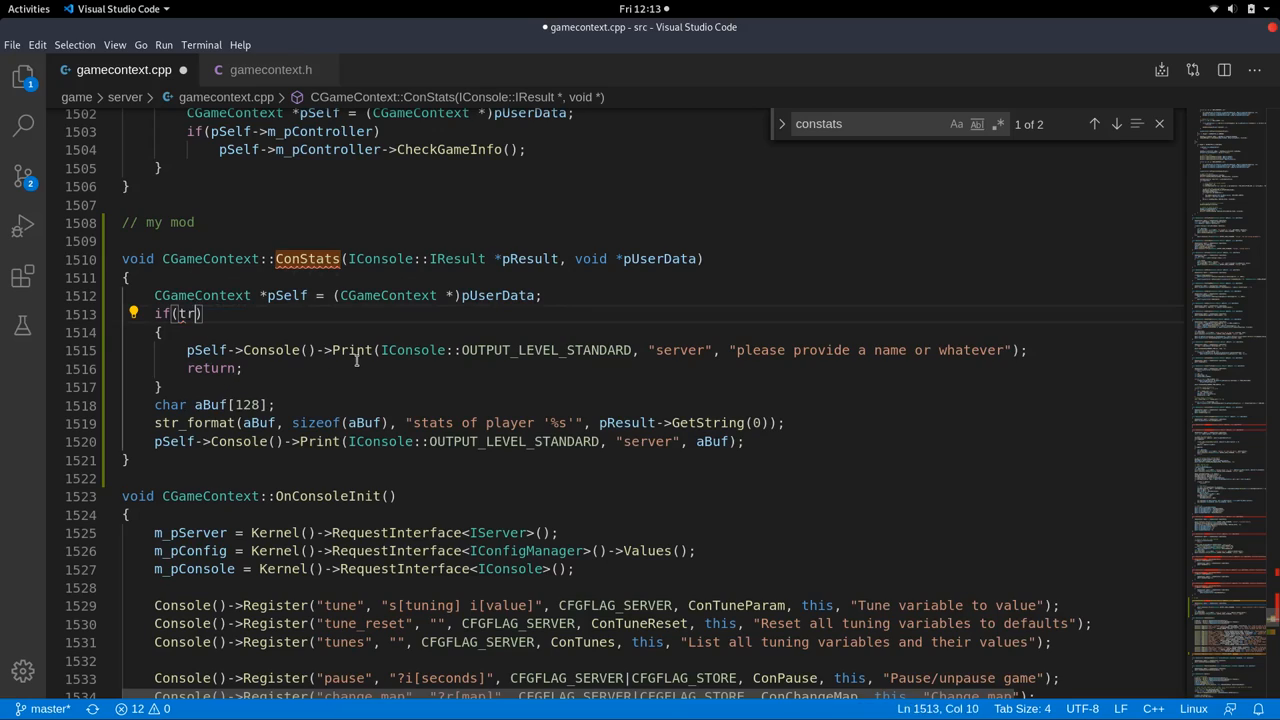
text(ue)
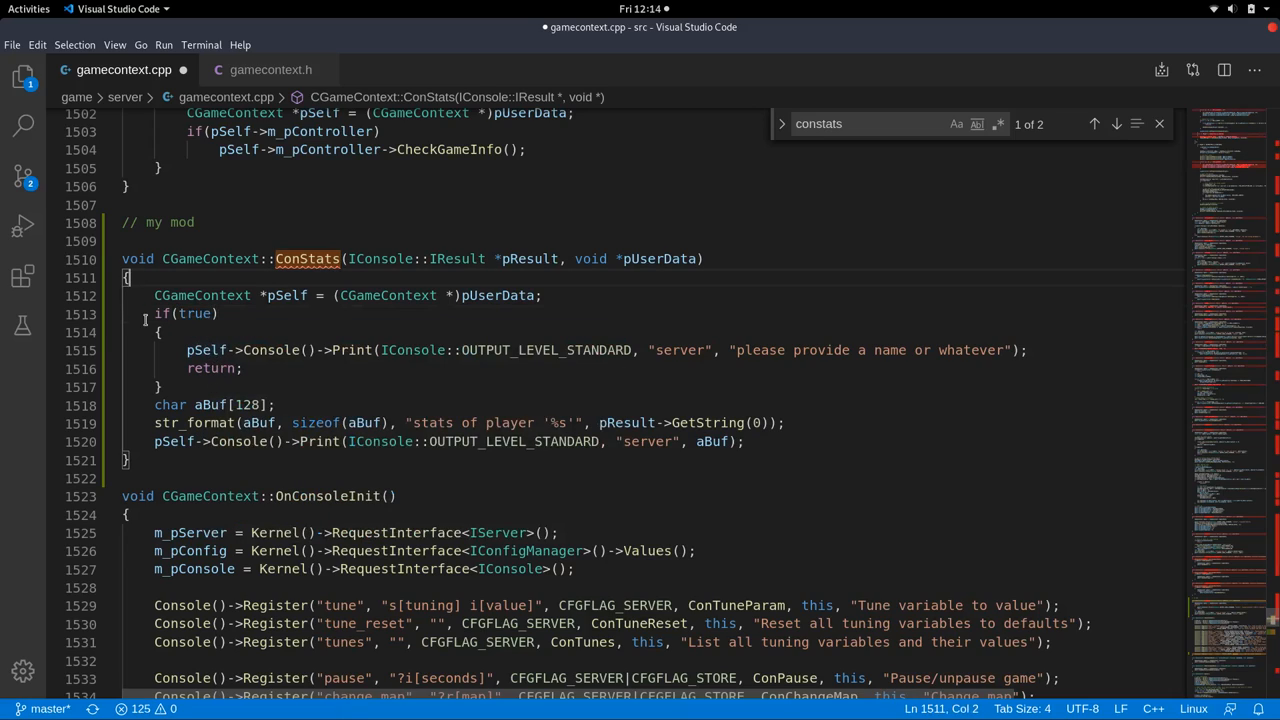
double_click(194, 312)
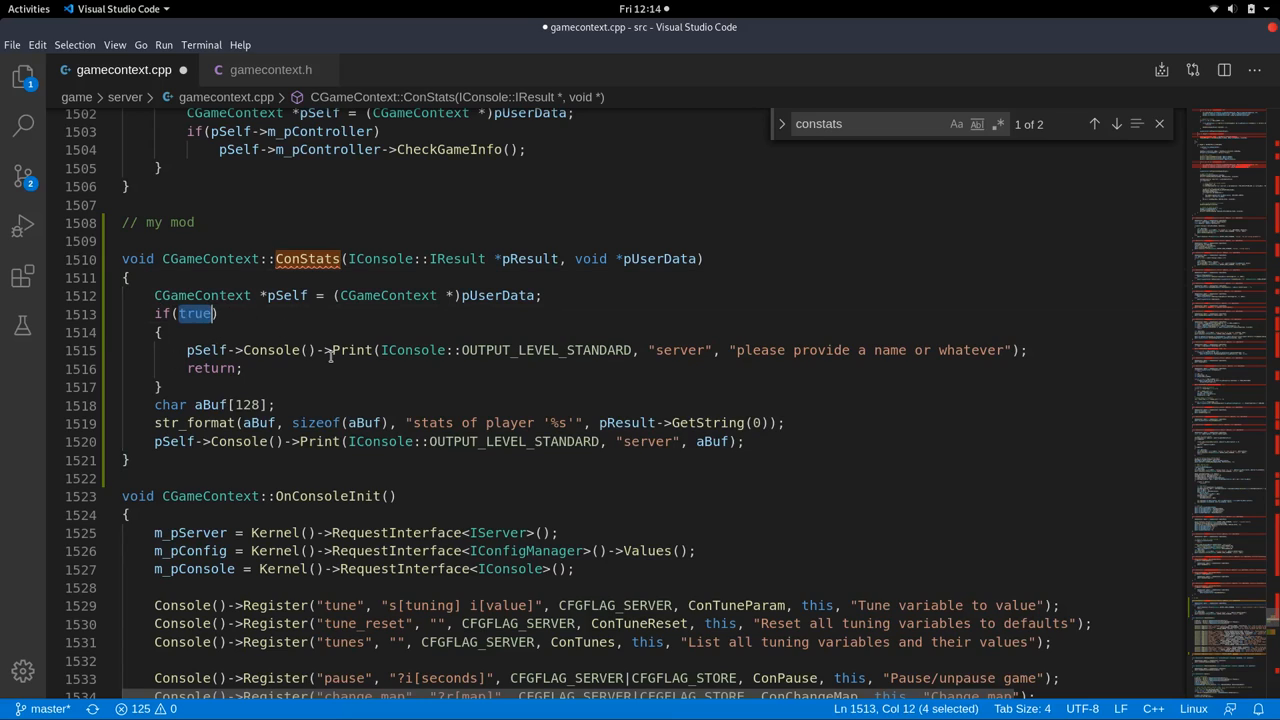
text(false)
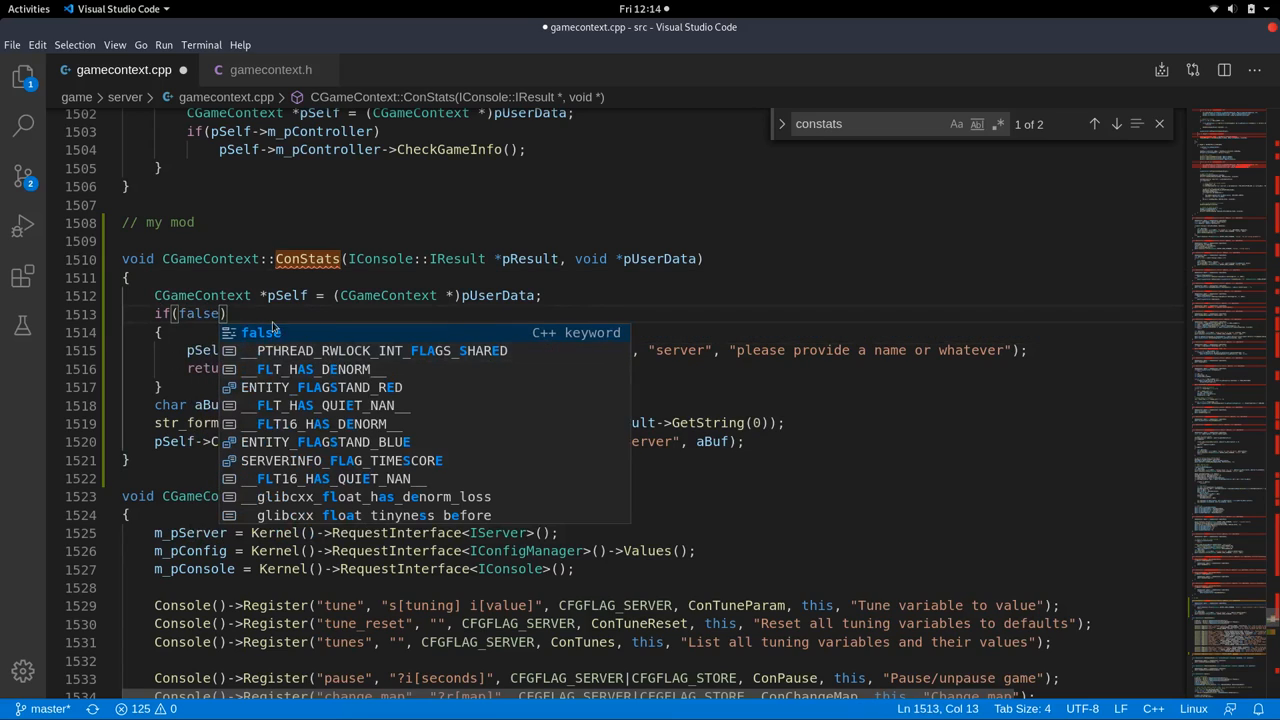
key(Escape)
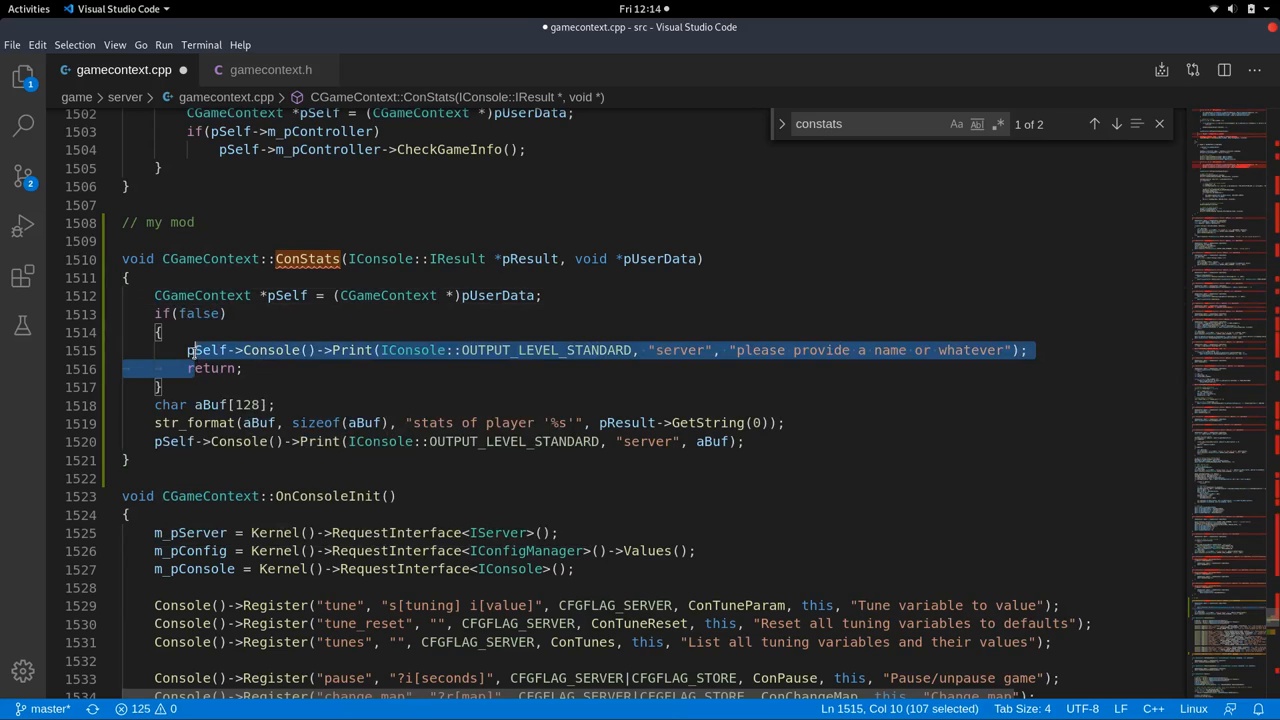
mouse_move(200, 350)
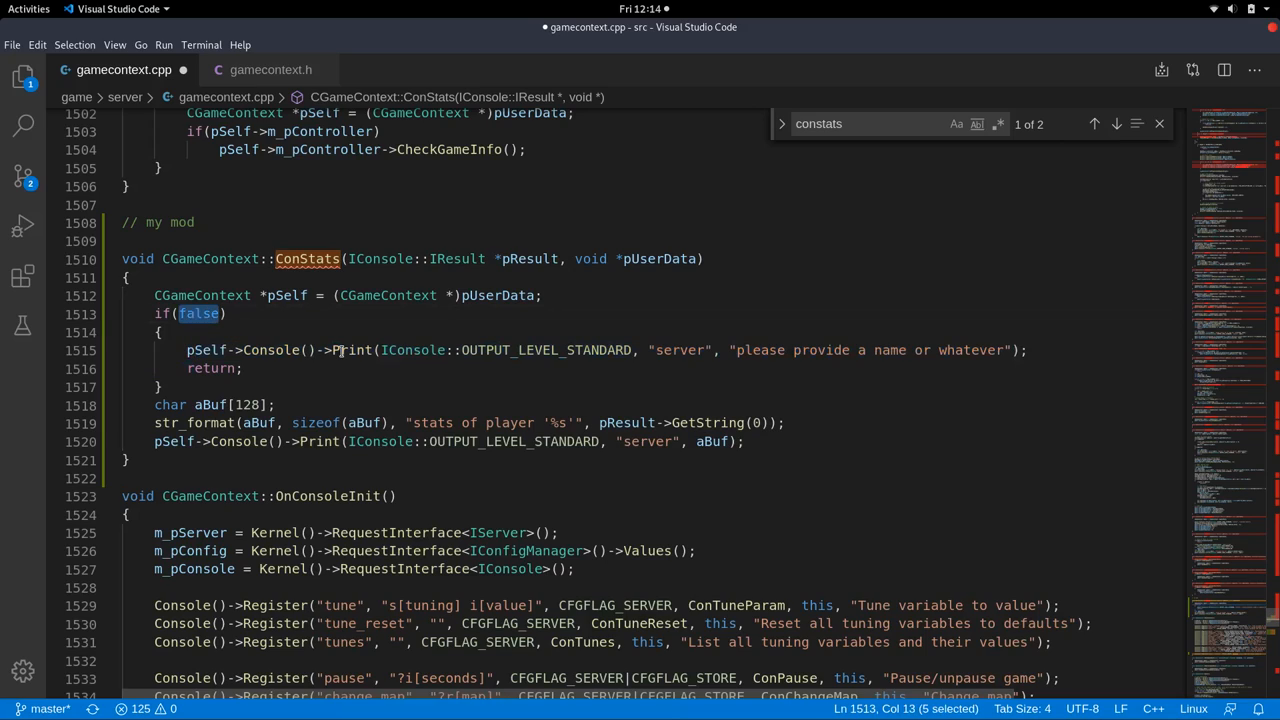
mouse_move(354, 350)
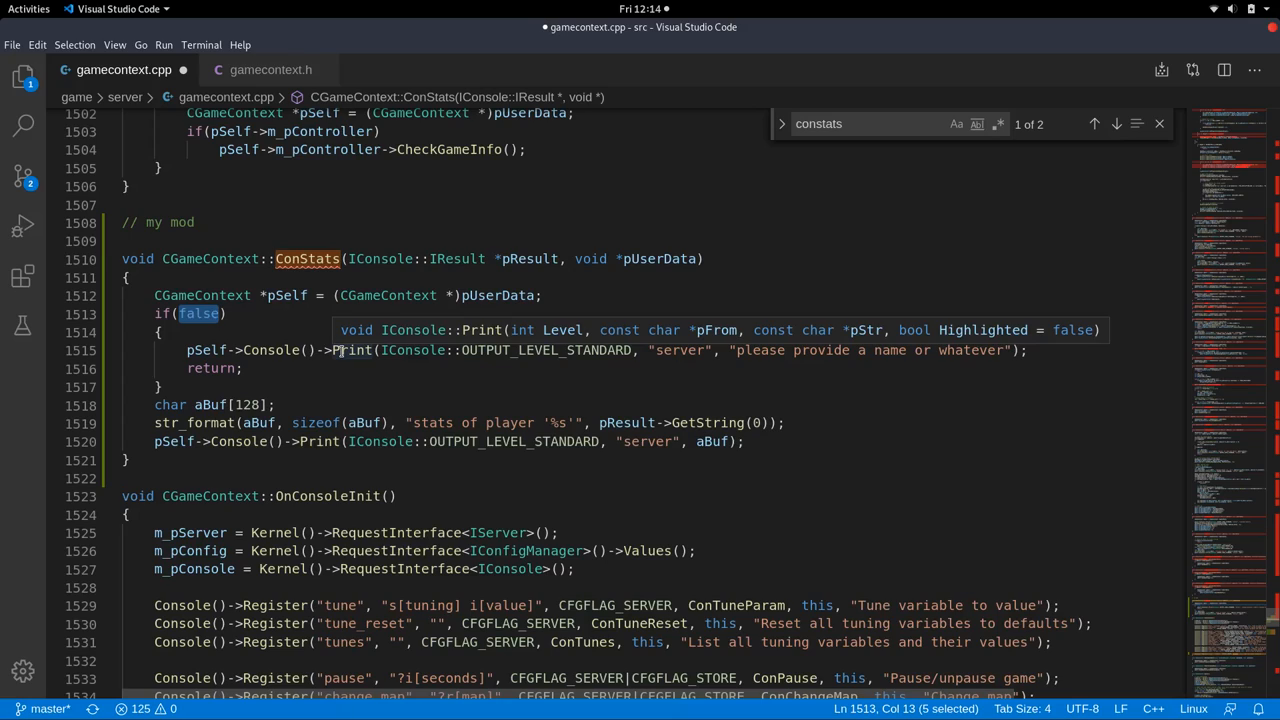
Try comparisons 1 == 1 and 1 == 2, then restore pResult->NumArguments() == 0 as the condition.
text(1 =))
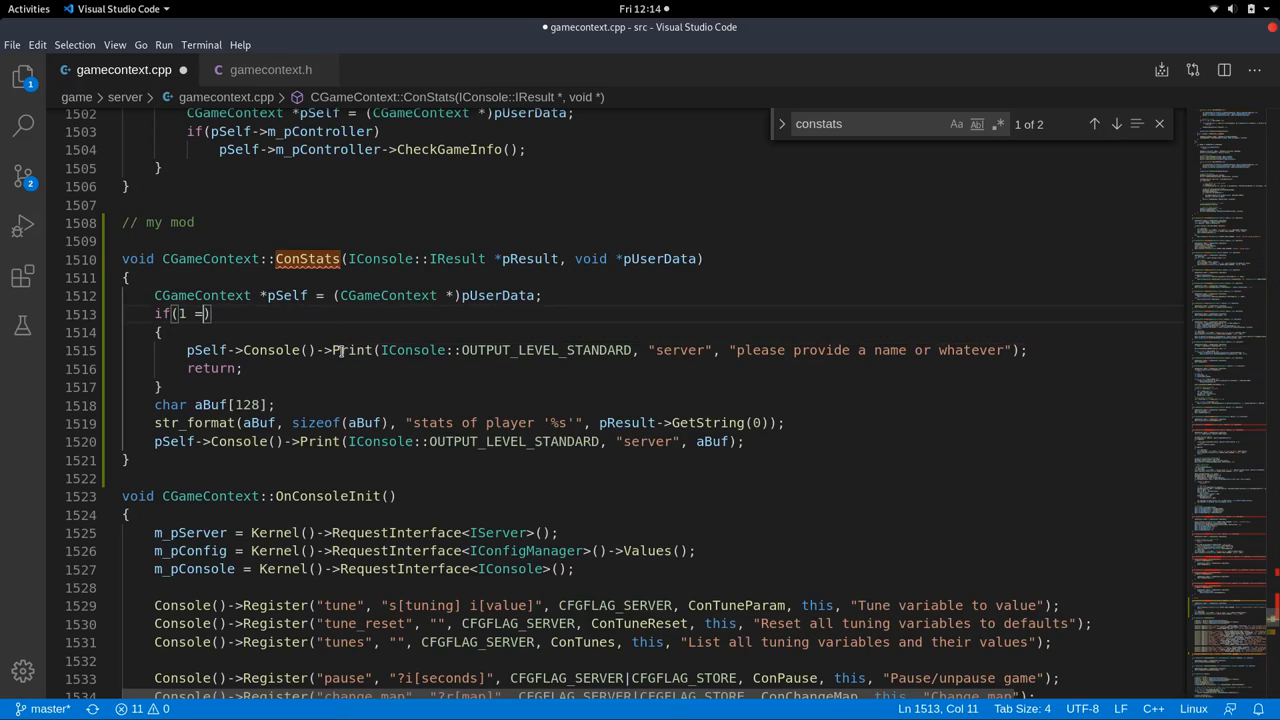
text(=)
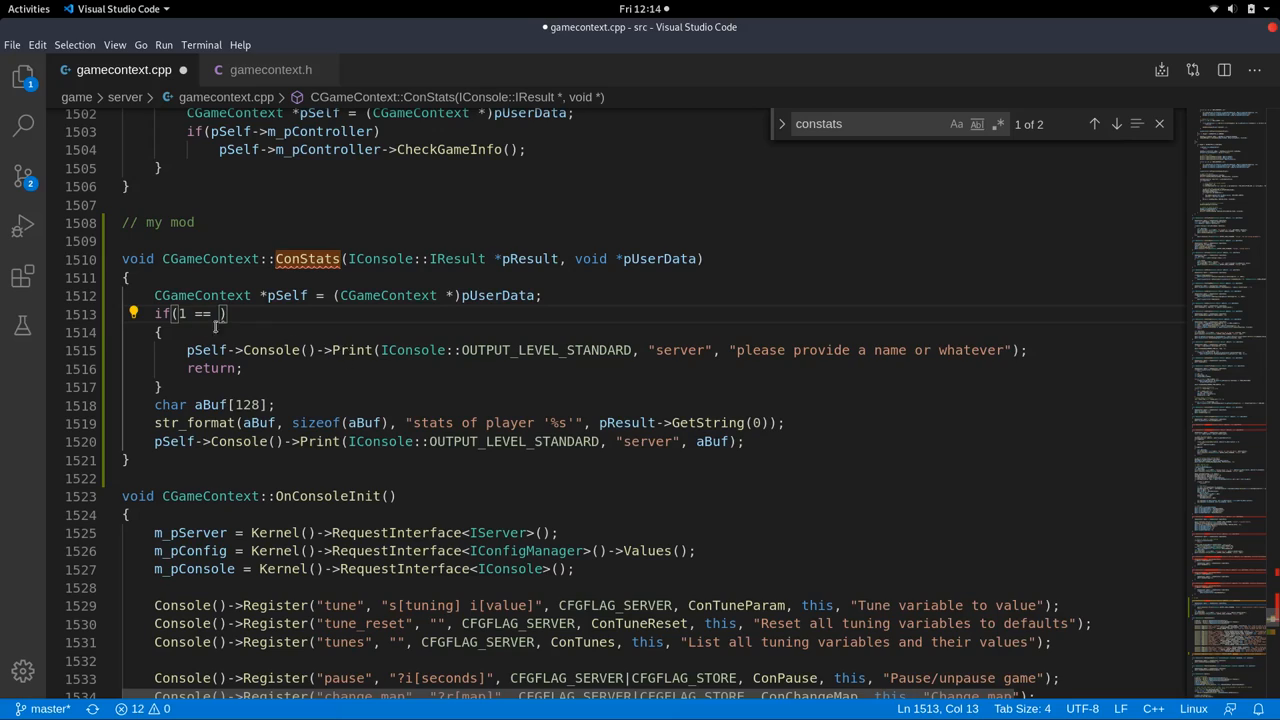
text(1)
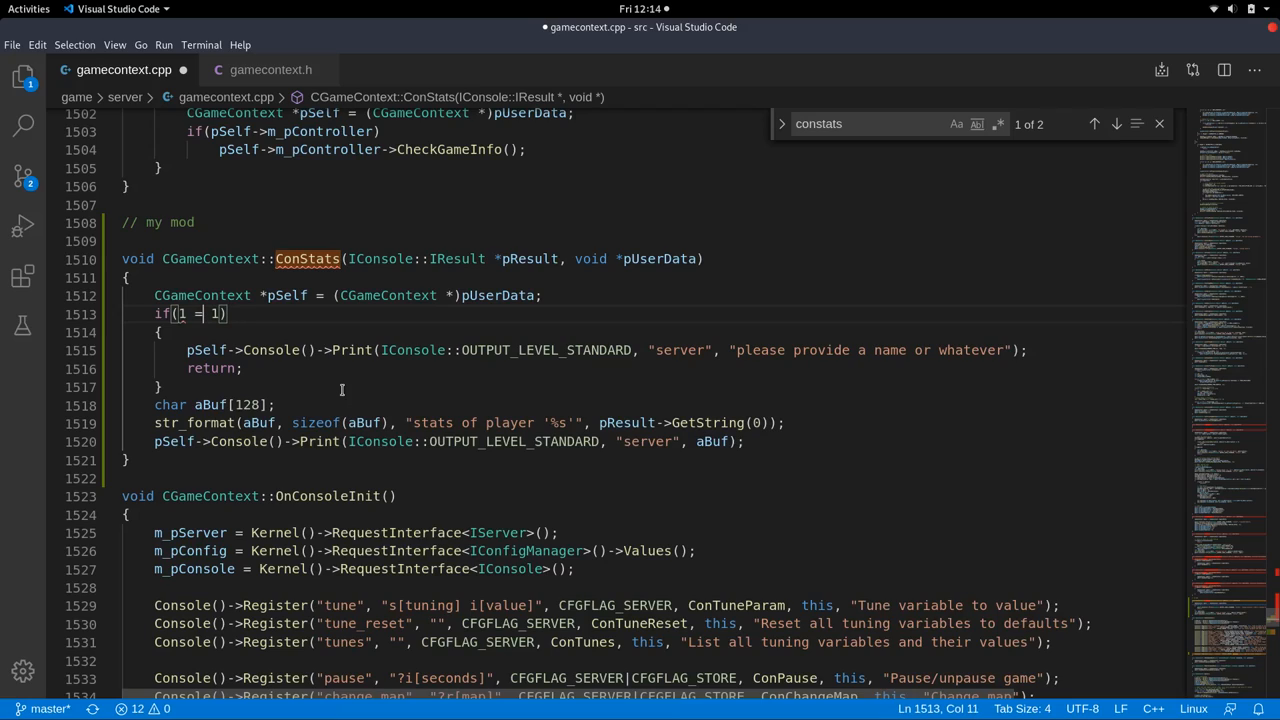
text(=)
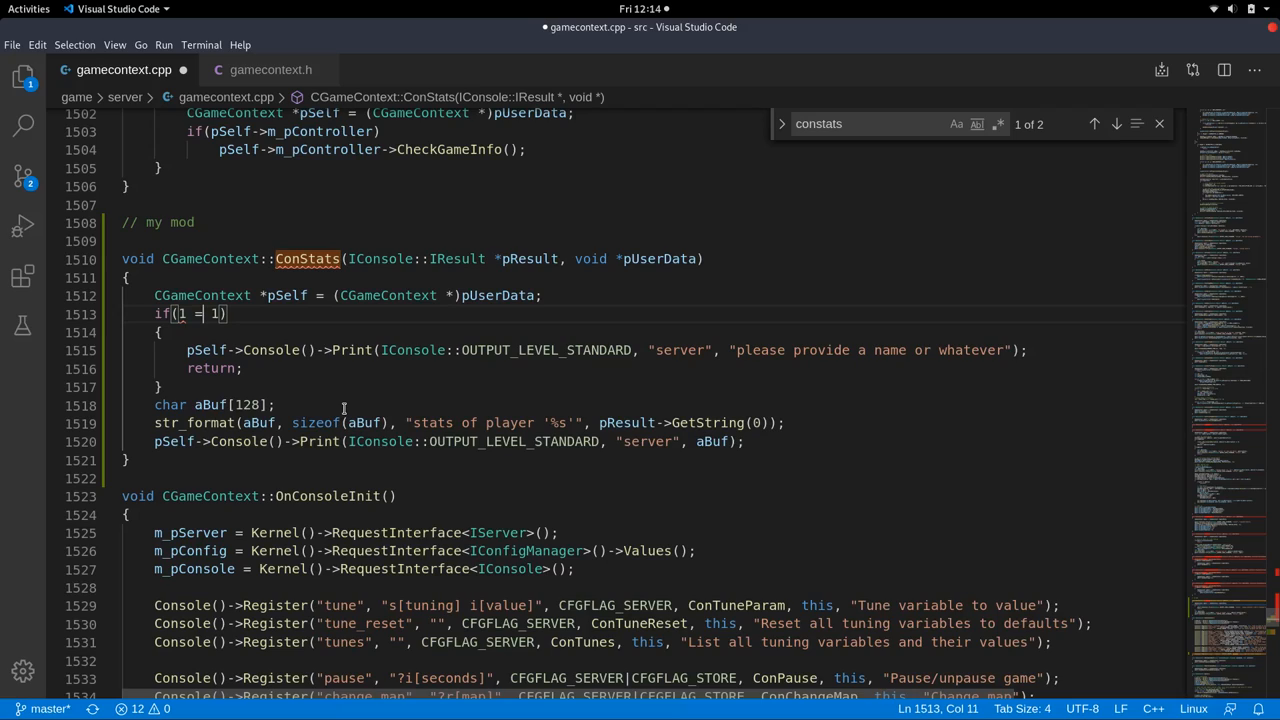
text(=)
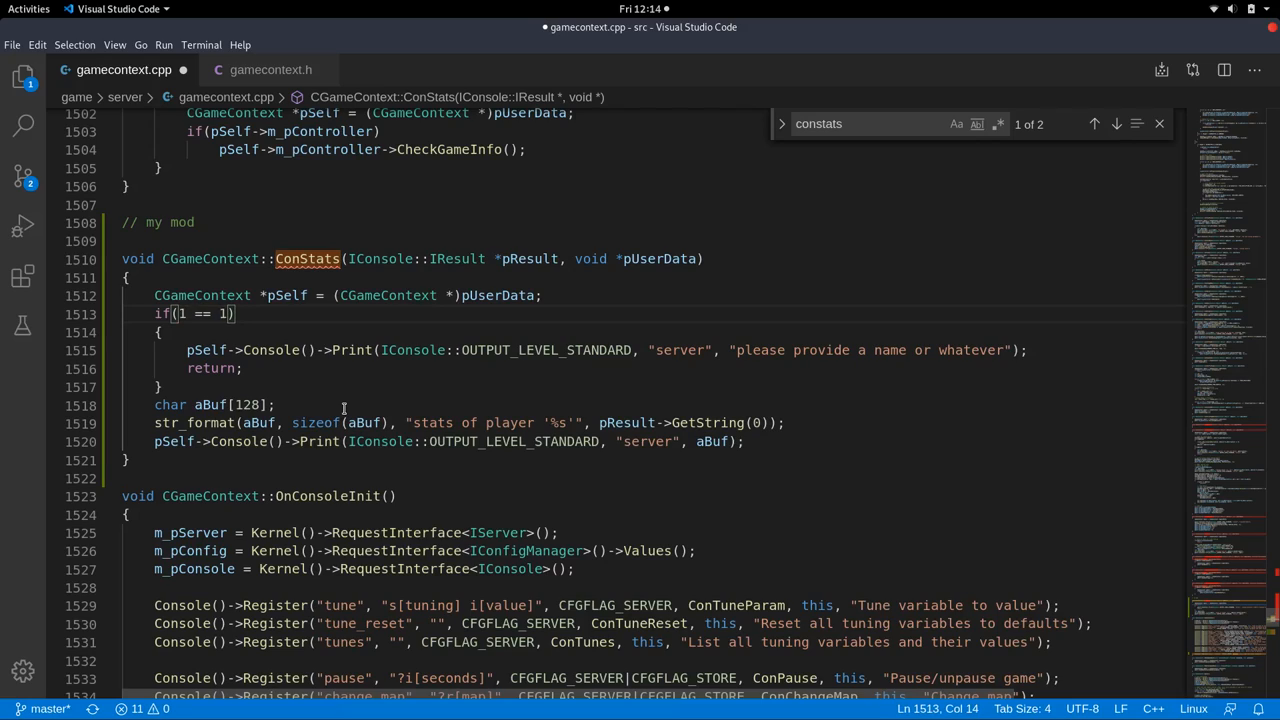
text(2)
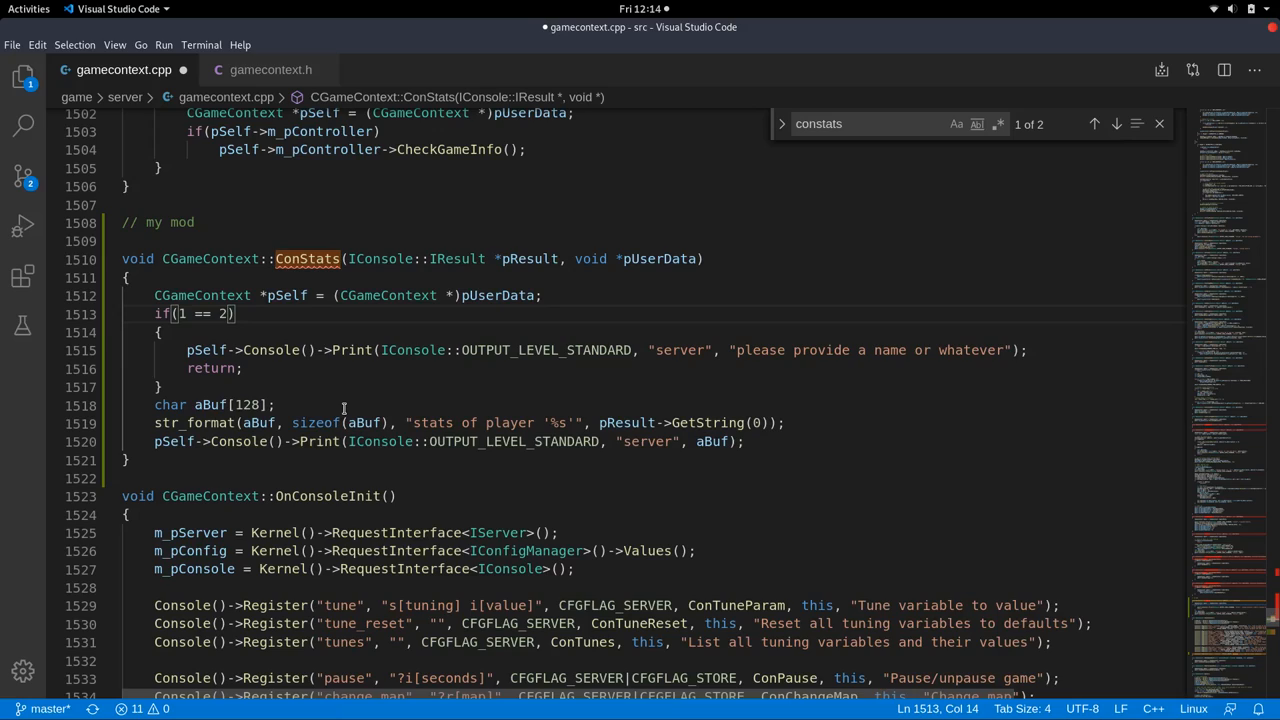
text(pResult->NumArguments() == 0)
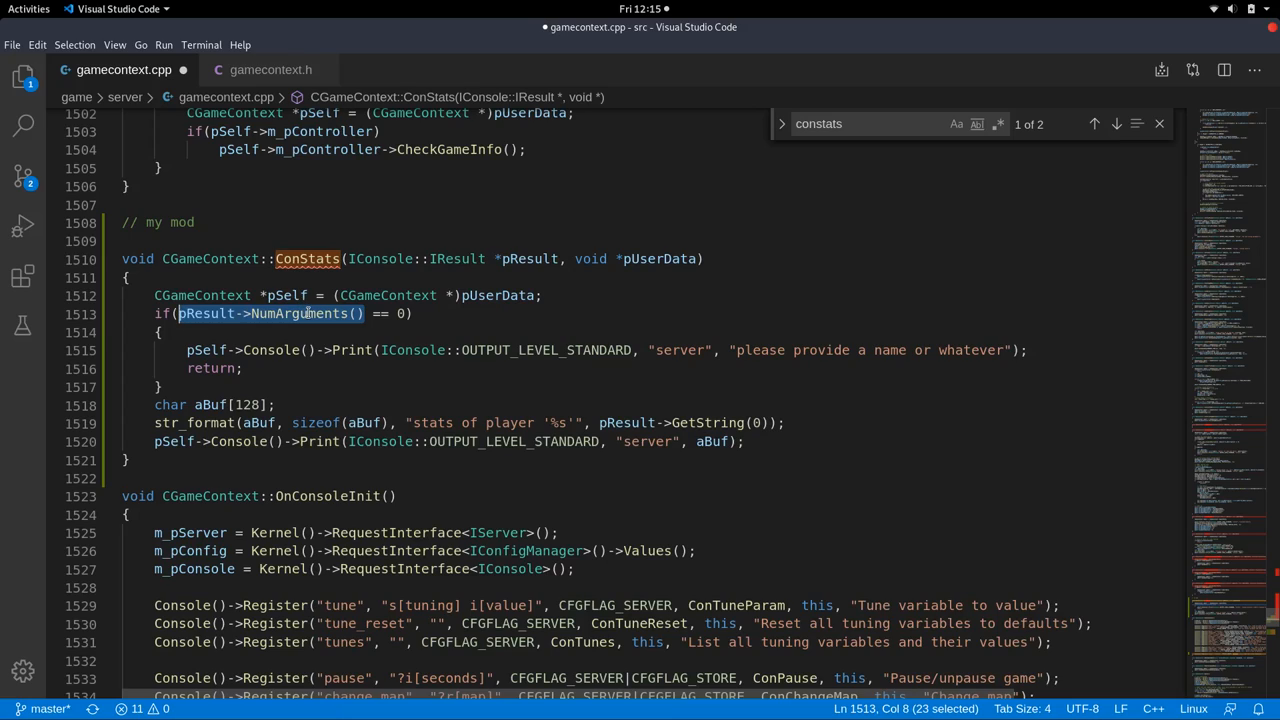
mouse_move(298, 312)
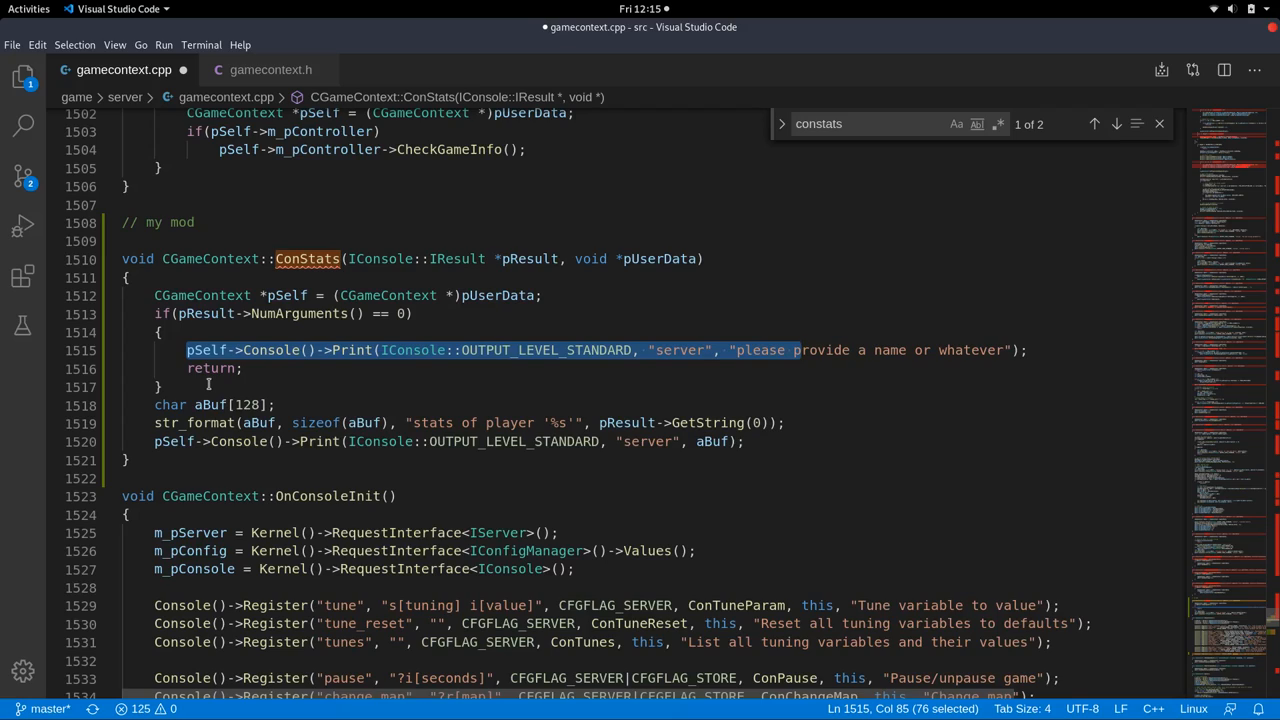
mouse_move(720, 342)
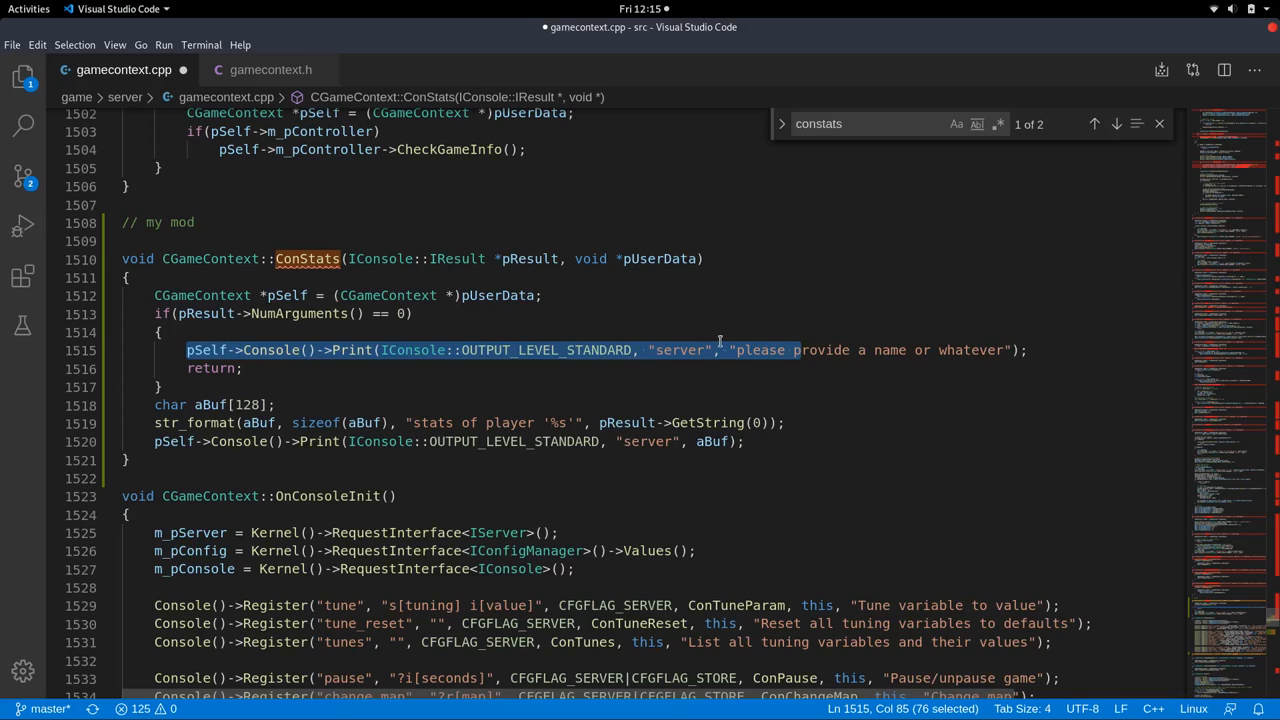
mouse_move(340, 350)
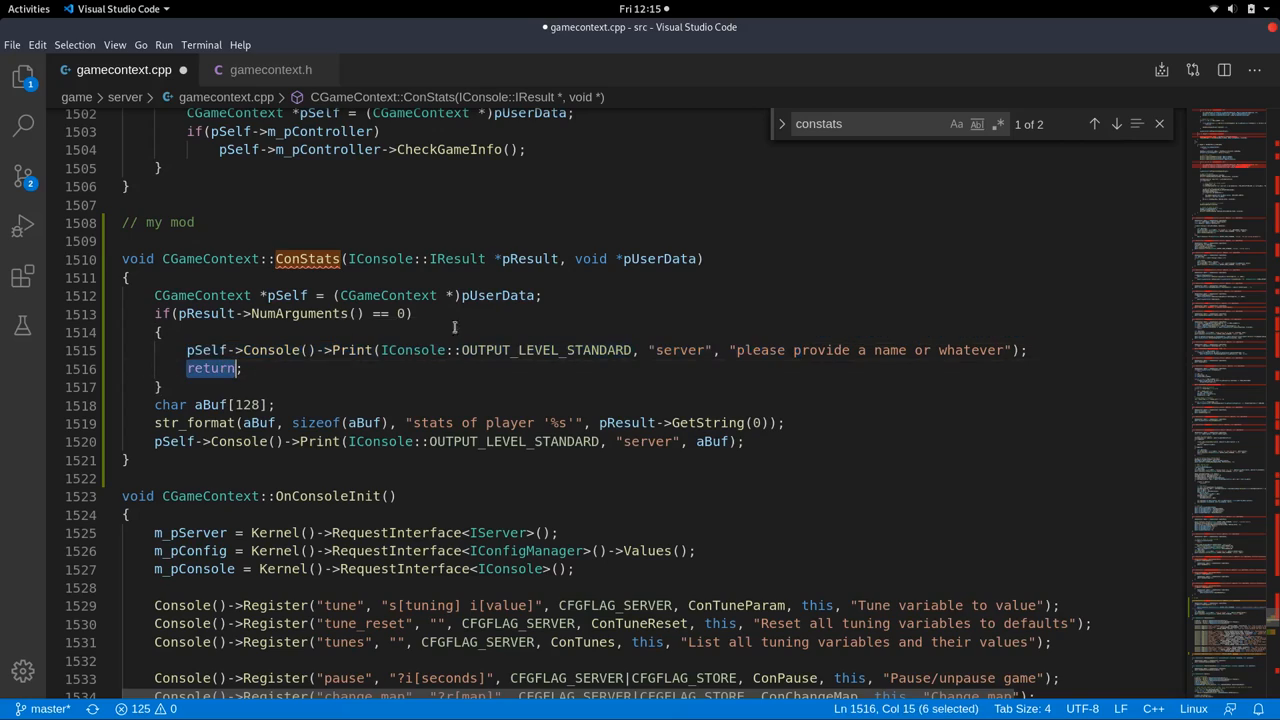
mouse_move(964, 378)
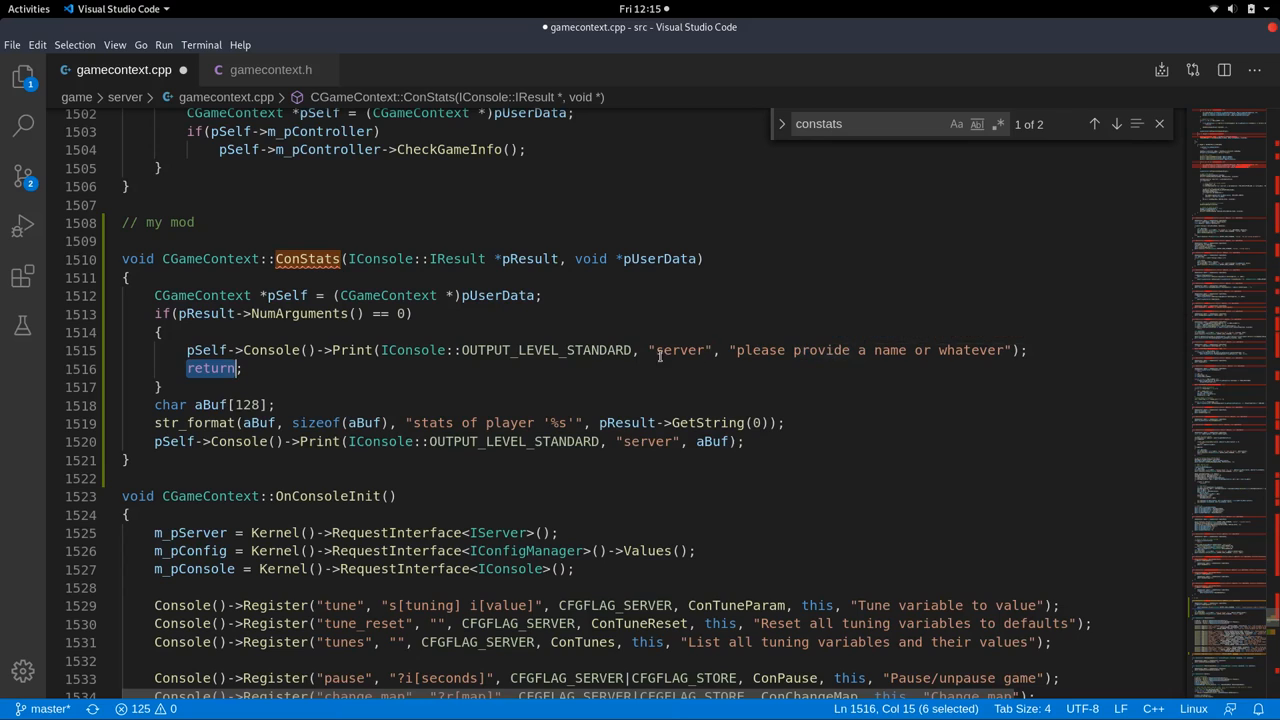
Add two Console Print help lines: 'this is a help text about the stats command' and 'it shows stats about things.. coll huh?'.
scroll(down, 3)
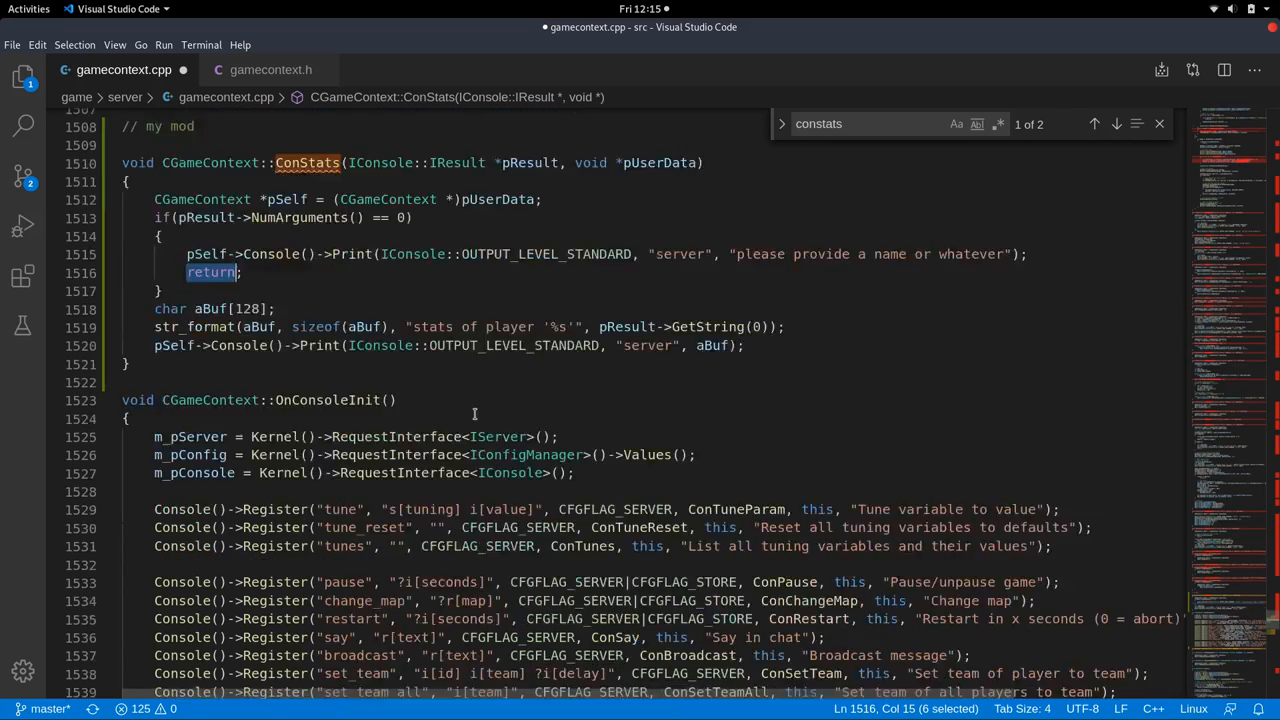
mouse_move(680, 414)
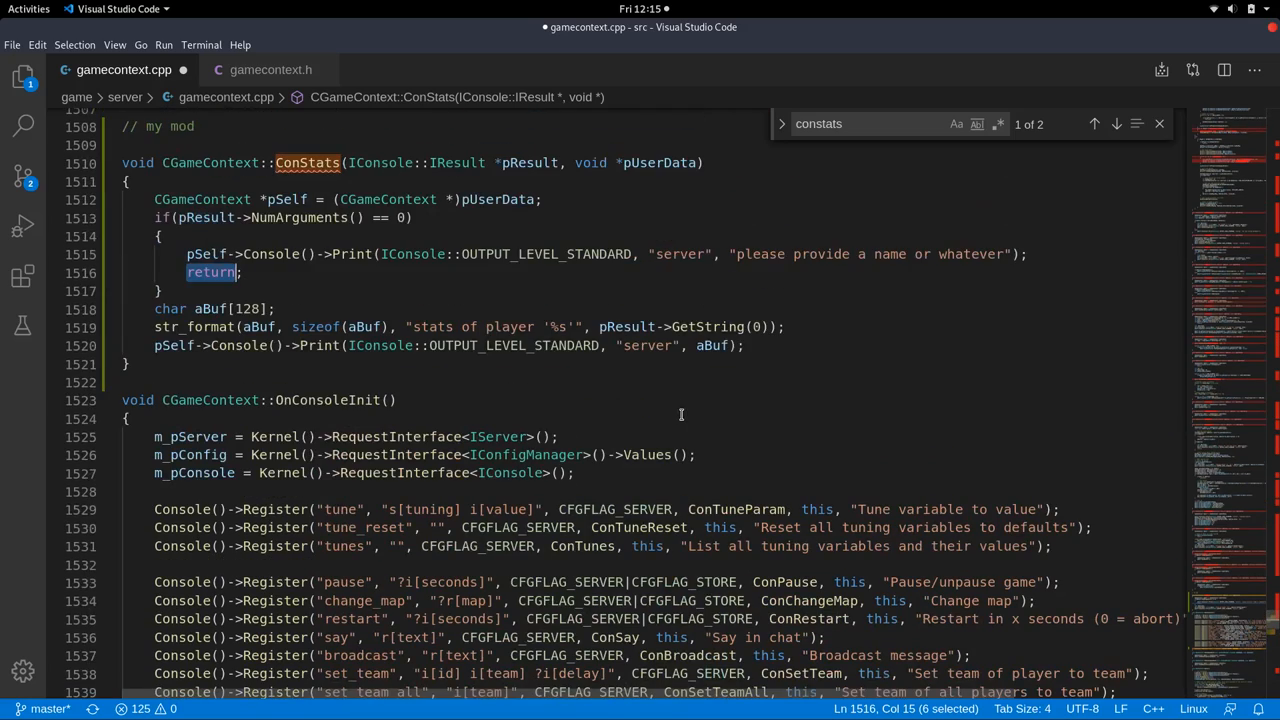
mouse_move(536, 346)
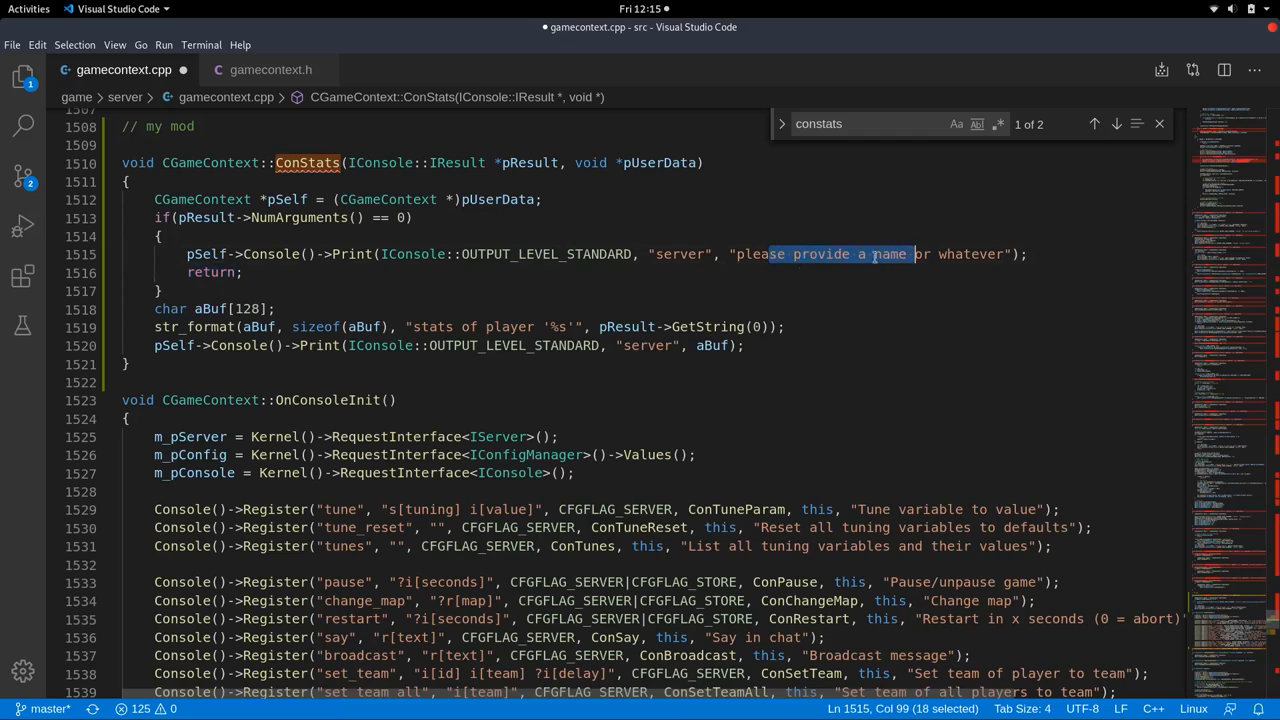
mouse_move(912, 336)
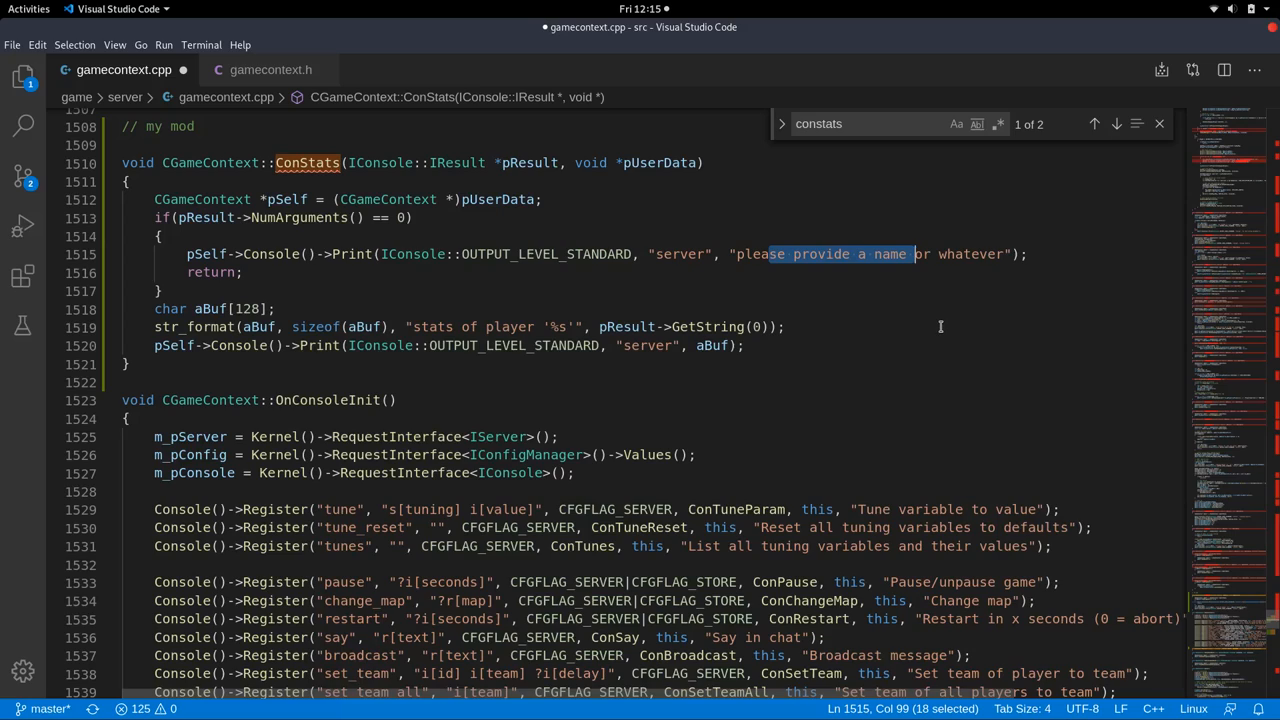
mouse_move(764, 236)
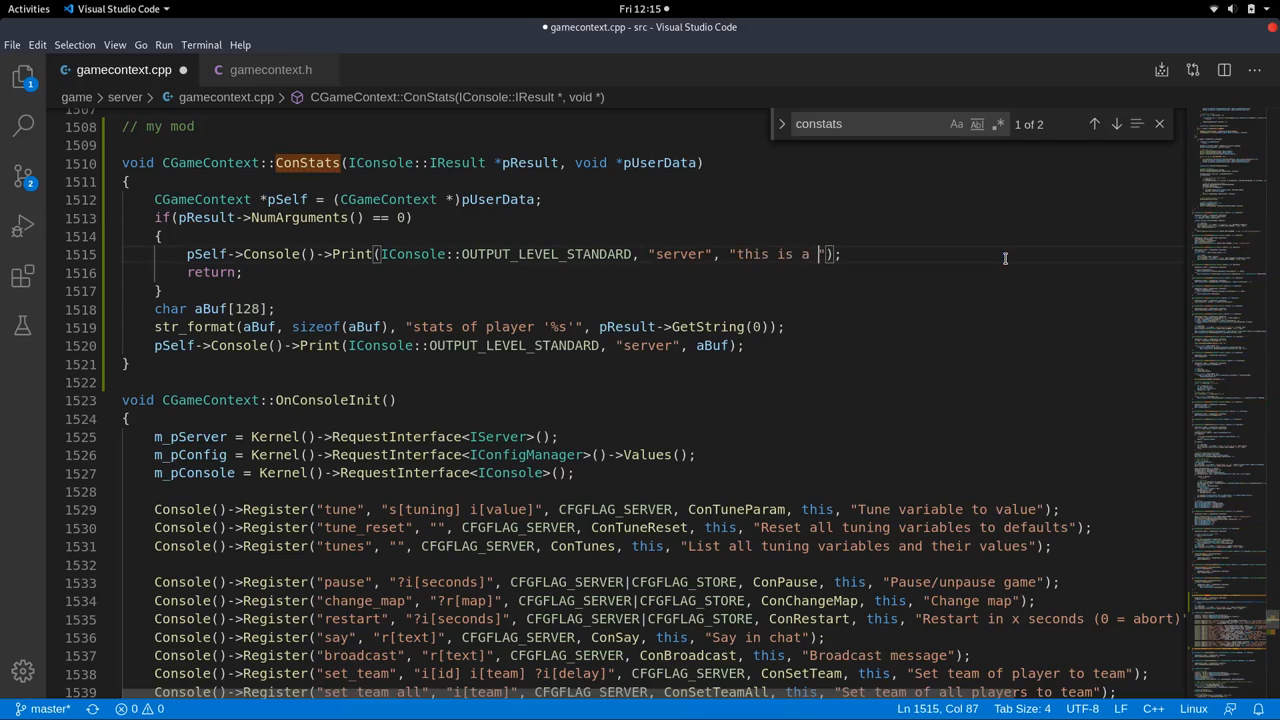
text(help text about the stats command)
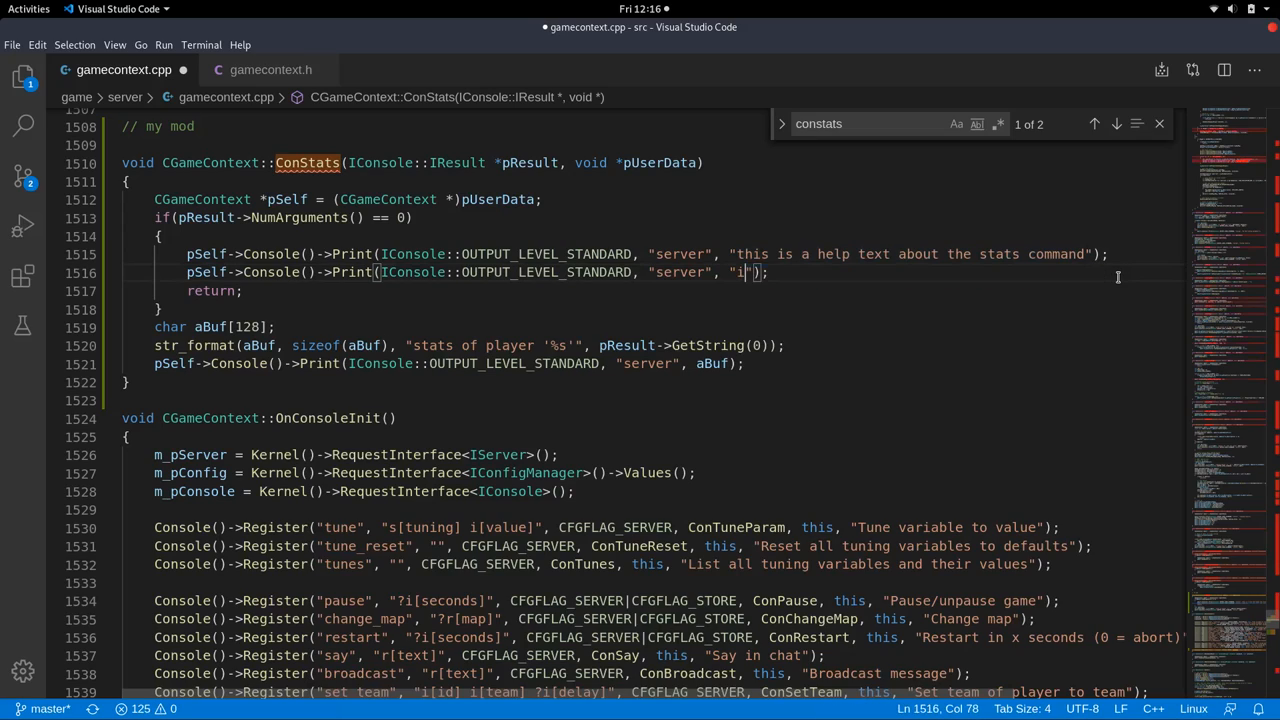
text(t shows stats)
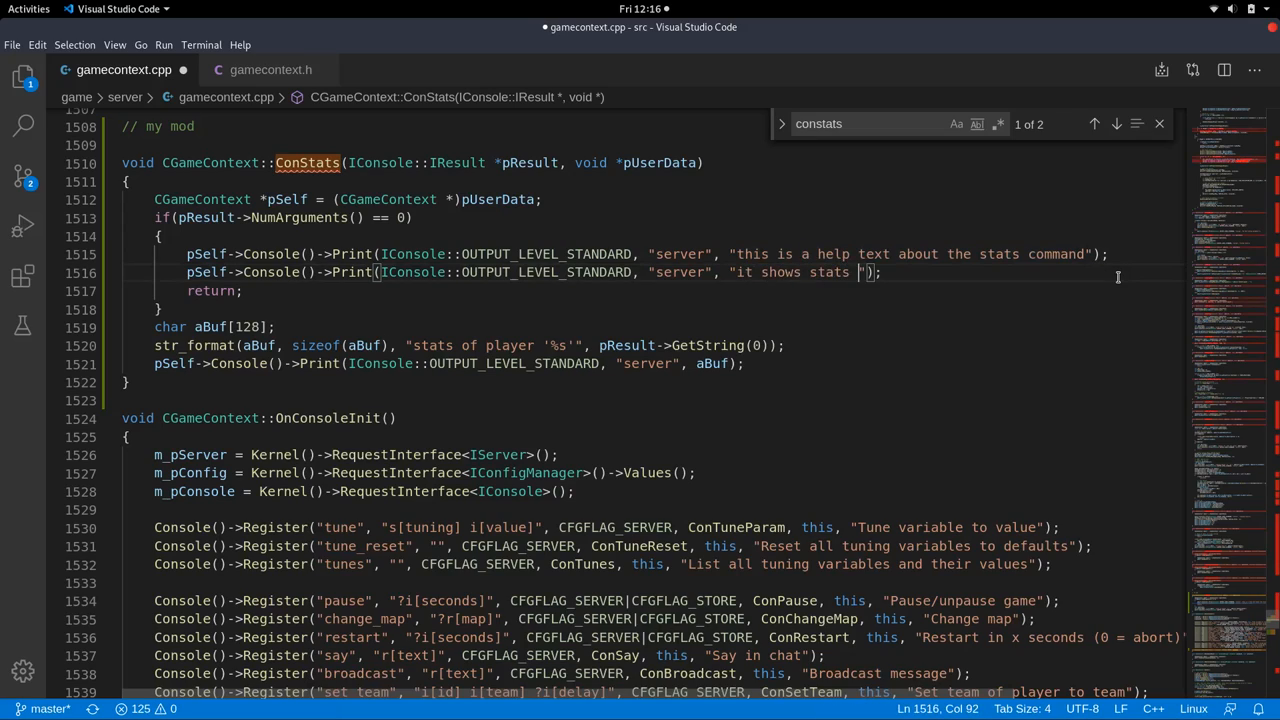
text(about things)
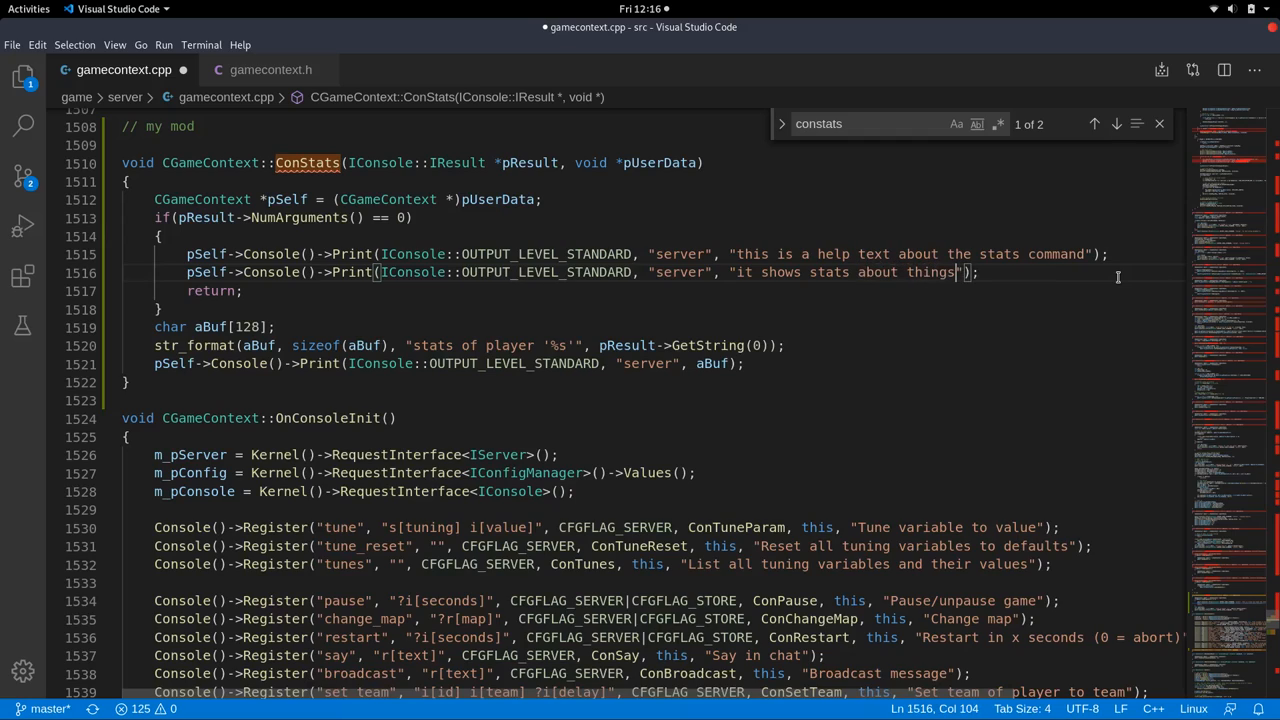
text(coll huh=)
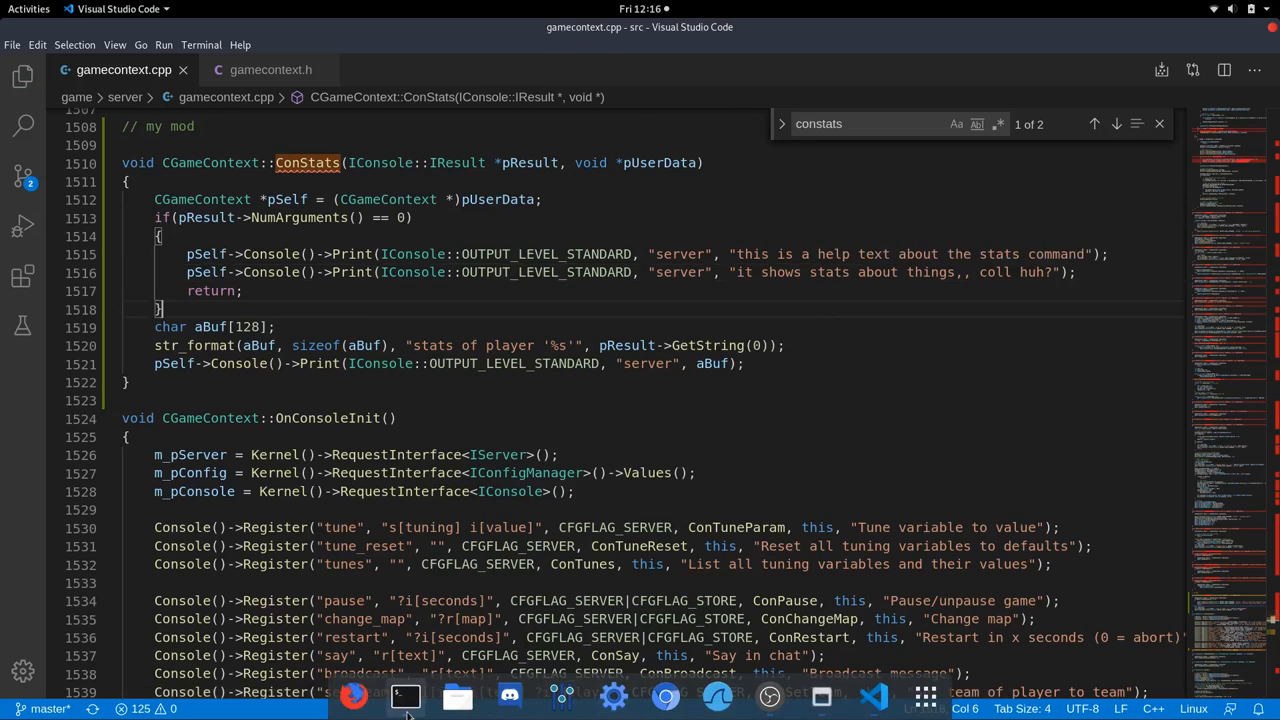
click(404, 696)
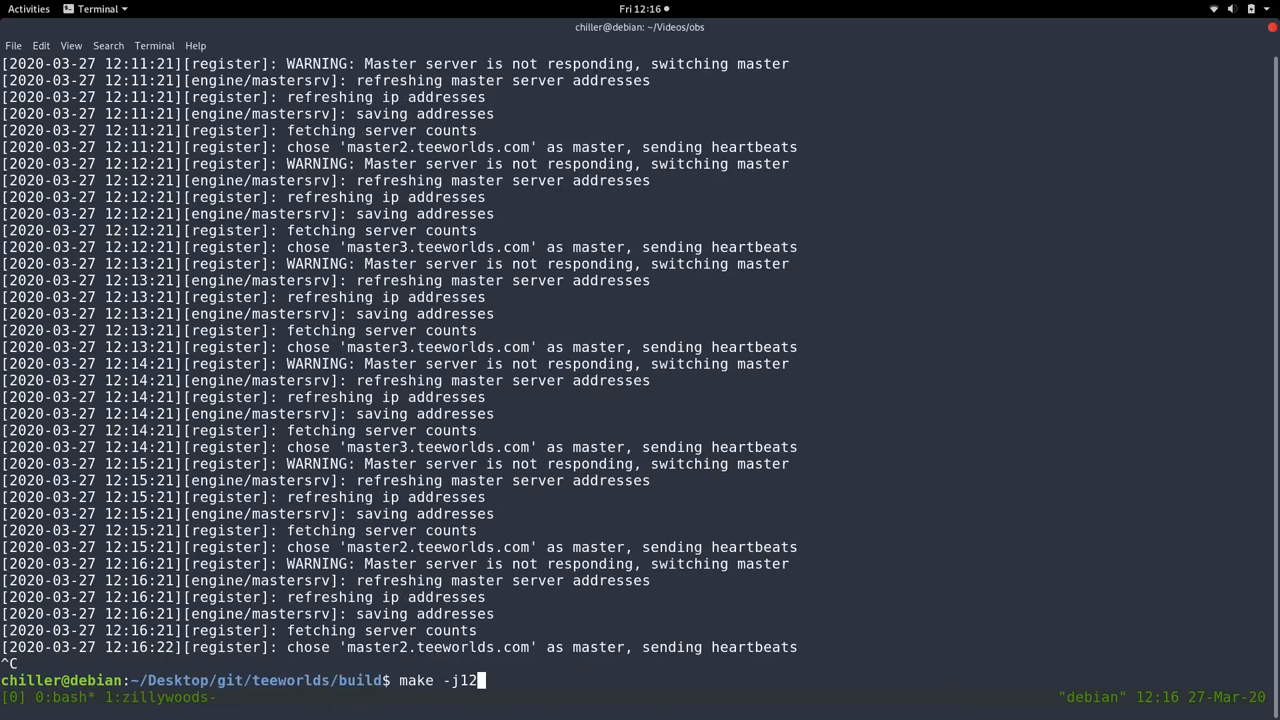
key(Return)
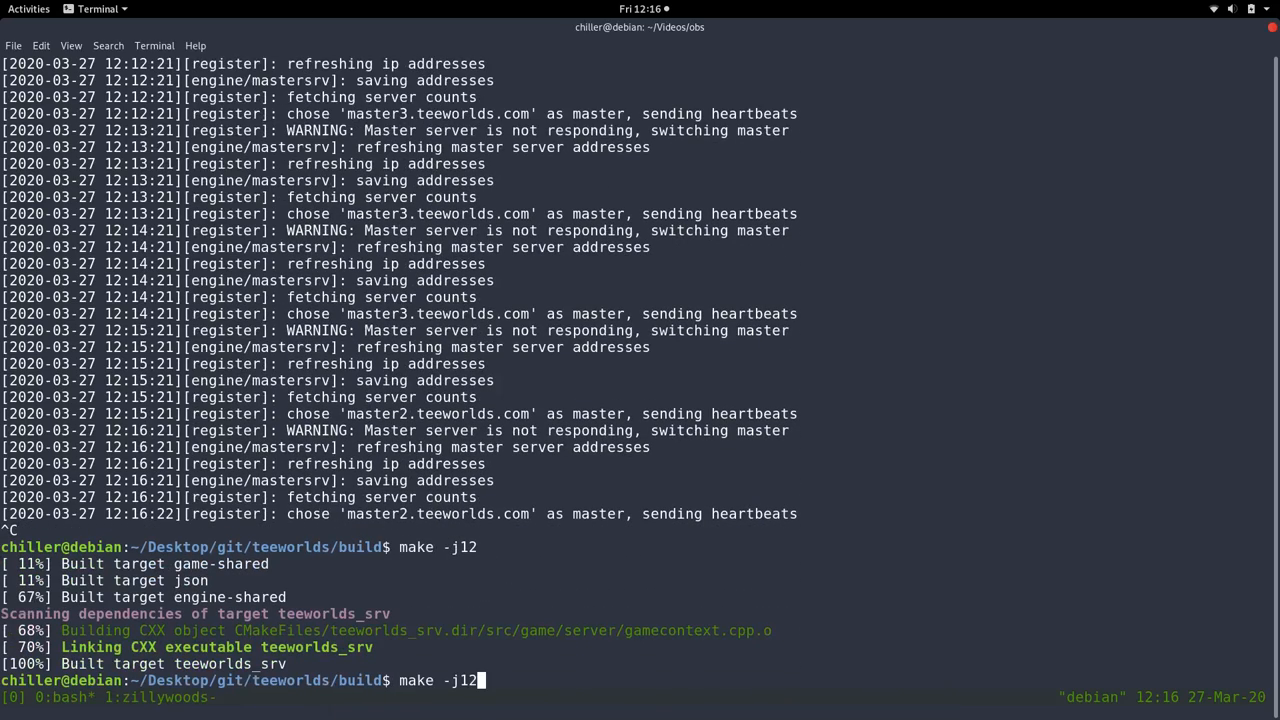
text(./teeworlds_srv "sc_)
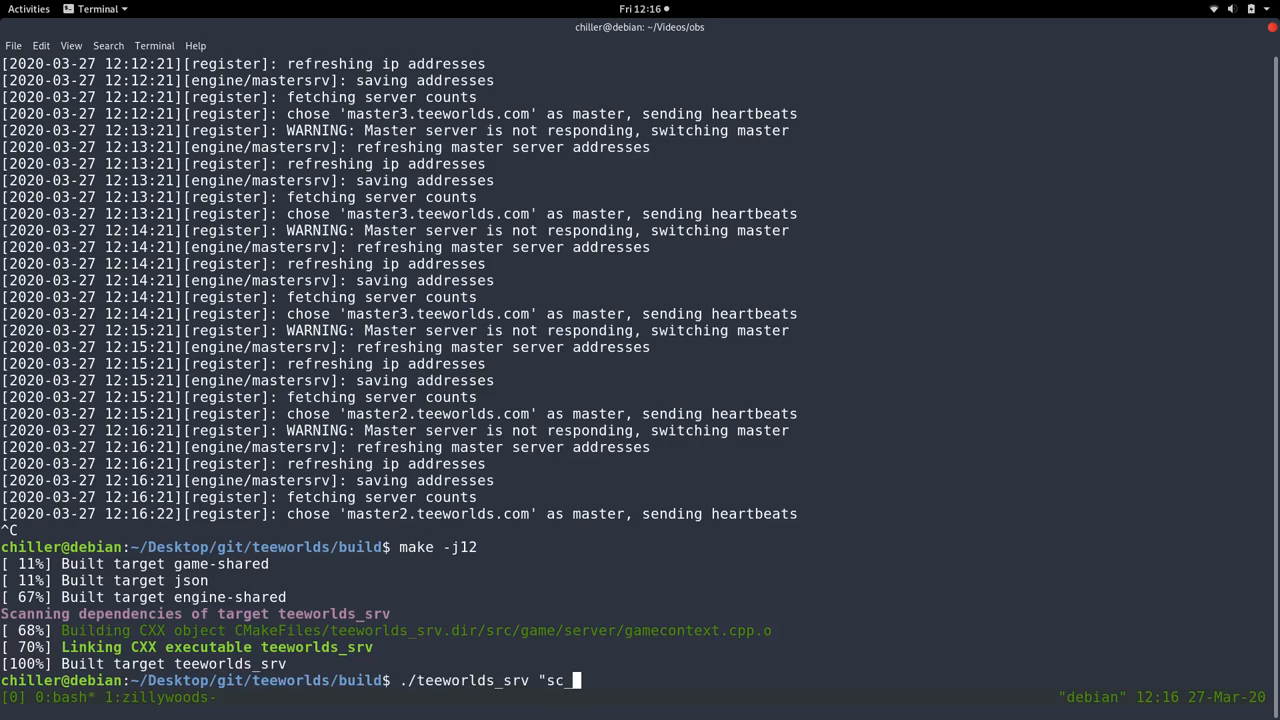
text(v_rcon_)
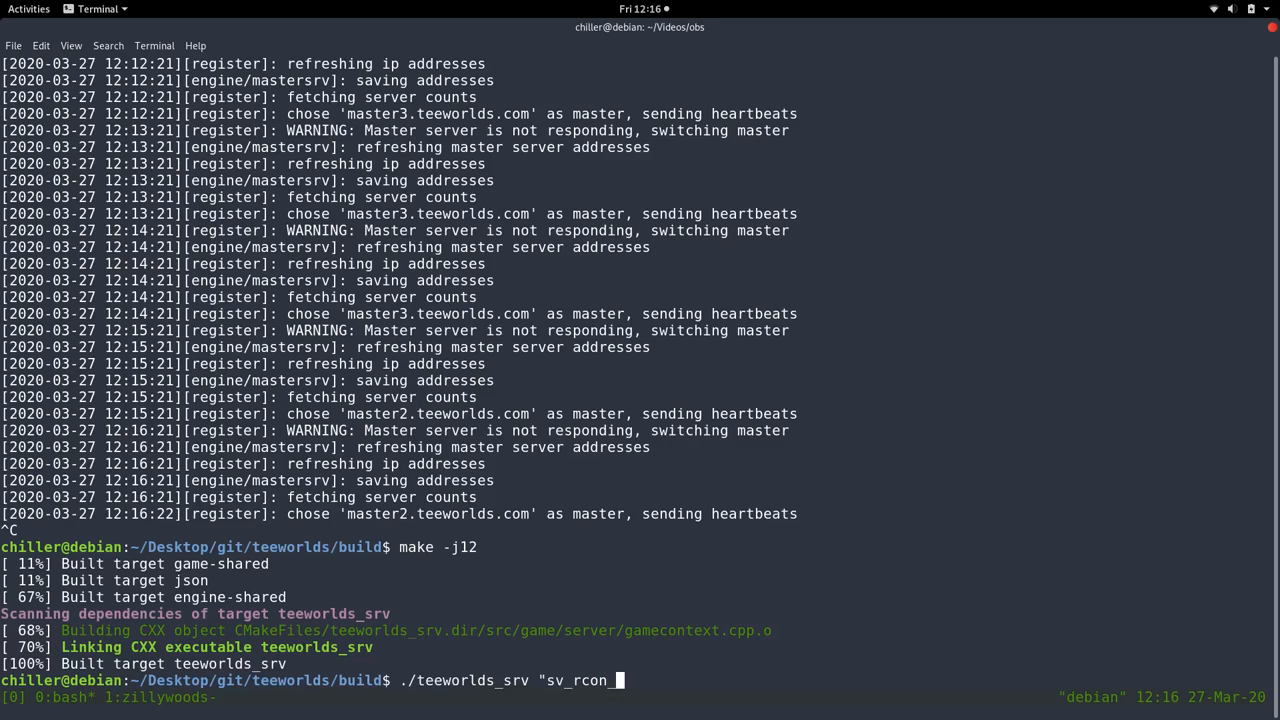
text(password)
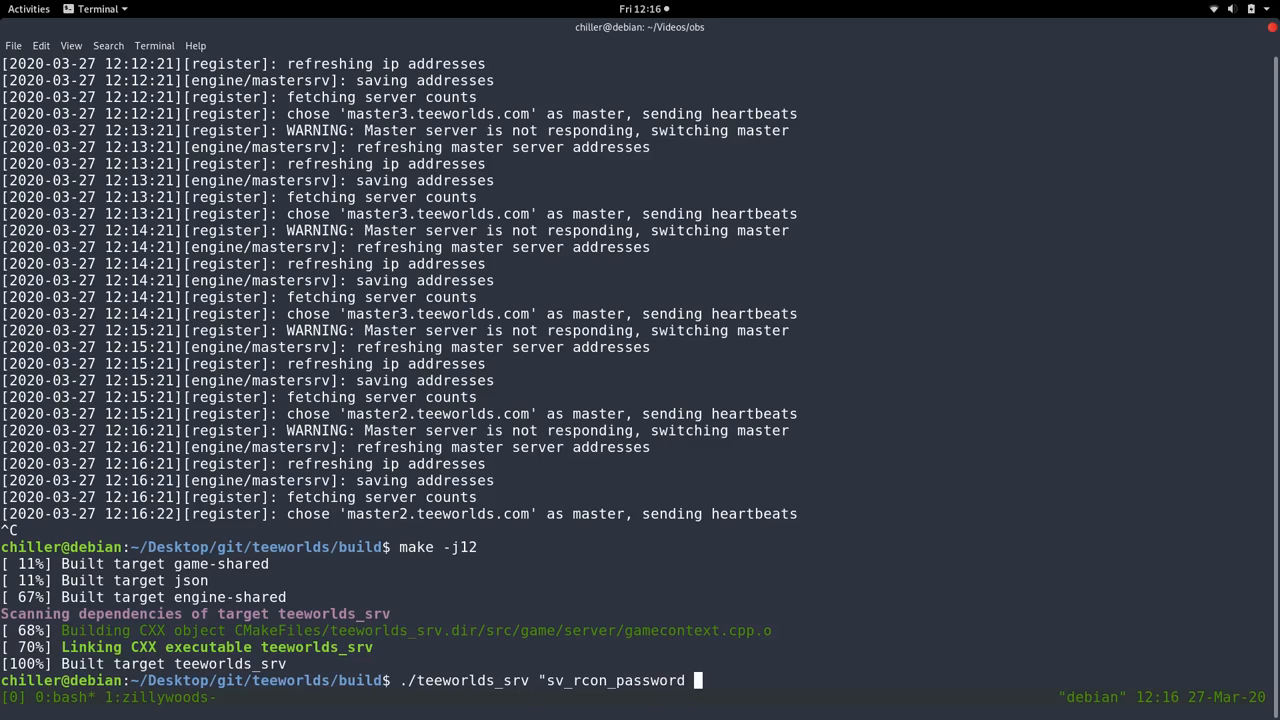
text(rcon")
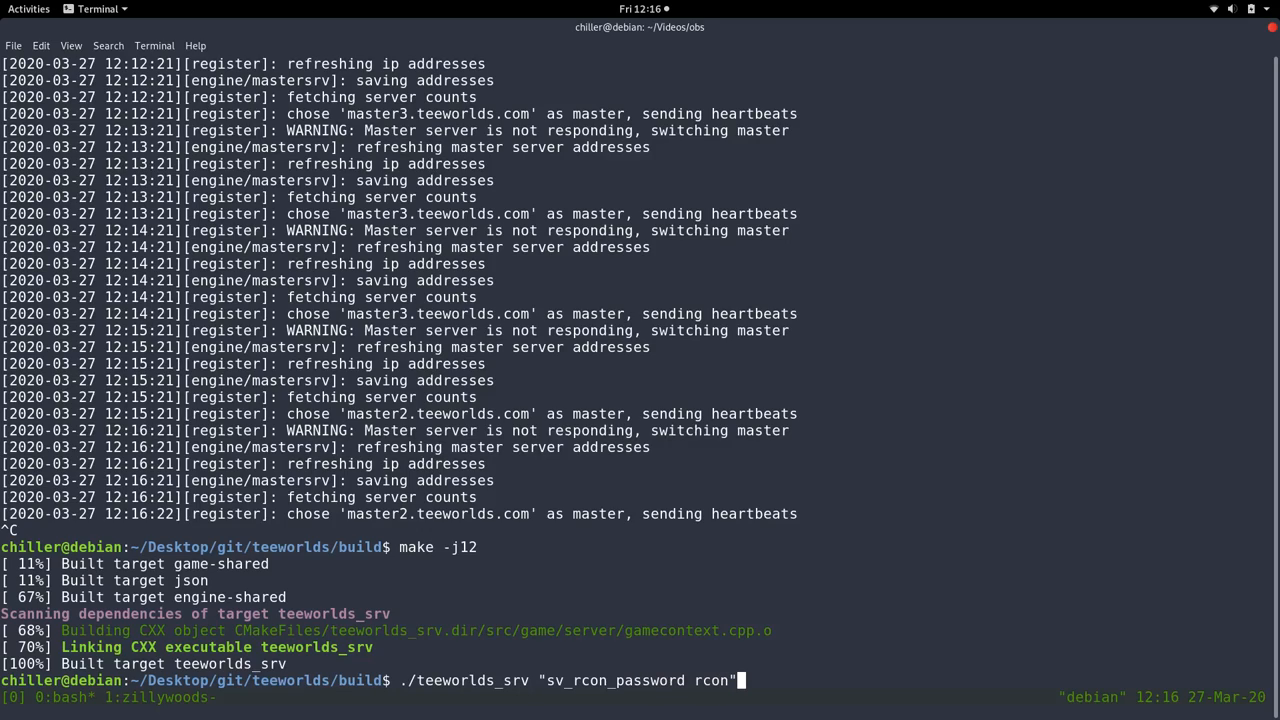
mouse_move(432, 662)
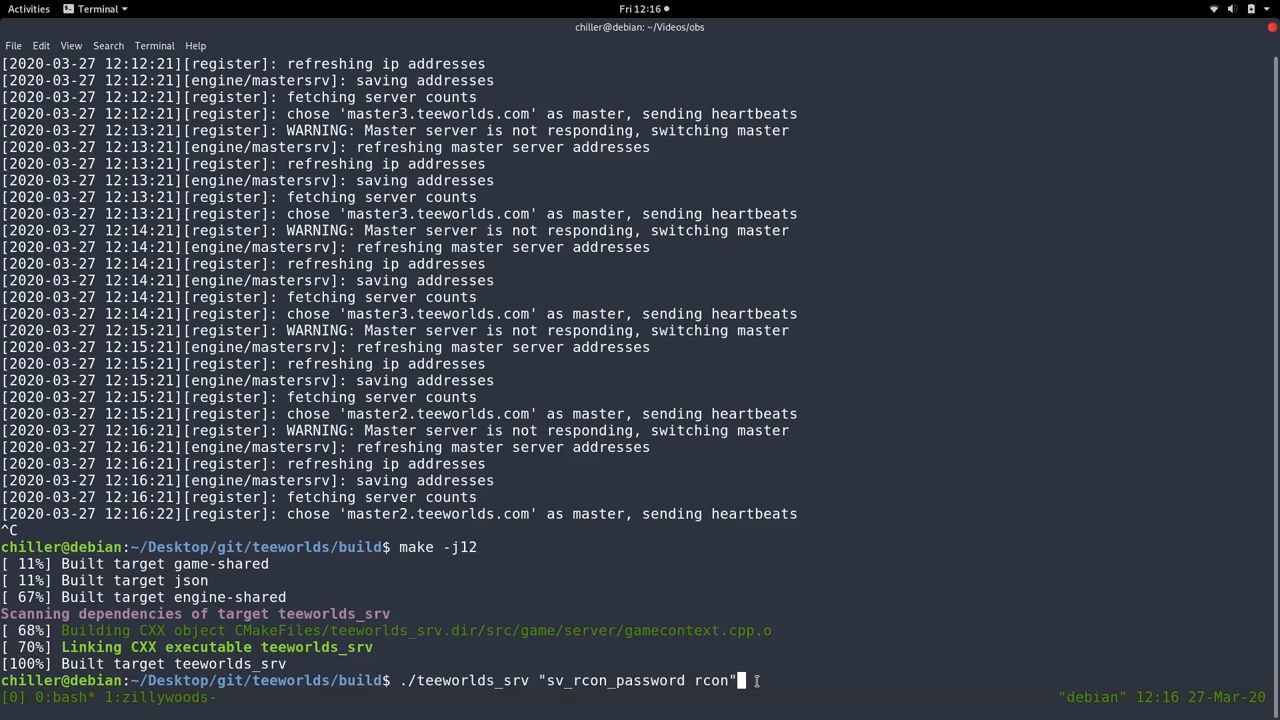
key(Return)
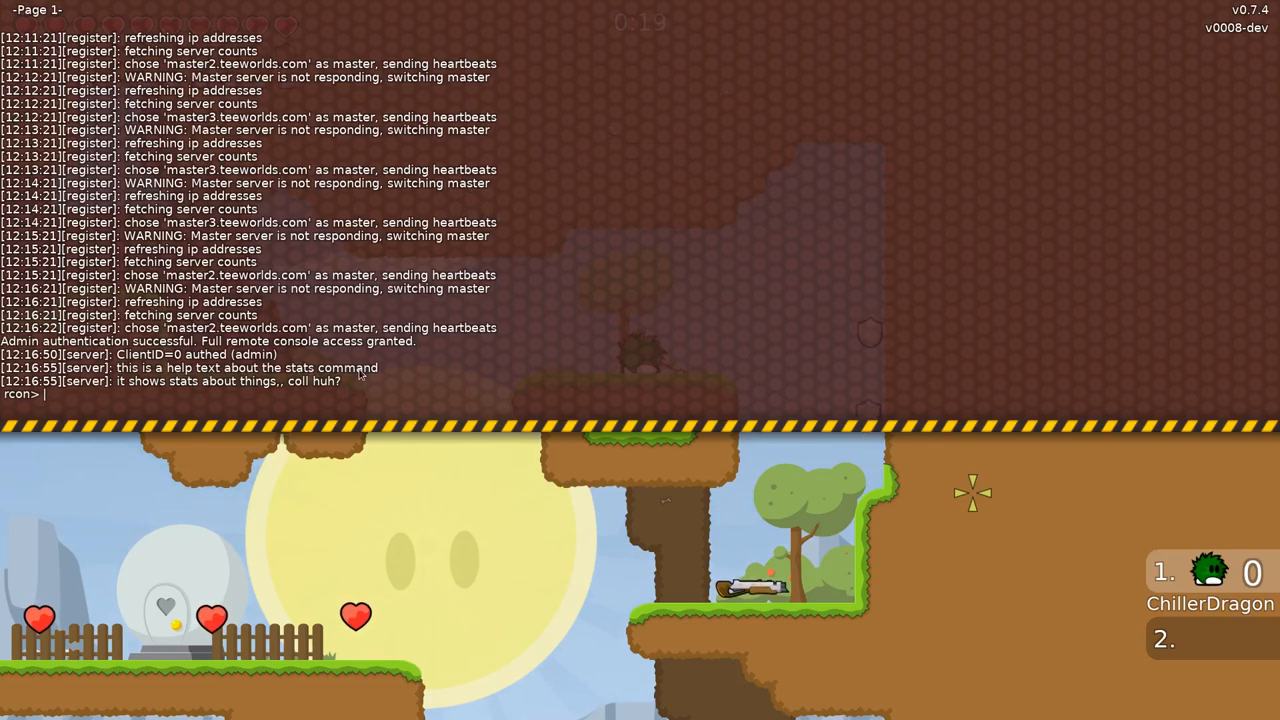
mouse_move(296, 400)
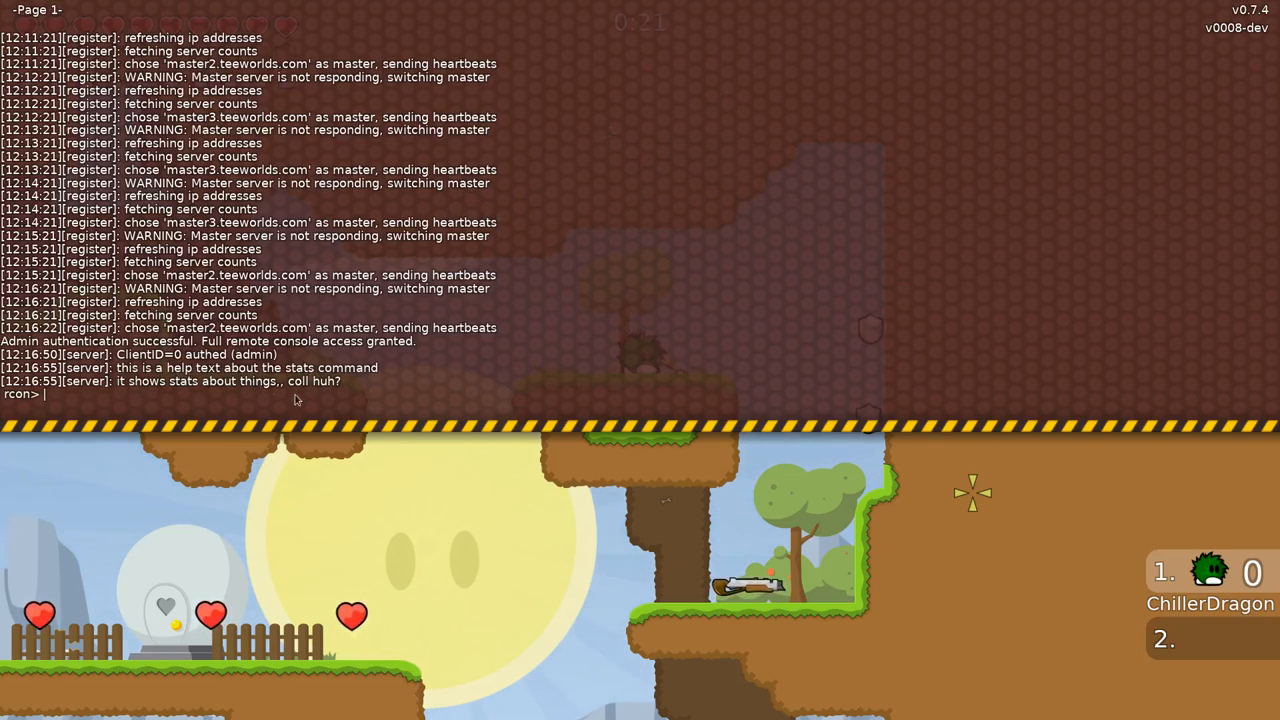
Run the stats command in the rcon console to see the two help lines.
text(stat)
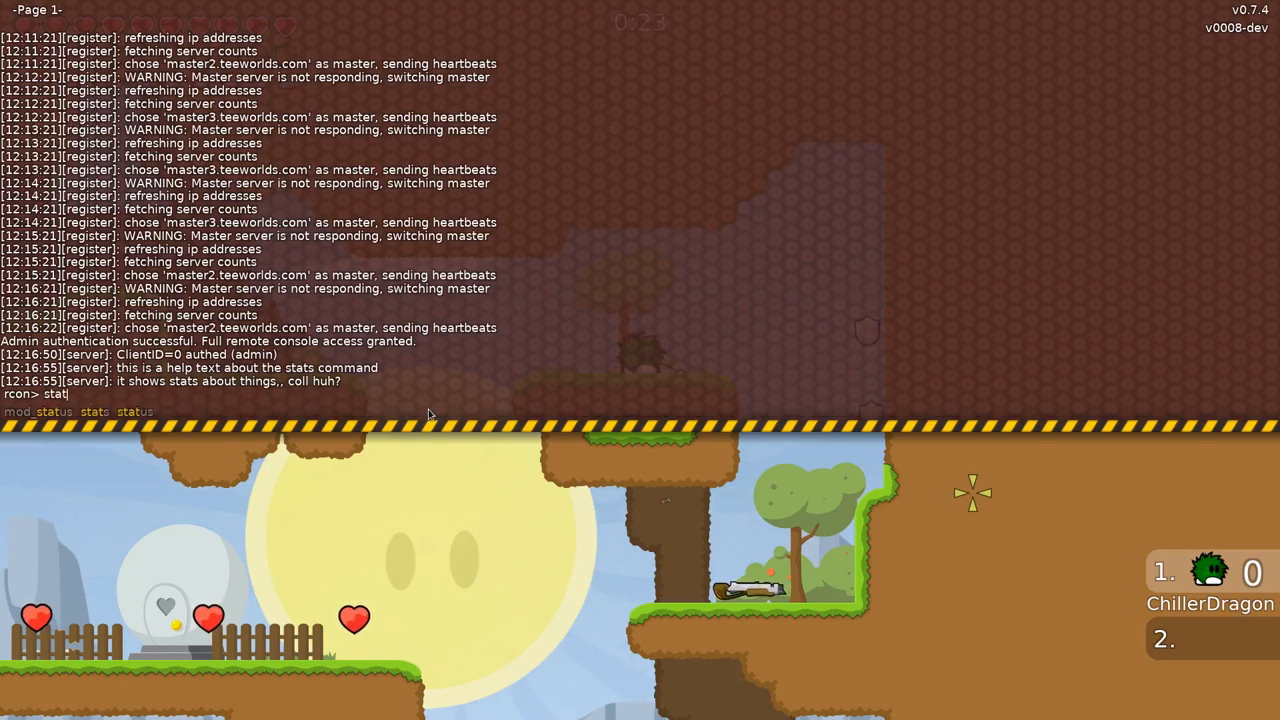
key(Return)
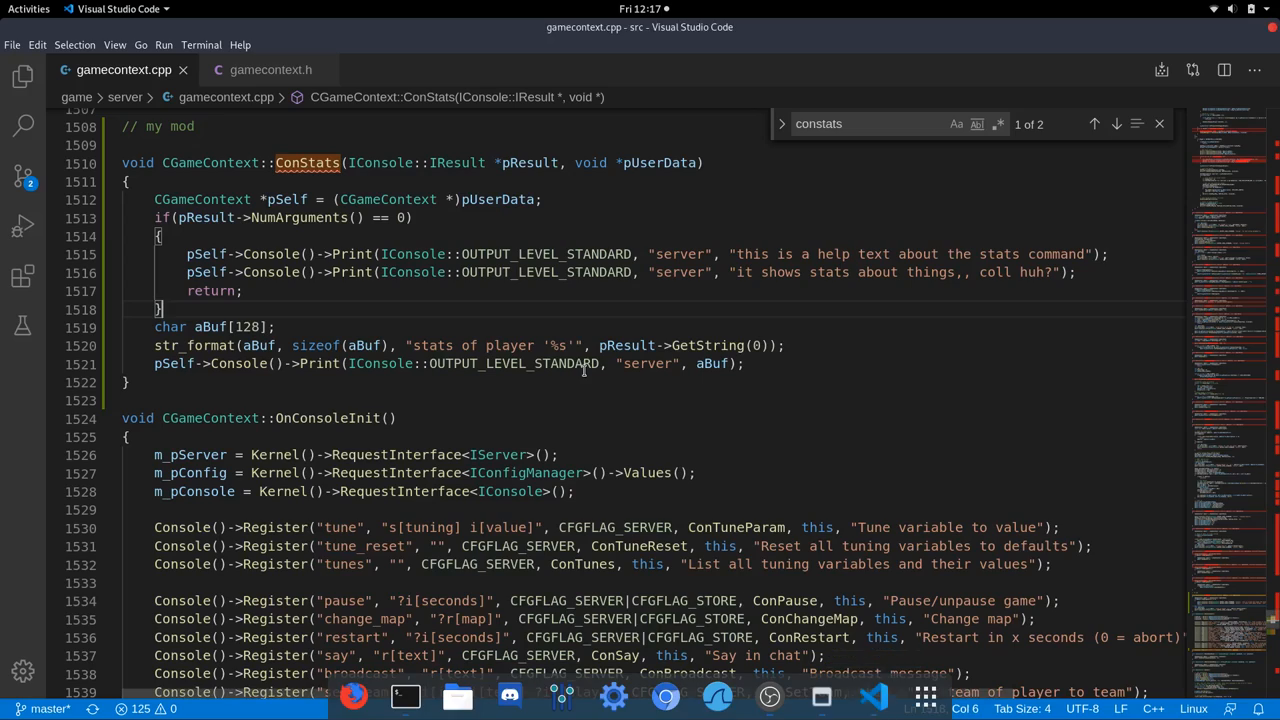
Edit the NumArguments() == 0 condition, trying other comparison operators before removing the help branch.
click(396, 216)
text(>)
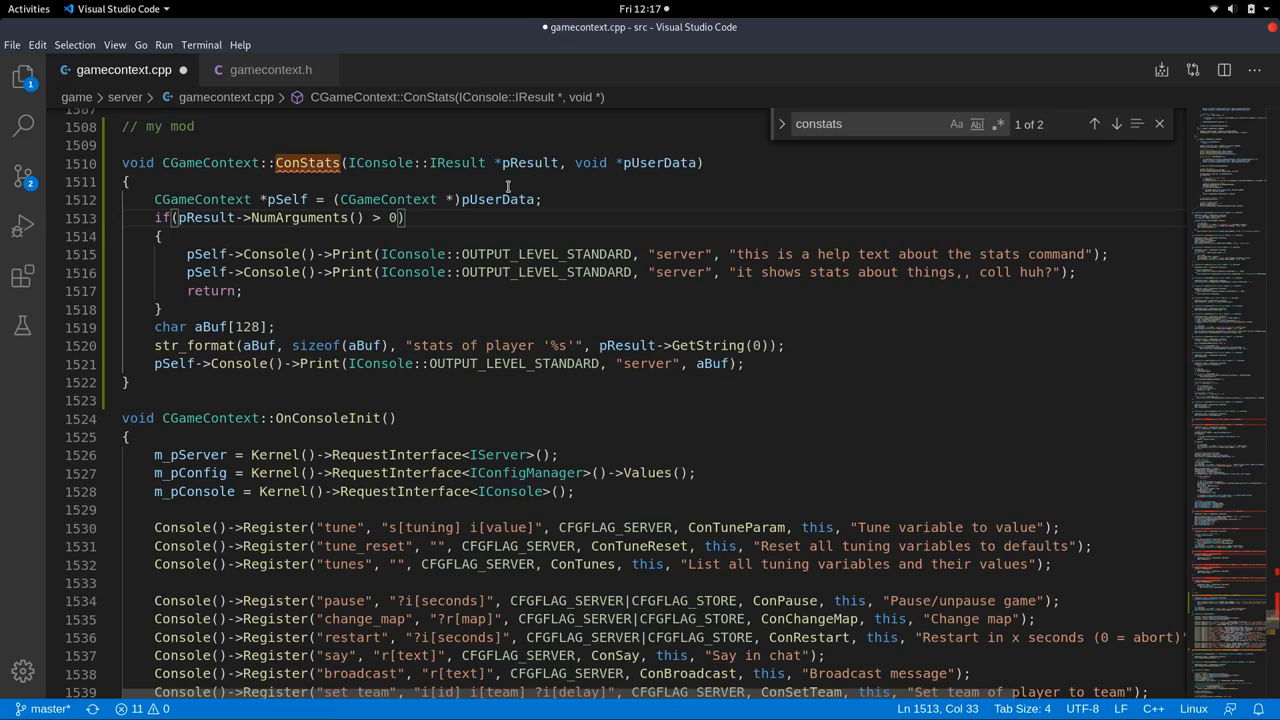
text(<)
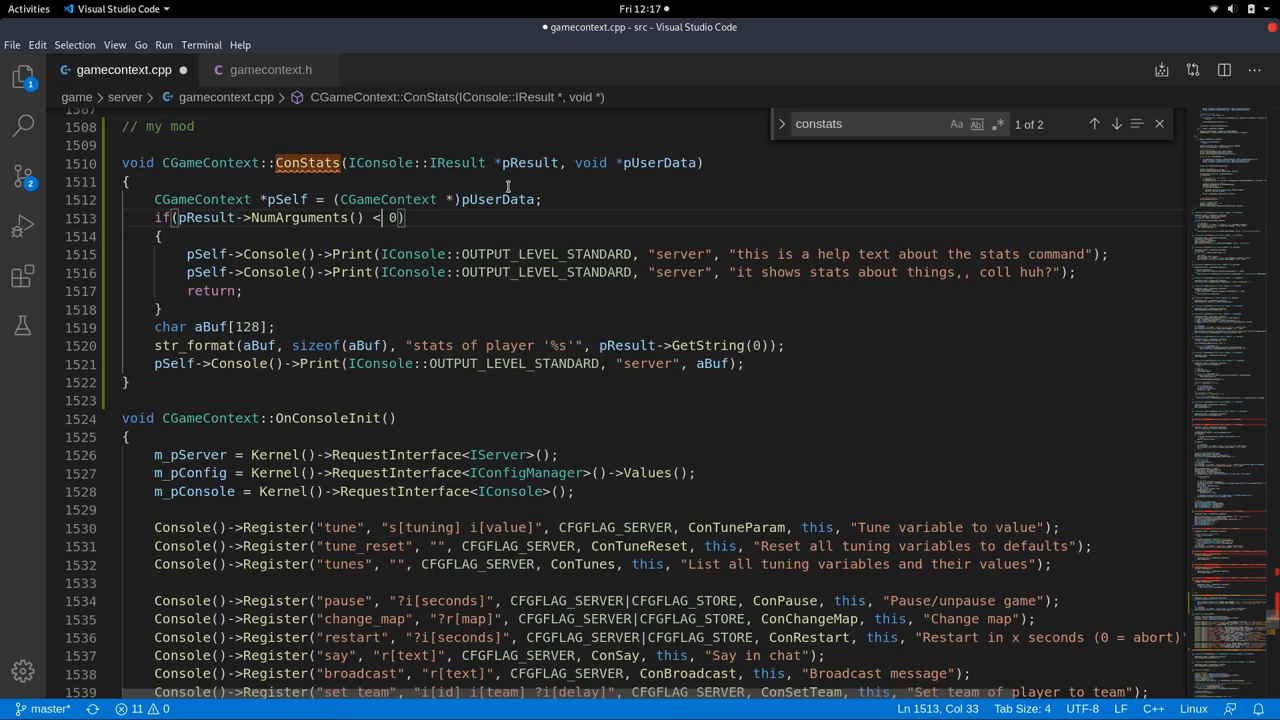
text(|)
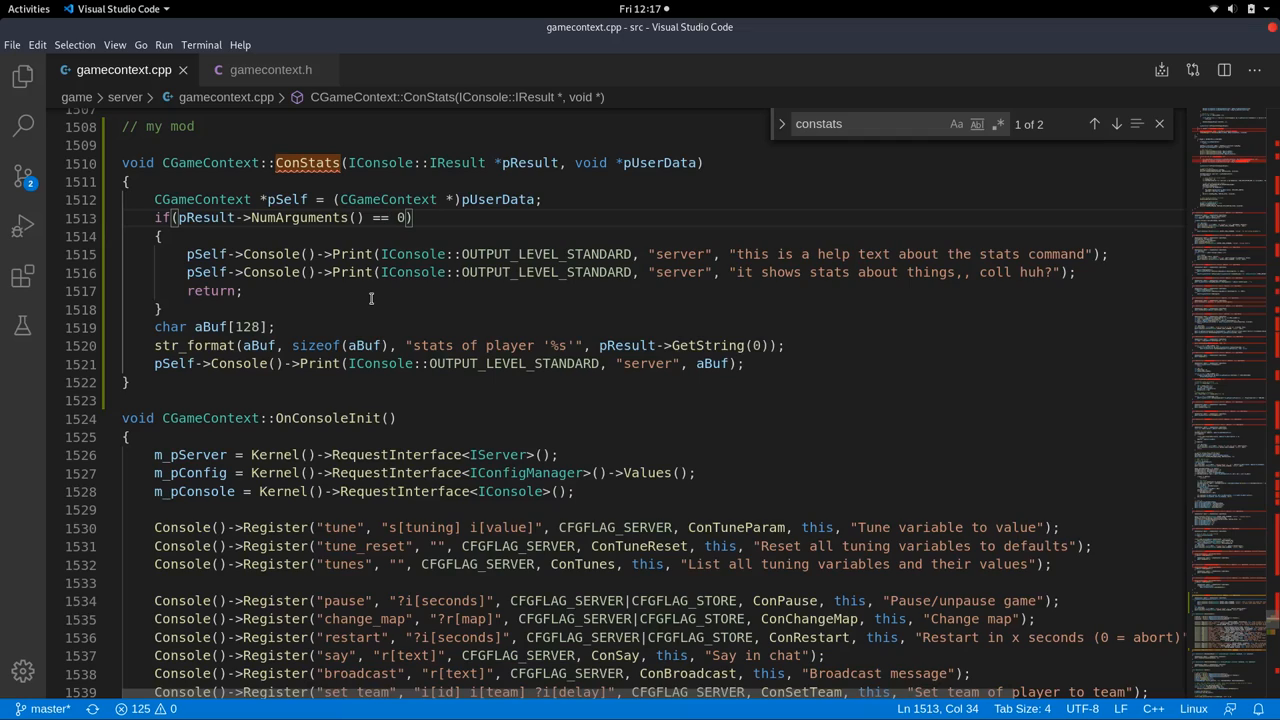
mouse_move(368, 300)
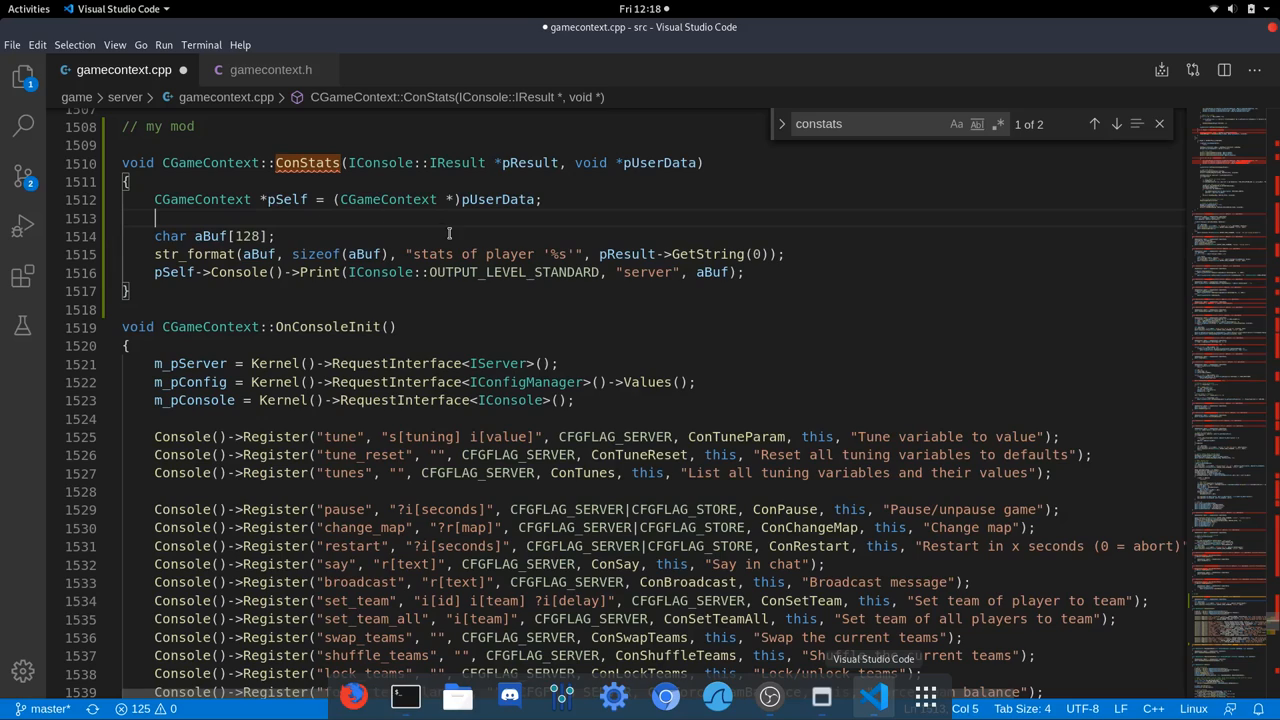
Write for(int i = 0; i < MAX_CLIENTS; i++) with an empty body in ConStats.
text(fpor)
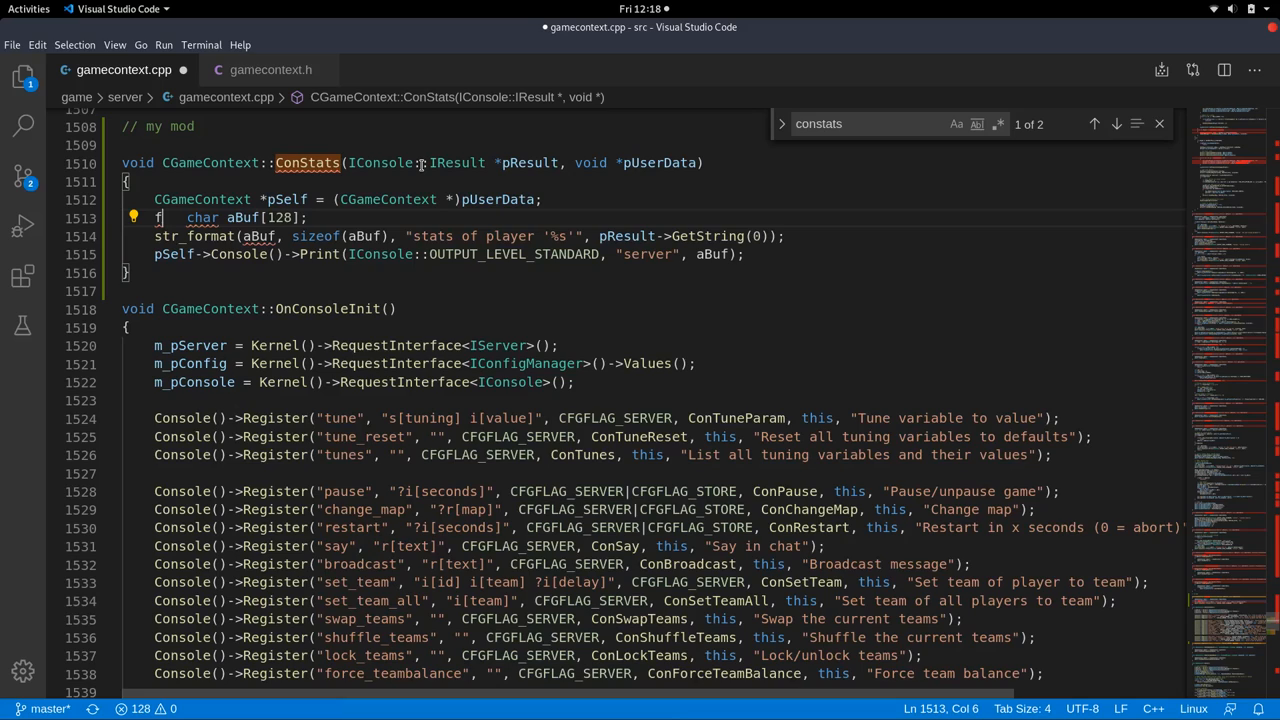
text(por)
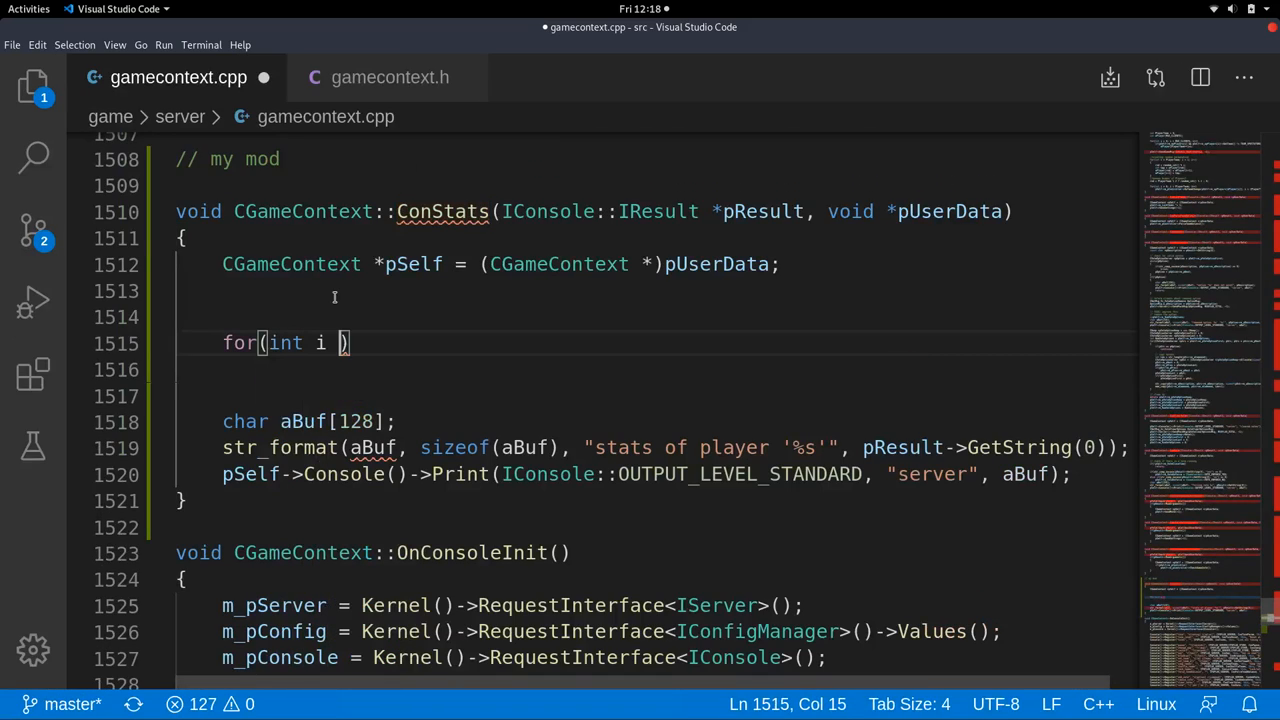
text(= 0; i <)
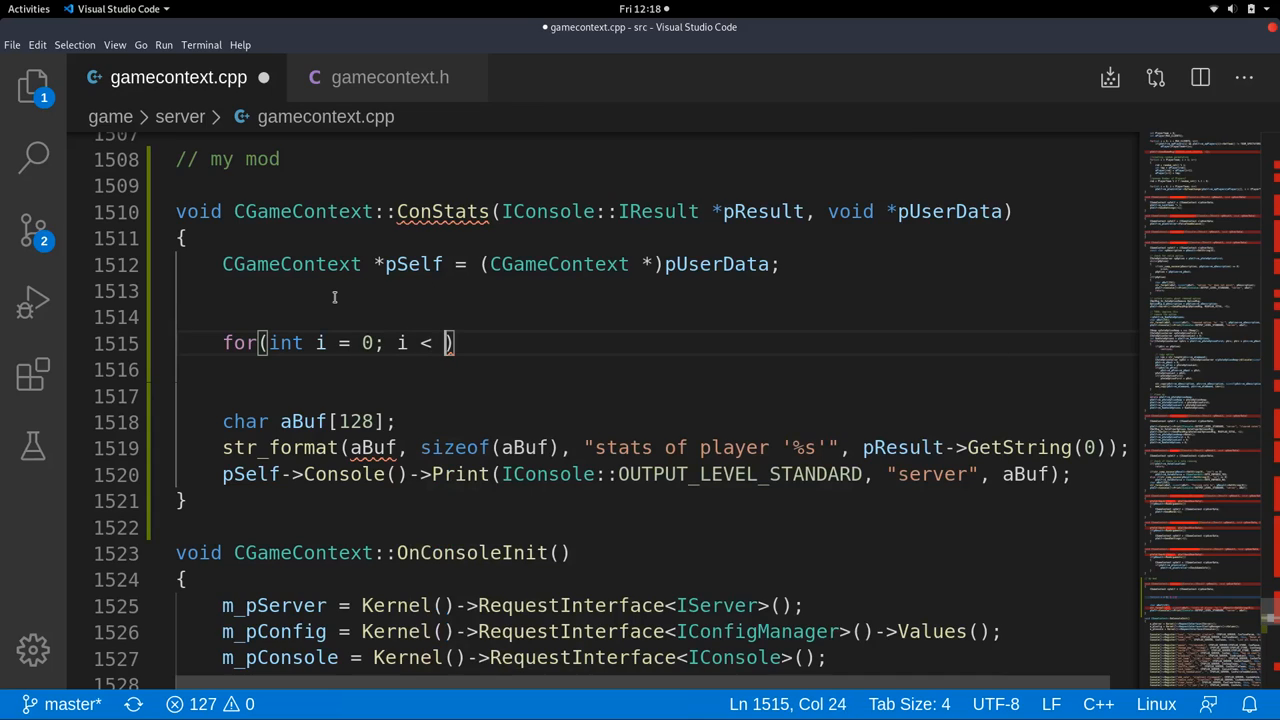
text(MAX_CLIENTS; i++)
click(656, 370)
text({)
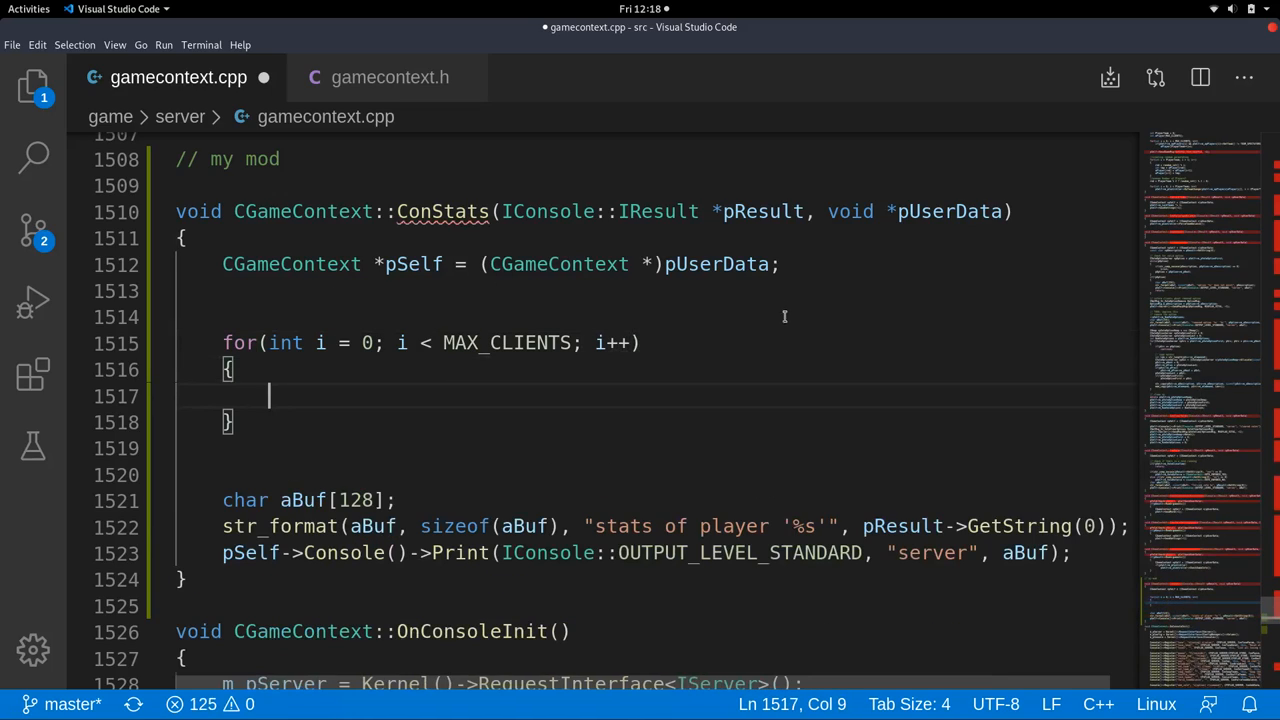
mouse_move(776, 318)
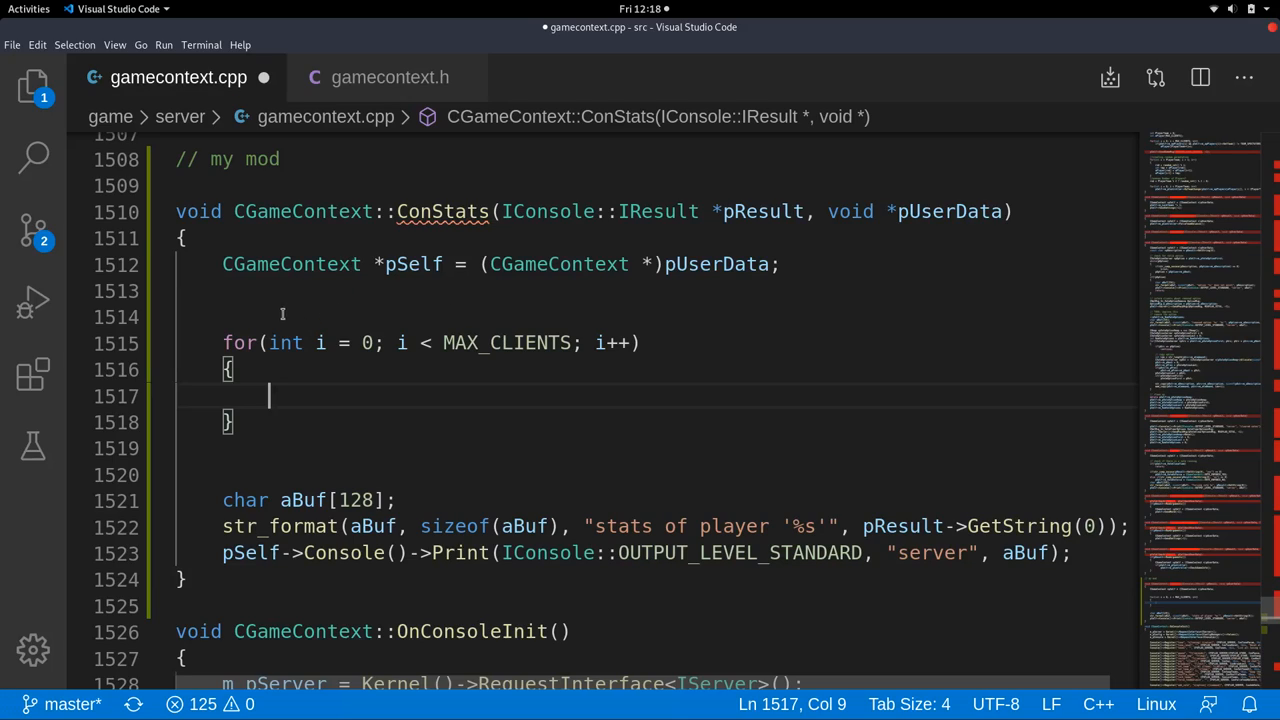
mouse_move(276, 344)
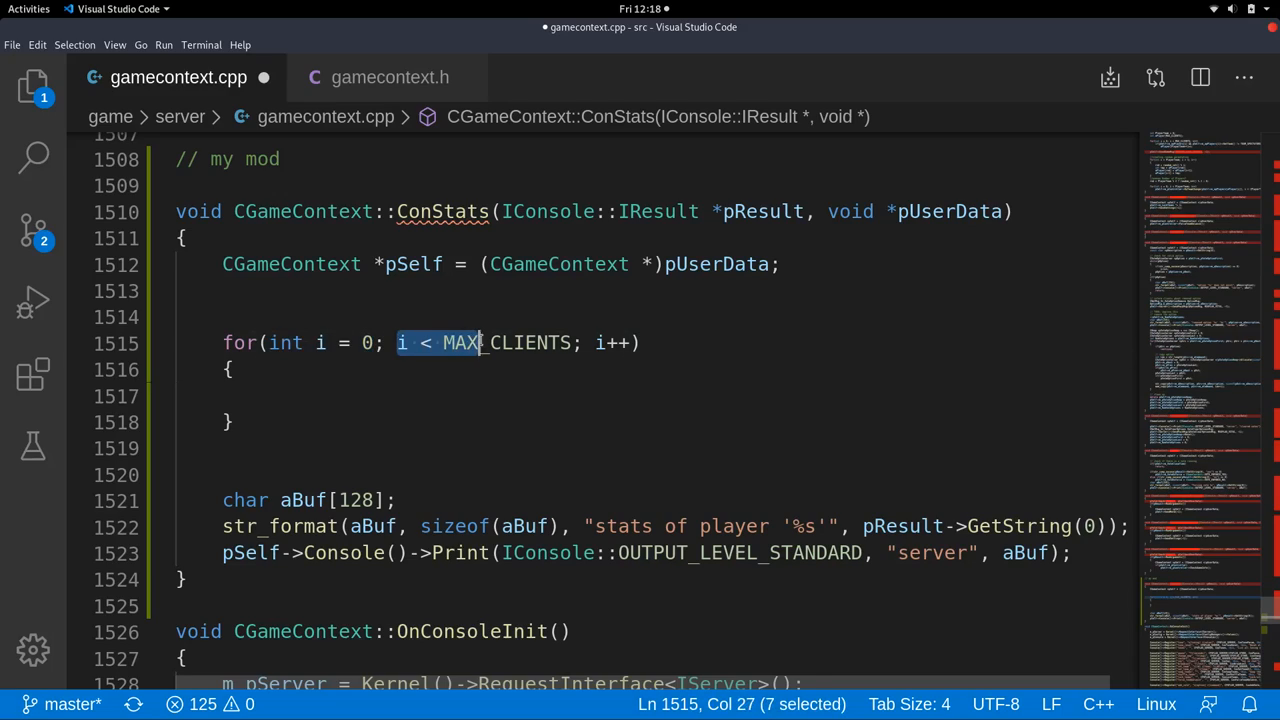
Review the loop's parts — int i = 0, i < MAX_CLIENTS, i++ — and confirm MAX_CLIENTS equals 64.
click(600, 344)
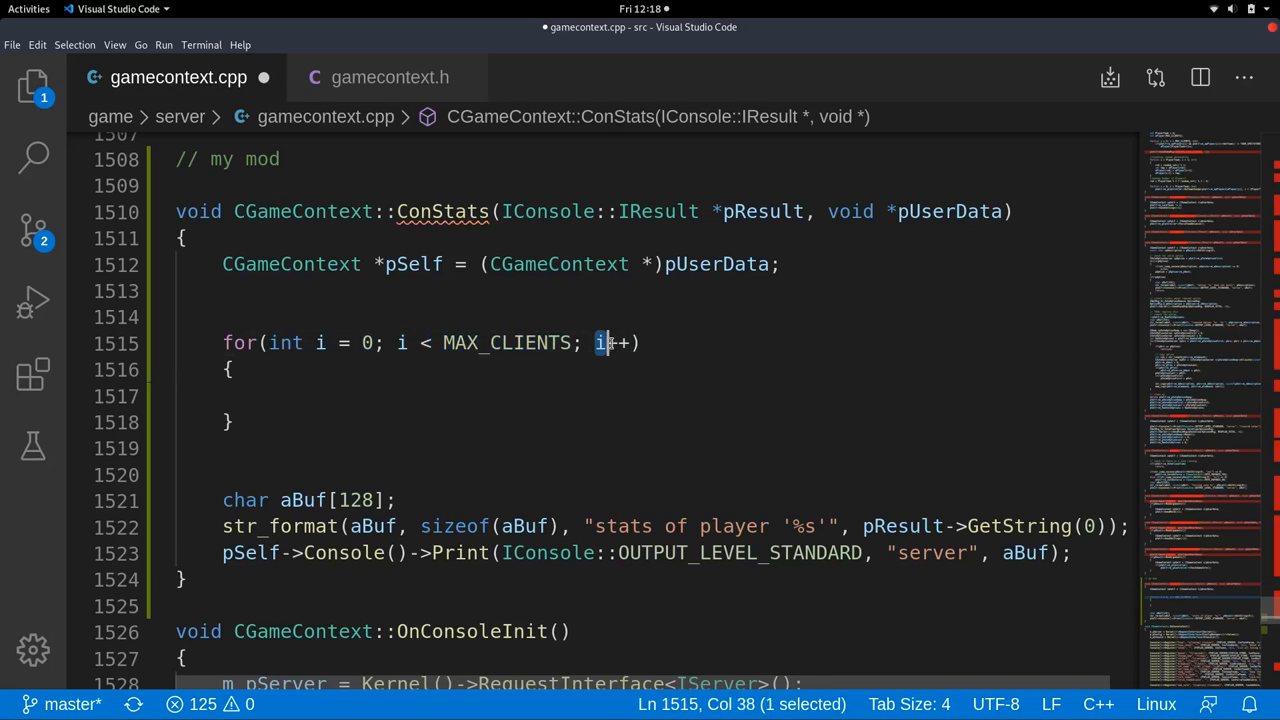
double_click(614, 342)
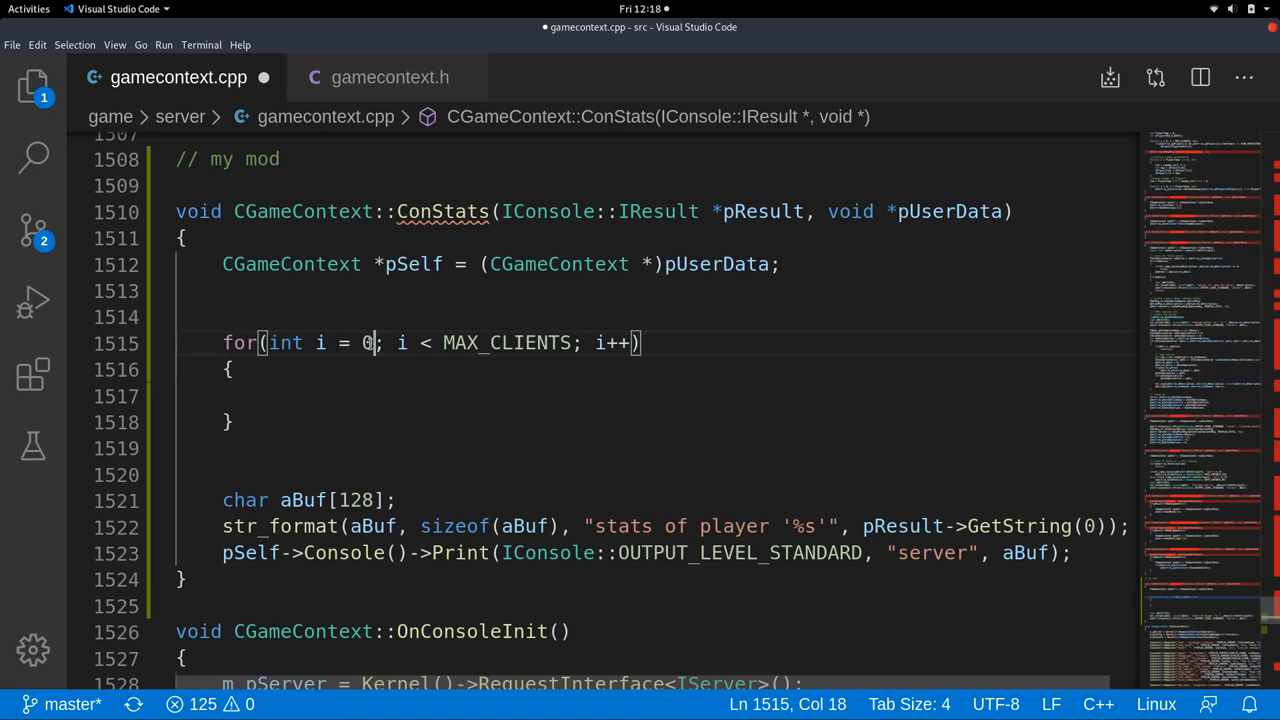
double_click(364, 342)
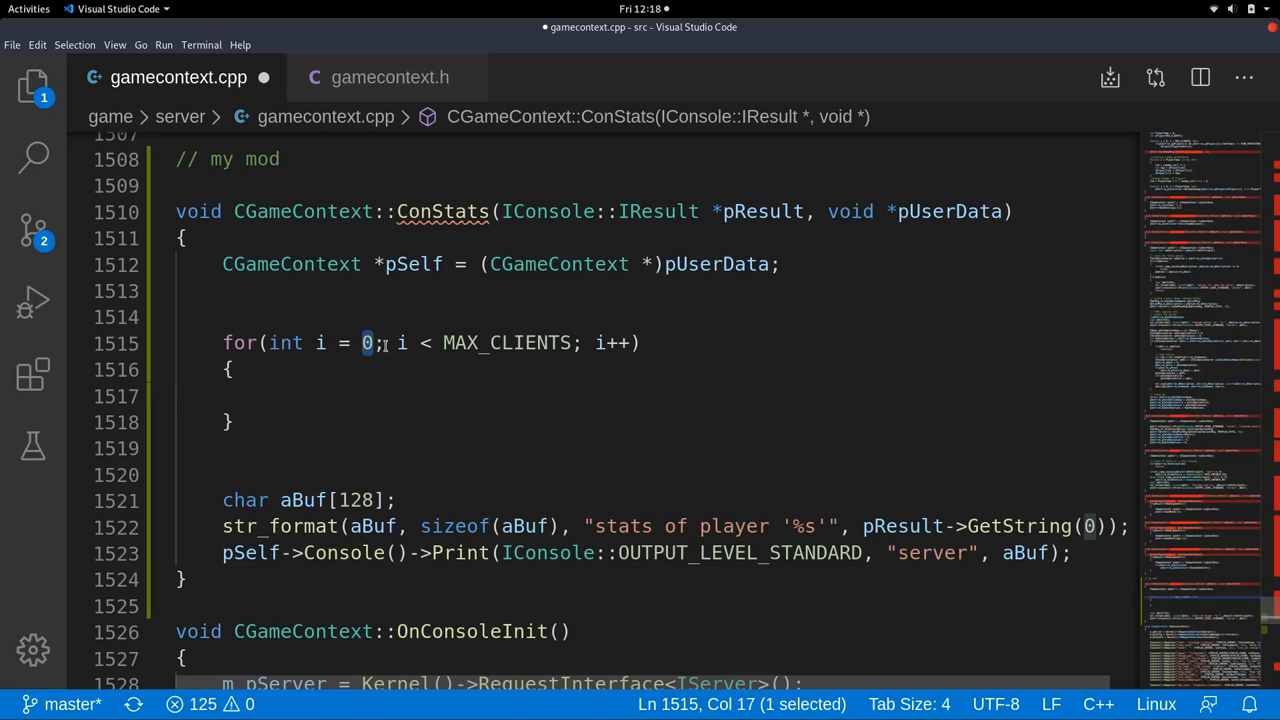
drag(388, 342, 564, 342)
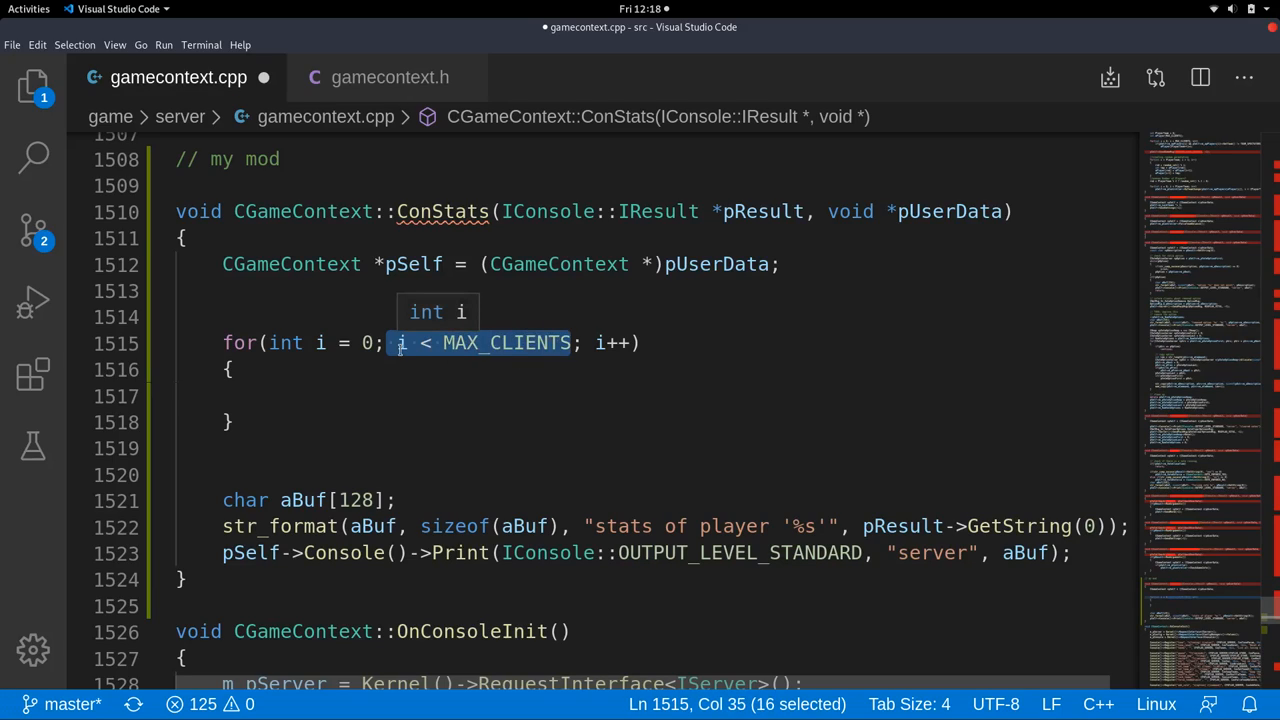
click(488, 342)
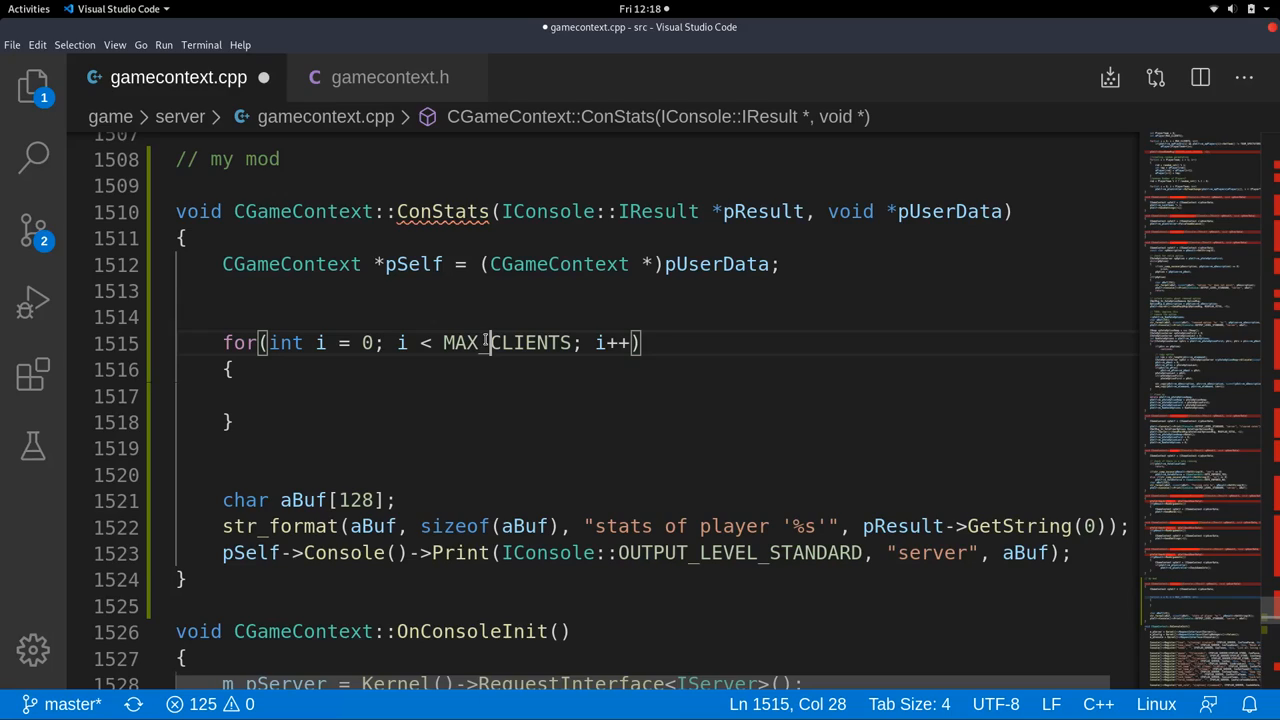
mouse_move(508, 342)
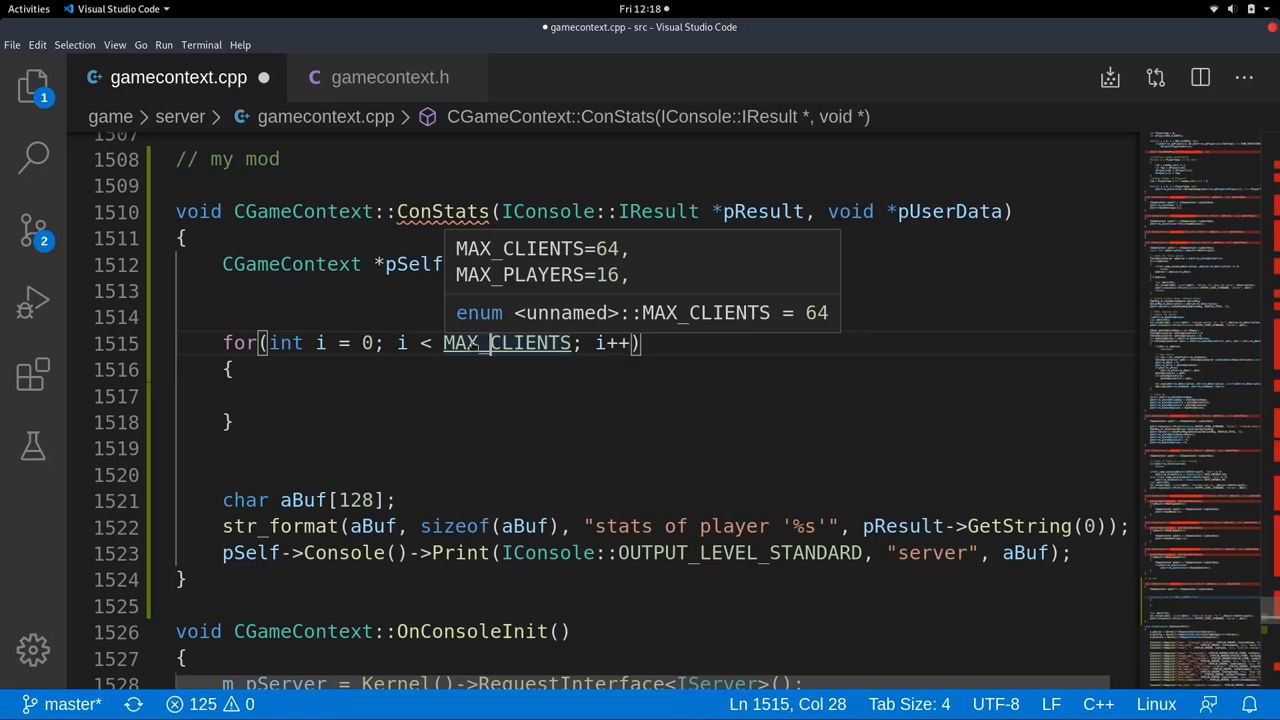
mouse_move(676, 252)
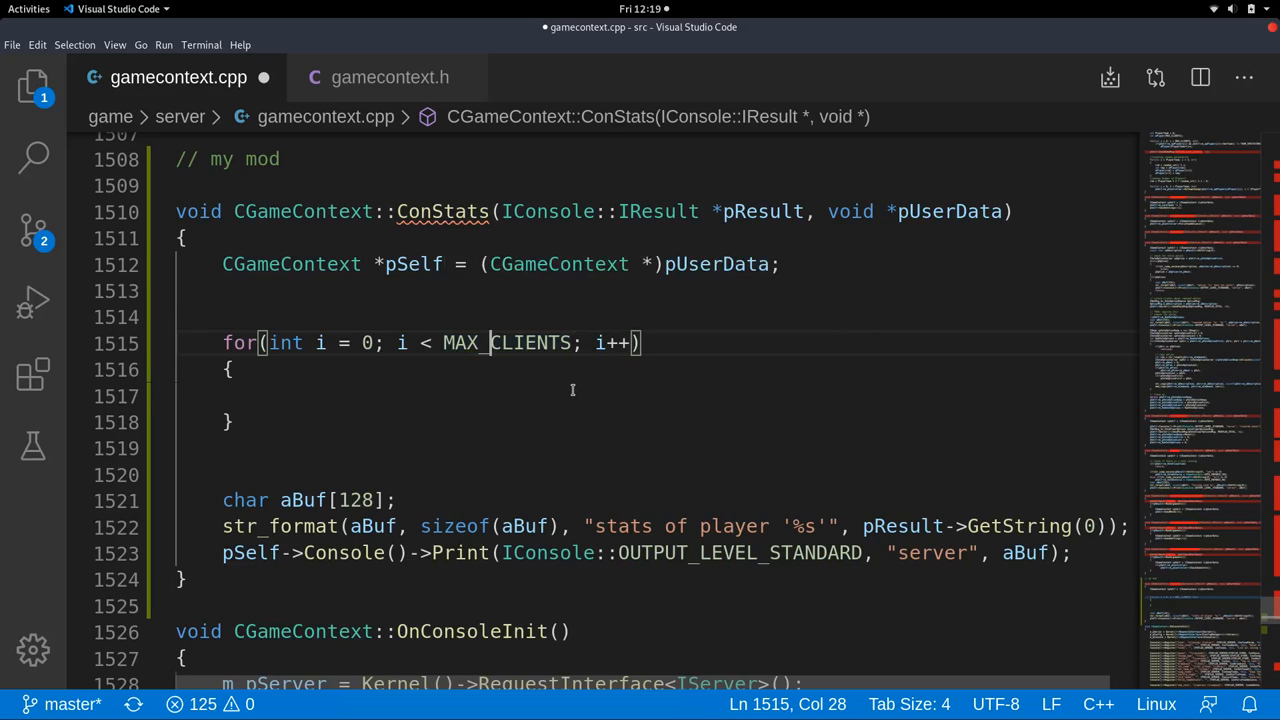
mouse_move(532, 360)
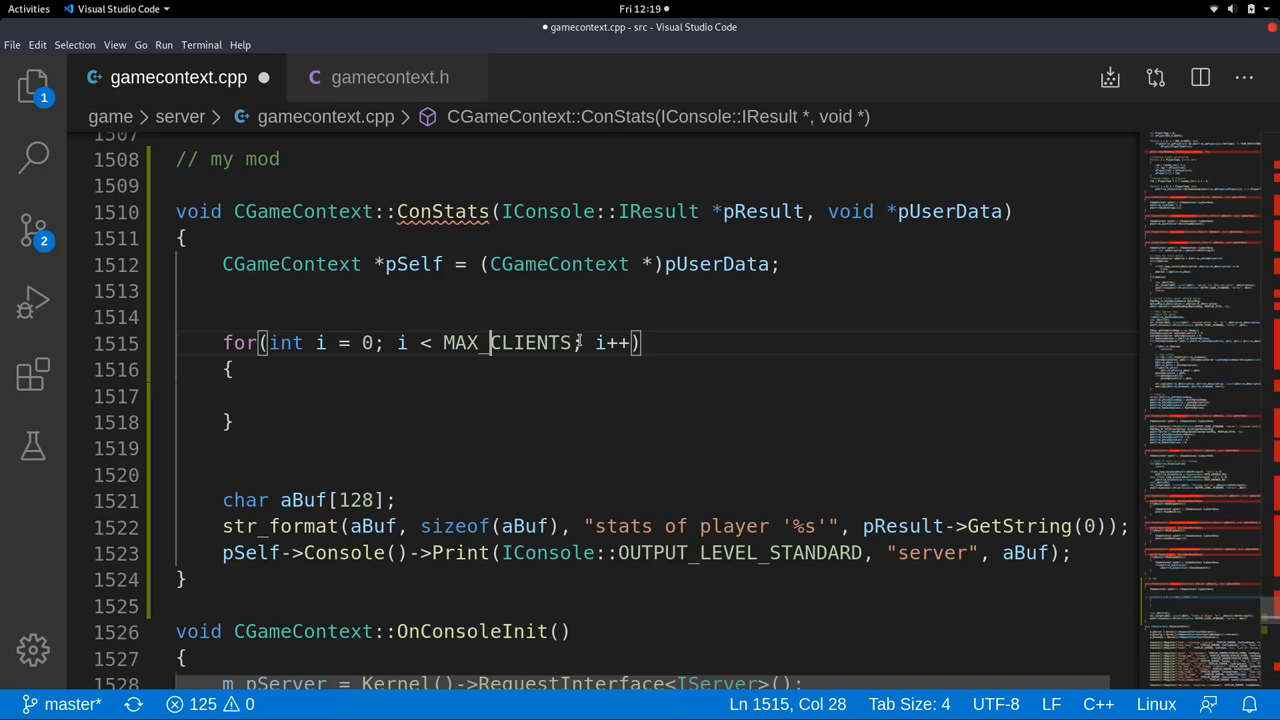
double_click(614, 342)
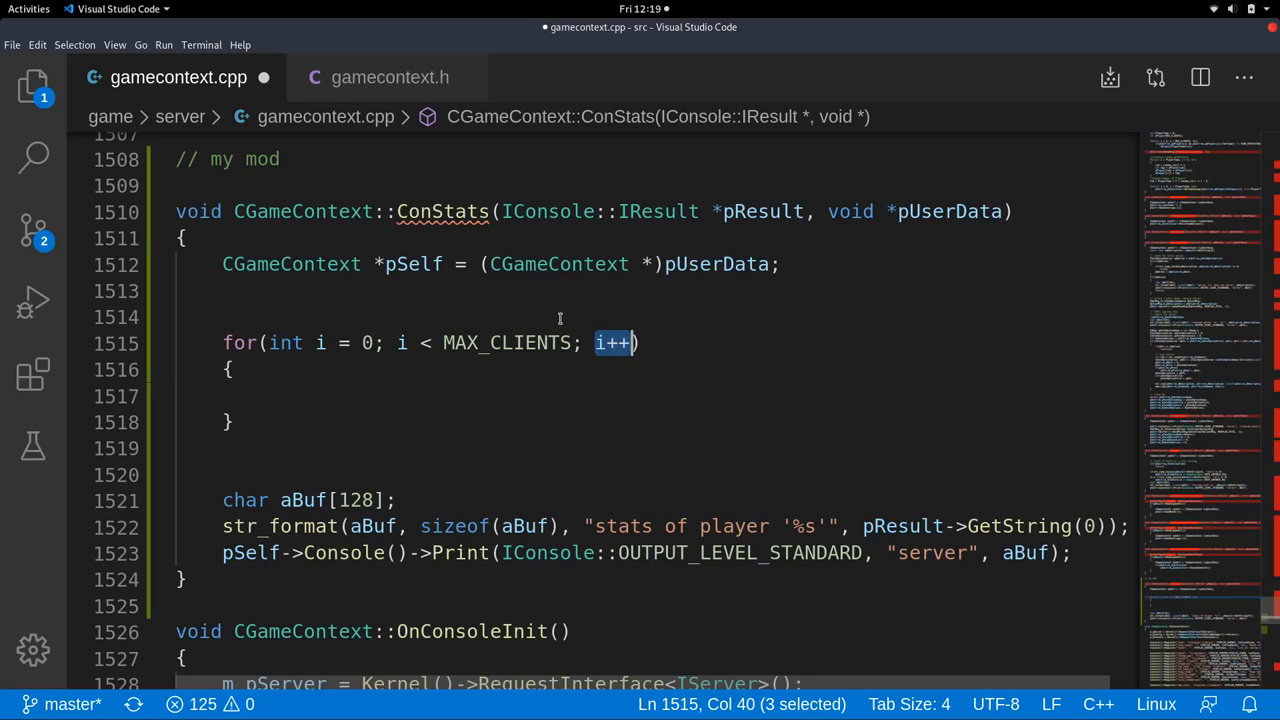
click(322, 342)
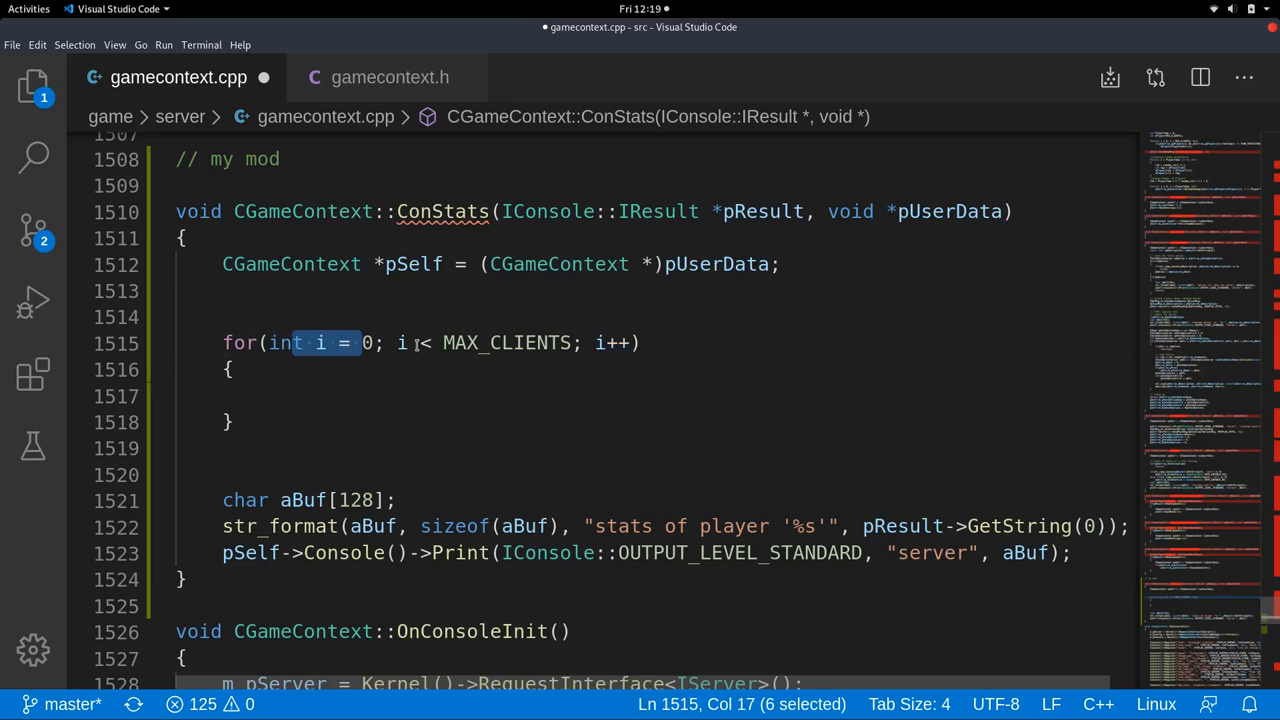
click(424, 344)
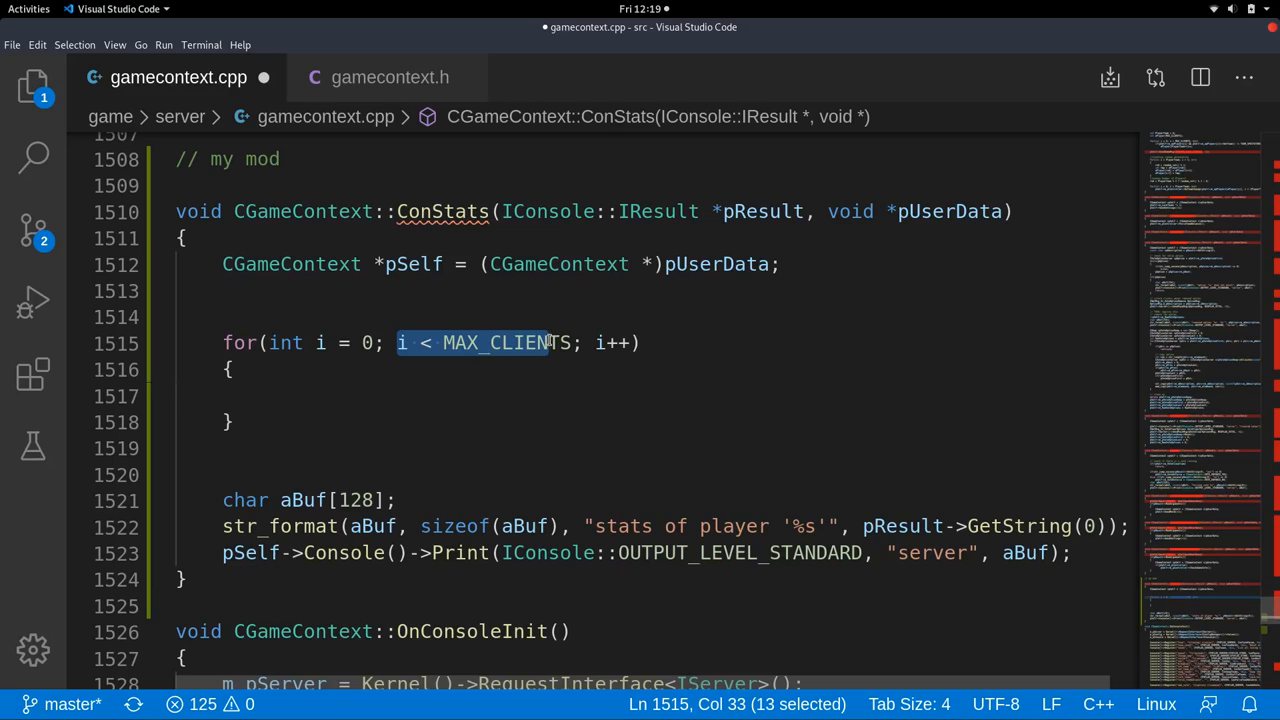
mouse_move(592, 344)
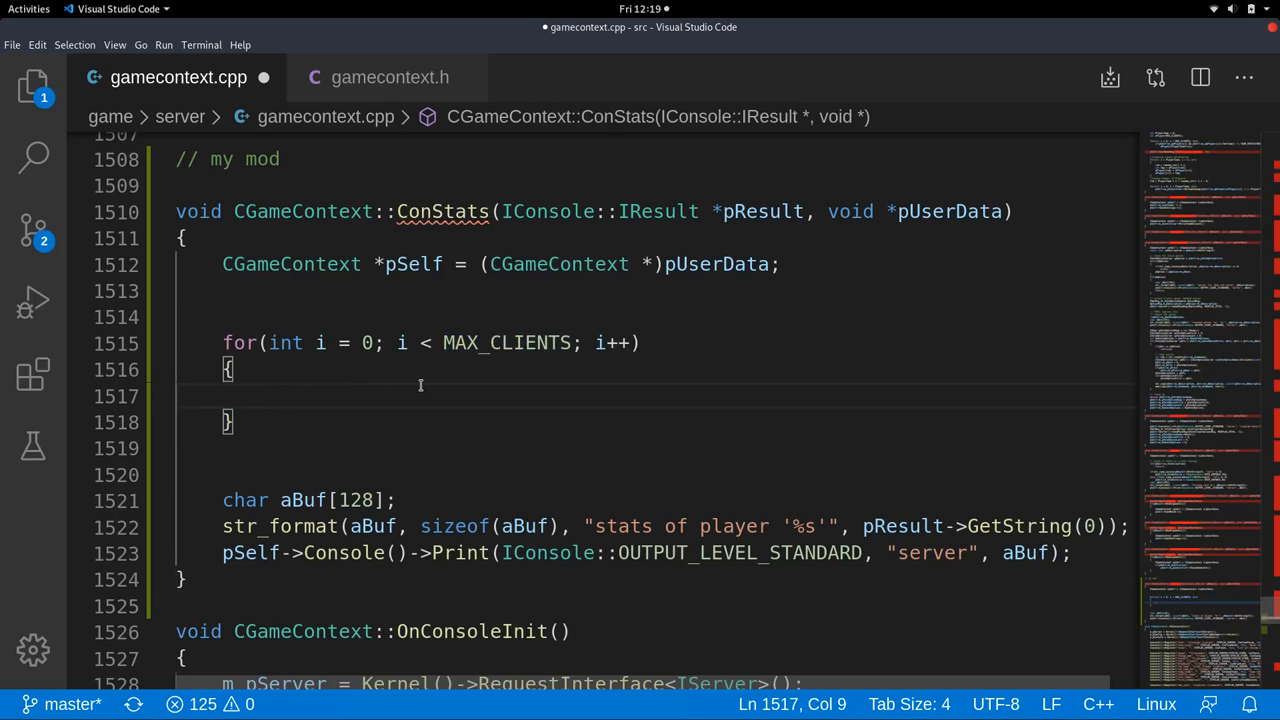
Add dbg_msg("forloop", "i=%d", i); as the loop body.
text(dbg_msg(")
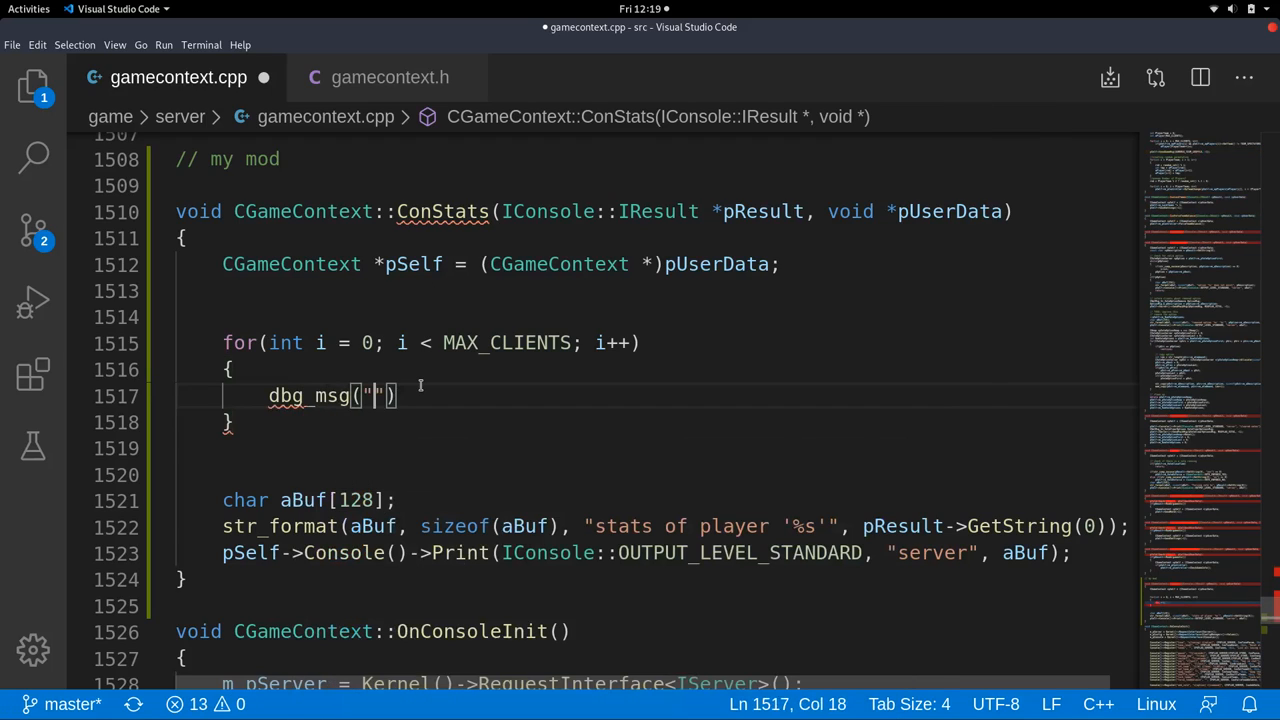
text(for)
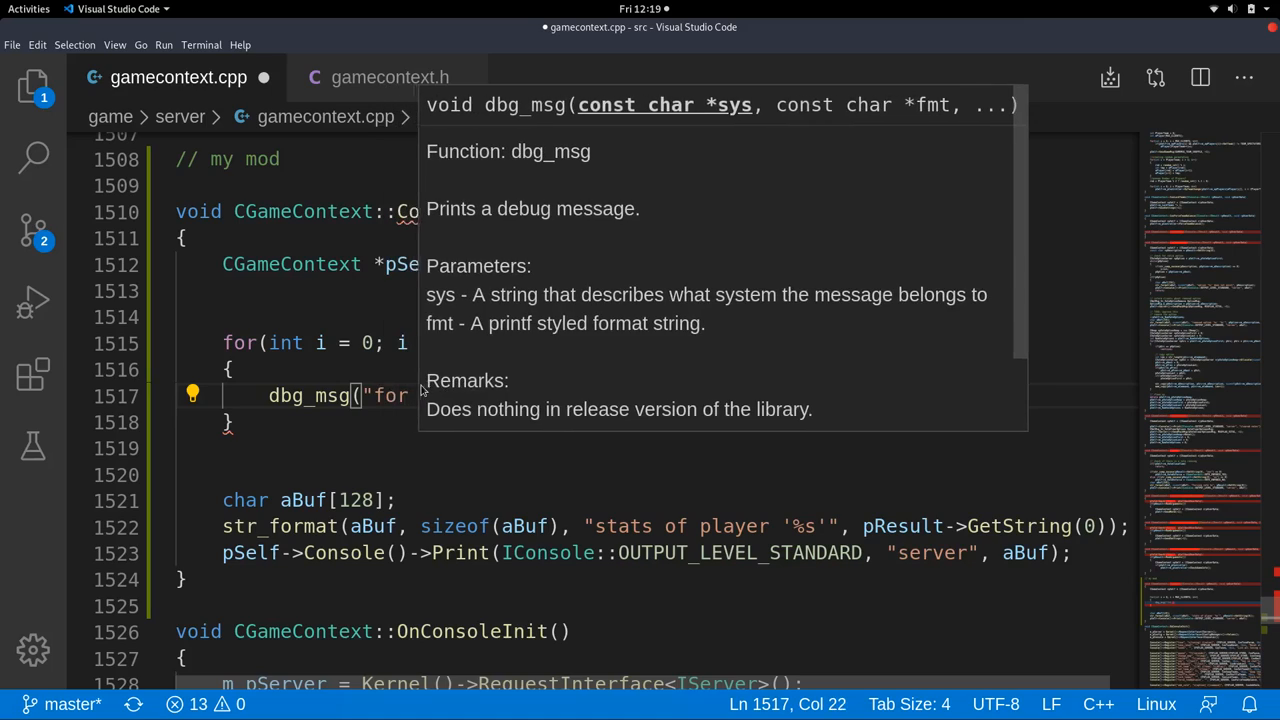
text(loop", "i"))
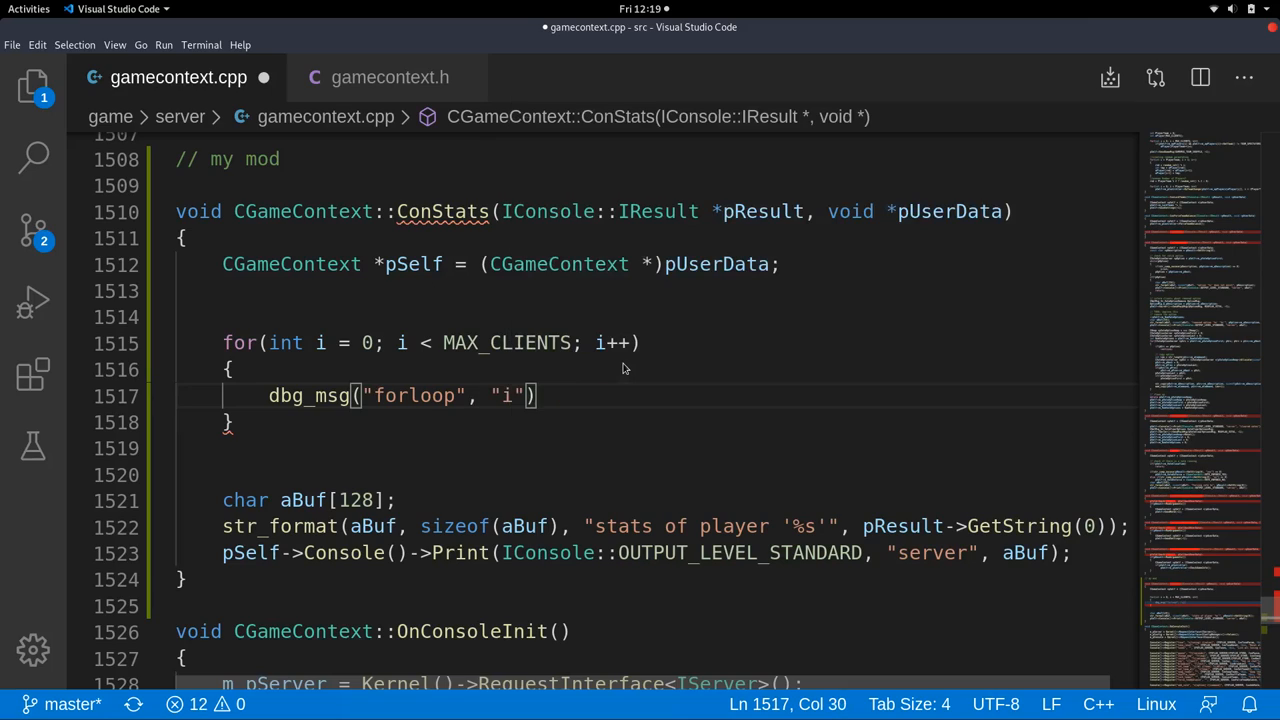
text(=%d)
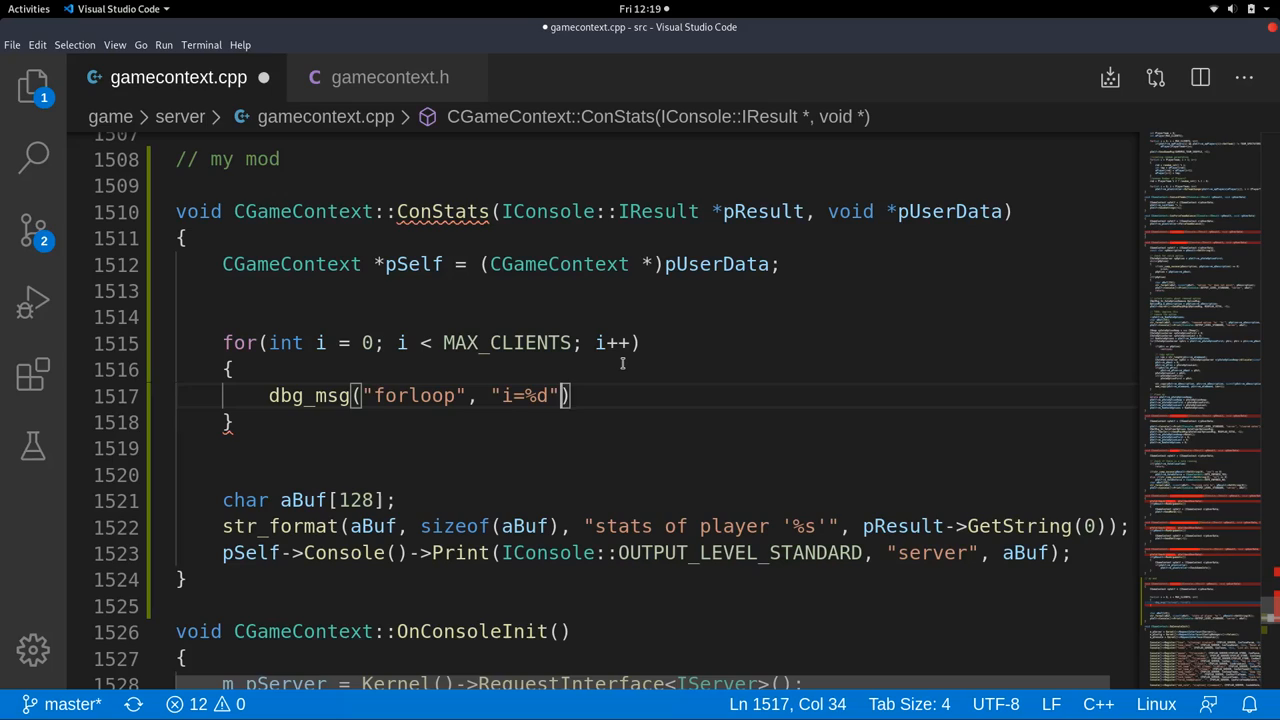
text(, i);)
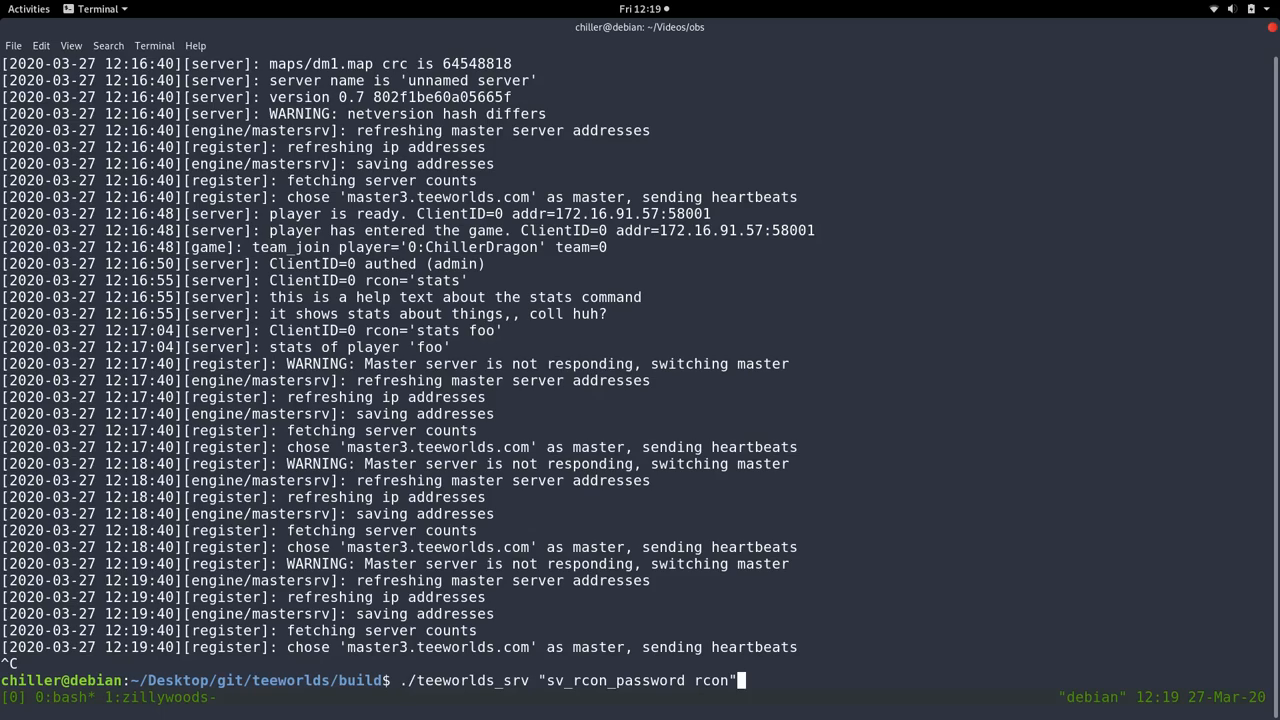
Run make -j12 && chained with the previous server launch command.
text(makle)
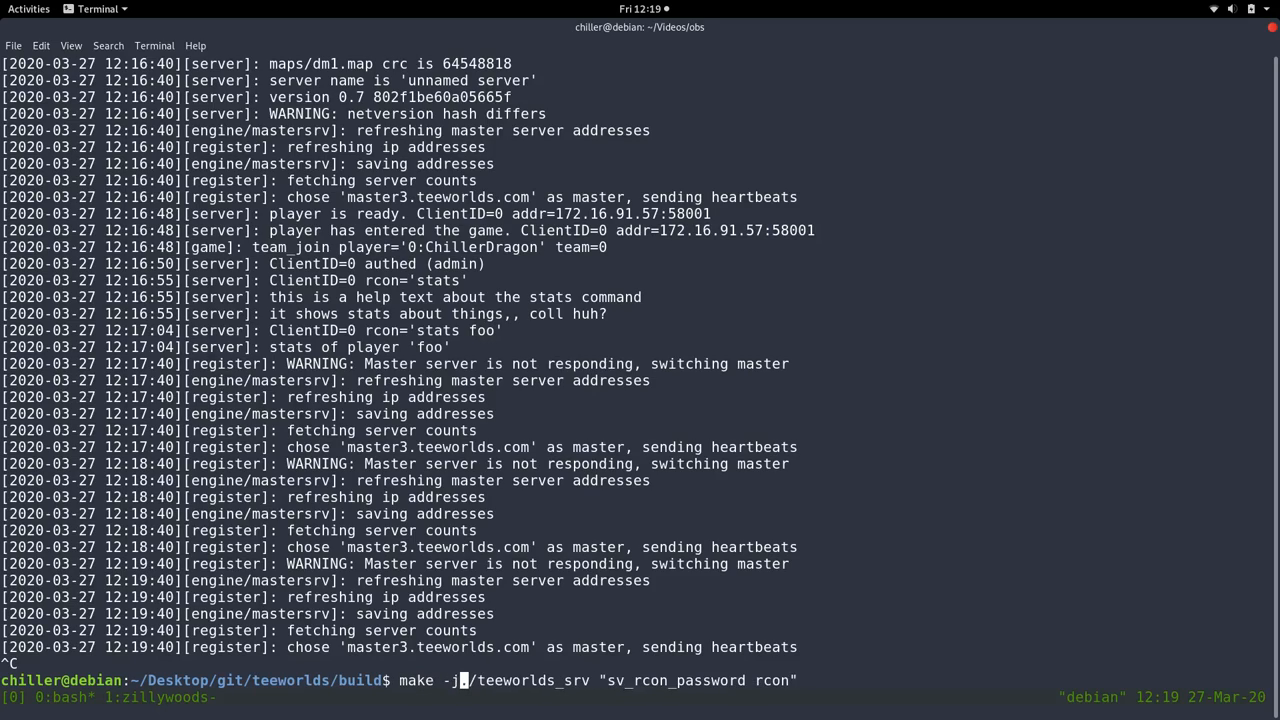
text(12 &&)
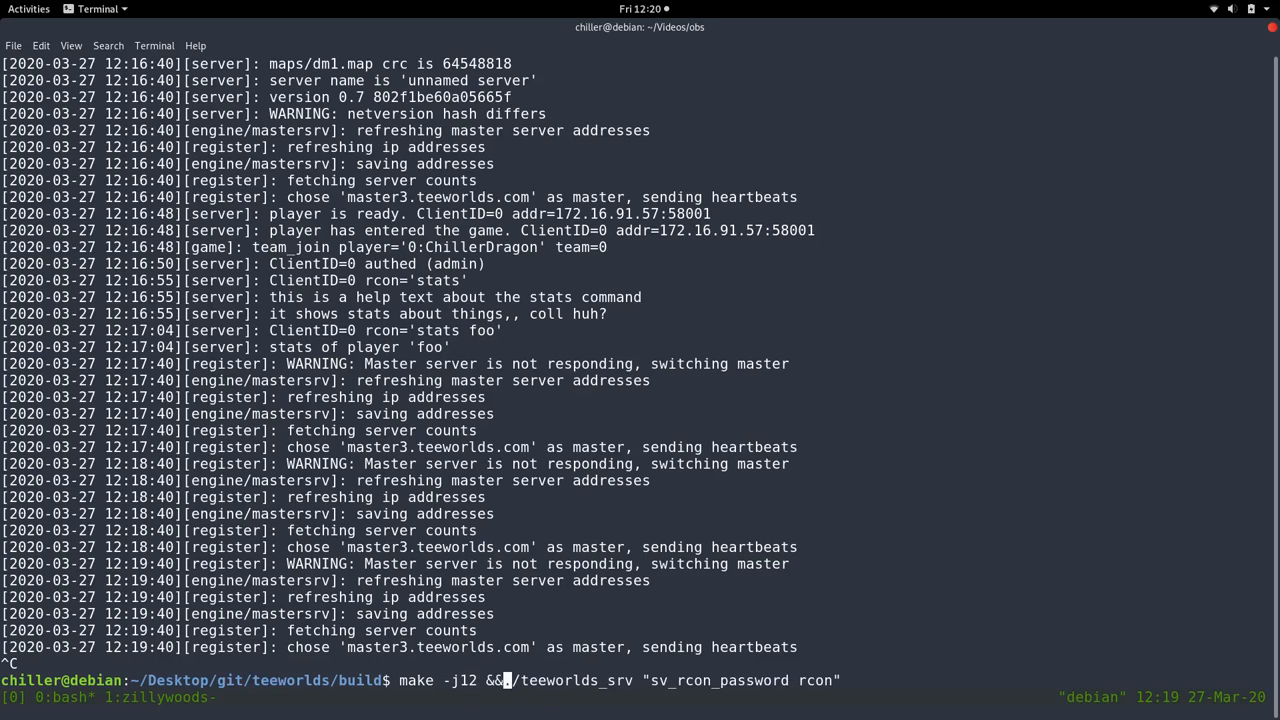
key(Return)
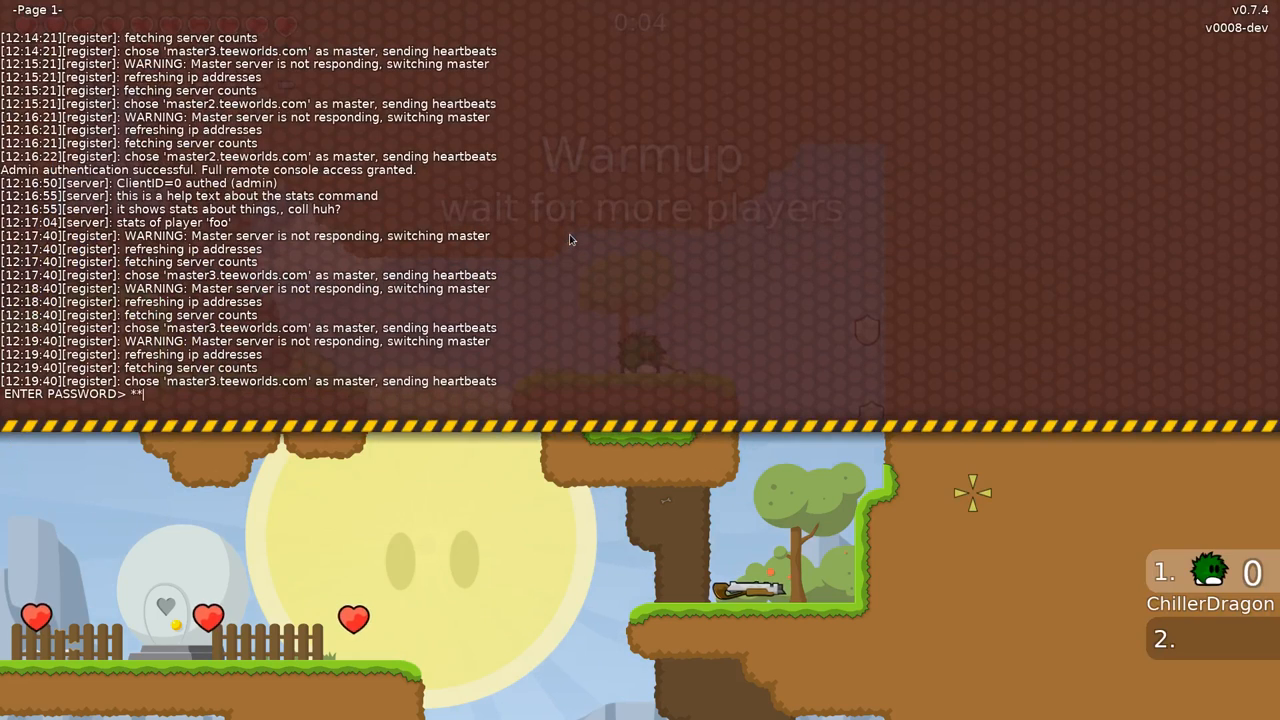
Send the stats command to the server from the rcon console.
text(stats)
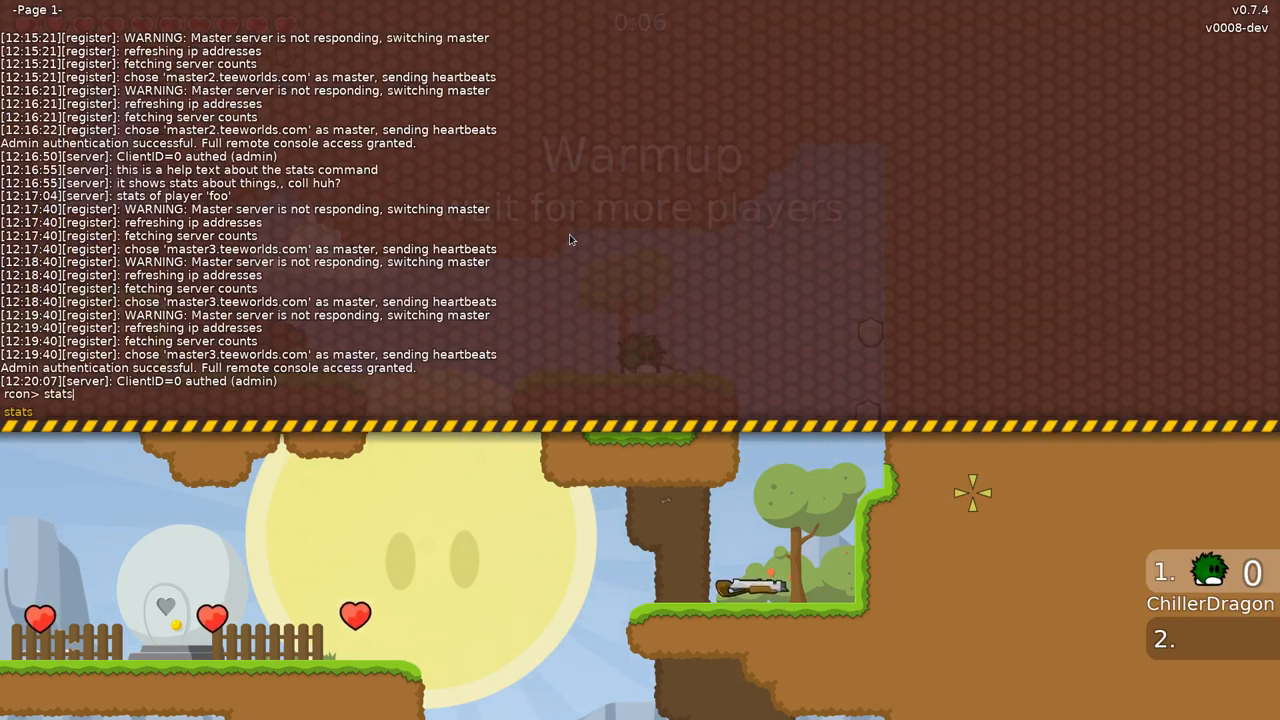
key(Return)
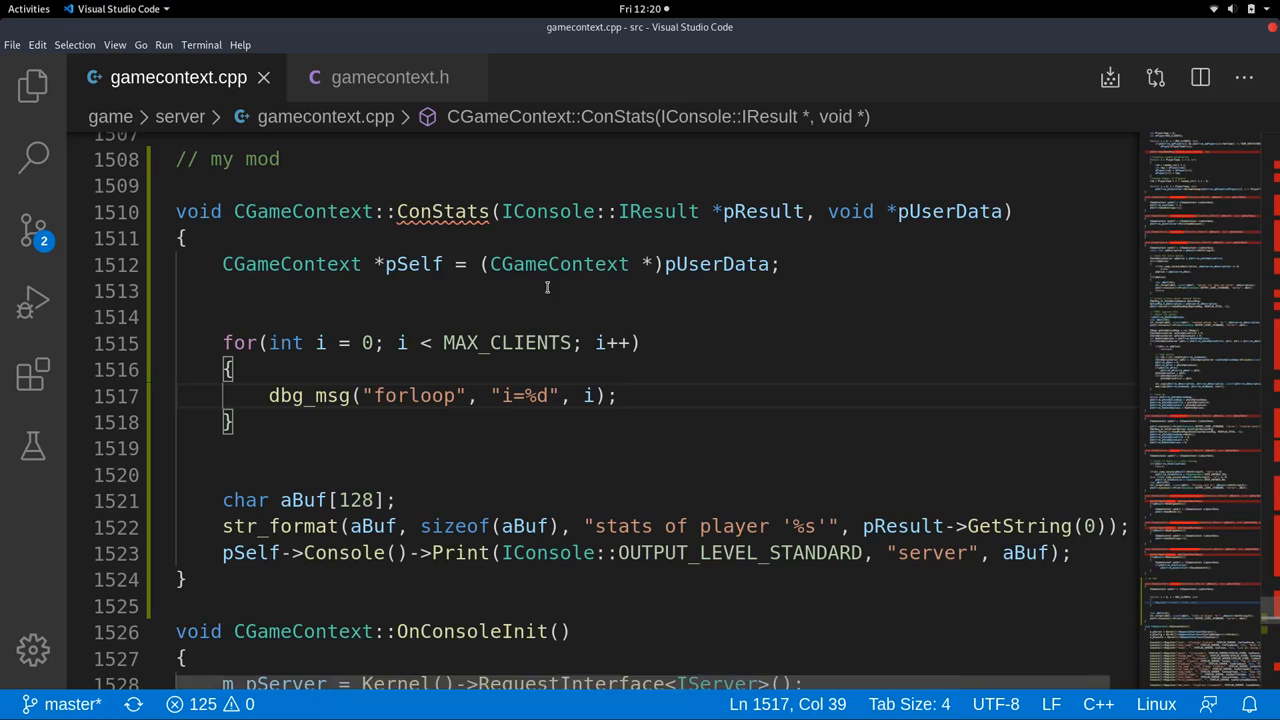
mouse_move(820, 696)
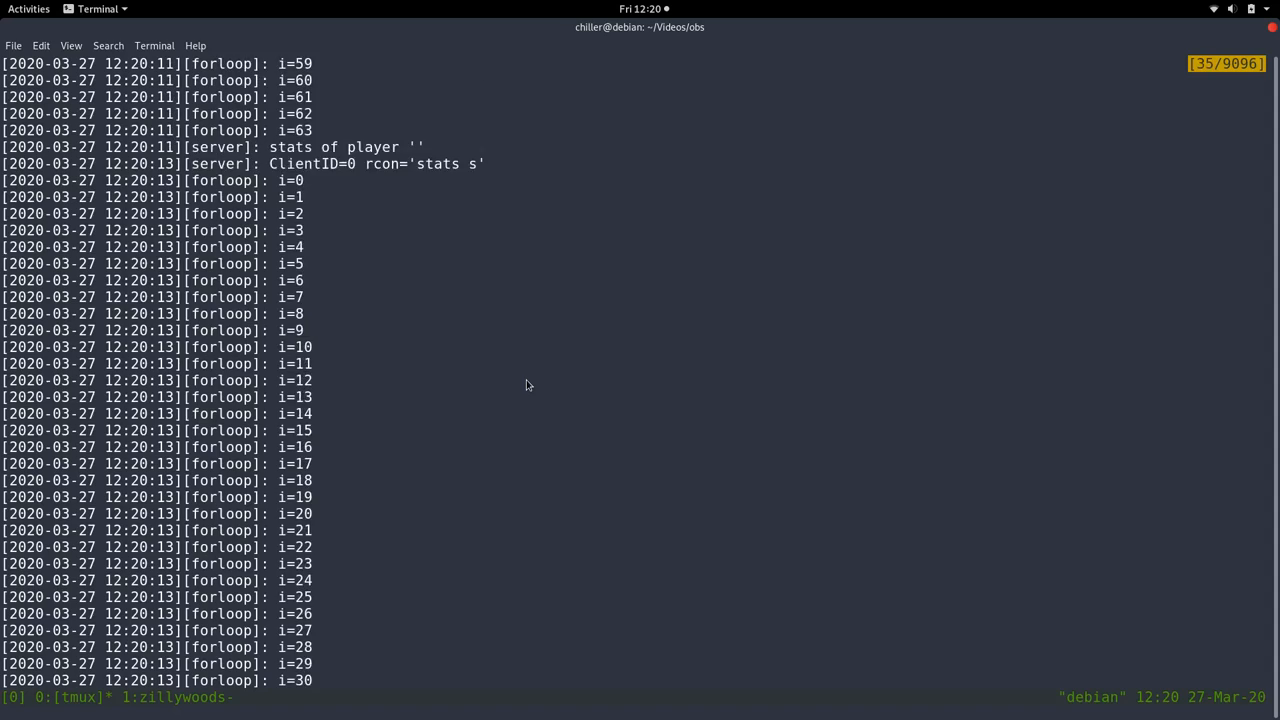
Review the forloop debug lines i=0 through i=63 in the server log, then return to the editor.
scroll(up, 3)
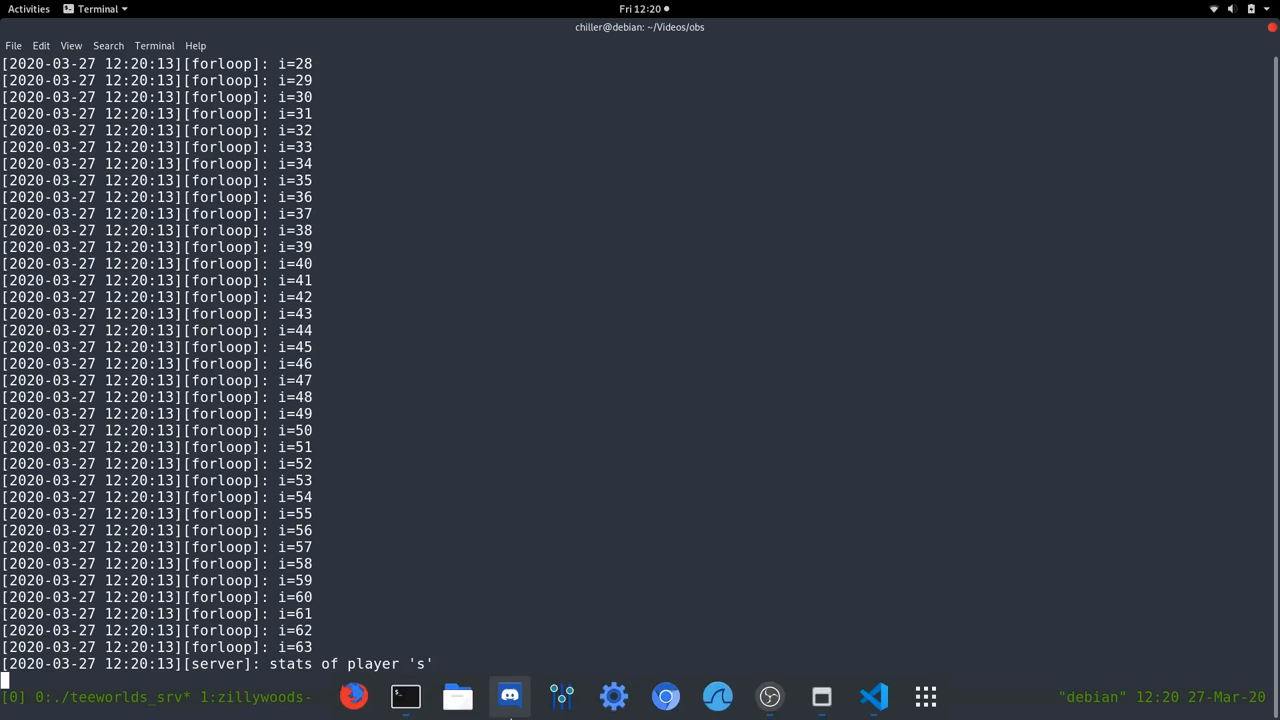
click(874, 696)
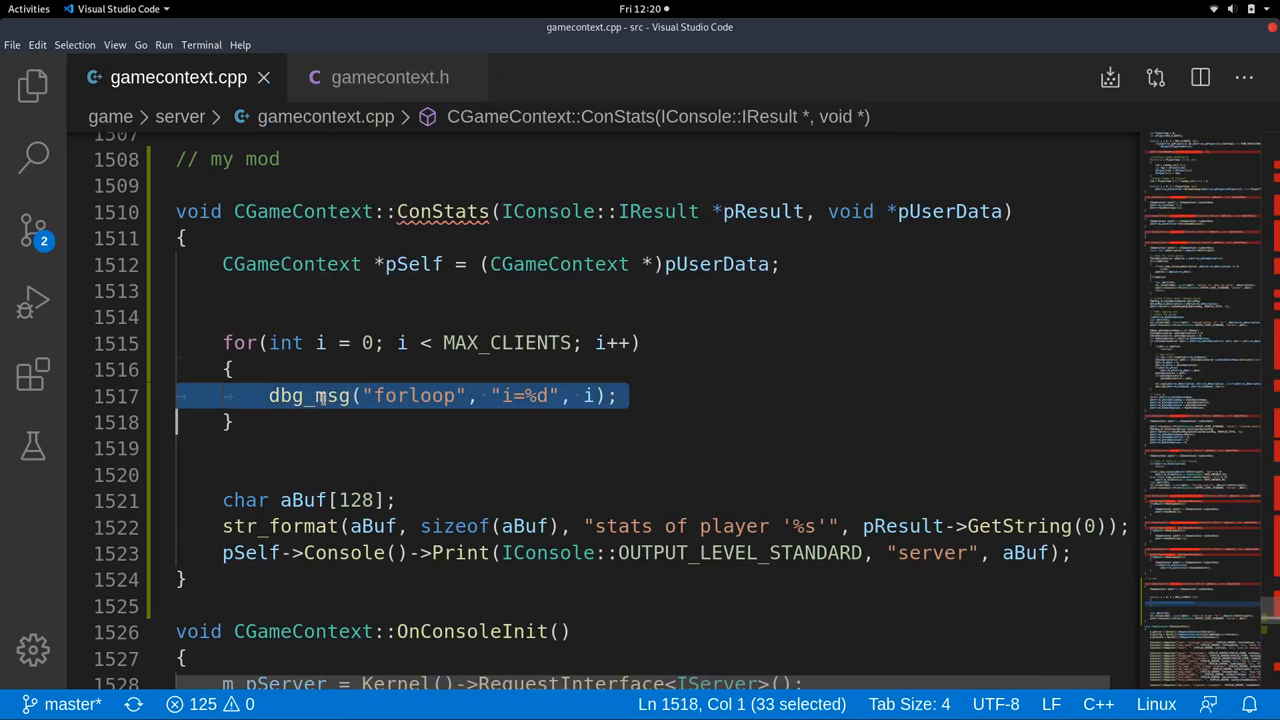
mouse_move(762, 410)
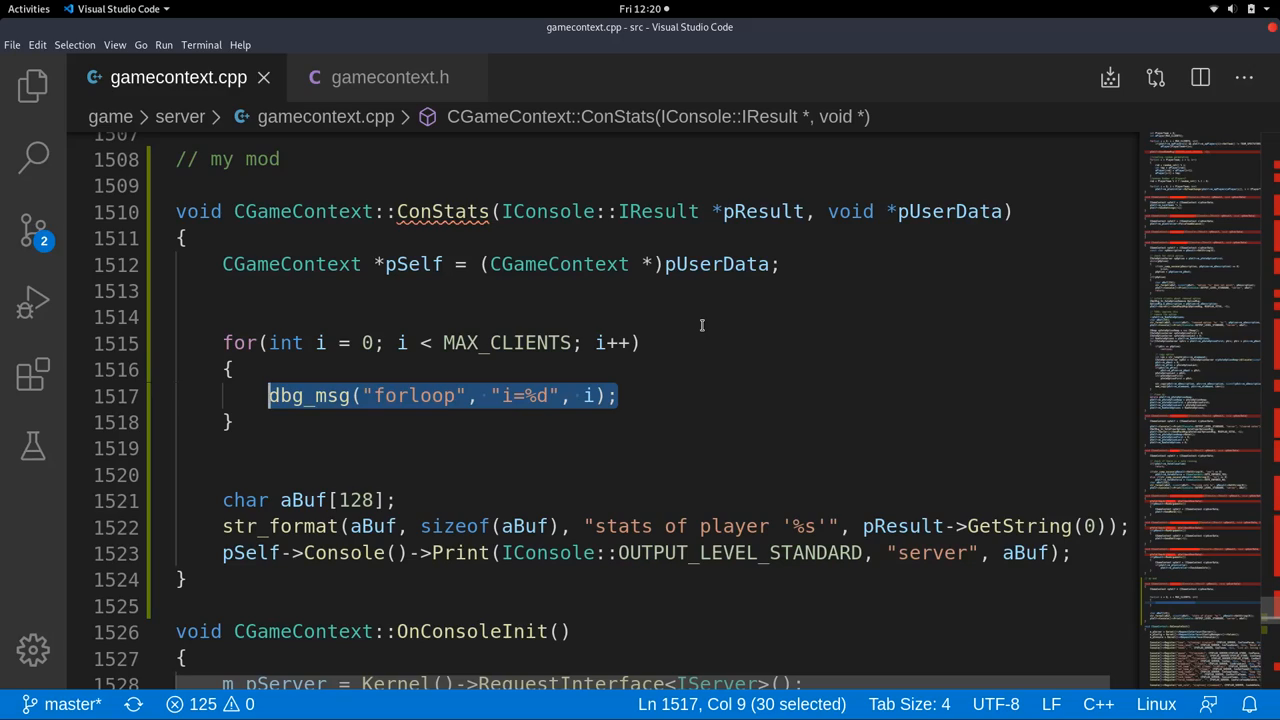
Replace the loop's debug message with an if (pSelf->m_apPlayers[ condition, checking the ConStats declaration in gamecontext.h.
key(Delete)
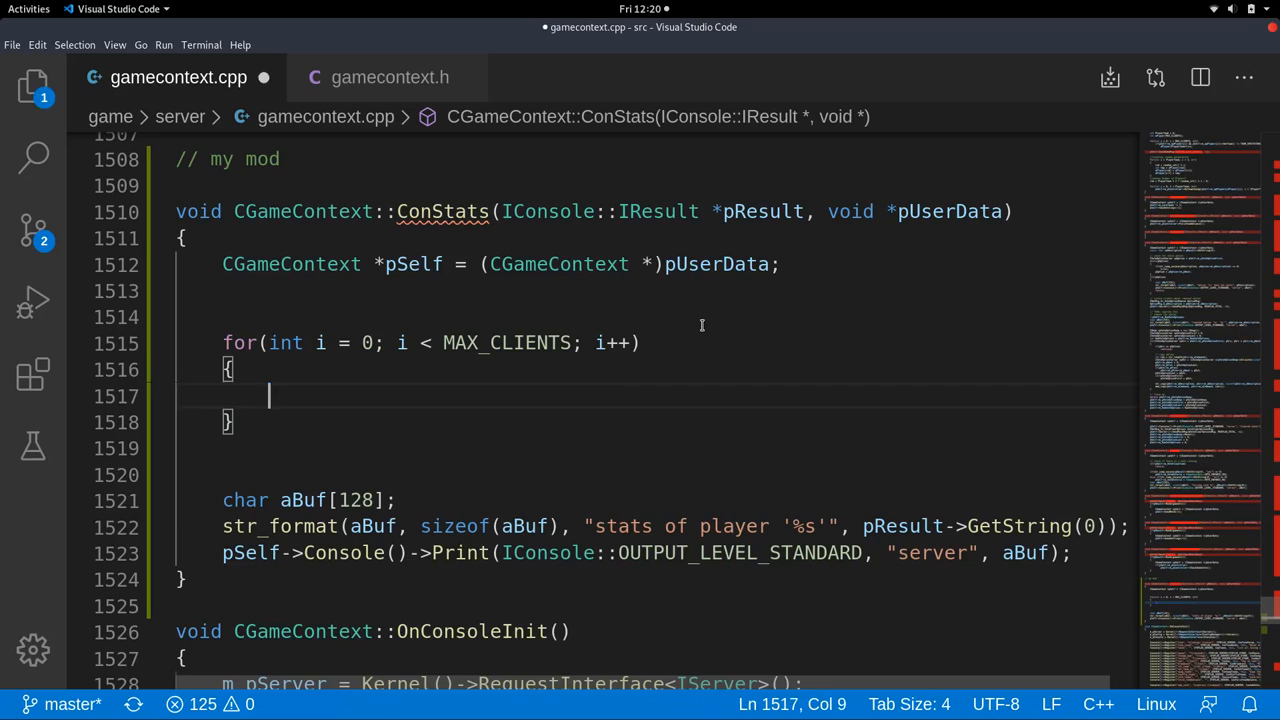
text(if ()
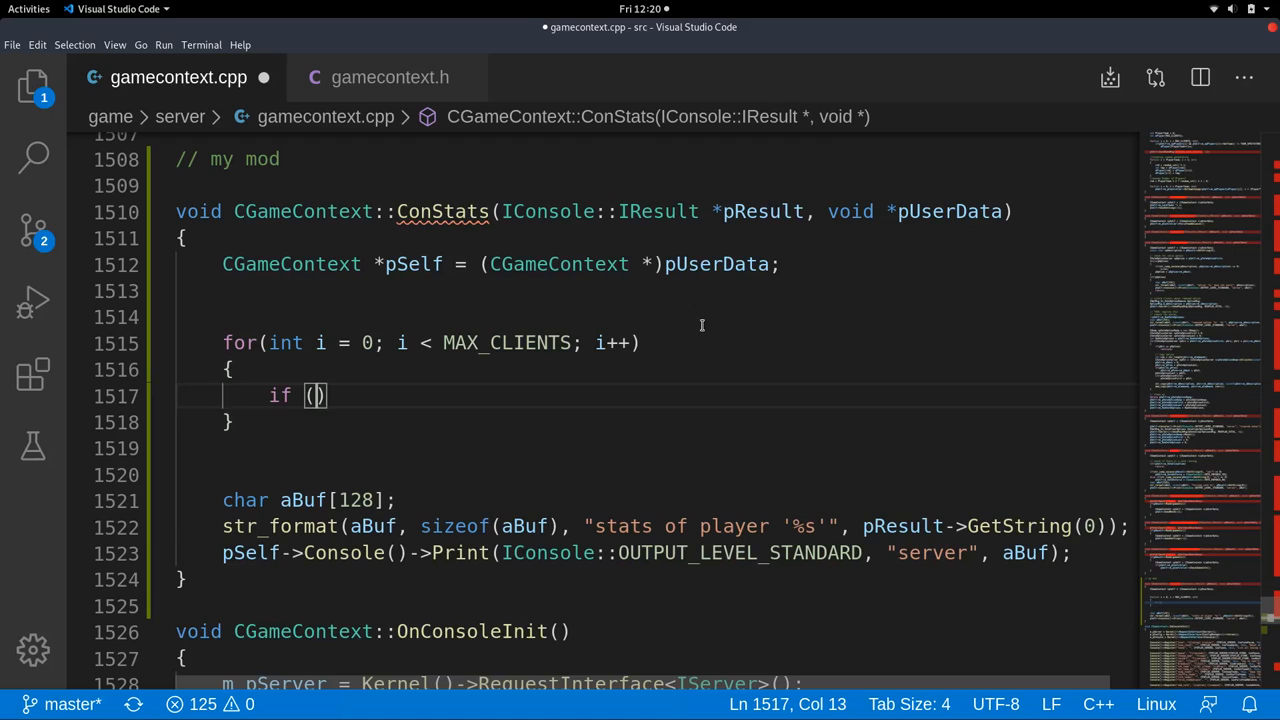
text(p)
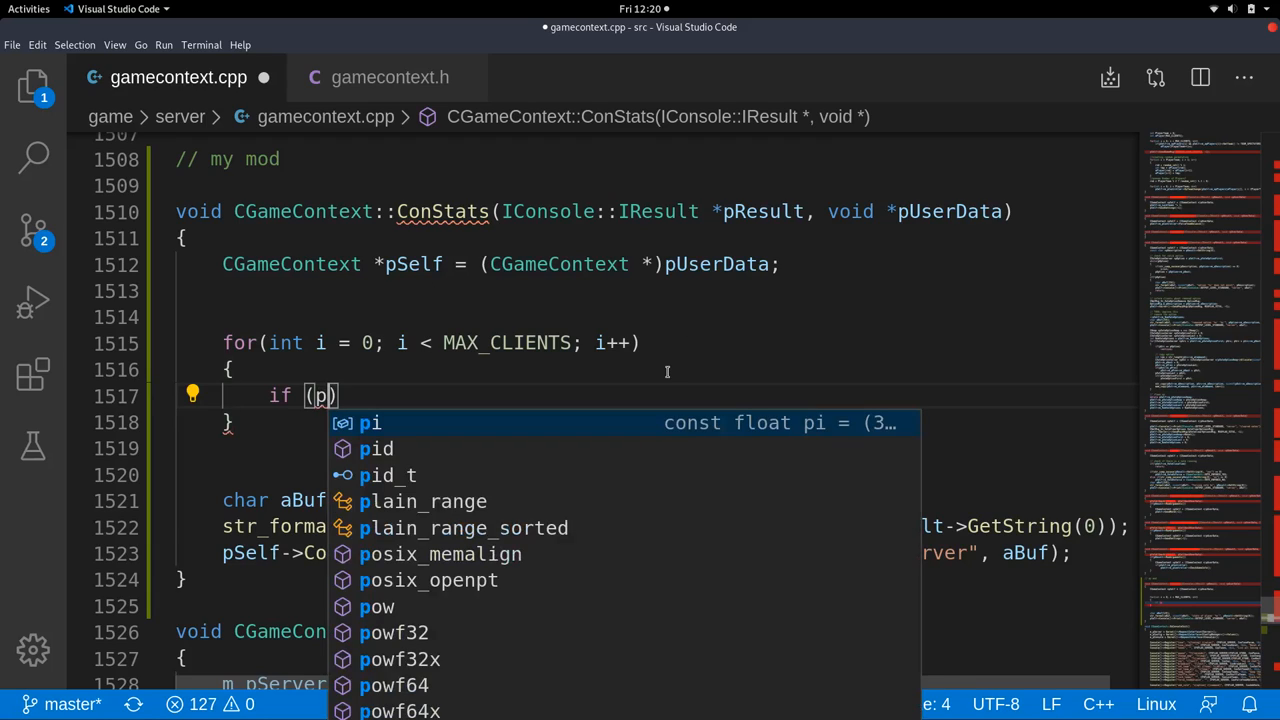
text(Self->)
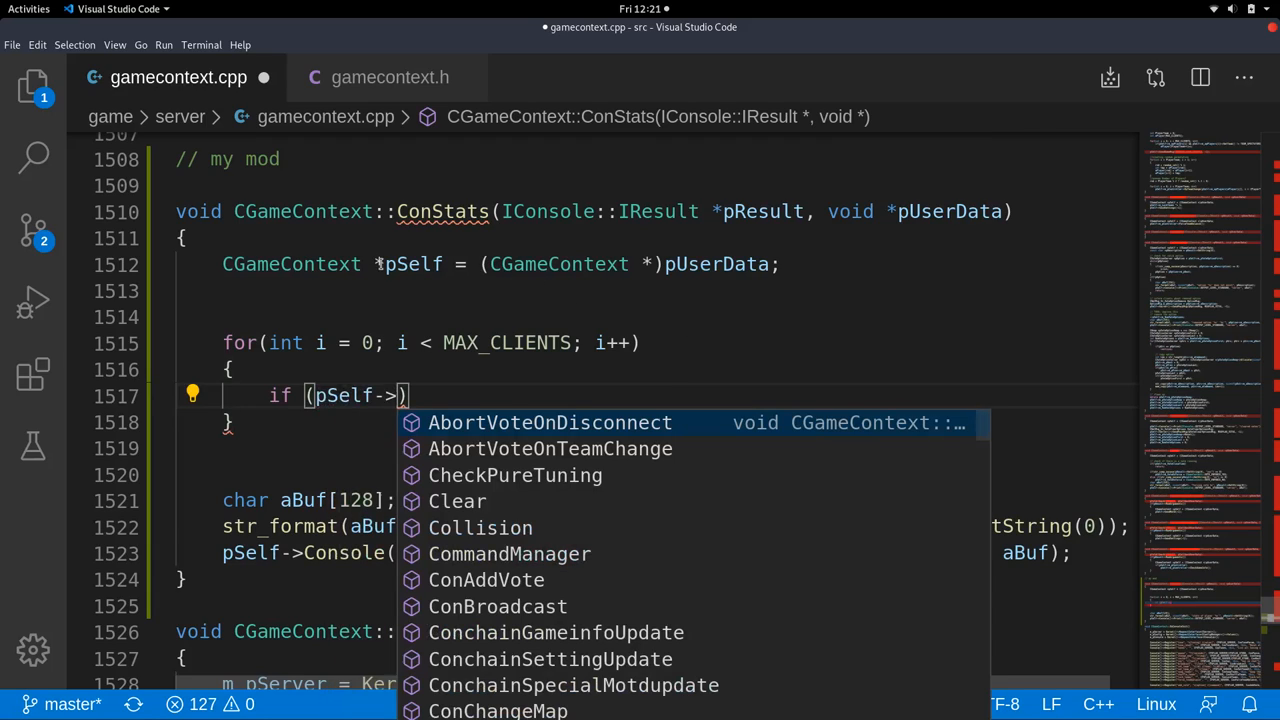
mouse_move(290, 264)
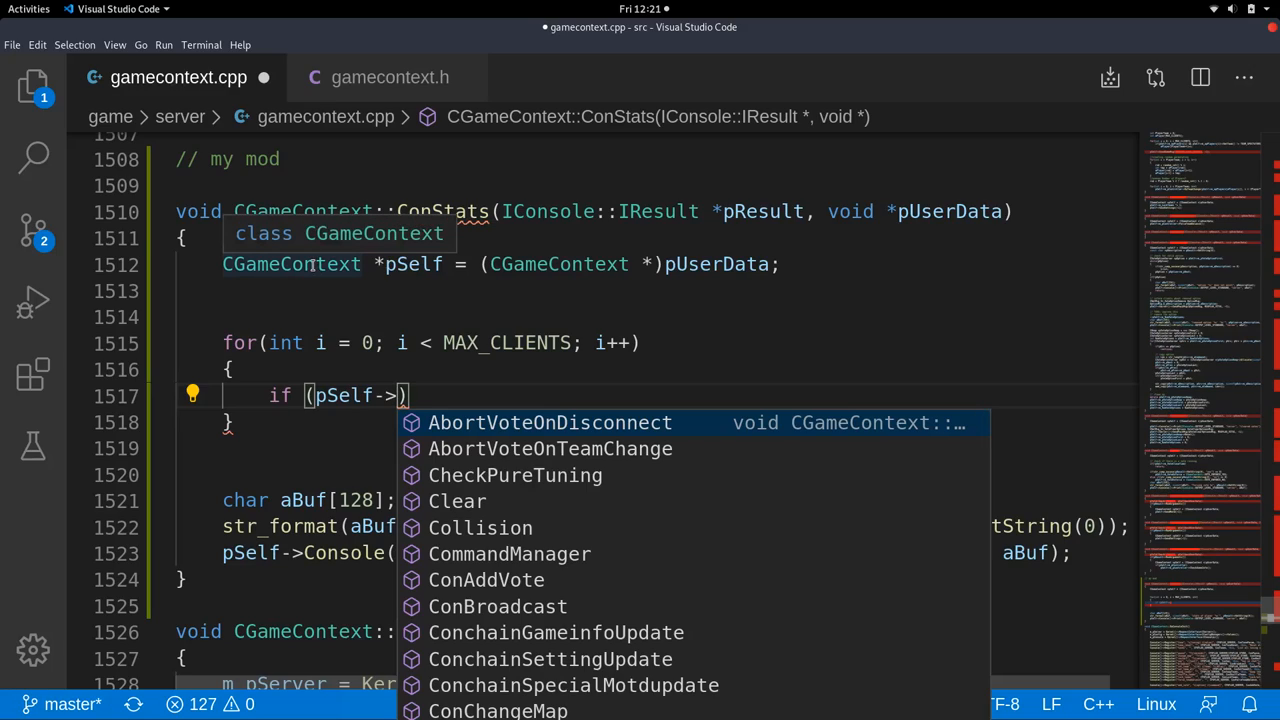
mouse_move(632, 288)
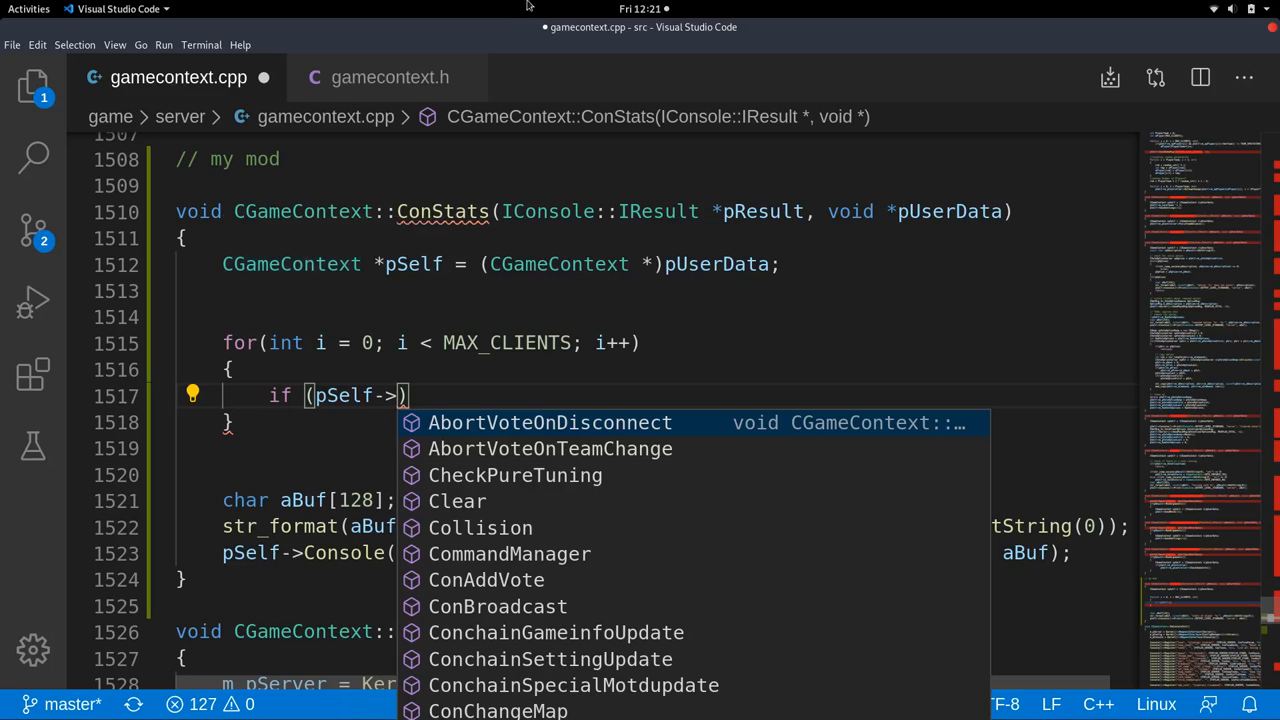
click(390, 76)
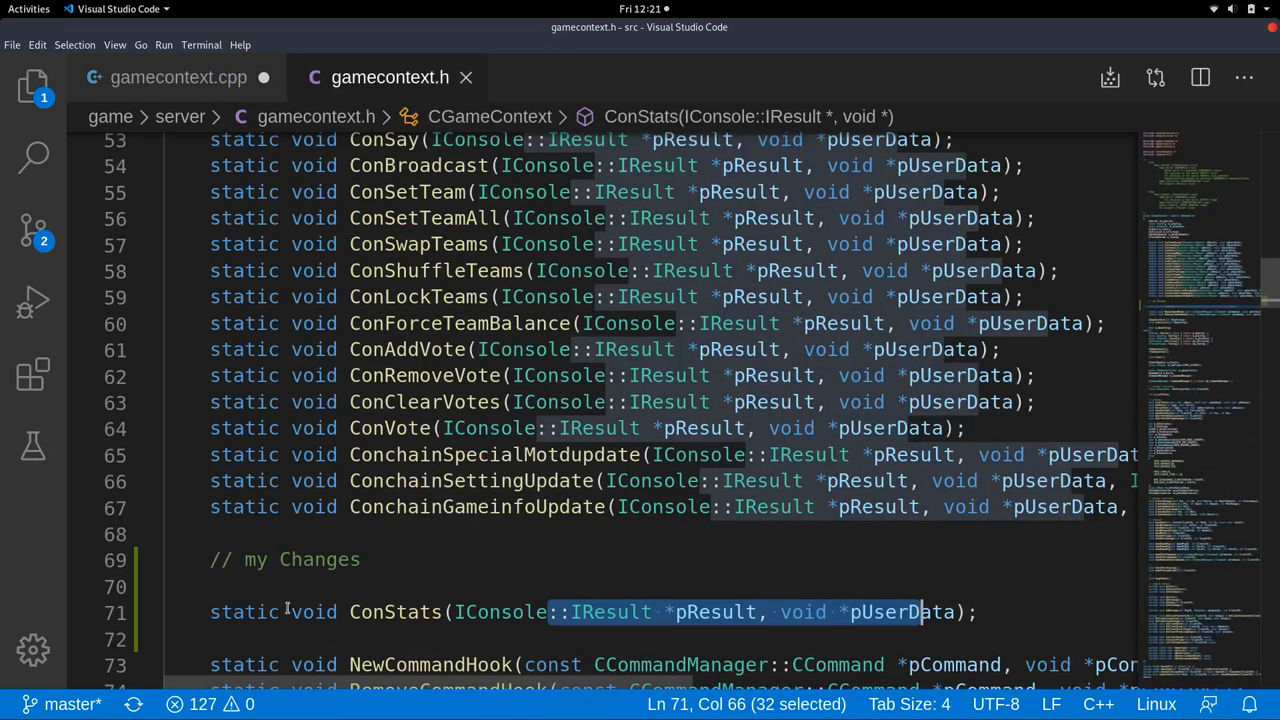
click(178, 76)
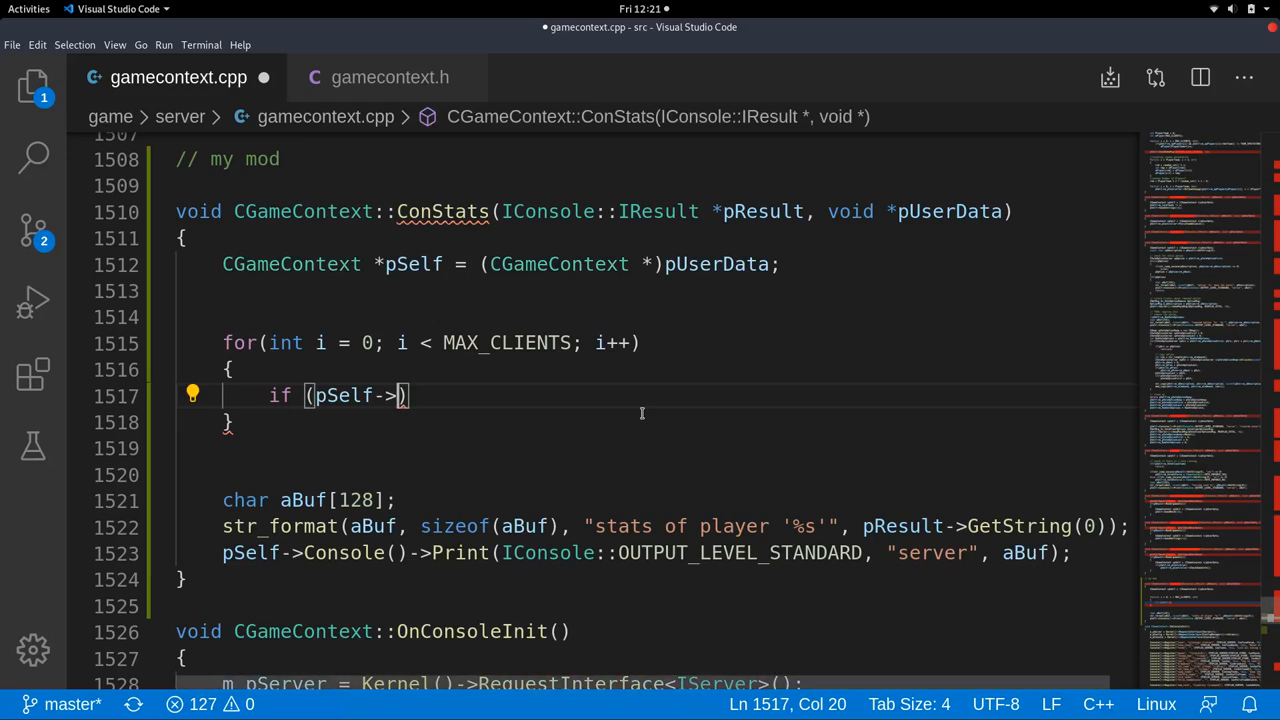
mouse_move(476, 364)
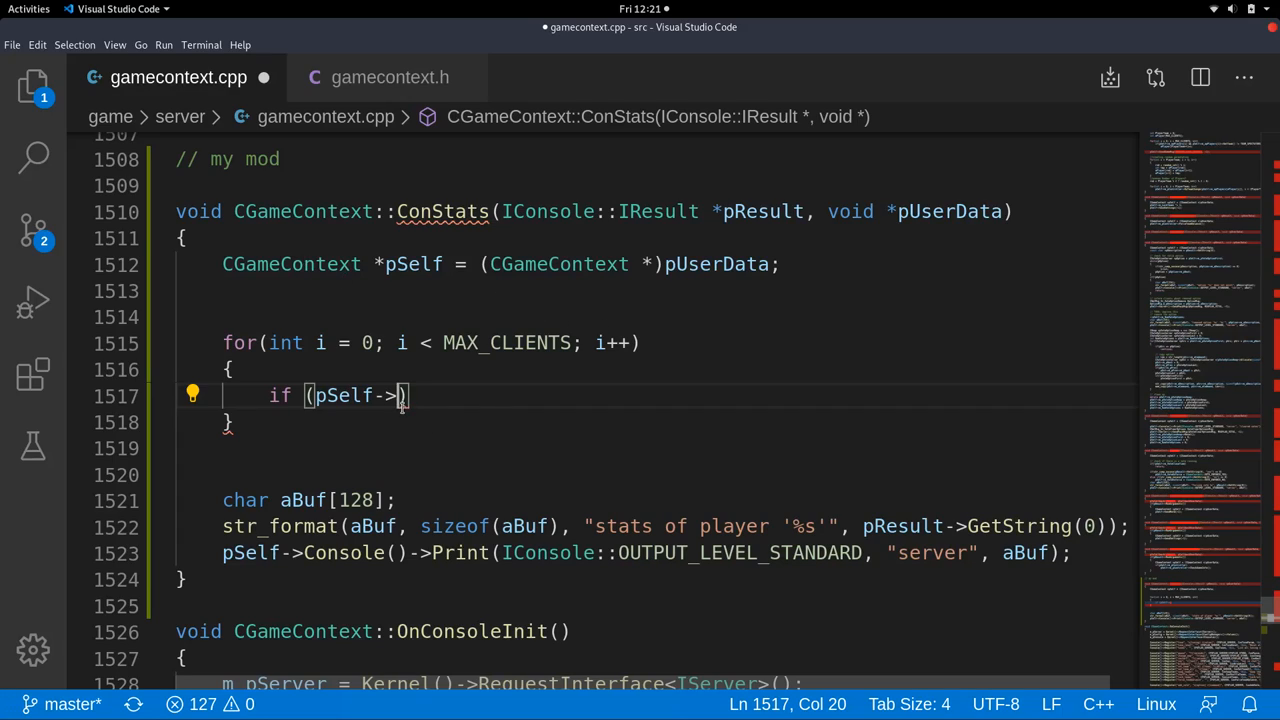
mouse_move(572, 352)
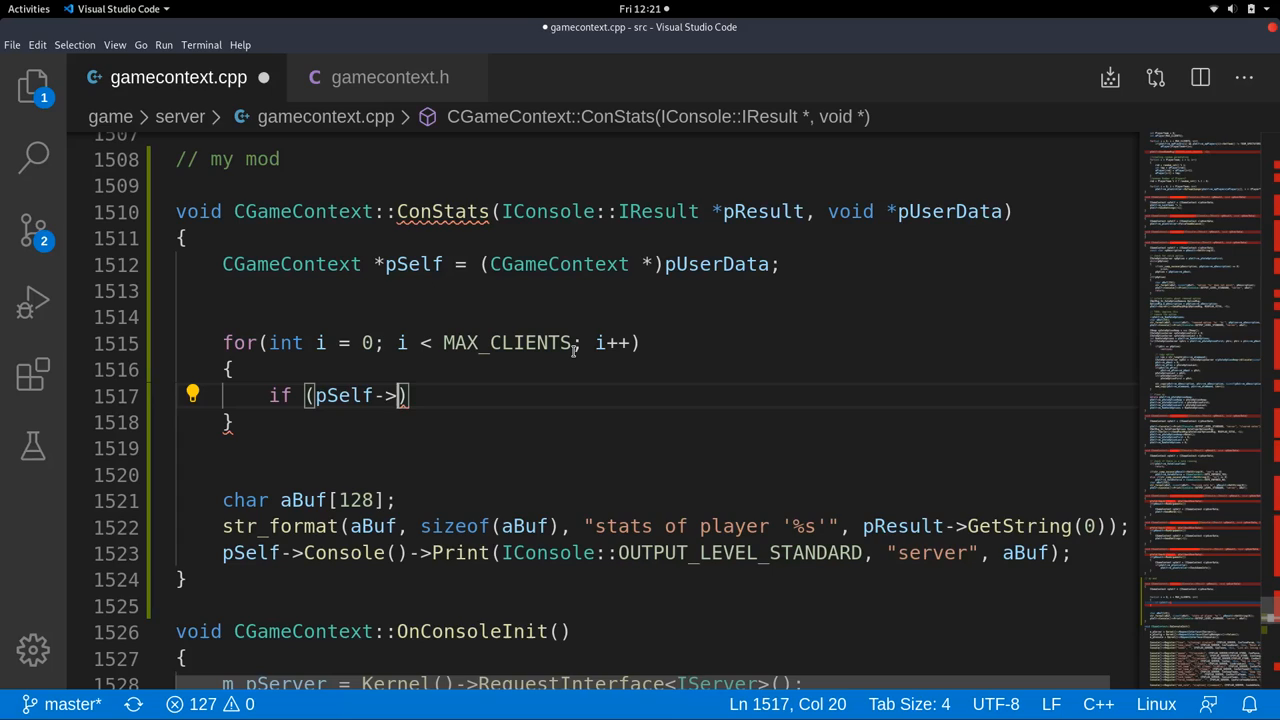
text(m_apPlayers[)
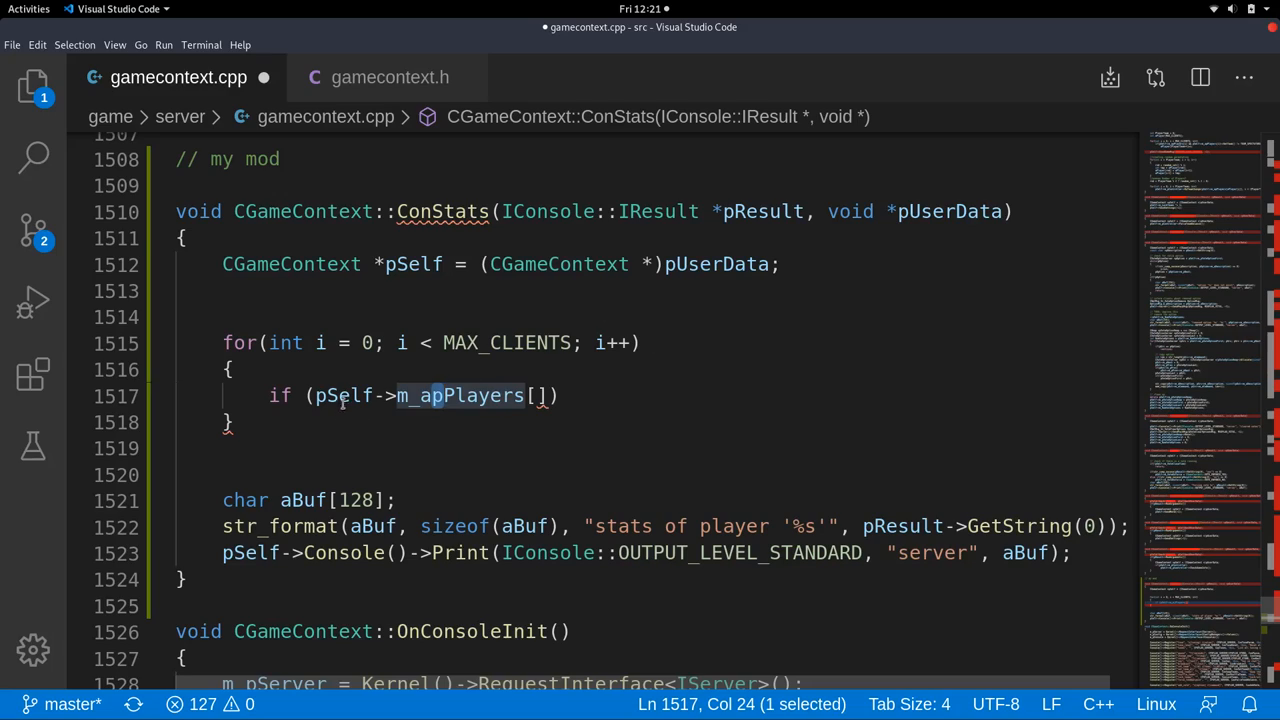
Complete the condition as if (!pSelf->m_apPlayers[i]) after discarding a != NULL comparison.
text(i)
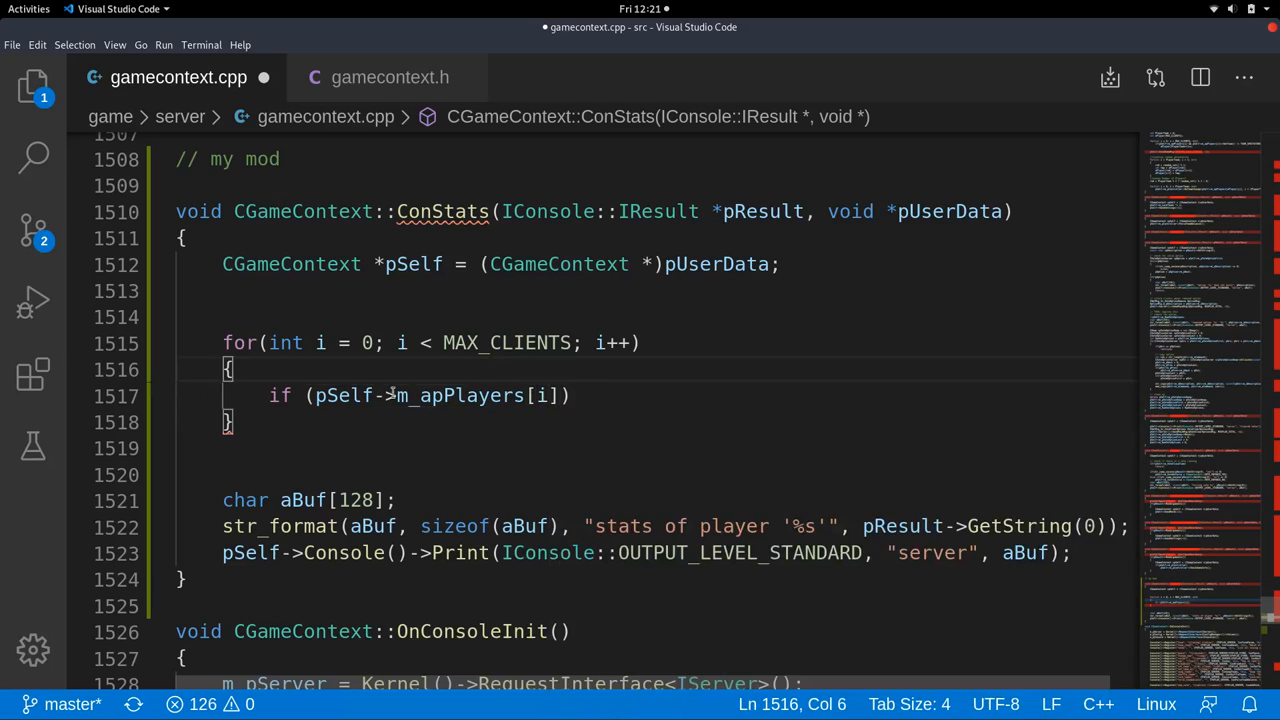
double_click(540, 396)
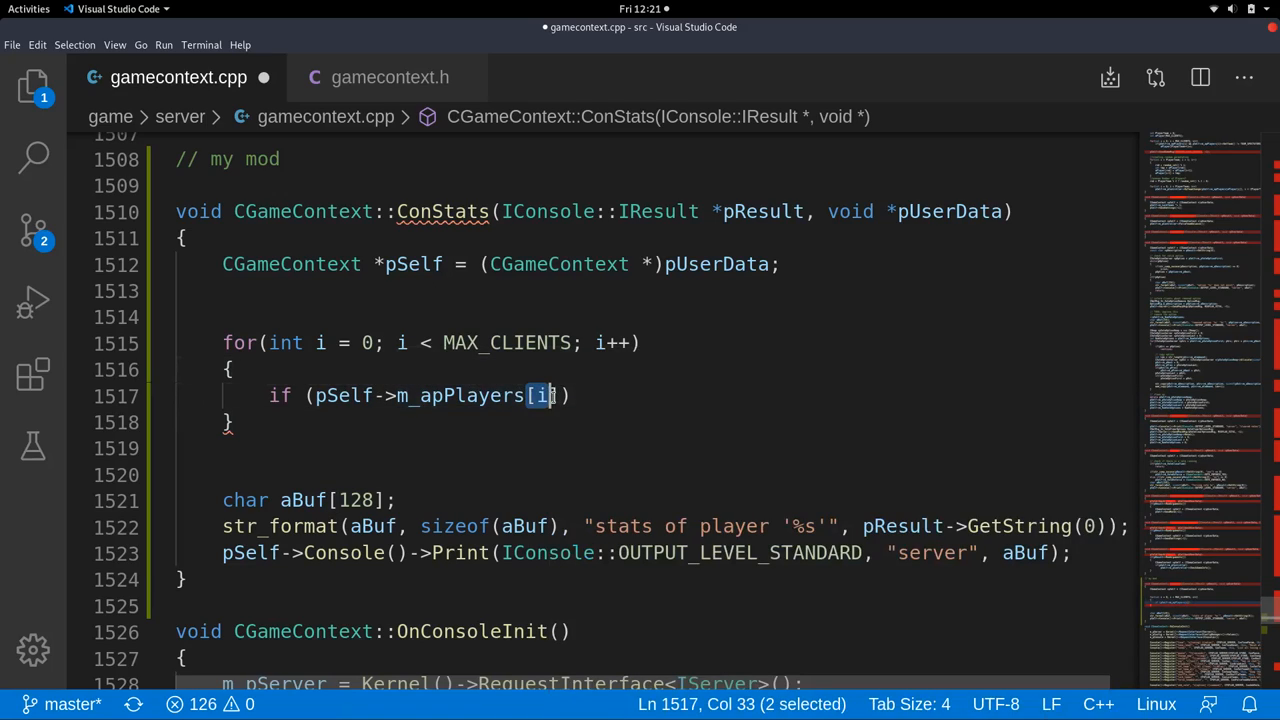
key(shift+Right)
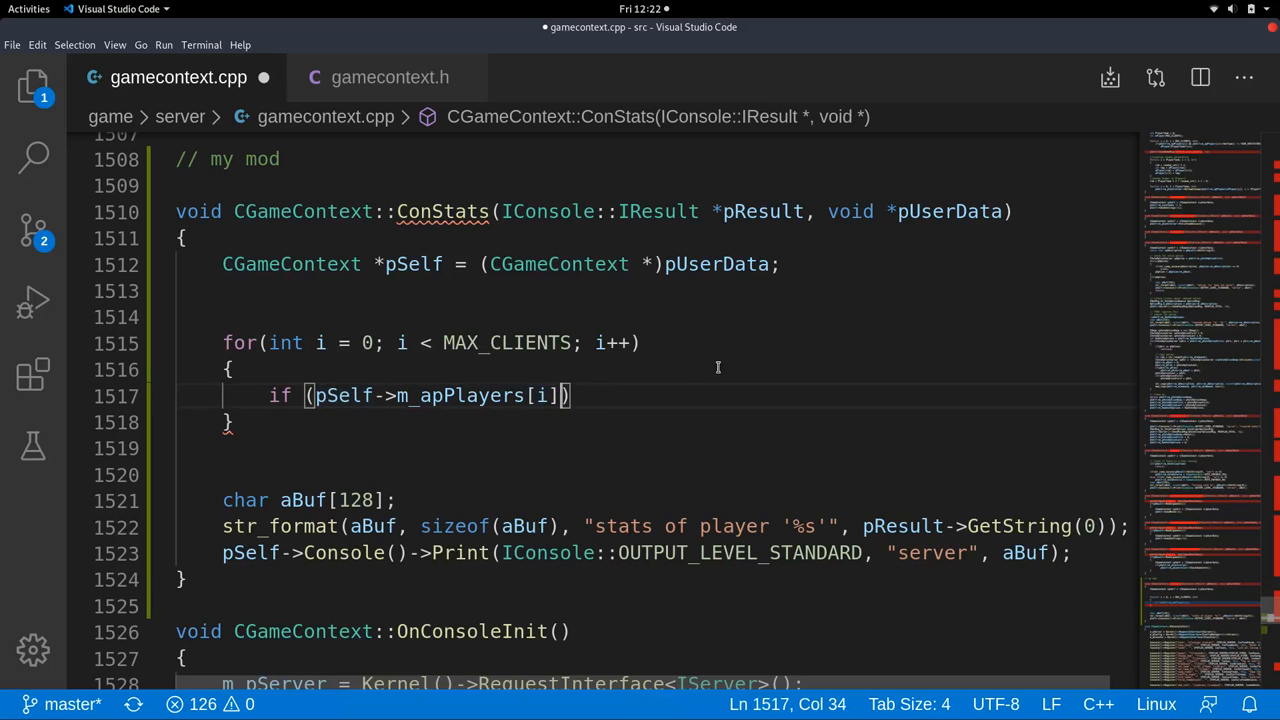
text(!= NULL)
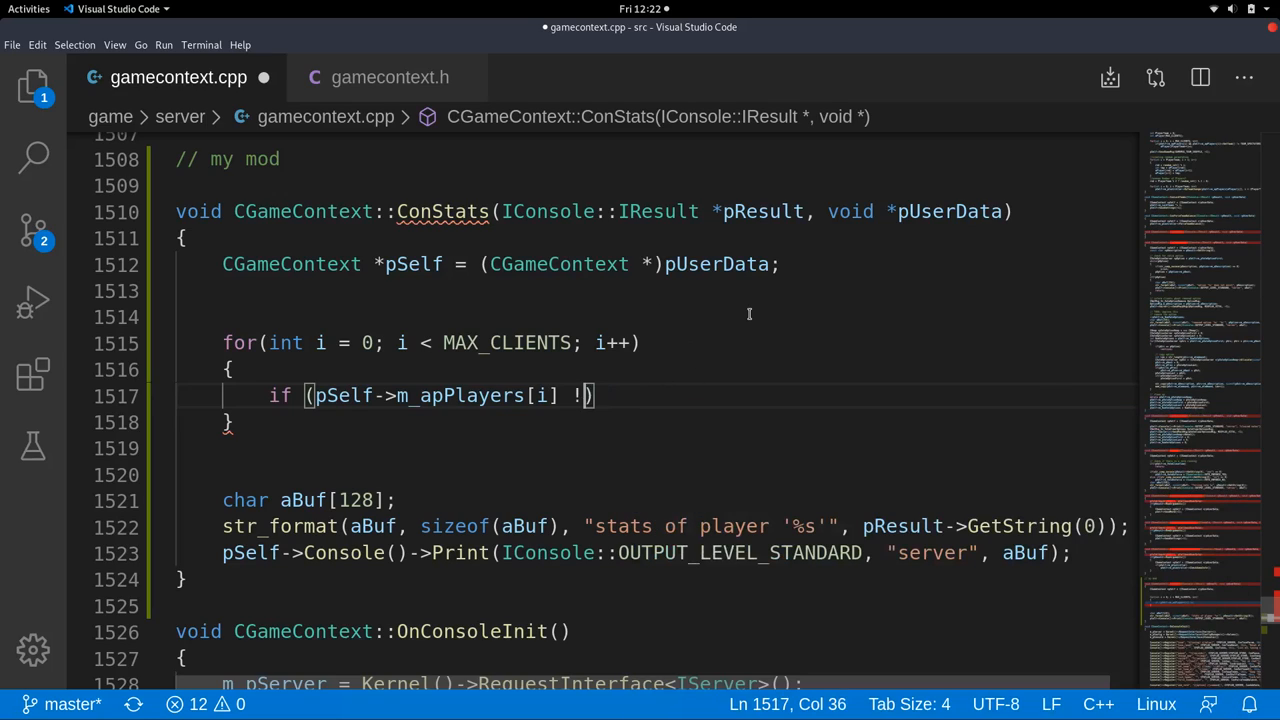
key(BackSpace)
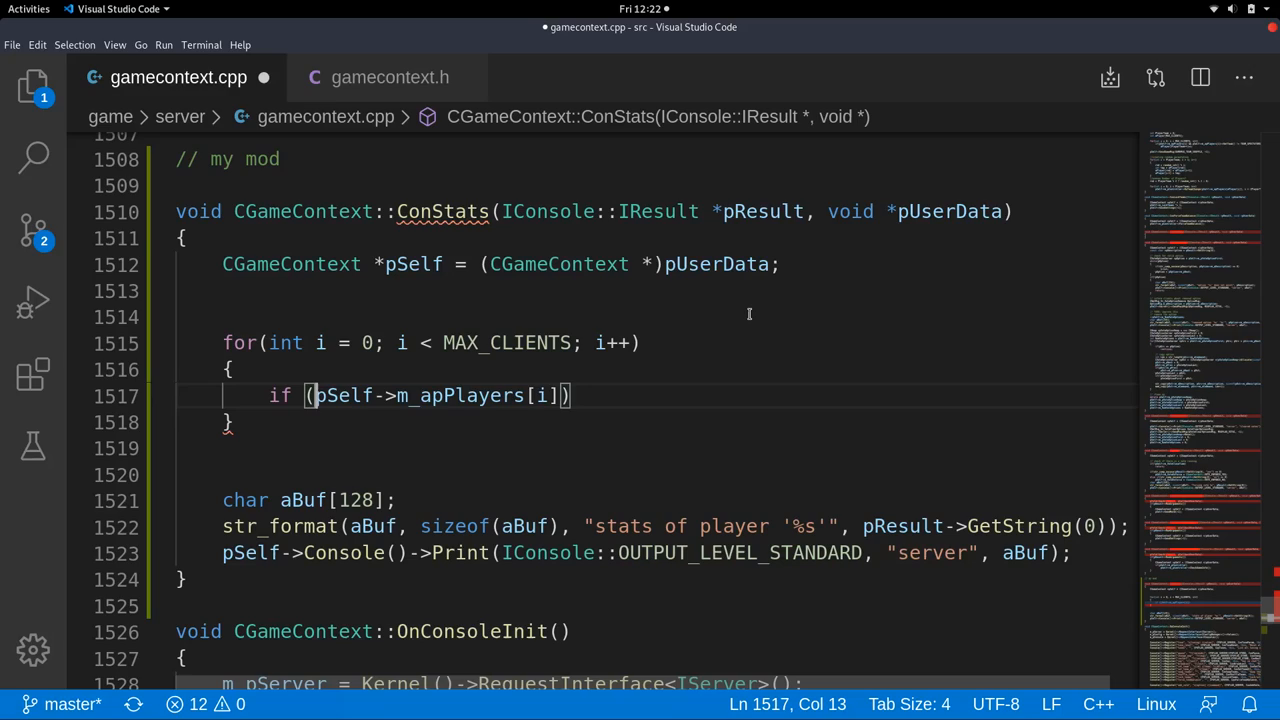
text(!)
text(c)
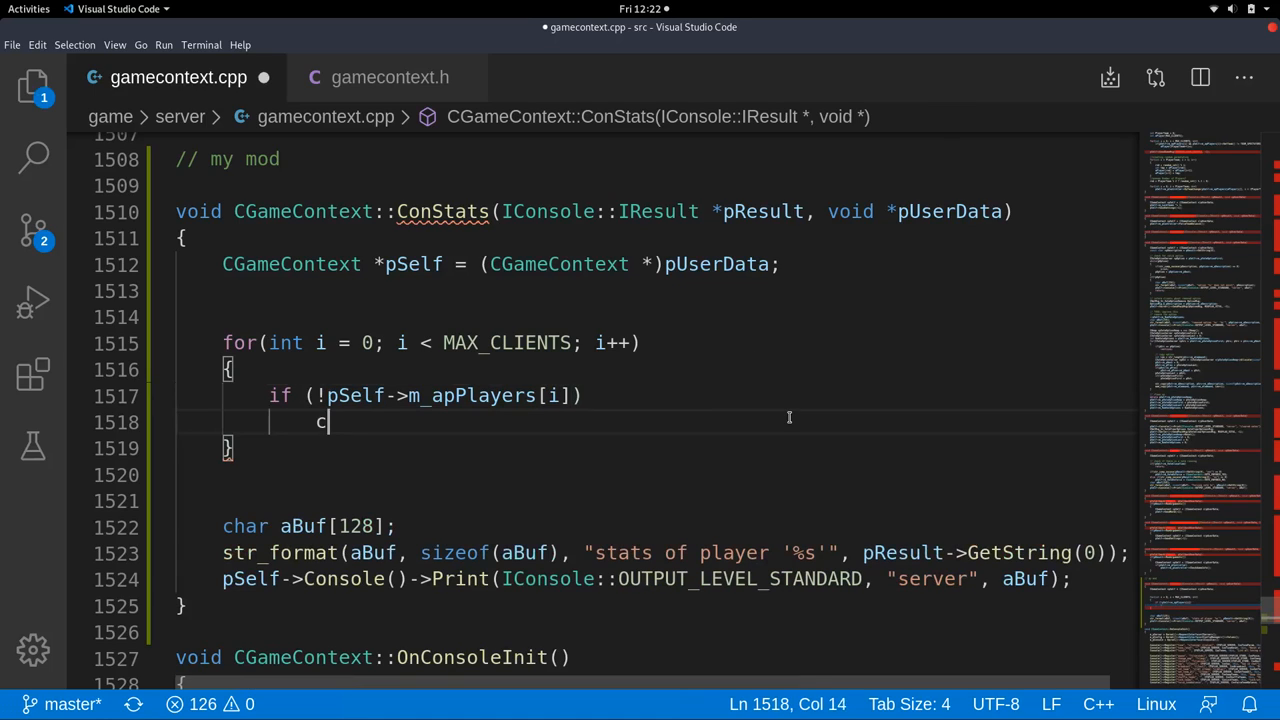
Add continue; under the condition, leaving a stray placeholder line uiawduiawd below it.
text(ontinue;)
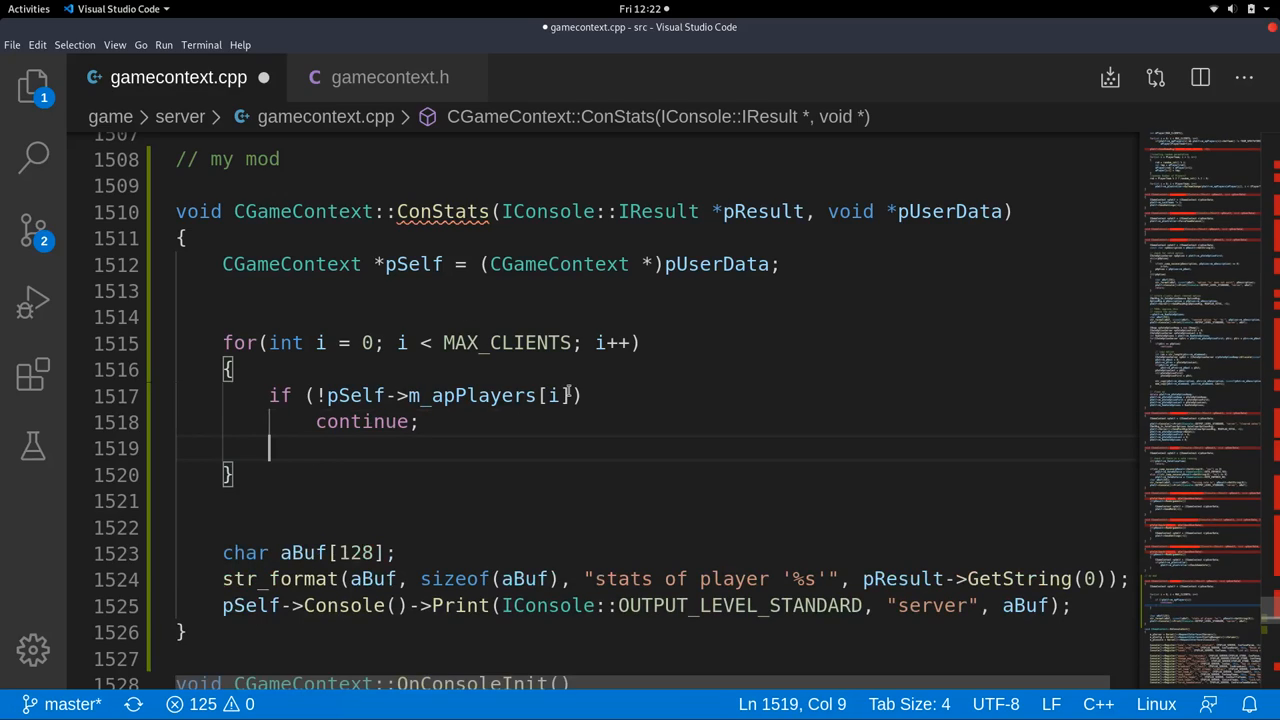
text(uiawduiawd)
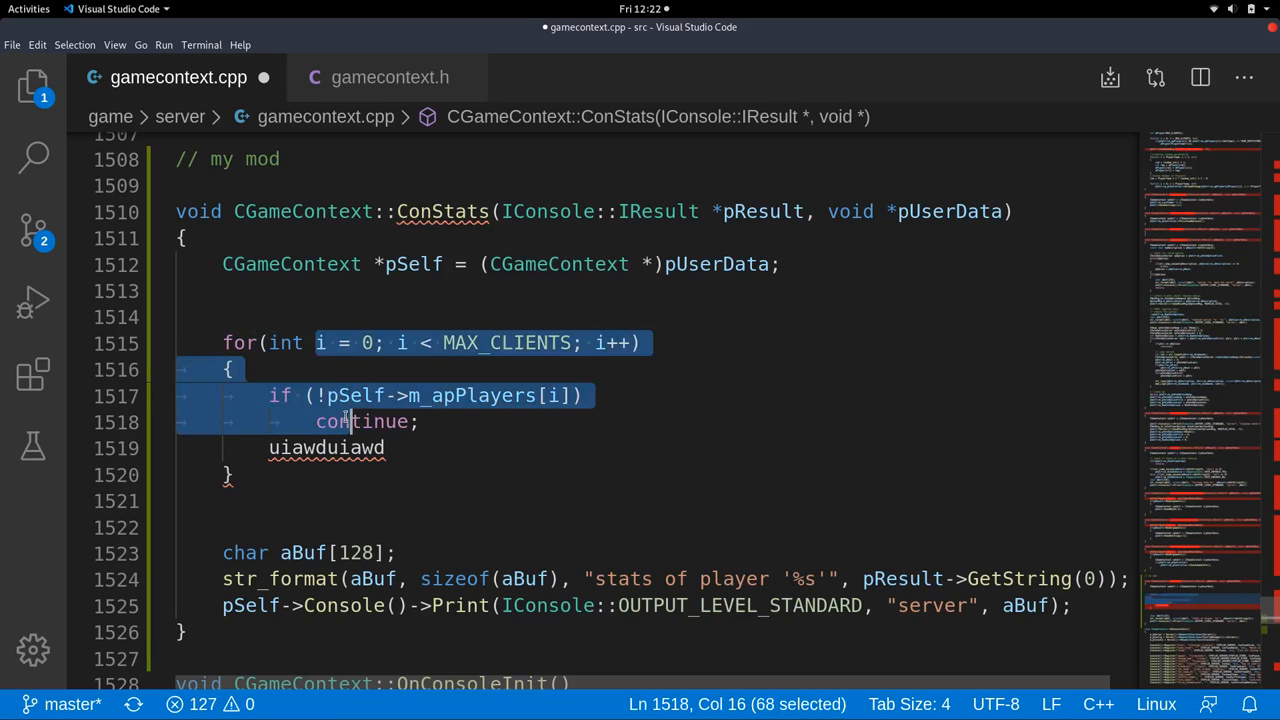
click(400, 420)
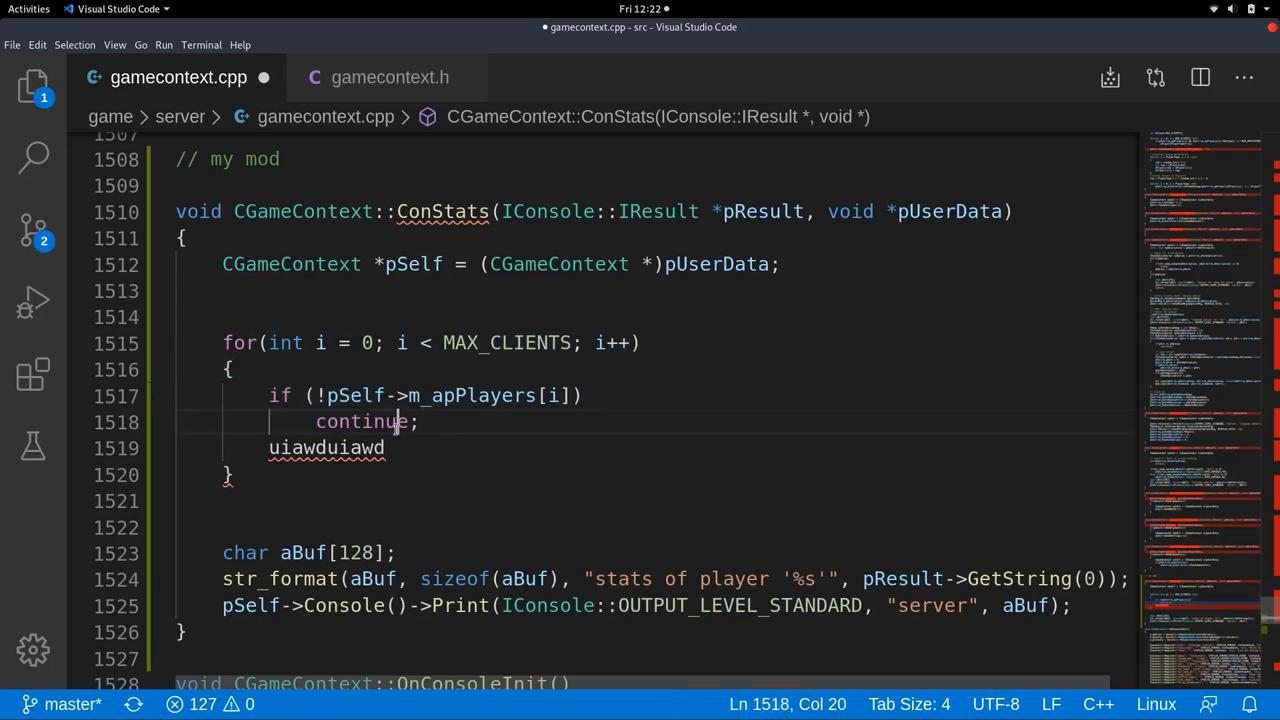
double_click(326, 448)
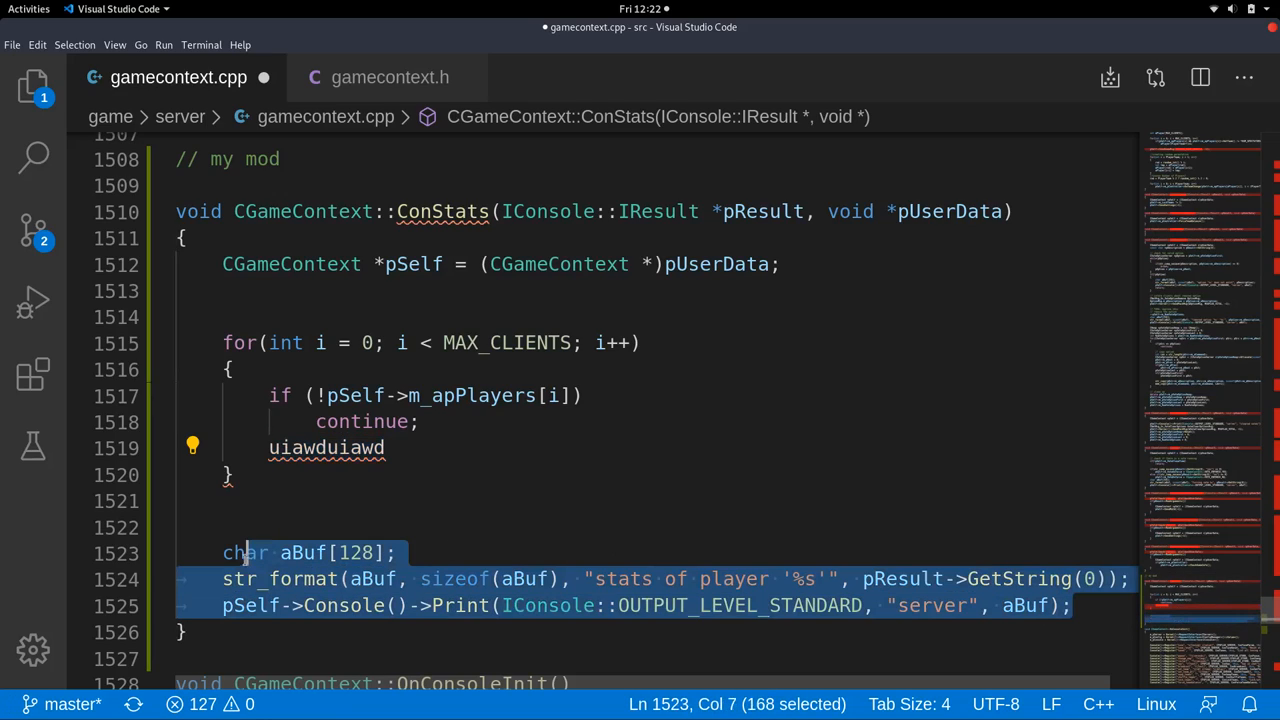
Move the aBuf/str_format/Print lines into the loop, remove the junk line and save.
key(Delete)
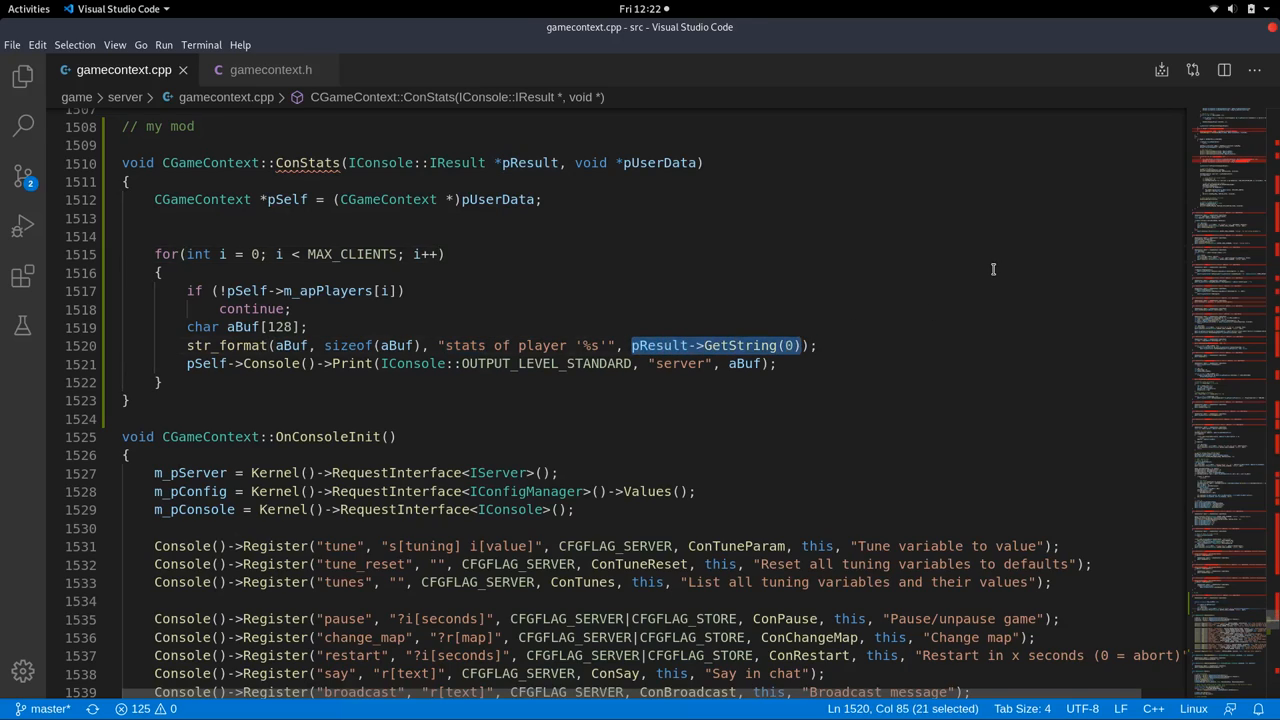
scroll(down, 3)
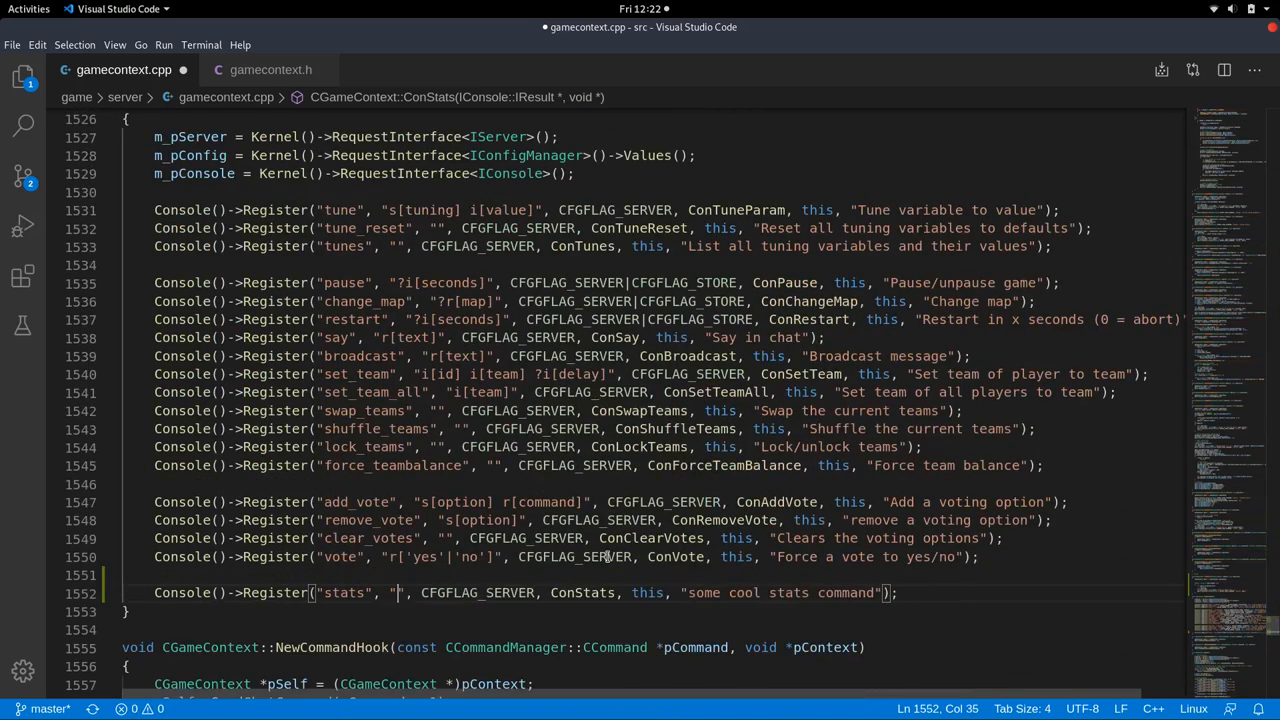
key(ctrl+s)
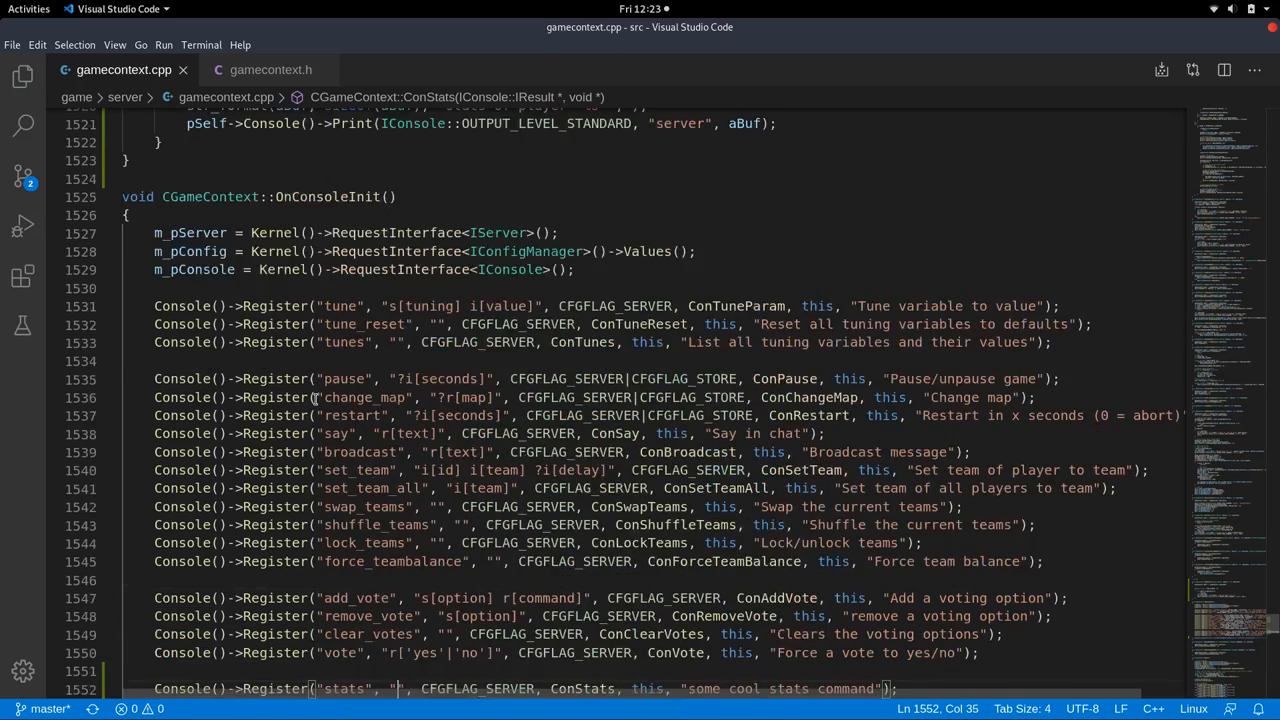
scroll(up, 3)
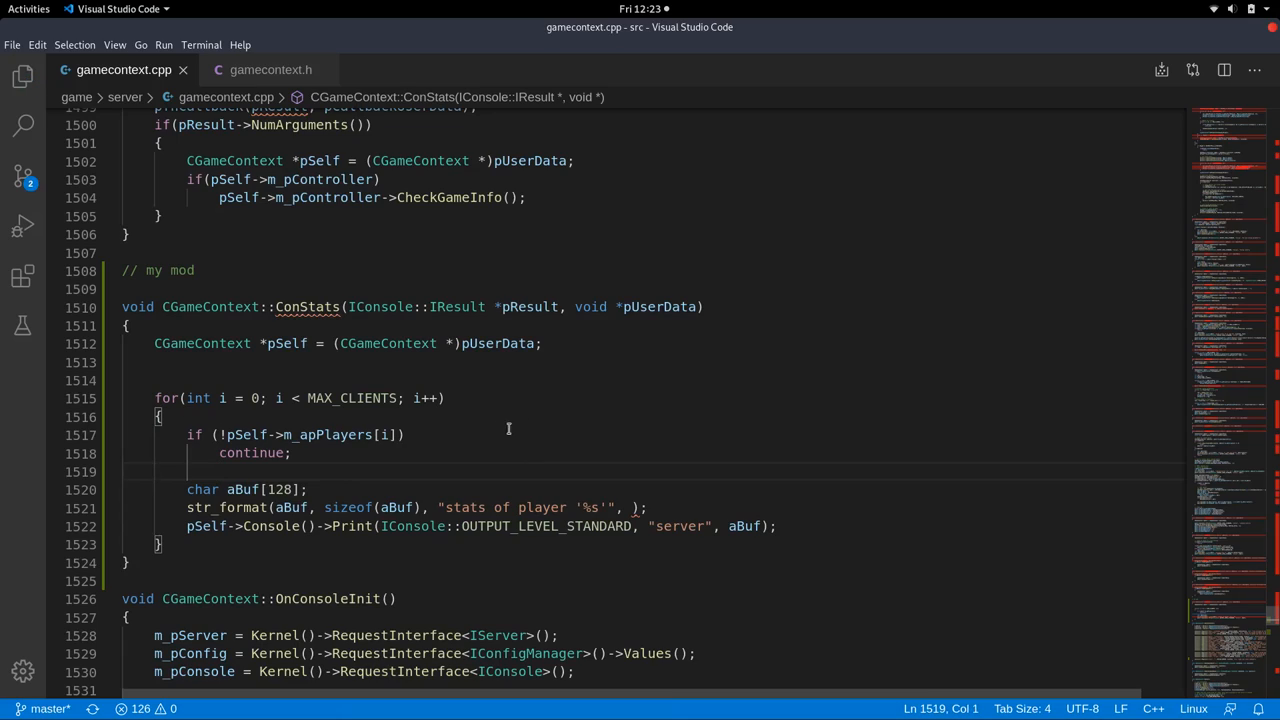
mouse_move(464, 526)
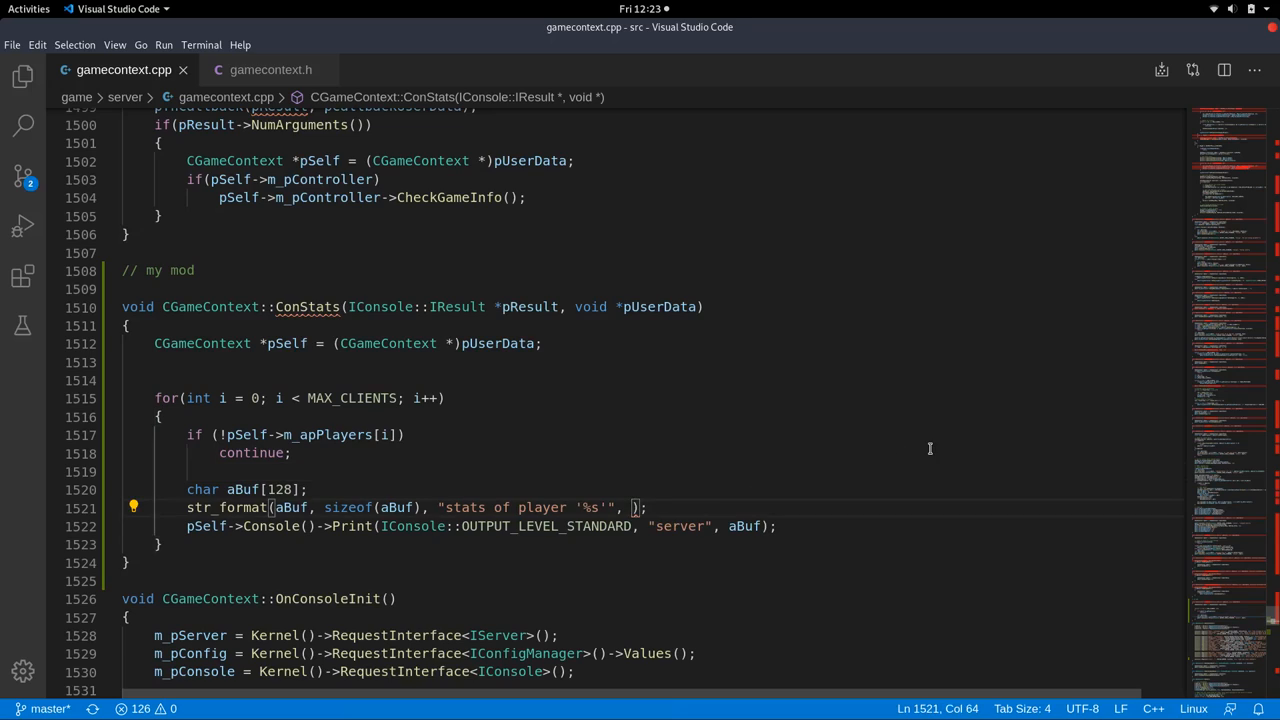
Format the stats message with pSelf->Server()->ClientName(i) instead of pResult->GetString(0).
text(pSelf->Server()->)
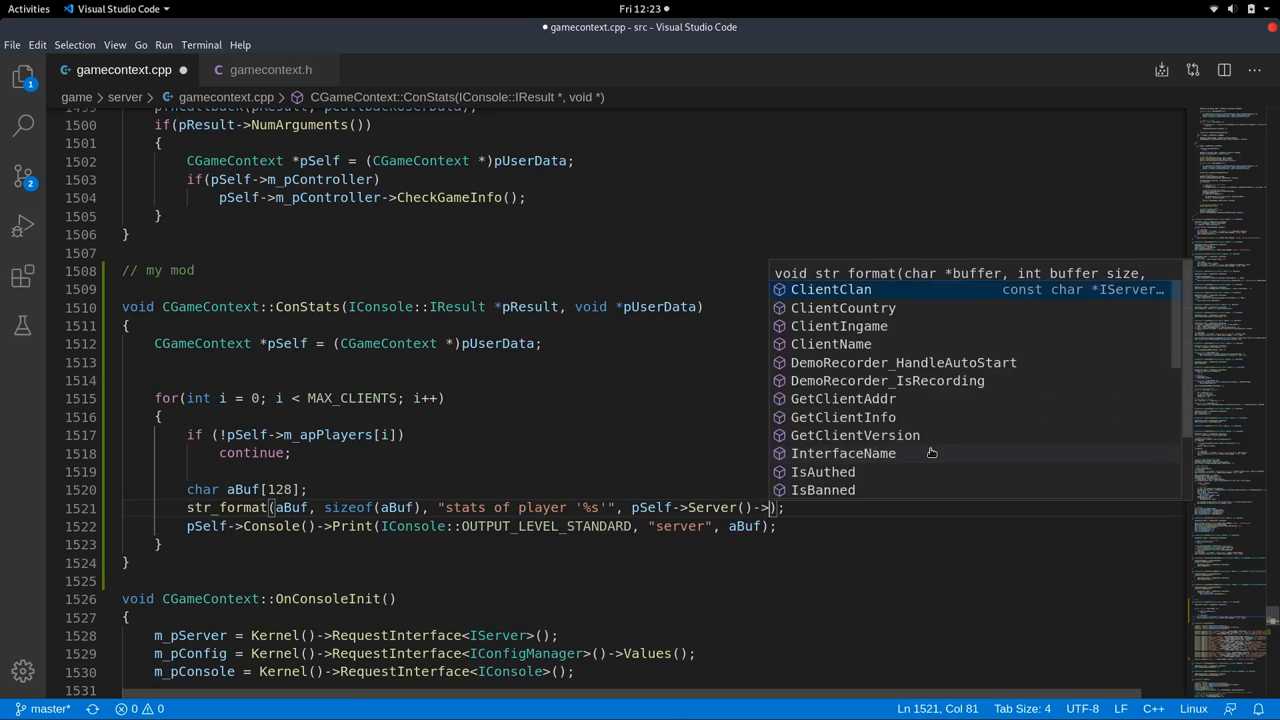
text(ClientName(i)
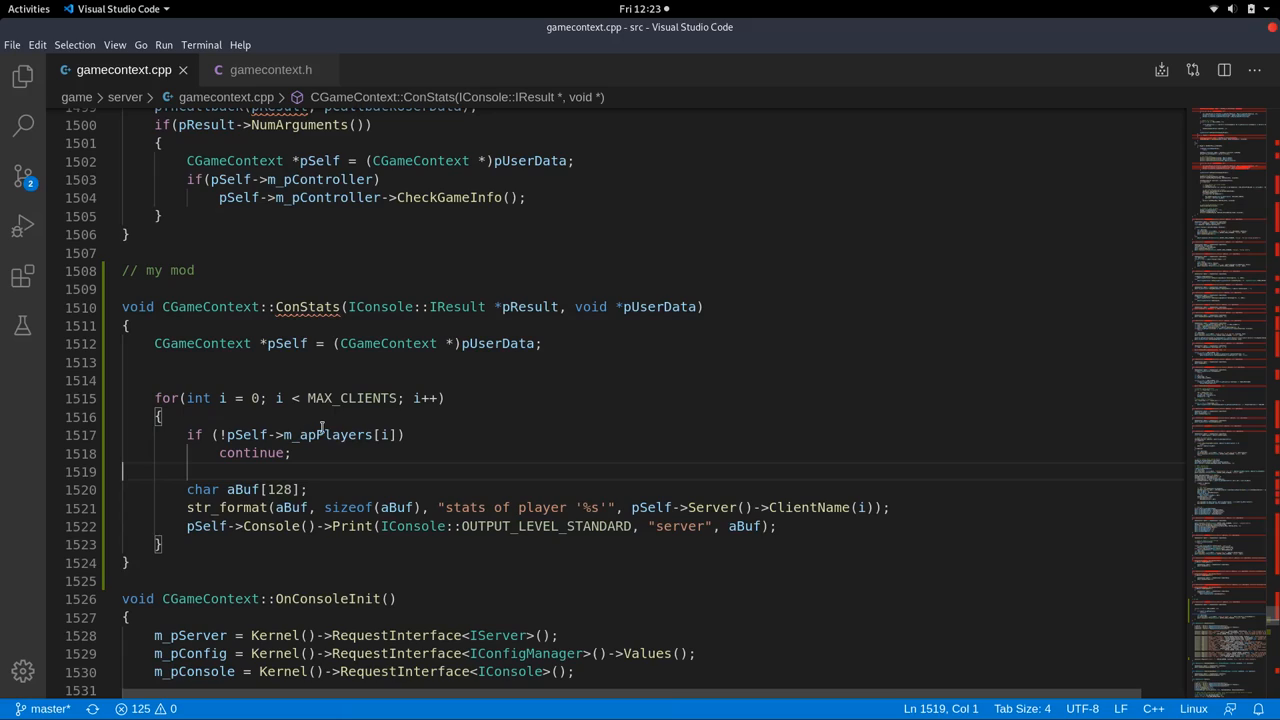
mouse_move(320, 434)
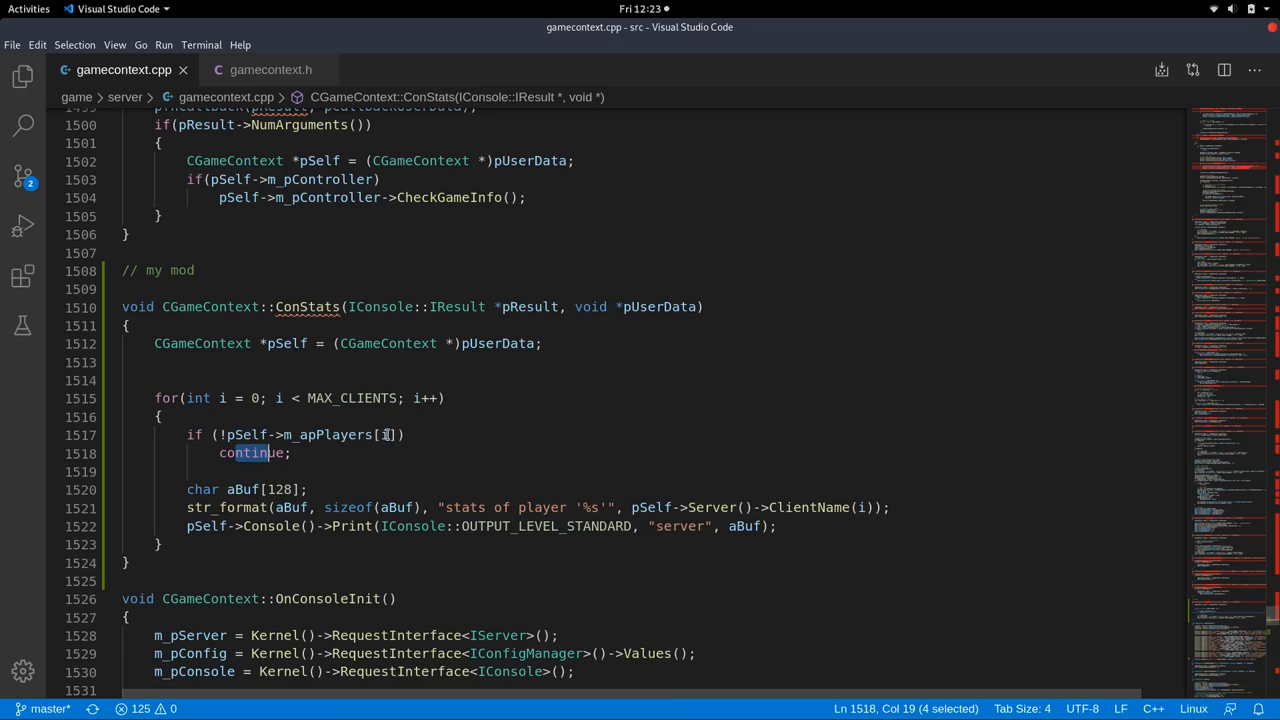
click(380, 434)
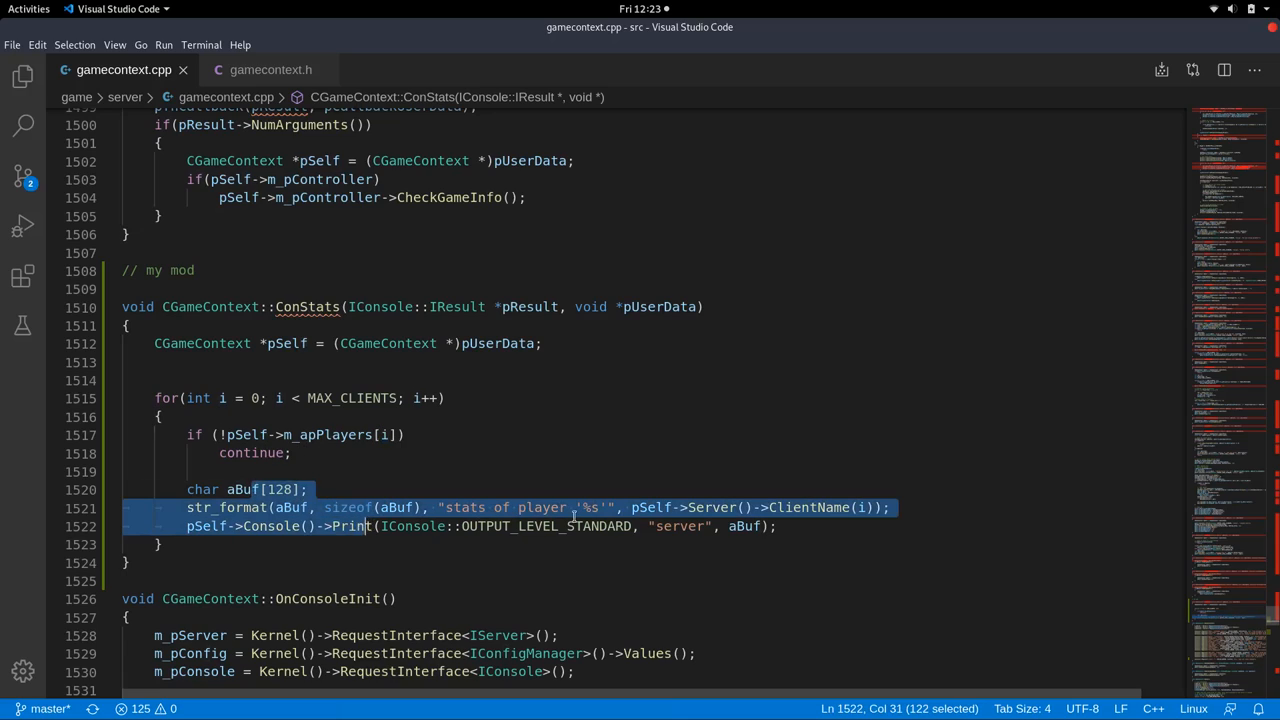
click(730, 508)
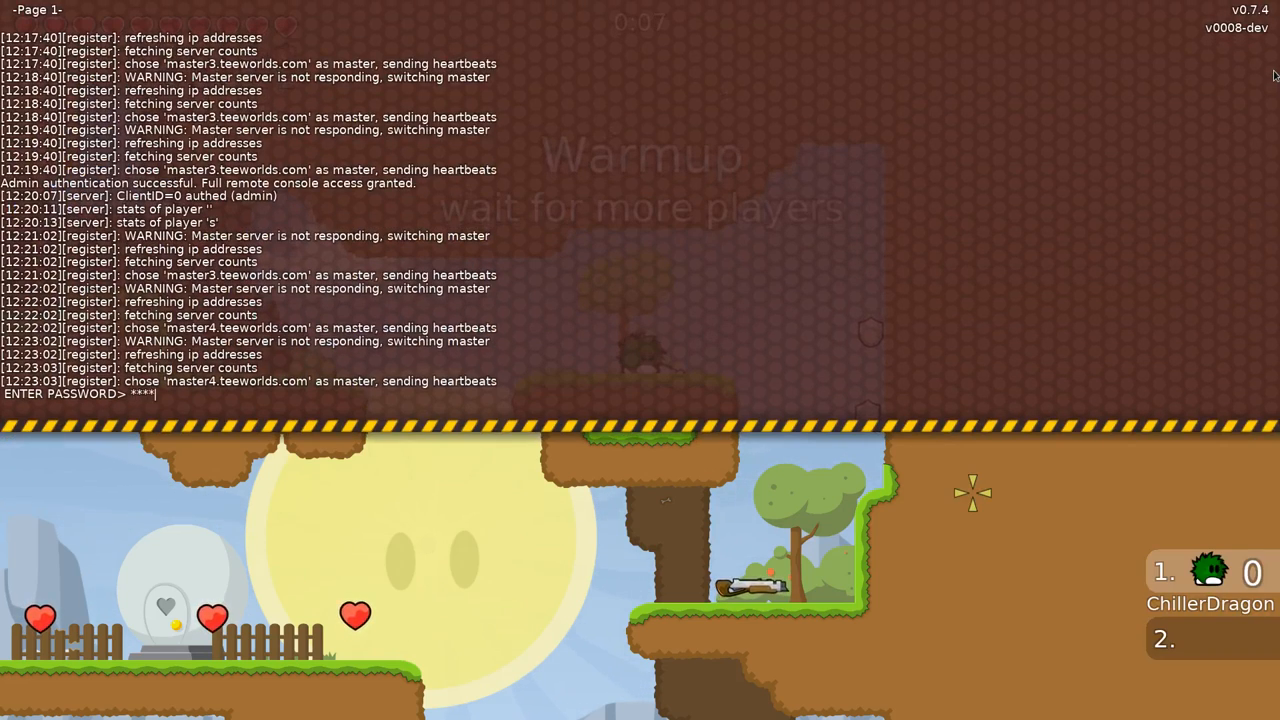
Submit the rcon password to authenticate as admin.
key(Return)
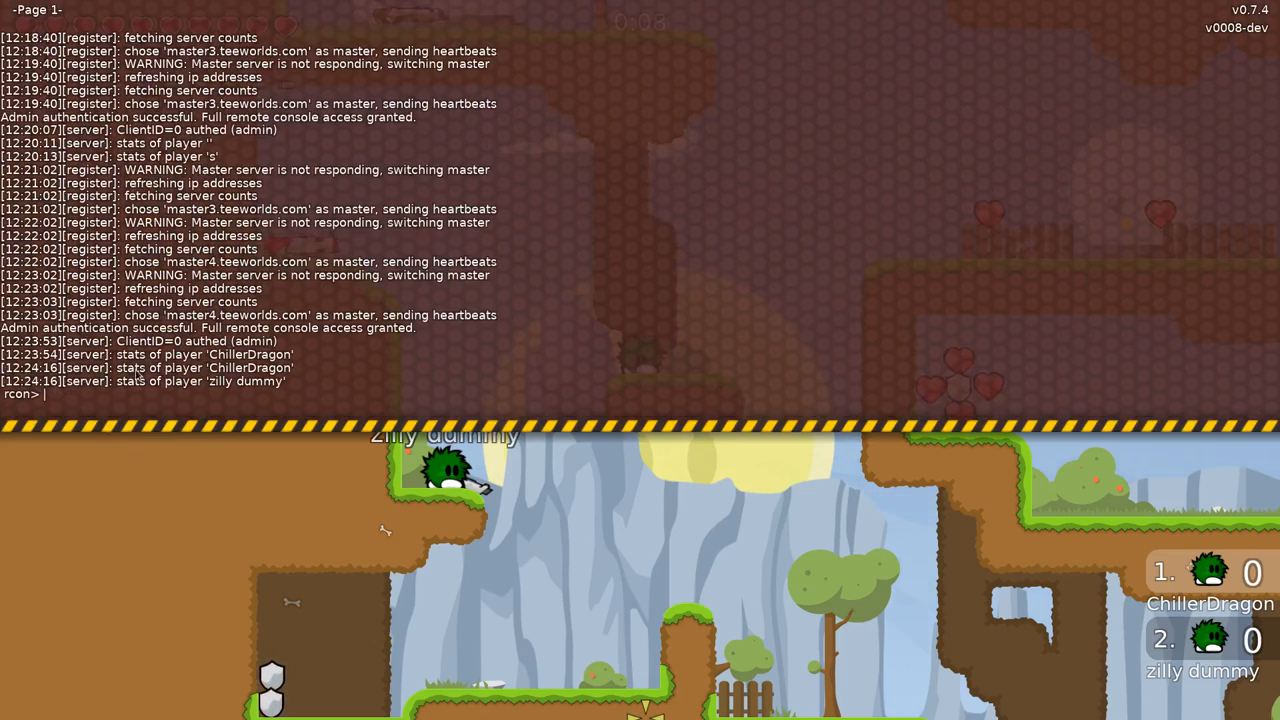
Run echo, then stats, listing a 'stats of player' line for ChillerDragon and zilly dummy.
text(echo)
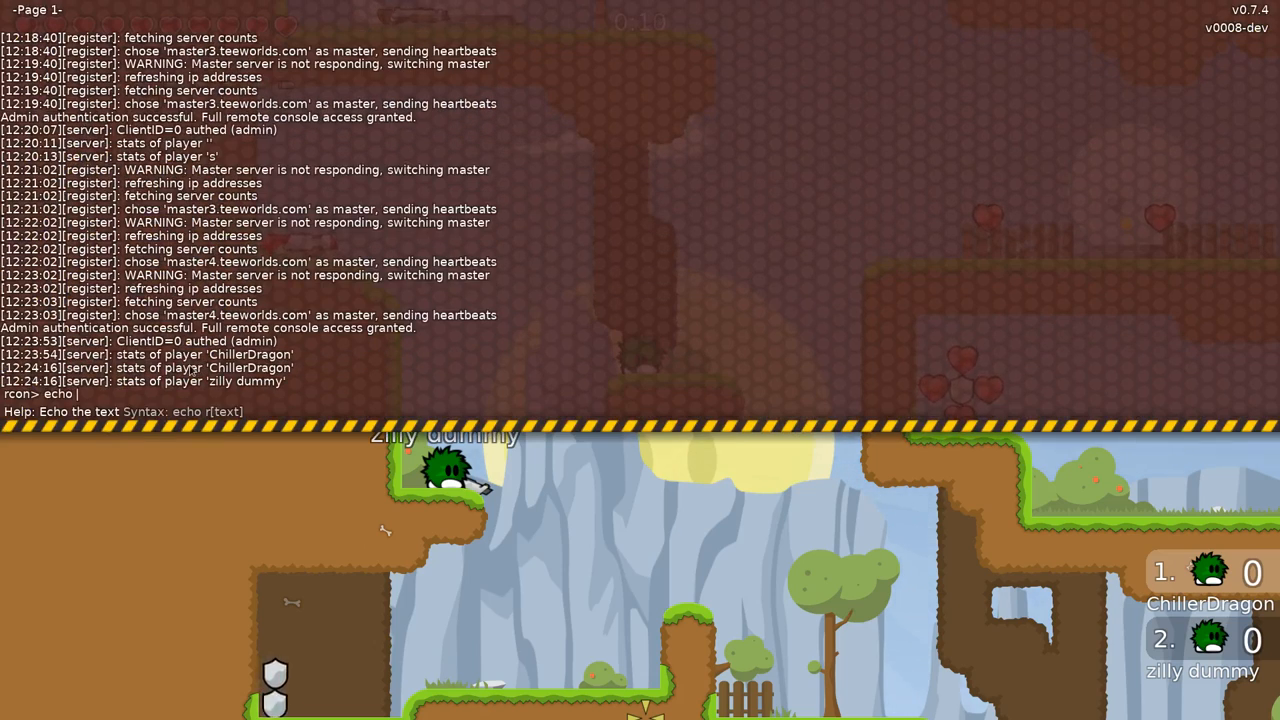
key(Return)
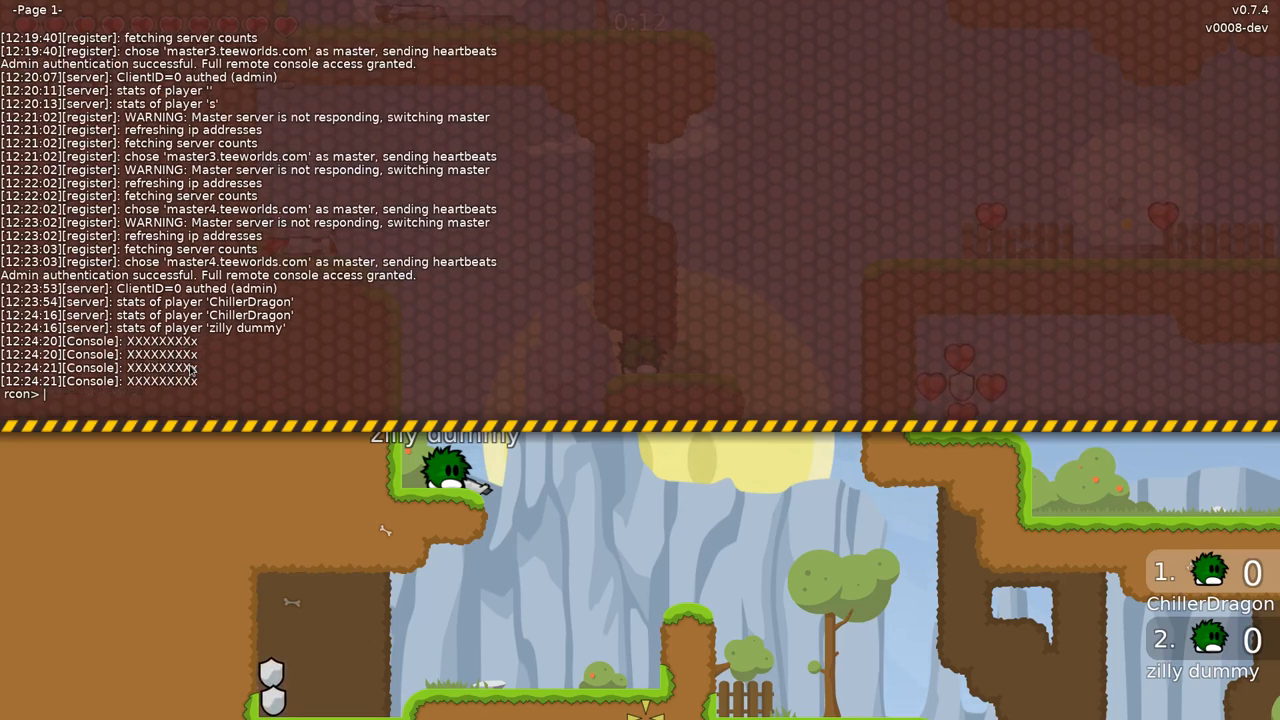
text(stats)
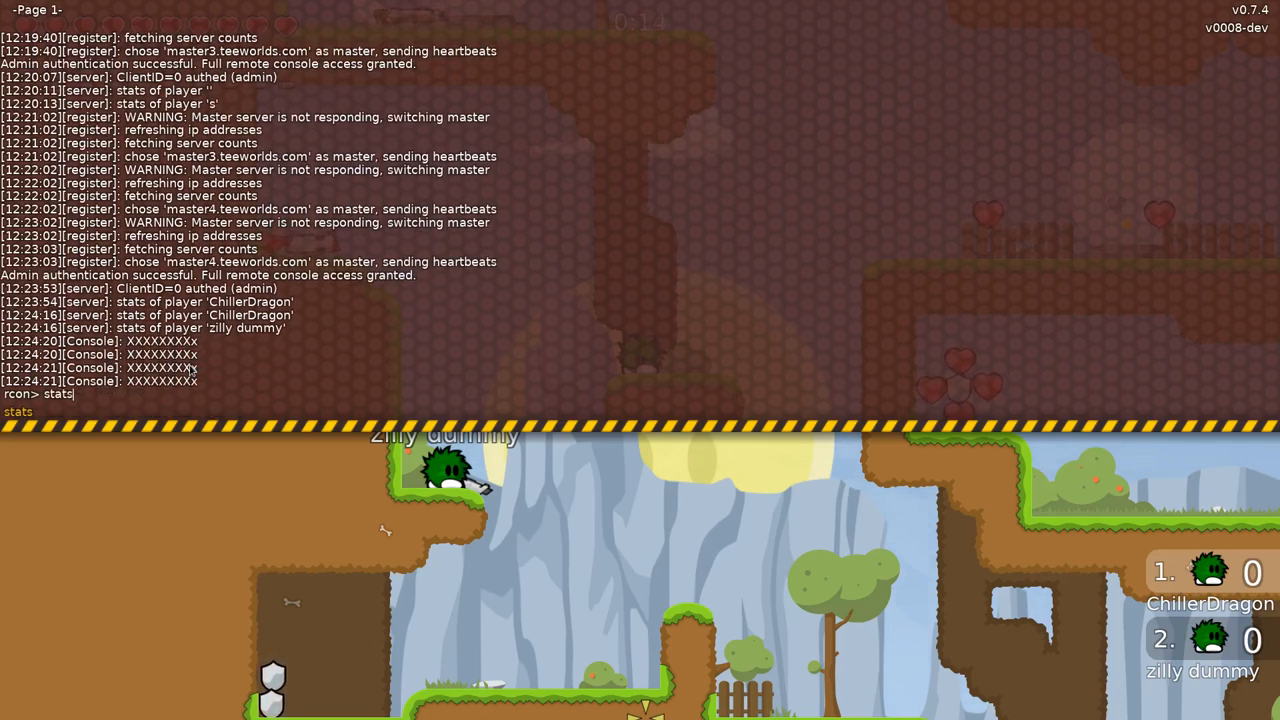
key(Return)
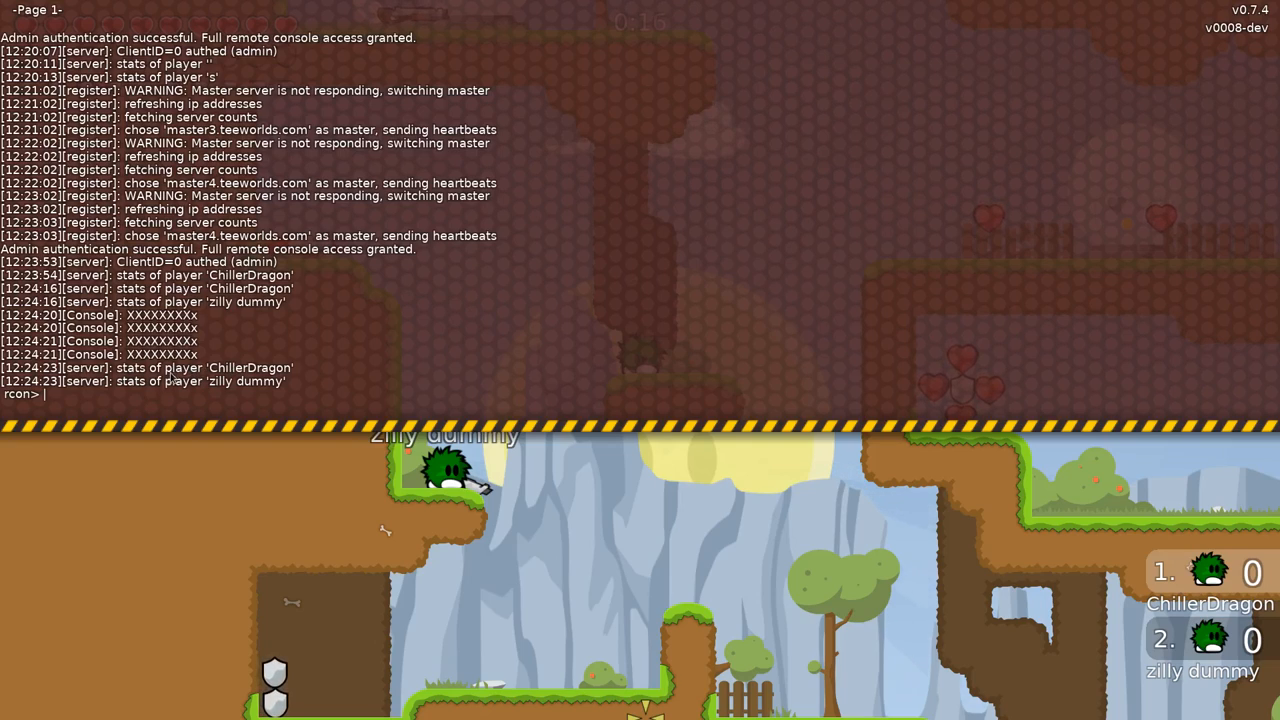